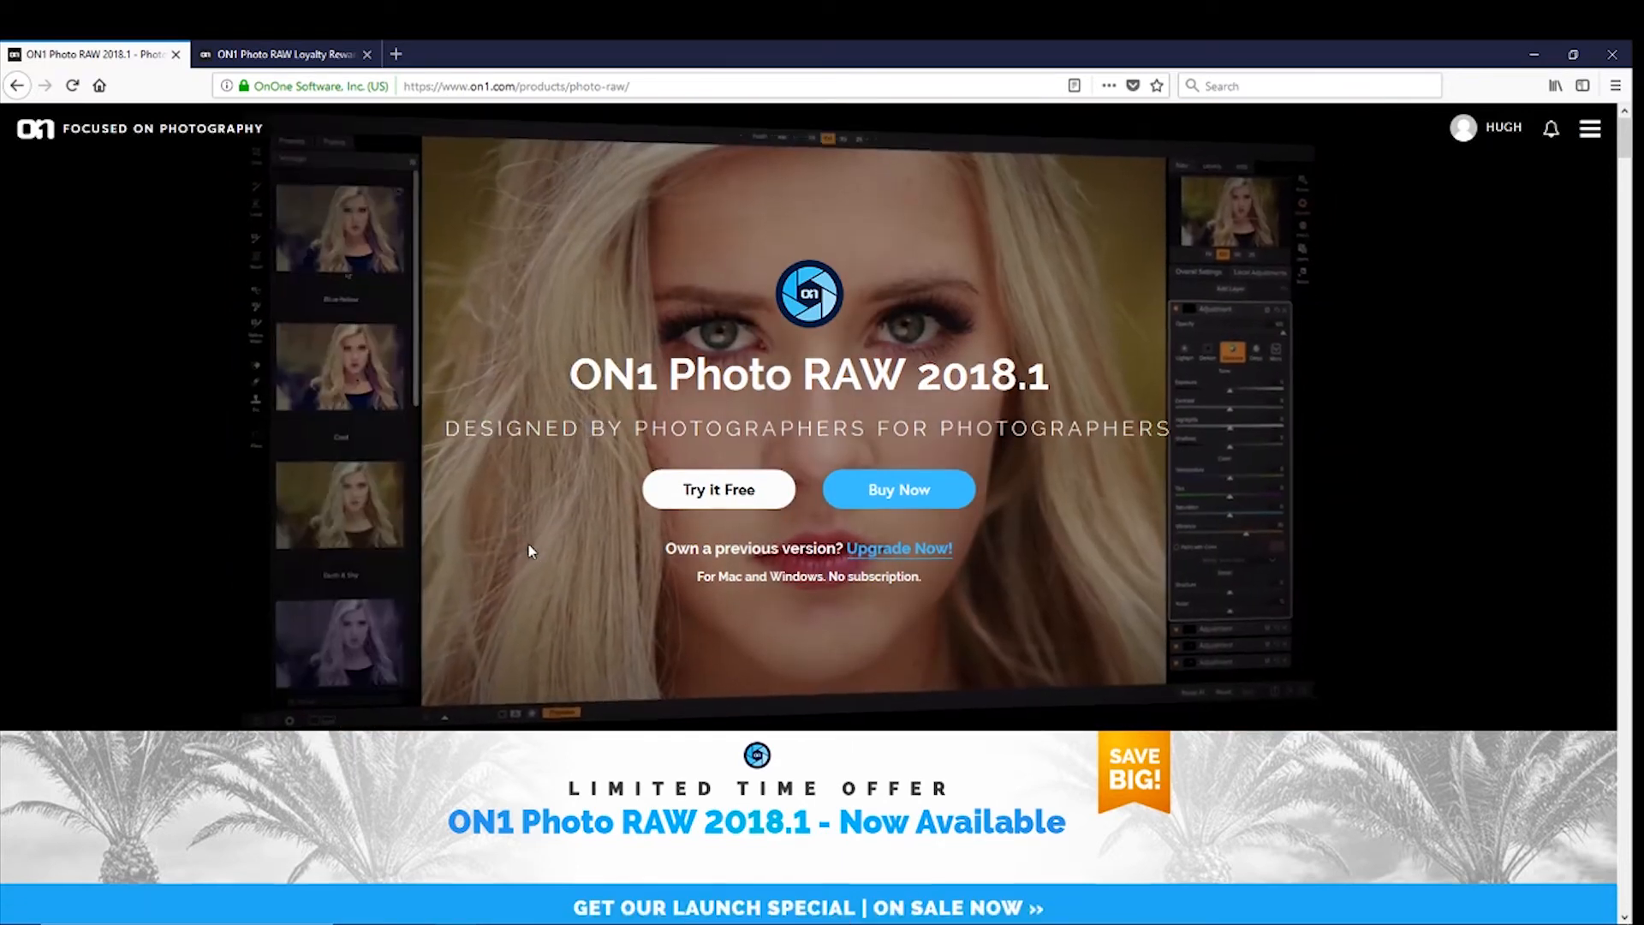
Step: Scroll the ON1 Photo RAW 2018.1 page down to the $79.99 and $129.99/yr pricing plans
{"action": "scroll", "scroll_direction": "down", "scroll_amount": 3}
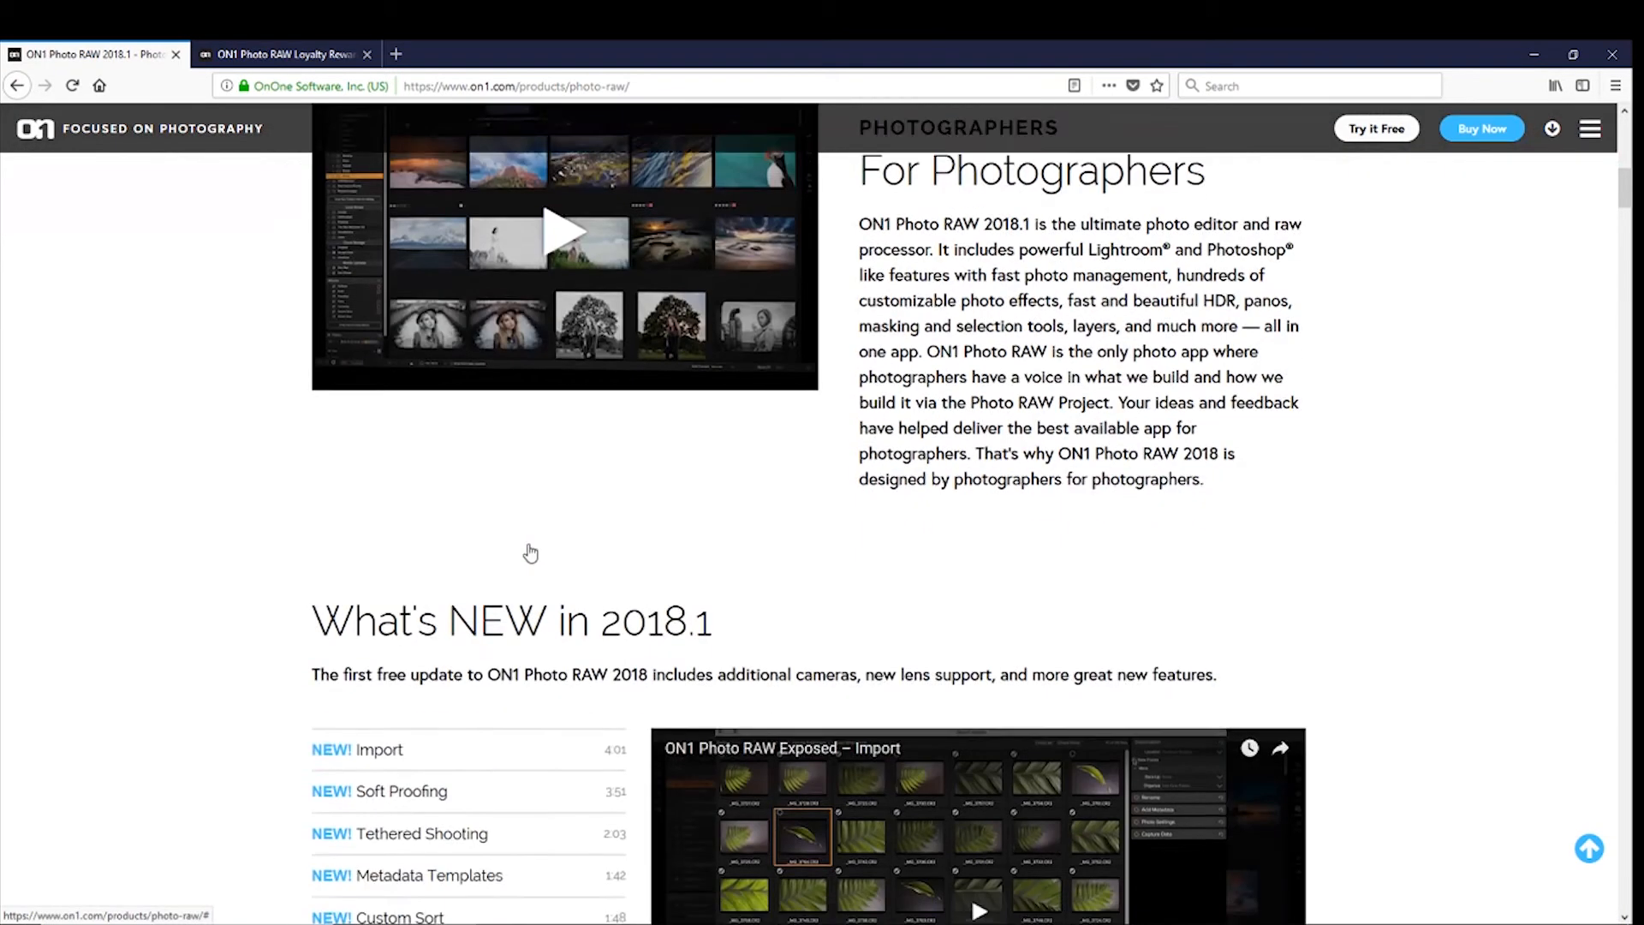
{"action": "scroll", "scroll_direction": "down", "scroll_amount": 3}
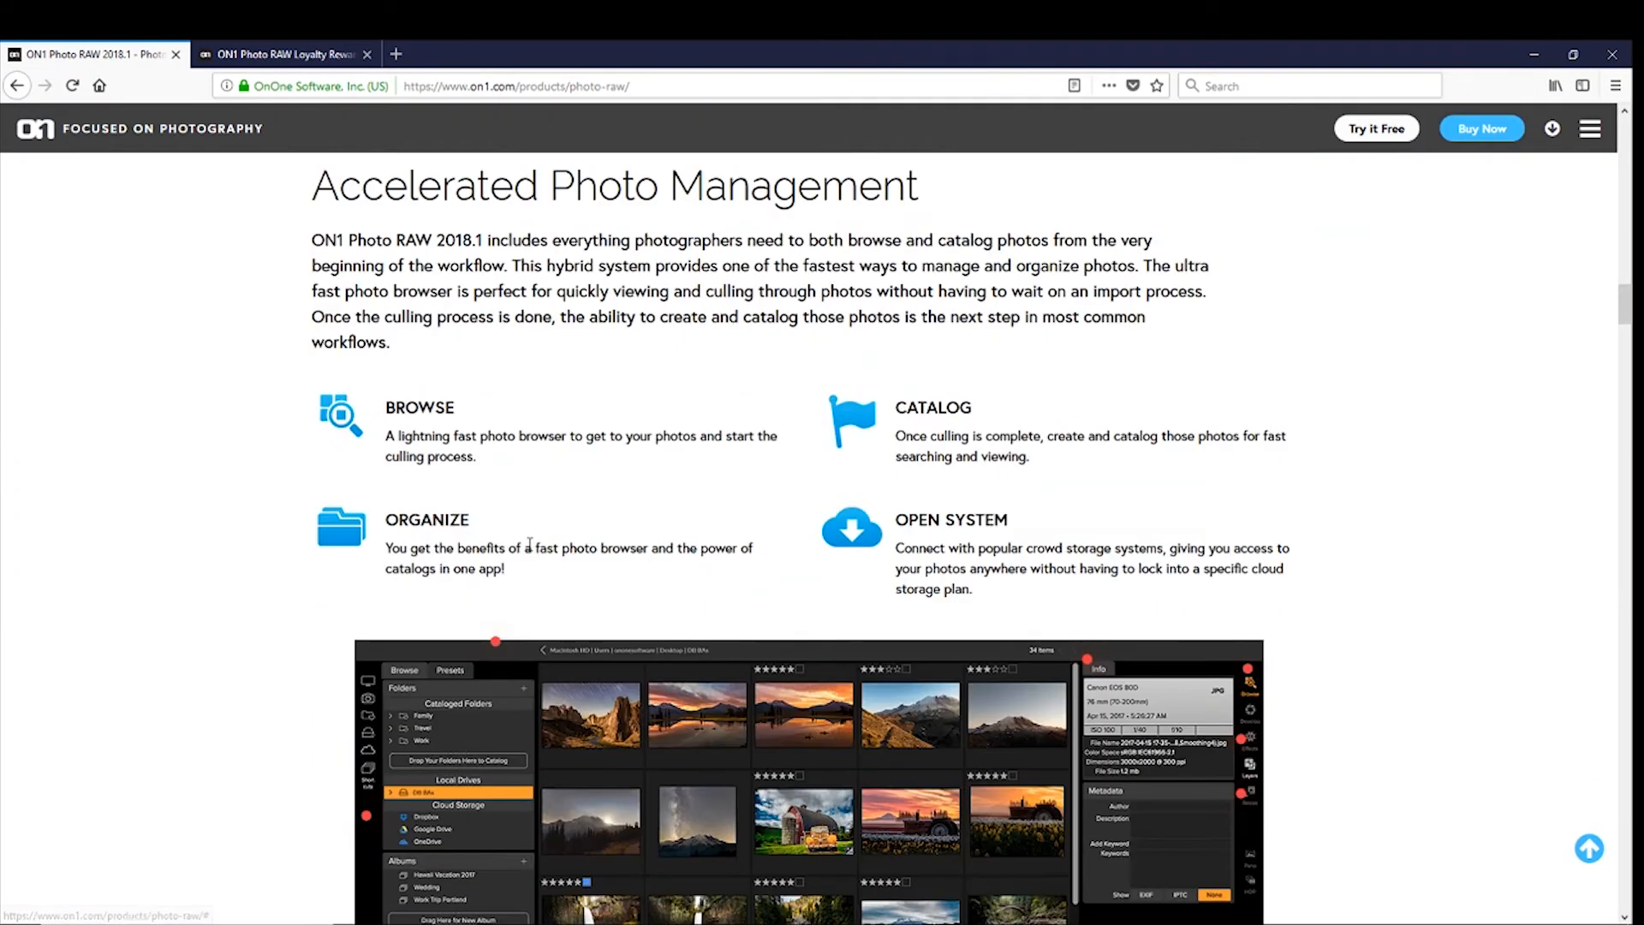
{"action": "scroll", "scroll_direction": "down", "scroll_amount": 3}
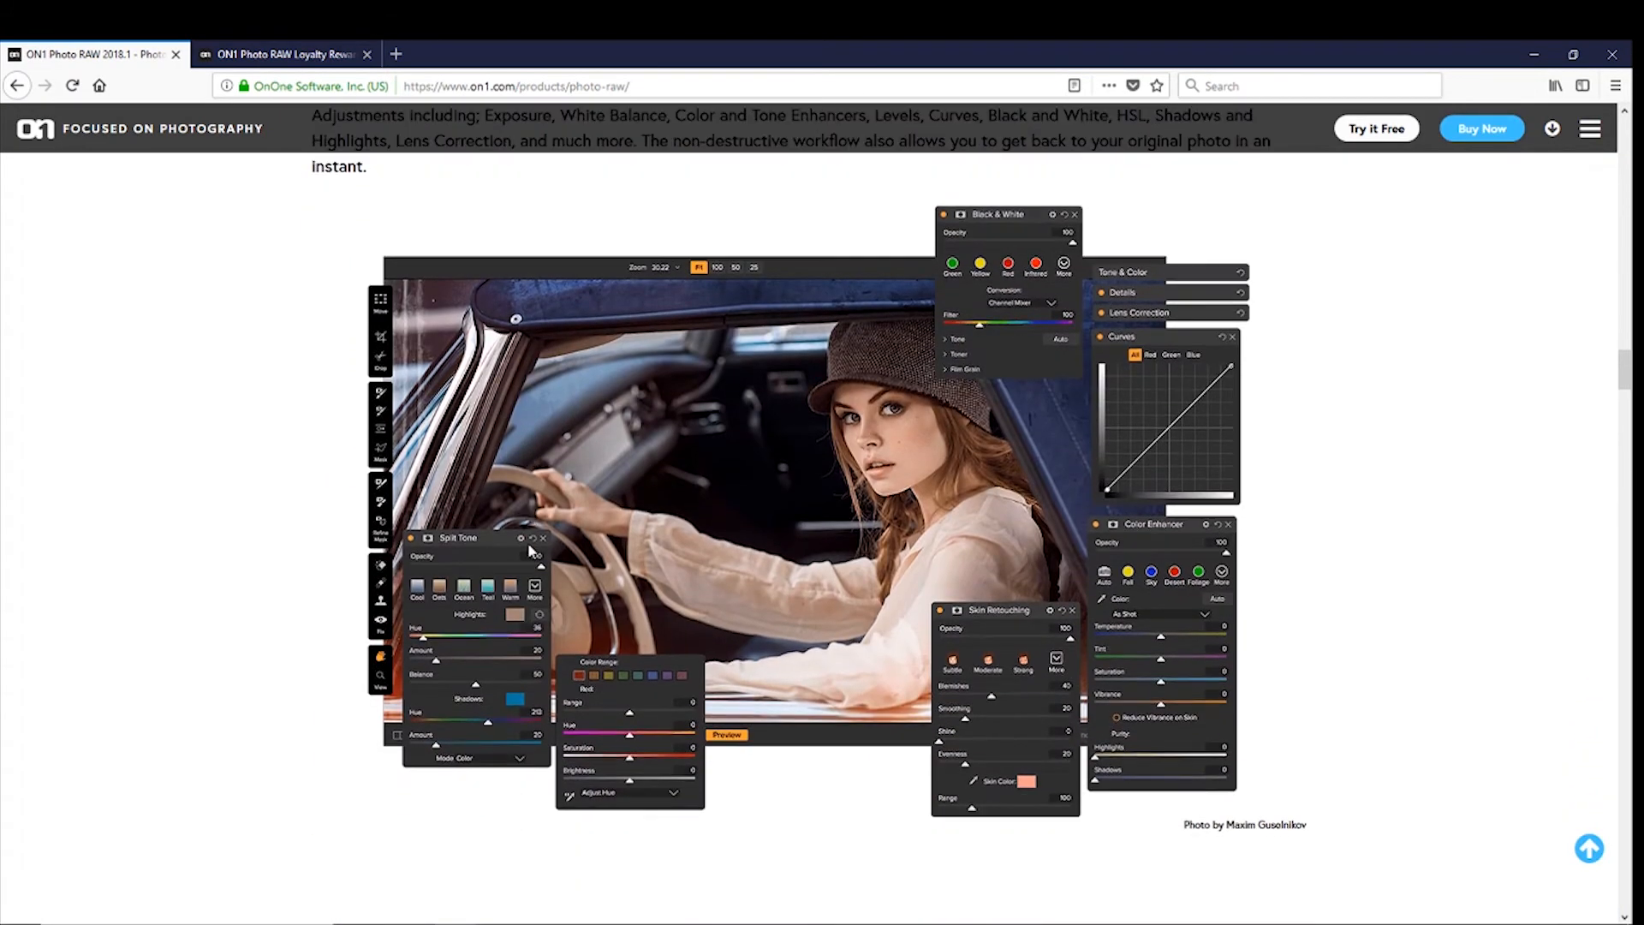
{"action": "scroll", "scroll_direction": "down", "scroll_amount": 3}
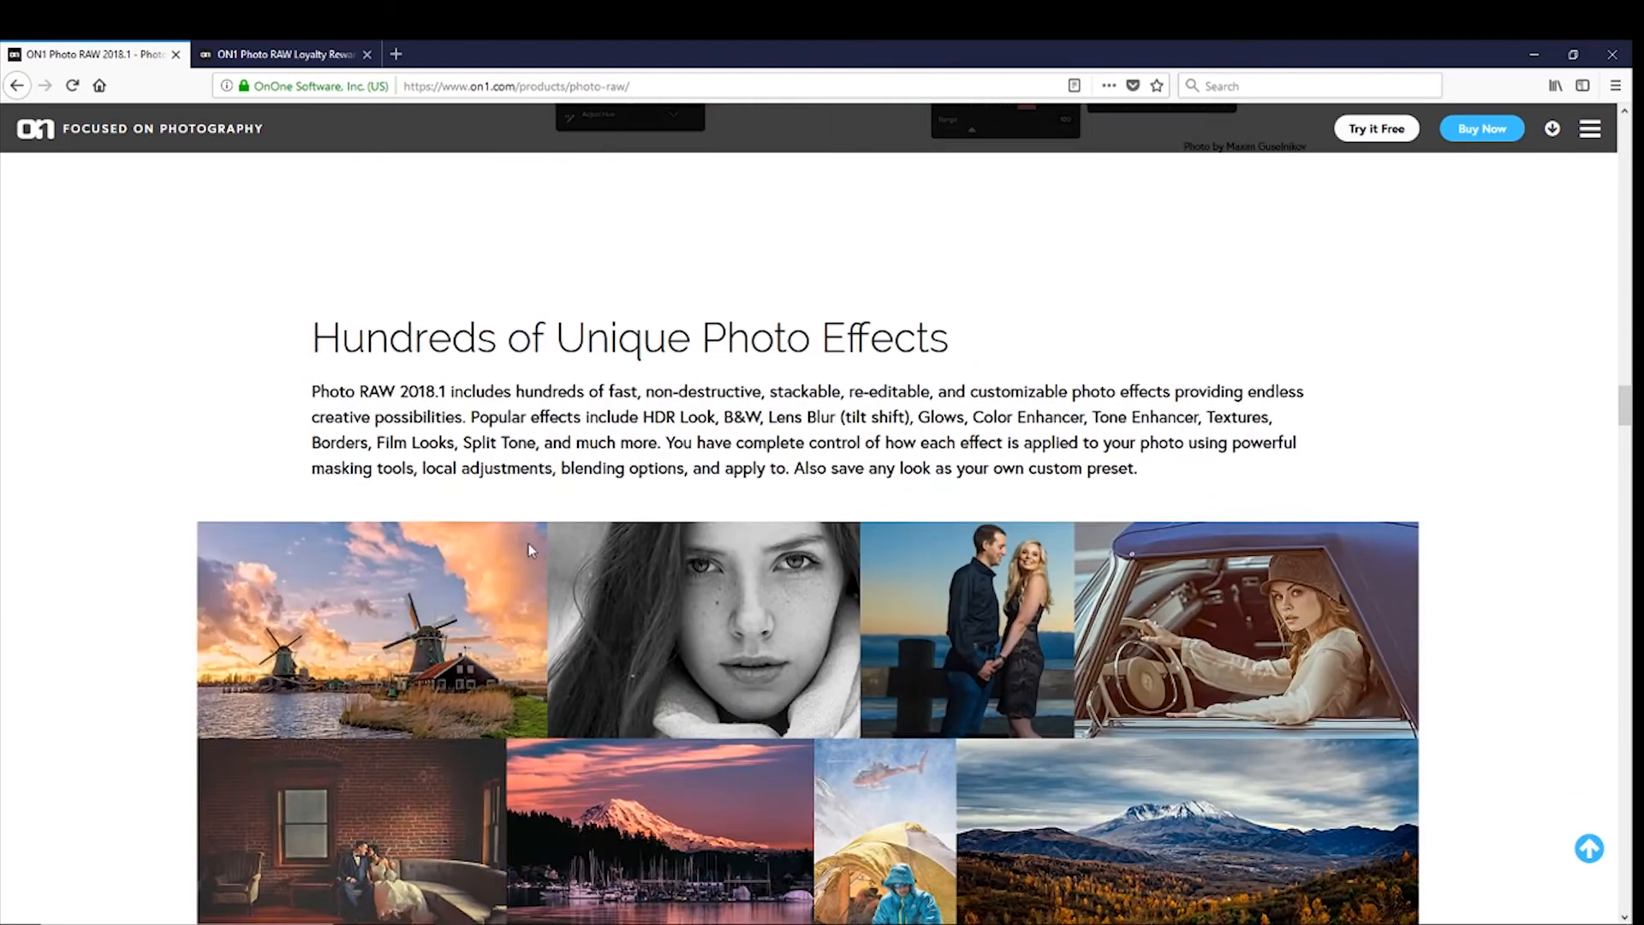
{"action": "scroll", "scroll_direction": "down", "scroll_amount": 3}
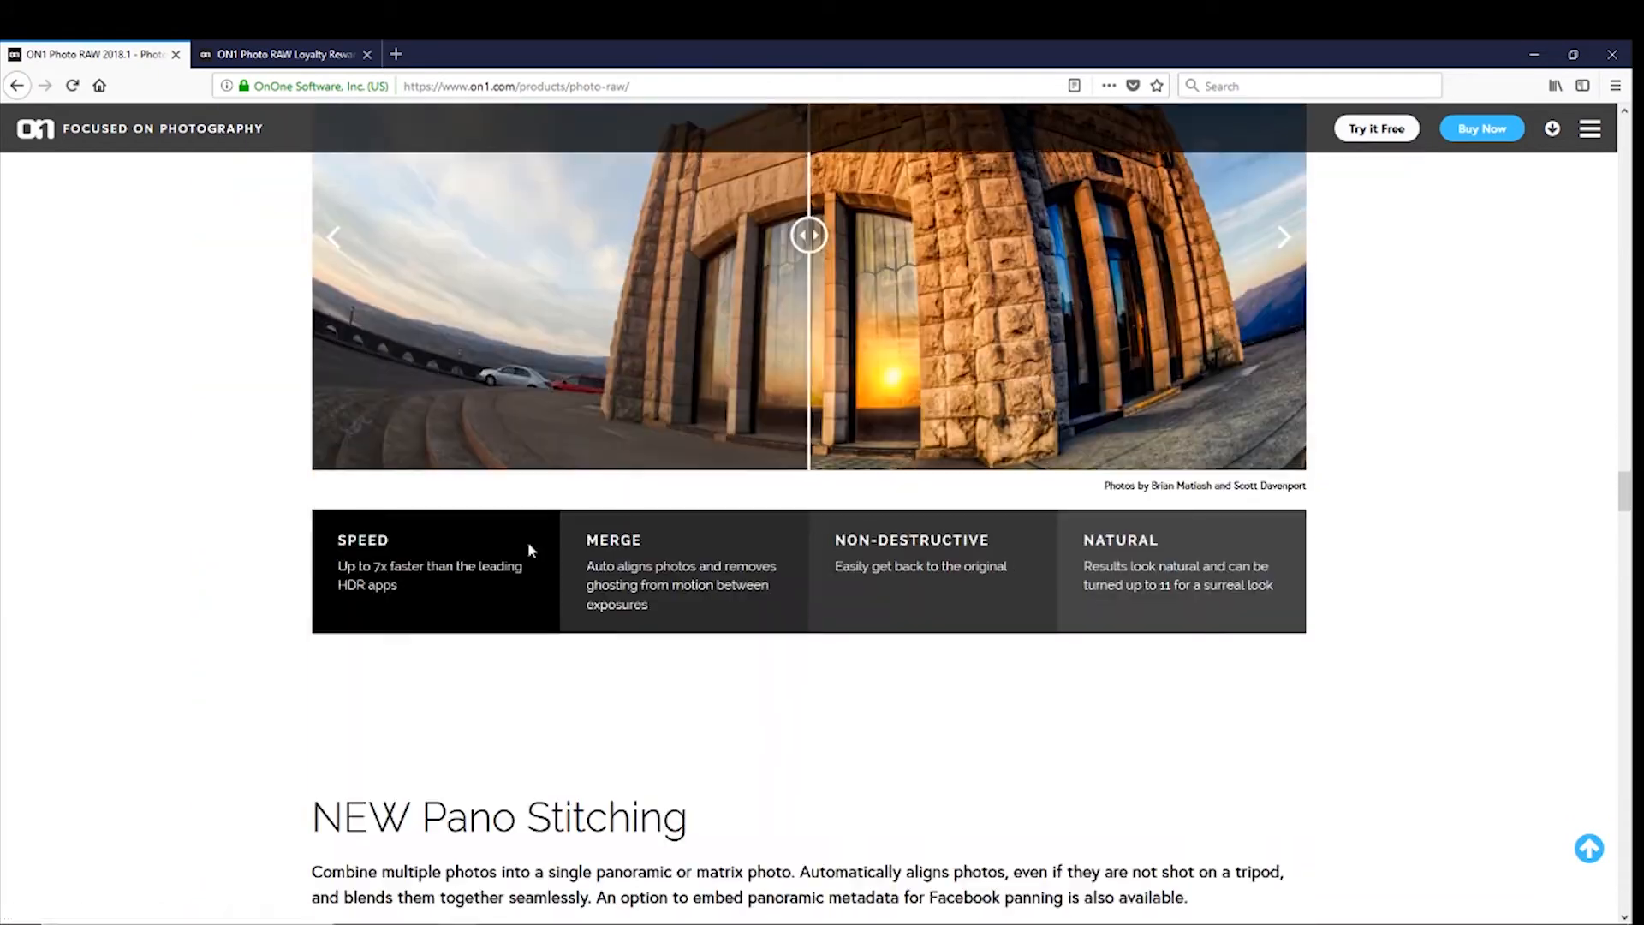
{"action": "scroll", "scroll_direction": "down", "scroll_amount": 3}
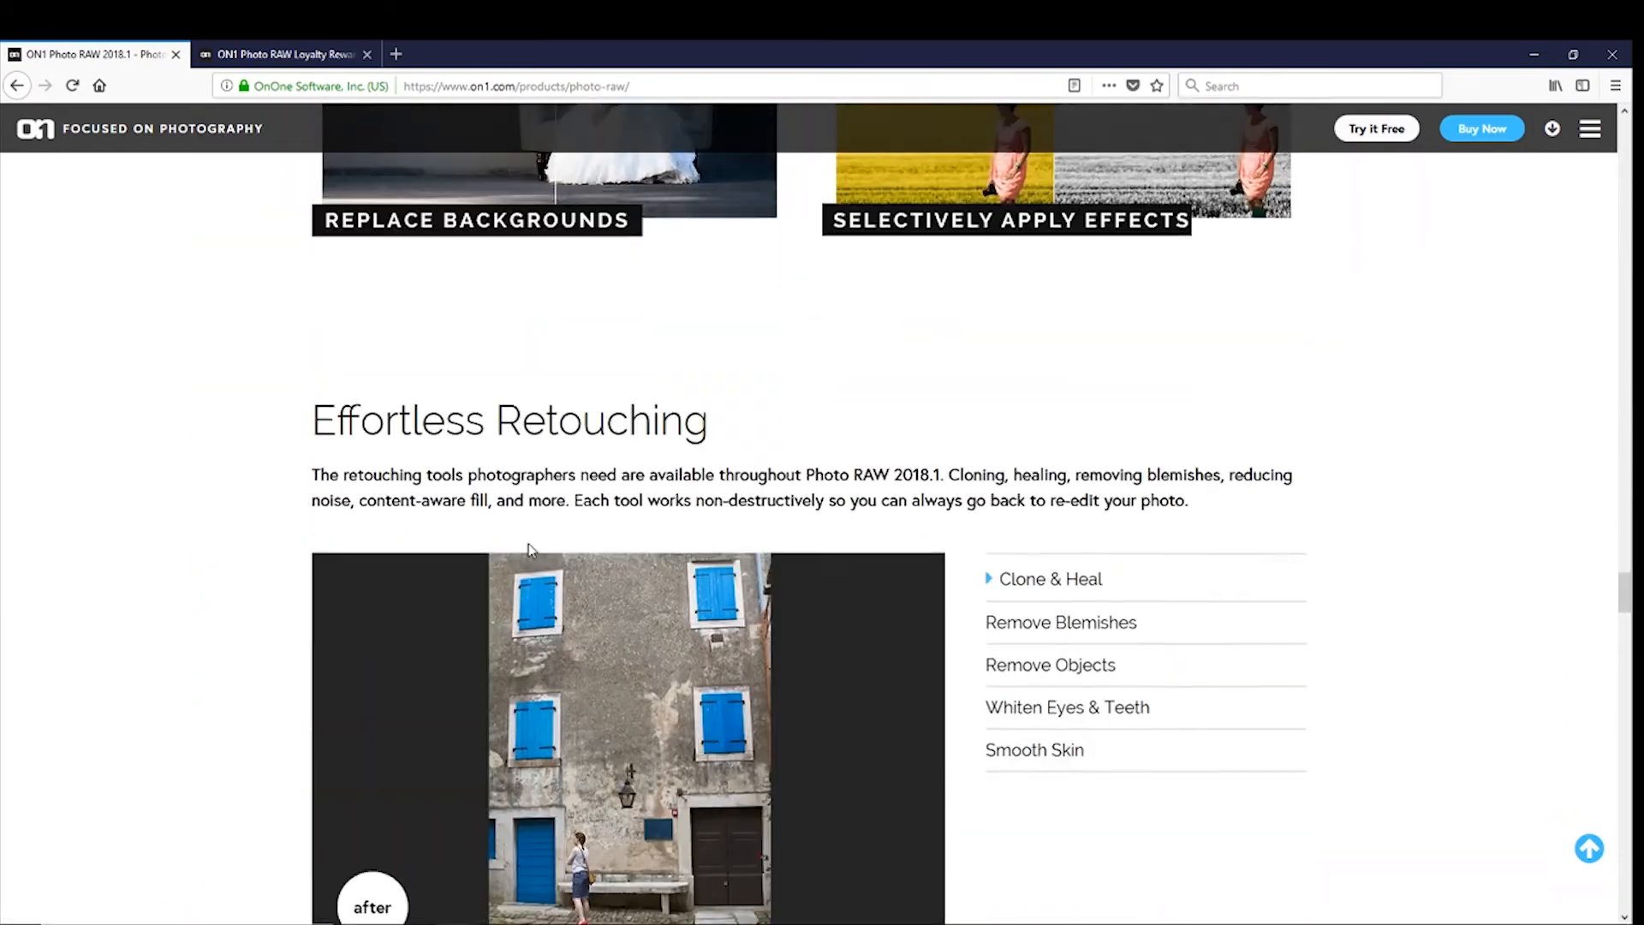
{"action": "scroll", "scroll_direction": "down", "scroll_amount": 3}
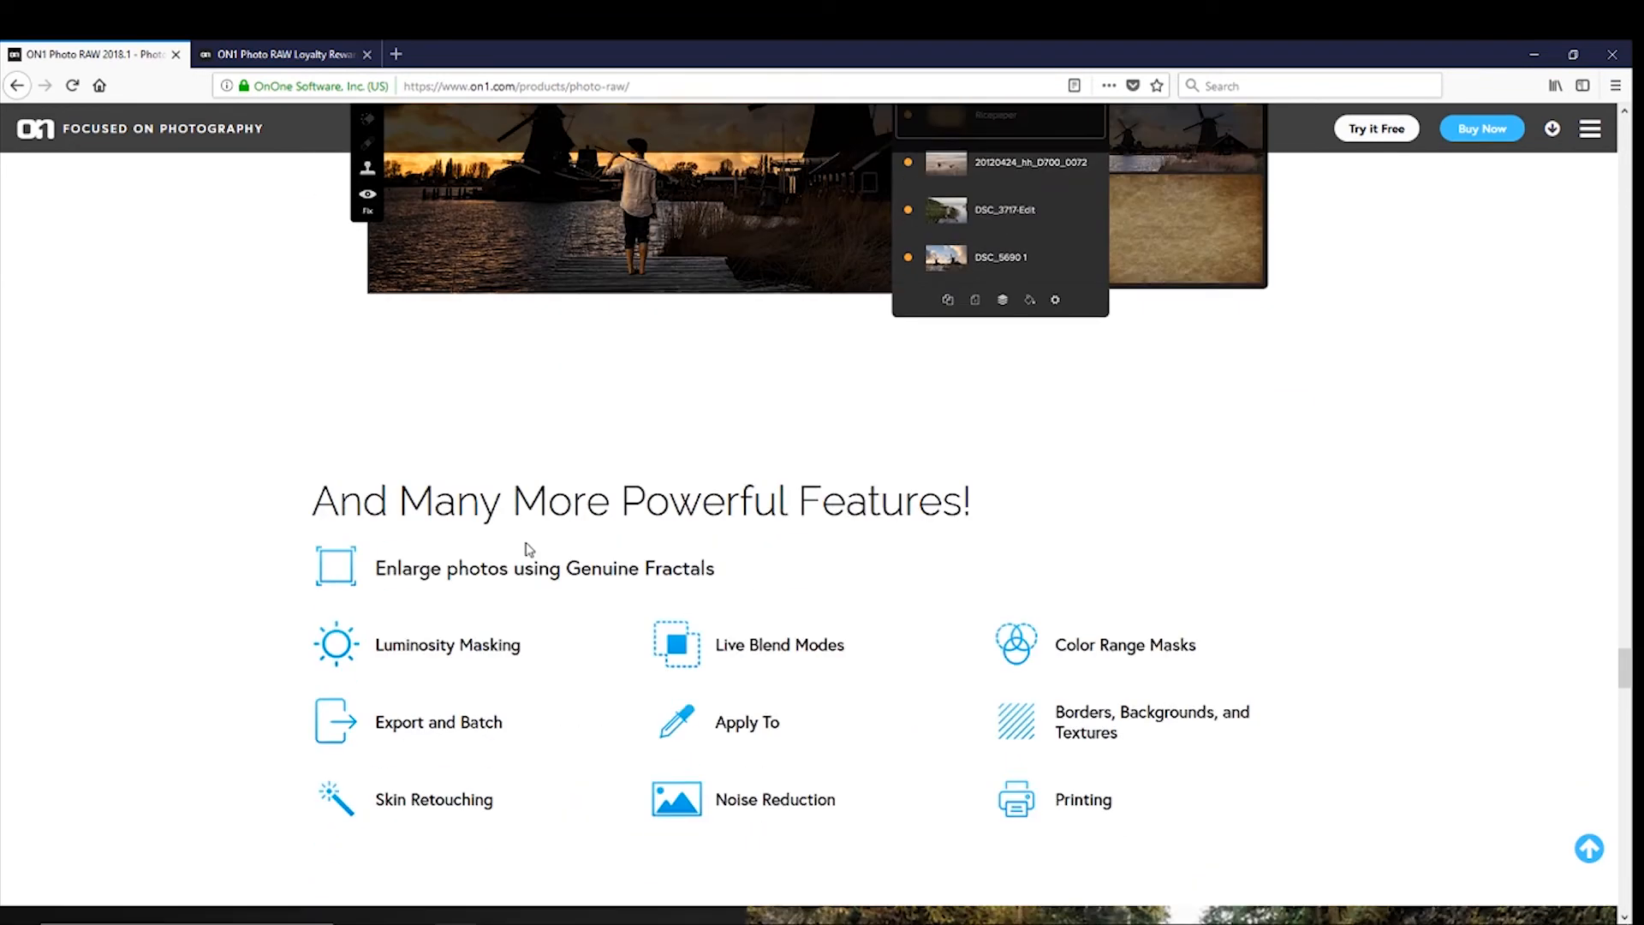
{"action": "scroll", "scroll_direction": "down", "scroll_amount": 3}
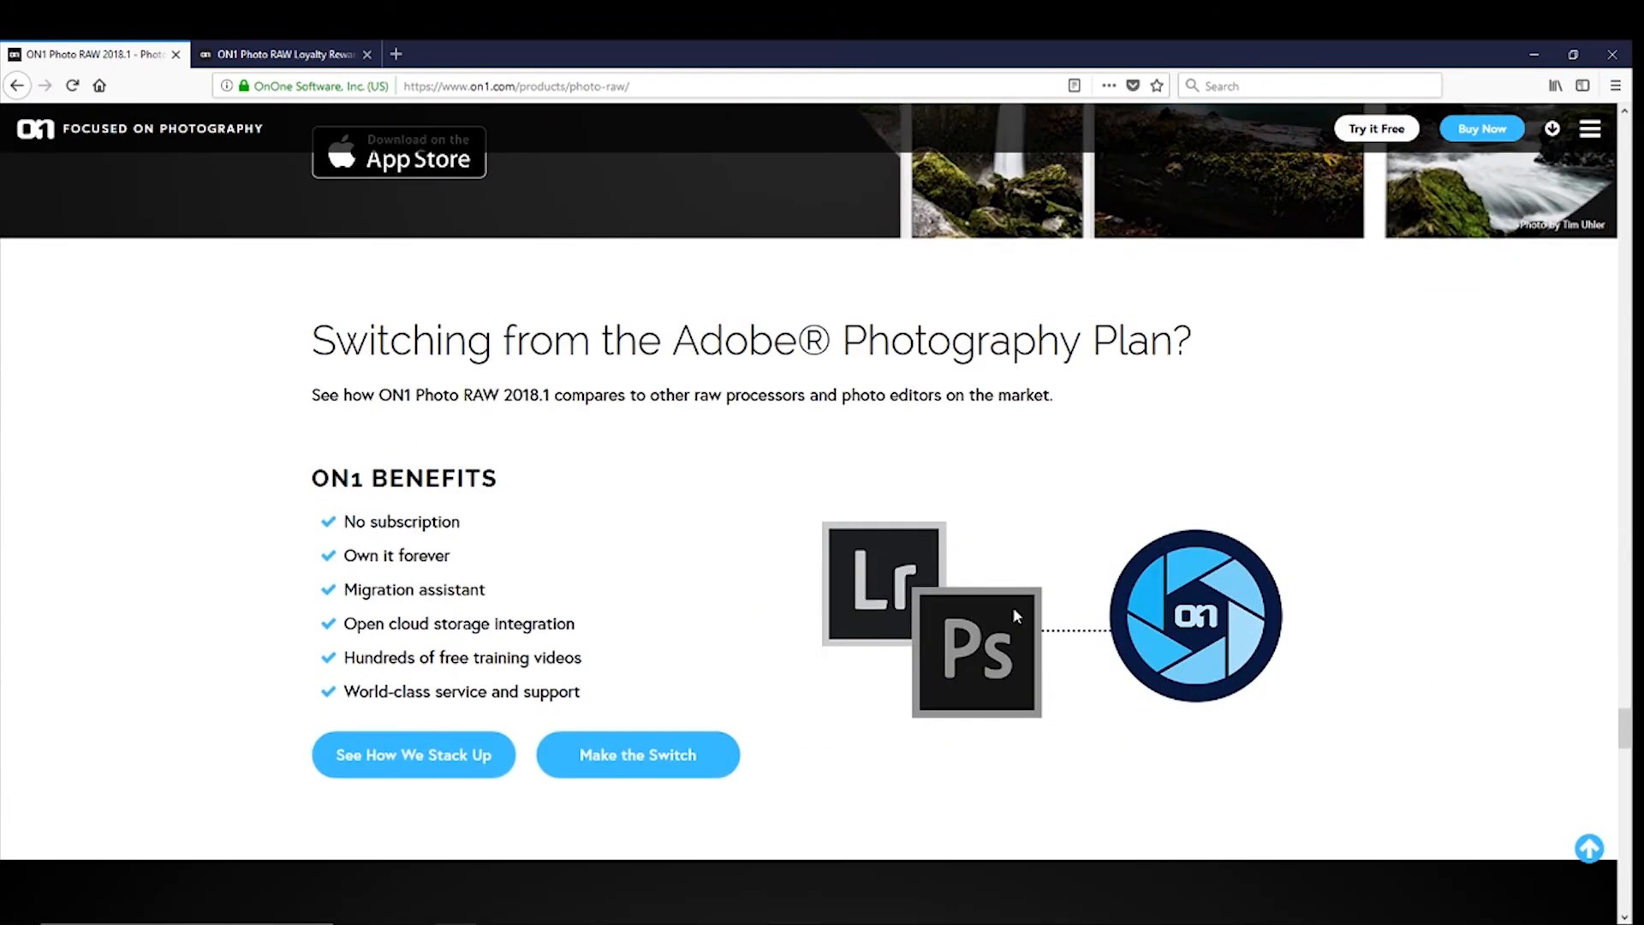
{"action": "scroll", "scroll_direction": "down", "scroll_amount": 3}
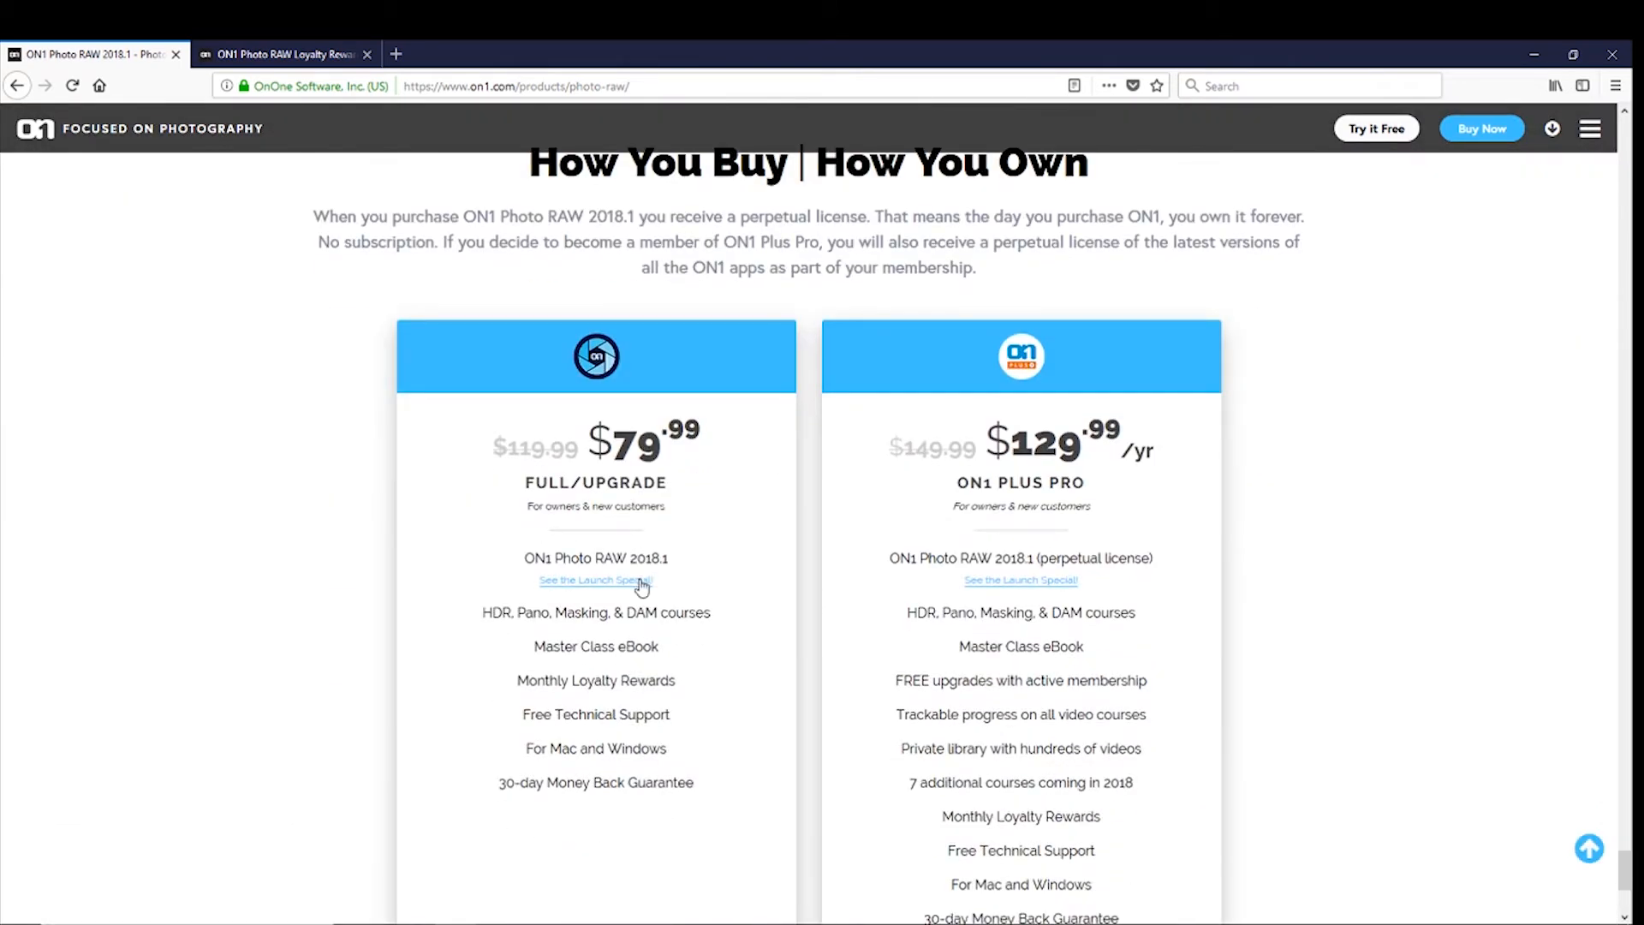
{"action": "scroll", "scroll_direction": "down", "scroll_amount": 3}
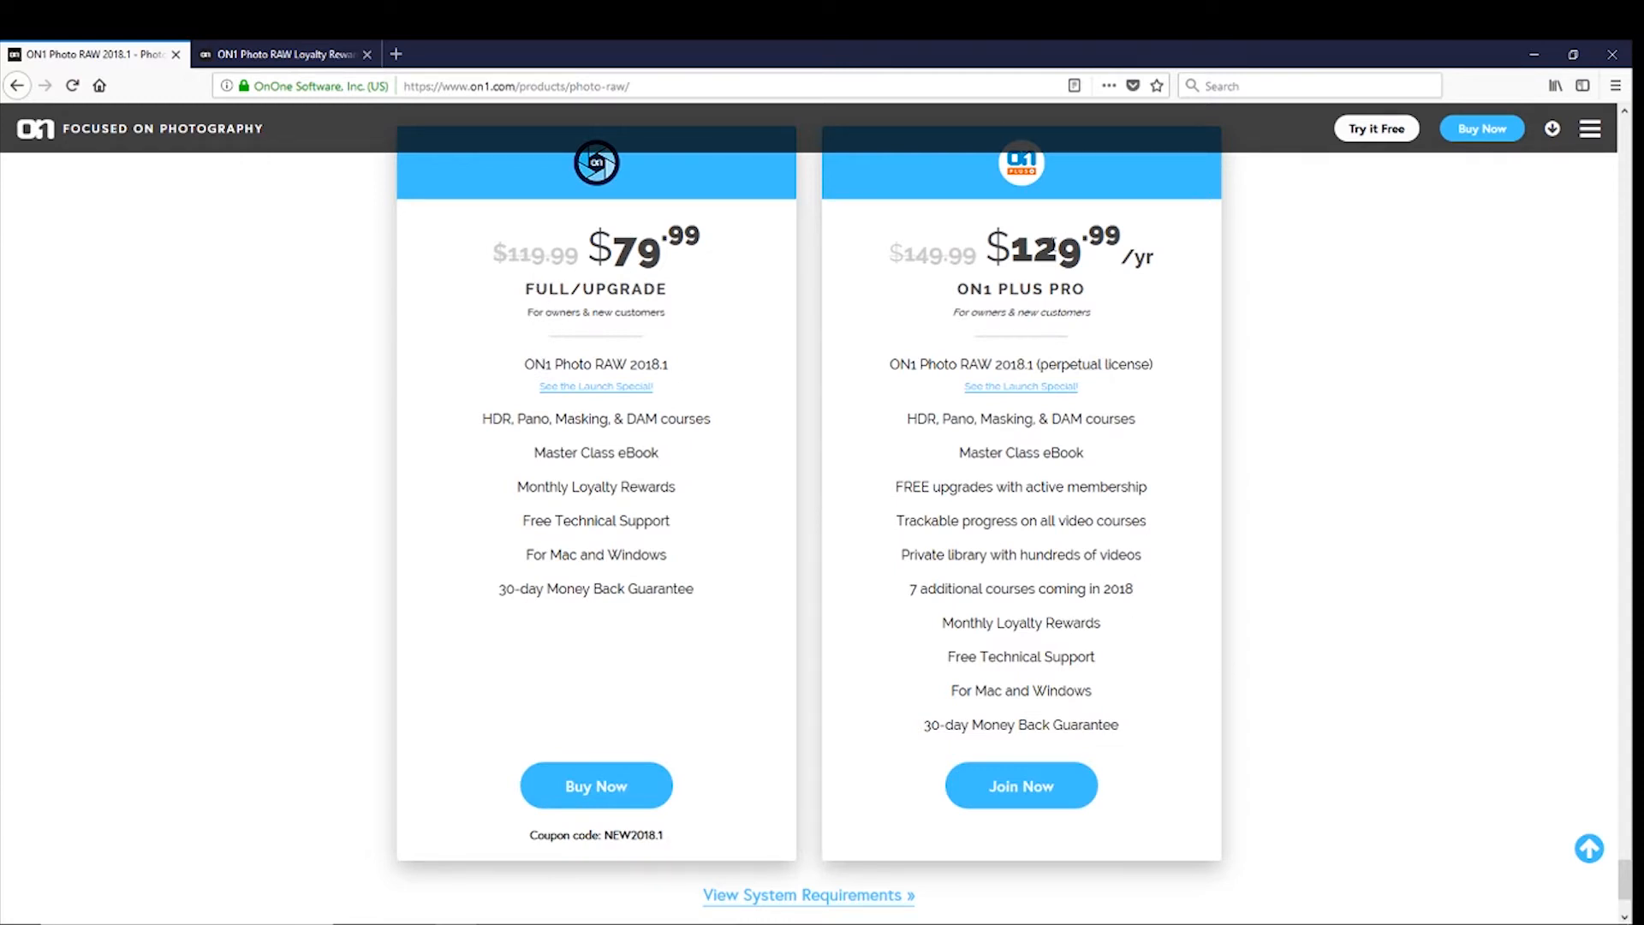
{"action": "mouse_move", "coordinate": [1092, 265]}
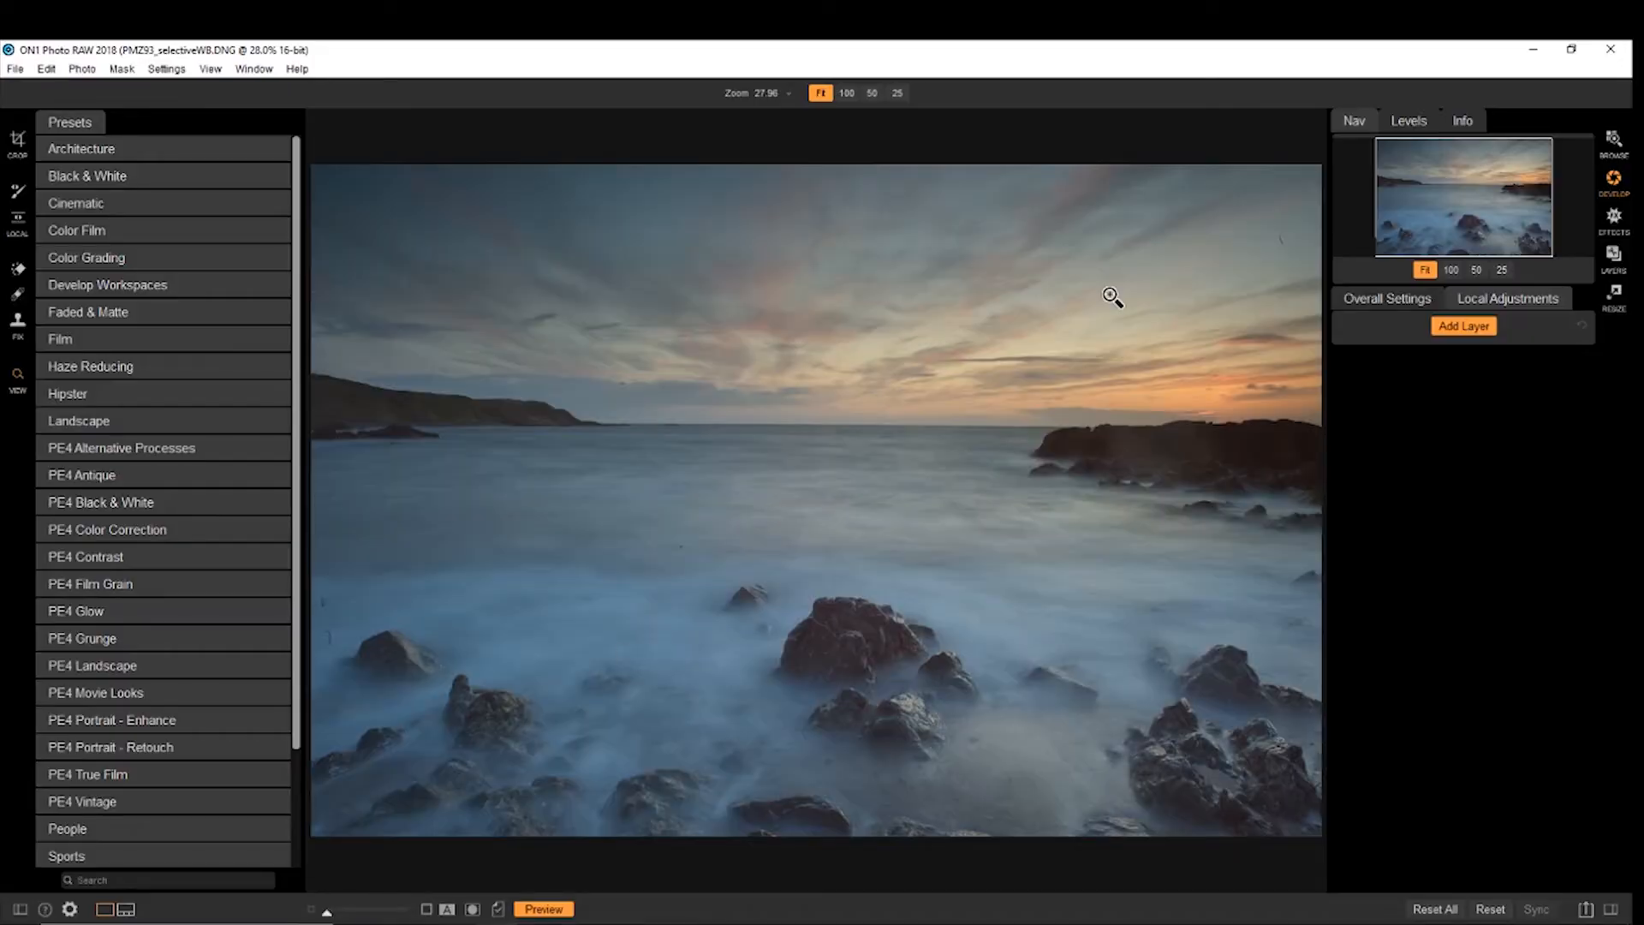
{"action": "mouse_move", "coordinate": [1525, 159]}
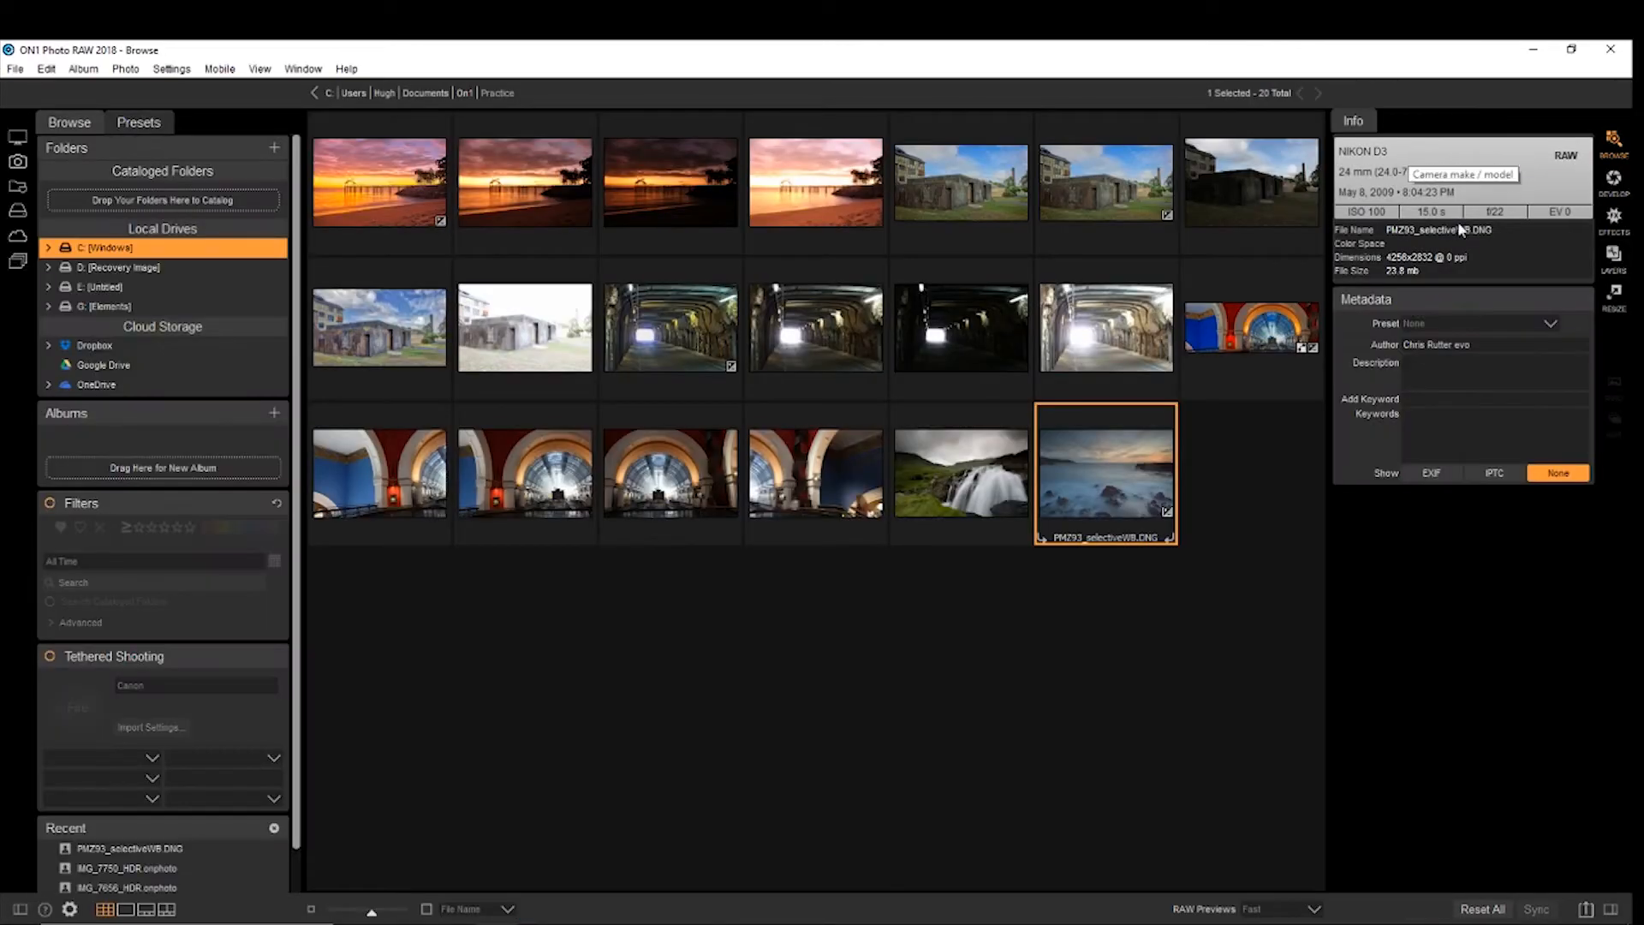
Step: Try single, range and multiple selection in the Practice folder, ending on PMZ93_selectiveWB.DNG
{"action": "left_click", "coordinate": [797, 734]}
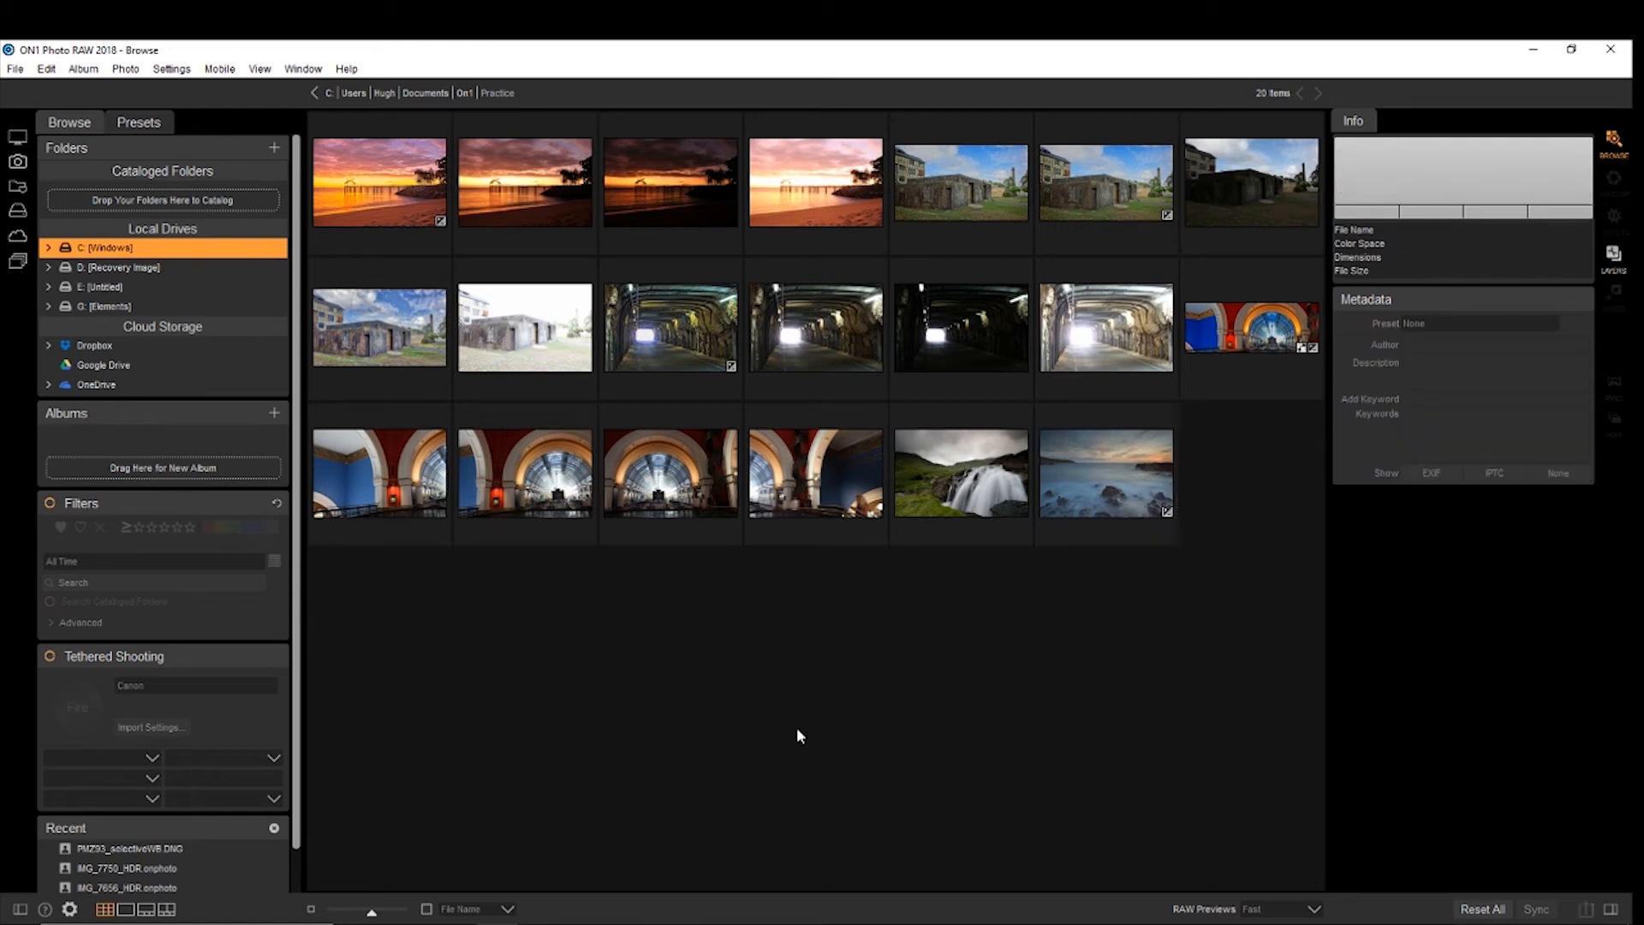
{"action": "mouse_move", "coordinate": [99, 415]}
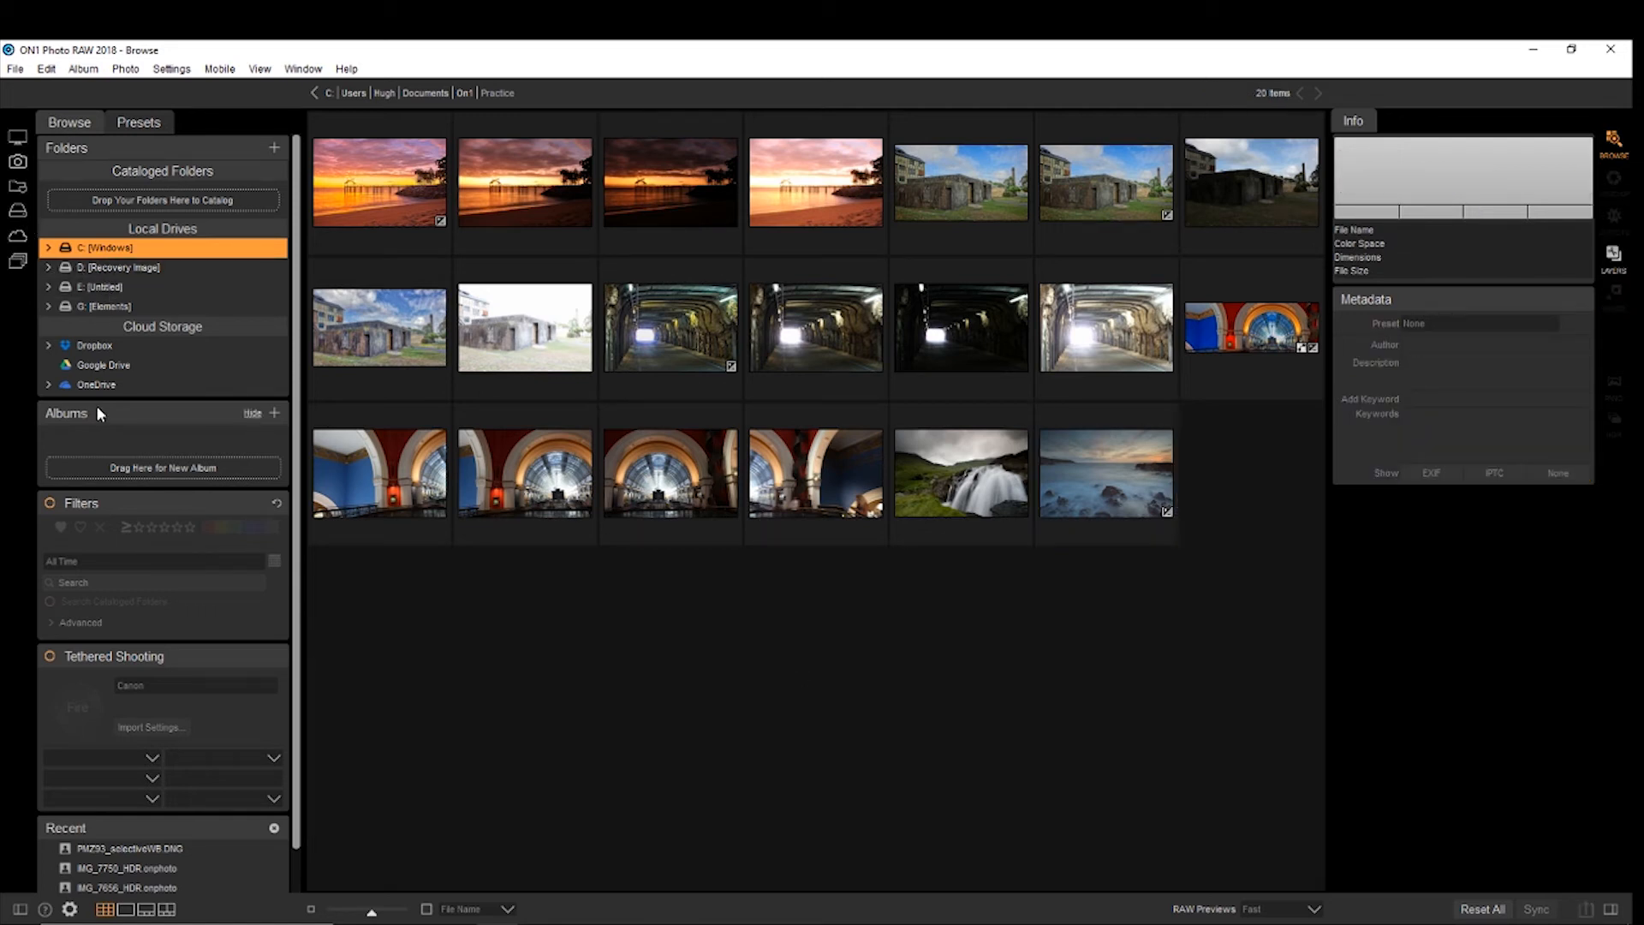
{"action": "mouse_move", "coordinate": [723, 159]}
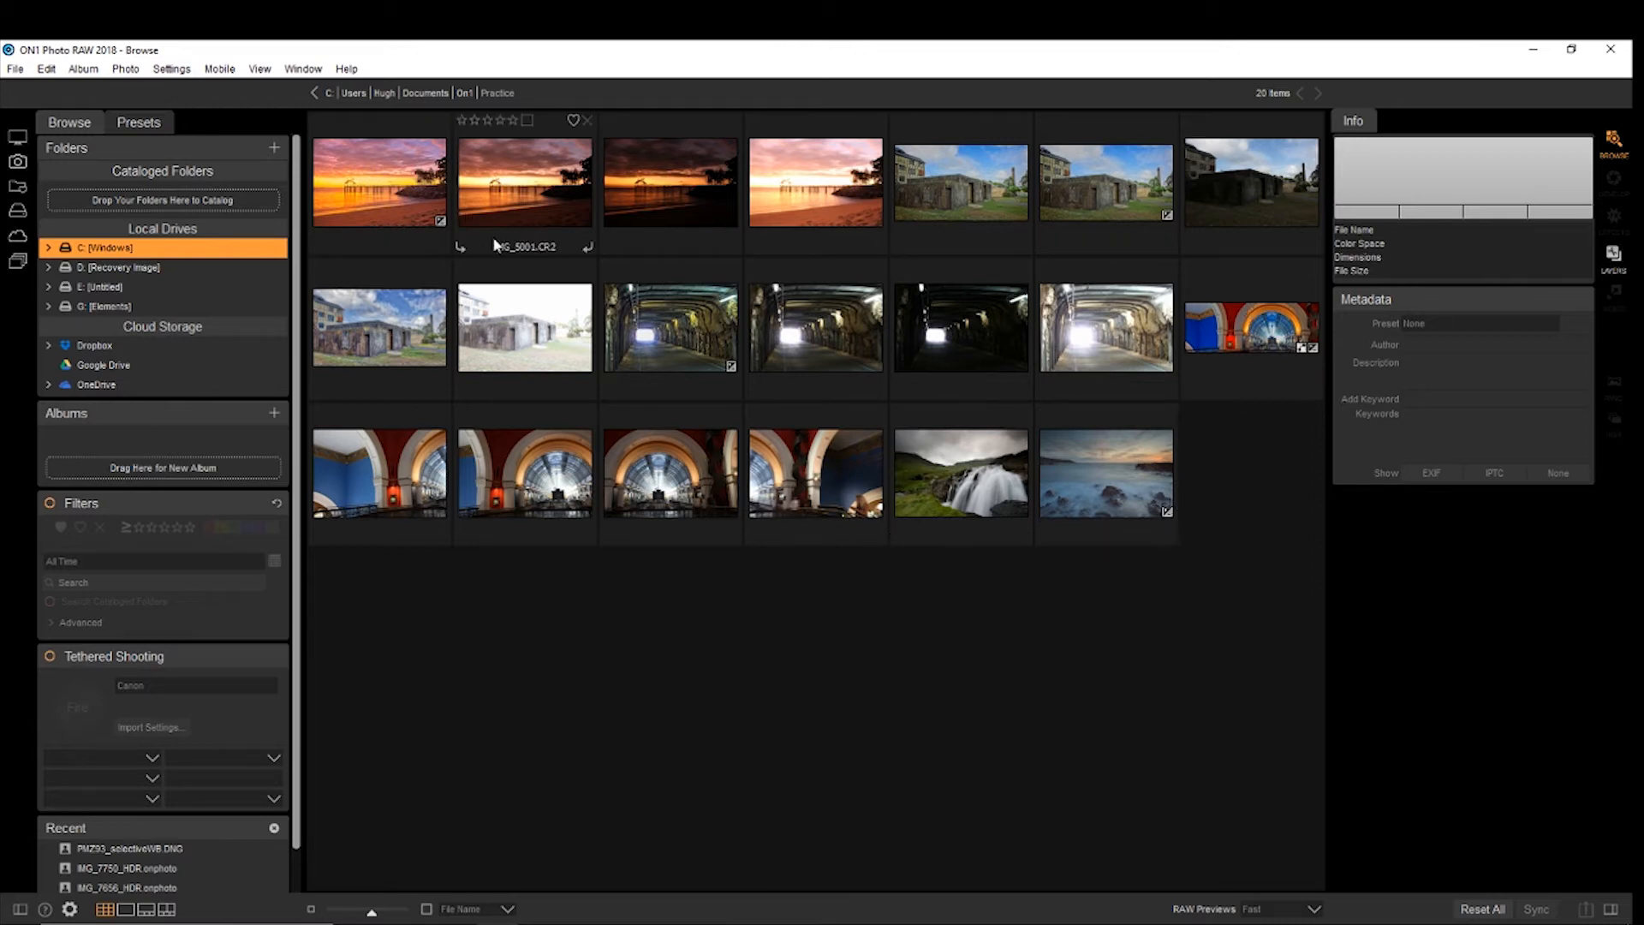
{"action": "left_click", "coordinate": [1104, 472]}
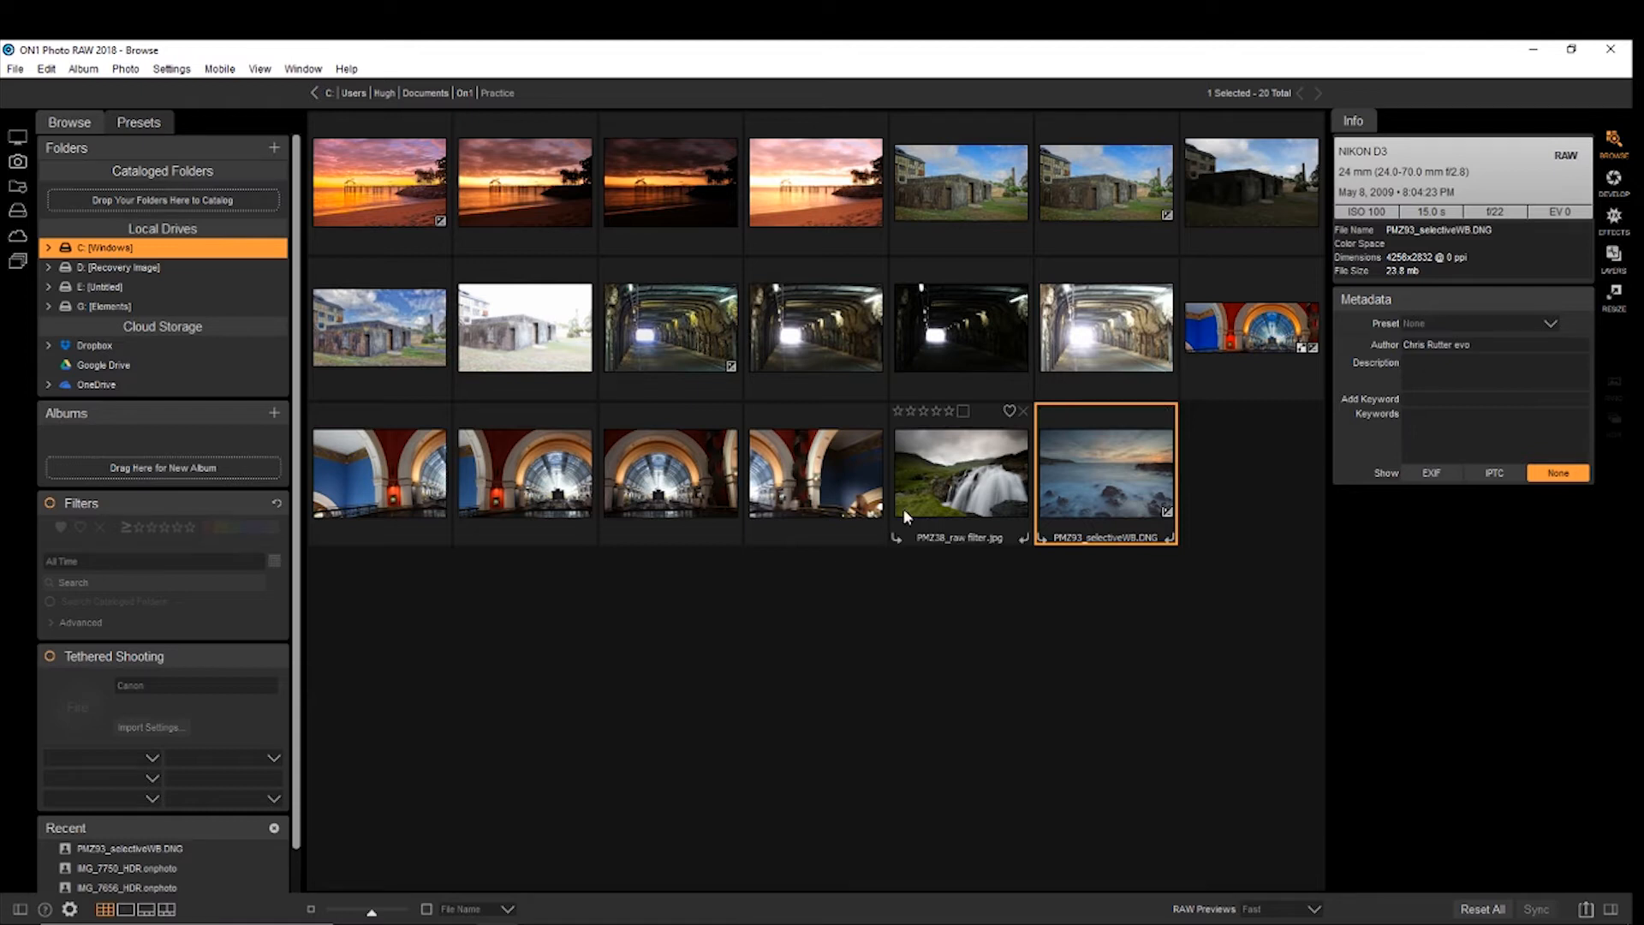
{"action": "left_click", "coordinate": [813, 473]}
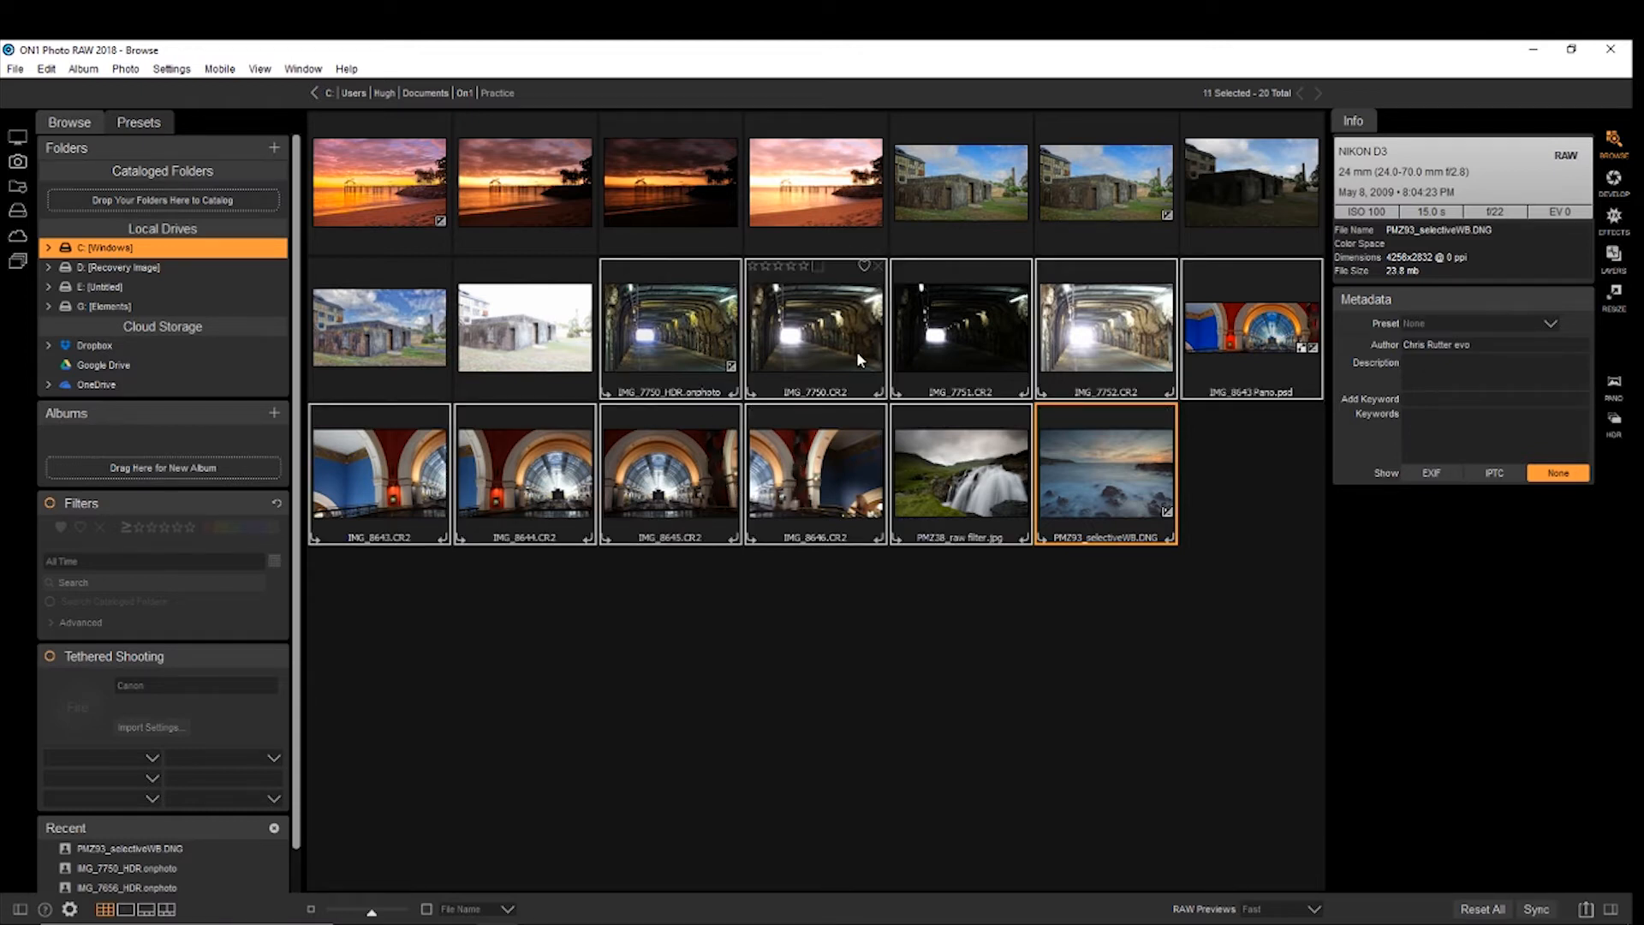
{"action": "left_click", "coordinate": [958, 474]}
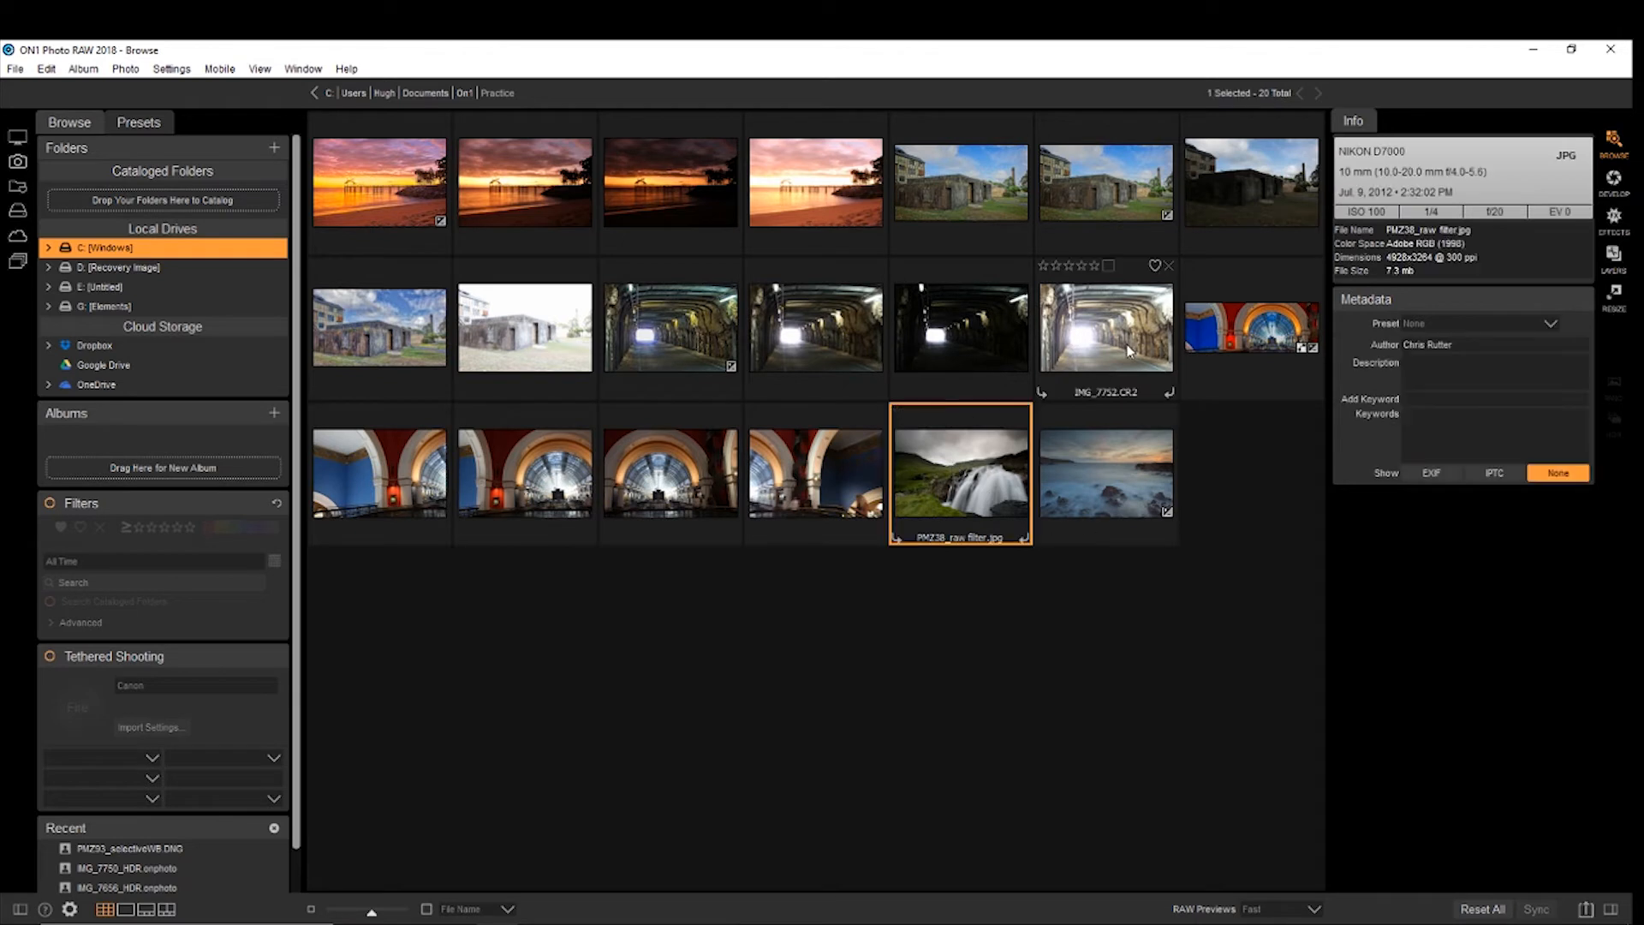
{"action": "left_click", "coordinate": [524, 181]}
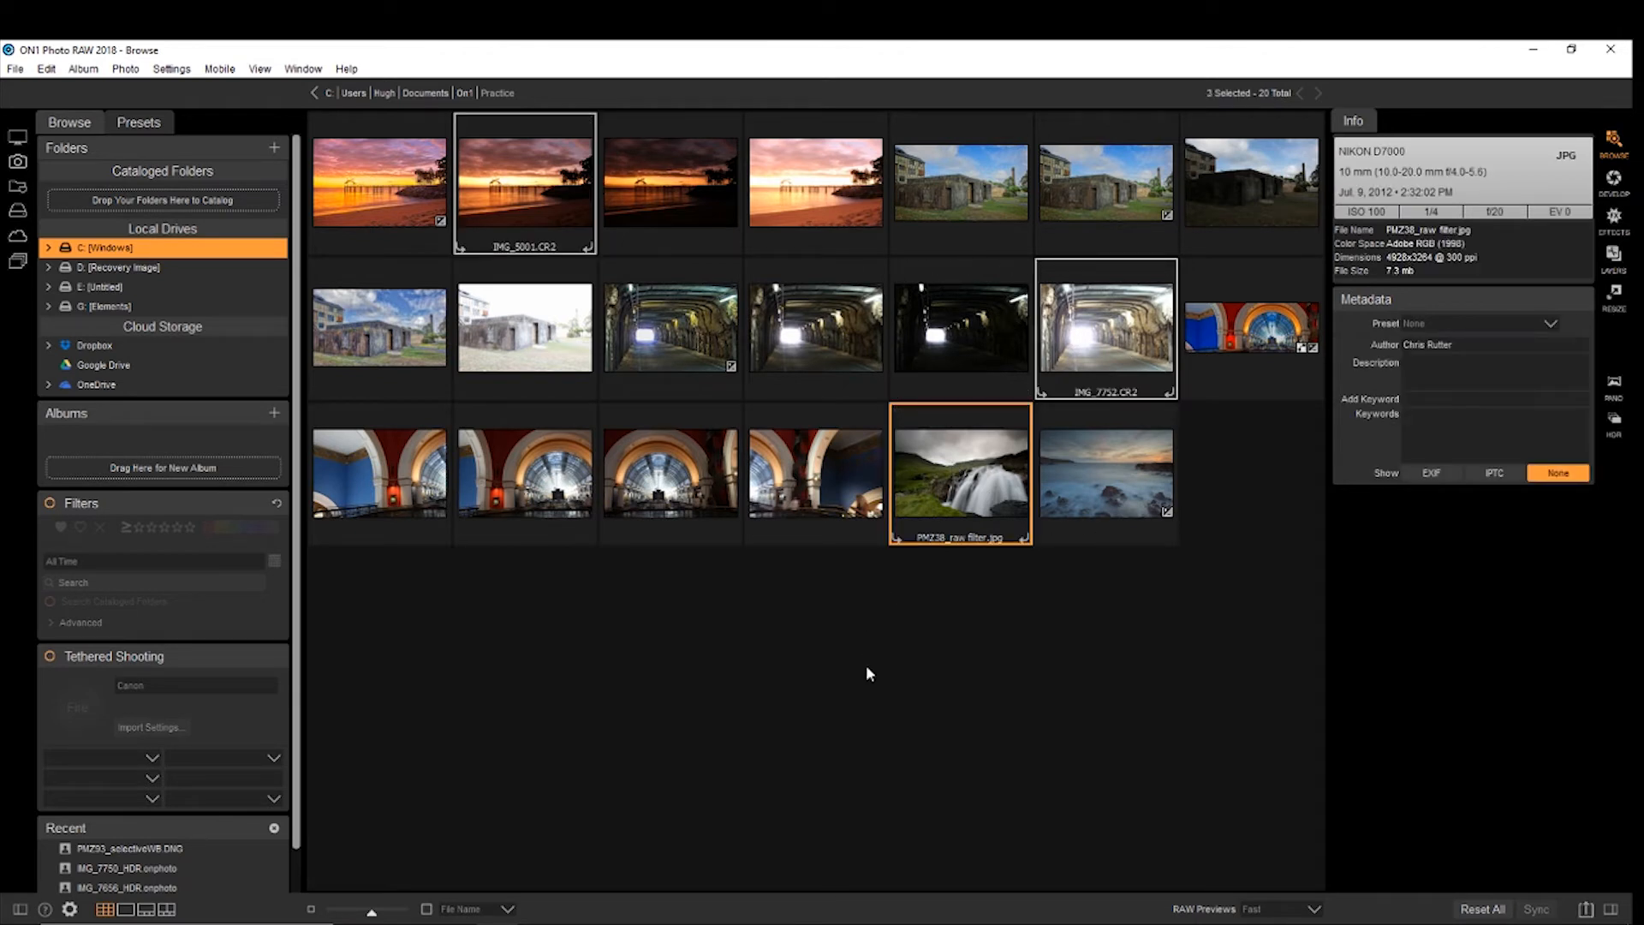
{"action": "left_click", "coordinate": [849, 554]}
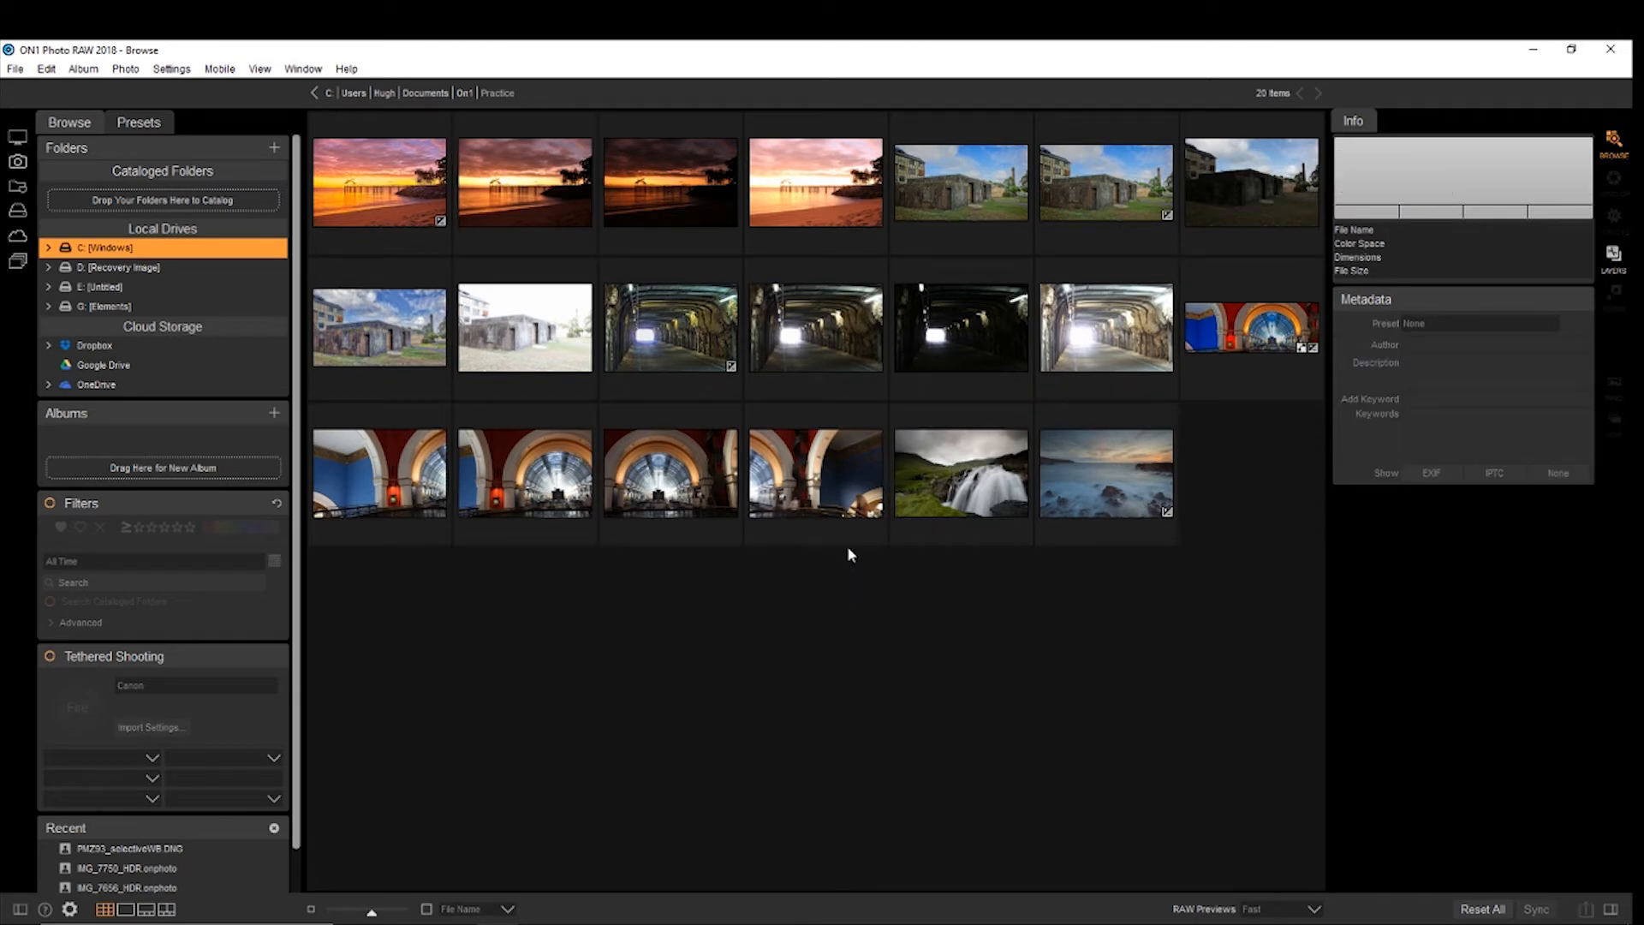
{"action": "mouse_move", "coordinate": [936, 660]}
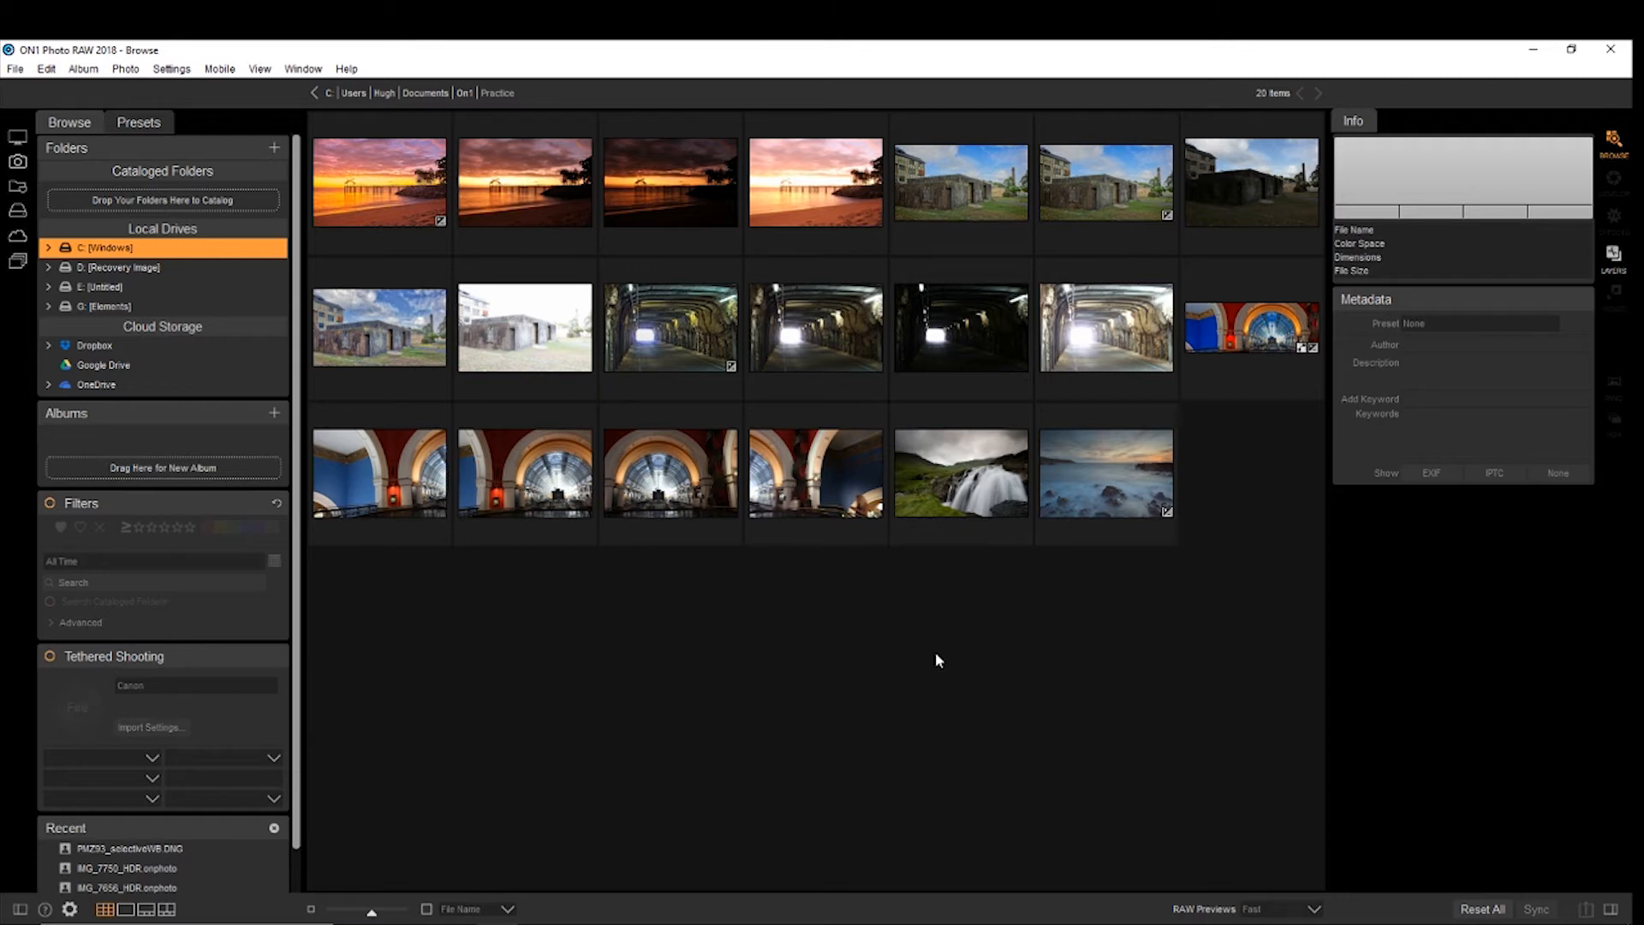
{"action": "left_click", "coordinate": [1104, 473]}
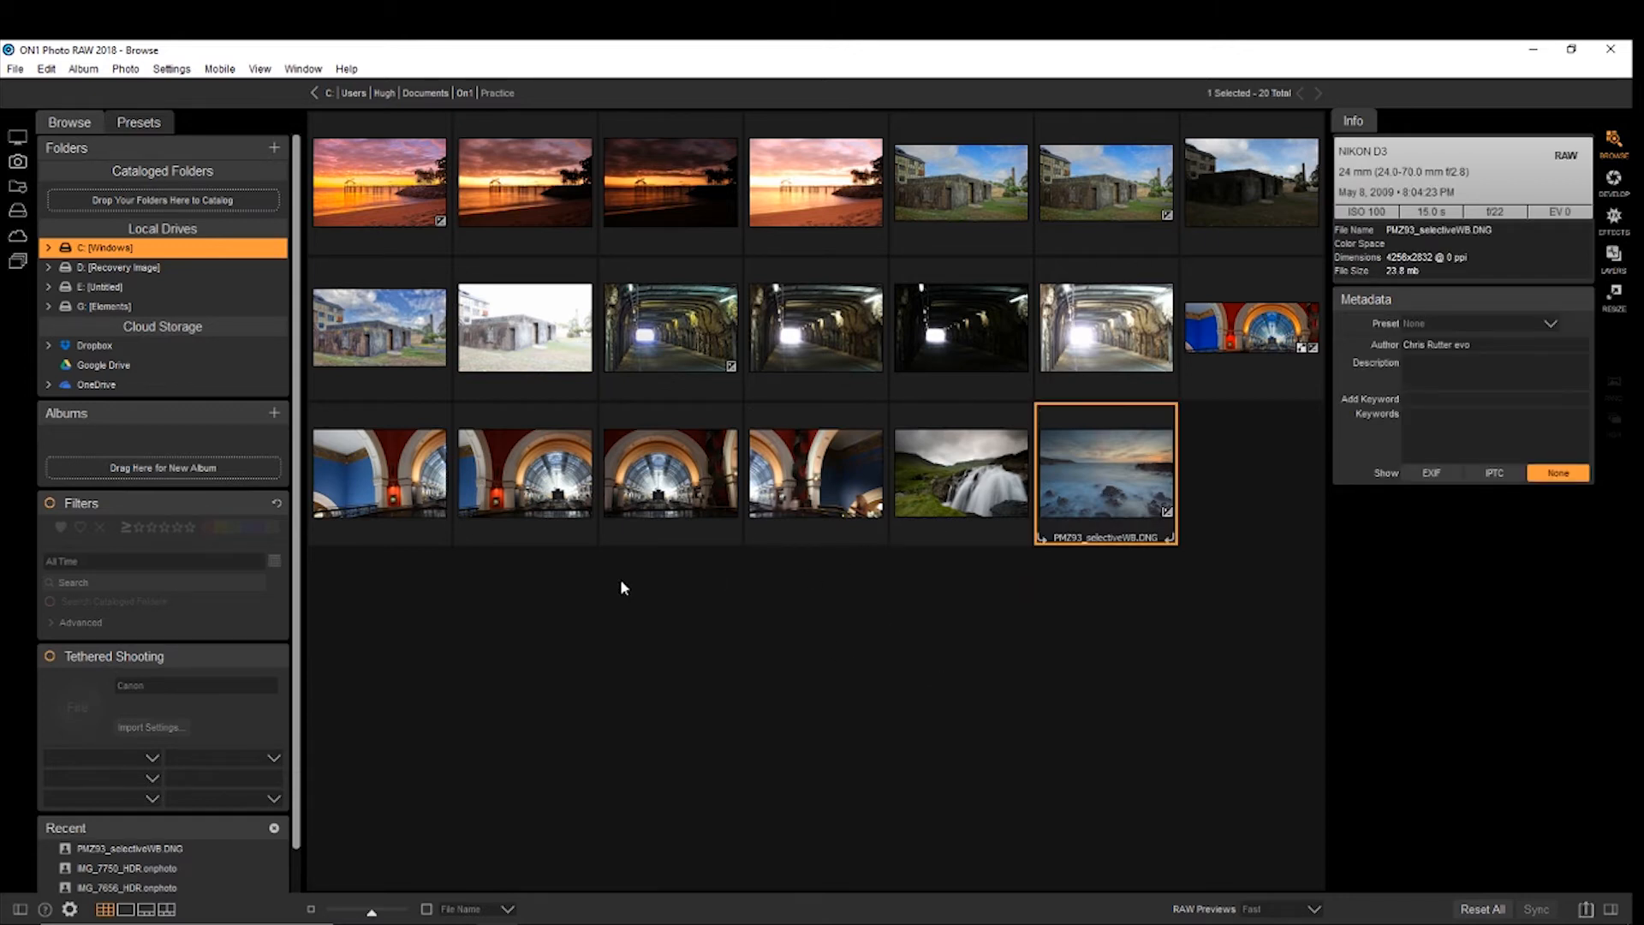
{"action": "mouse_move", "coordinate": [1251, 328]}
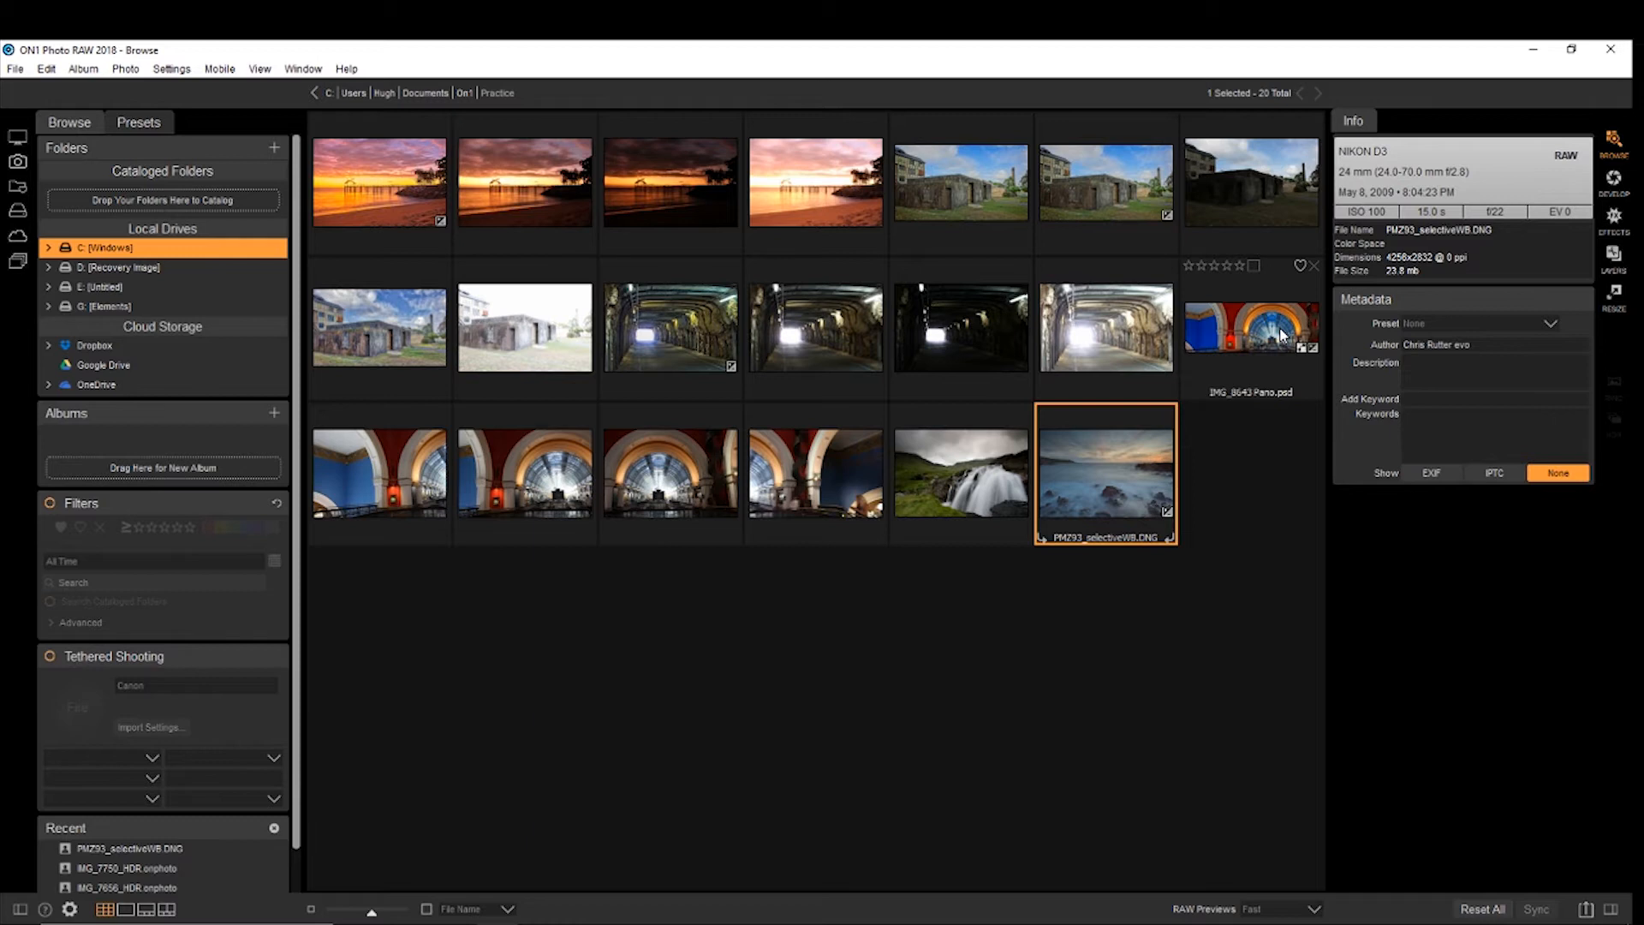
{"action": "mouse_move", "coordinate": [1615, 187]}
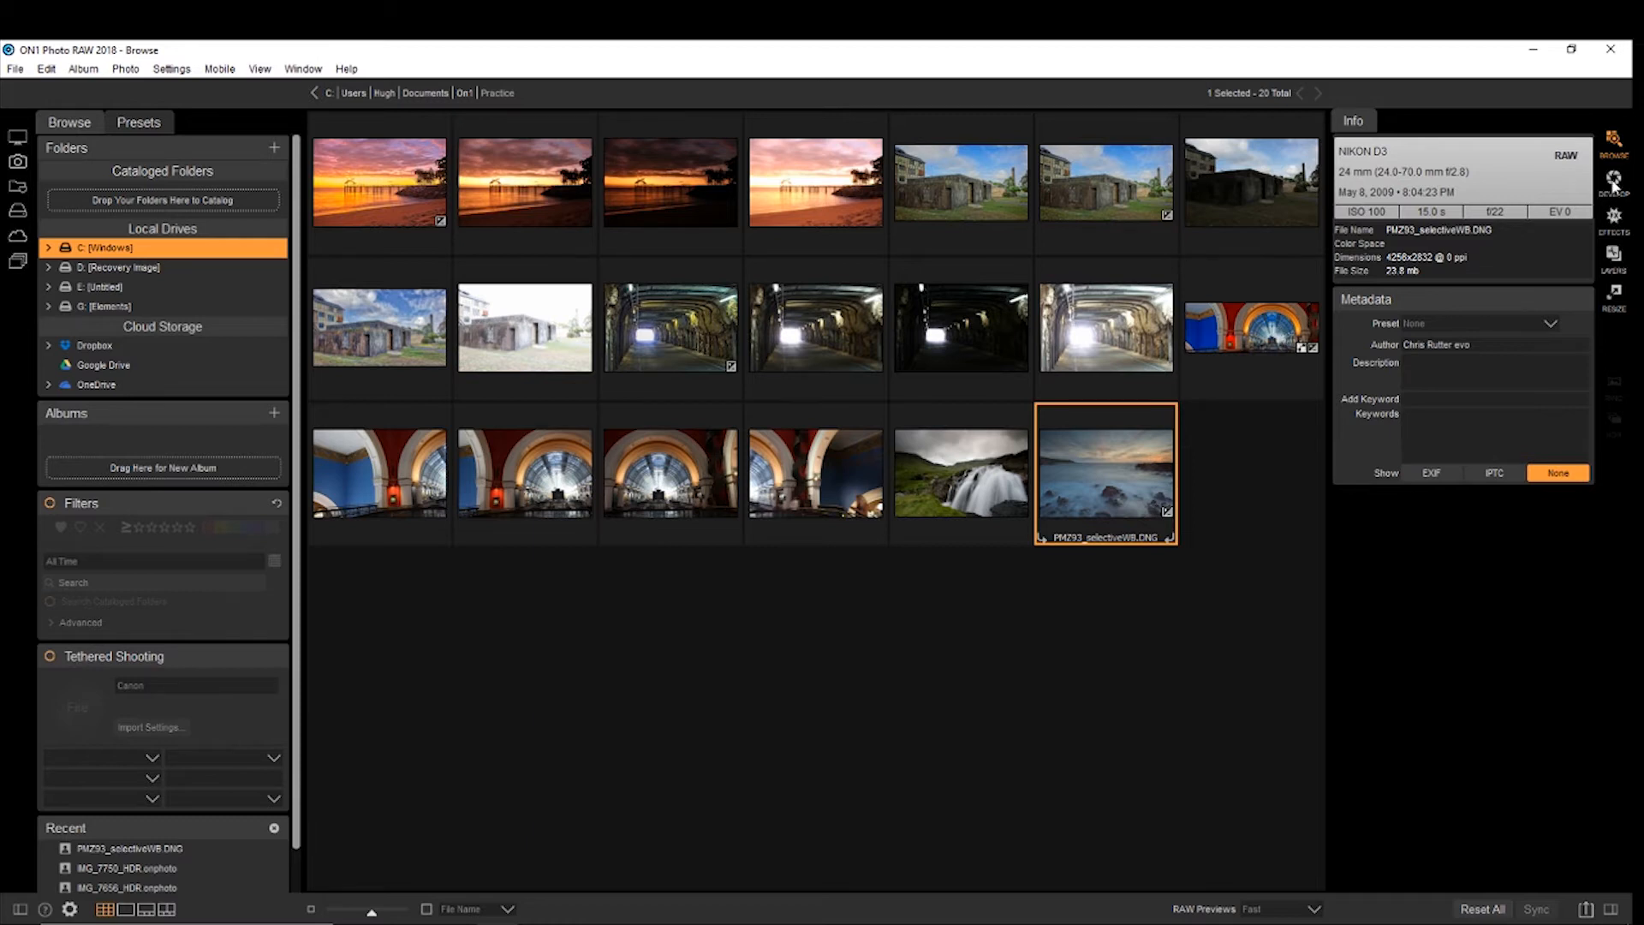
Step: Open PMZ93_selectiveWB.DNG in Develop and collapse its adjustment sections
{"action": "left_click", "coordinate": [1613, 180]}
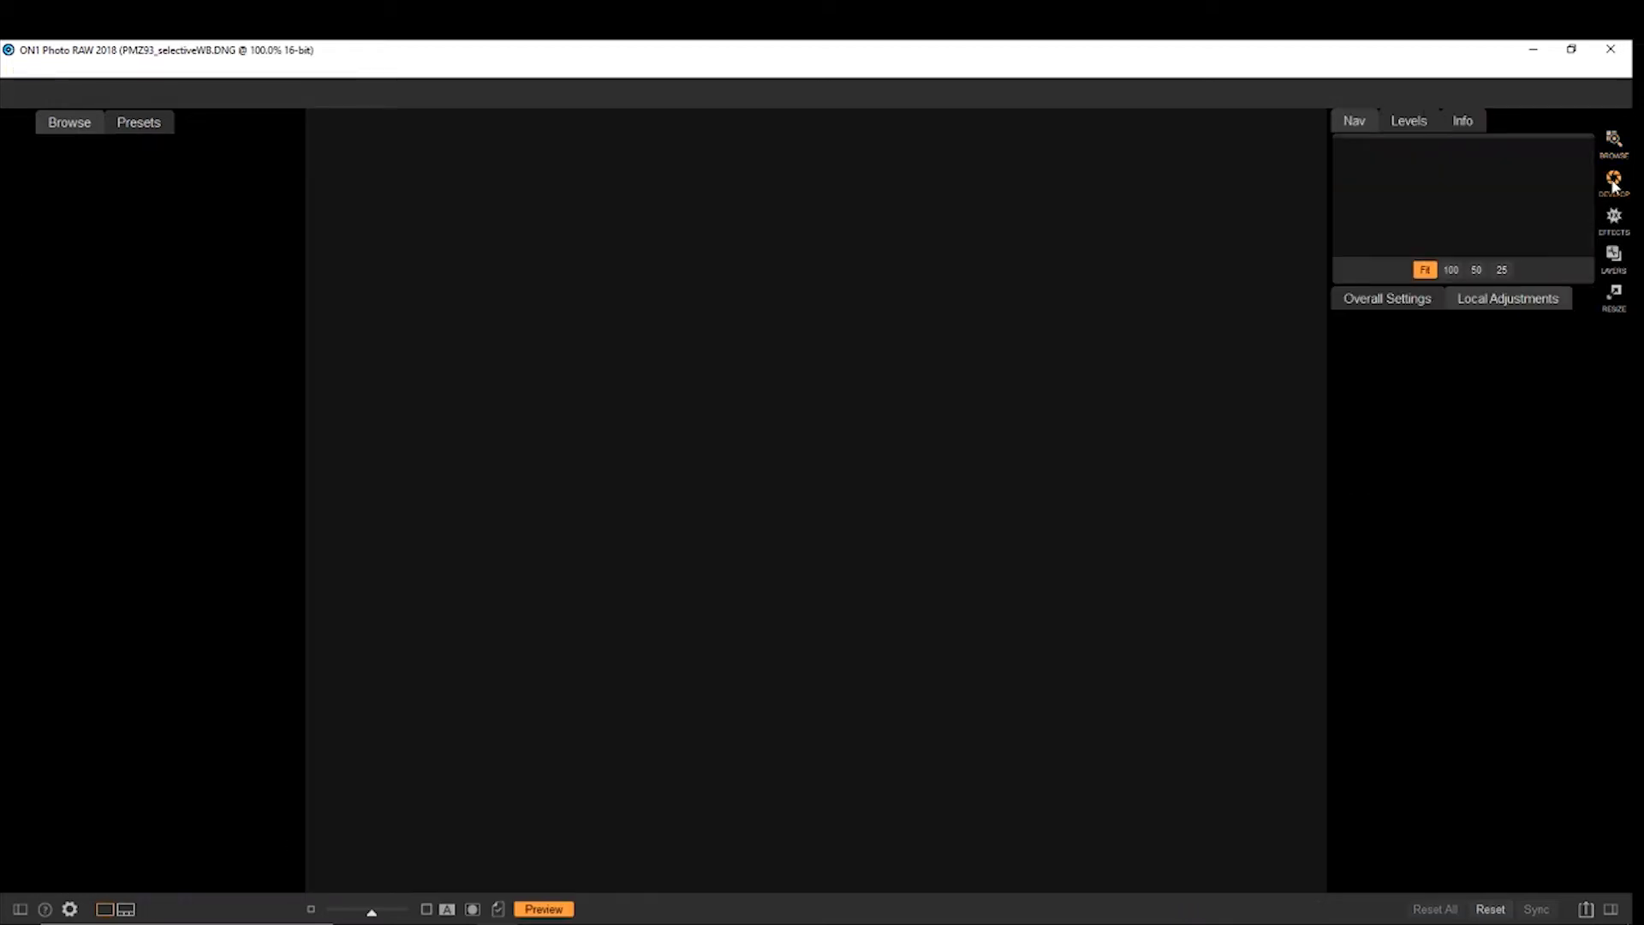
{"action": "left_click", "coordinate": [1612, 181]}
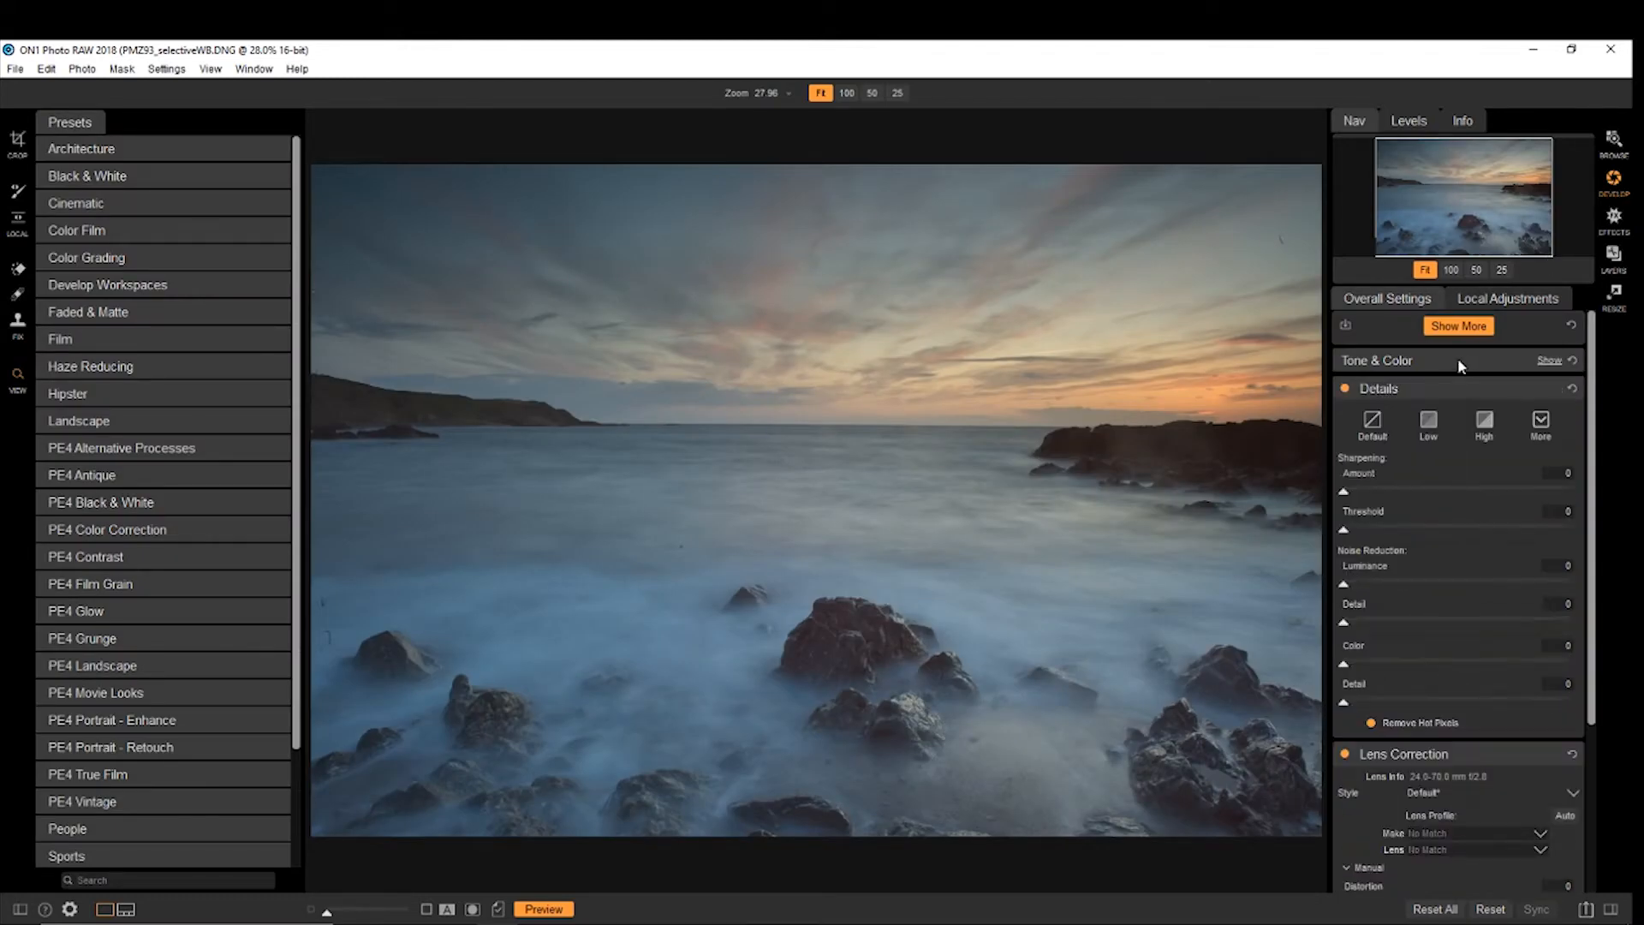
{"action": "left_click", "coordinate": [1380, 388]}
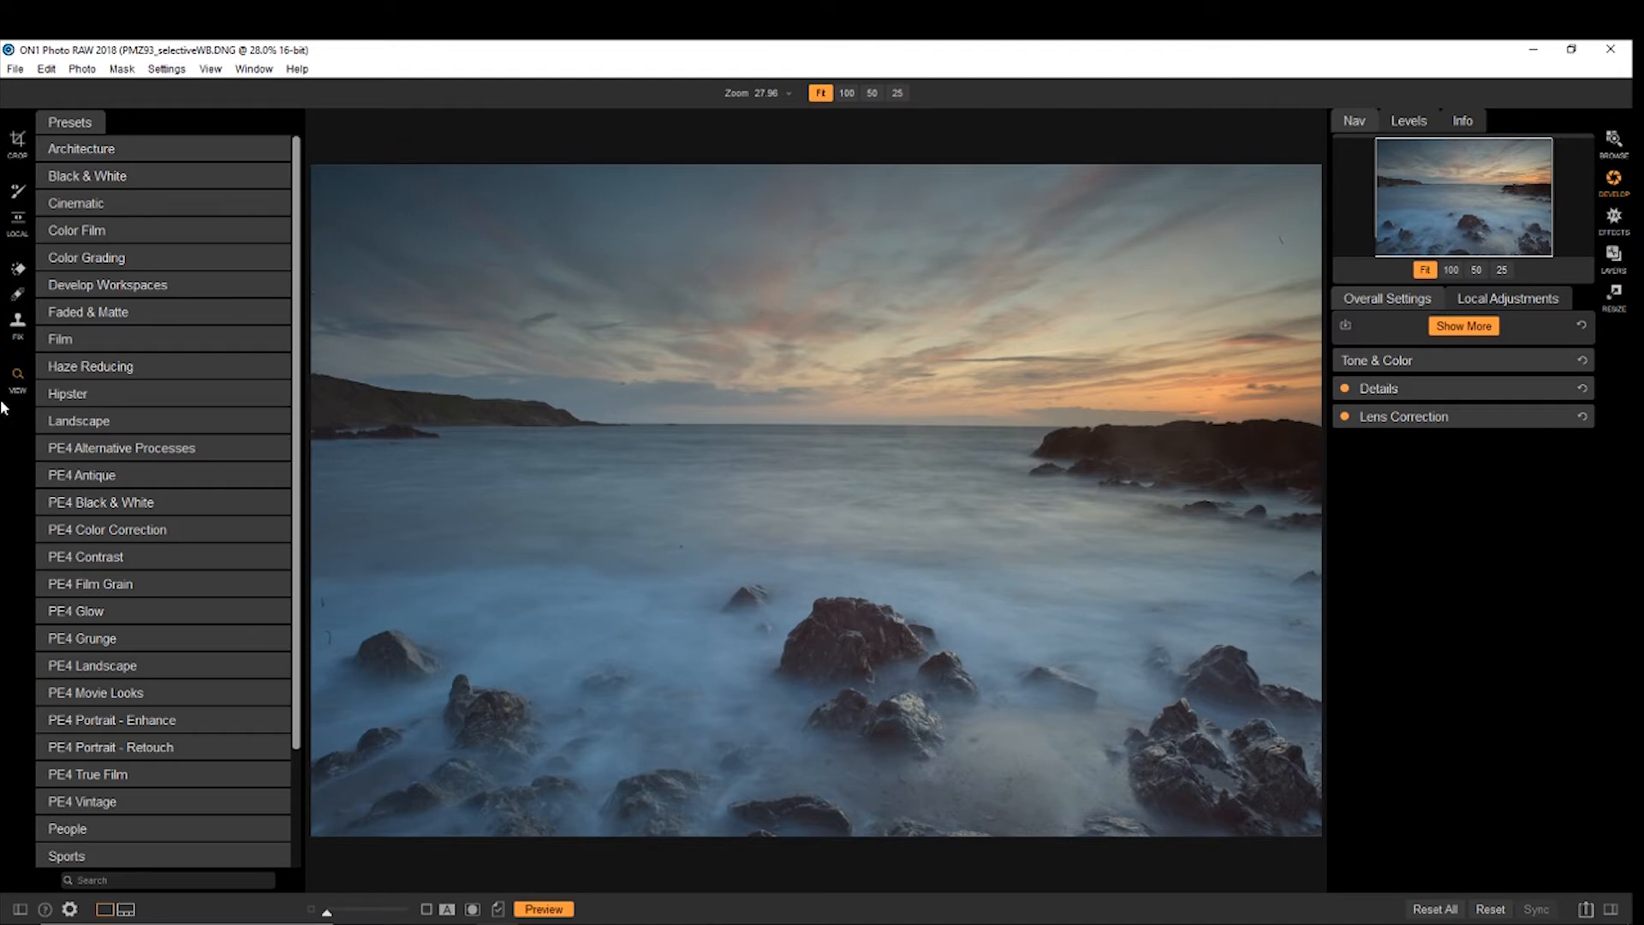
{"action": "mouse_move", "coordinate": [17, 141]}
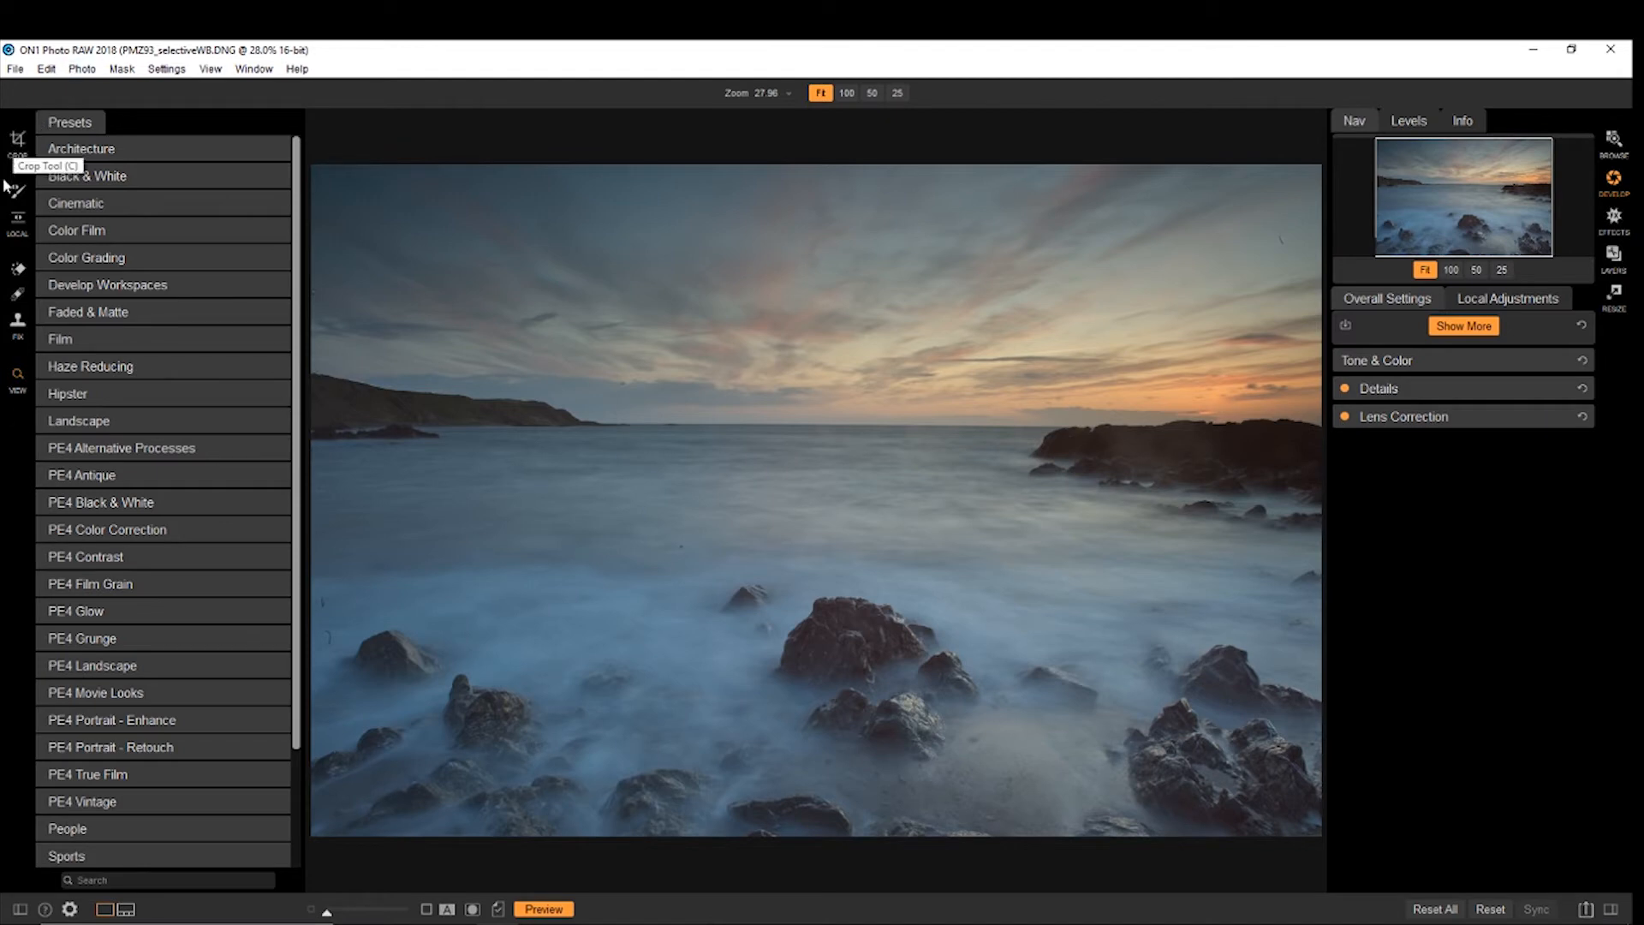
{"action": "mouse_move", "coordinate": [17, 220]}
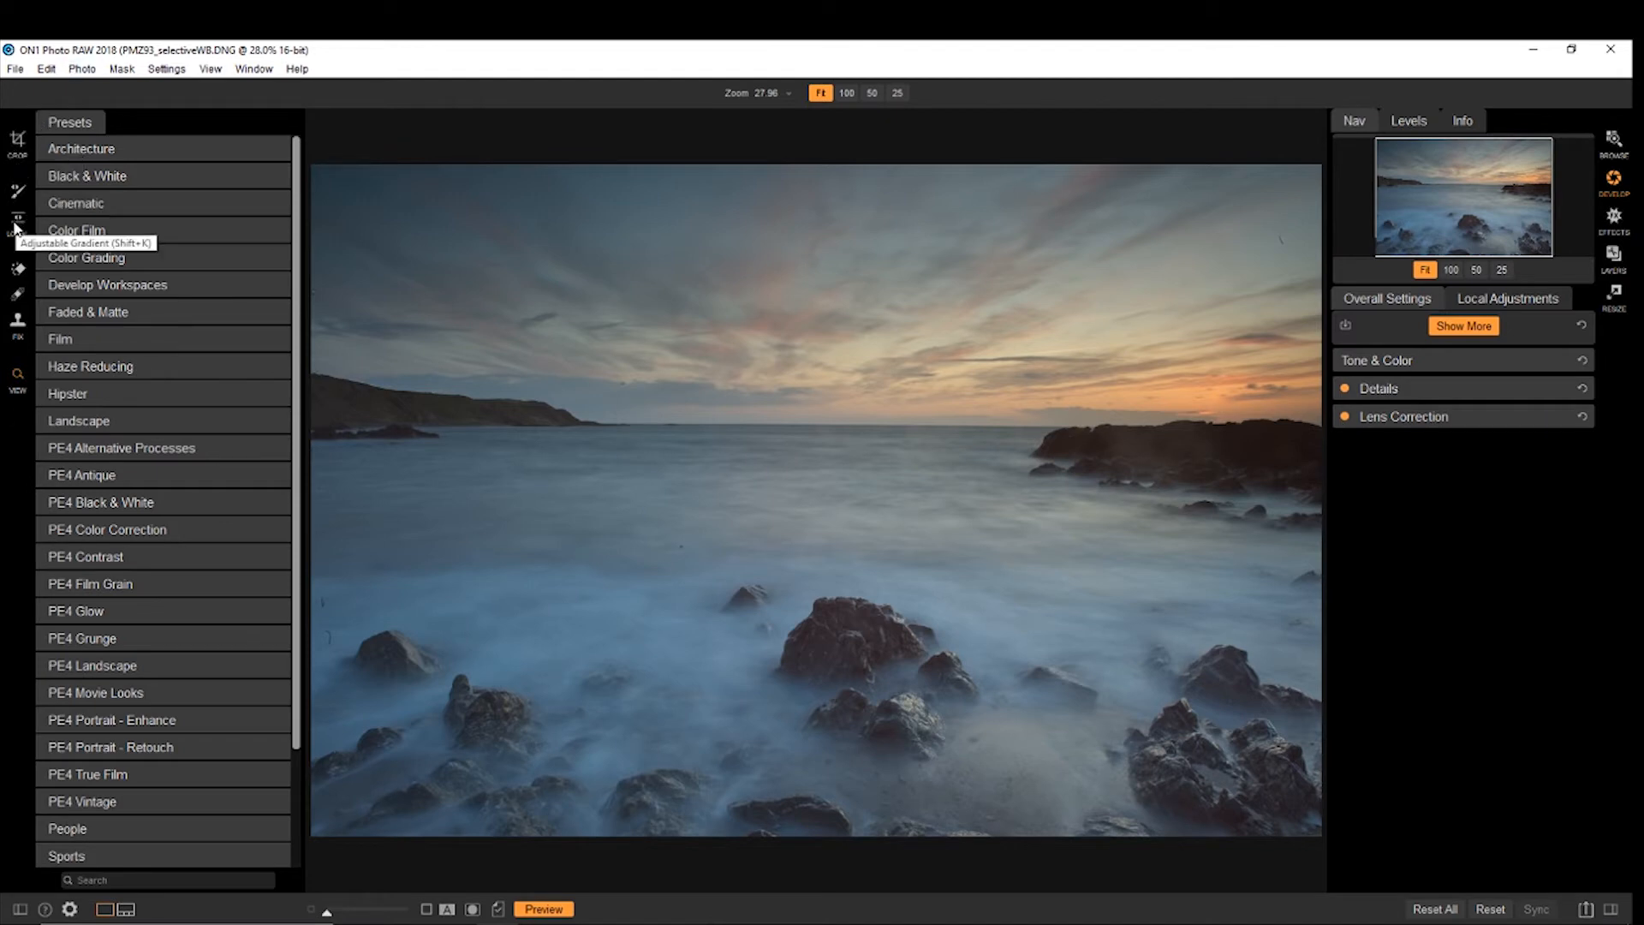
{"action": "mouse_move", "coordinate": [17, 295]}
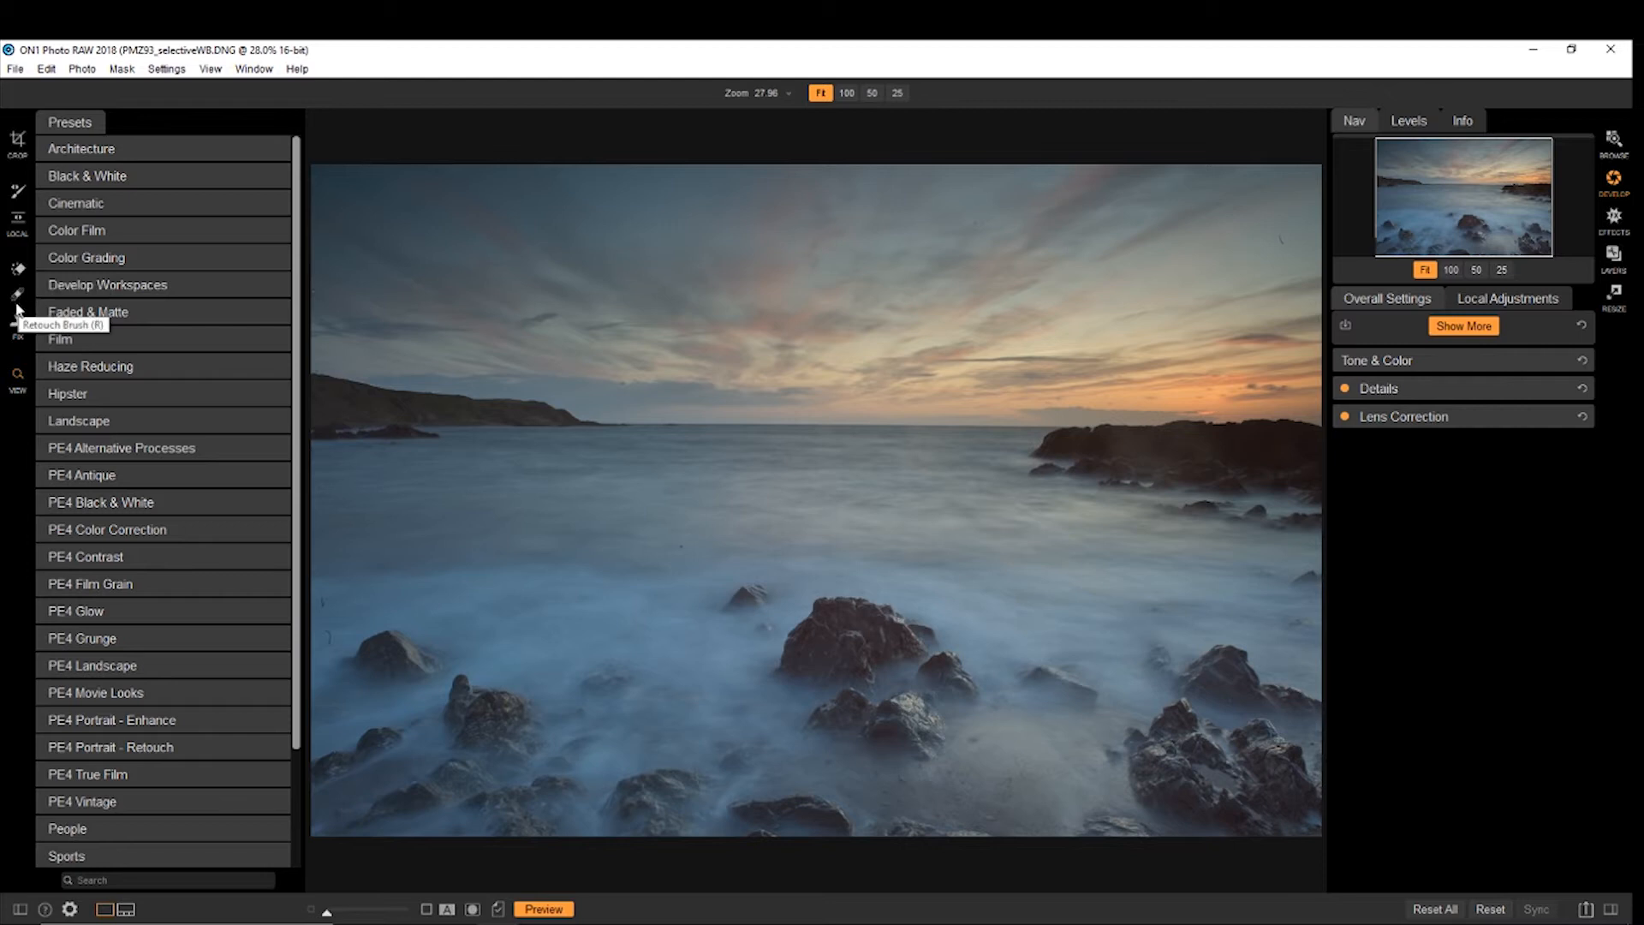
{"action": "mouse_move", "coordinate": [17, 322]}
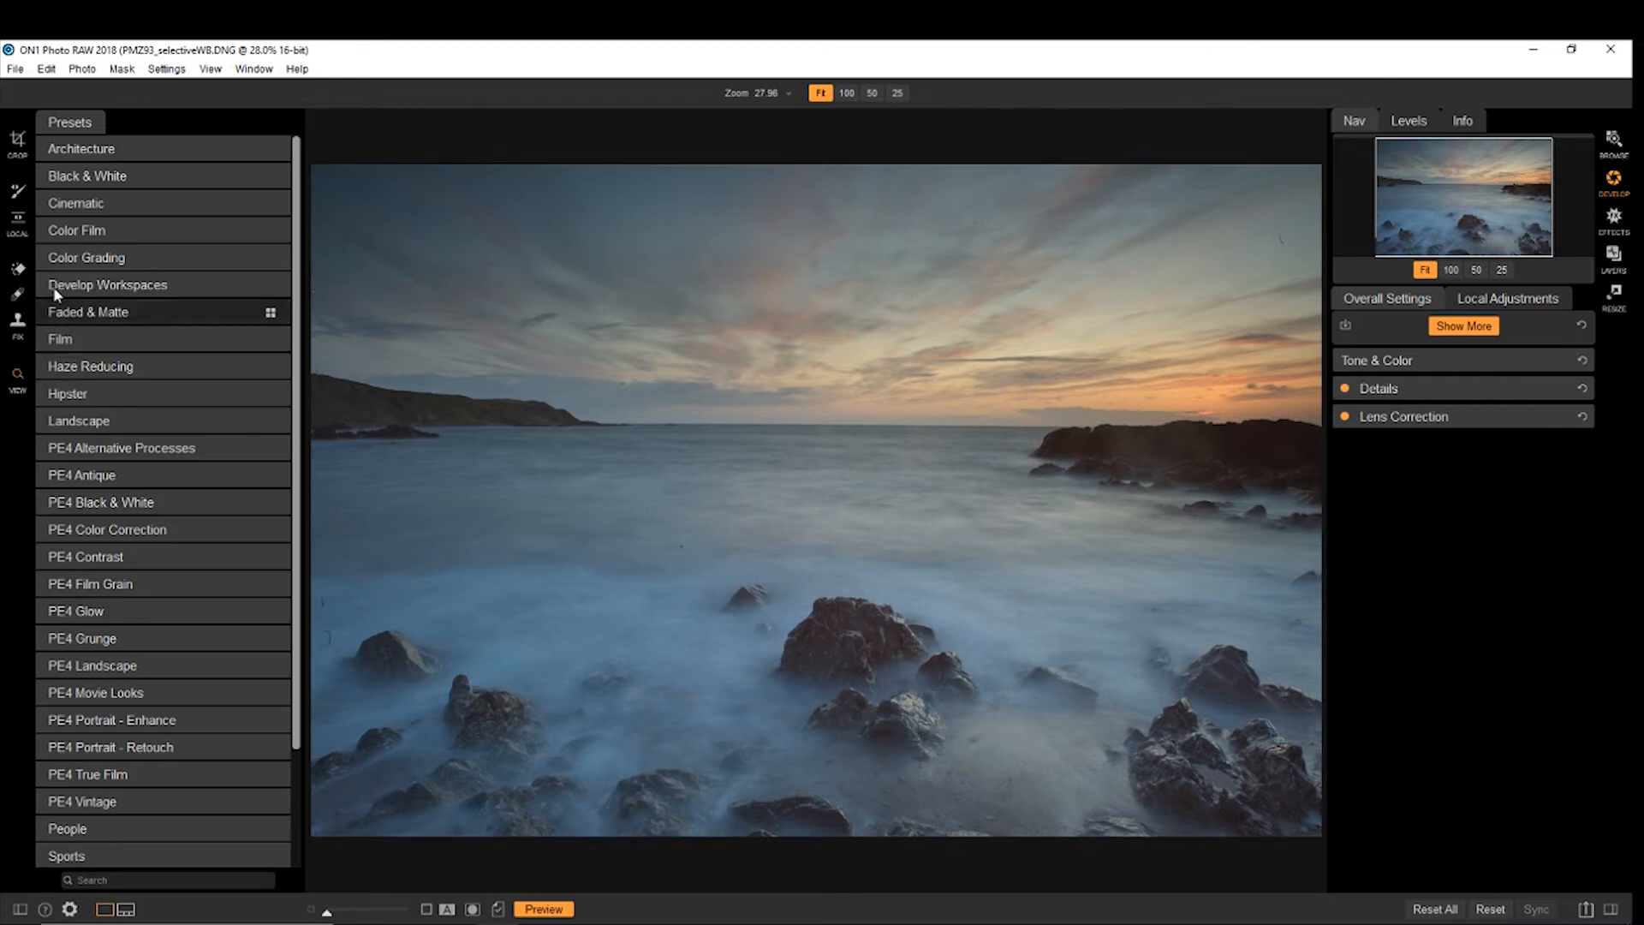
{"action": "mouse_move", "coordinate": [85, 257]}
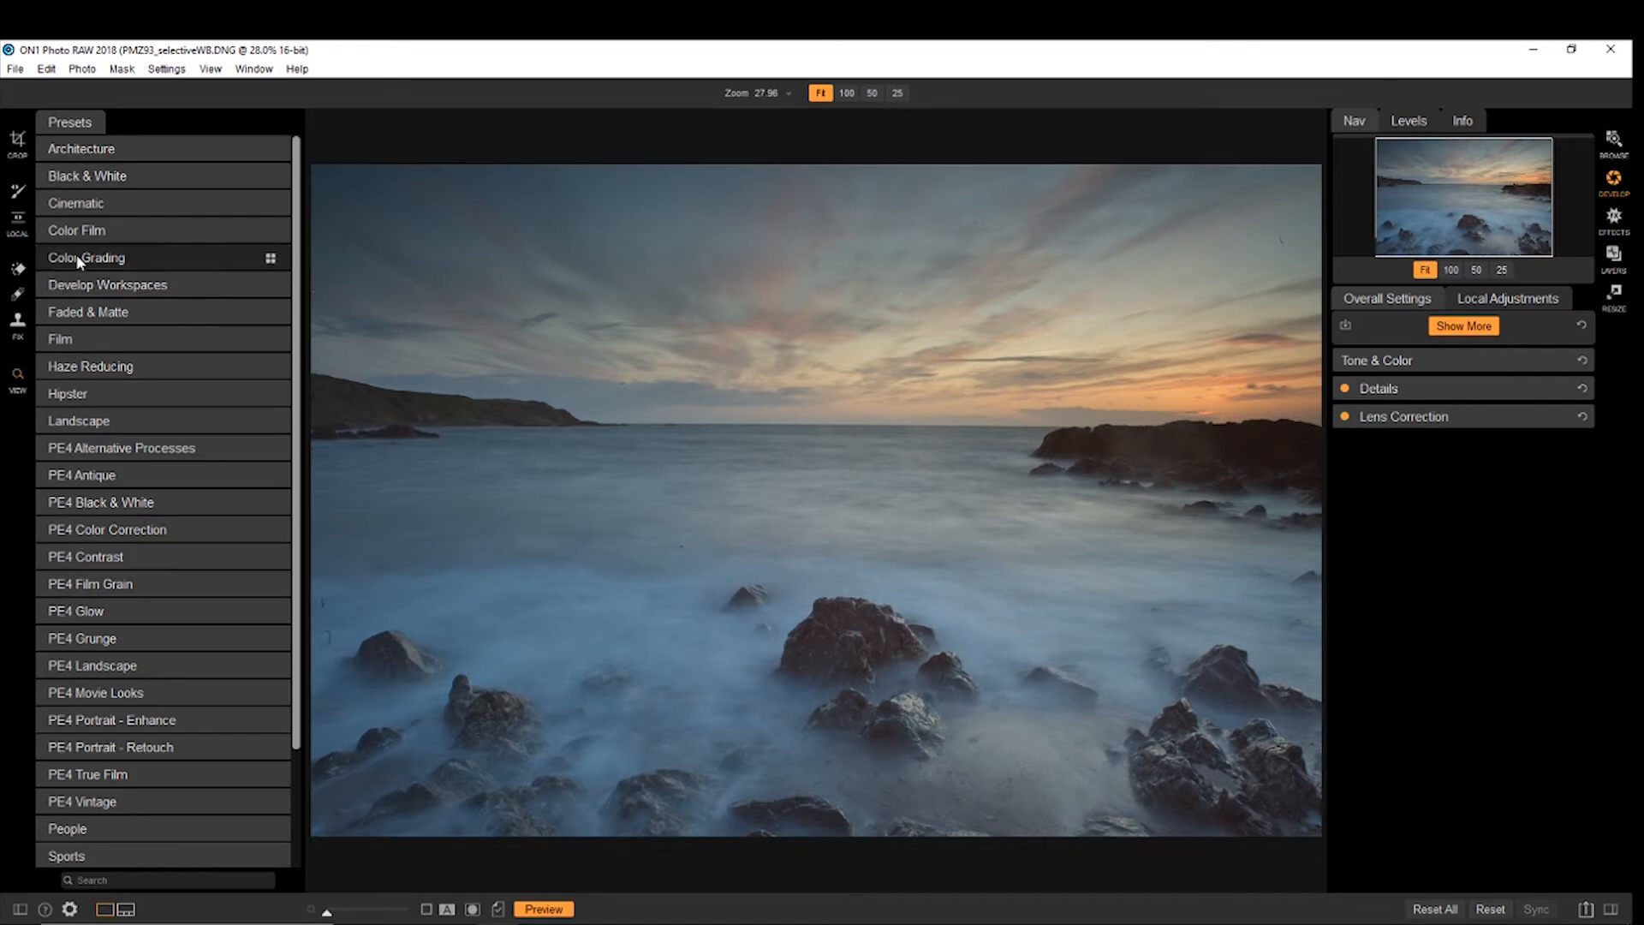
{"action": "left_click", "coordinate": [74, 202]}
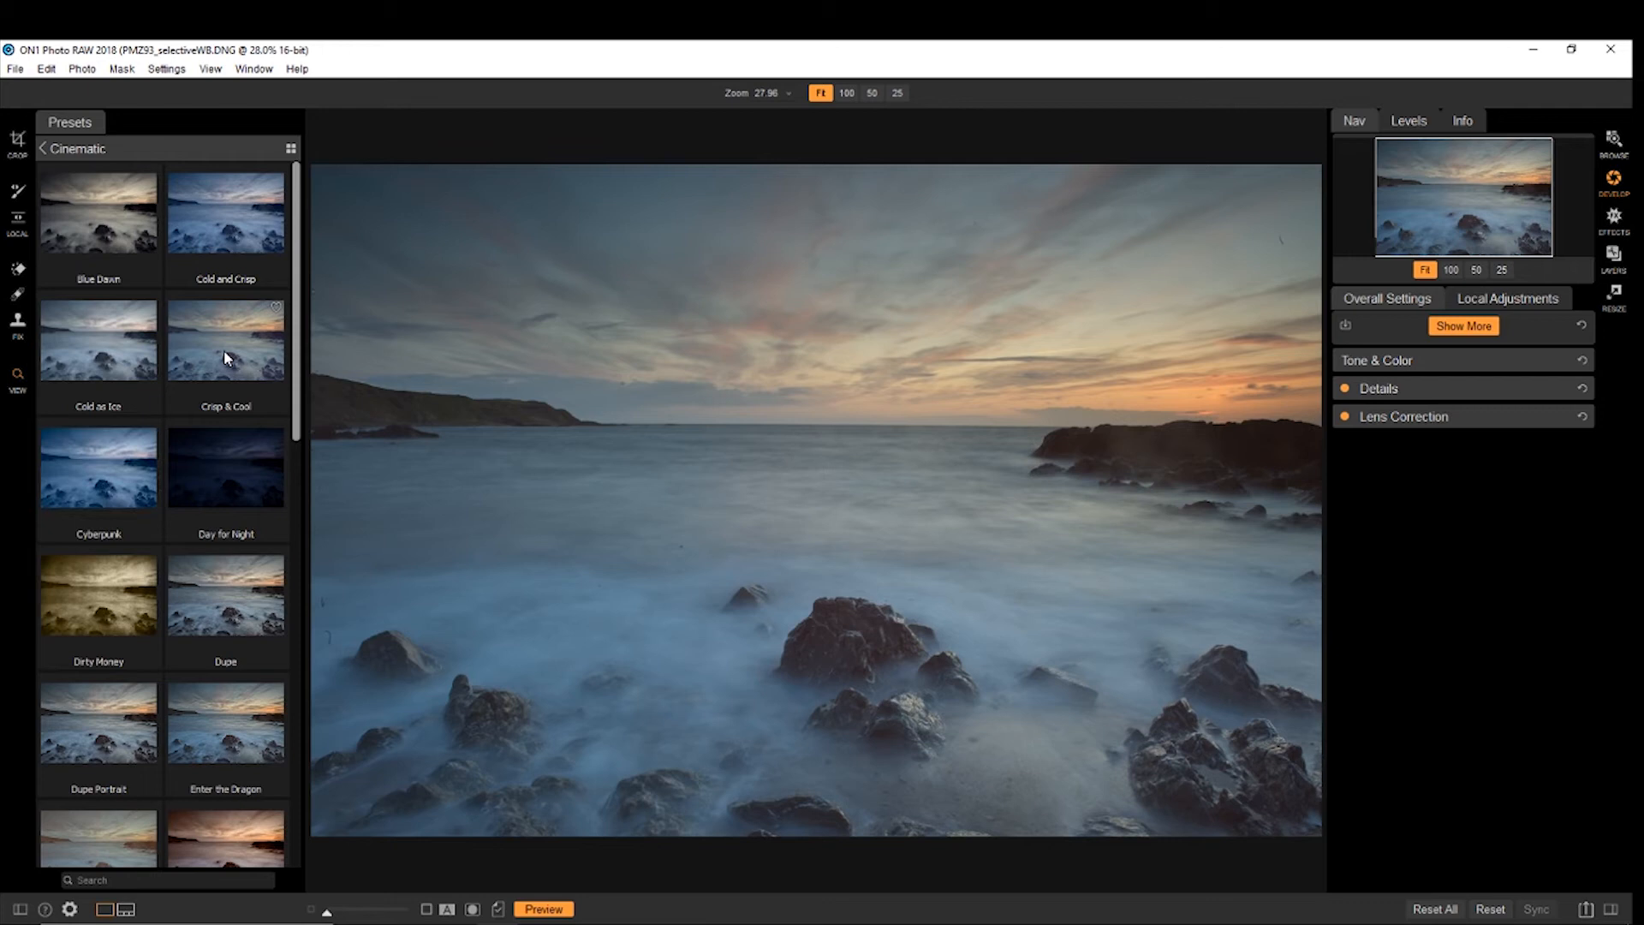
{"action": "left_click", "coordinate": [224, 340]}
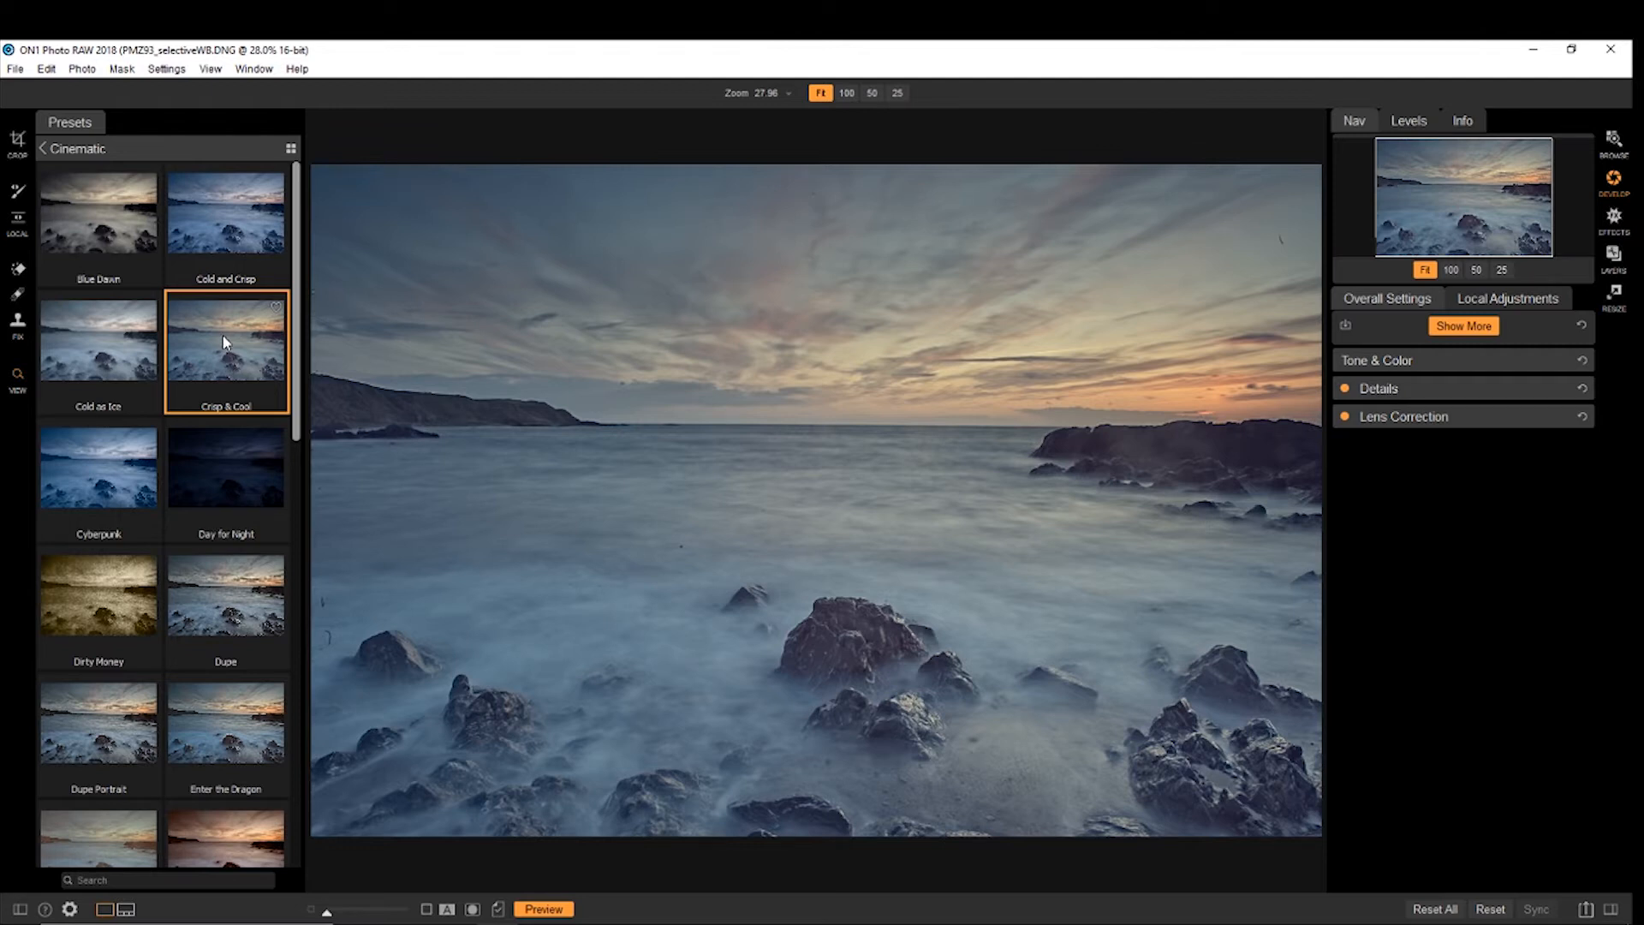
{"action": "mouse_move", "coordinate": [252, 620]}
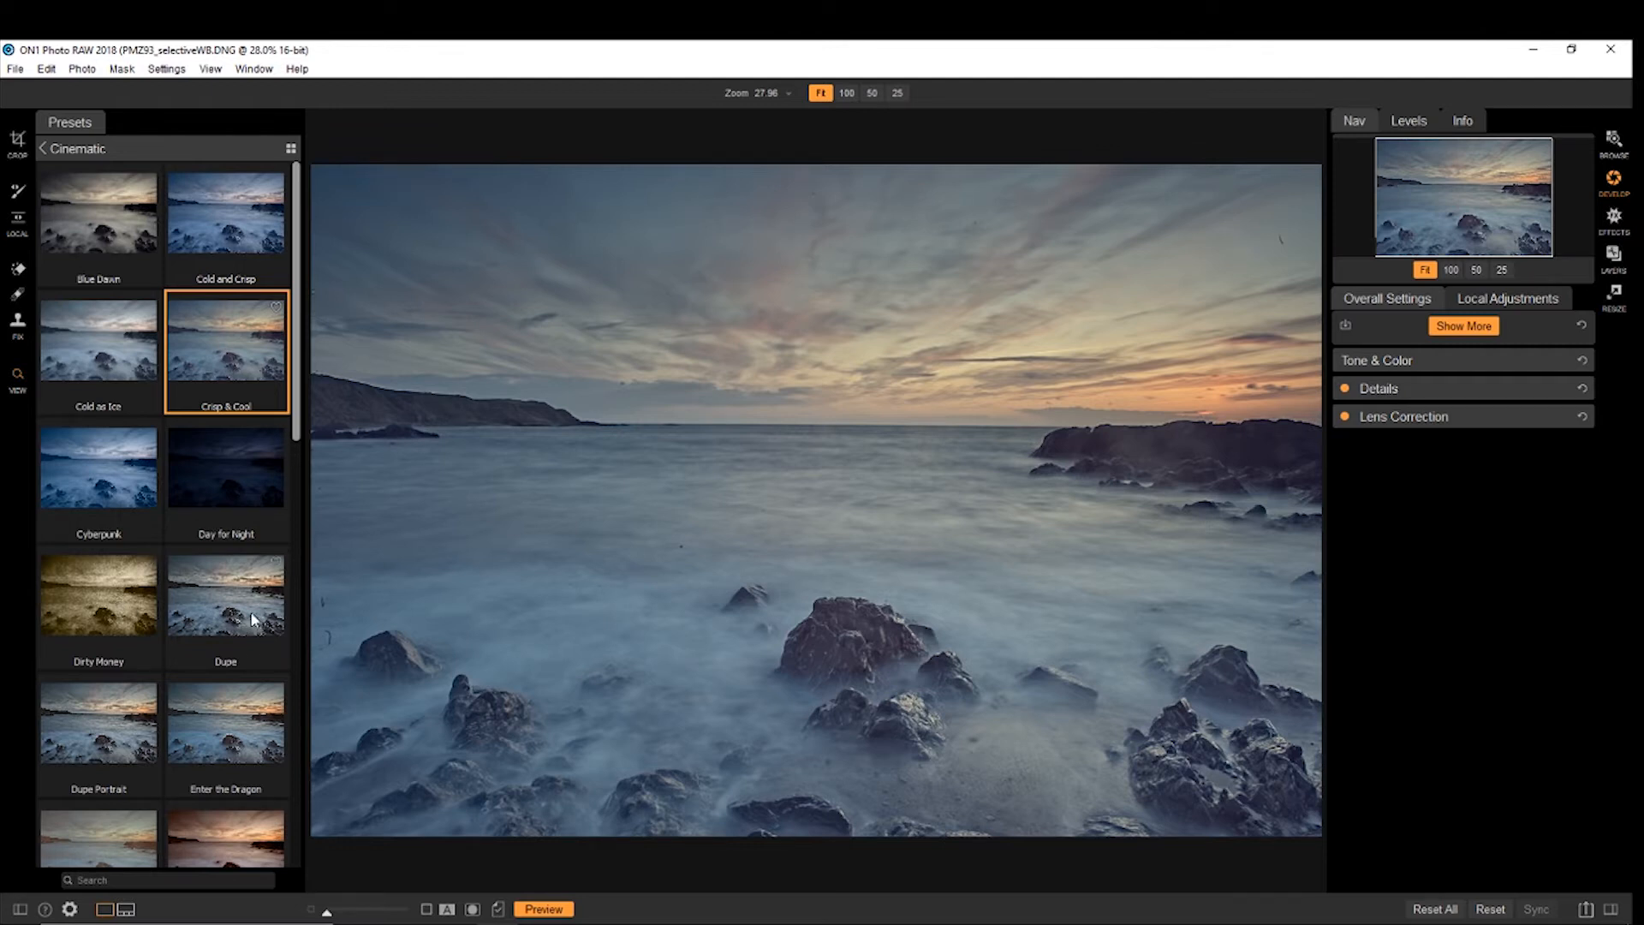
{"action": "left_click", "coordinate": [98, 593]}
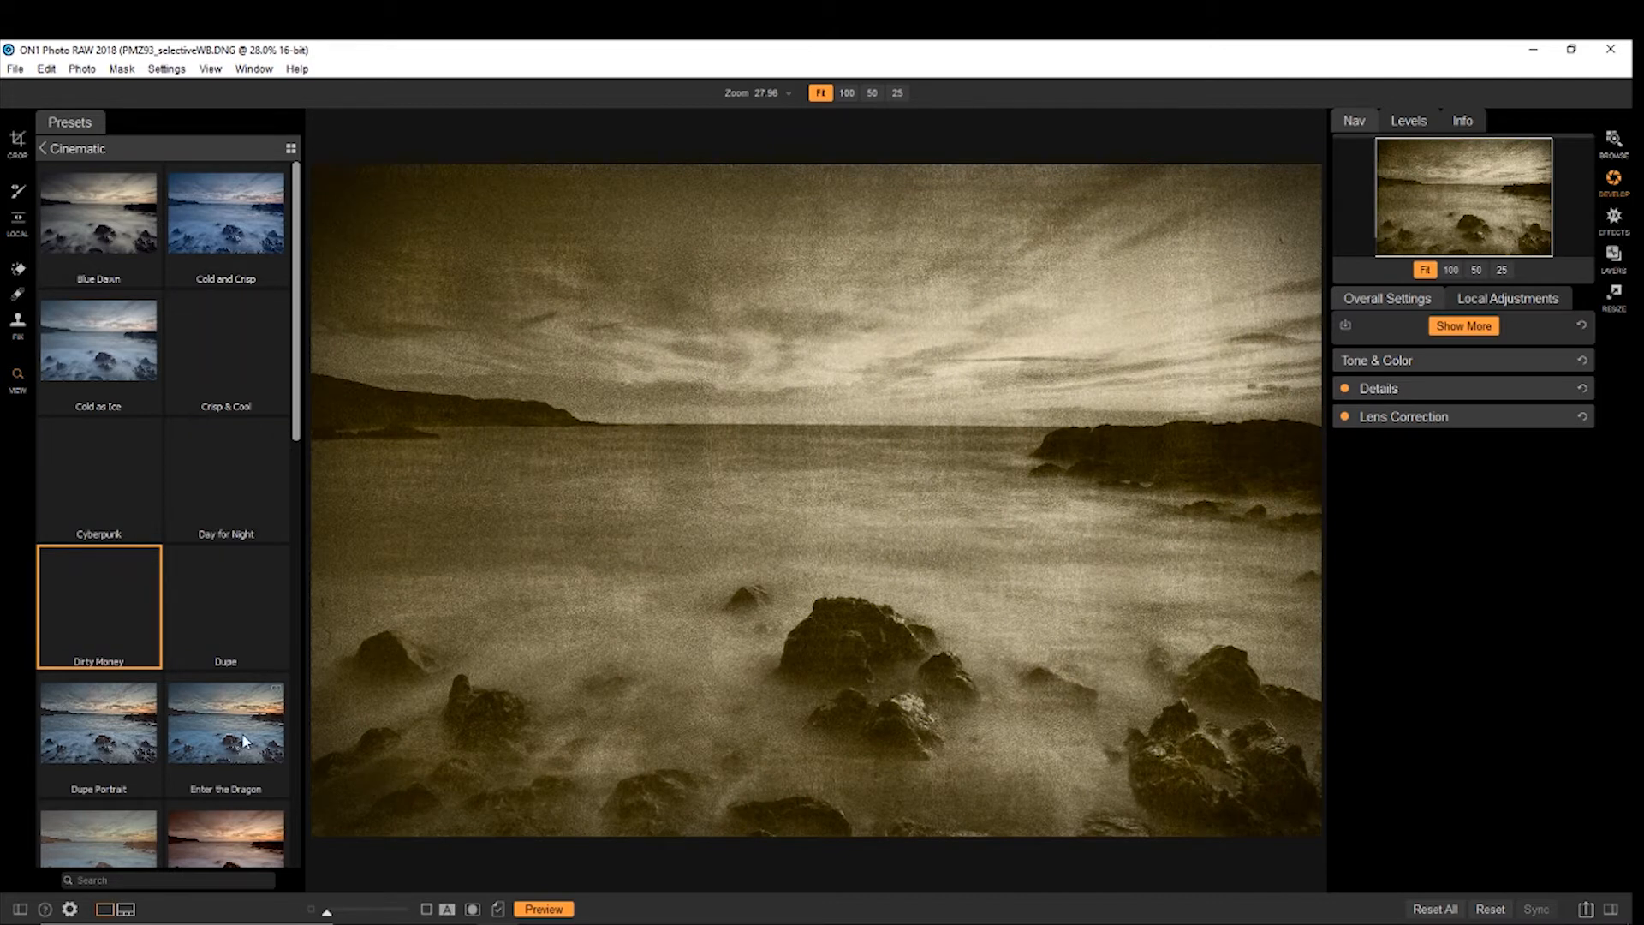
{"action": "left_click", "coordinate": [98, 721]}
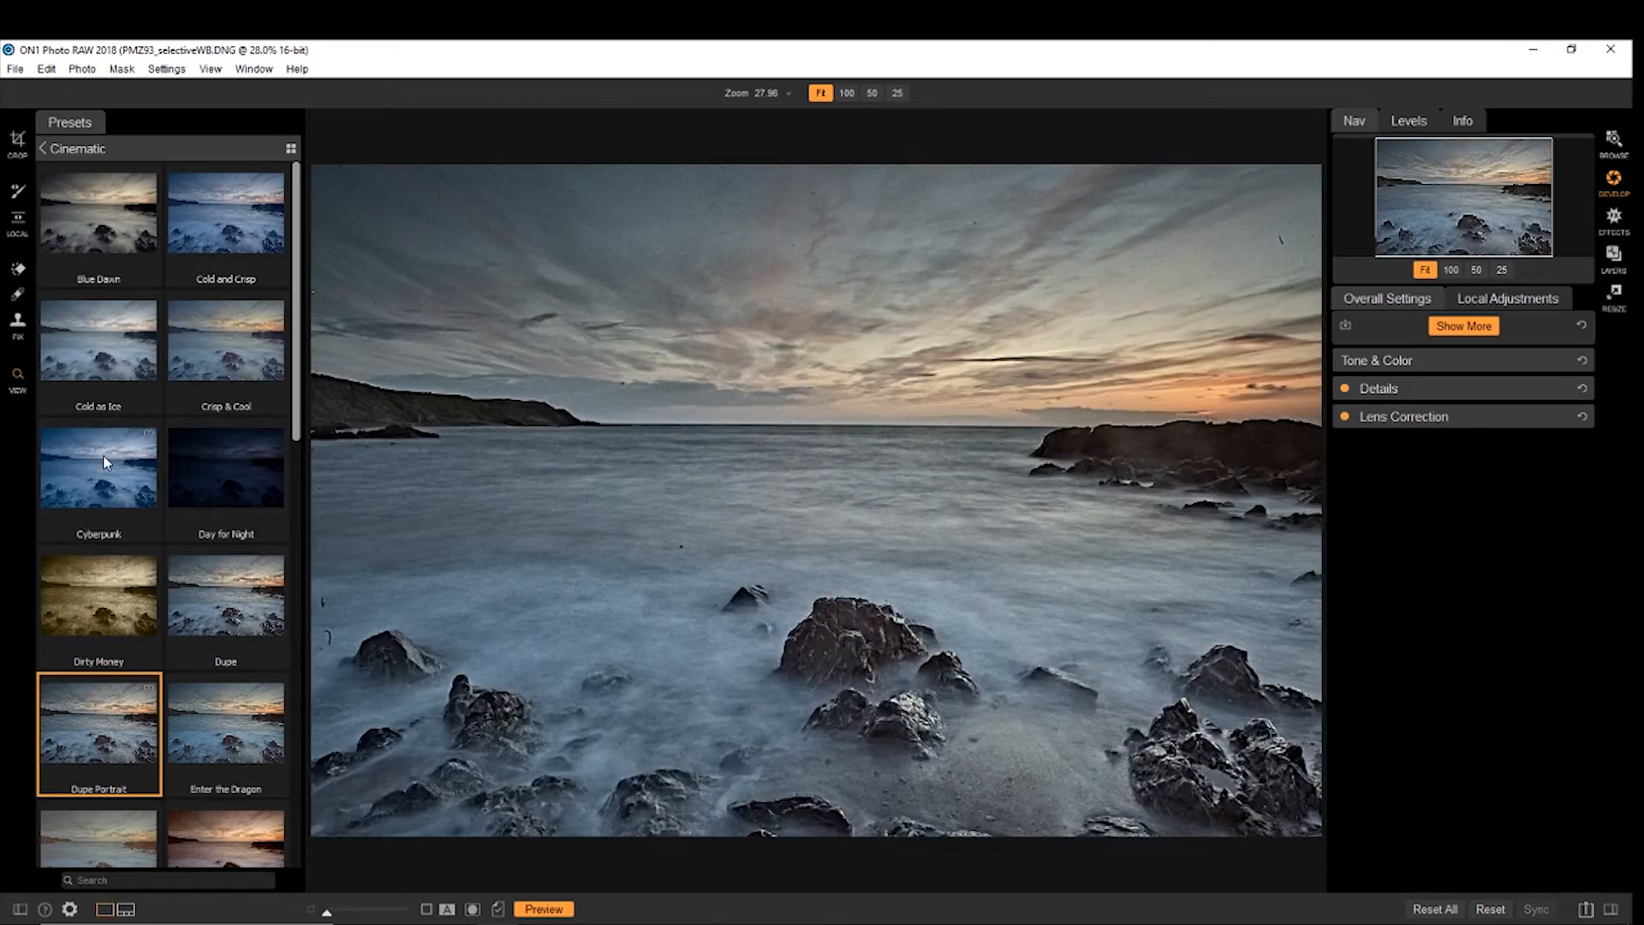
{"action": "scroll", "scroll_direction": "down", "scroll_amount": 3}
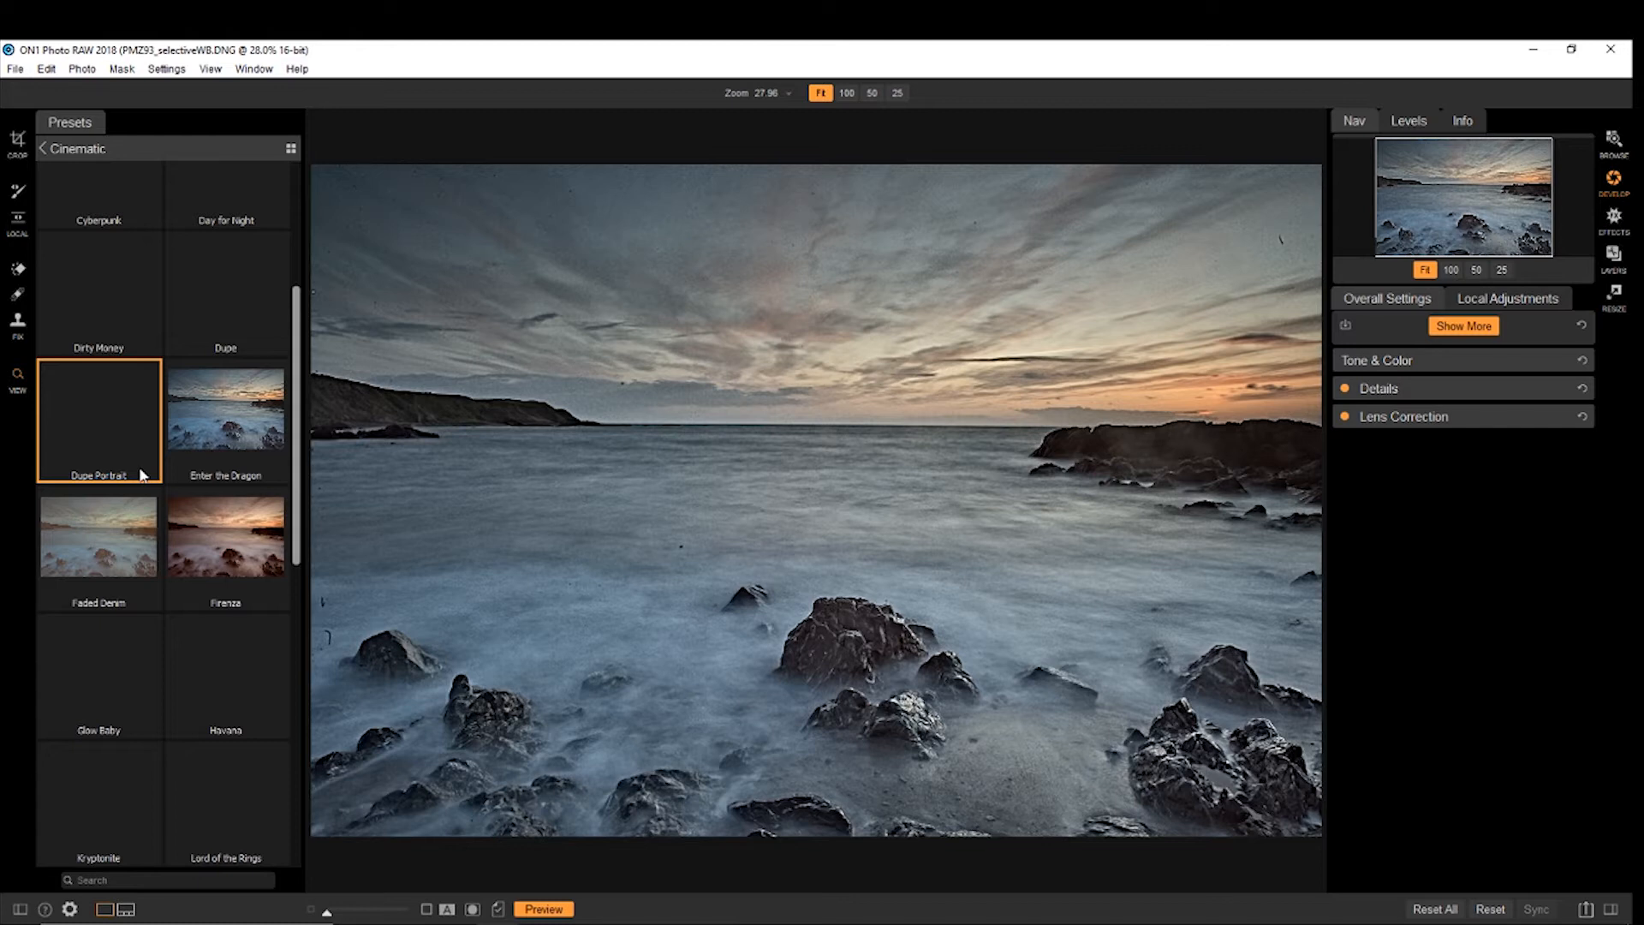
{"action": "left_click", "coordinate": [225, 536]}
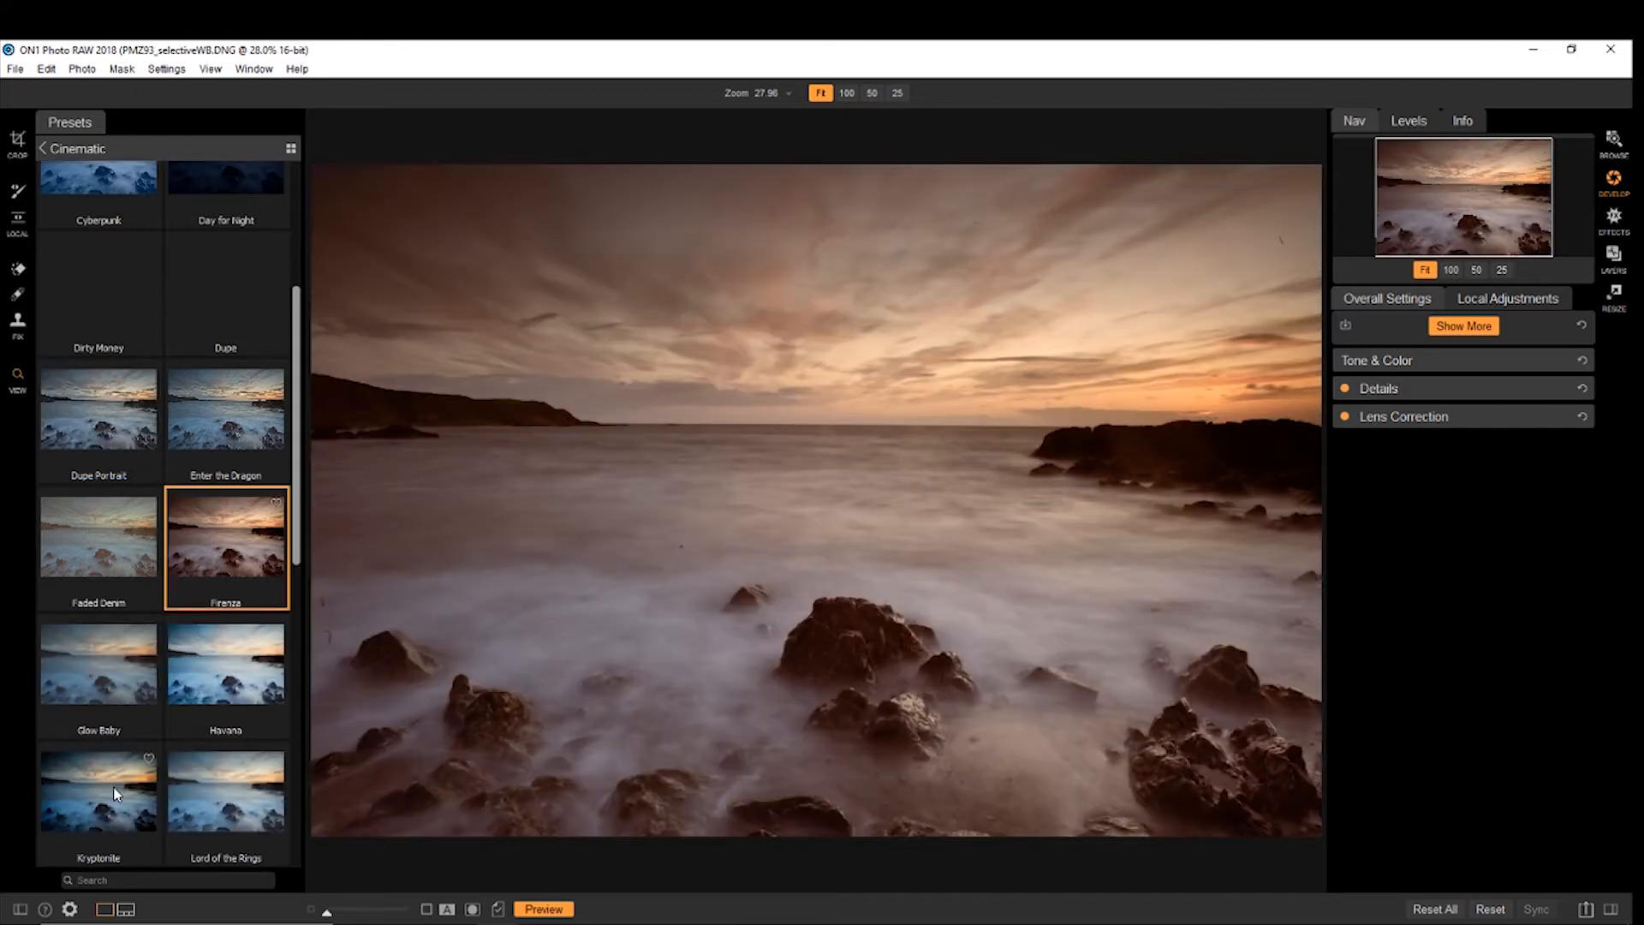
{"action": "left_click", "coordinate": [98, 790]}
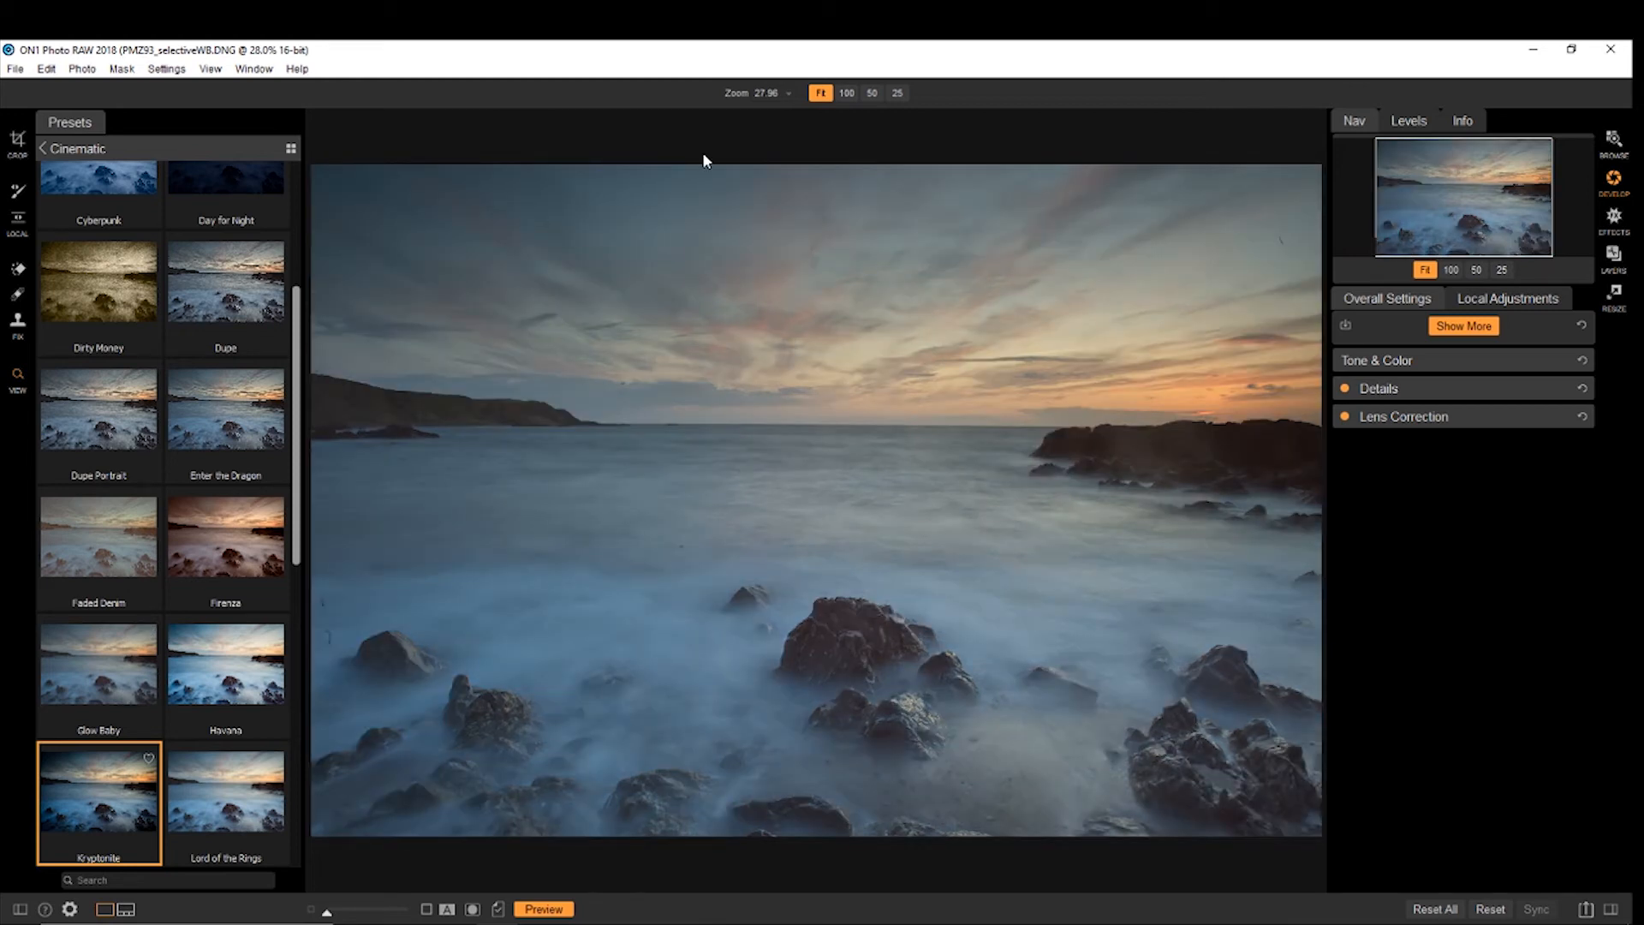
{"action": "left_click", "coordinate": [42, 148]}
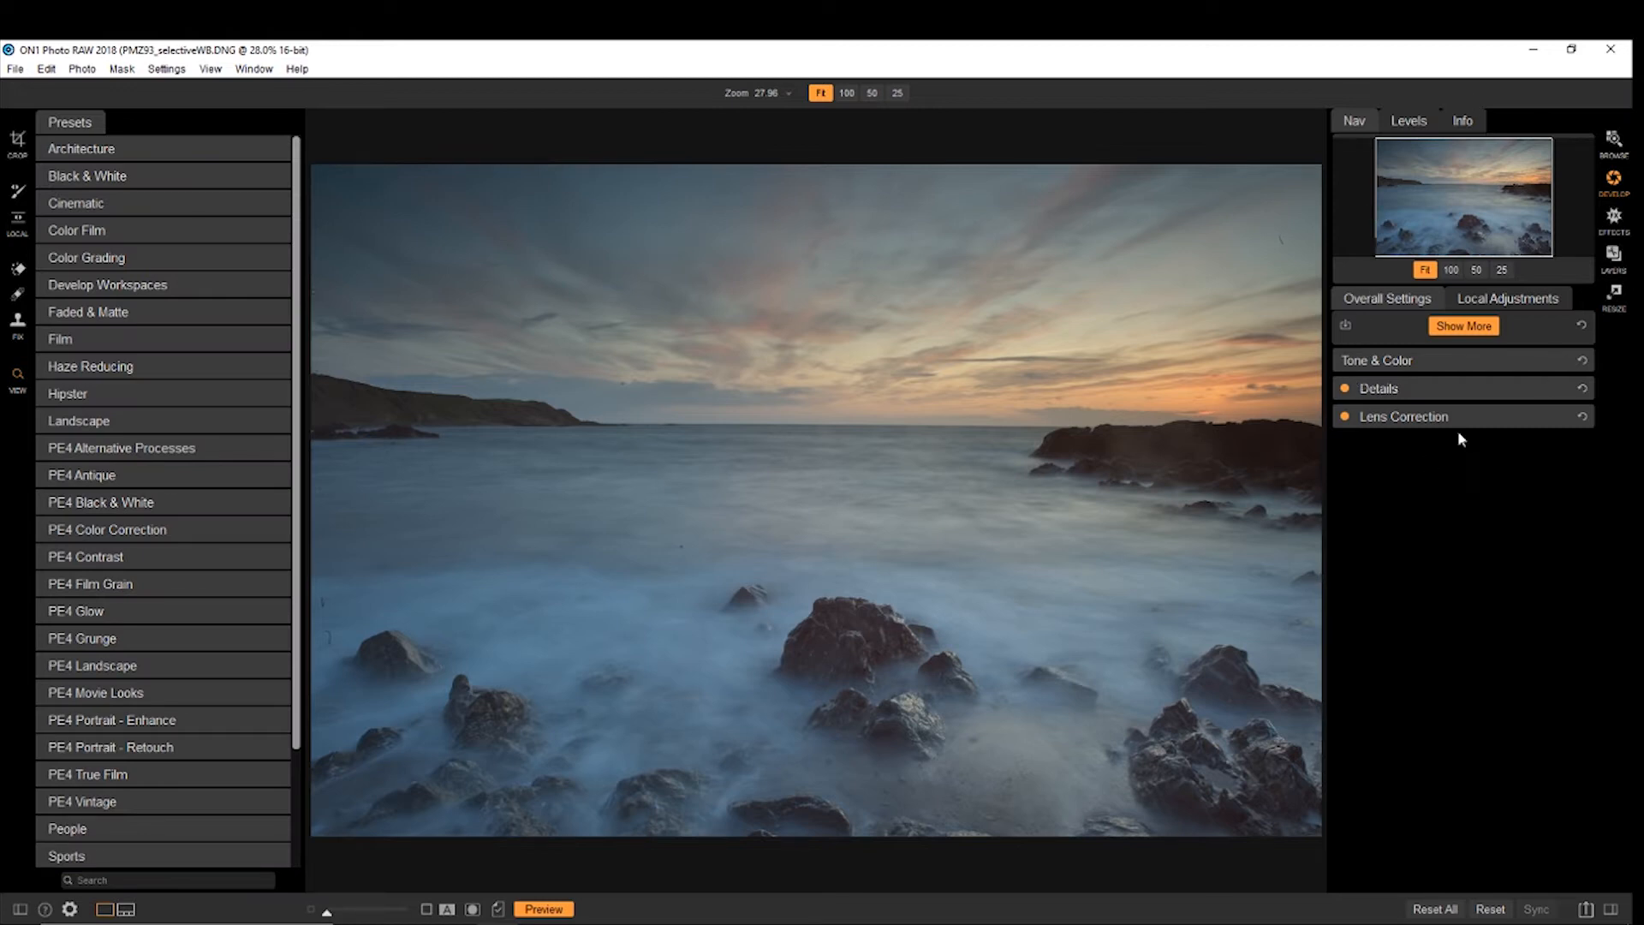
{"action": "mouse_move", "coordinate": [1392, 402]}
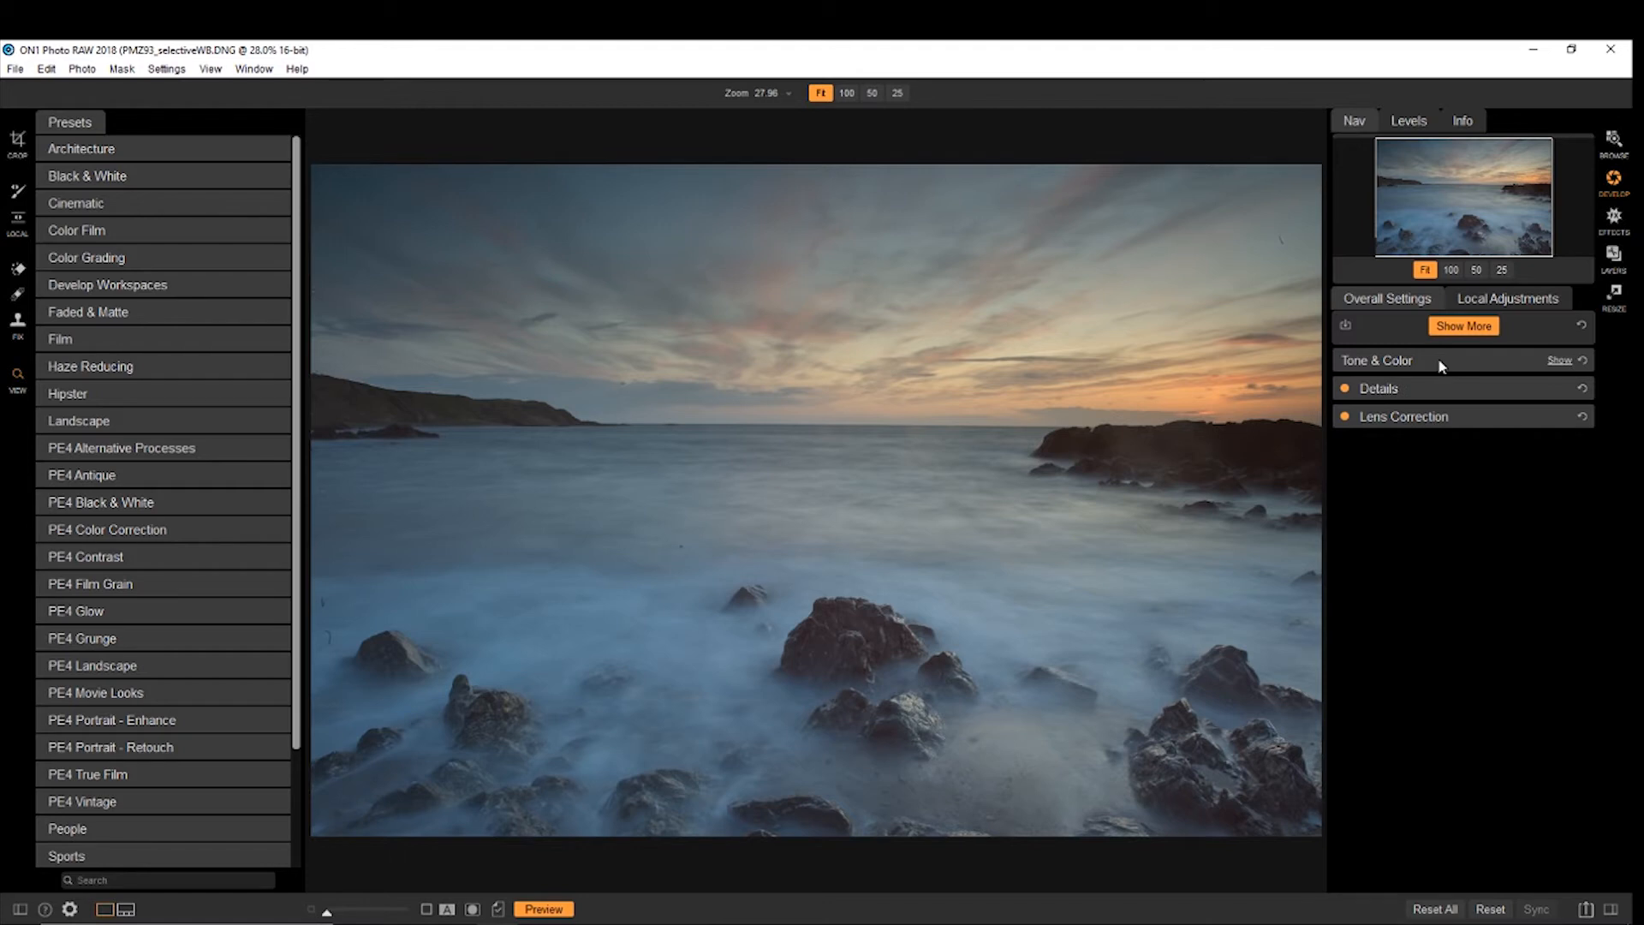
Step: Expand the Tone & Color section in Overall Settings
{"action": "left_click", "coordinate": [1561, 361]}
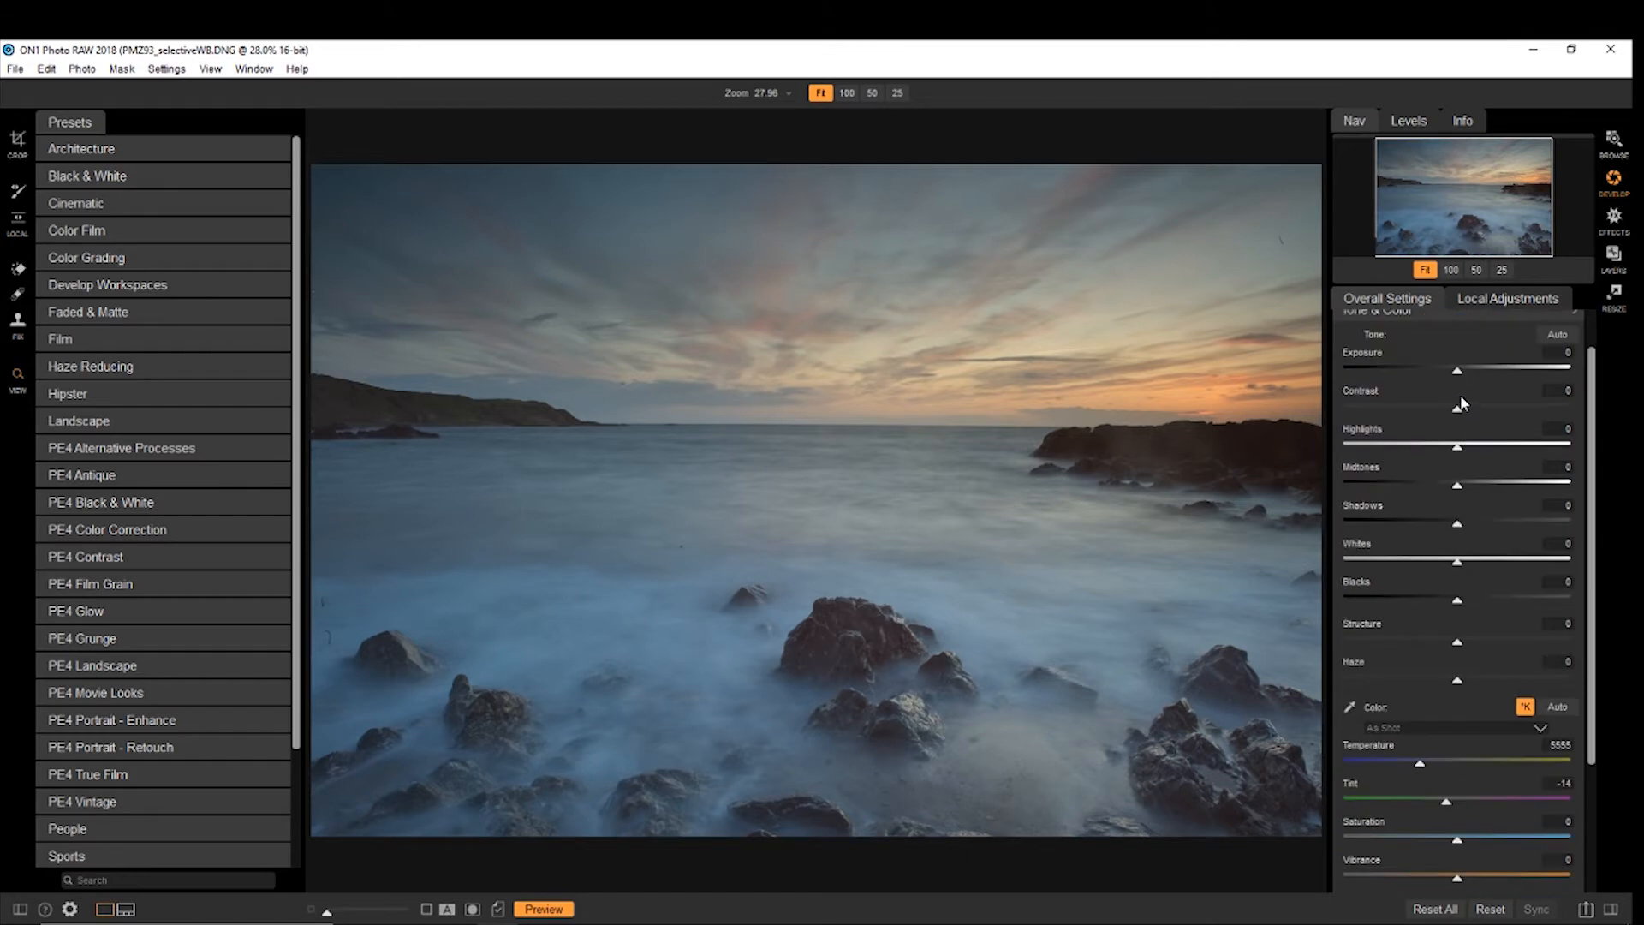
{"action": "mouse_move", "coordinate": [1472, 368]}
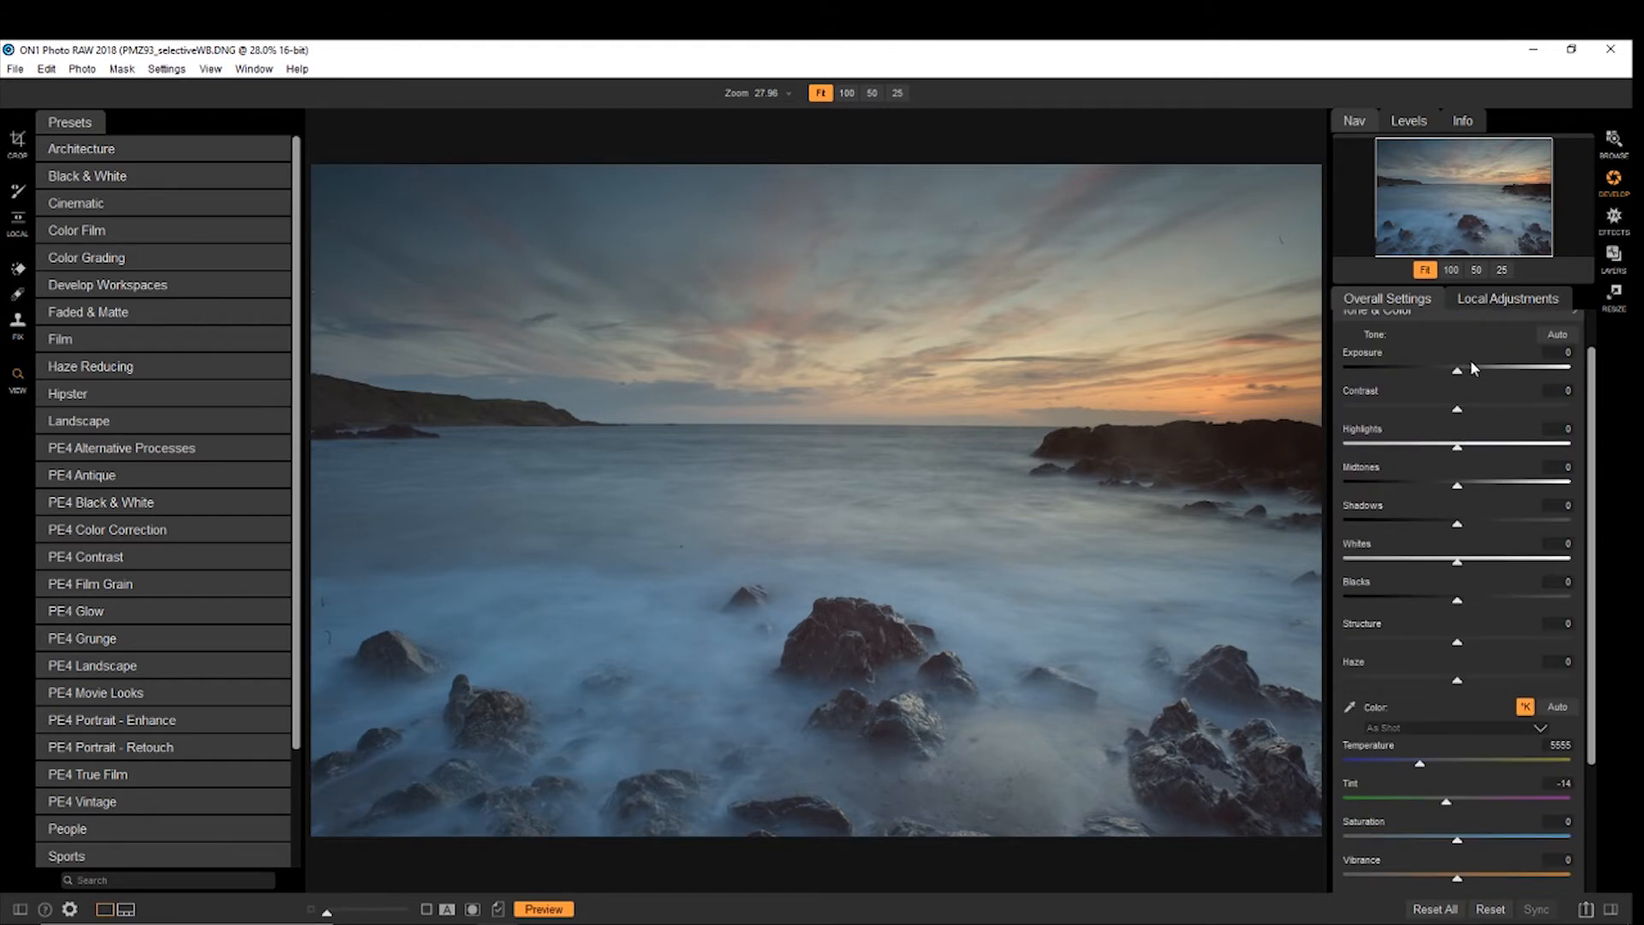
{"action": "mouse_move", "coordinate": [1468, 390]}
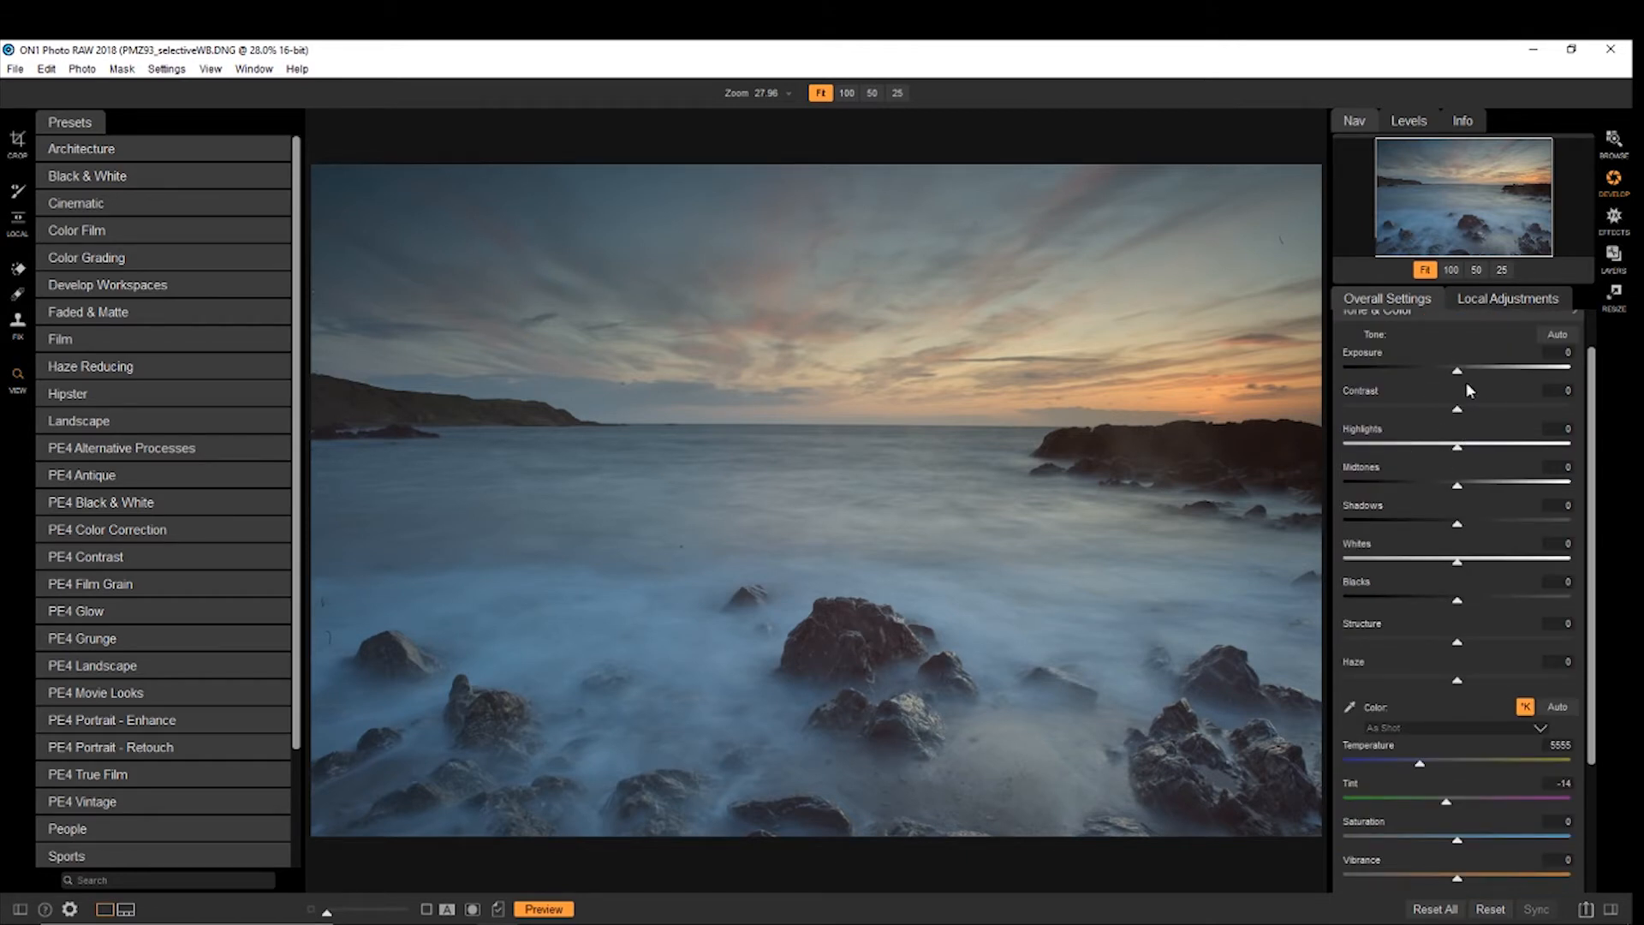
{"action": "mouse_move", "coordinate": [1457, 376]}
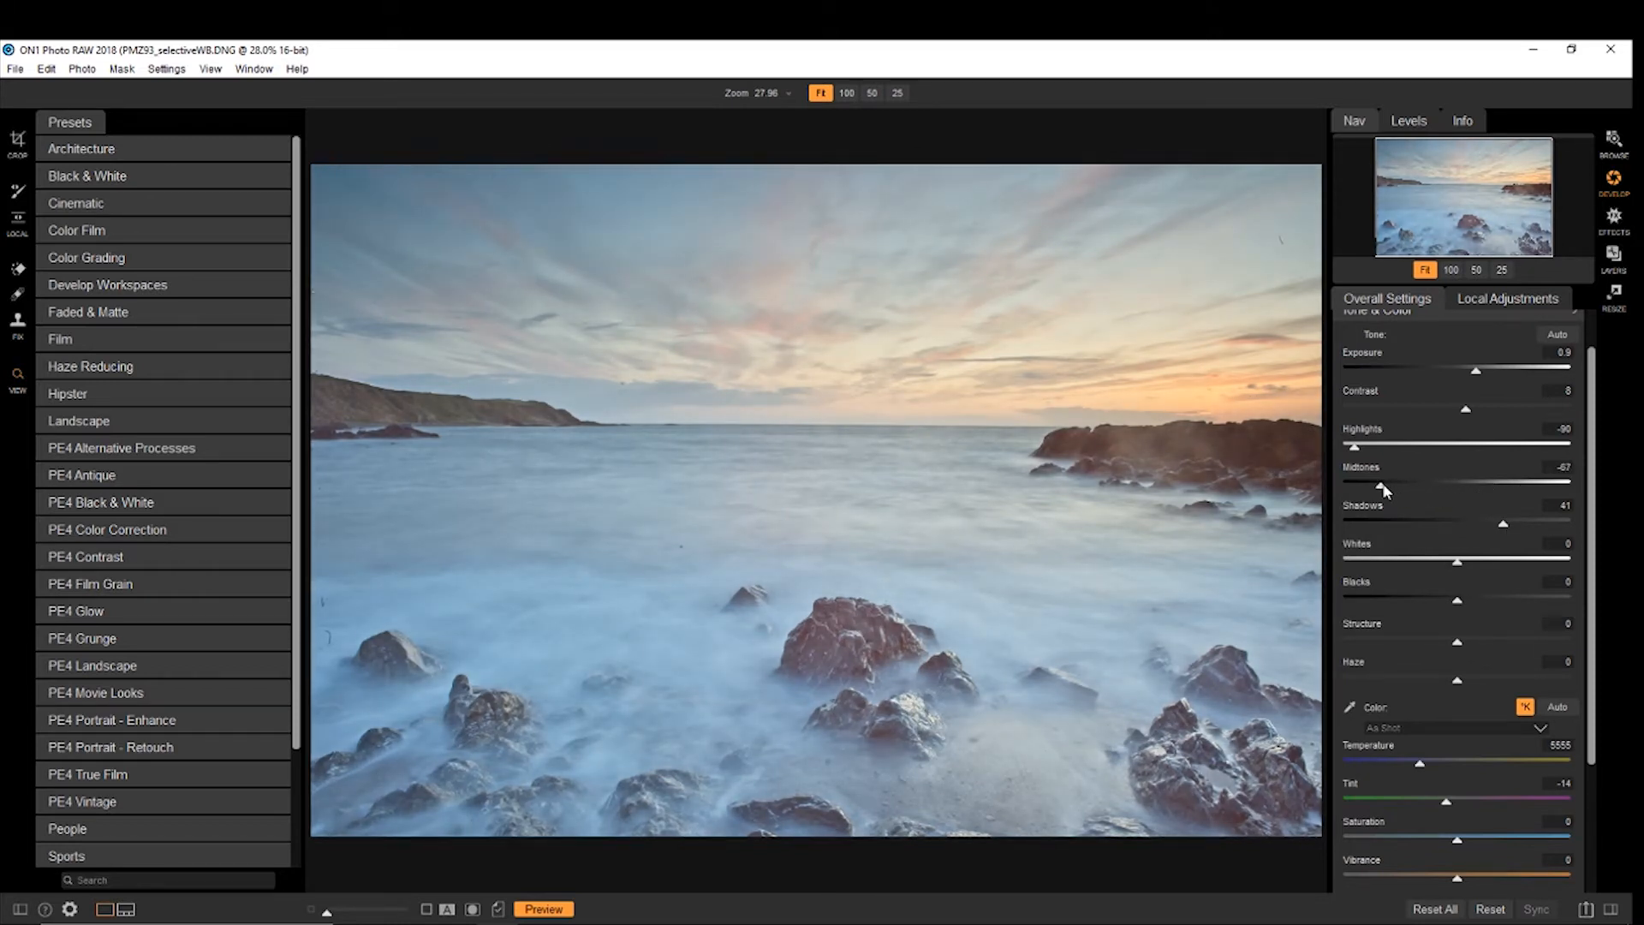
Step: Scroll the Tone & Color panel down toward the Whites, Blacks, Structure and Haze sliders
{"action": "scroll", "scroll_direction": "down", "scroll_amount": 3}
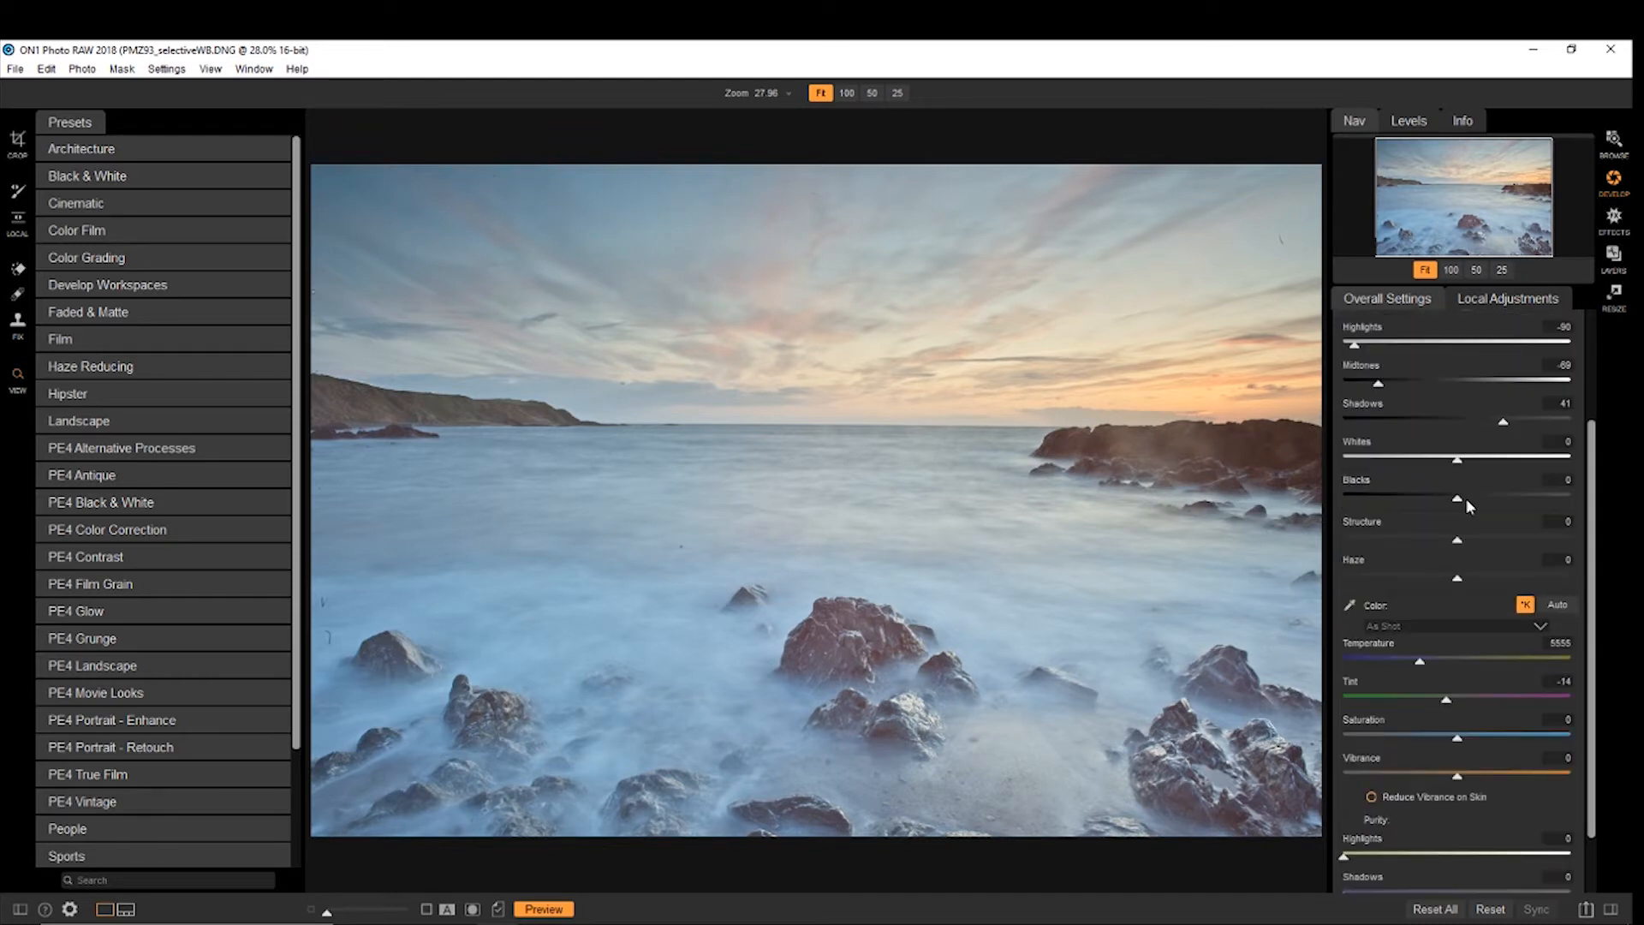
{"action": "mouse_move", "coordinate": [1460, 466]}
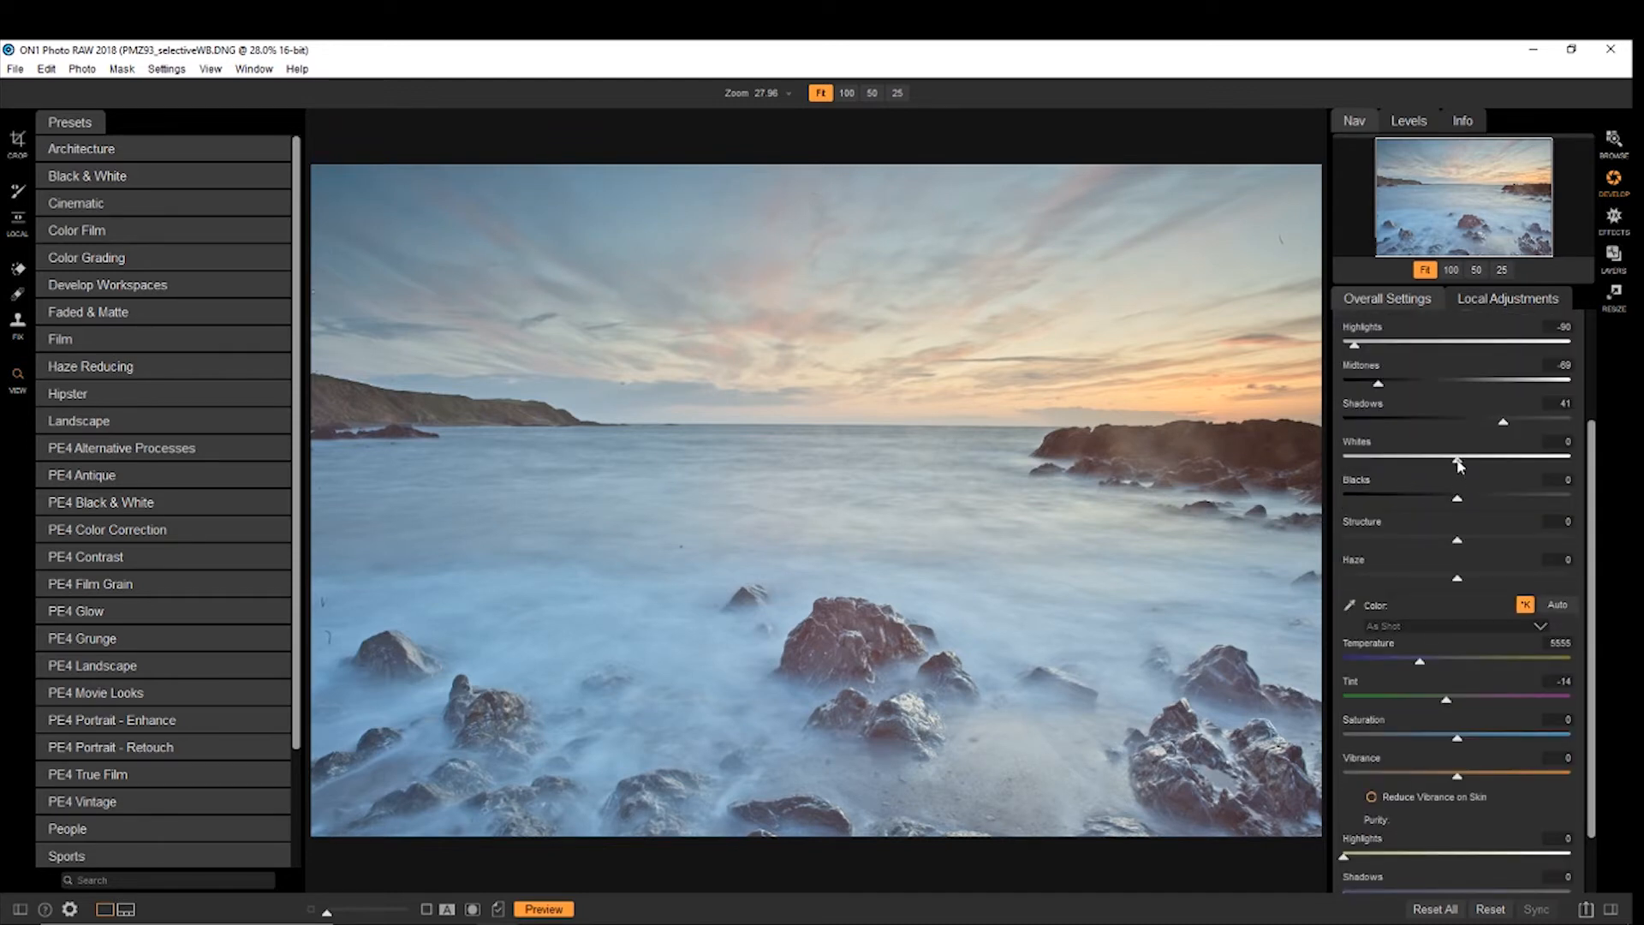
{"action": "mouse_move", "coordinate": [1458, 462]}
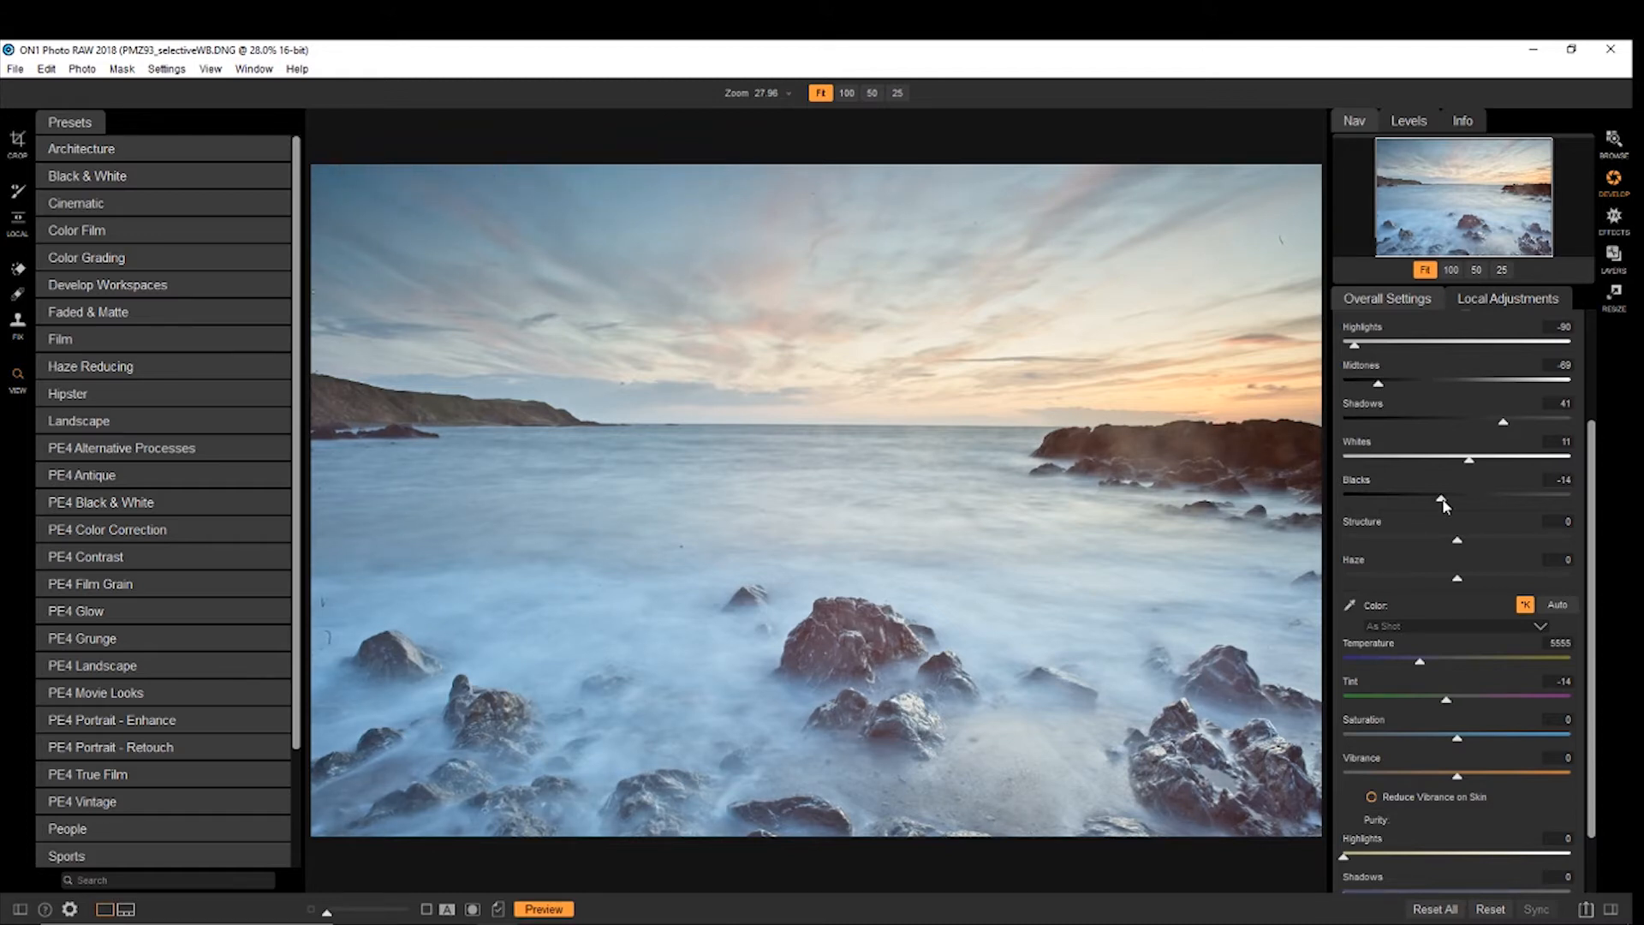
{"action": "mouse_move", "coordinate": [1461, 583]}
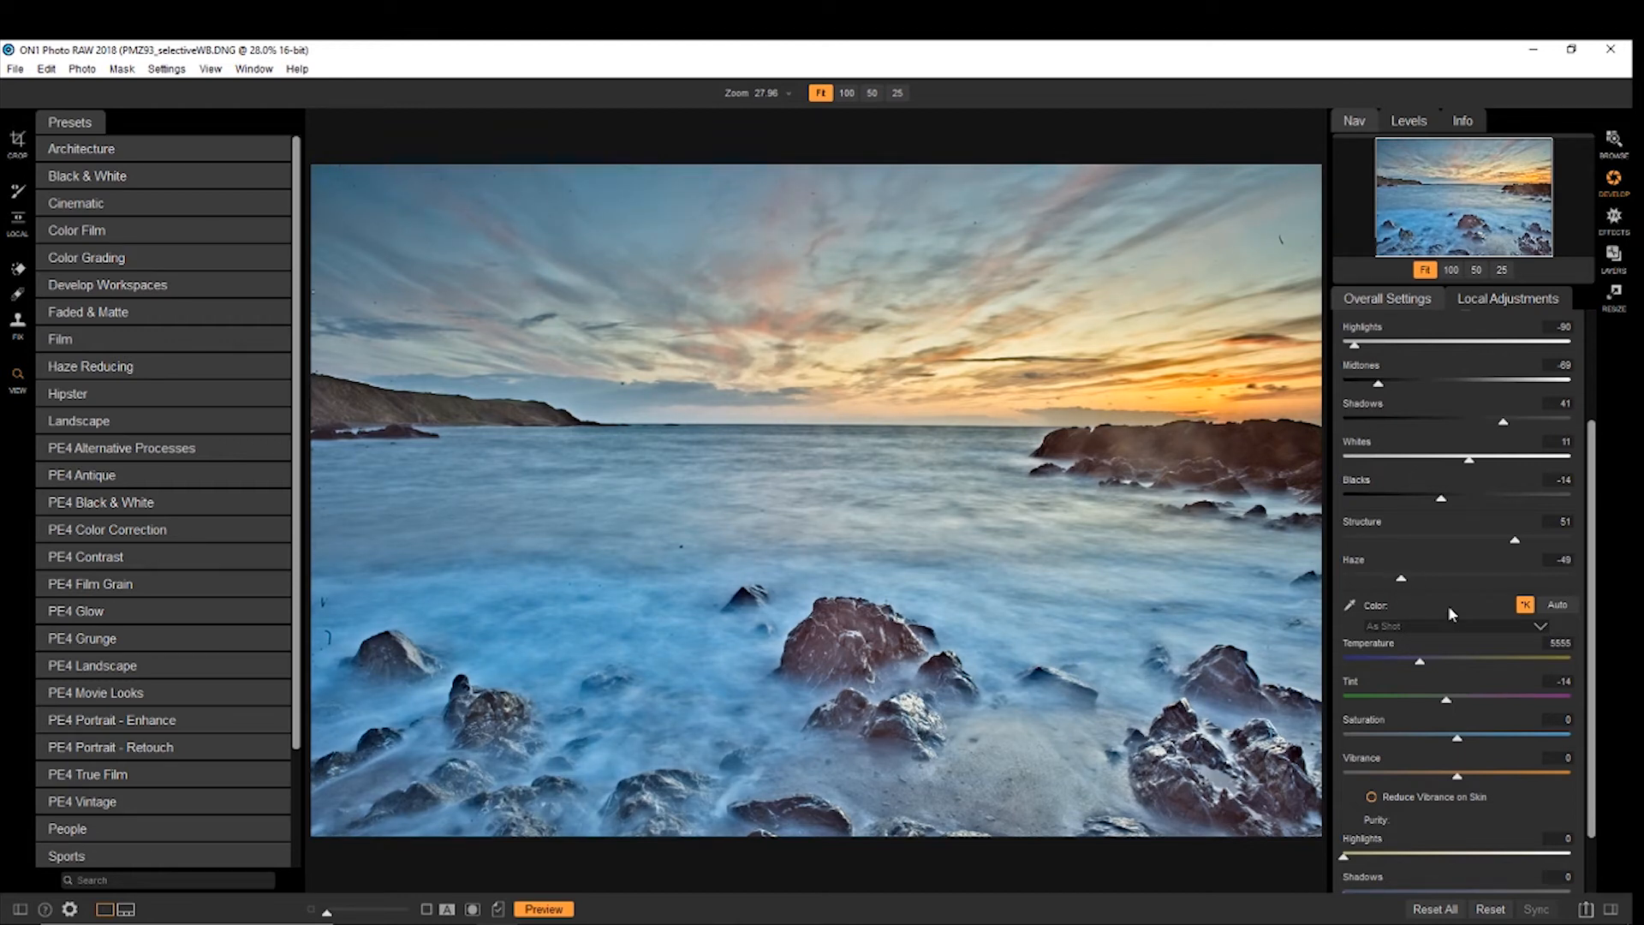
Step: Set the seascape's white balance dropdown to the Daylight preset
{"action": "scroll", "scroll_direction": "down", "scroll_amount": 3}
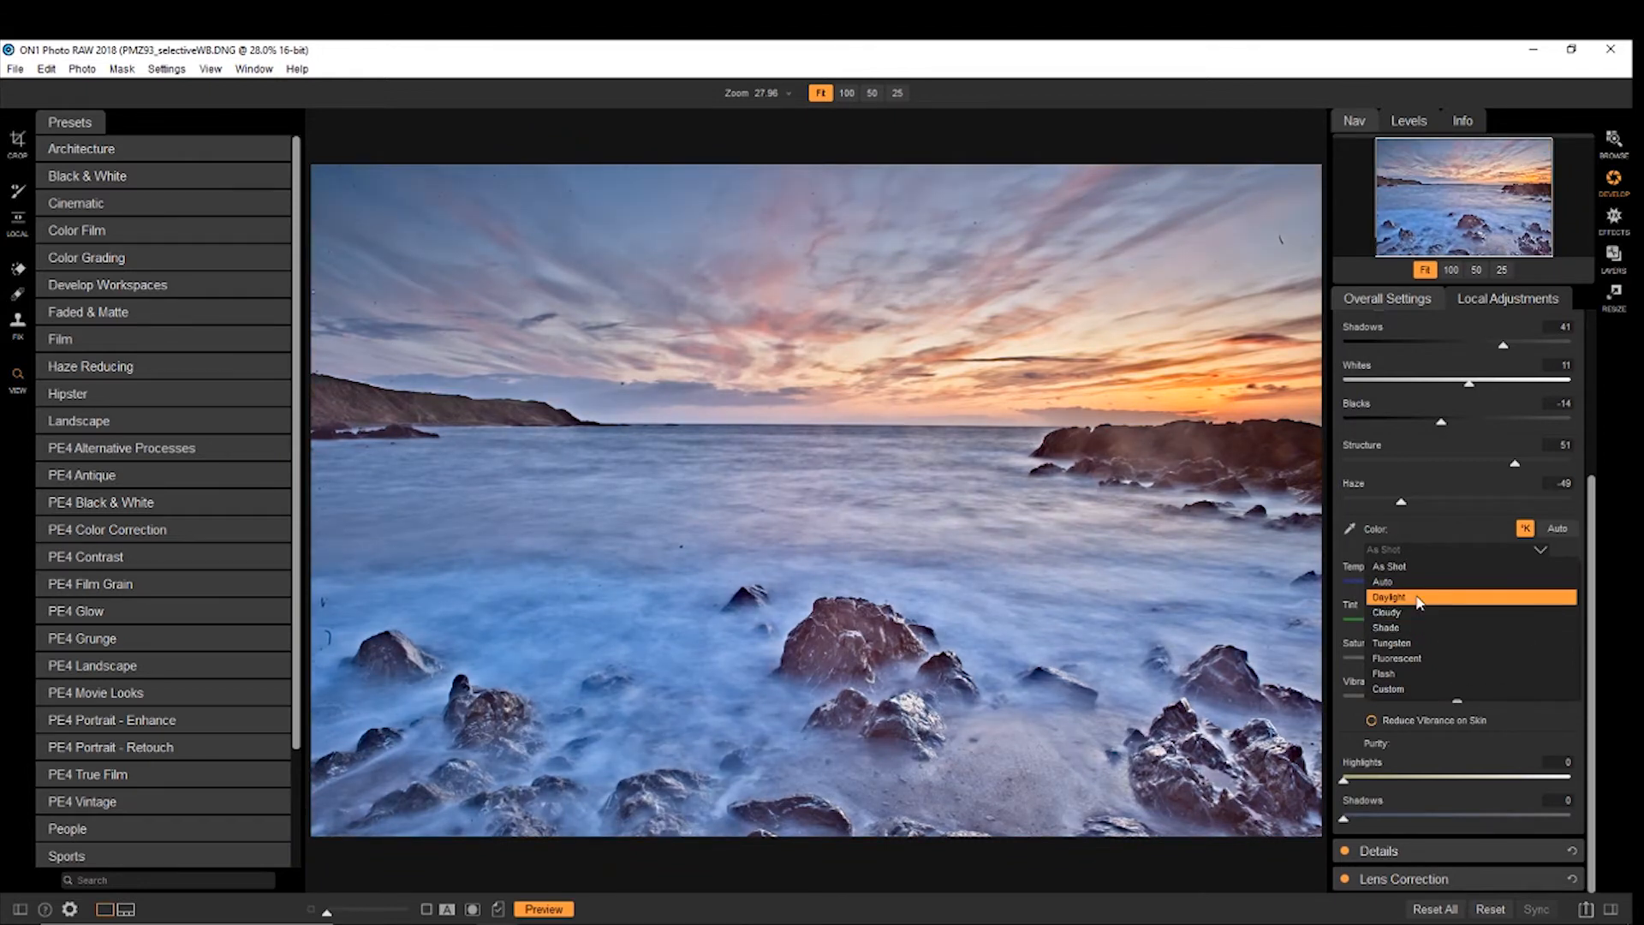
{"action": "left_click", "coordinate": [1389, 597]}
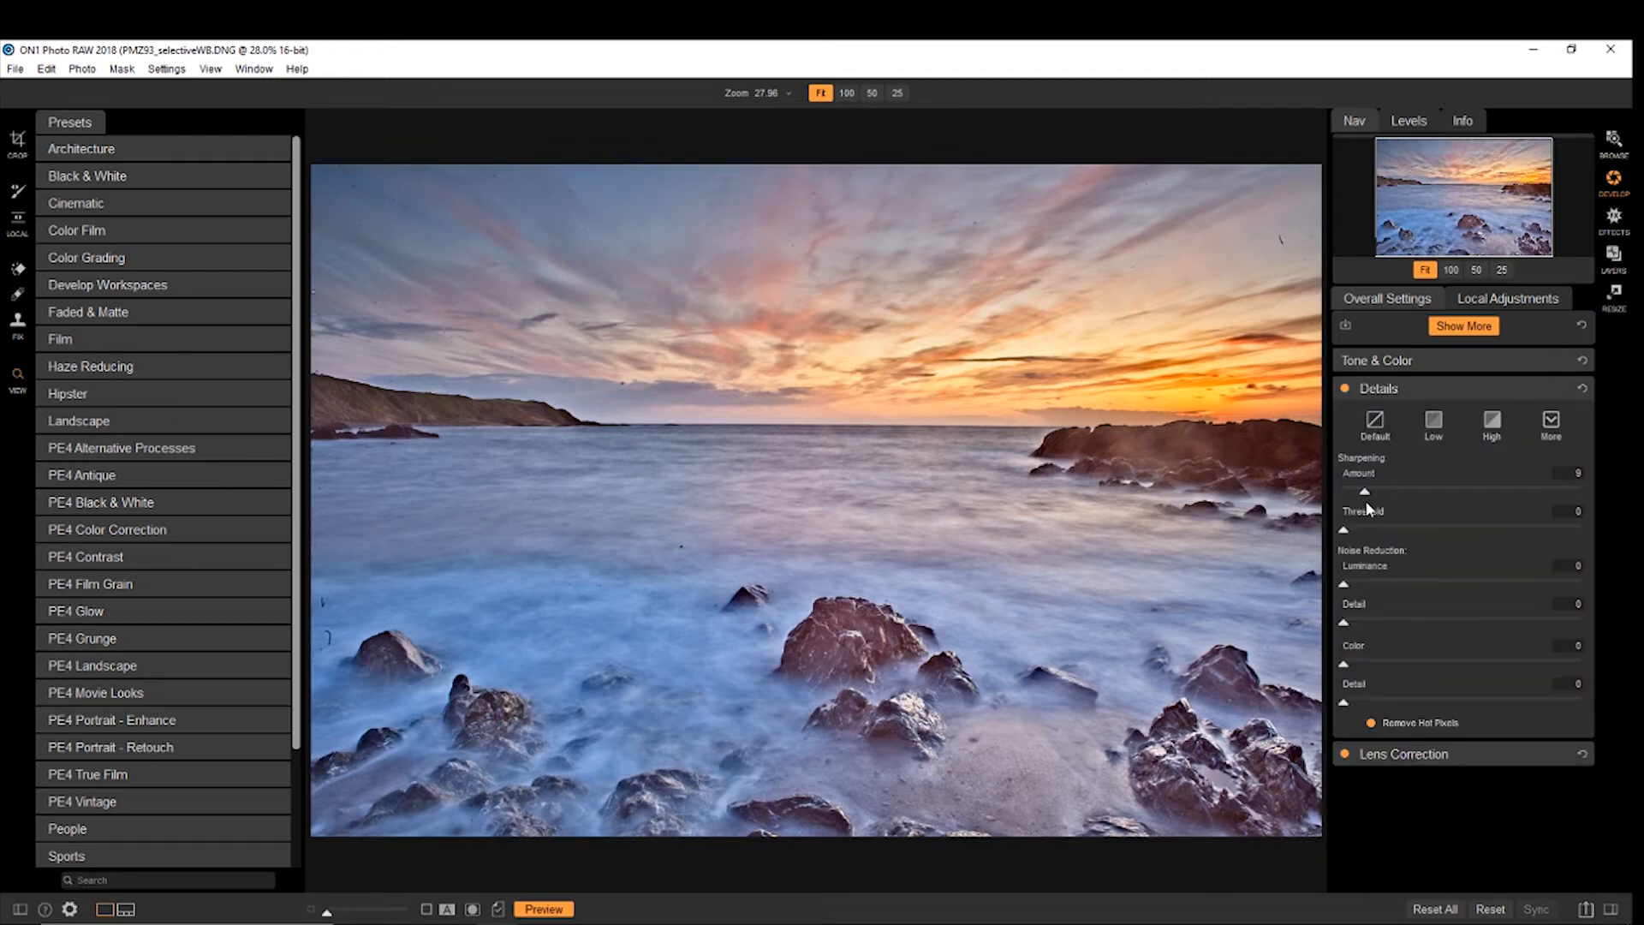
{"action": "mouse_move", "coordinate": [1355, 530]}
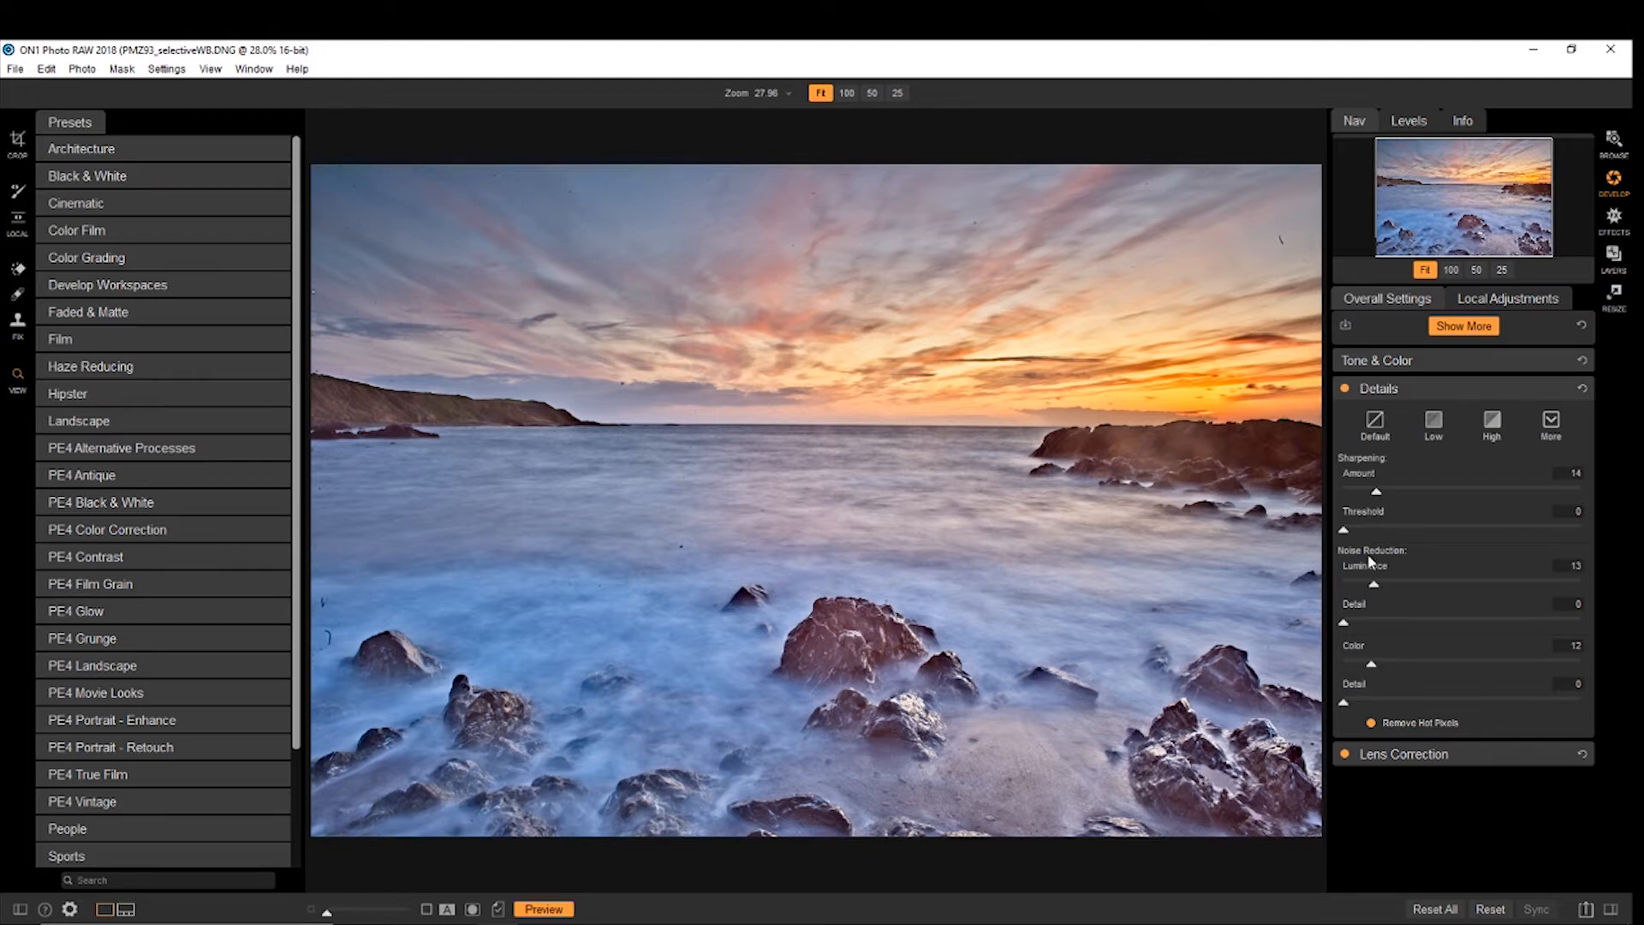
{"action": "mouse_move", "coordinate": [1467, 494]}
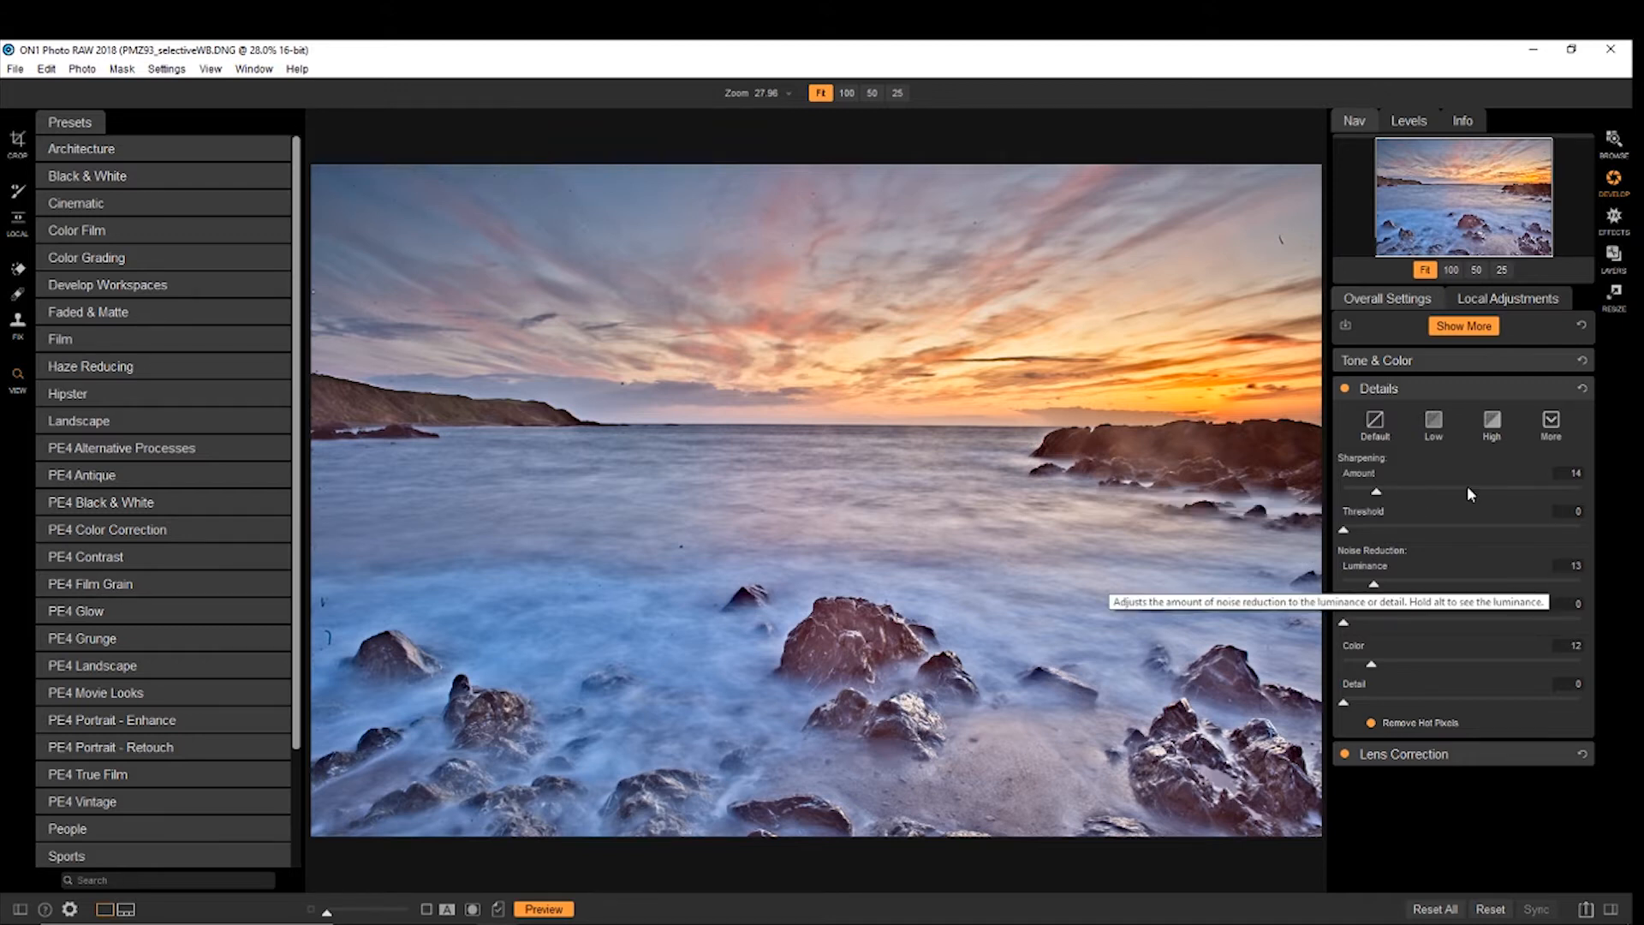
Step: Expand the Lens Correction settings
{"action": "left_click", "coordinate": [1379, 388]}
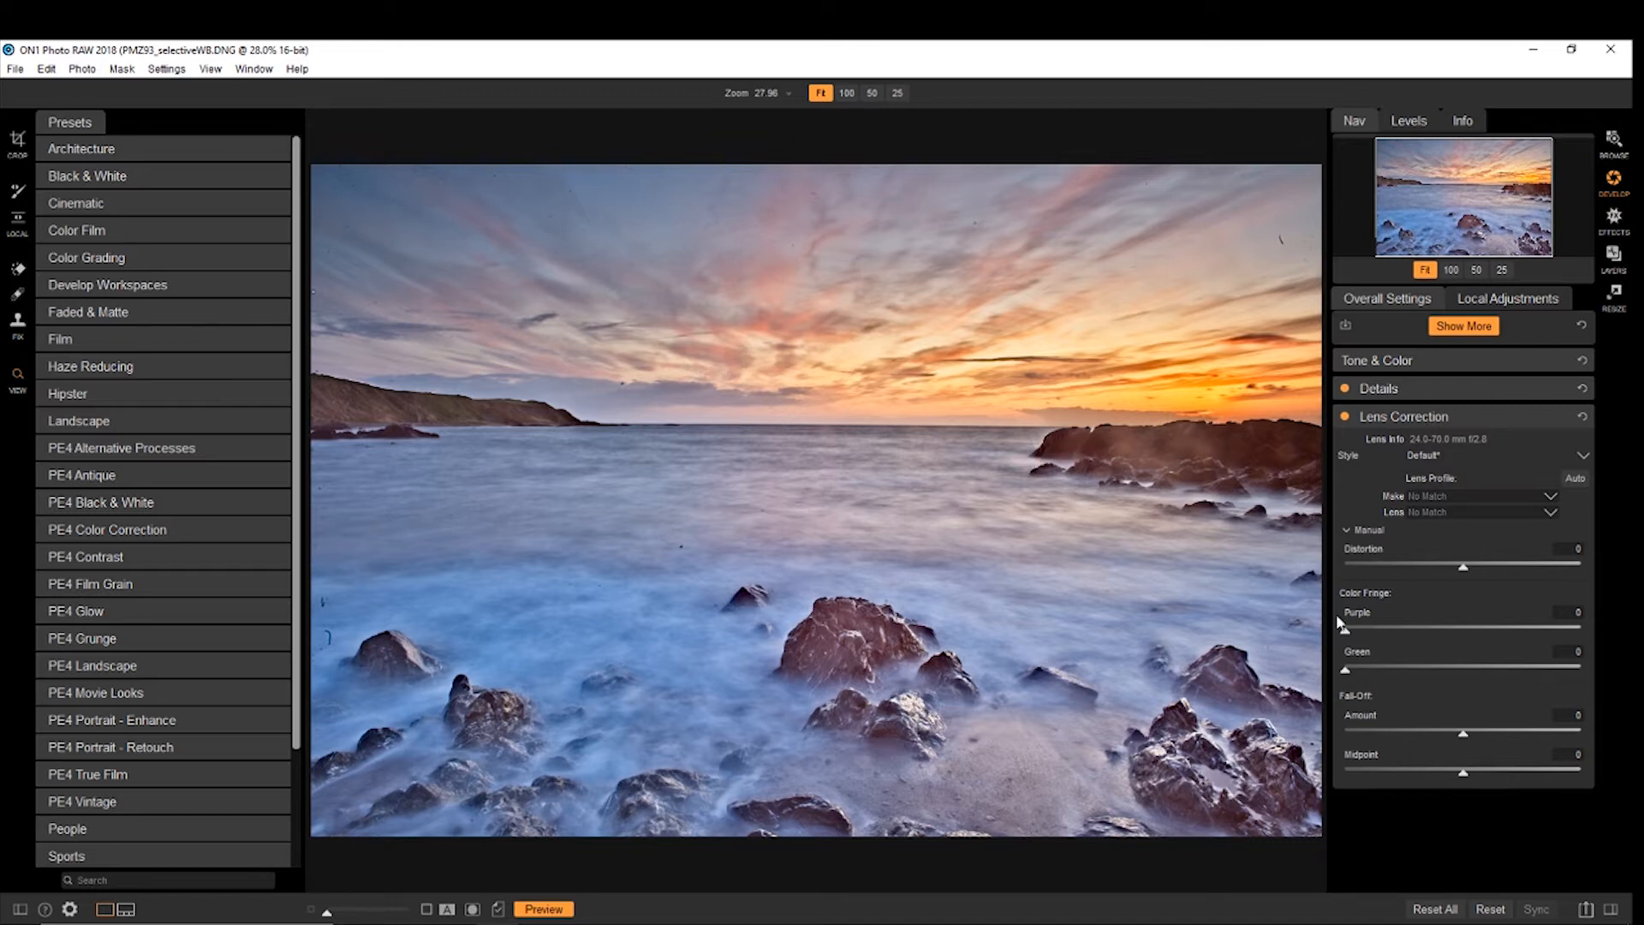
{"action": "mouse_move", "coordinate": [1452, 650]}
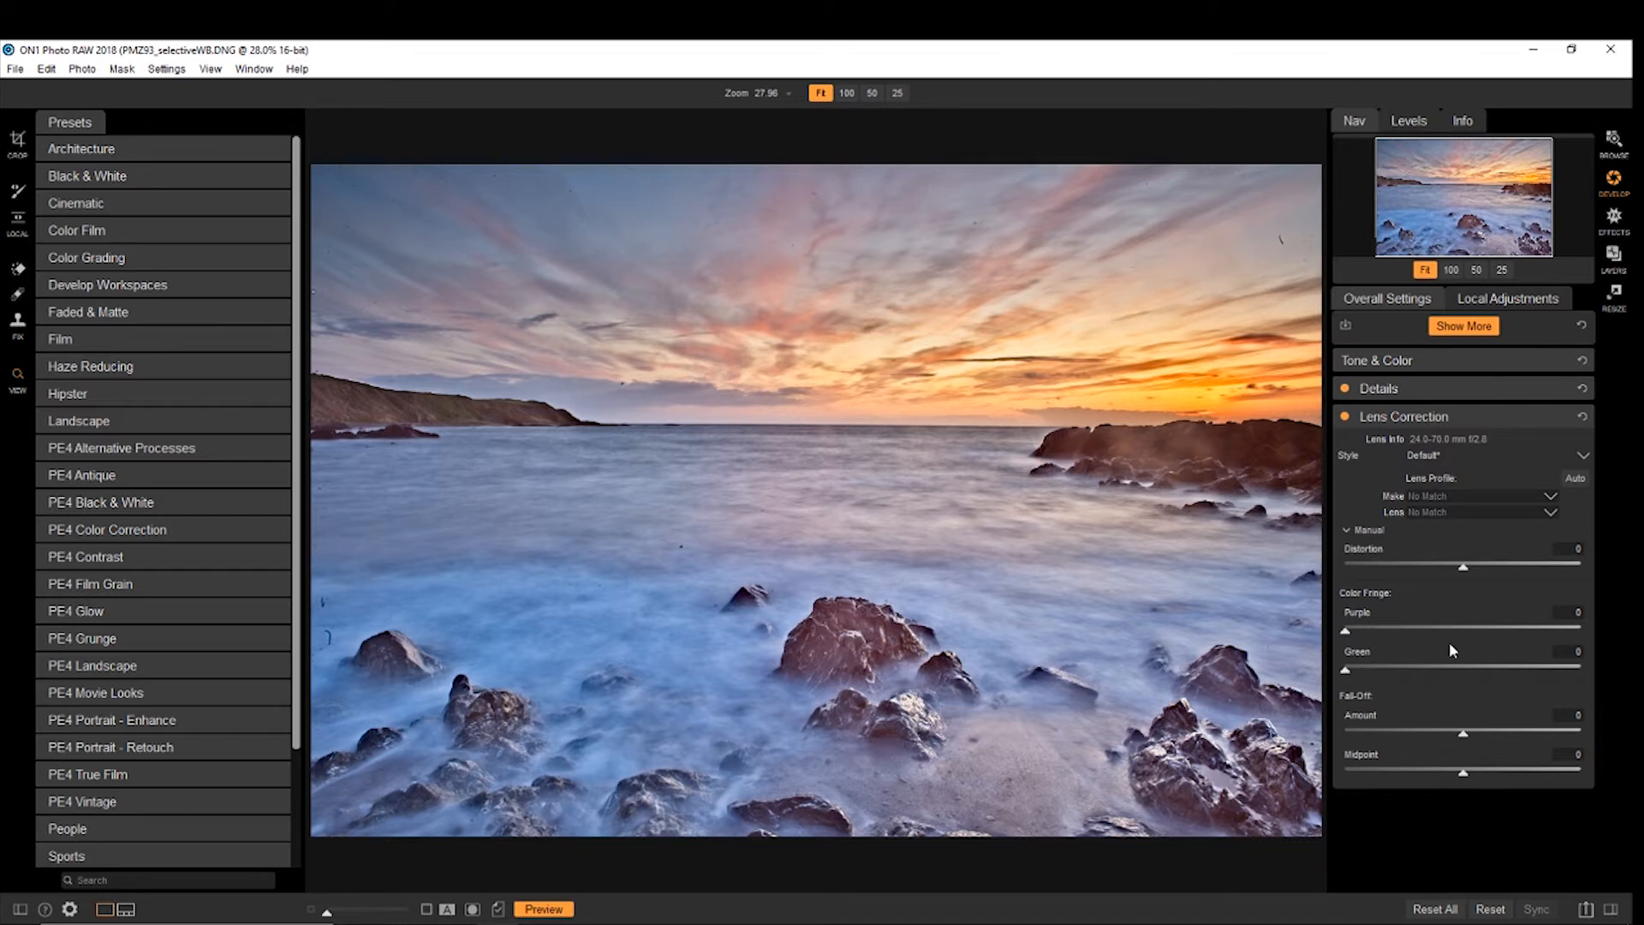
{"action": "mouse_move", "coordinate": [1382, 485]}
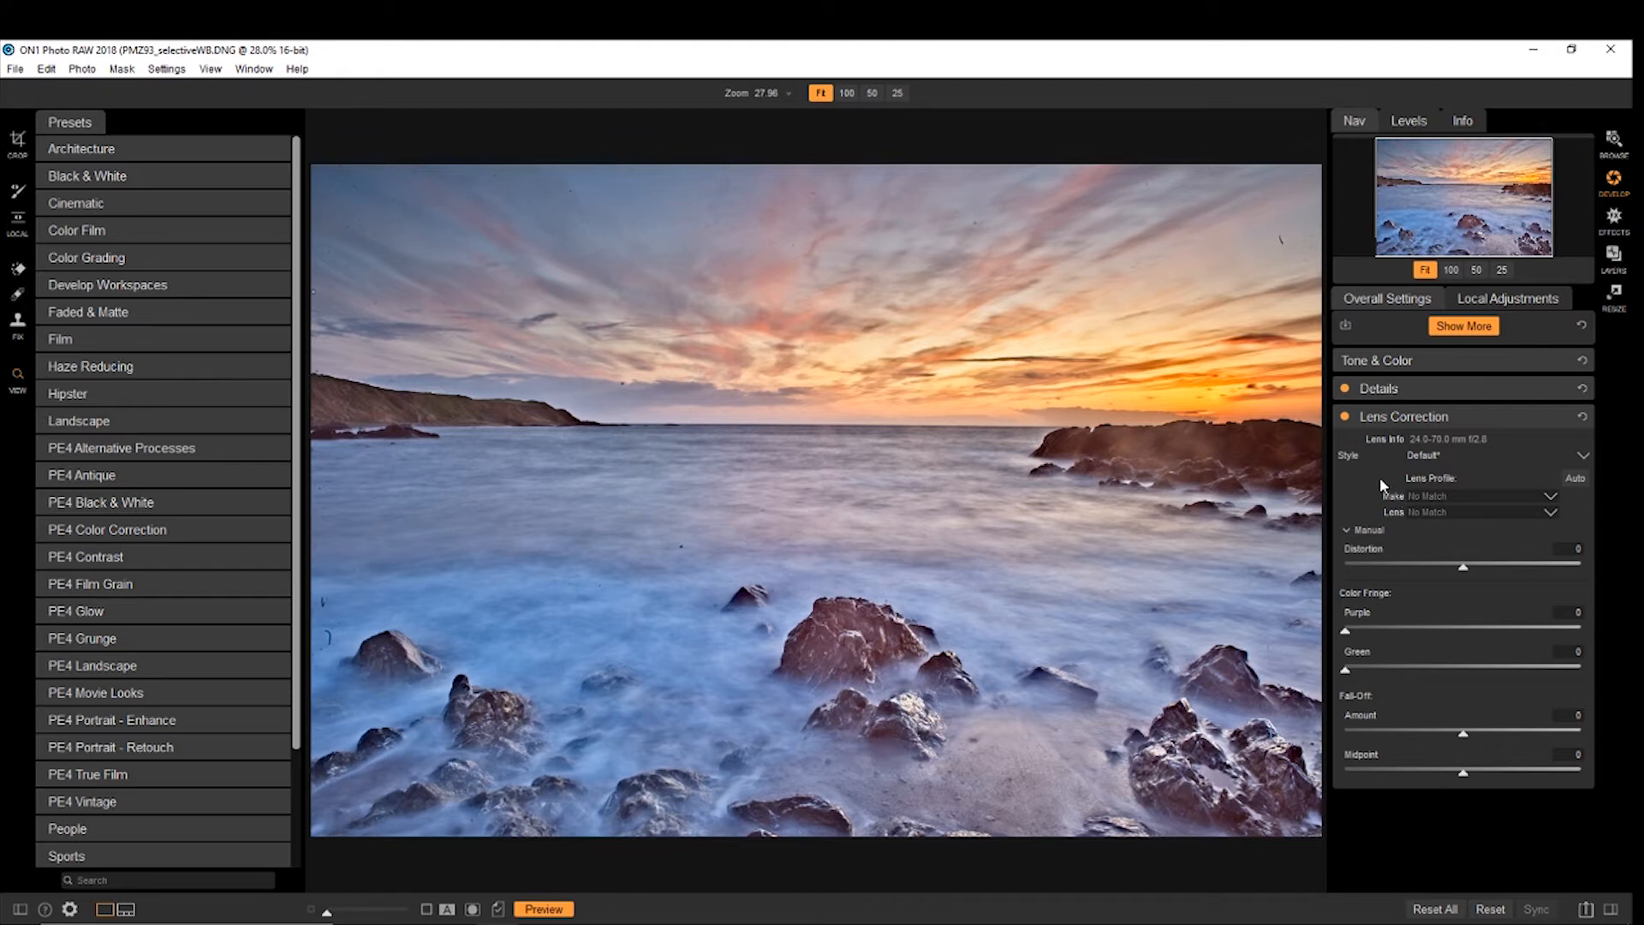
Step: Collapse Lens Correction, add then remove Curves, and toggle Show More/Show Less filters
{"action": "left_click", "coordinate": [1403, 416]}
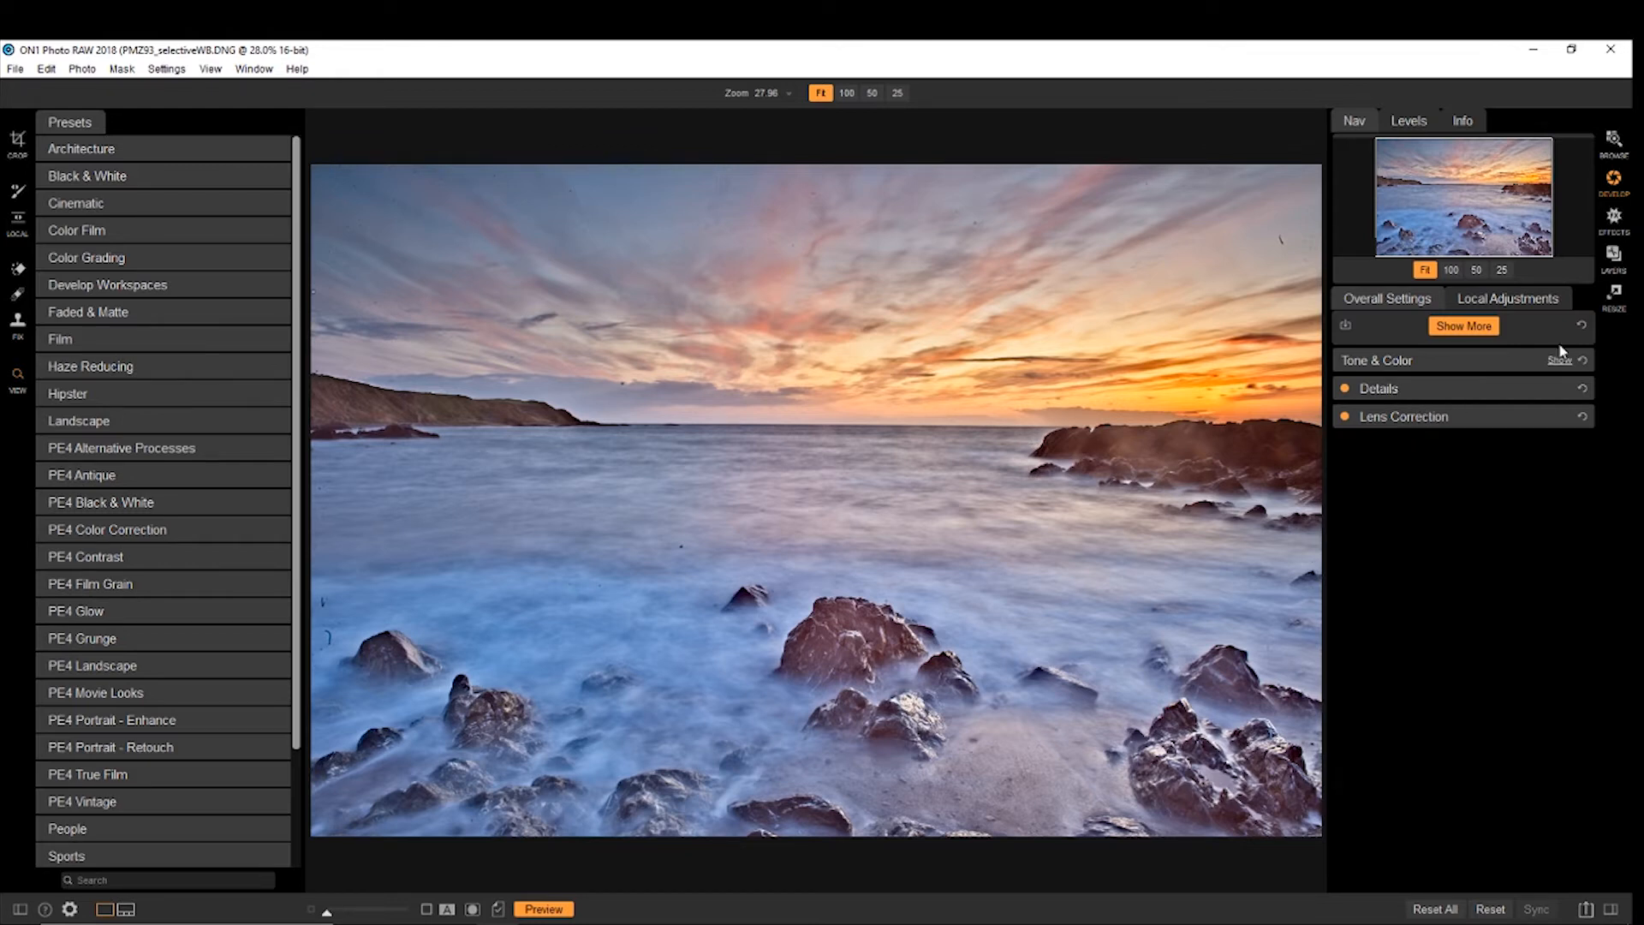
{"action": "left_click", "coordinate": [1463, 326]}
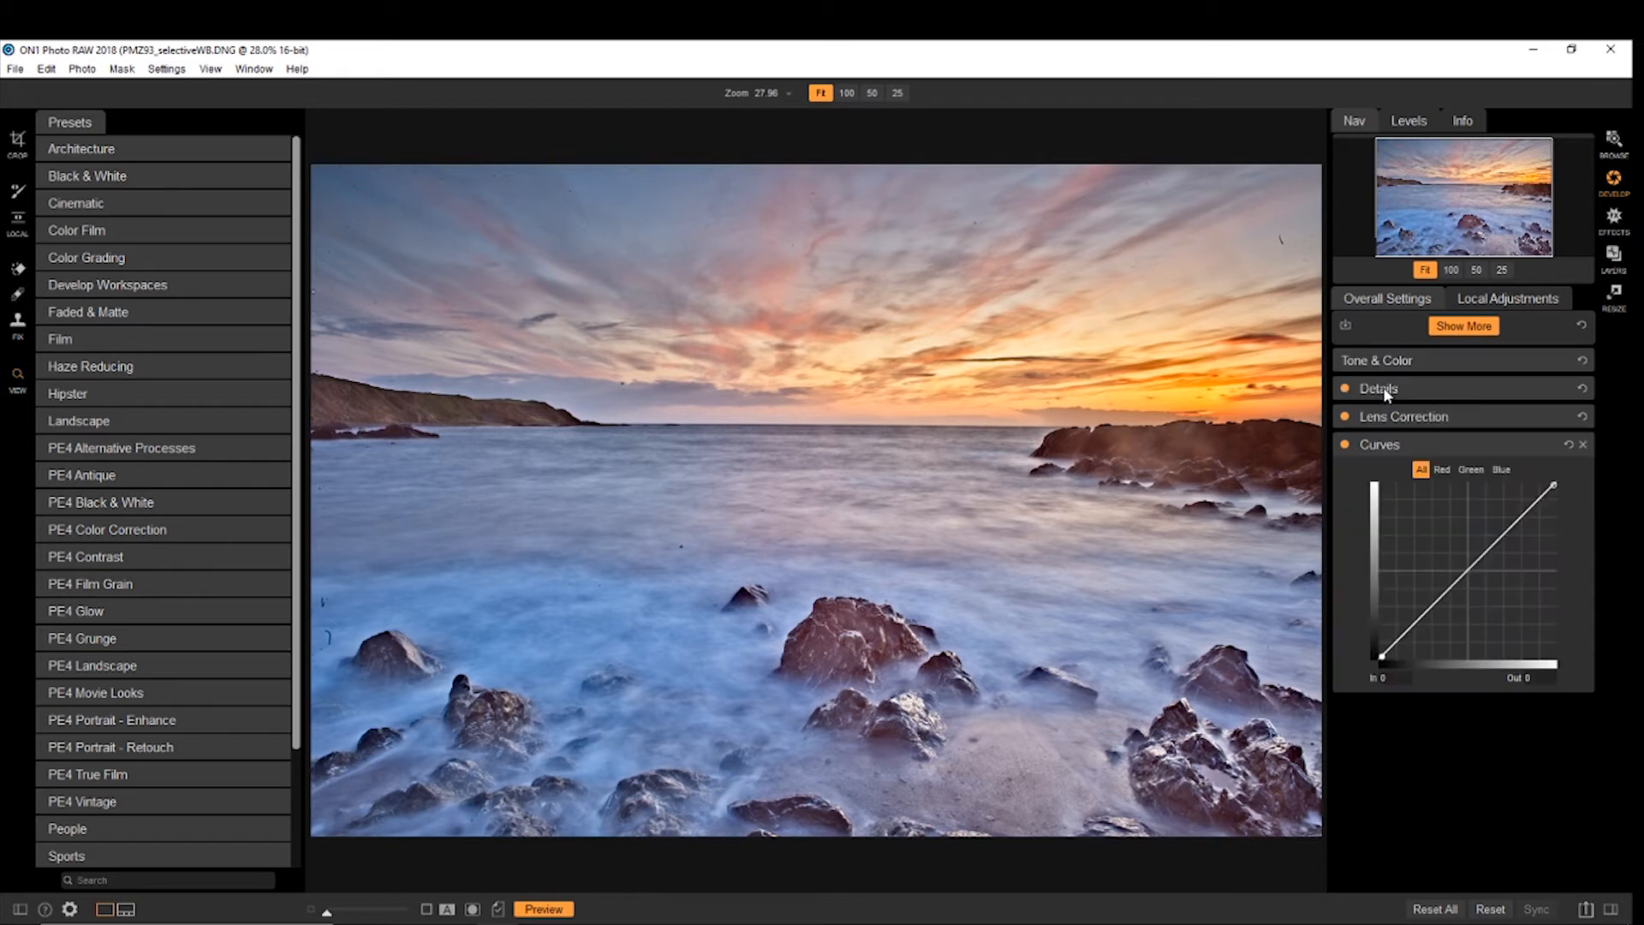
{"action": "mouse_move", "coordinate": [1510, 468]}
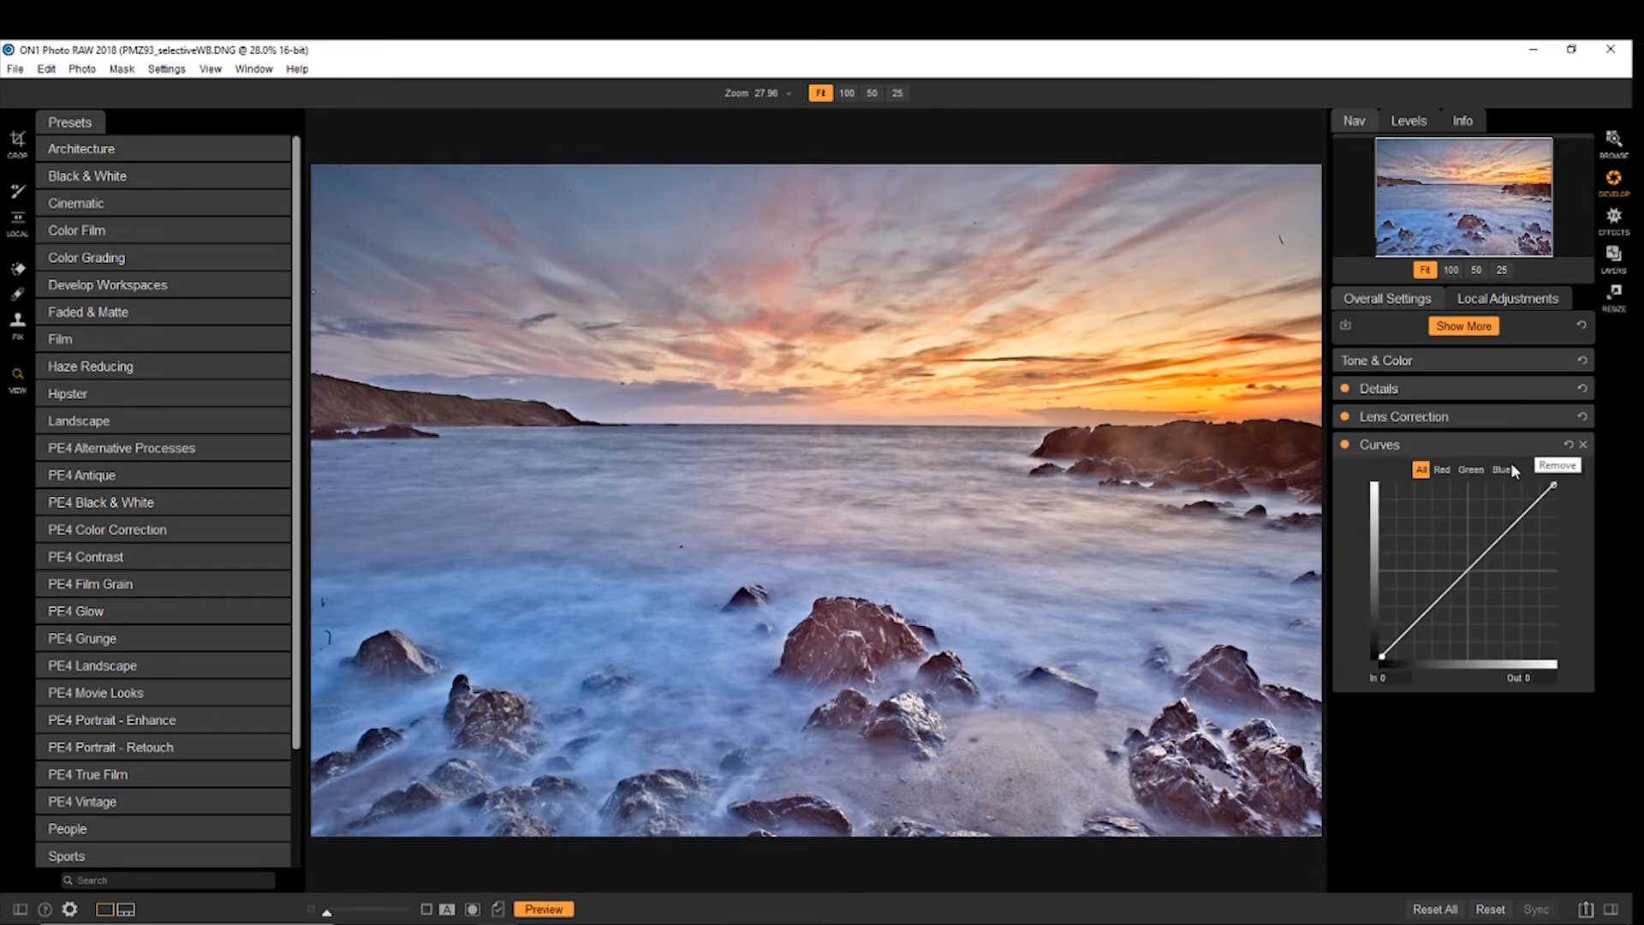
{"action": "left_click", "coordinate": [1584, 444]}
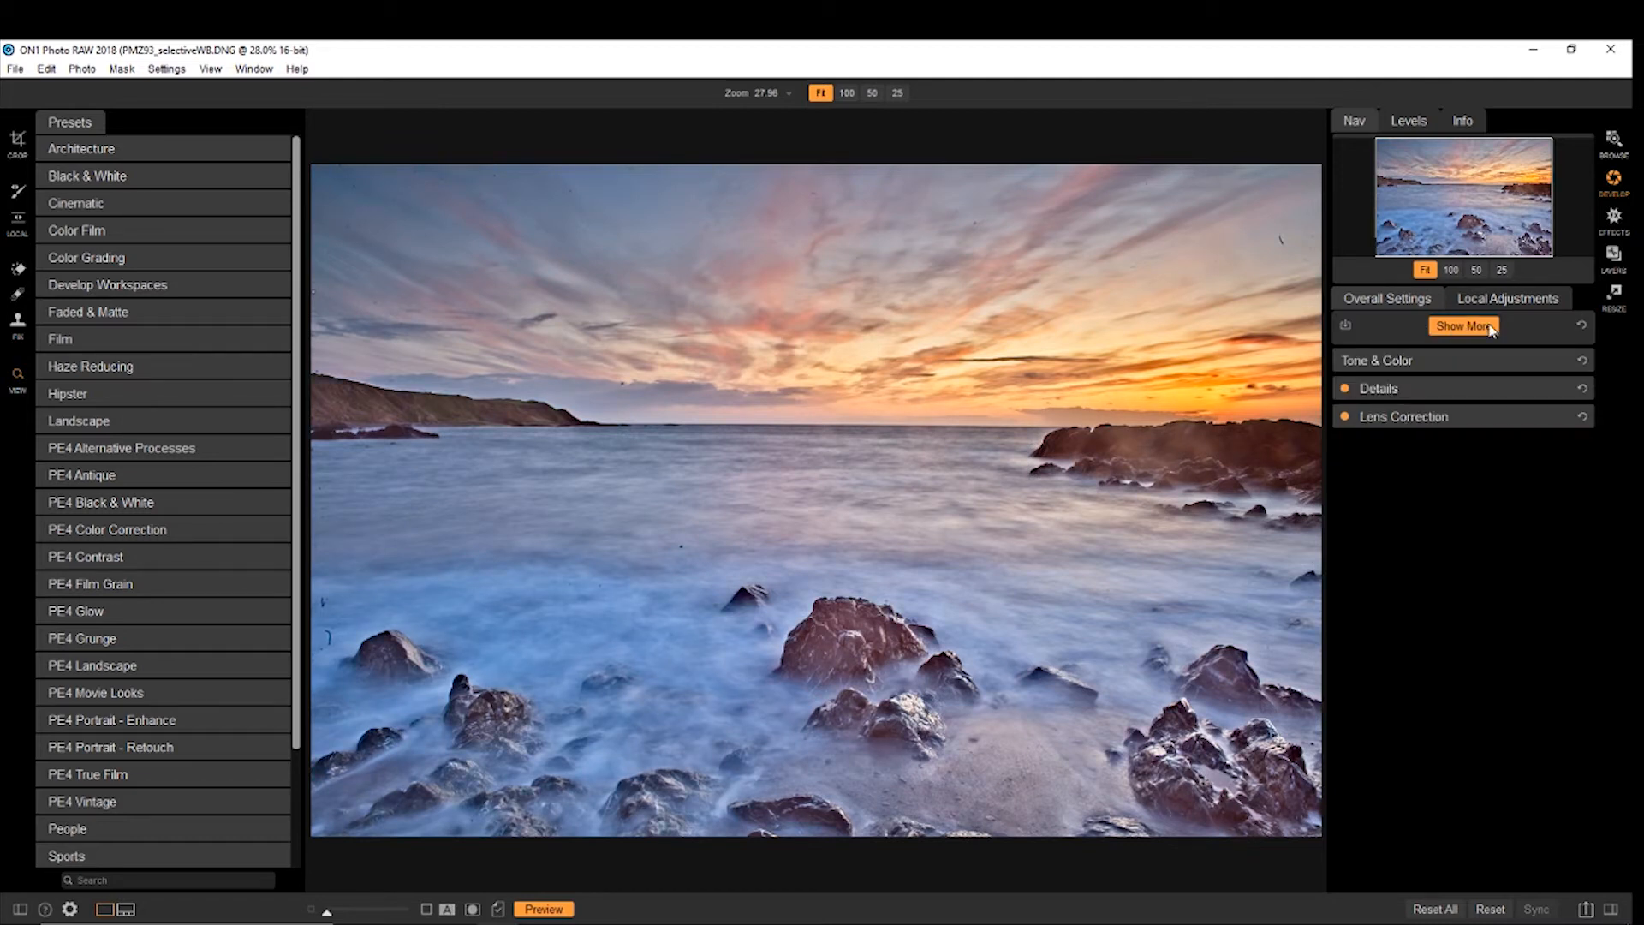
{"action": "left_click", "coordinate": [1463, 326]}
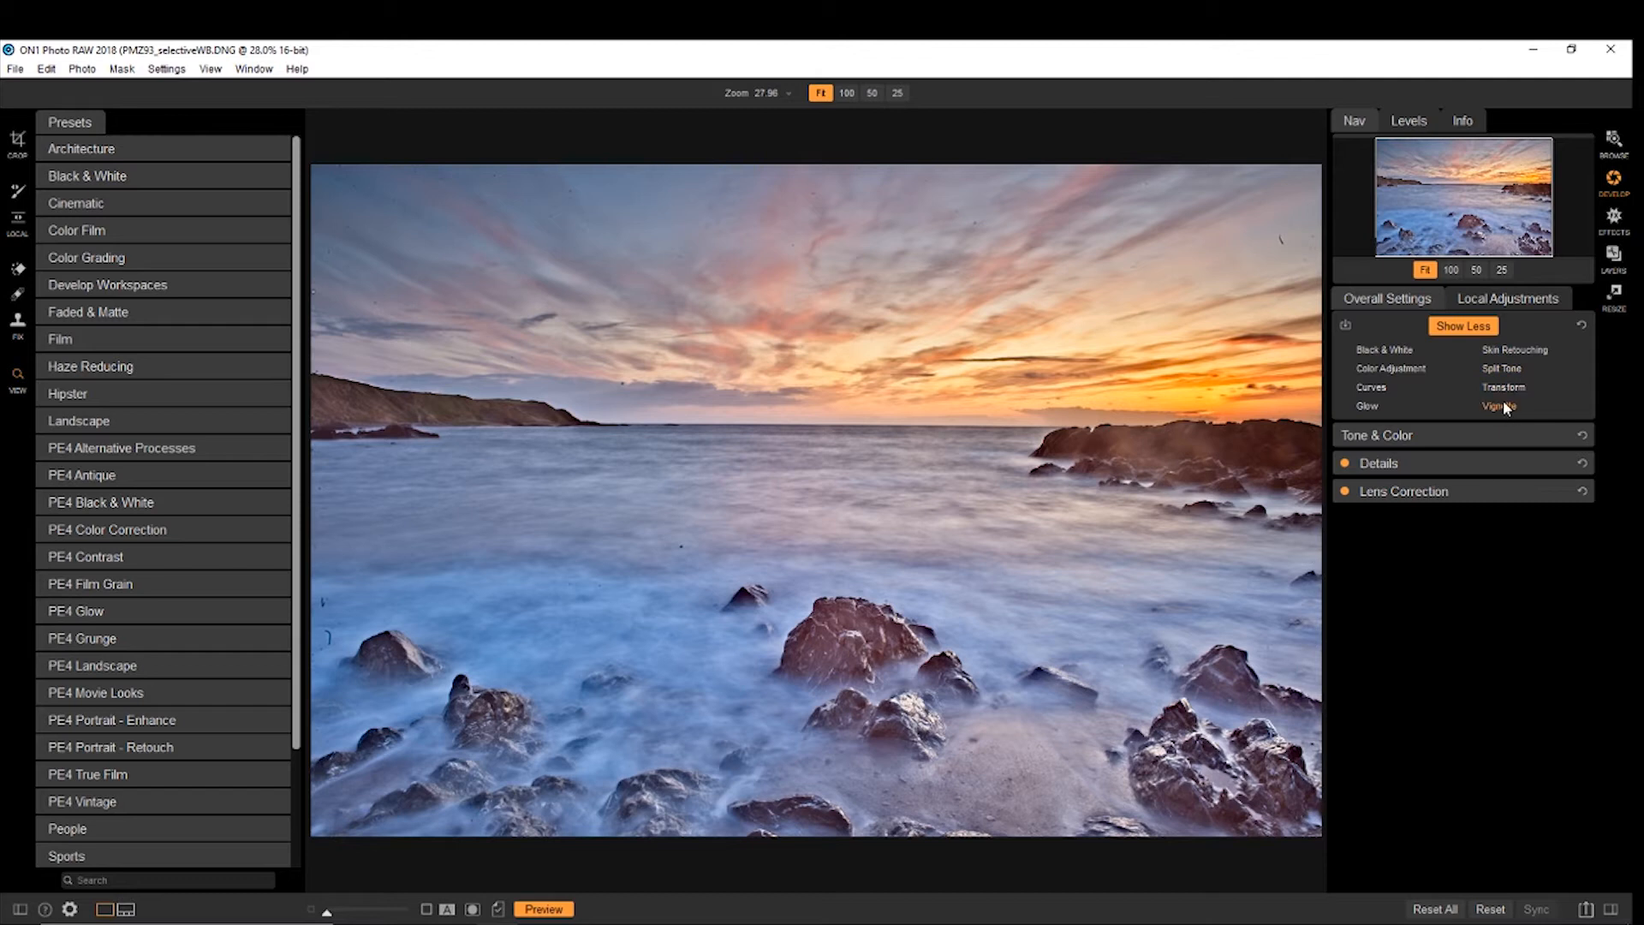
{"action": "left_click", "coordinate": [1462, 326]}
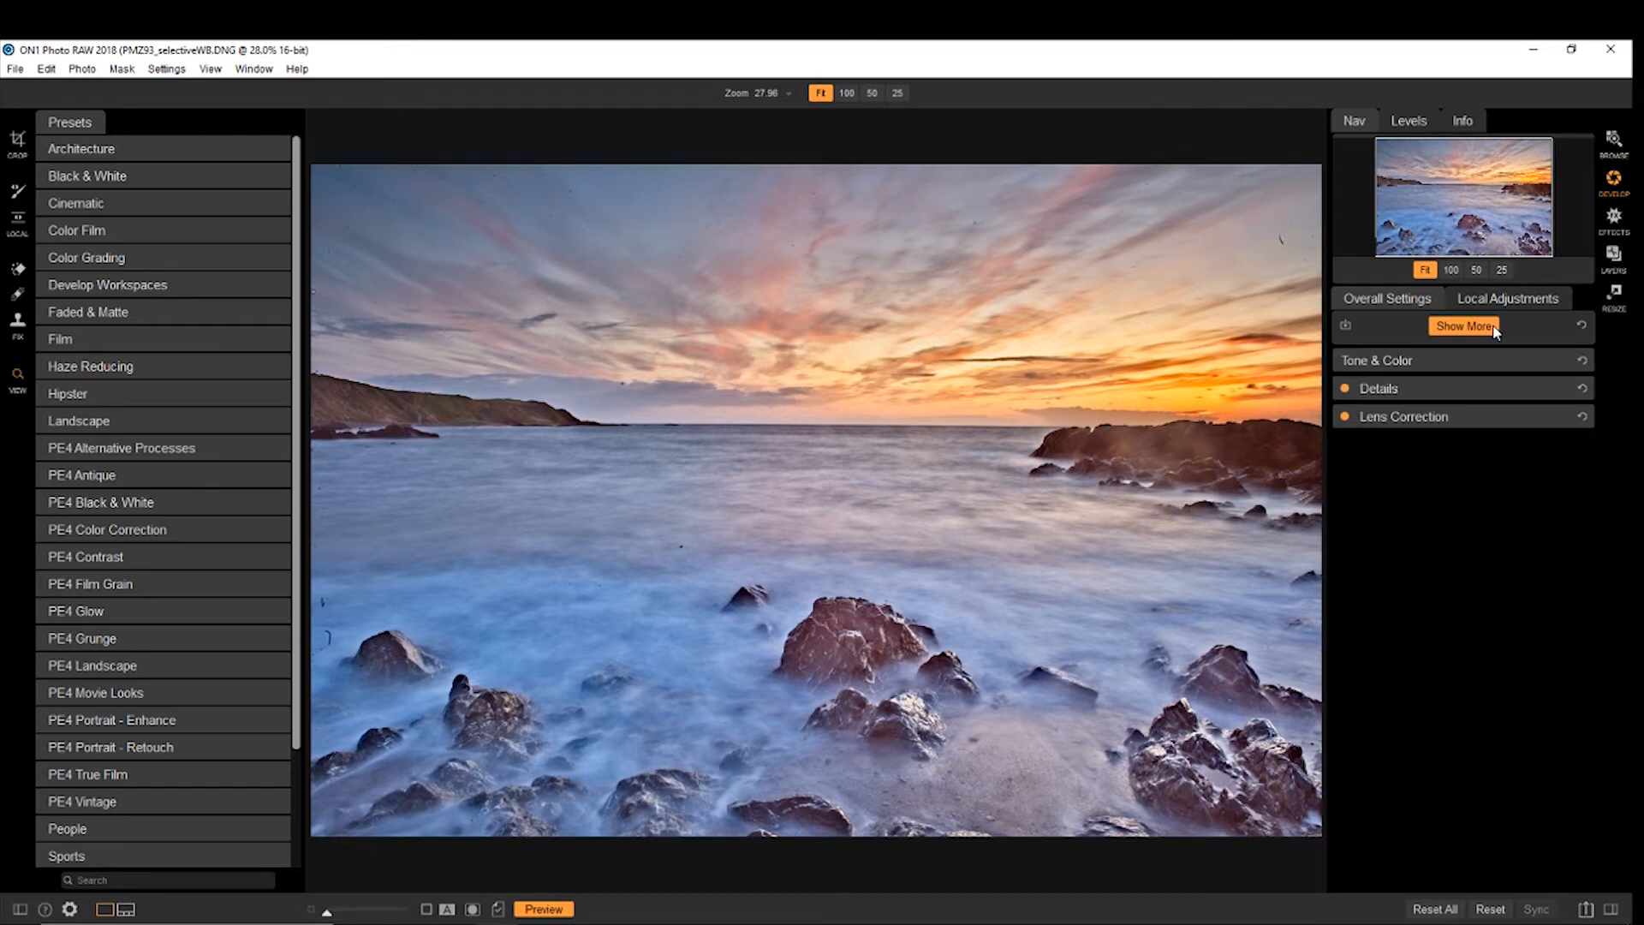
{"action": "mouse_move", "coordinate": [587, 56]}
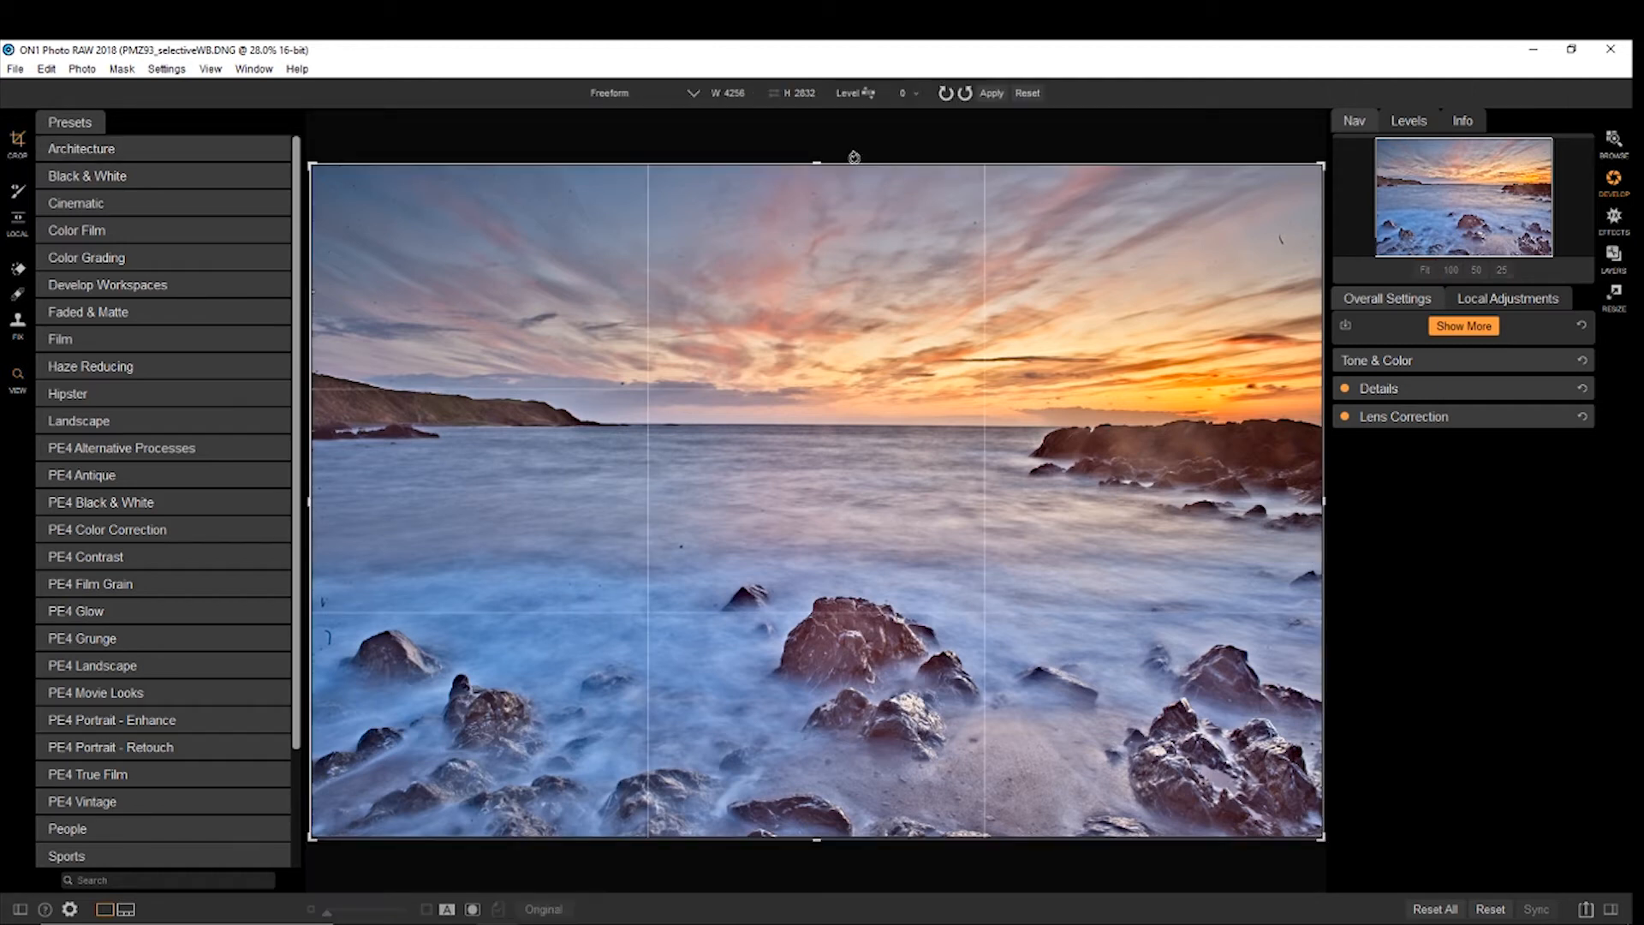
{"action": "mouse_move", "coordinate": [944, 113]}
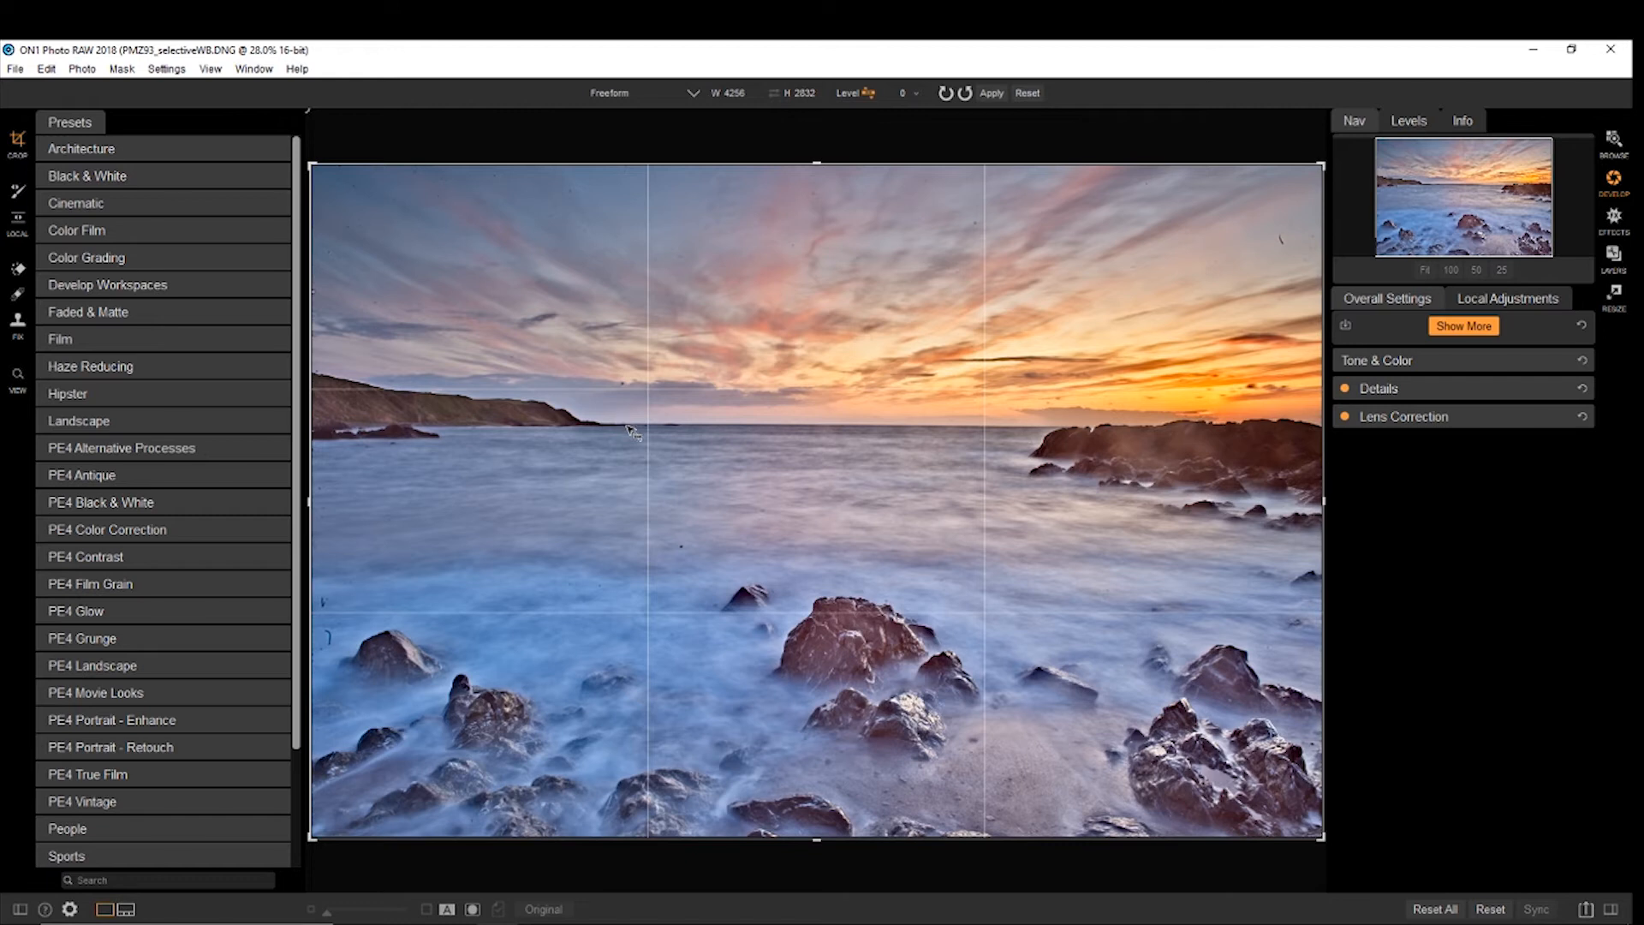
{"action": "mouse_move", "coordinate": [1054, 438]}
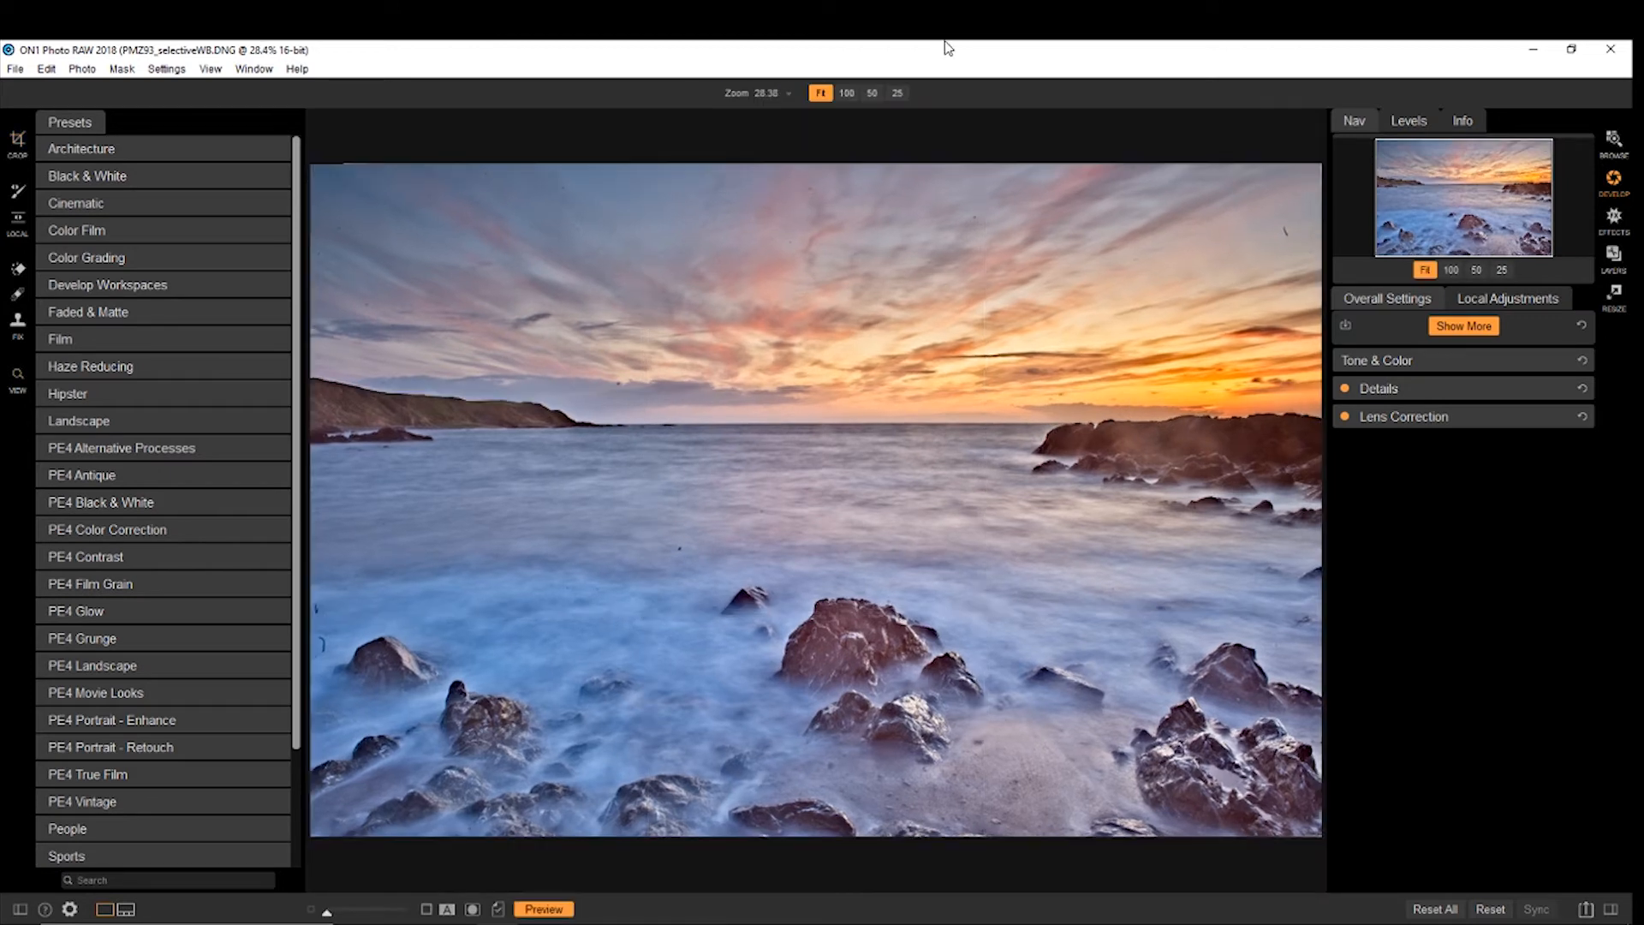
{"action": "mouse_move", "coordinate": [1499, 116]}
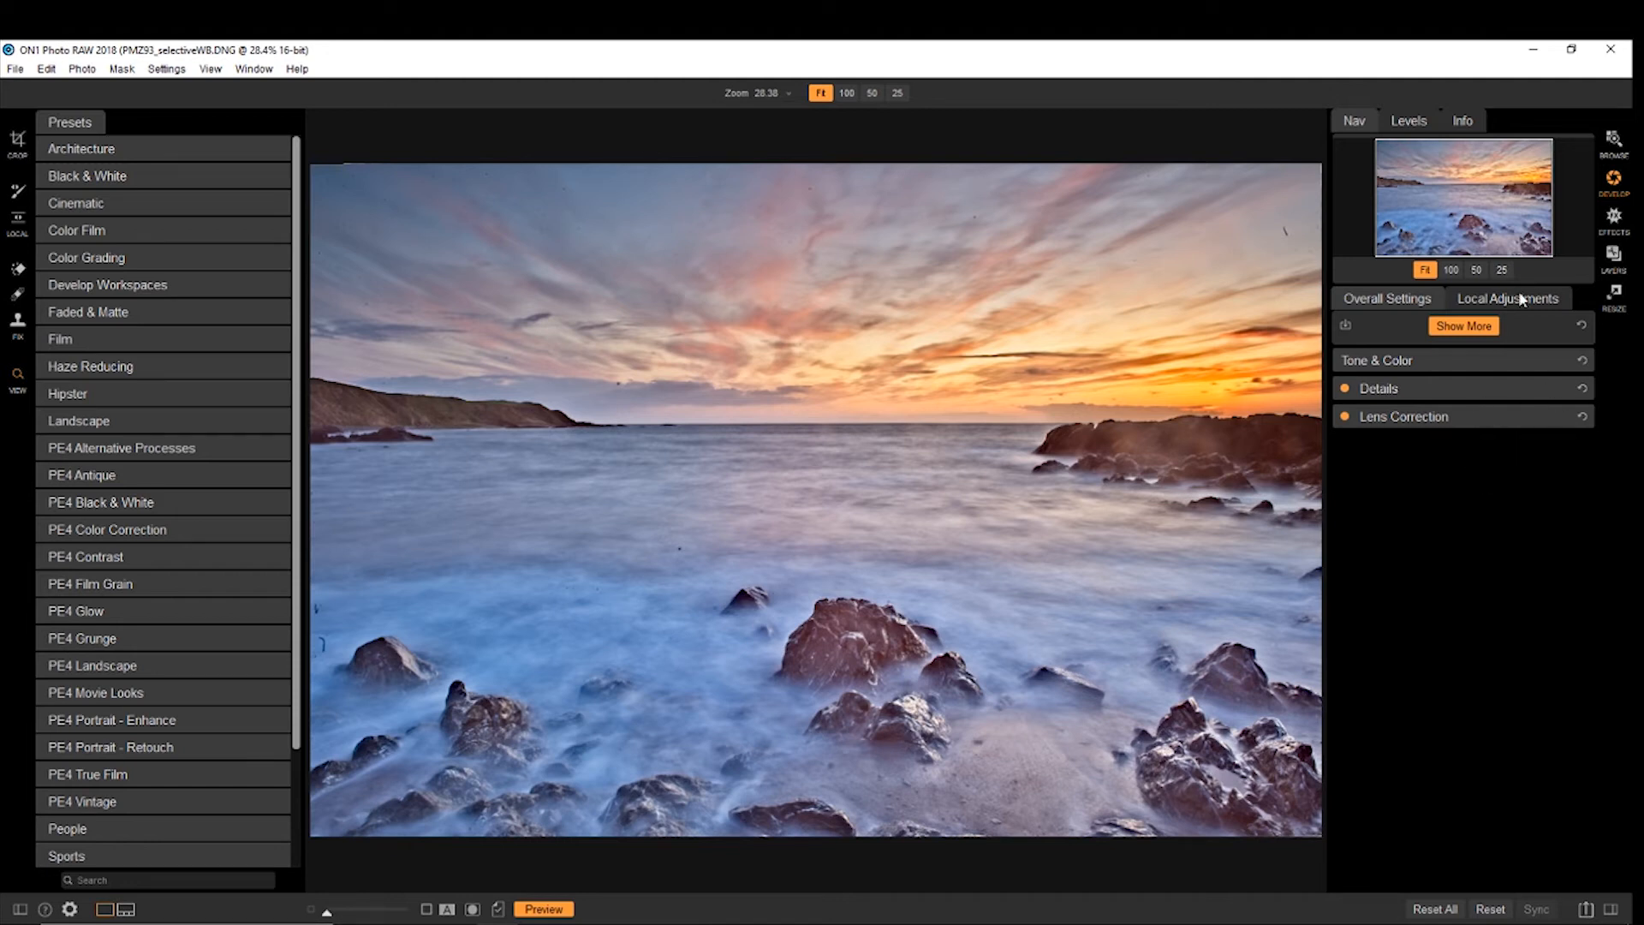
Step: Add a local adjustment layer, try the Lighten, Vibrance, Detail and listed styles, then choose Darken
{"action": "left_click", "coordinate": [1508, 299]}
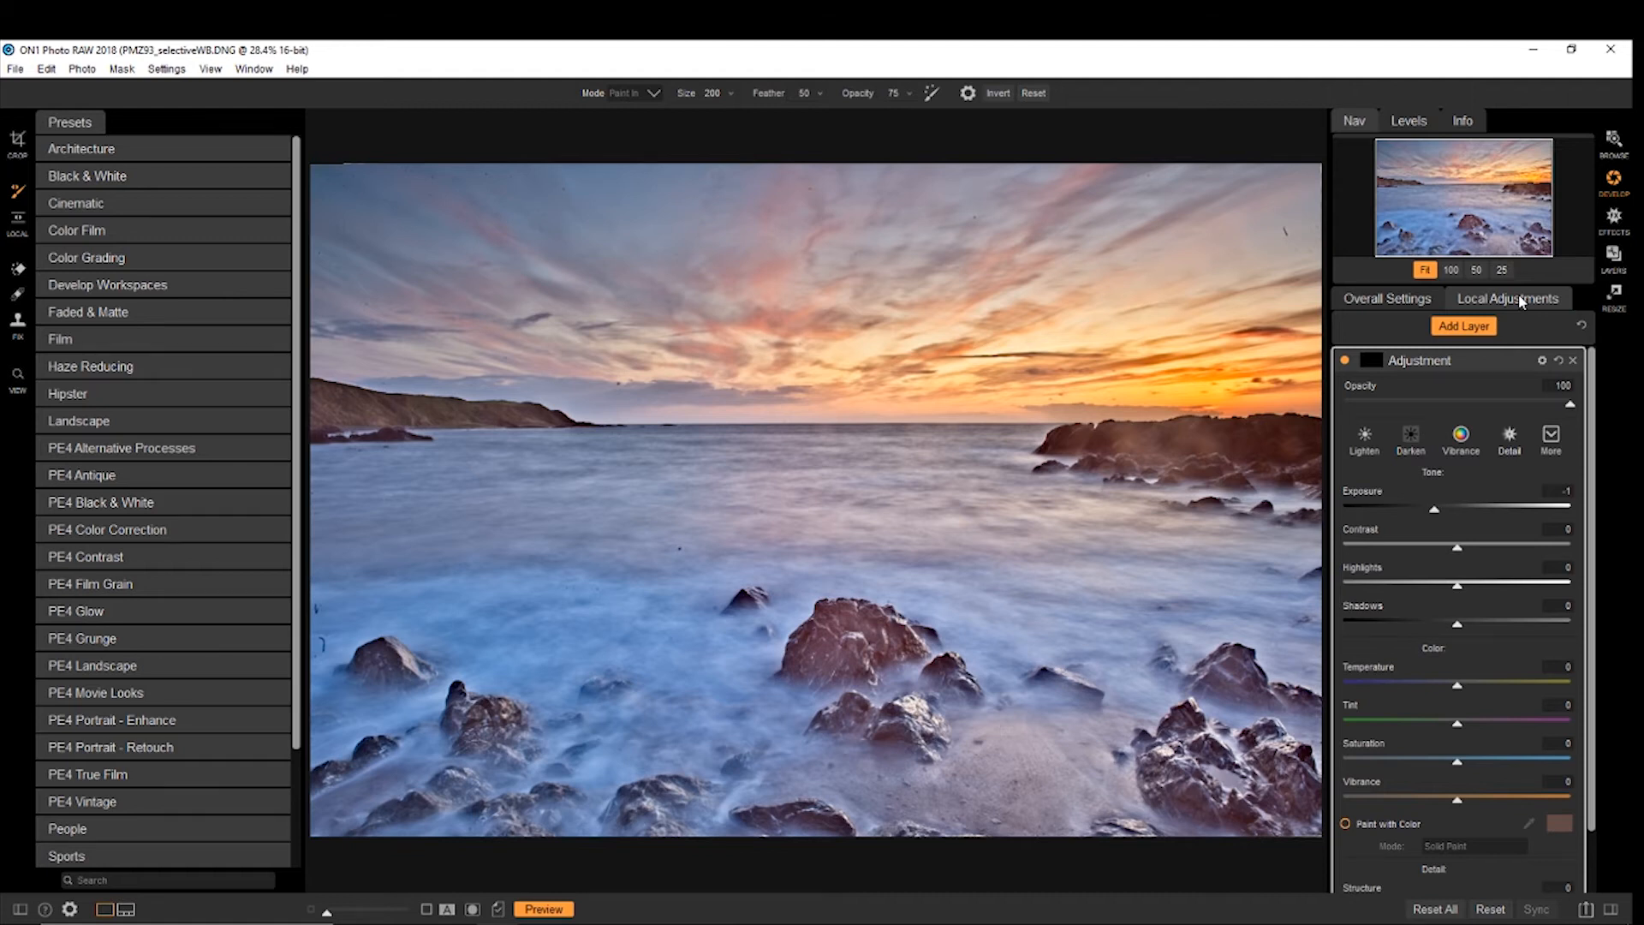
{"action": "left_click", "coordinate": [1411, 435]}
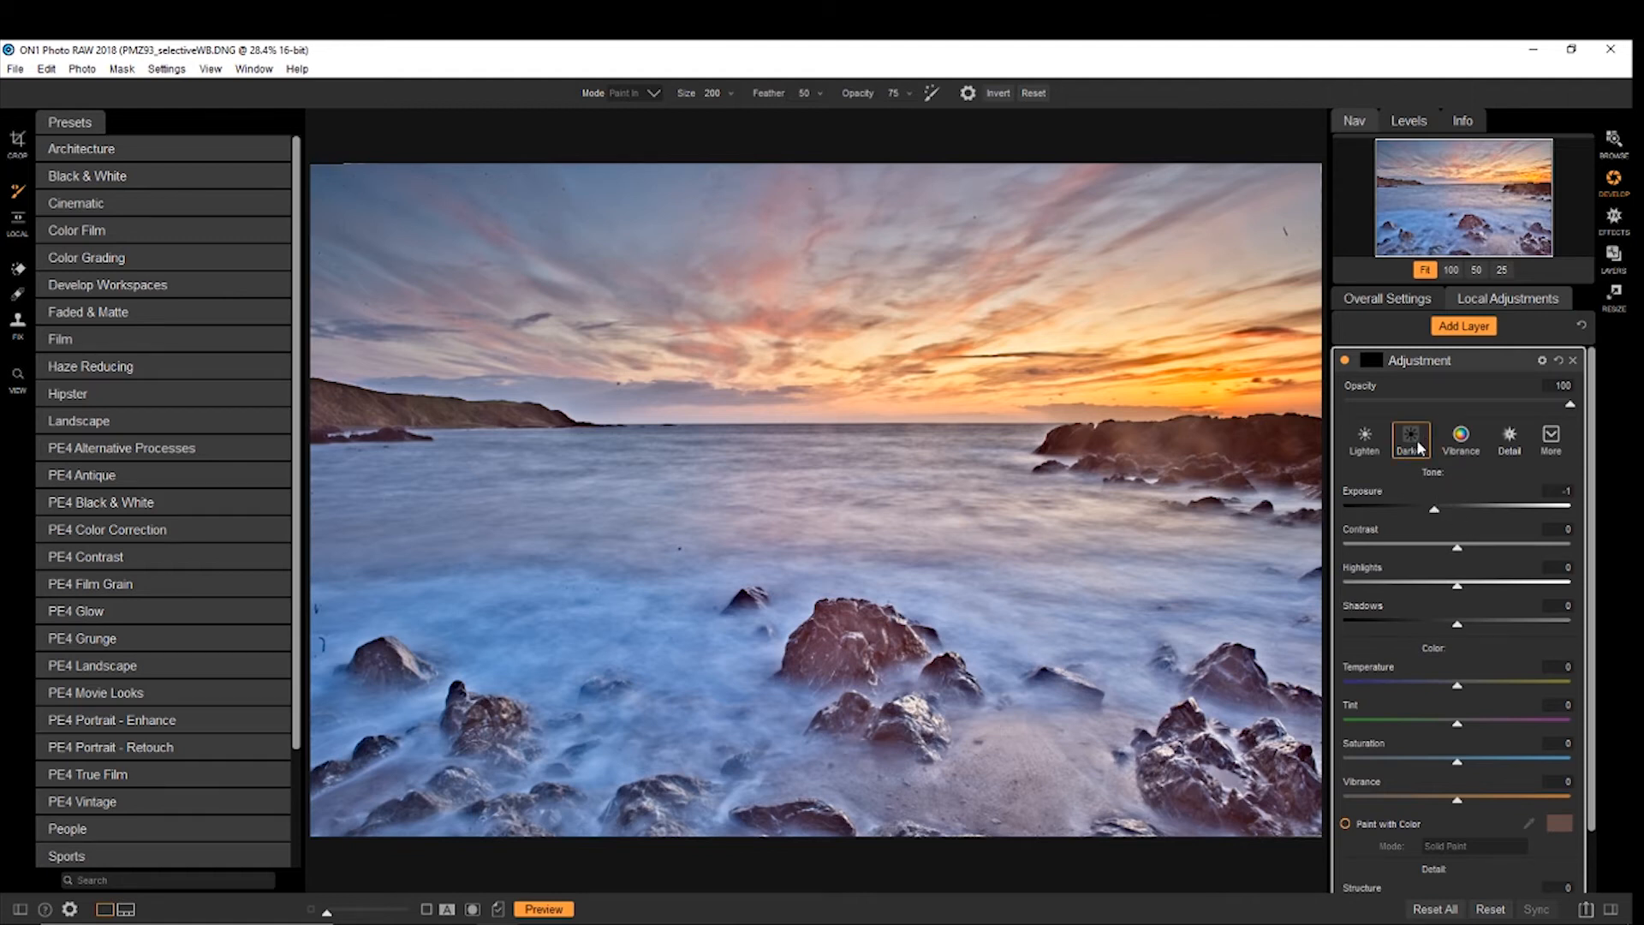
{"action": "left_click", "coordinate": [1364, 434]}
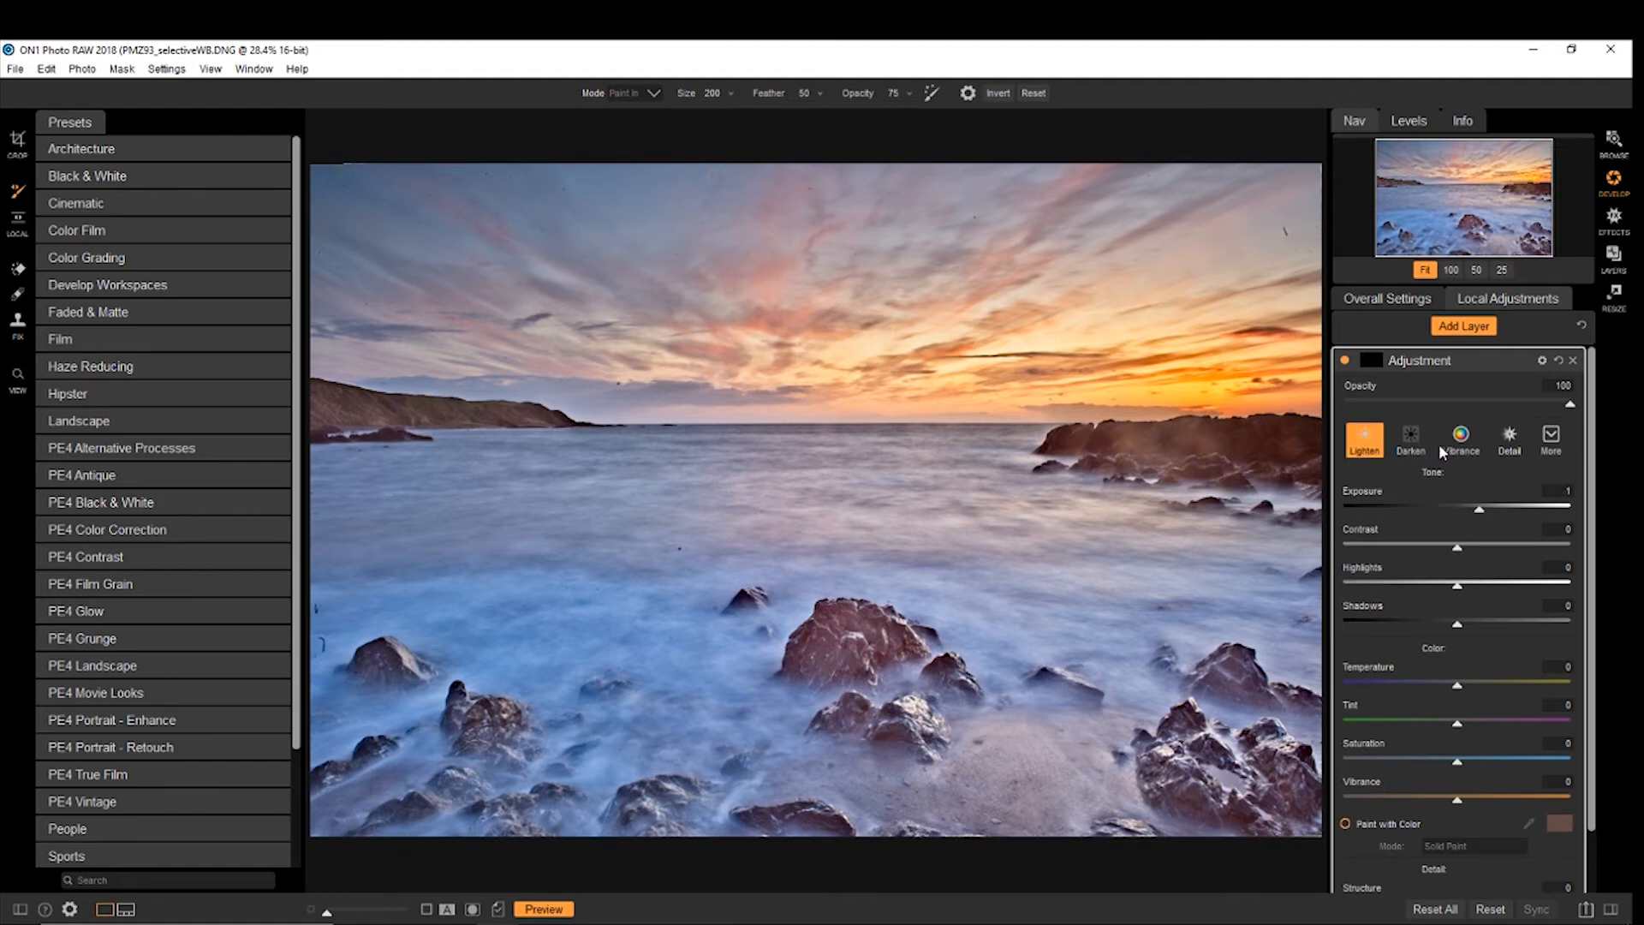
{"action": "left_click", "coordinate": [1459, 433]}
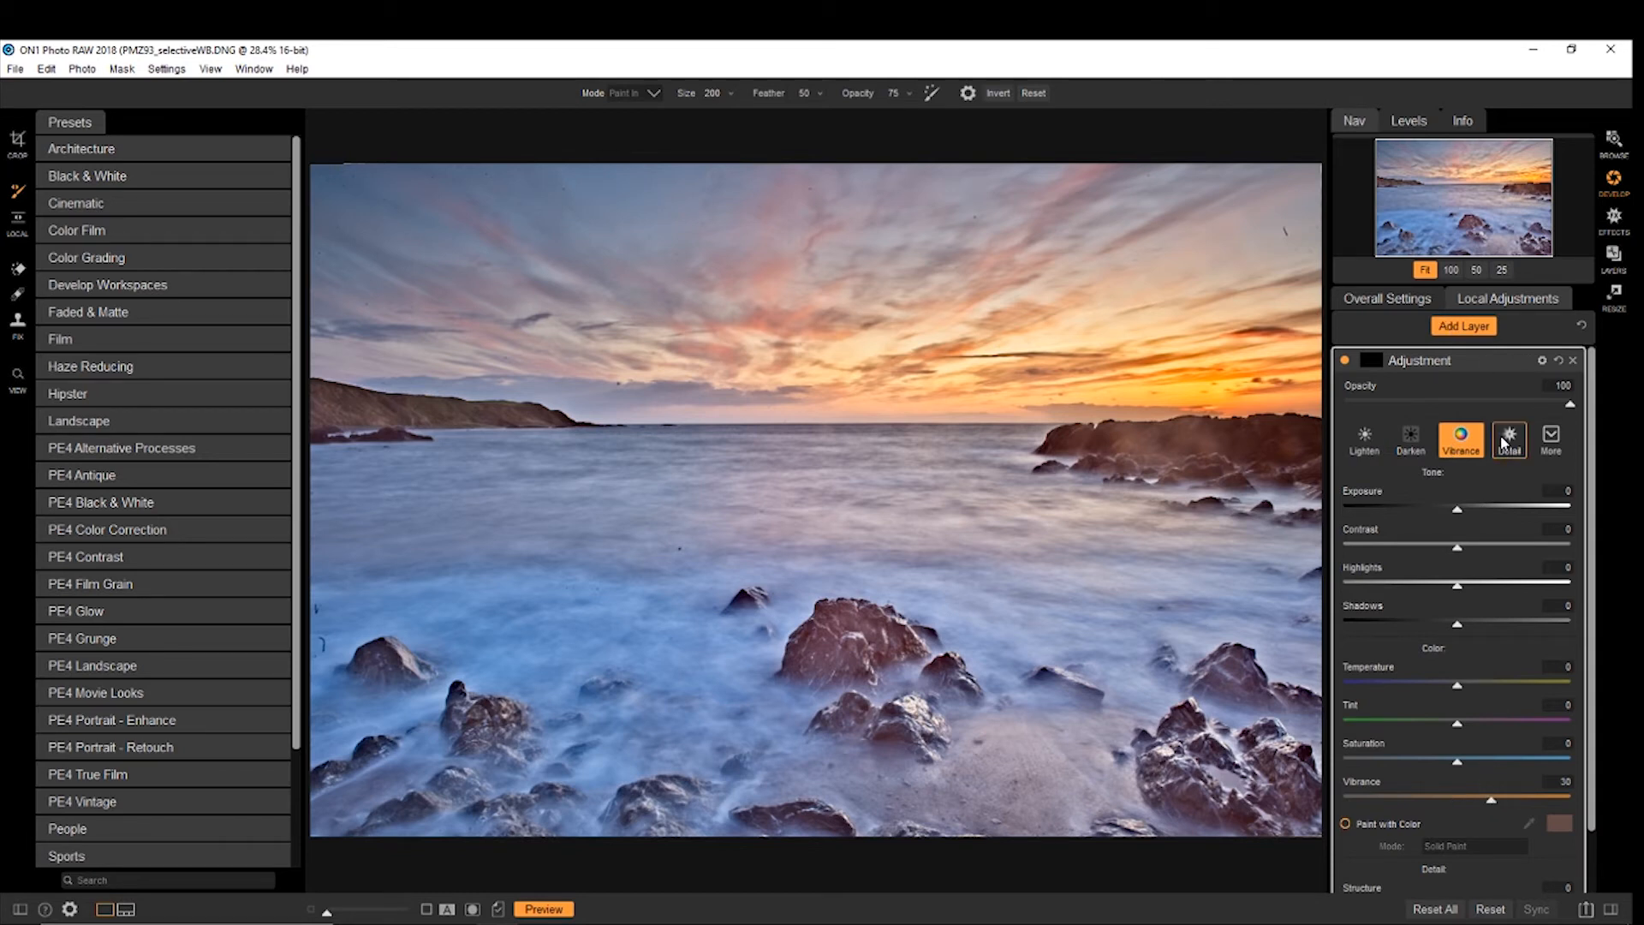
{"action": "left_click", "coordinate": [1508, 439]}
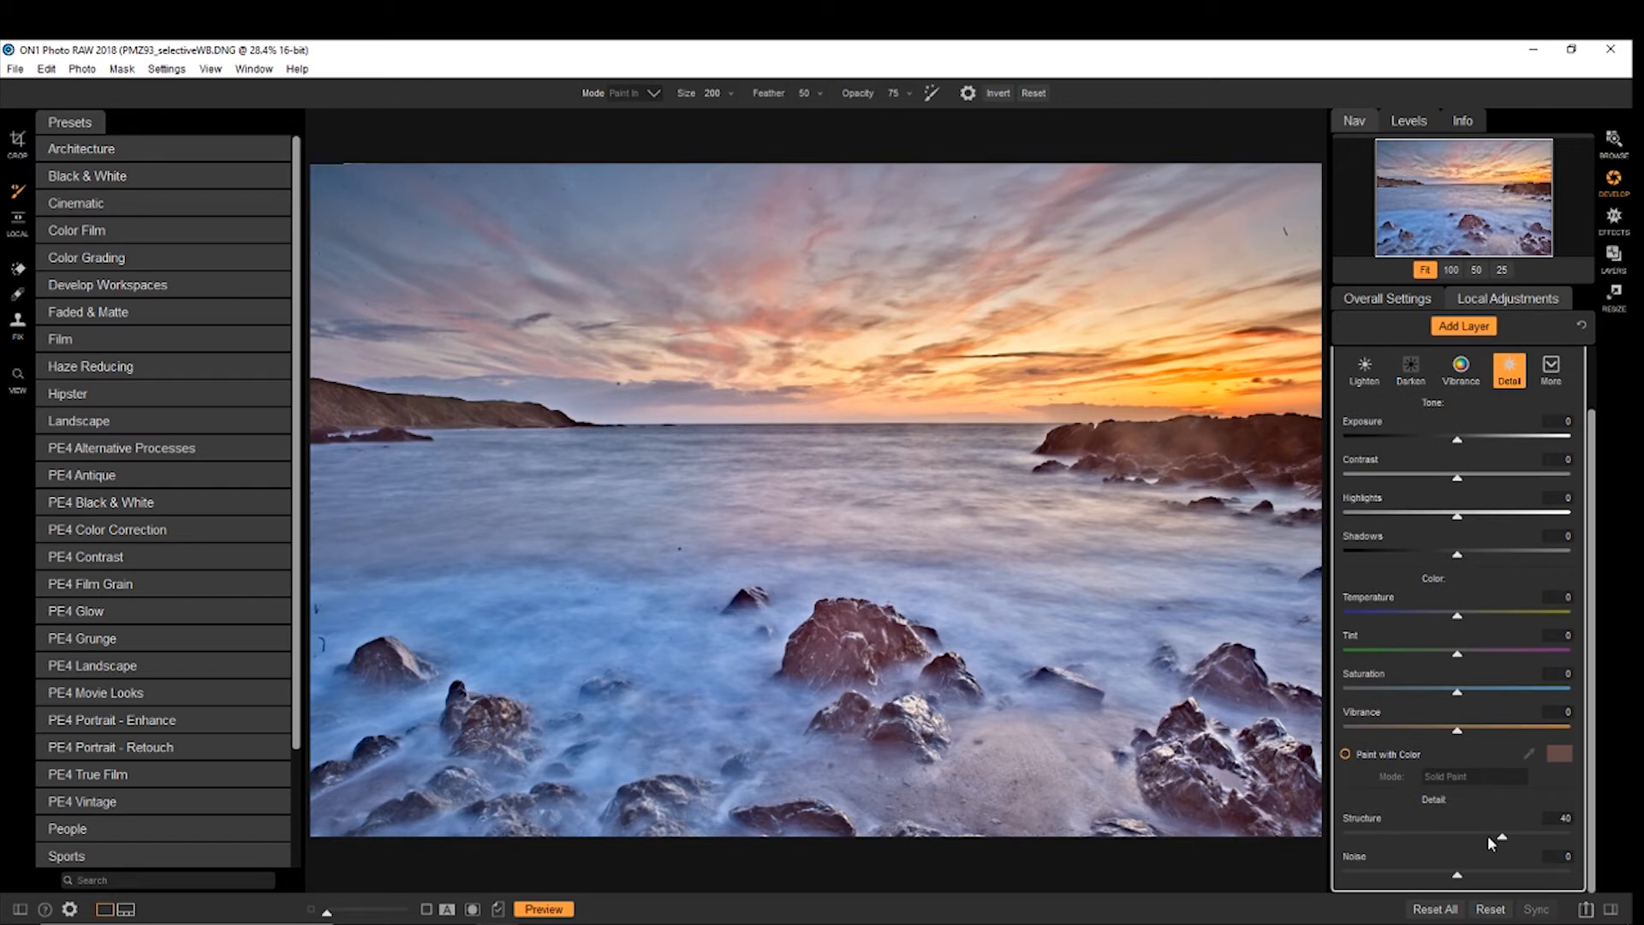
{"action": "mouse_move", "coordinate": [1434, 605]}
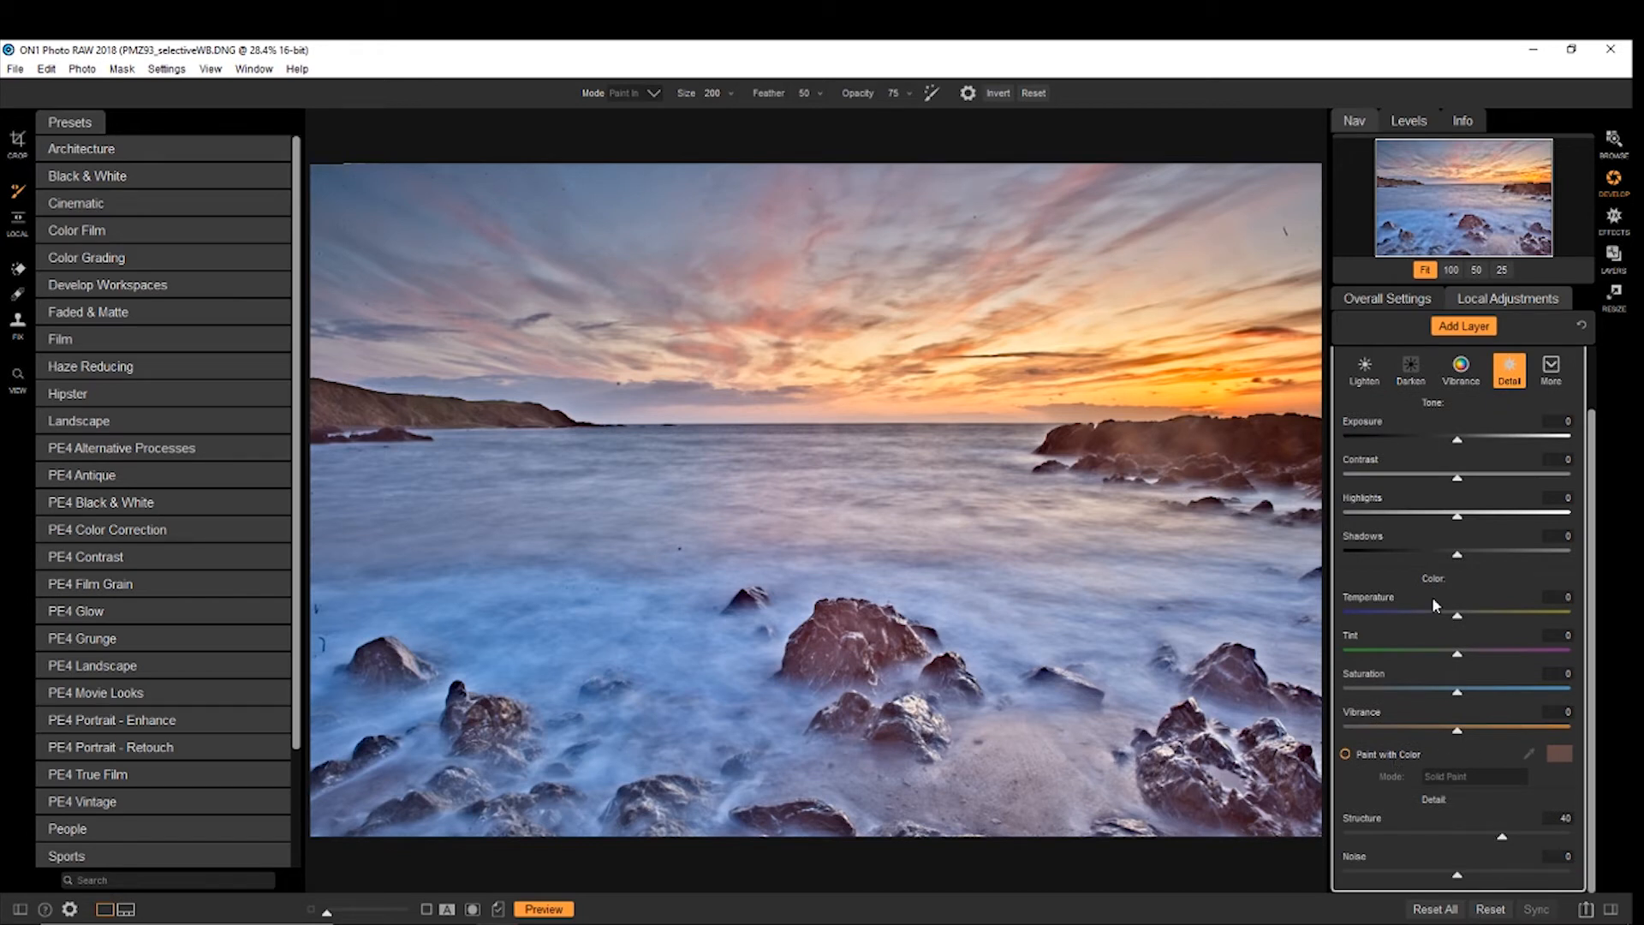
{"action": "left_click", "coordinate": [1550, 434]}
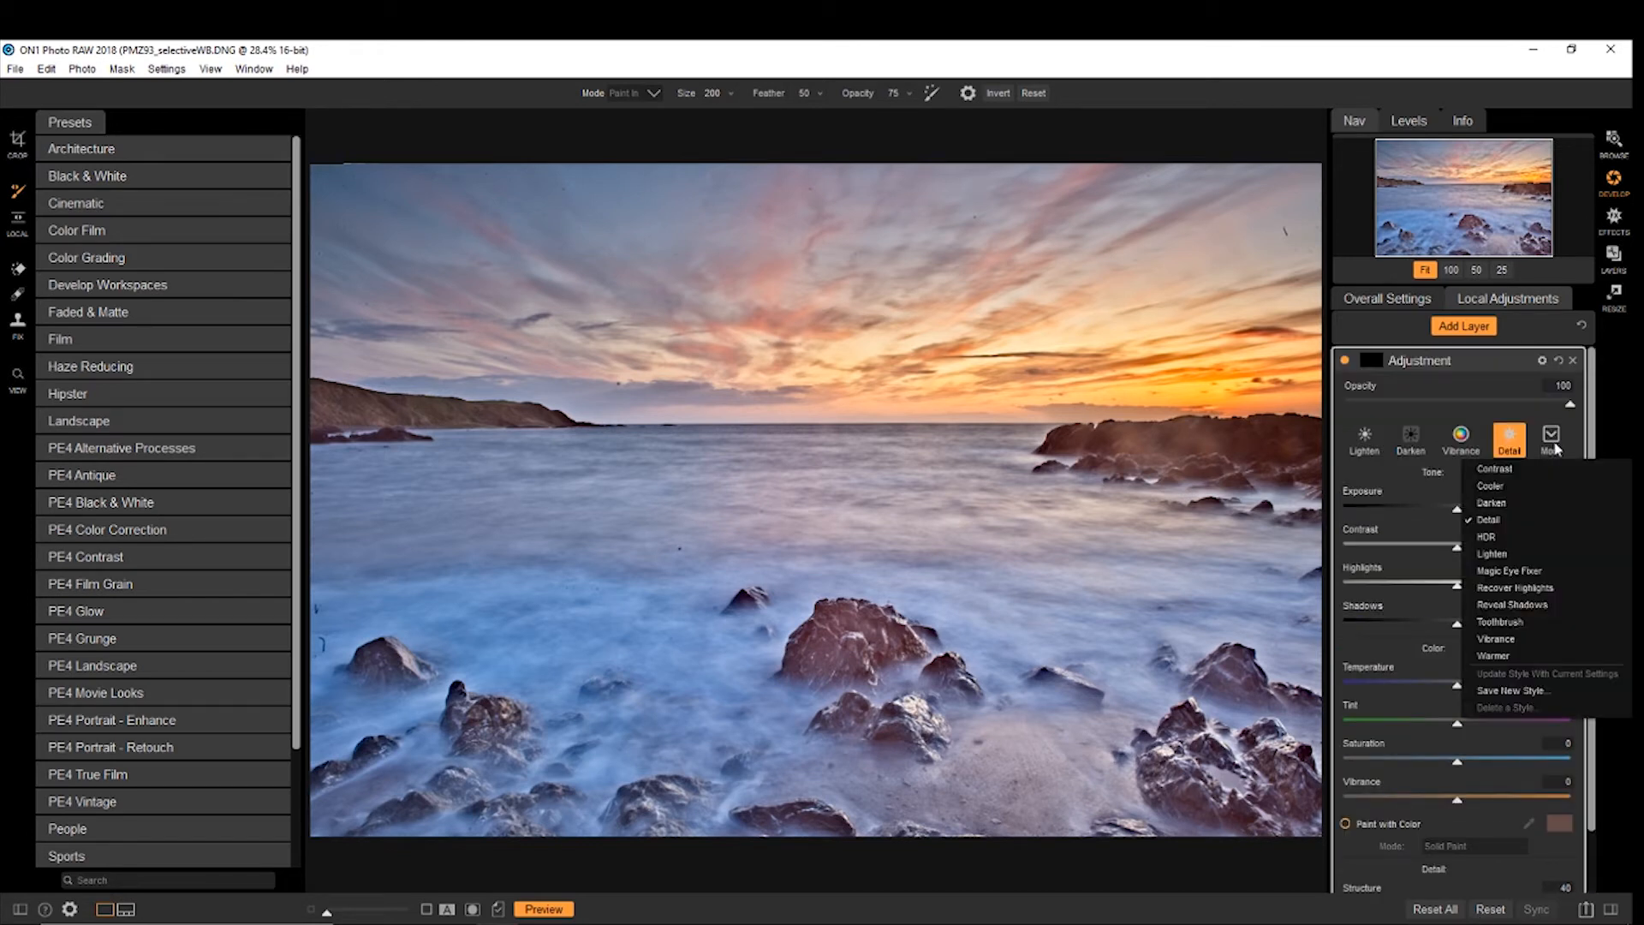
{"action": "left_click", "coordinate": [1489, 519]}
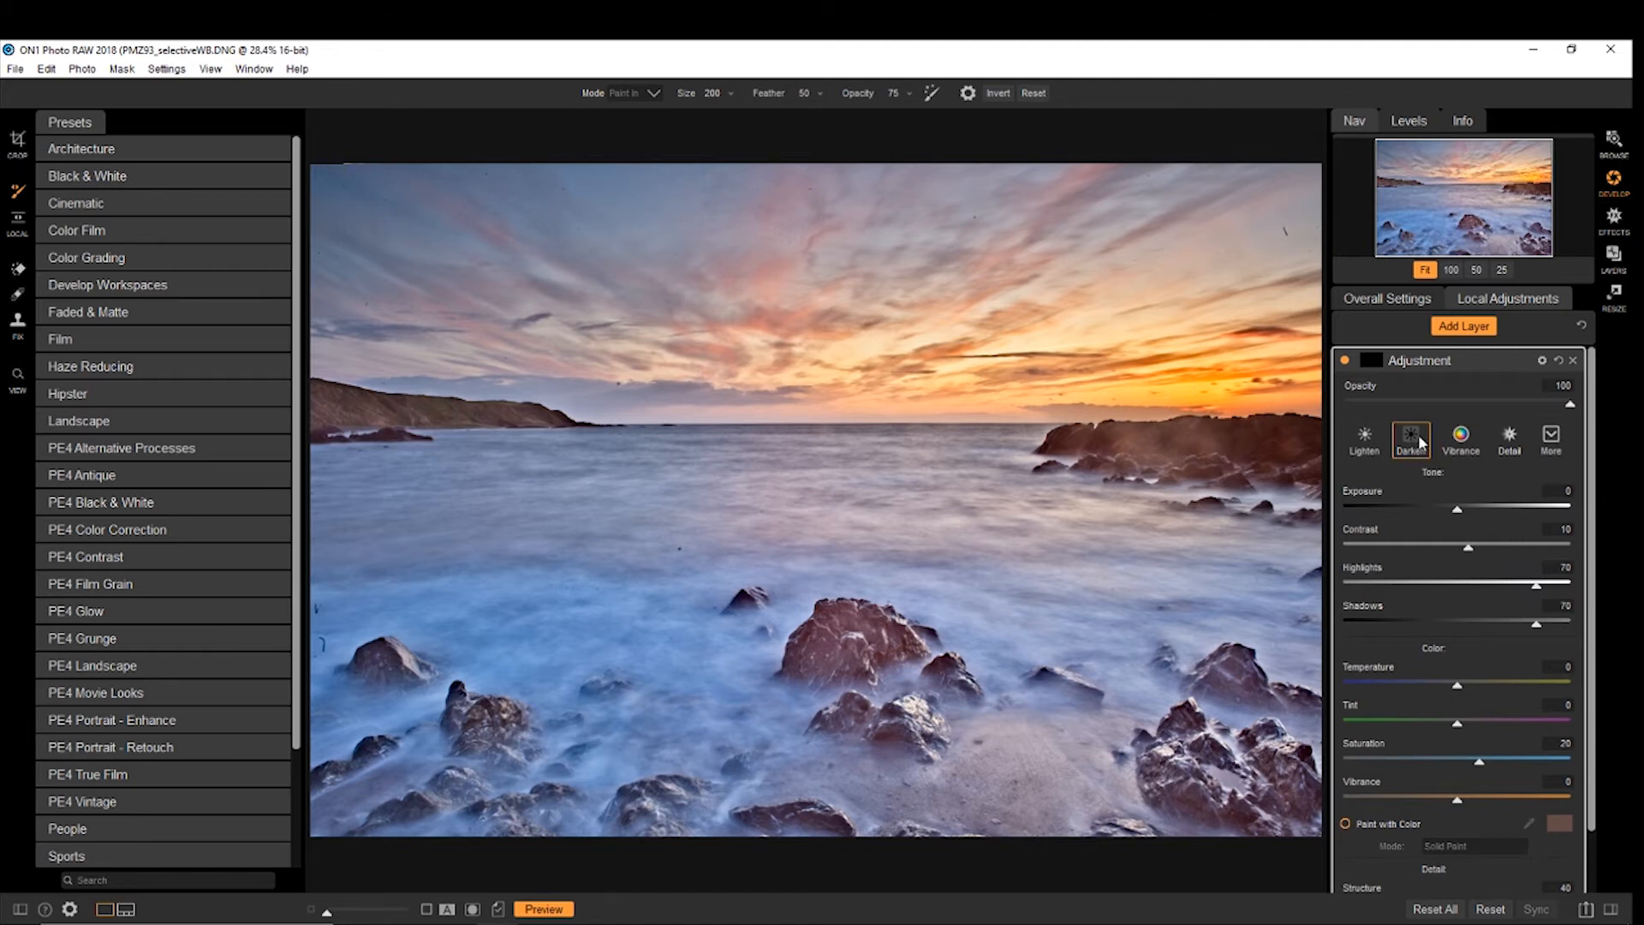
{"action": "left_click", "coordinate": [1410, 438]}
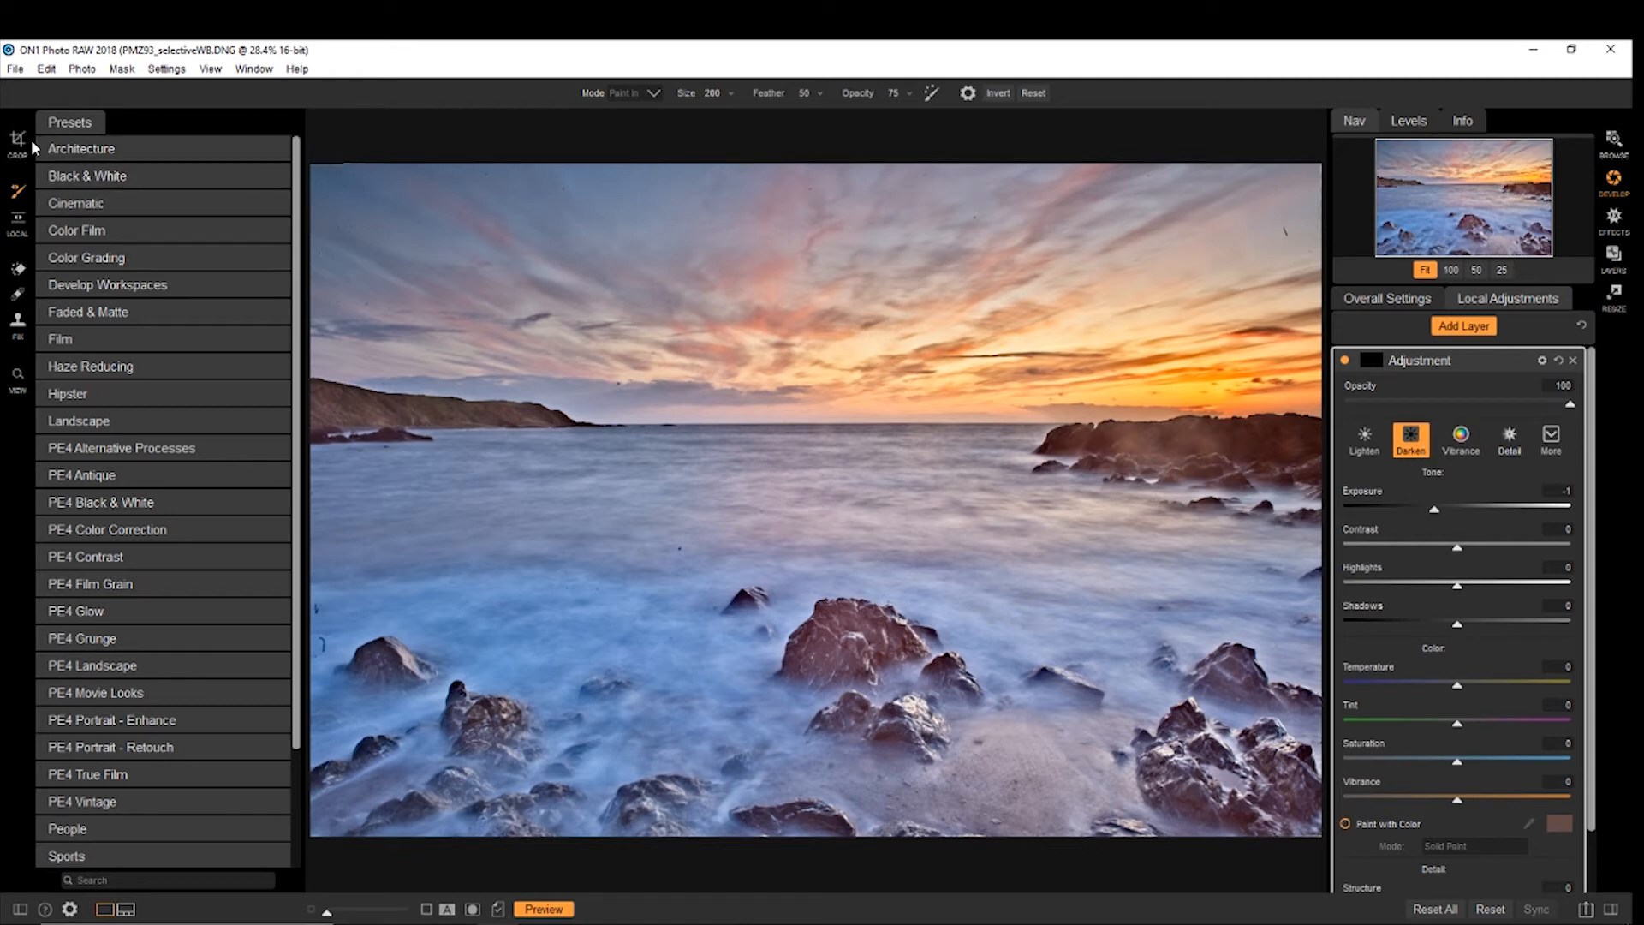
Step: Select the Gradient mask tool for the Darken adjustment layer
{"action": "left_click", "coordinate": [17, 191]}
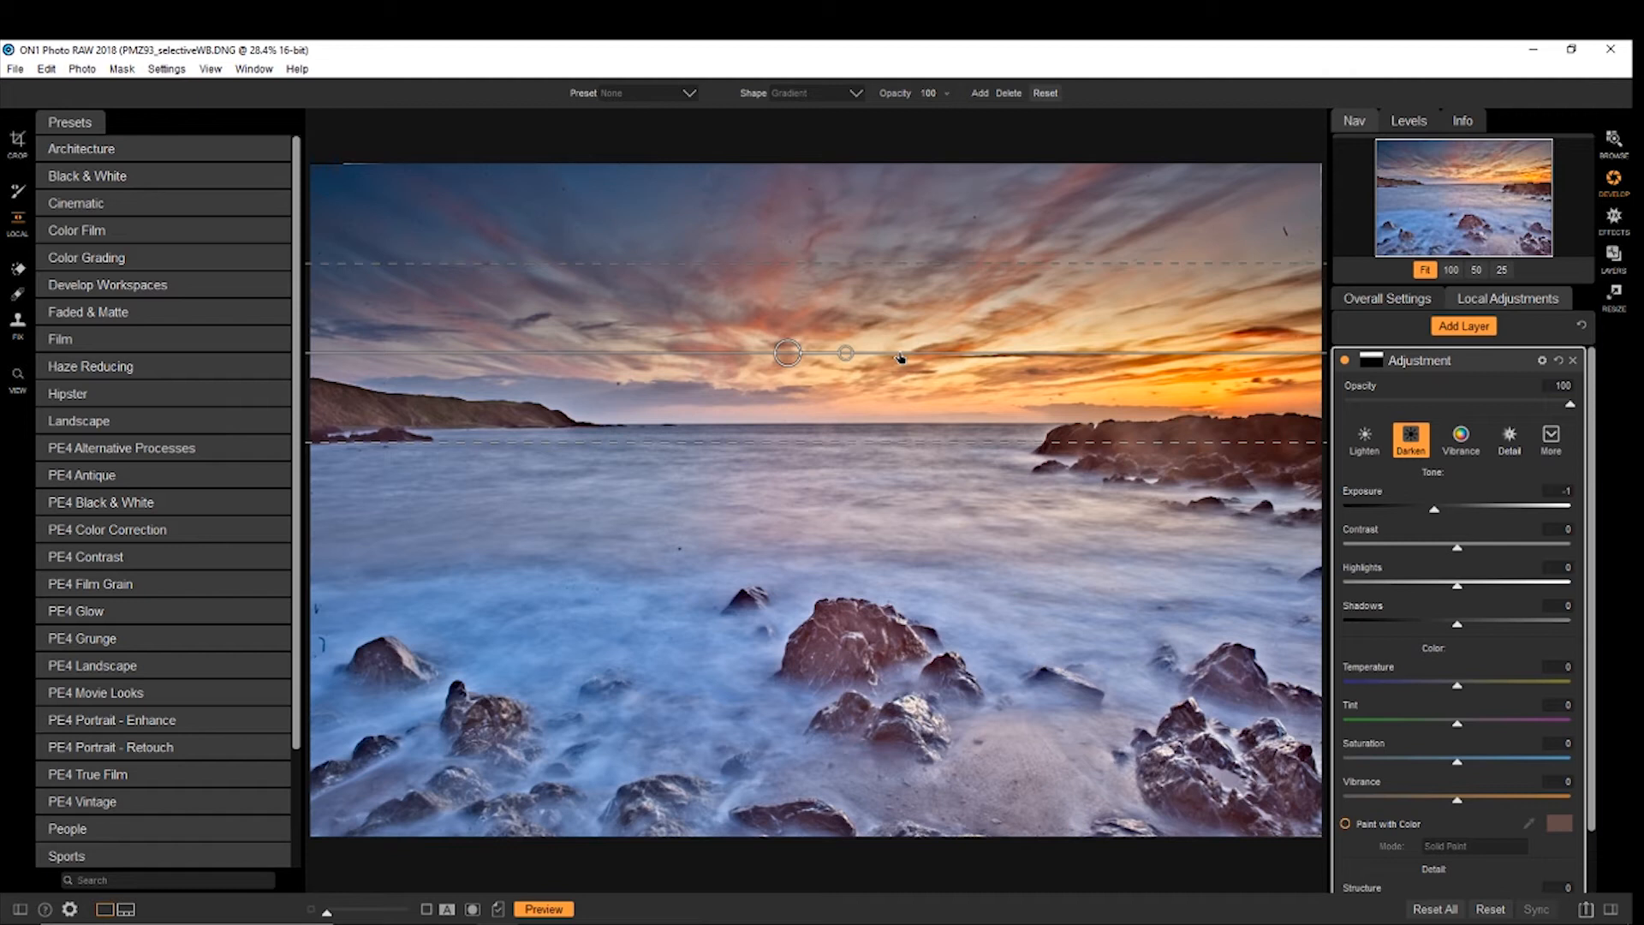
{"action": "mouse_move", "coordinate": [1438, 519]}
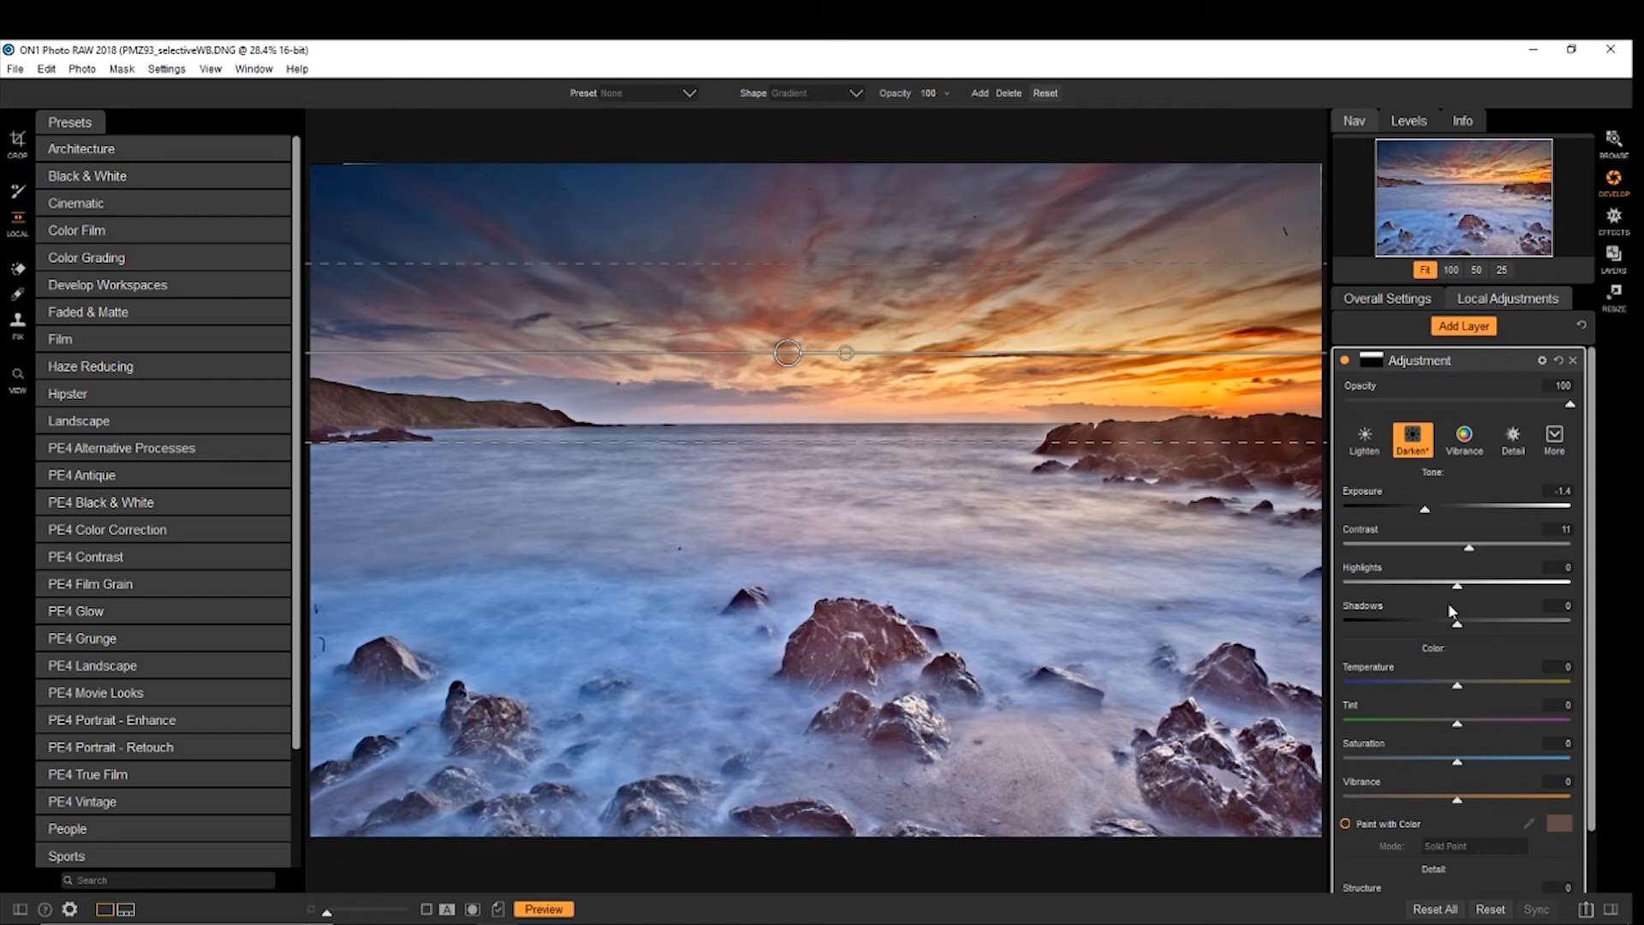
{"action": "mouse_move", "coordinate": [1463, 630]}
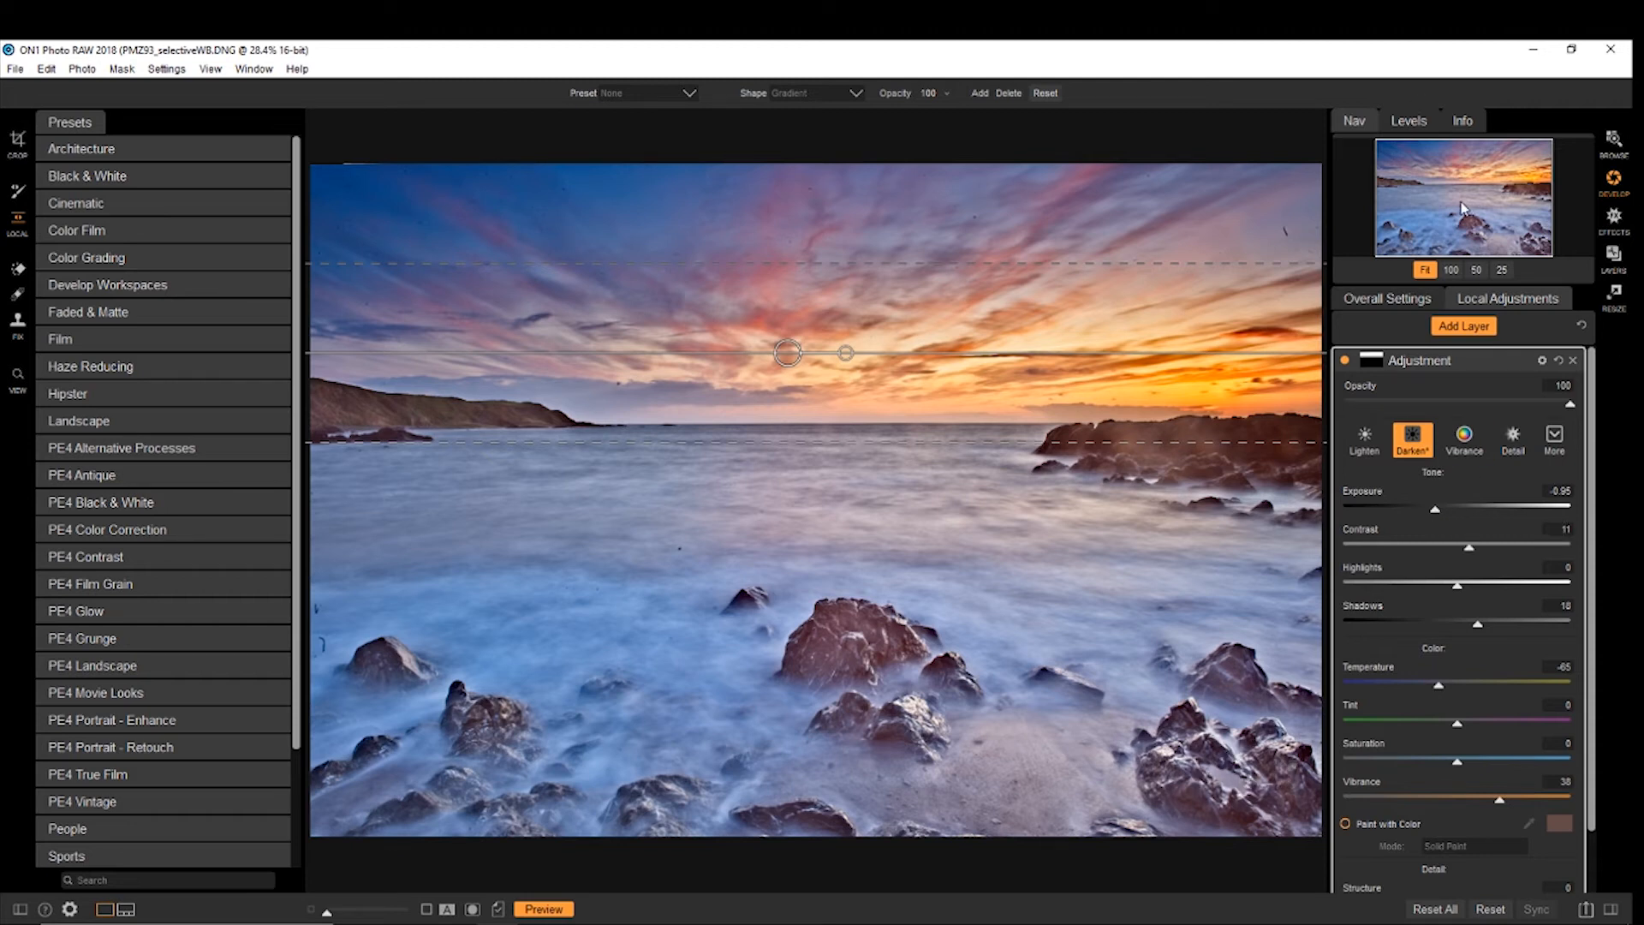
{"action": "mouse_move", "coordinate": [1571, 453]}
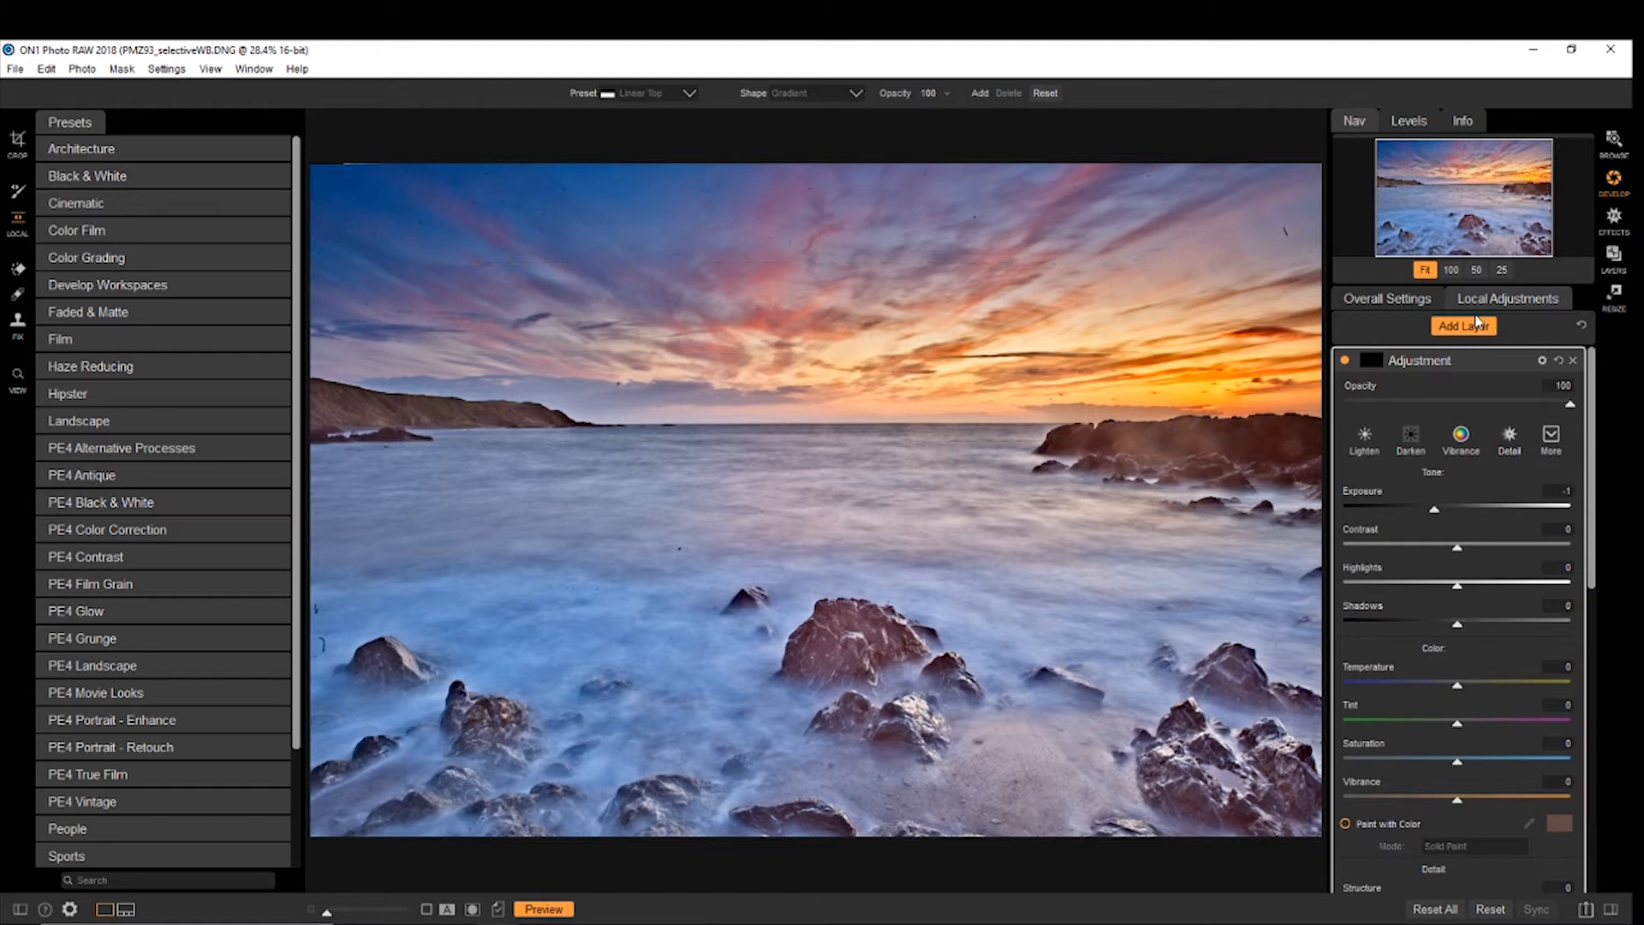
Step: Add a Detail adjustment layer at structure 62 and start painting it over the rocks
{"action": "left_click", "coordinate": [1508, 439]}
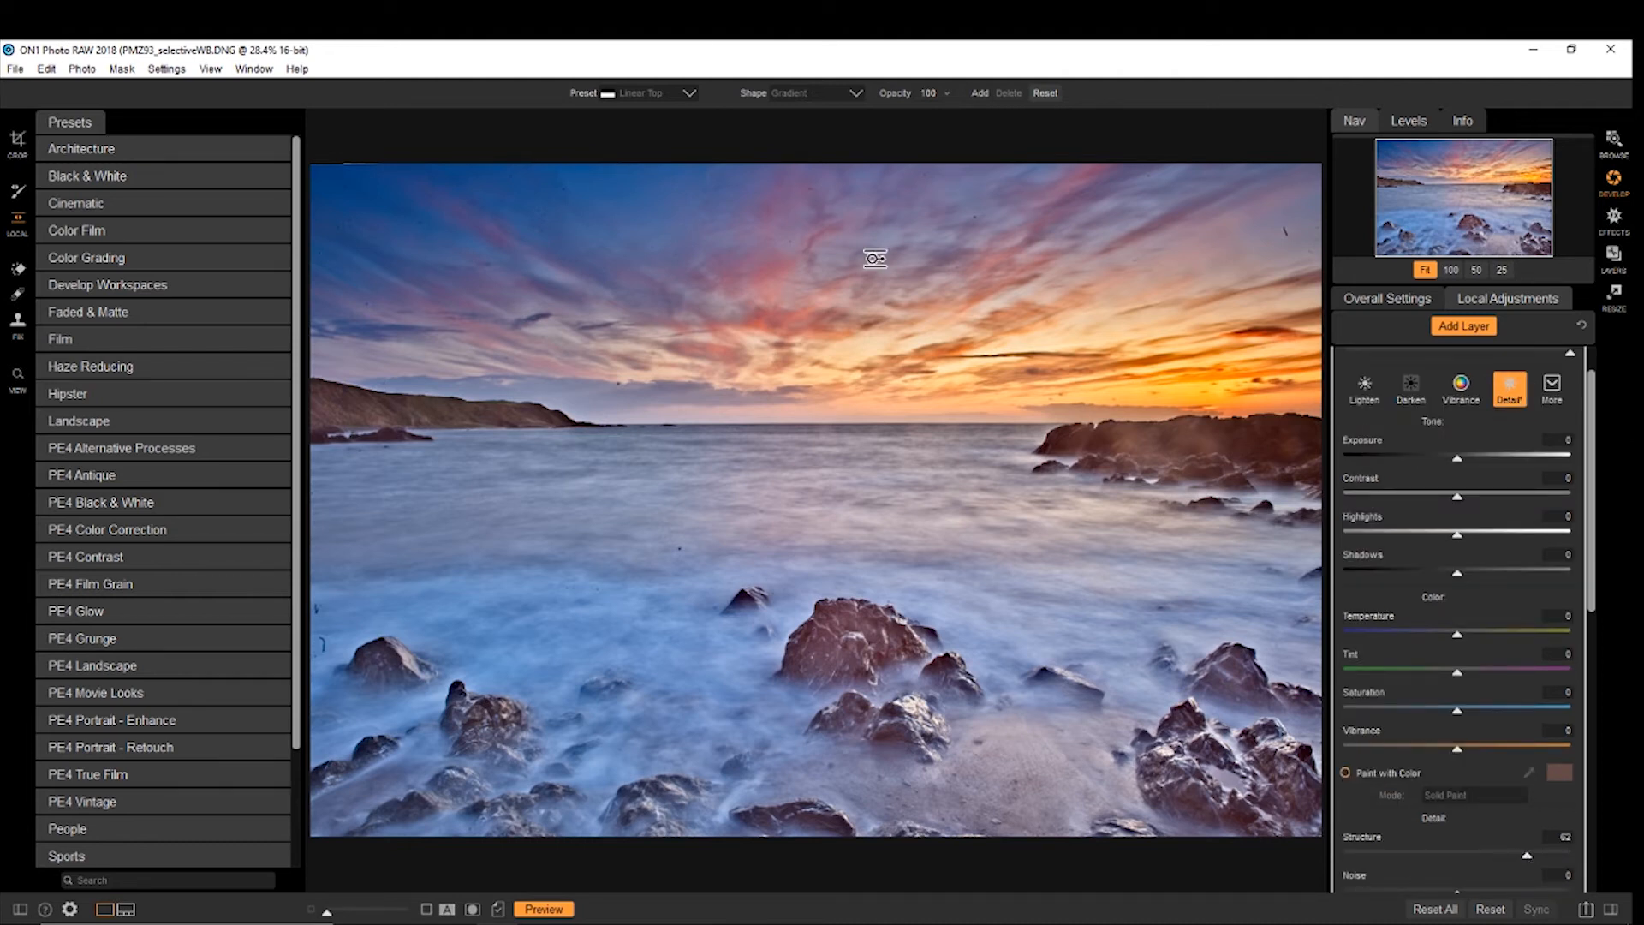
{"action": "left_click", "coordinate": [17, 195]}
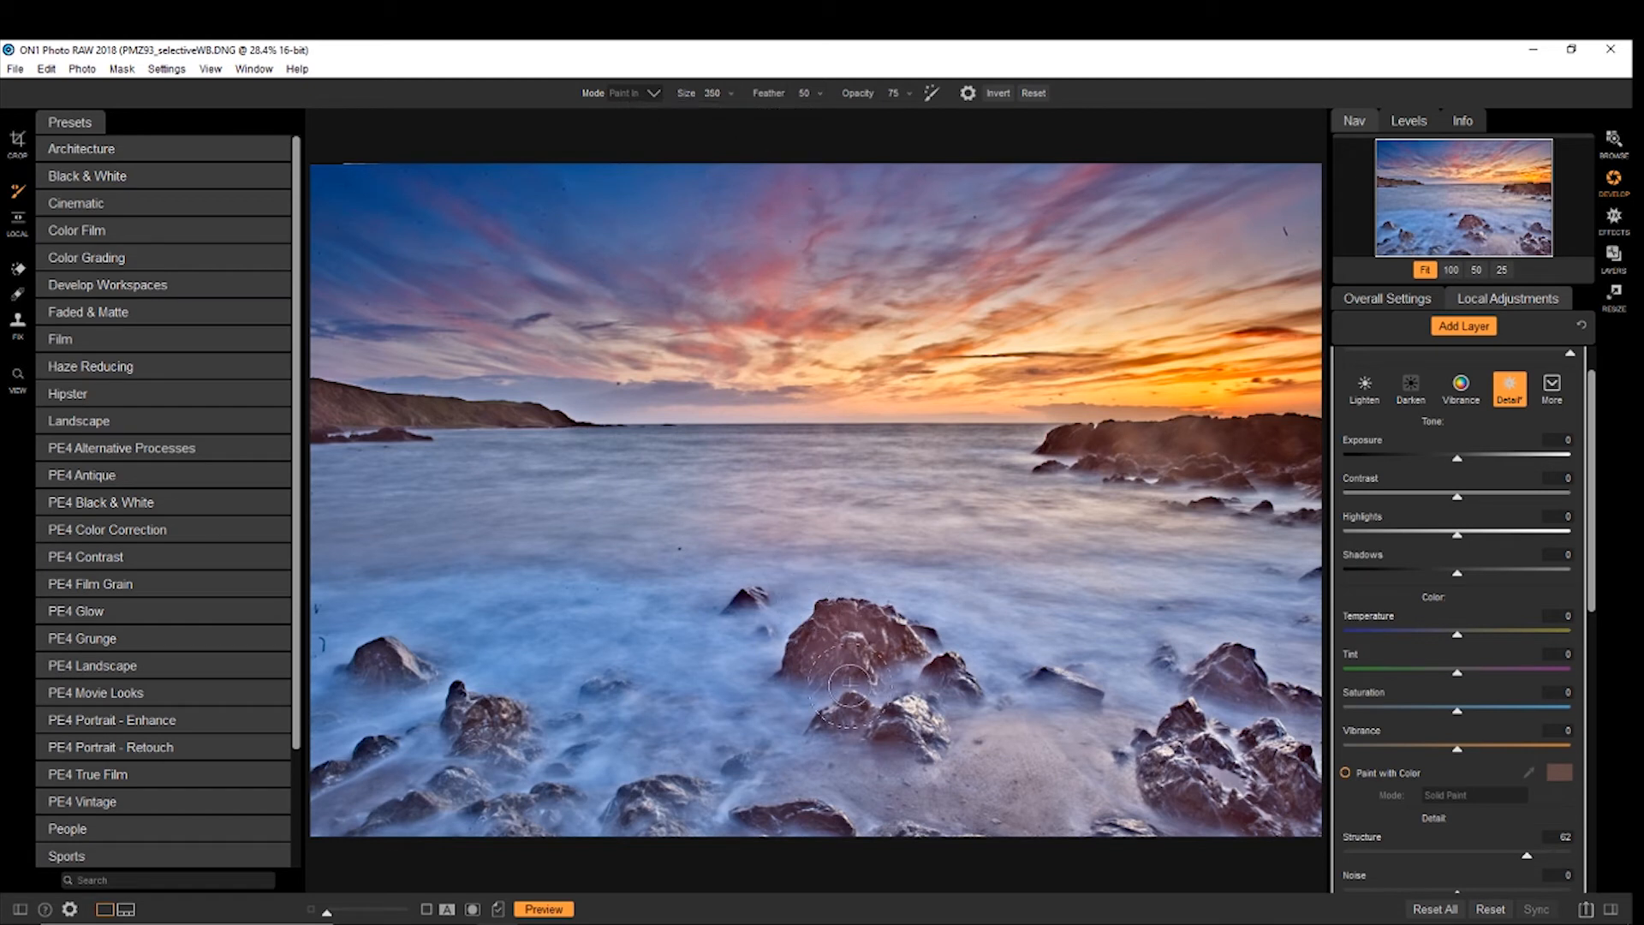
{"action": "mouse_move", "coordinate": [905, 102]}
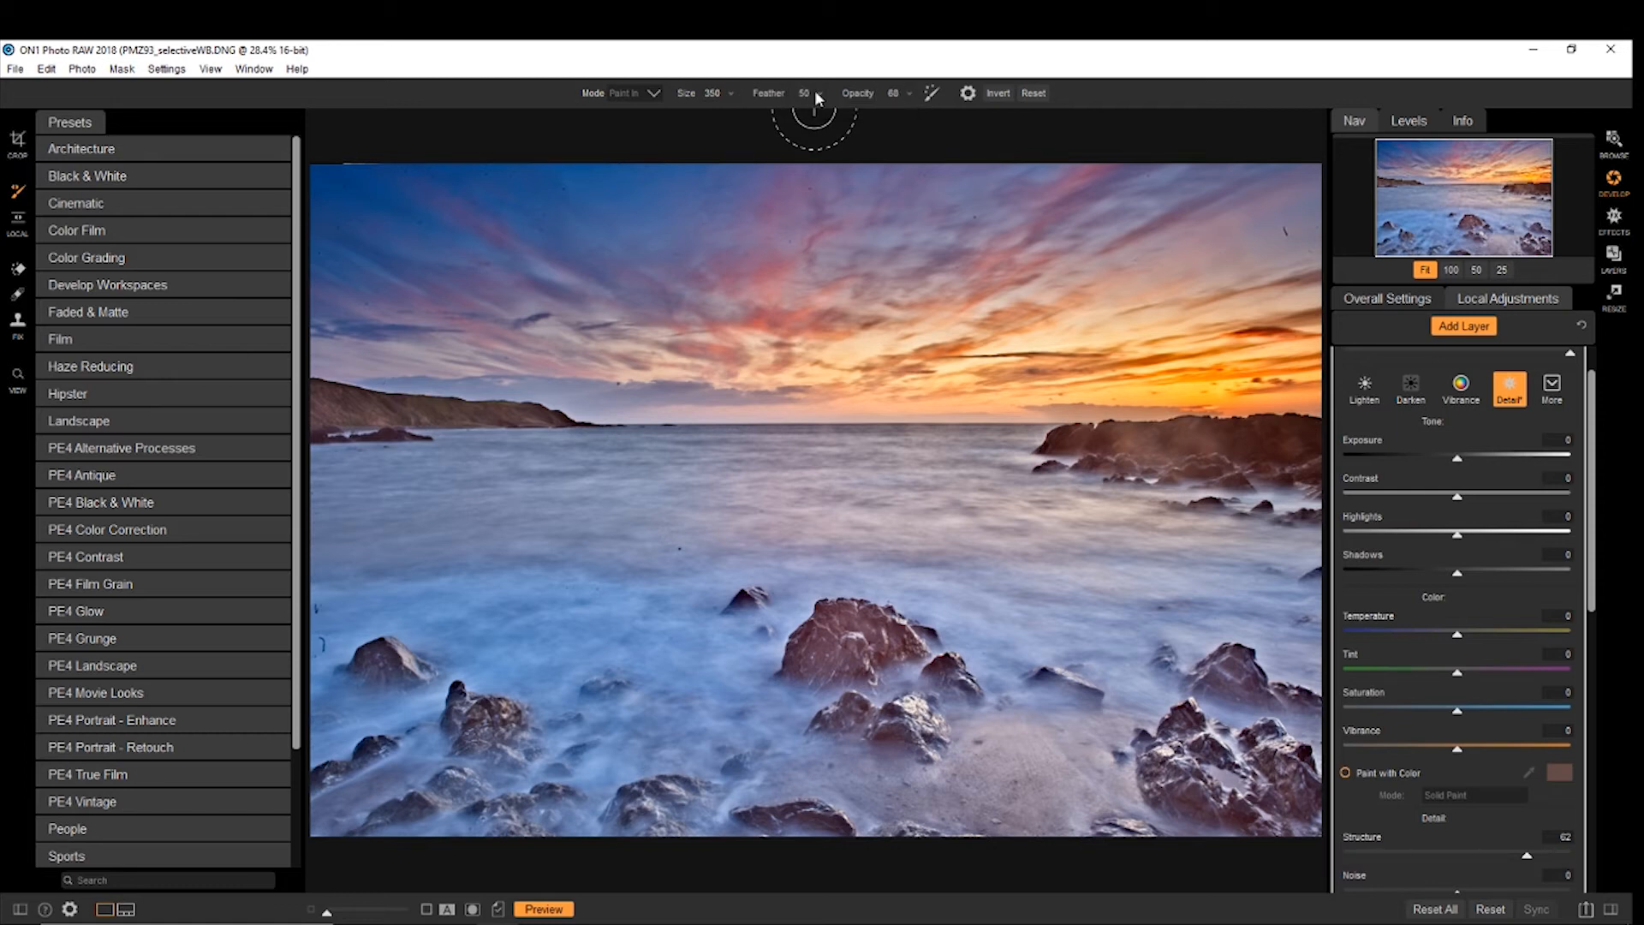
{"action": "mouse_move", "coordinate": [897, 146]}
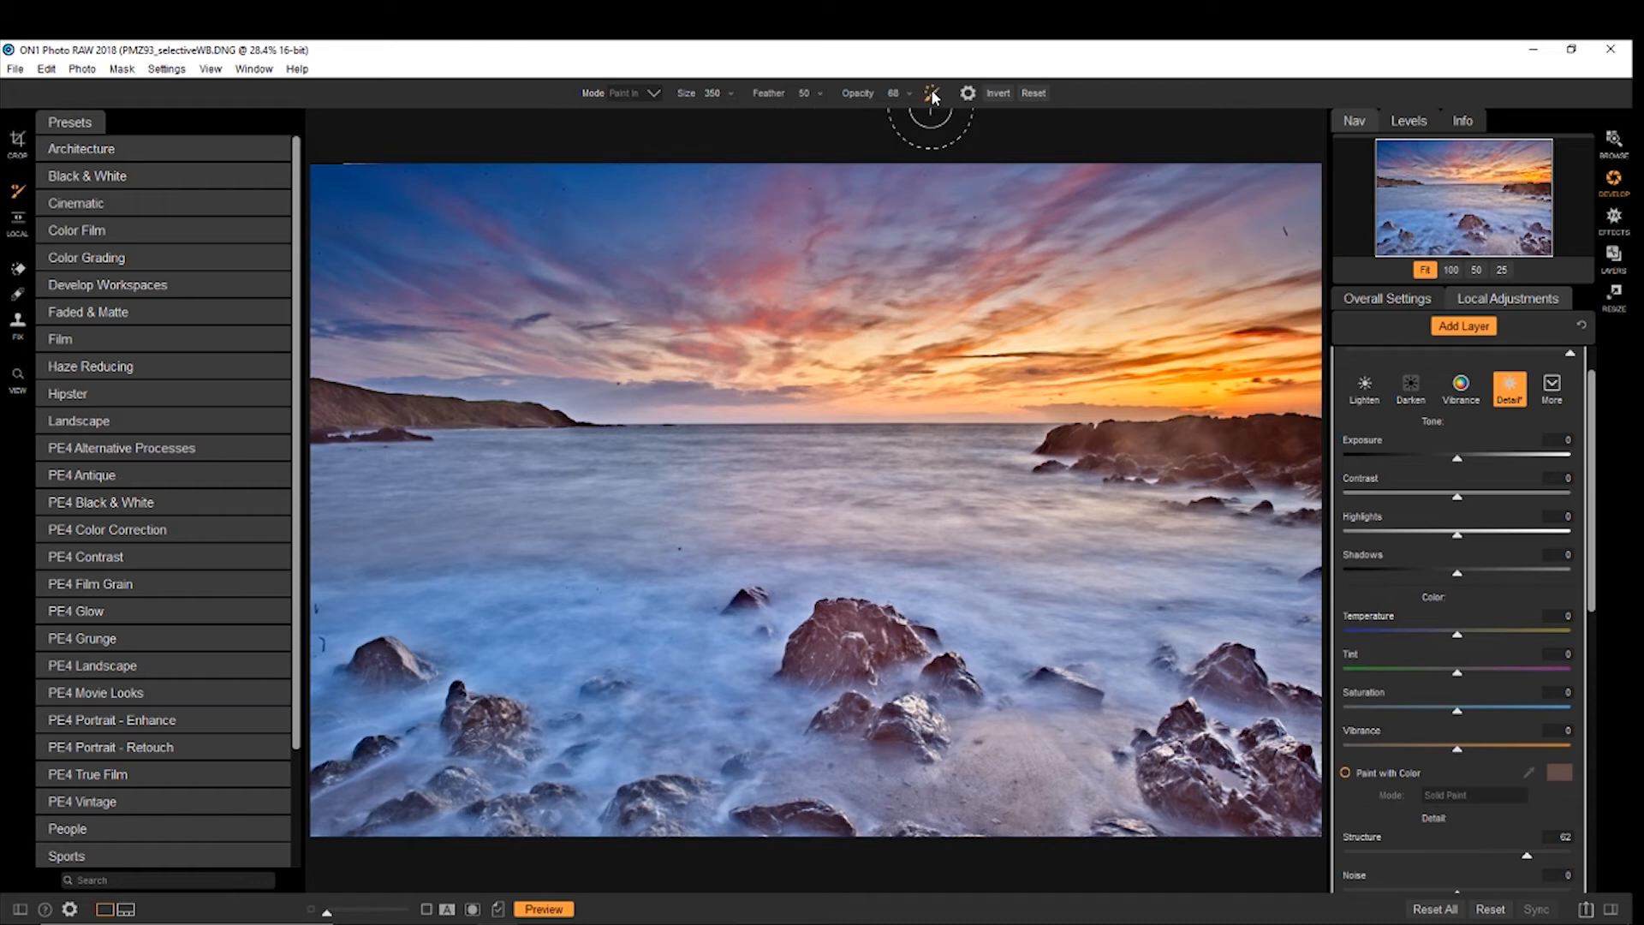
{"action": "mouse_move", "coordinate": [705, 403]}
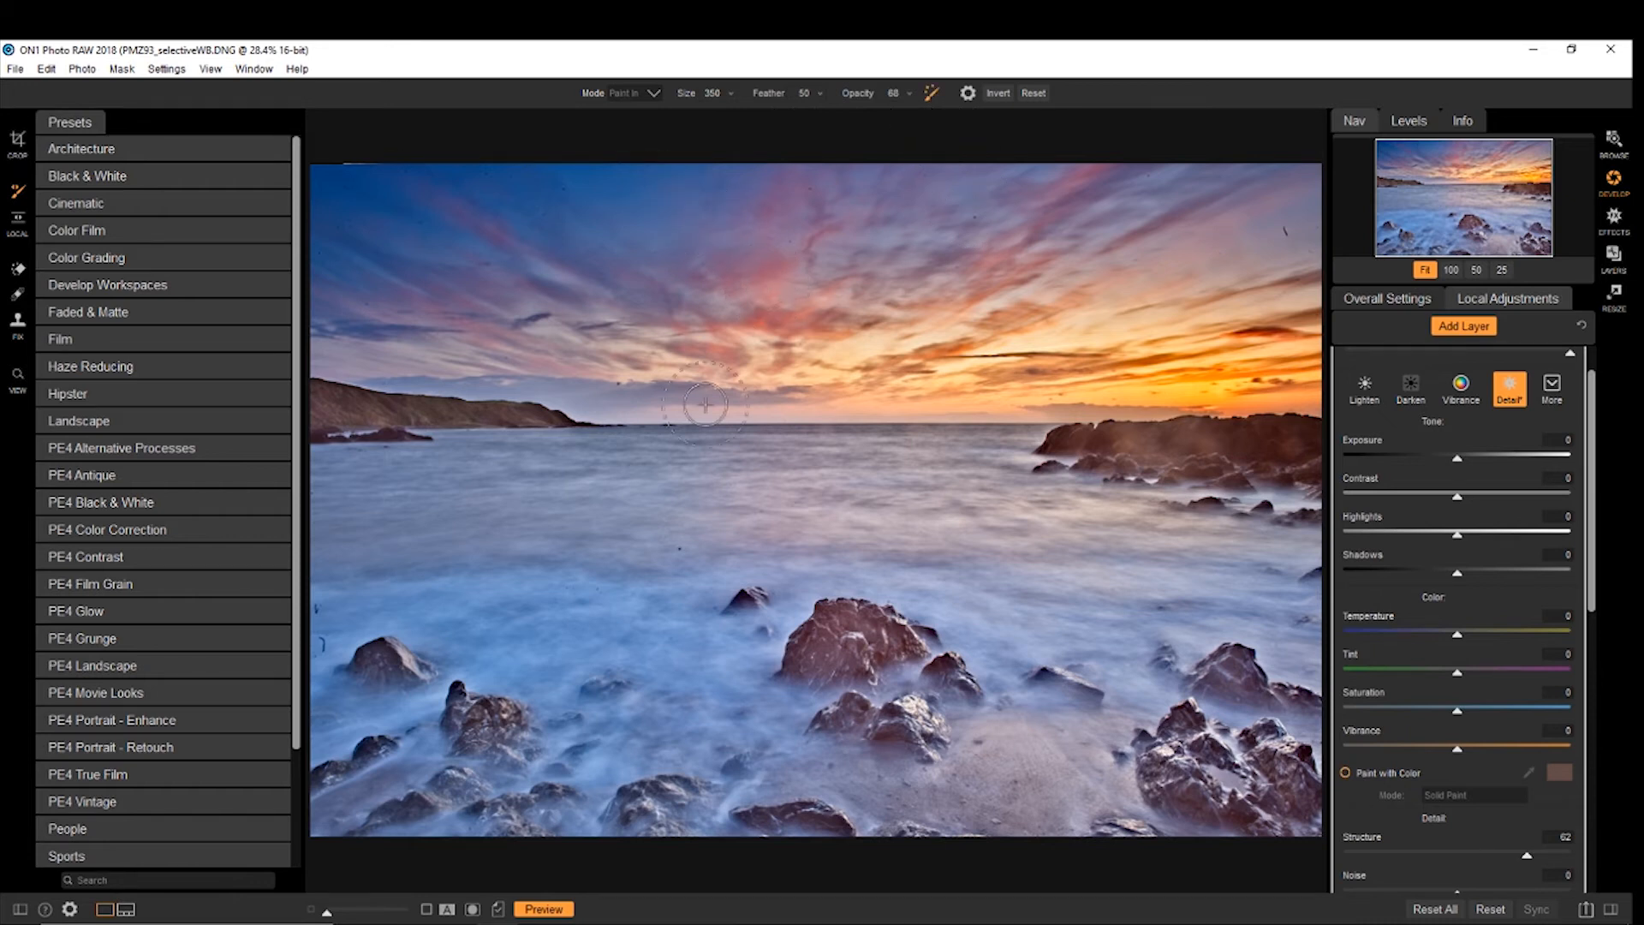
{"action": "mouse_move", "coordinate": [1075, 907]}
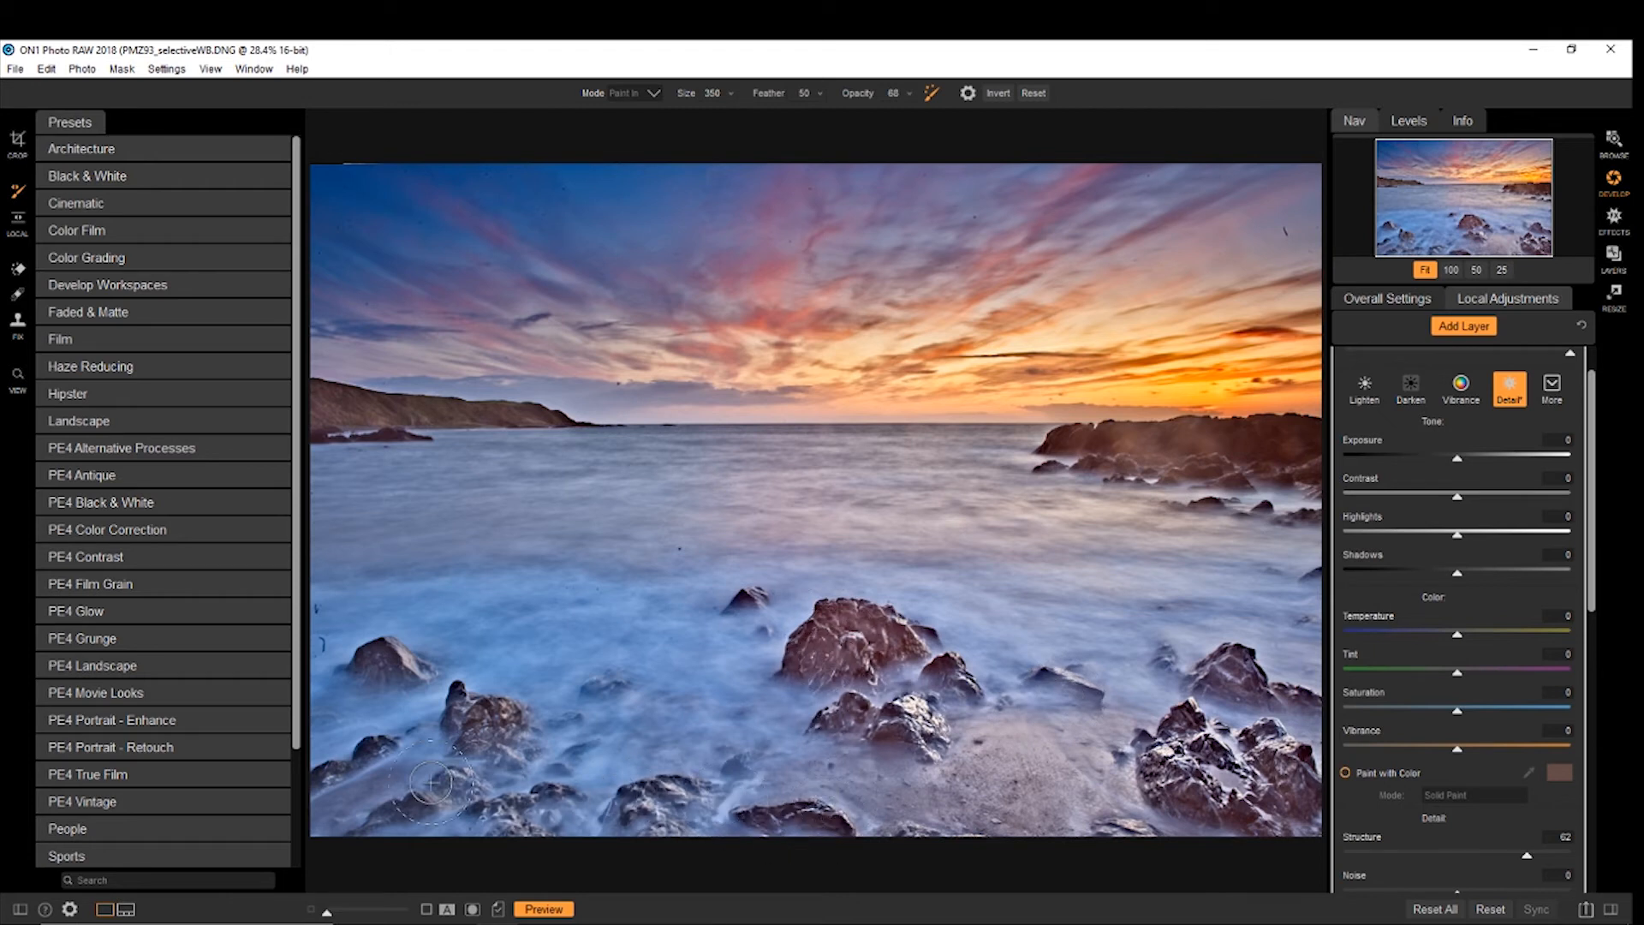
{"action": "mouse_move", "coordinate": [452, 823]}
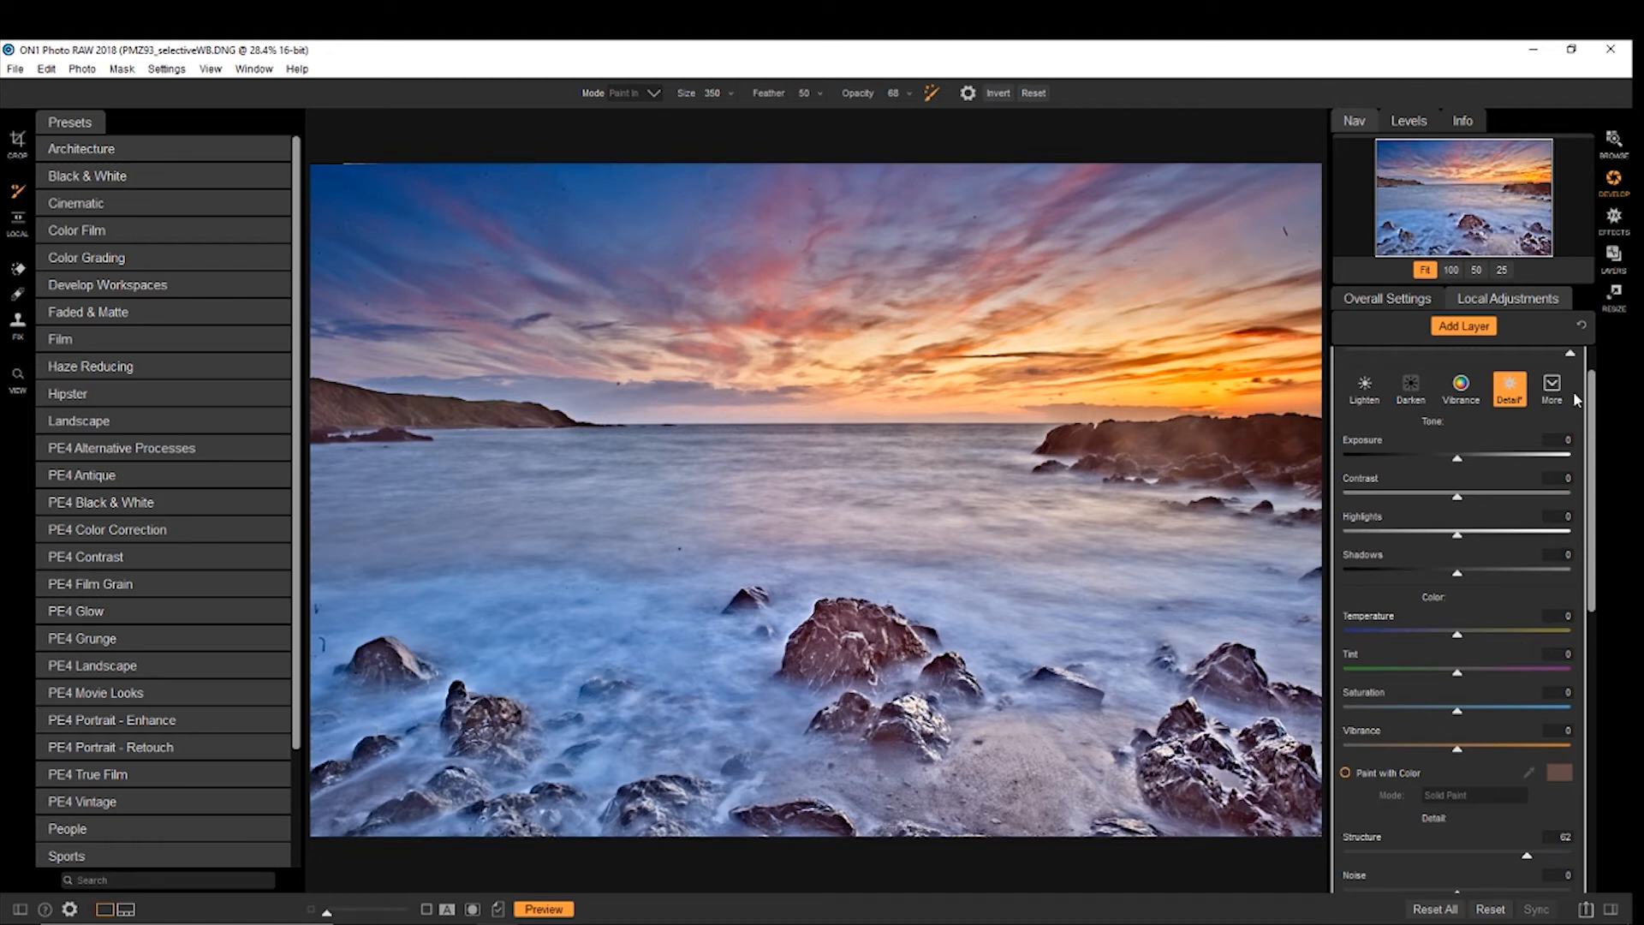
{"action": "mouse_move", "coordinate": [721, 265]}
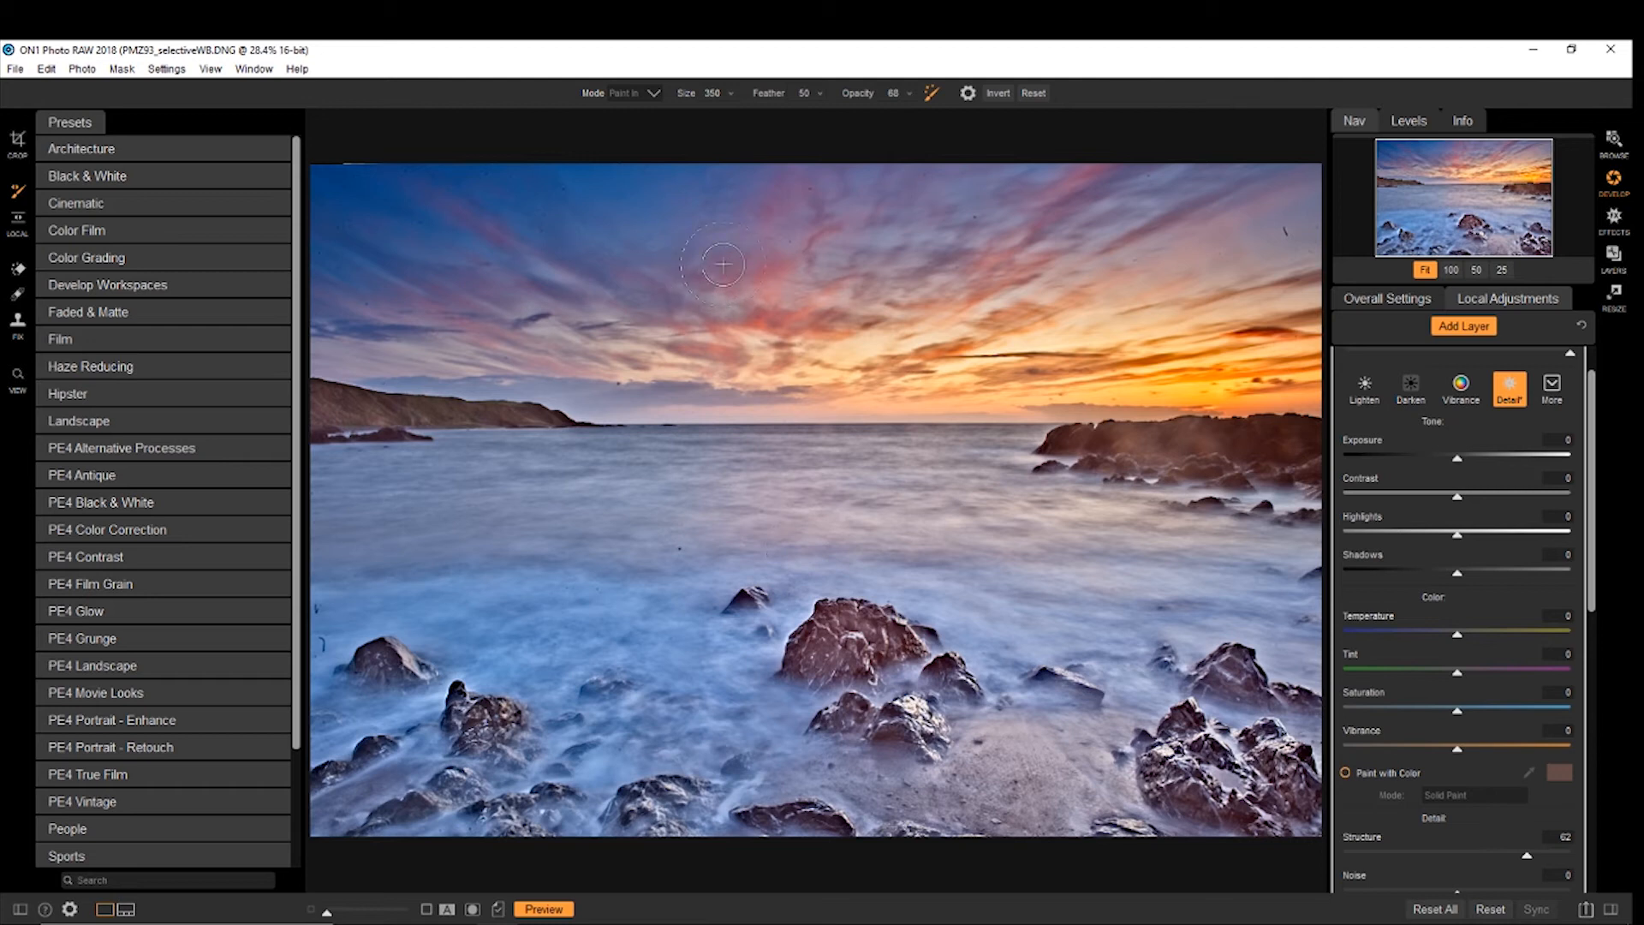
{"action": "left_click", "coordinate": [654, 93]}
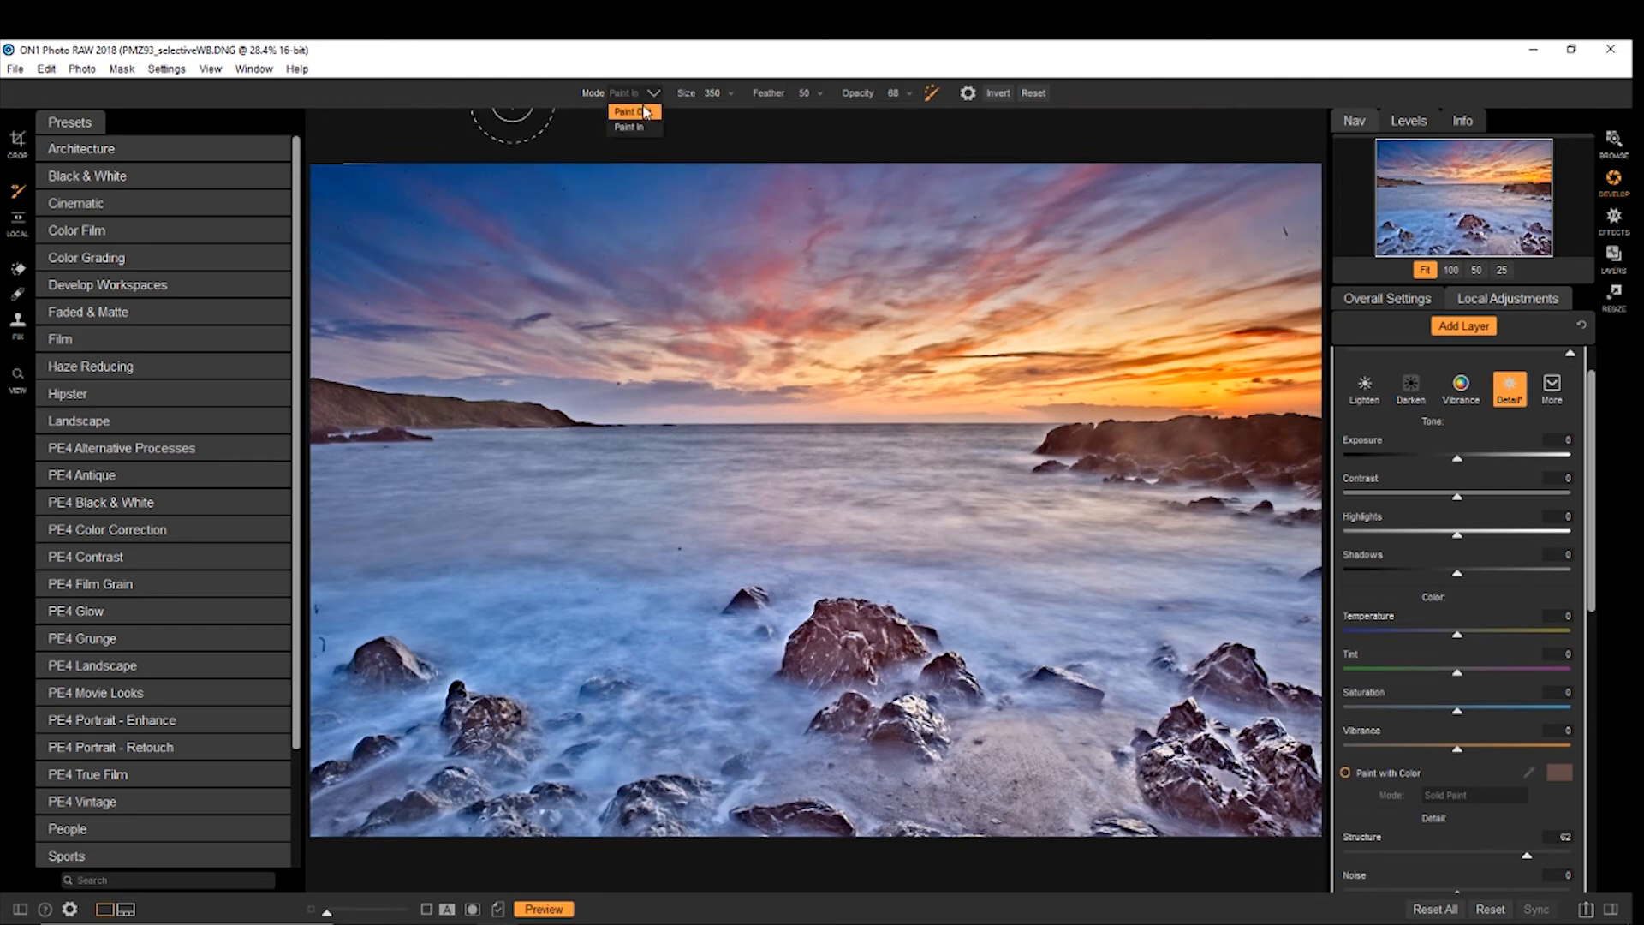
{"action": "left_click", "coordinate": [632, 111]}
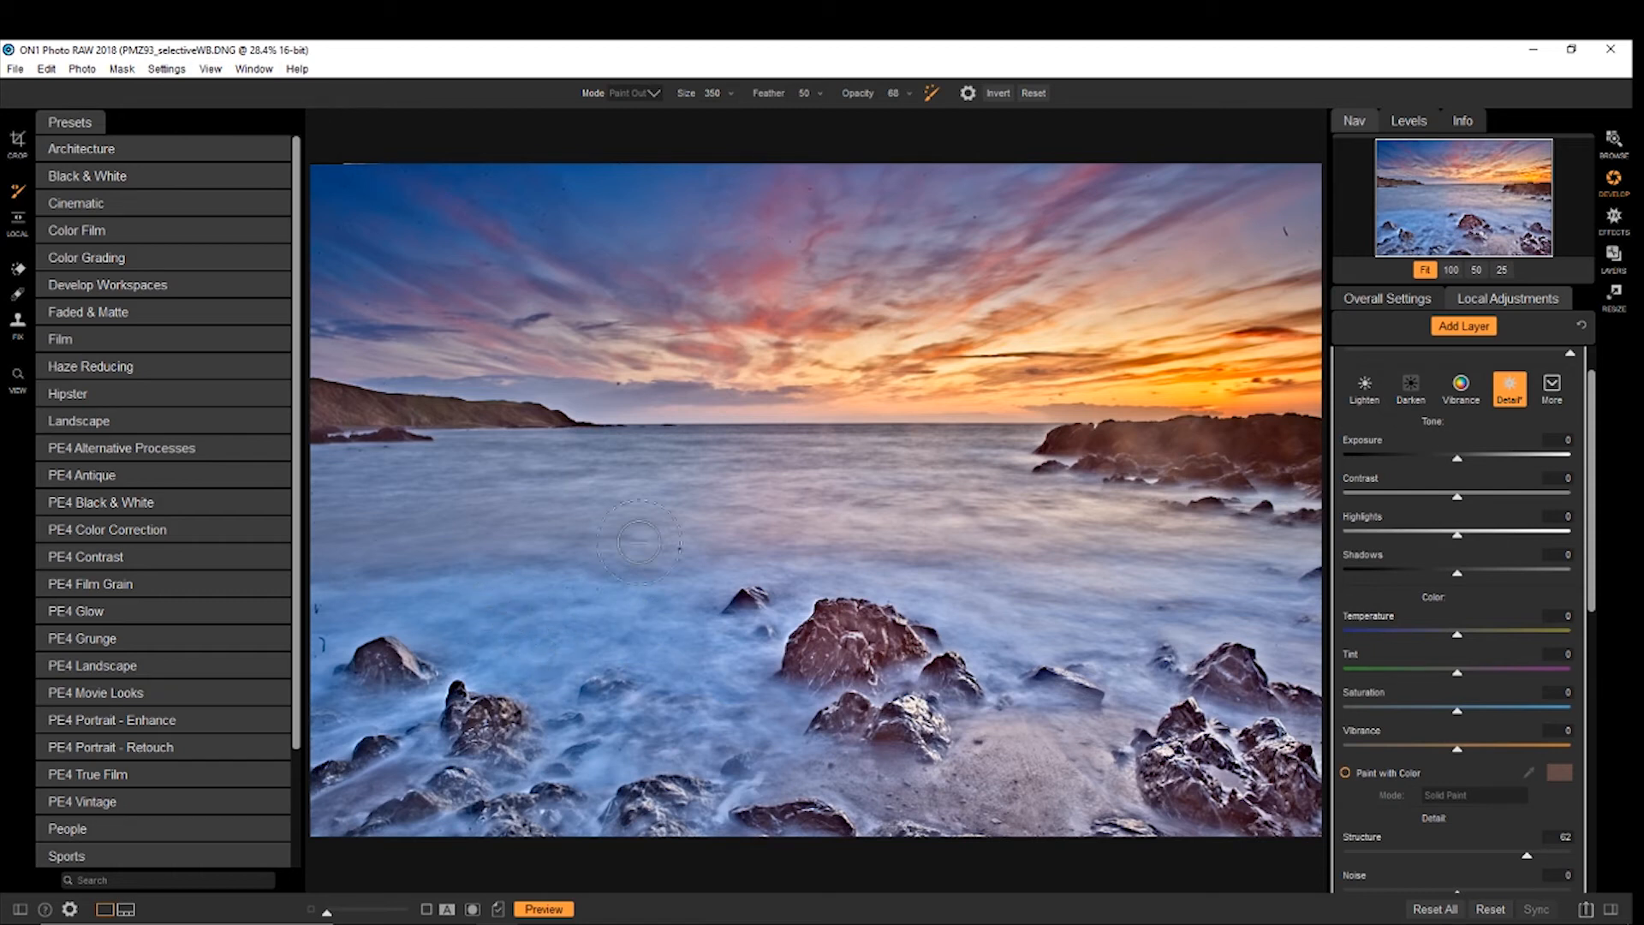
{"action": "mouse_move", "coordinate": [1025, 758]}
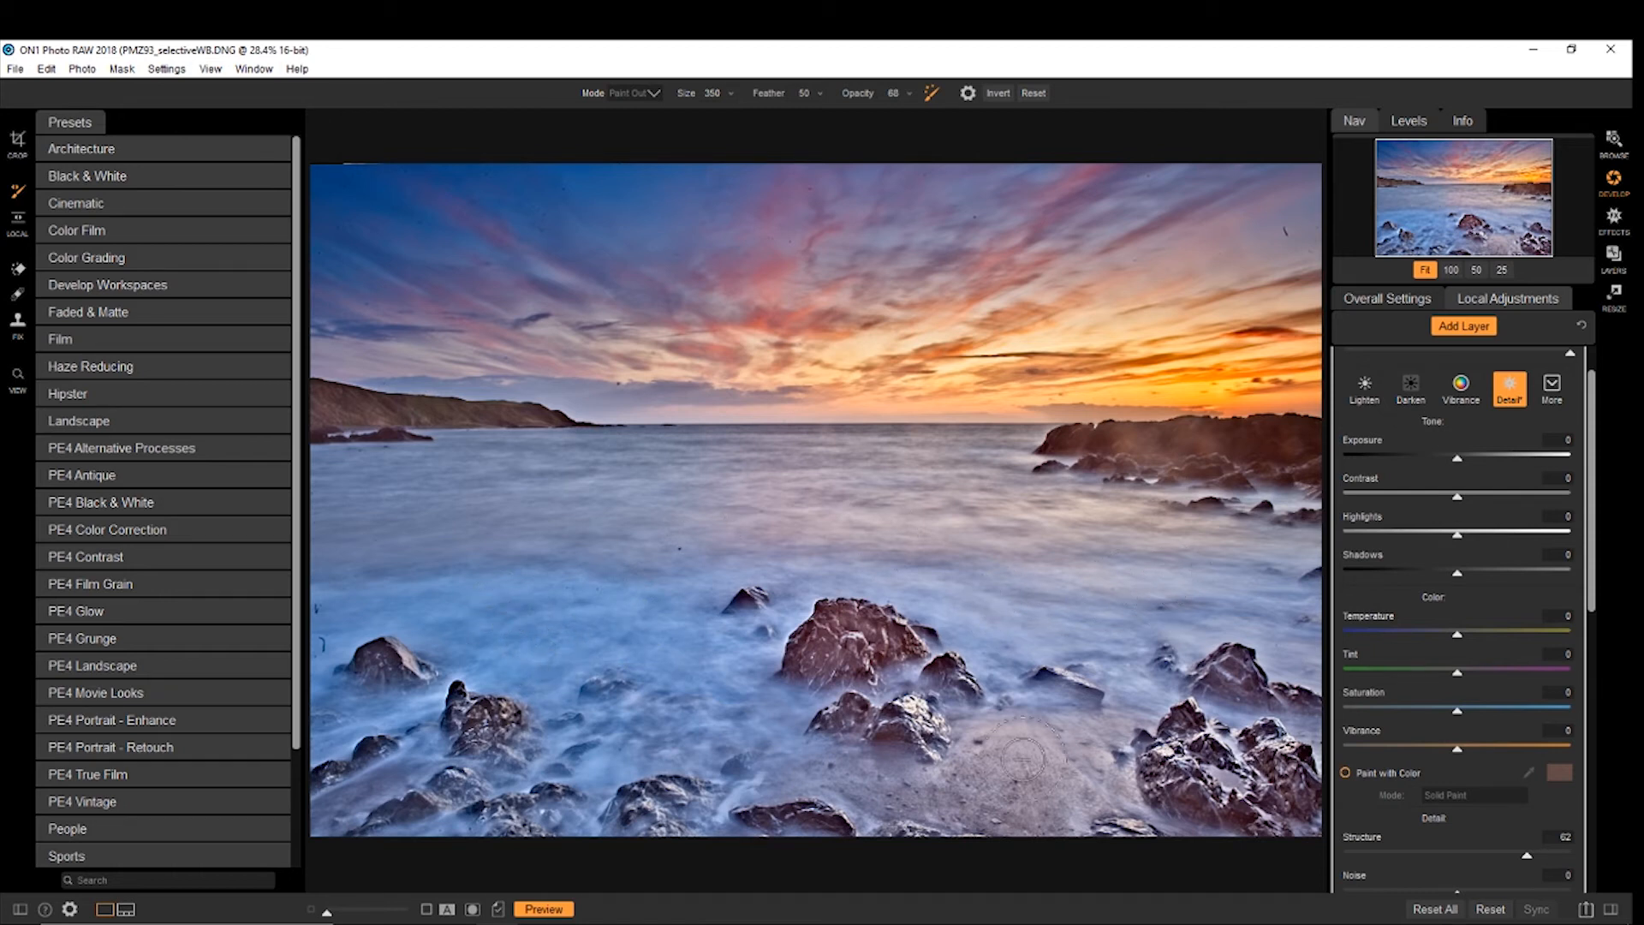
{"action": "mouse_move", "coordinate": [451, 538]}
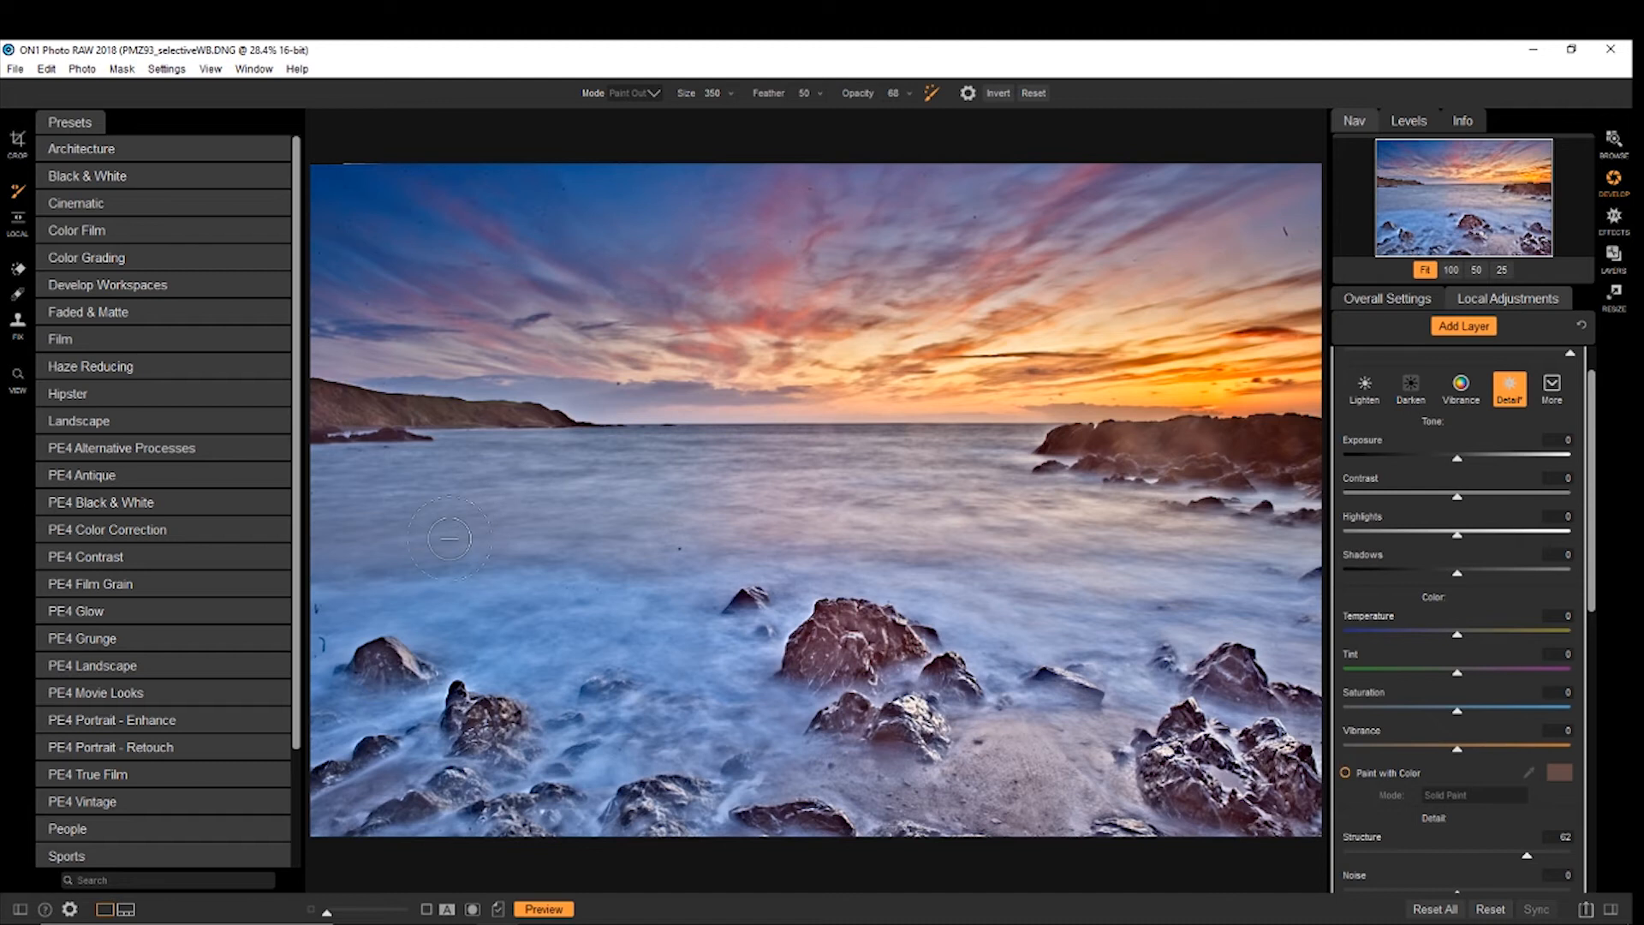
{"action": "mouse_move", "coordinate": [1634, 594]}
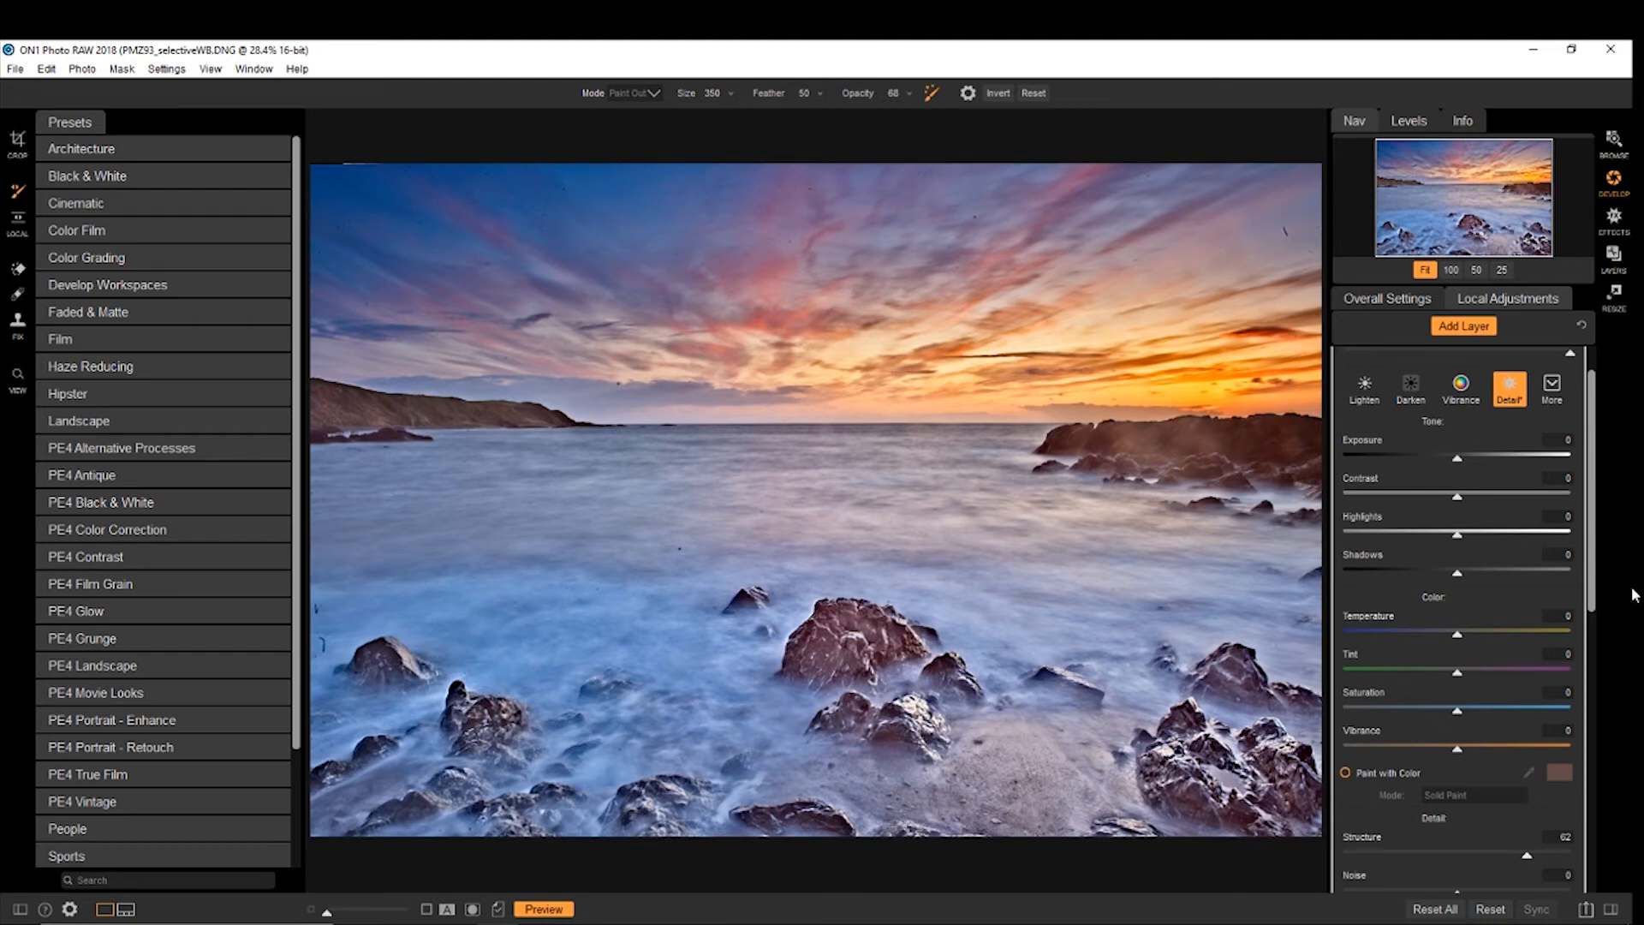
{"action": "mouse_move", "coordinate": [1634, 455]}
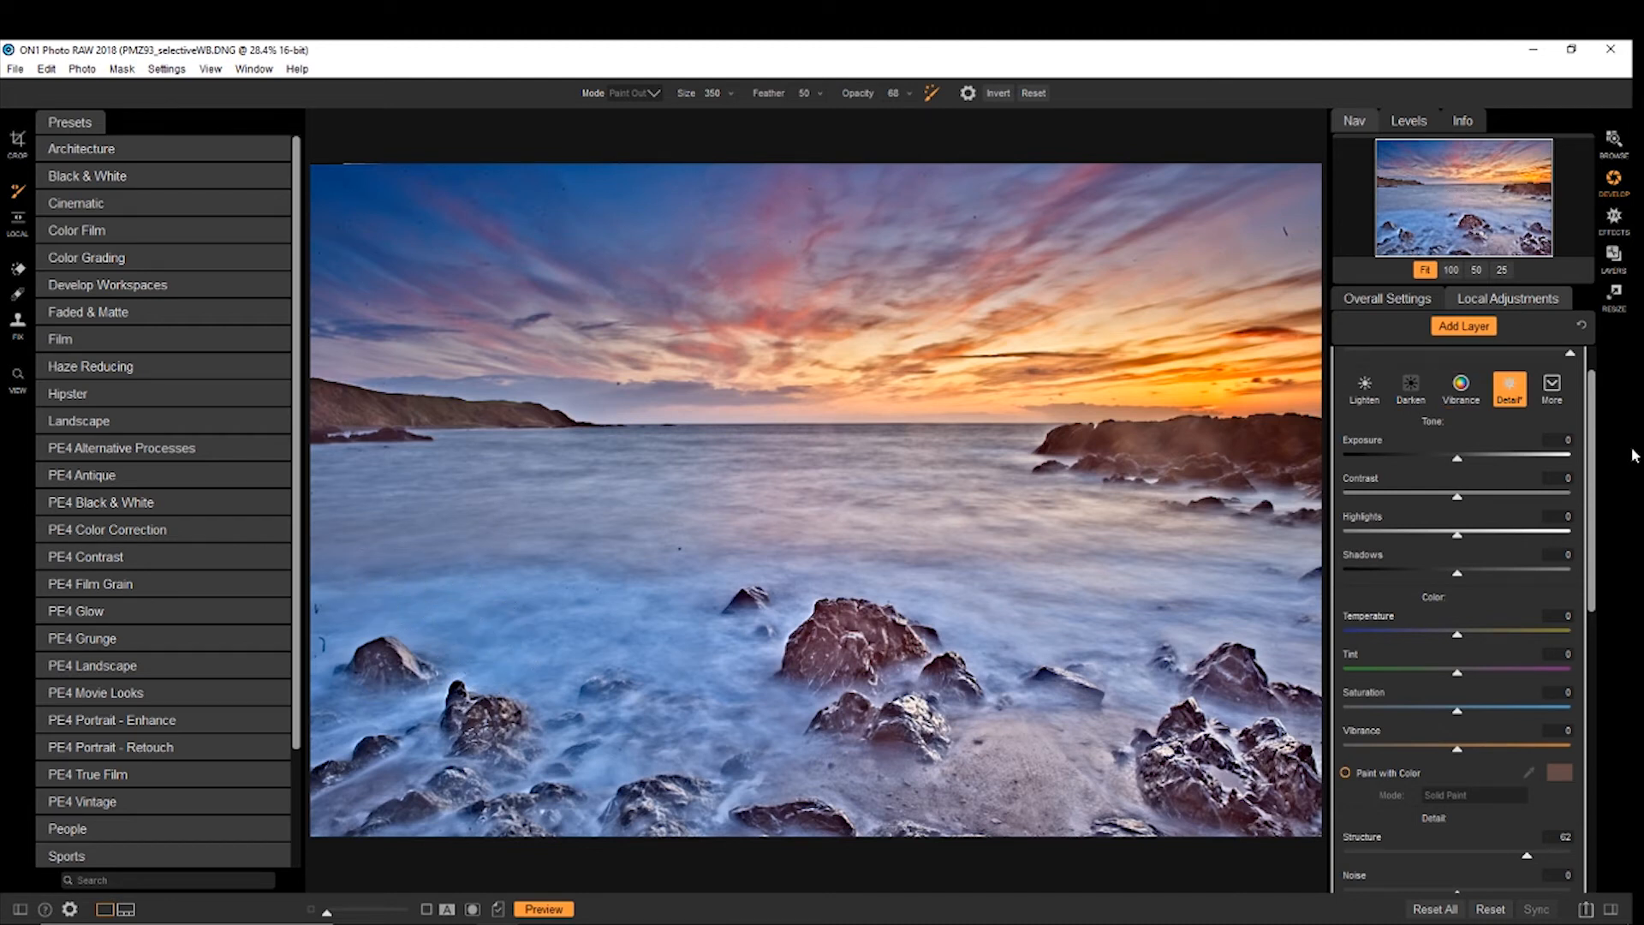
{"action": "left_click", "coordinate": [1462, 326]}
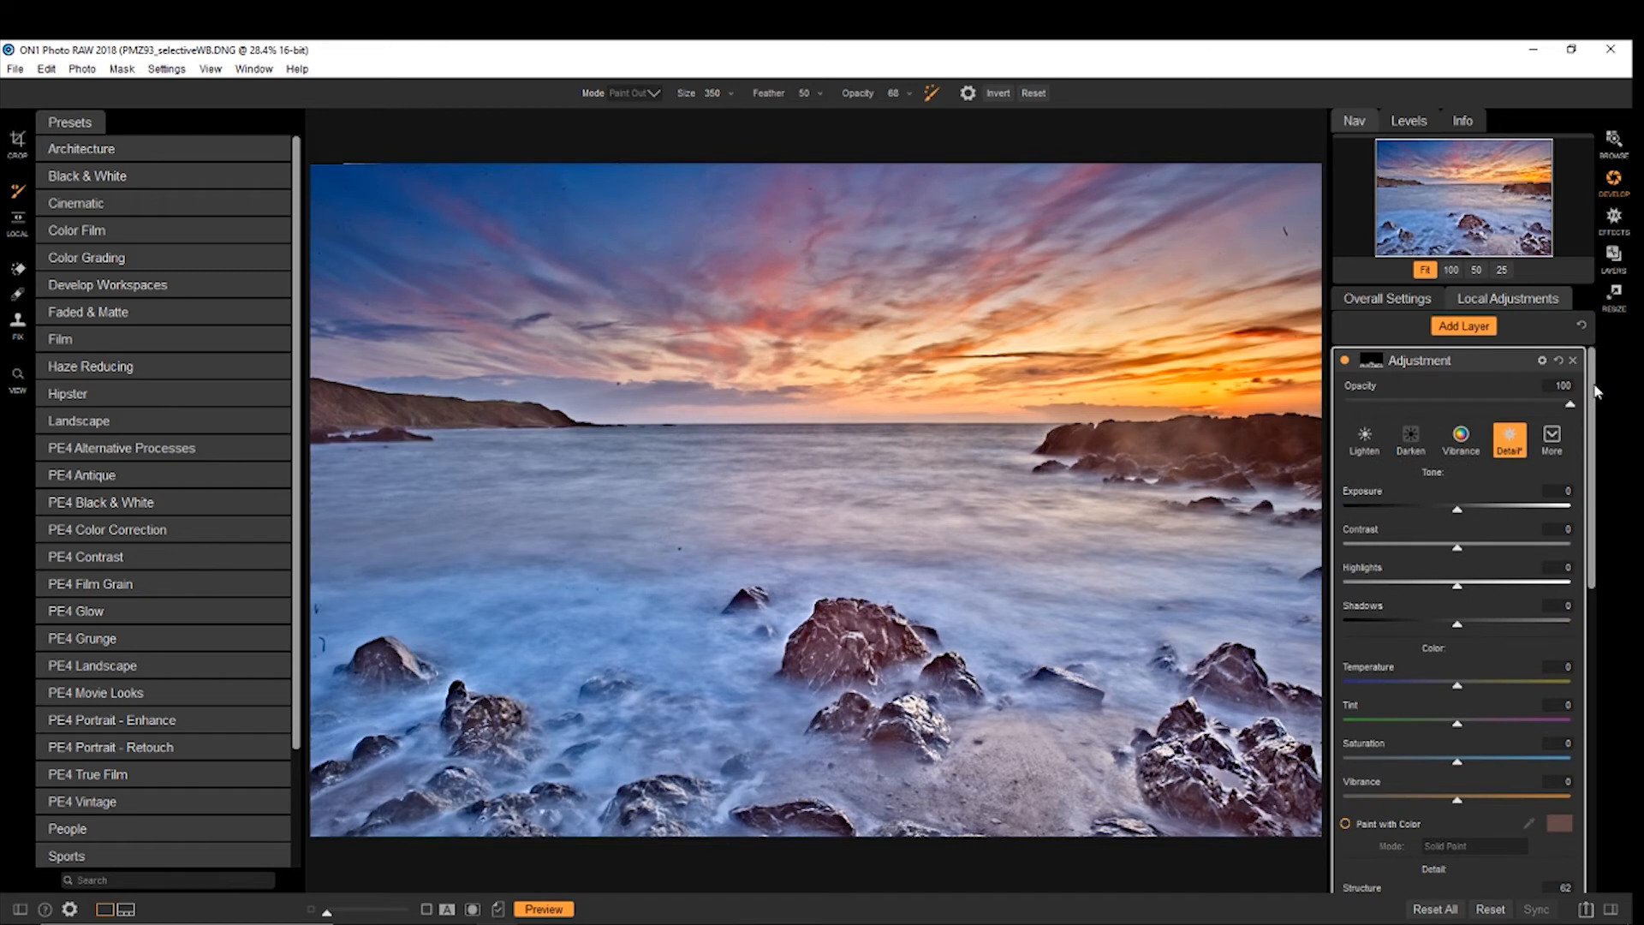
{"action": "mouse_move", "coordinate": [673, 528]}
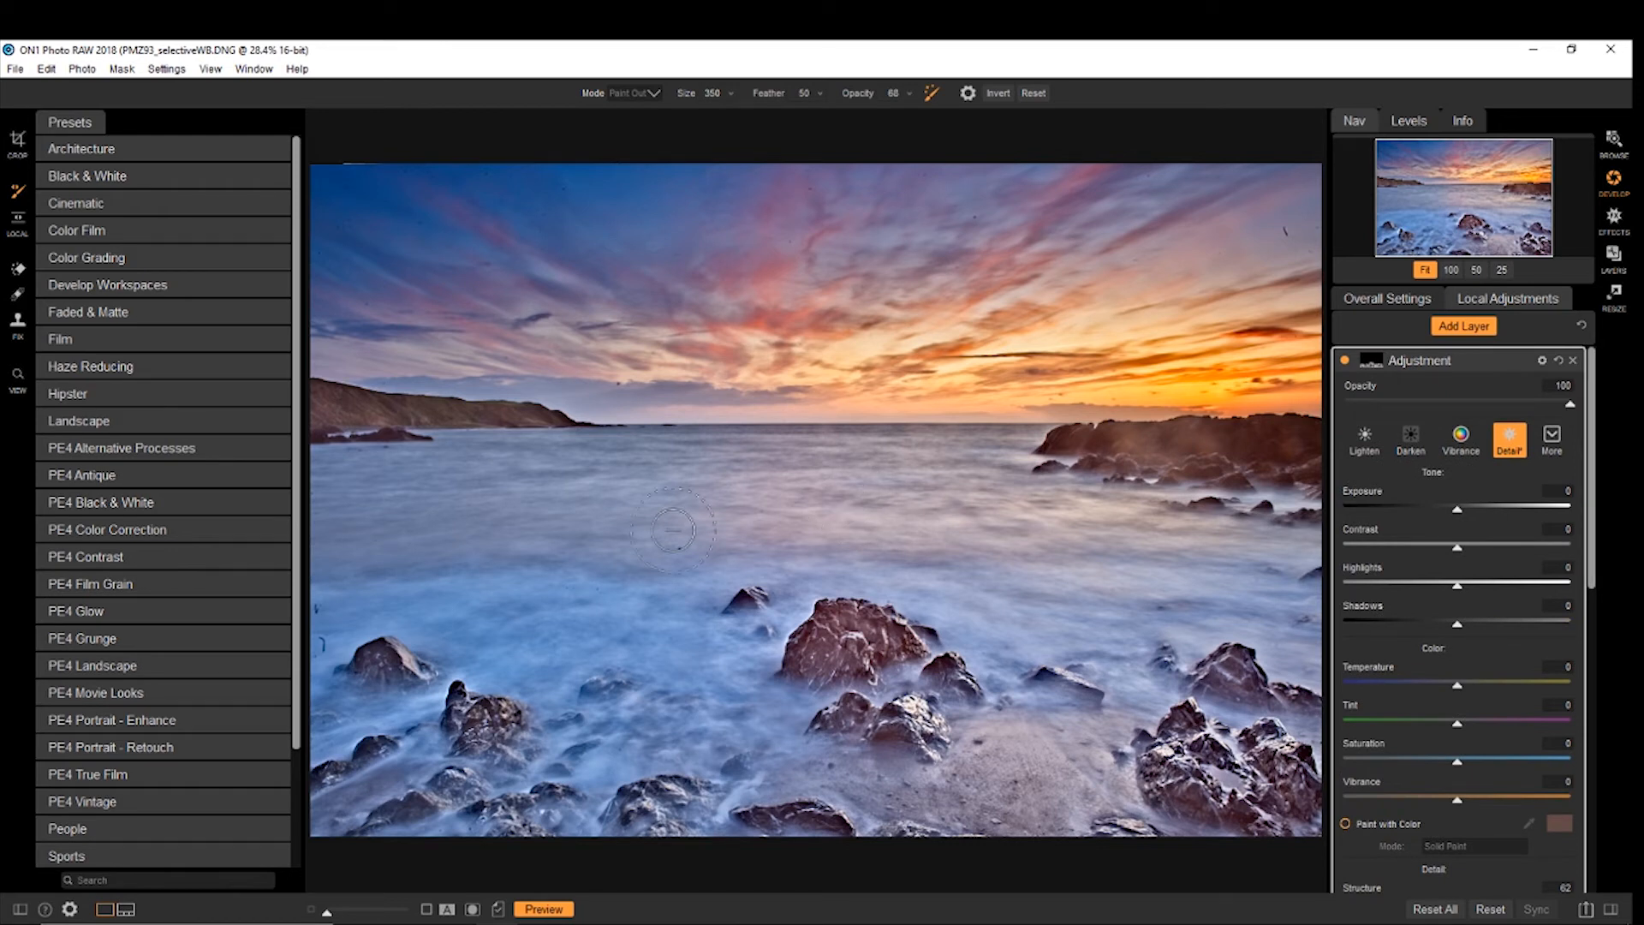
{"action": "mouse_move", "coordinate": [1109, 236]}
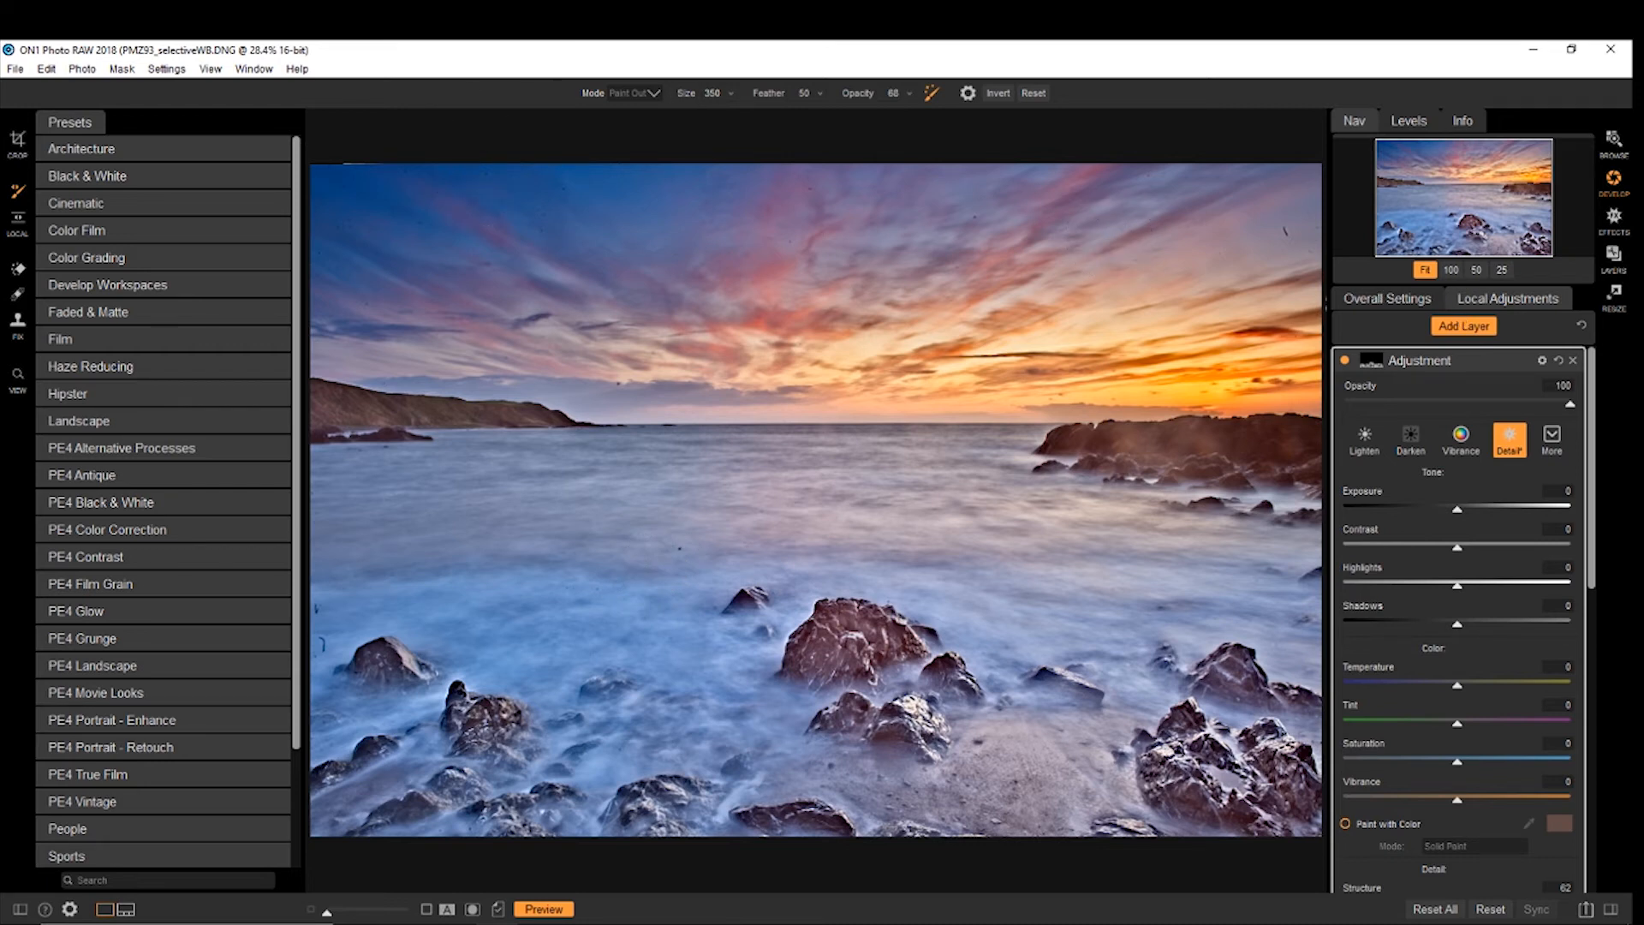
{"action": "mouse_move", "coordinate": [727, 96]}
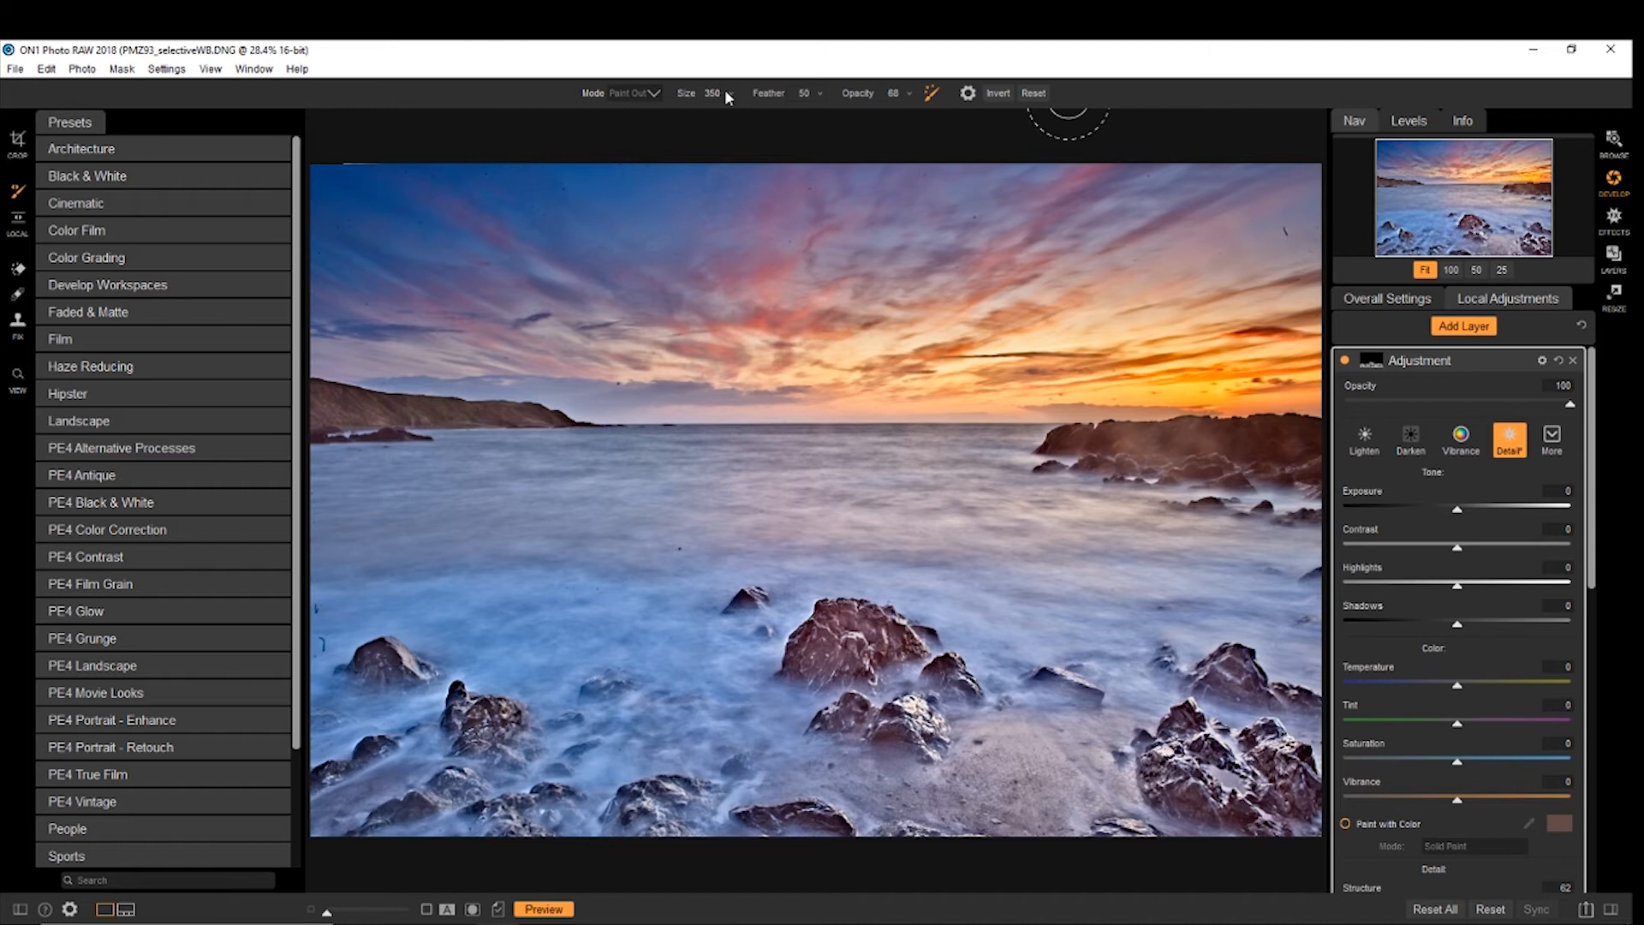
{"action": "mouse_move", "coordinate": [1285, 210]}
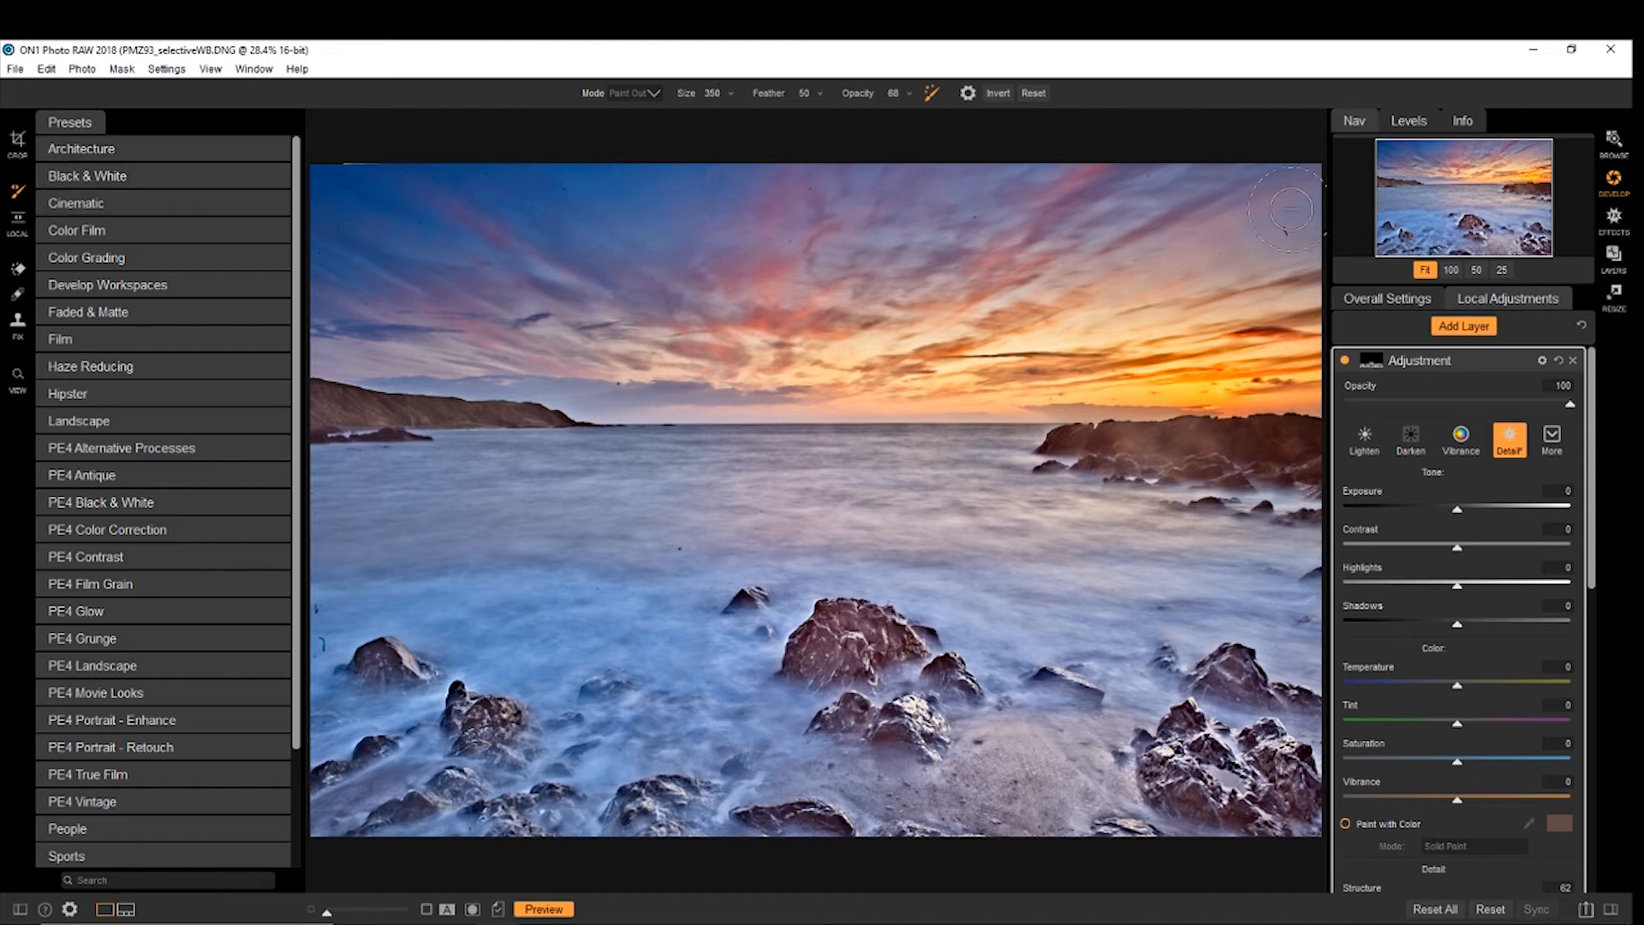
Step: Switch to the View tool and zoom the misty sea to 100%
{"action": "left_click", "coordinate": [1387, 298]}
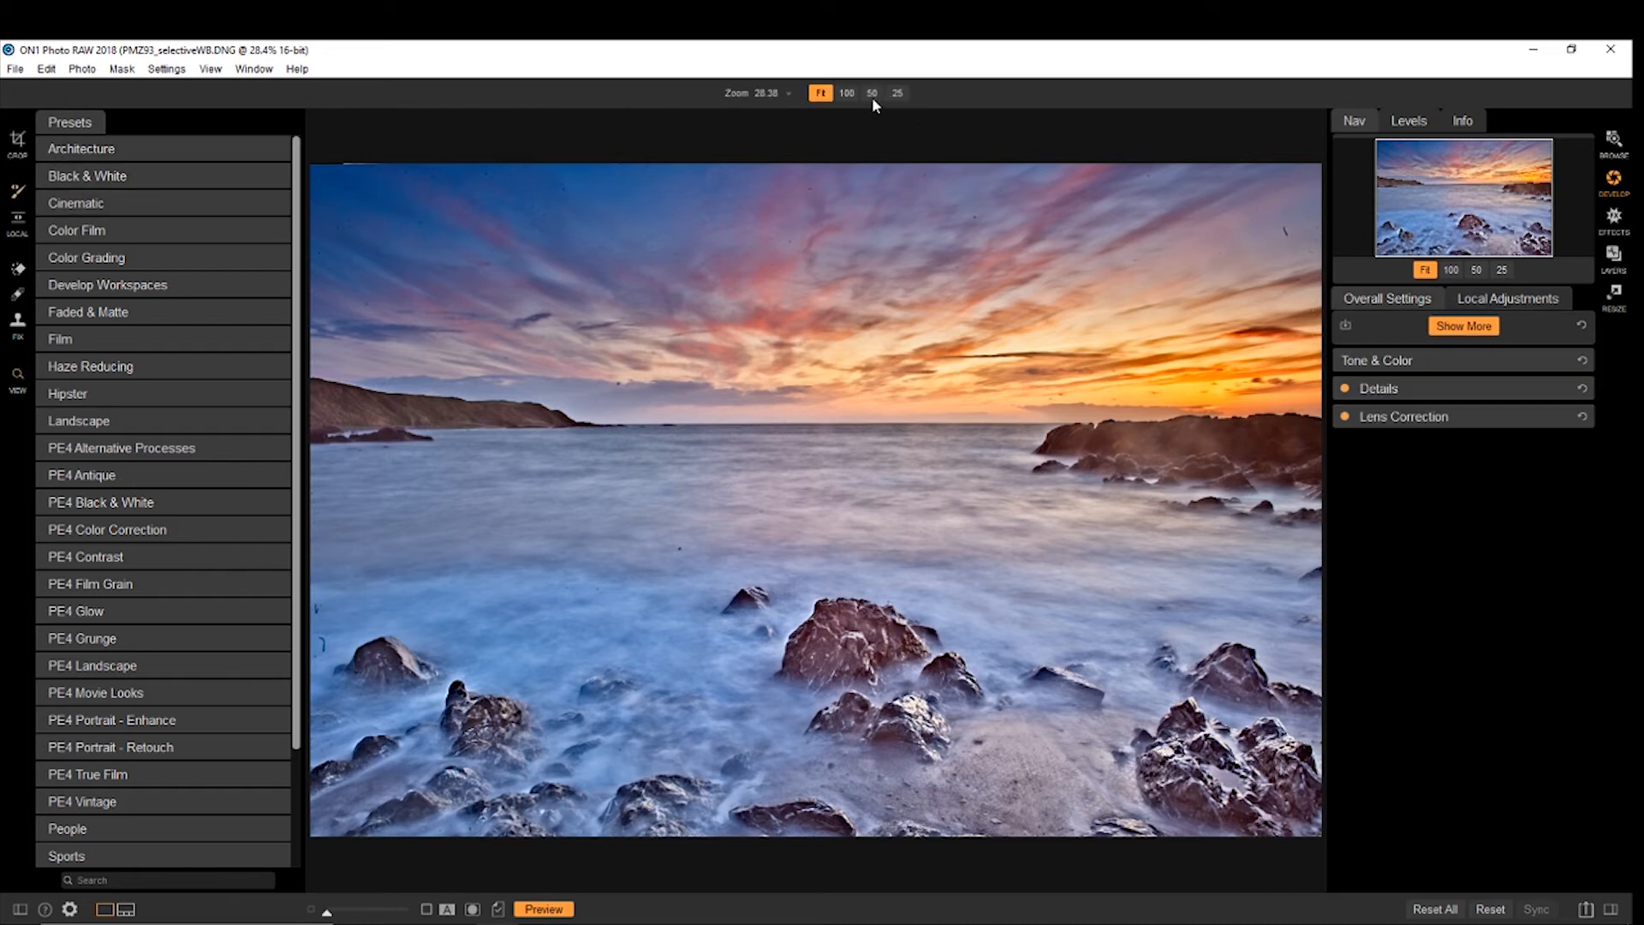
{"action": "left_click", "coordinate": [846, 93]}
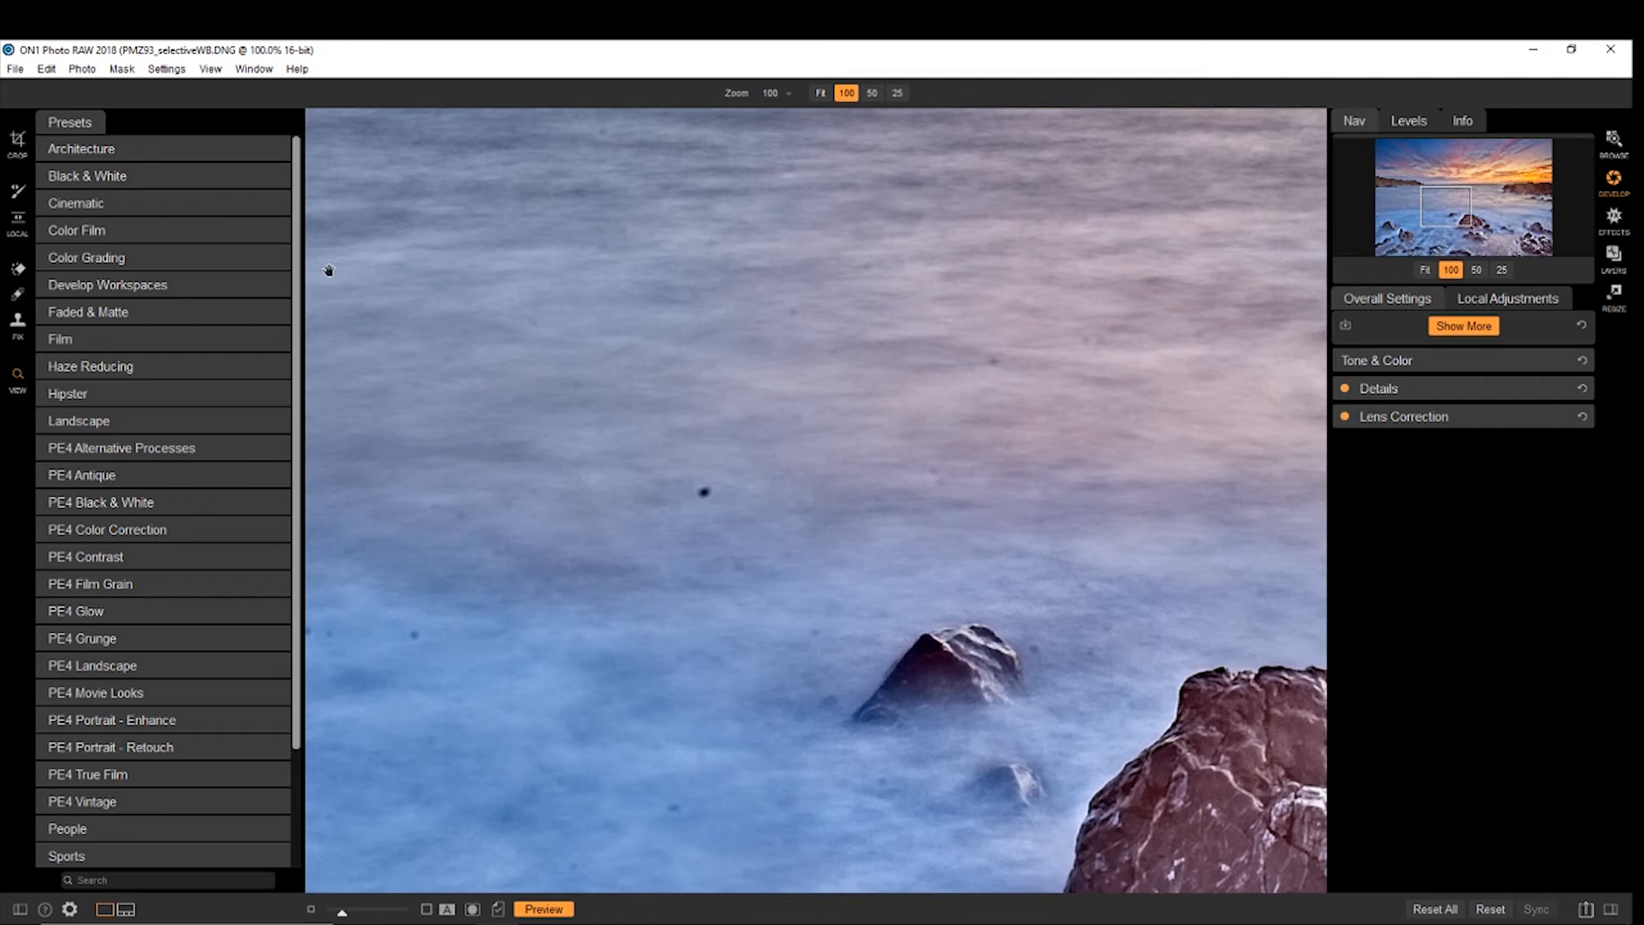
{"action": "mouse_move", "coordinate": [19, 313]}
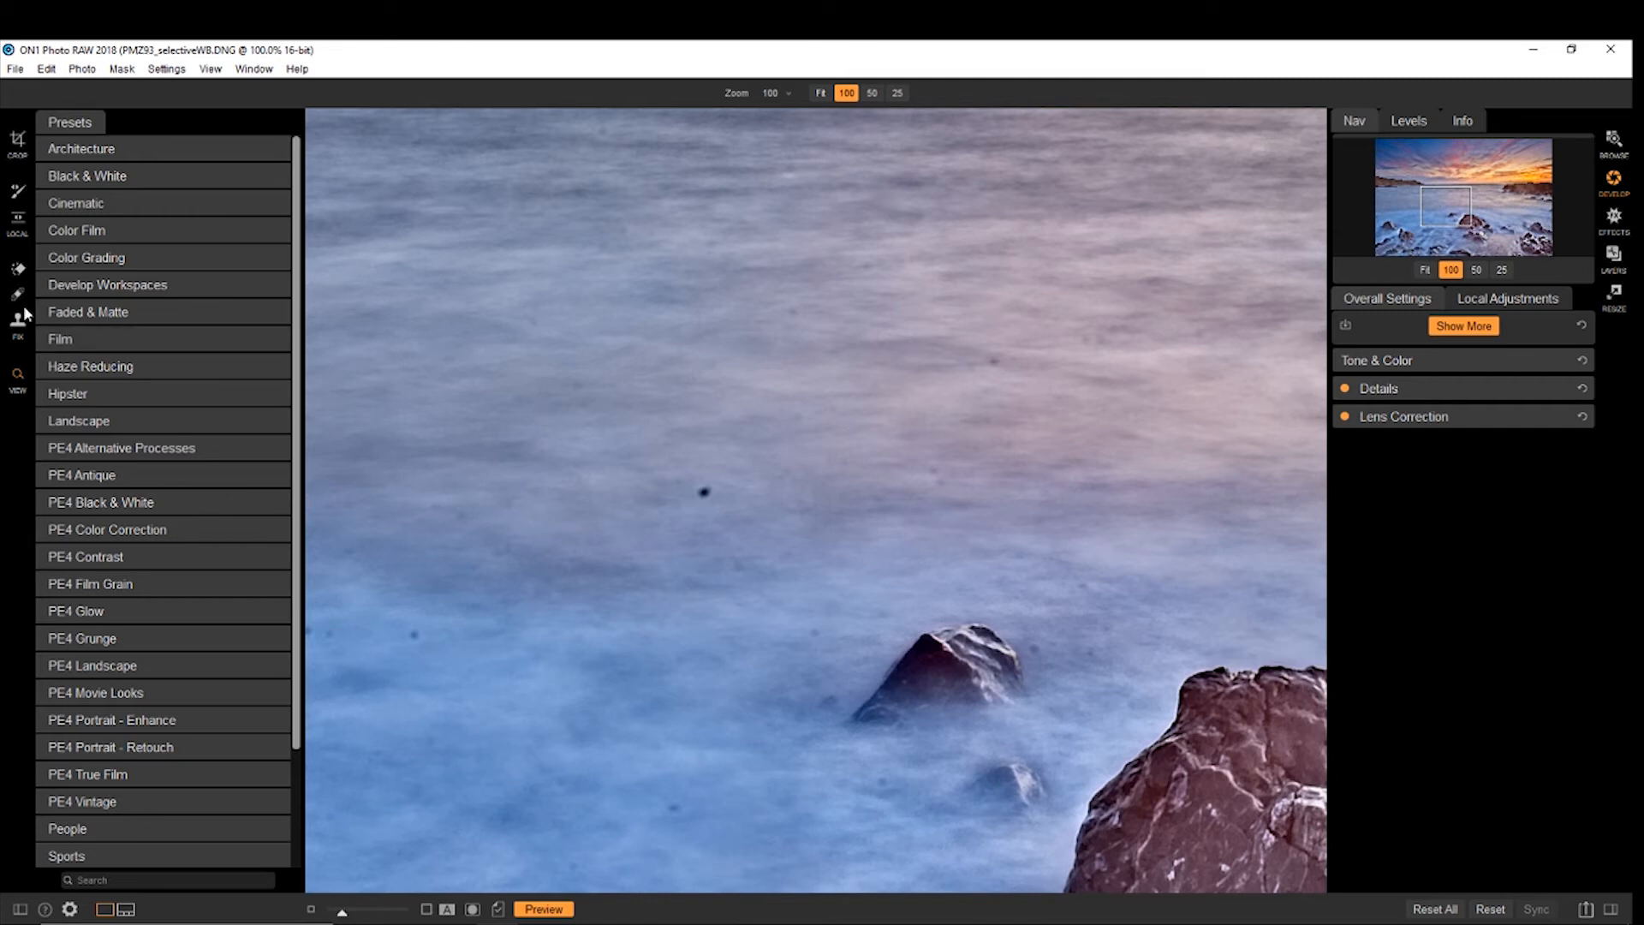
Step: Pick the Perfect Eraser to clean dust spots from the misty sea
{"action": "left_click", "coordinate": [17, 270]}
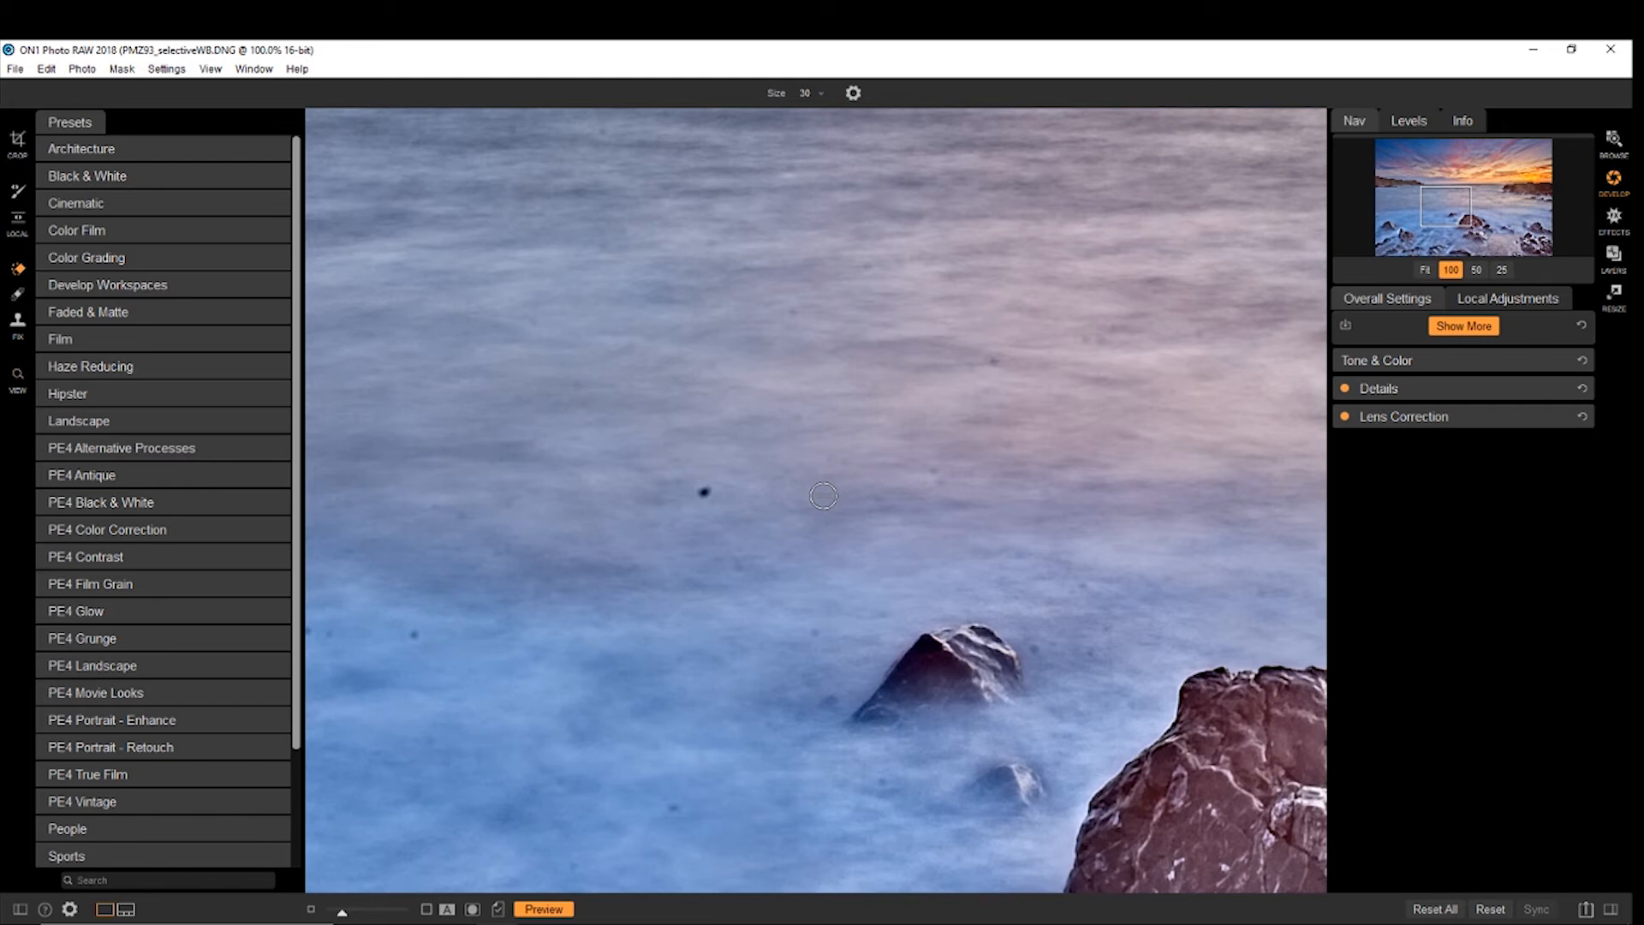
{"action": "mouse_move", "coordinate": [679, 486]}
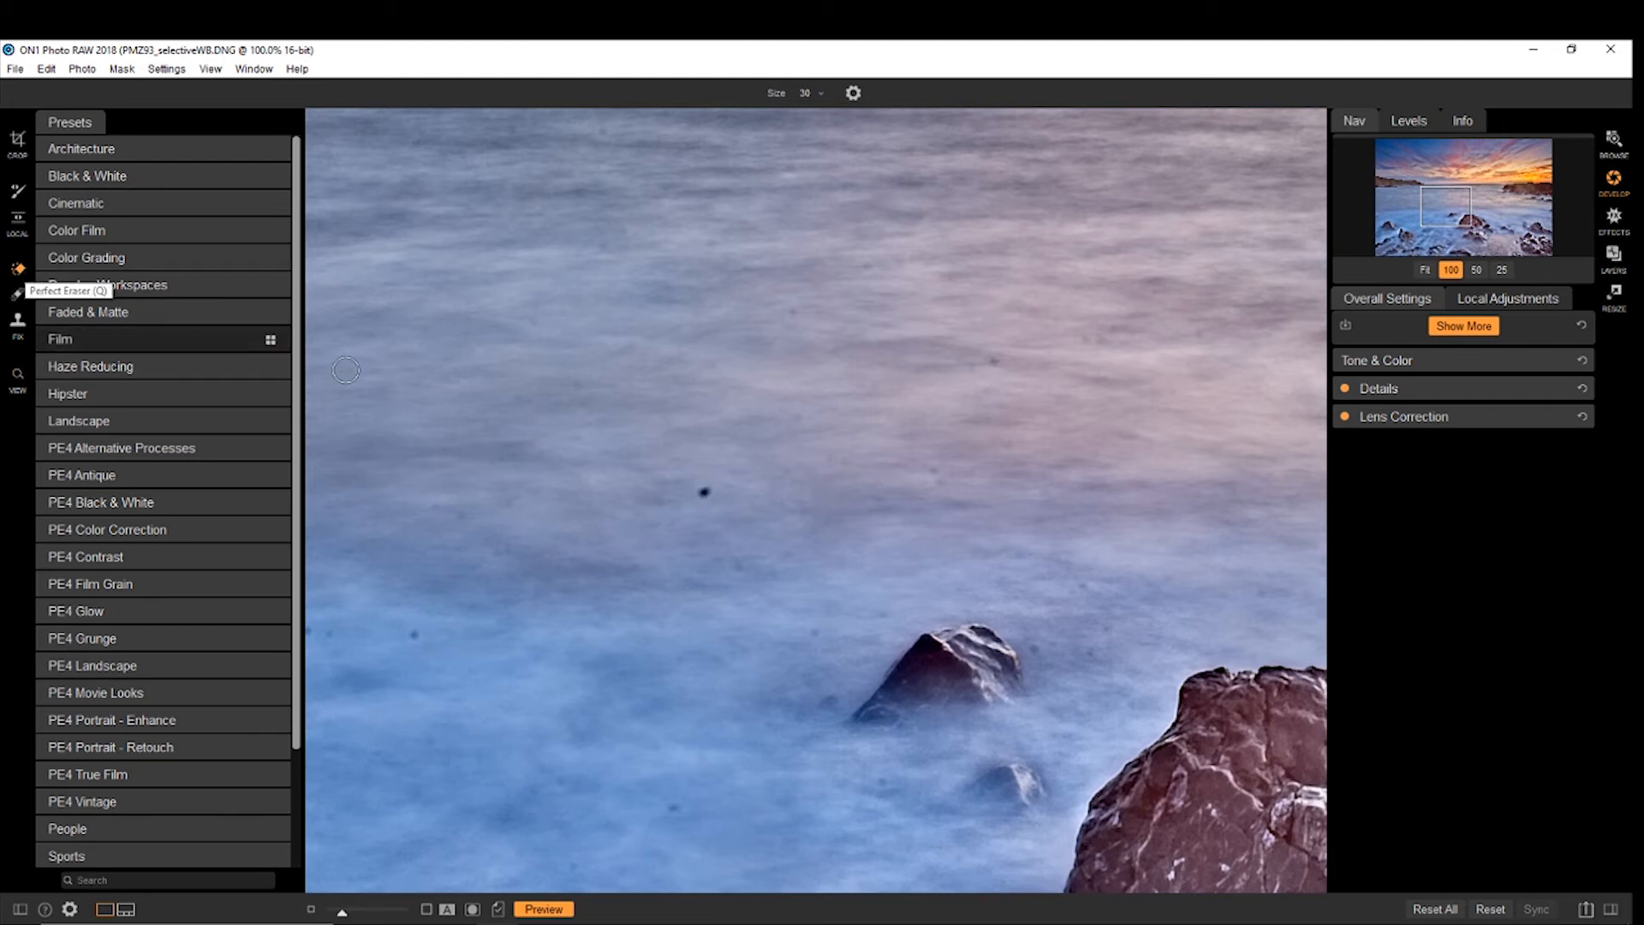
{"action": "mouse_move", "coordinate": [704, 494]}
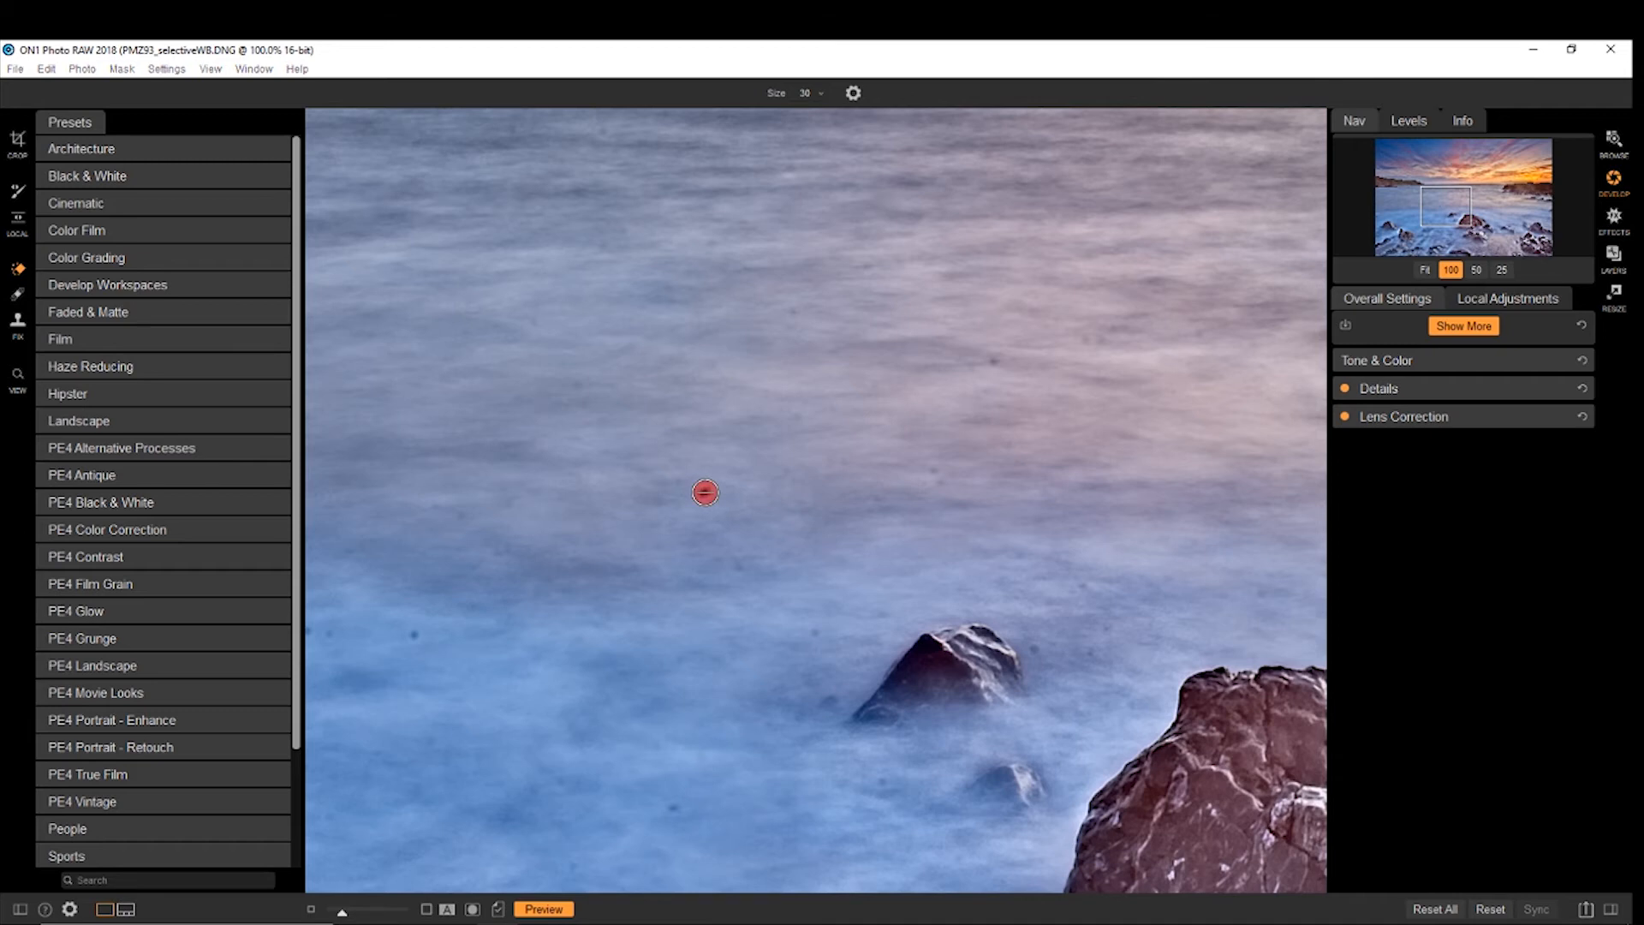
{"action": "mouse_move", "coordinate": [883, 419]}
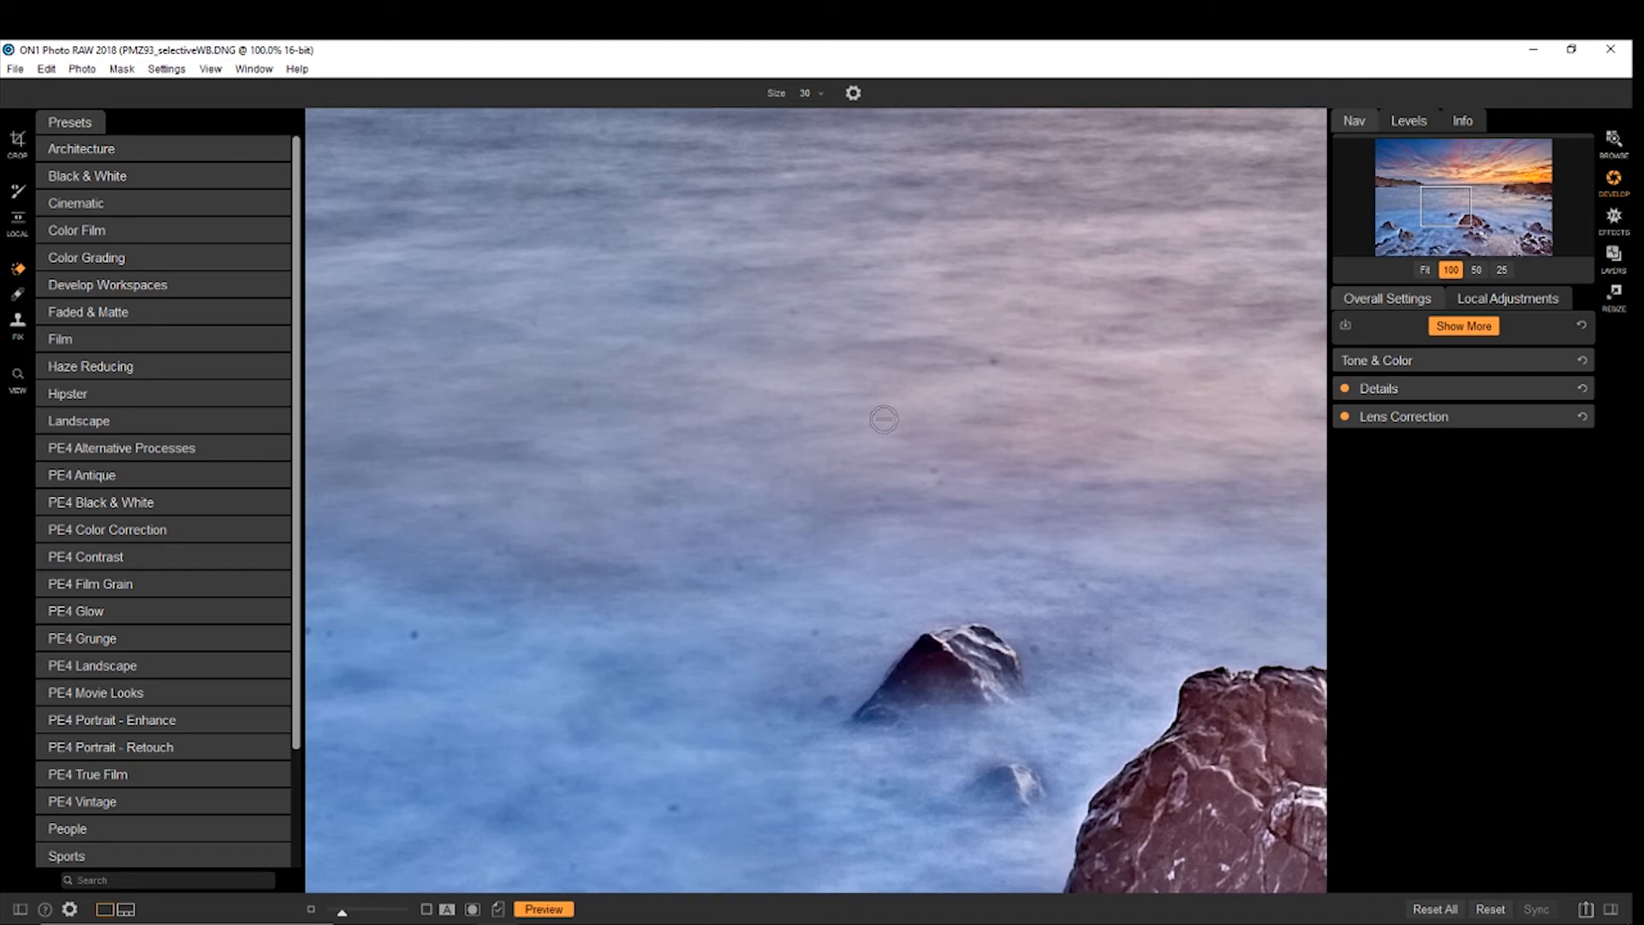
{"action": "mouse_move", "coordinate": [408, 635]}
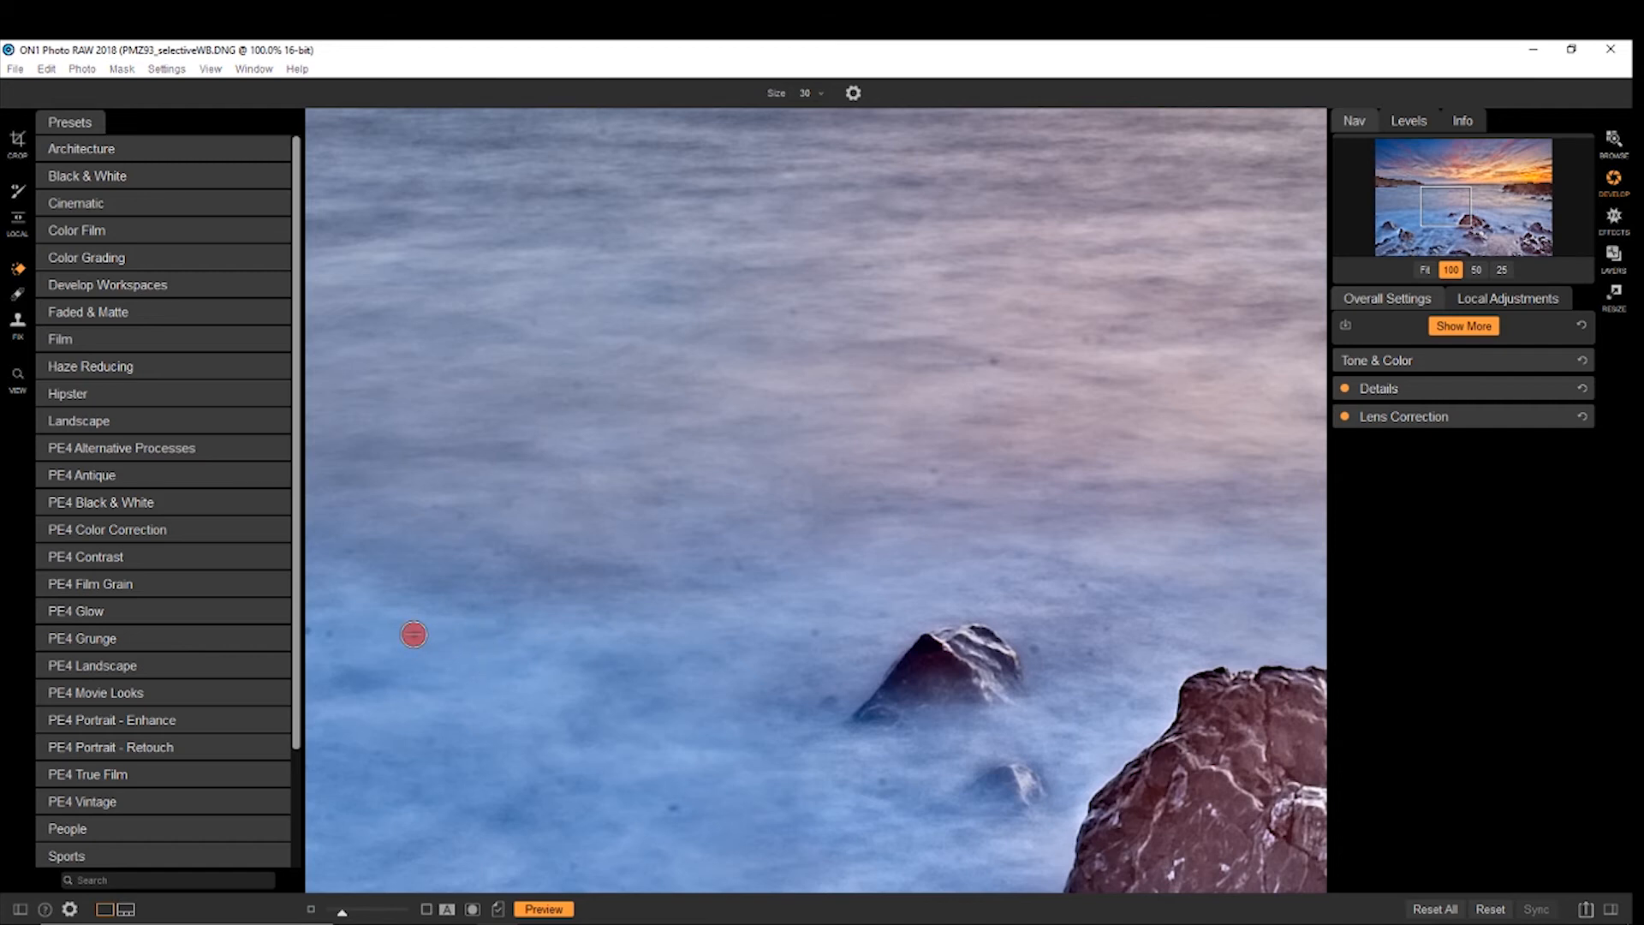
{"action": "mouse_move", "coordinate": [630, 828]}
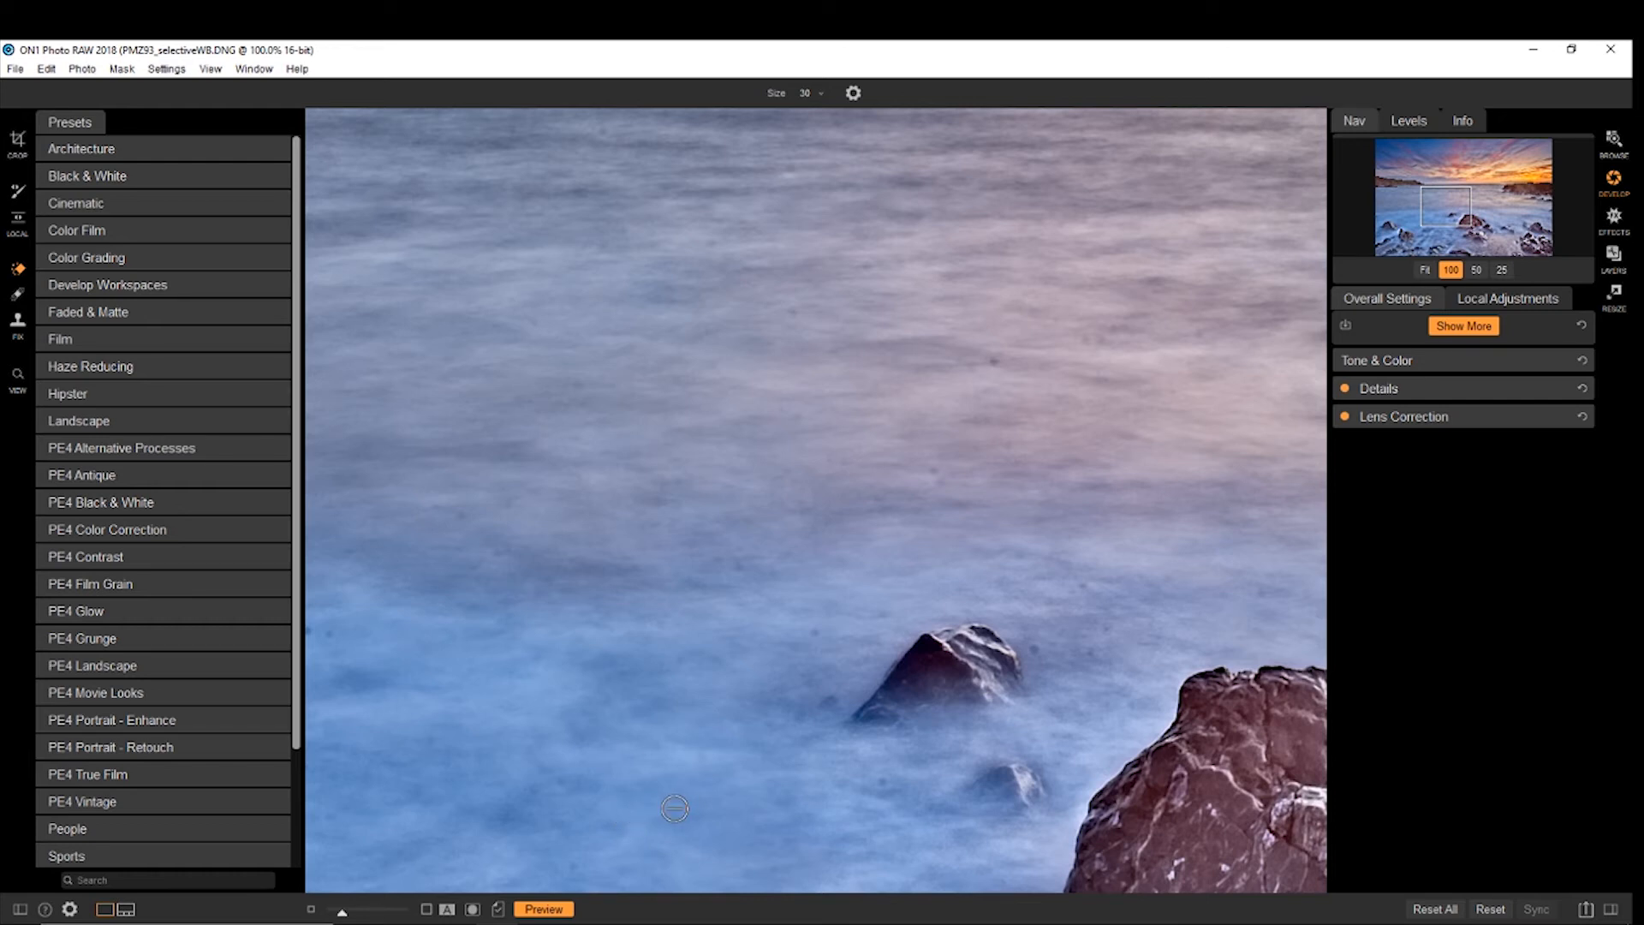
{"action": "mouse_move", "coordinate": [1034, 648]}
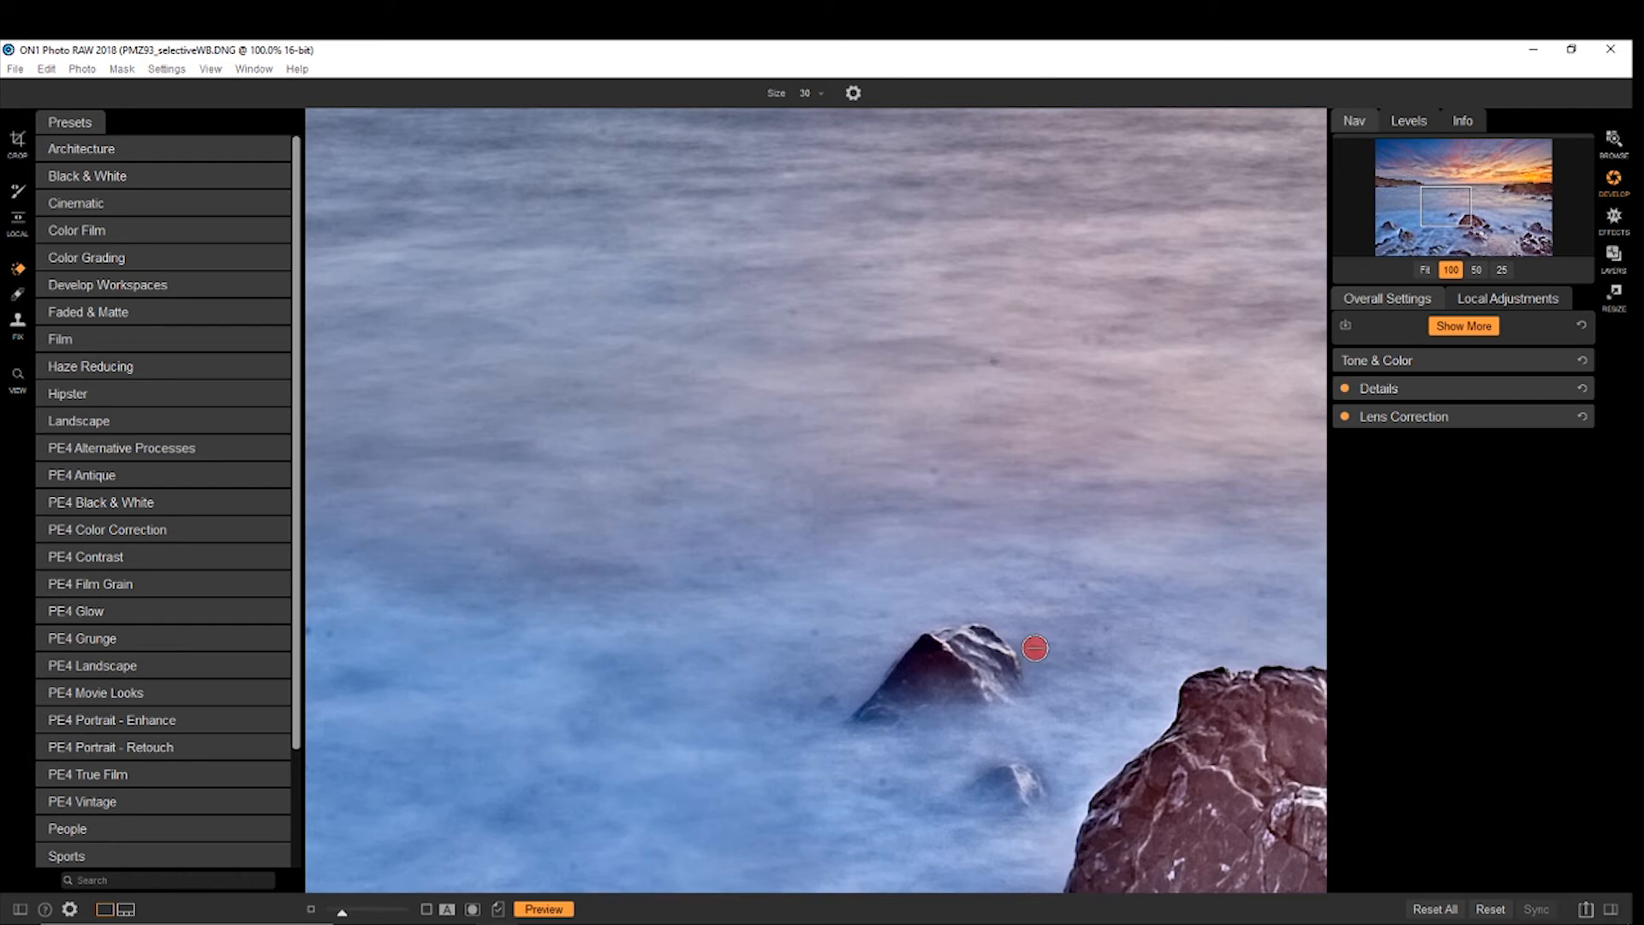
{"action": "mouse_move", "coordinate": [996, 364]}
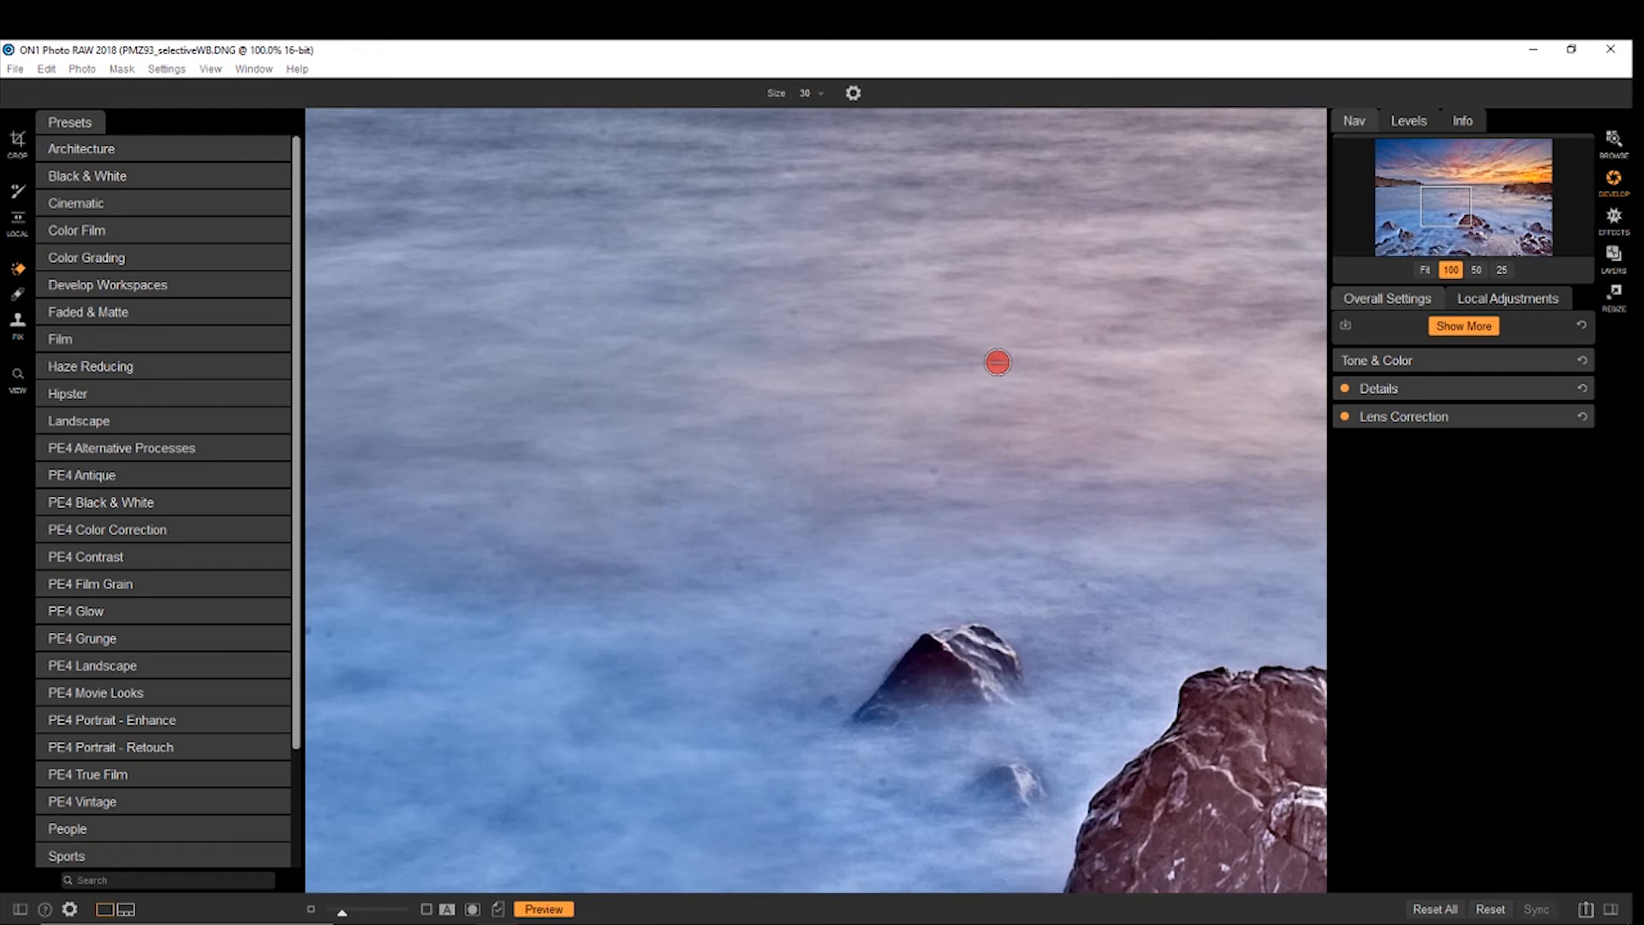
{"action": "mouse_move", "coordinate": [734, 113]}
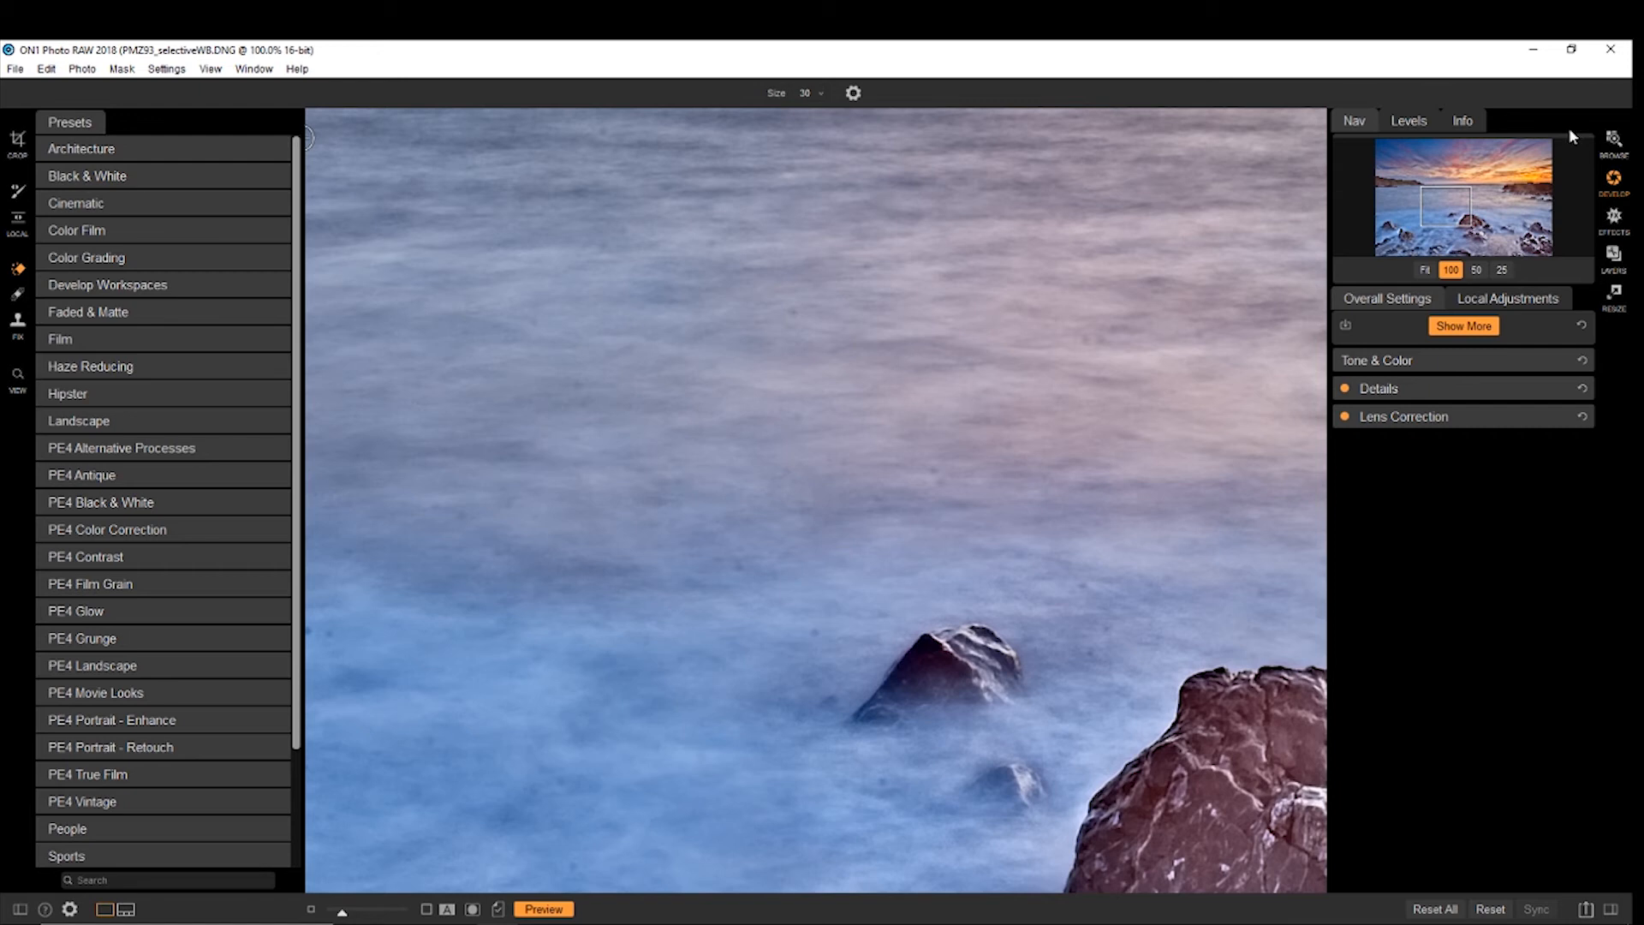
{"action": "mouse_move", "coordinate": [1372, 202]}
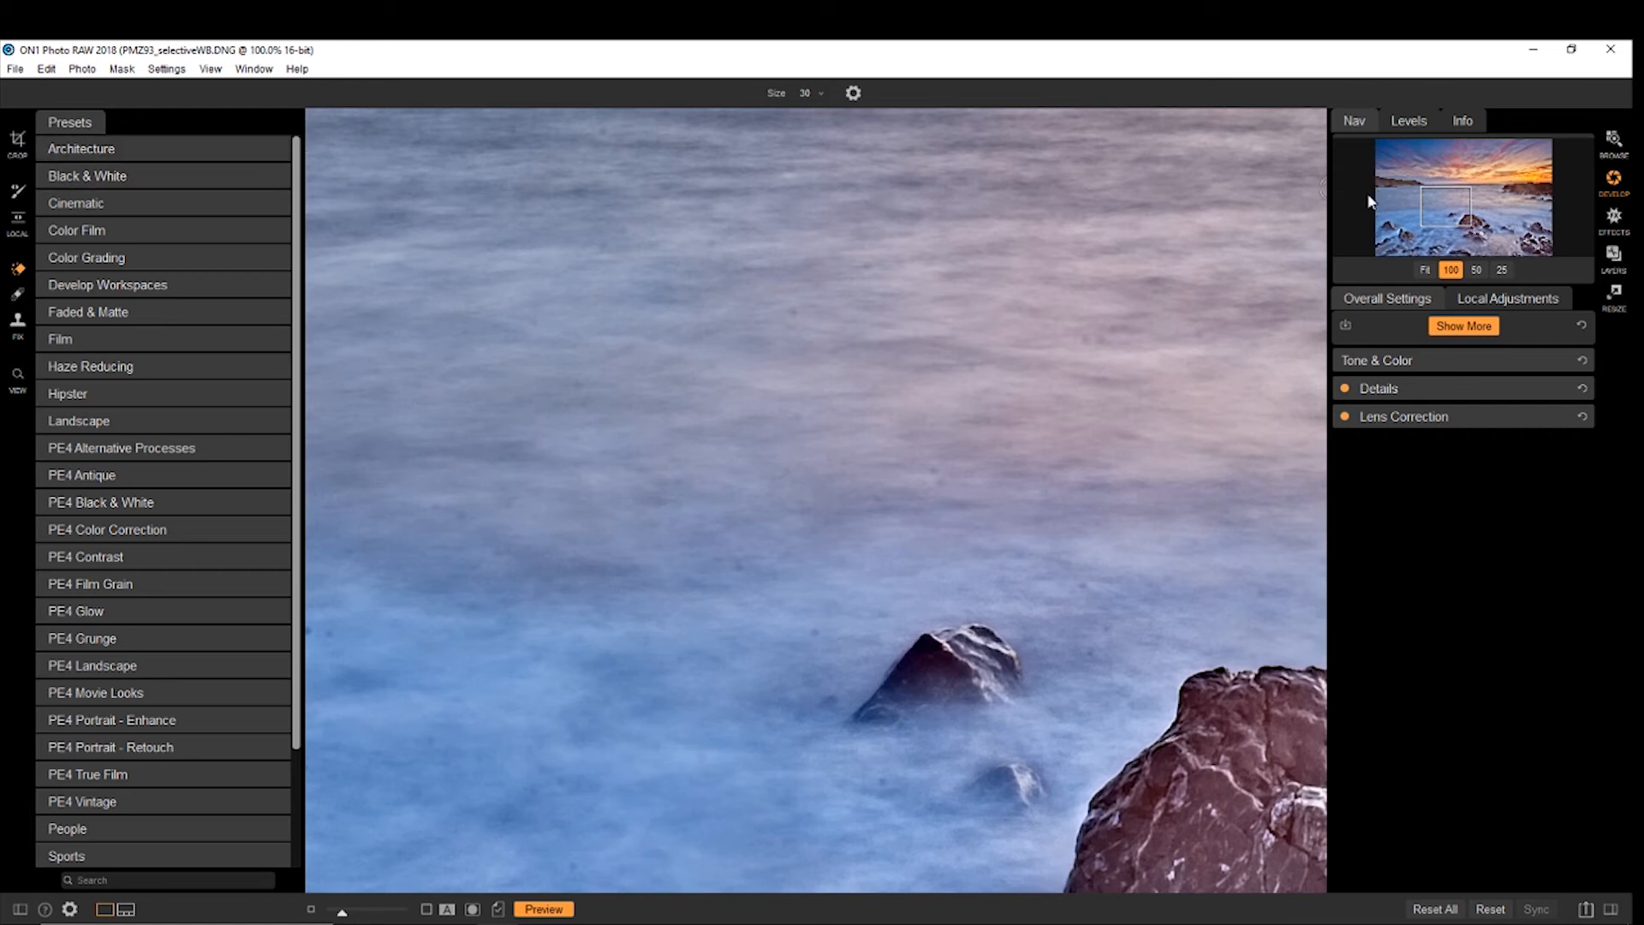
{"action": "mouse_move", "coordinate": [1389, 304]}
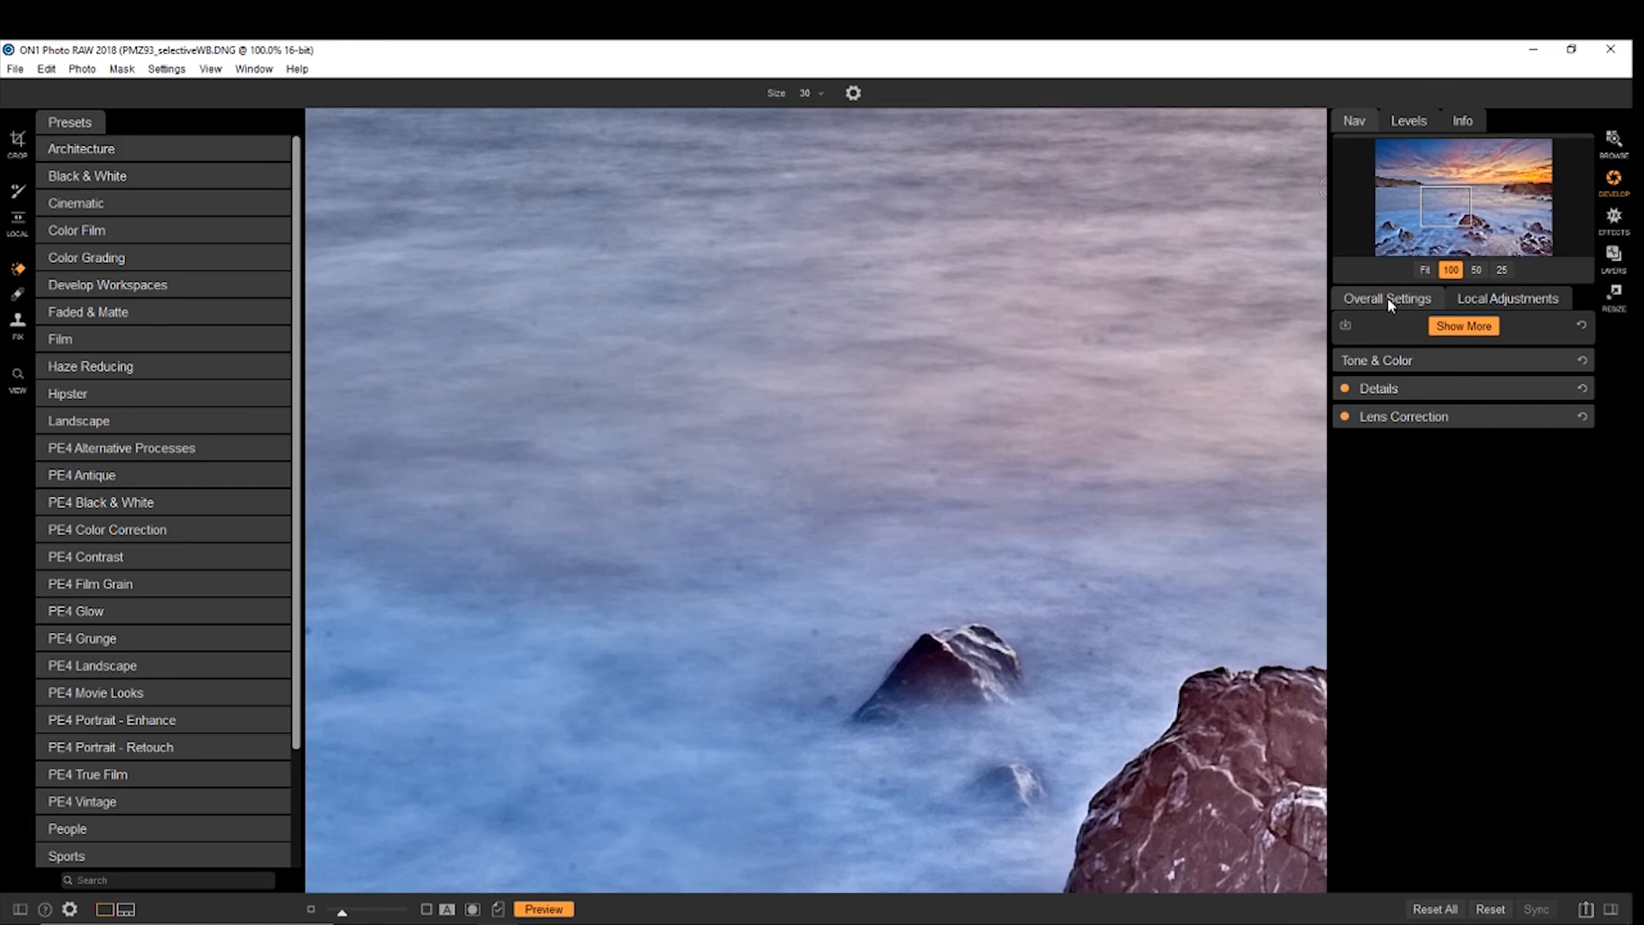
{"action": "mouse_move", "coordinate": [909, 220]}
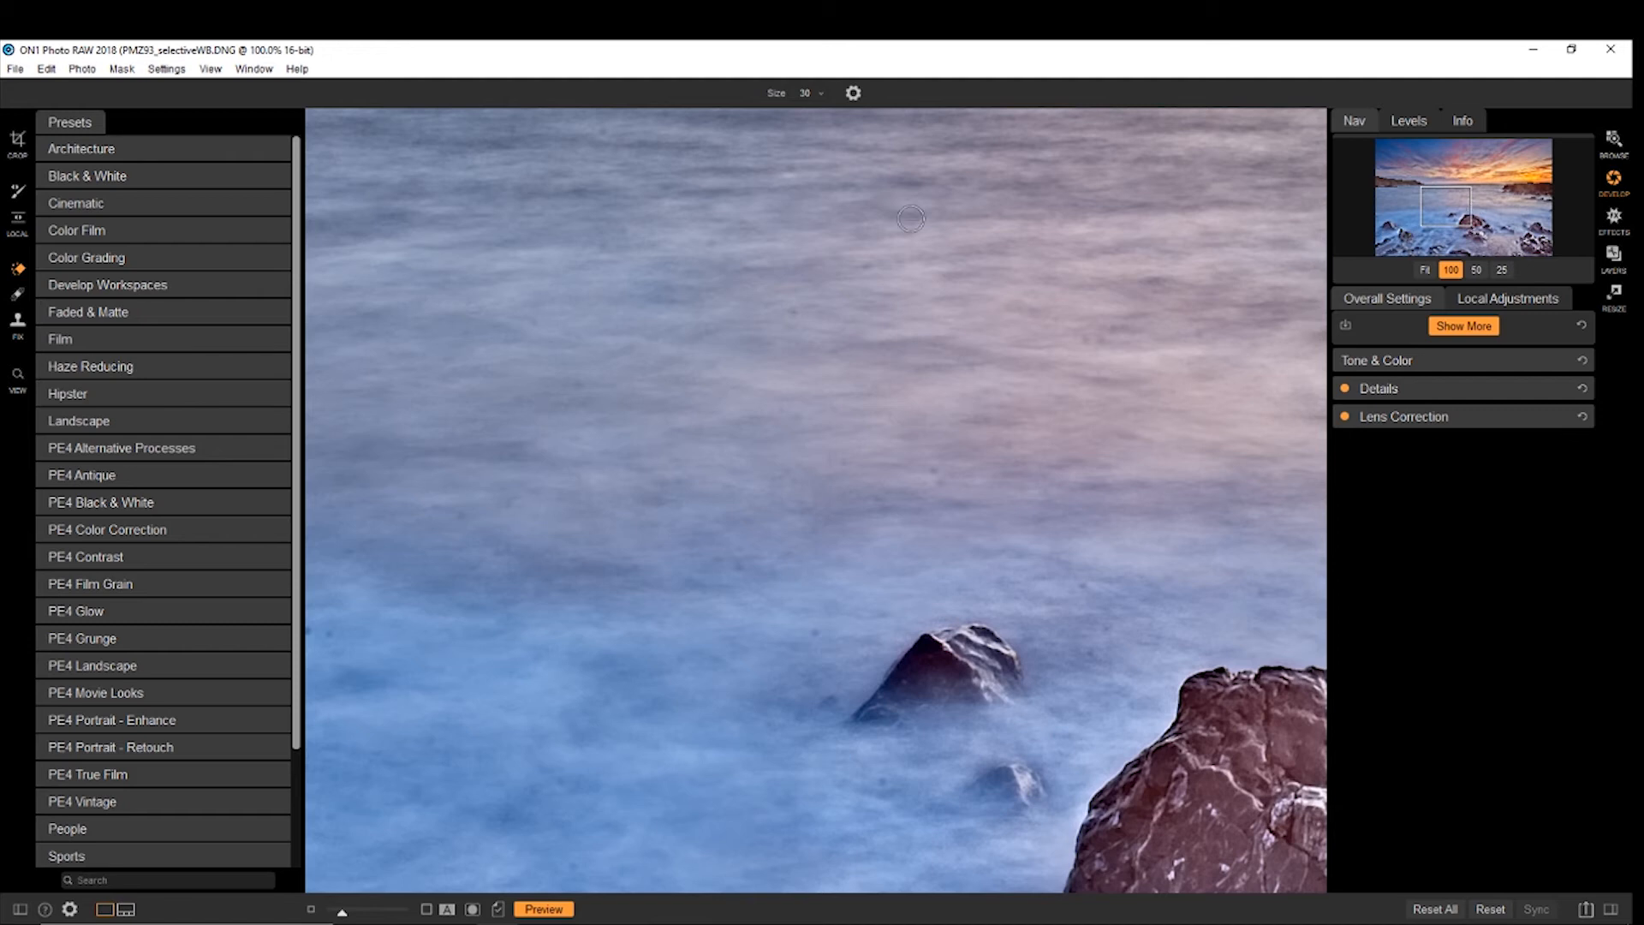
Step: Enter and leave the crop tool to view the whole seascape again
{"action": "left_click", "coordinate": [17, 137]}
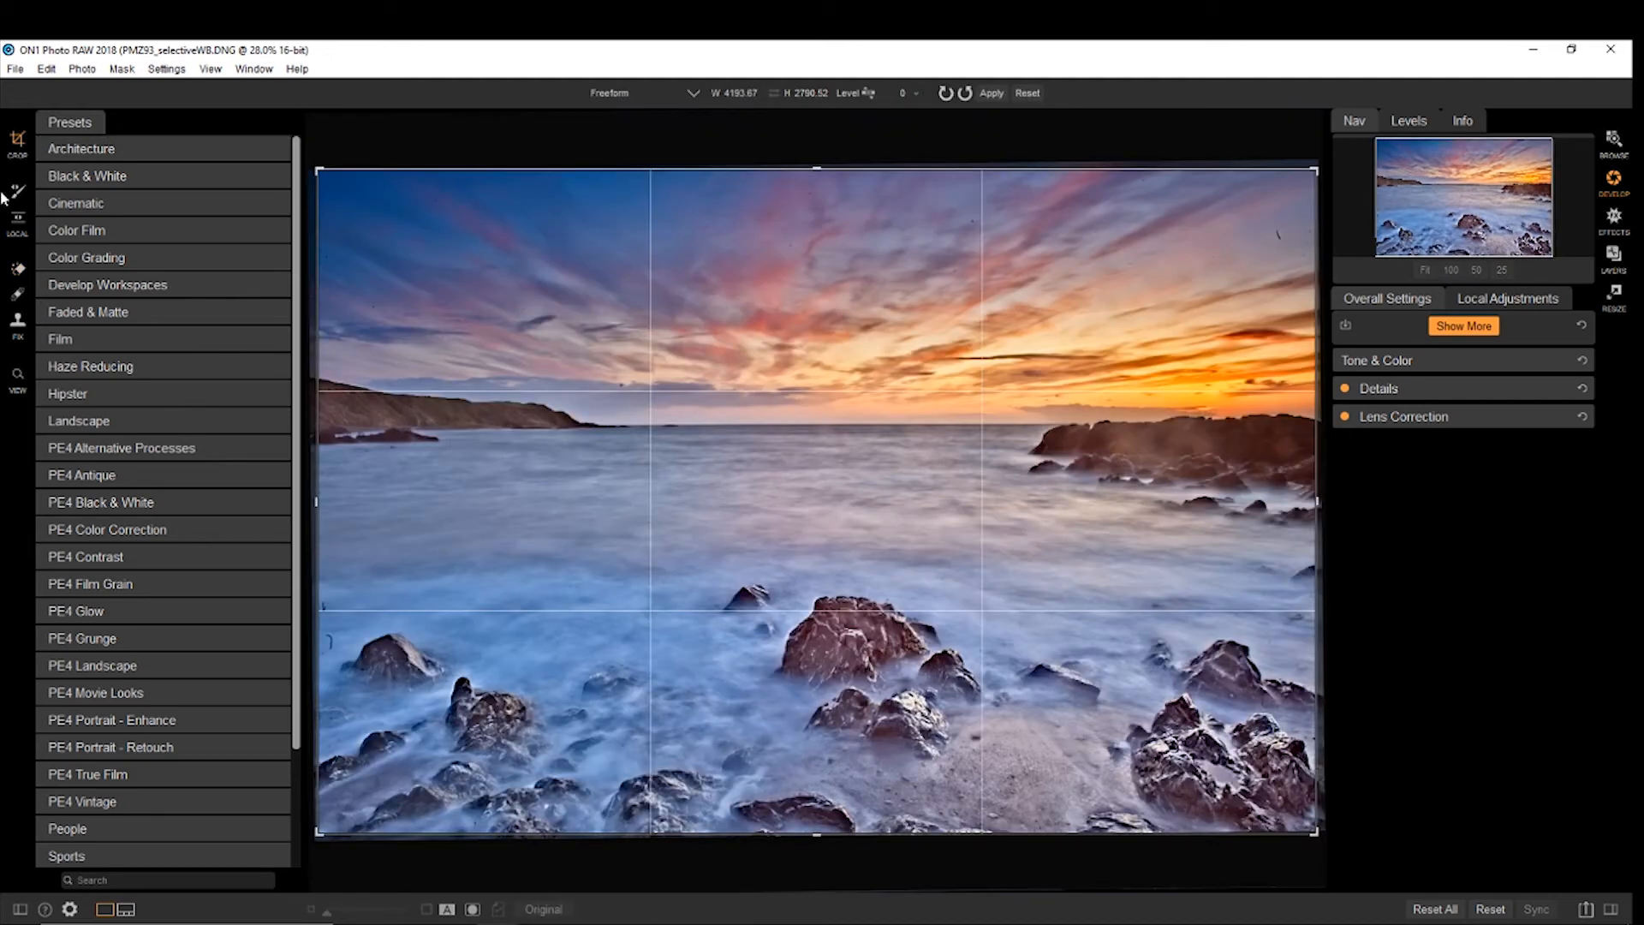
{"action": "mouse_move", "coordinate": [1061, 225]}
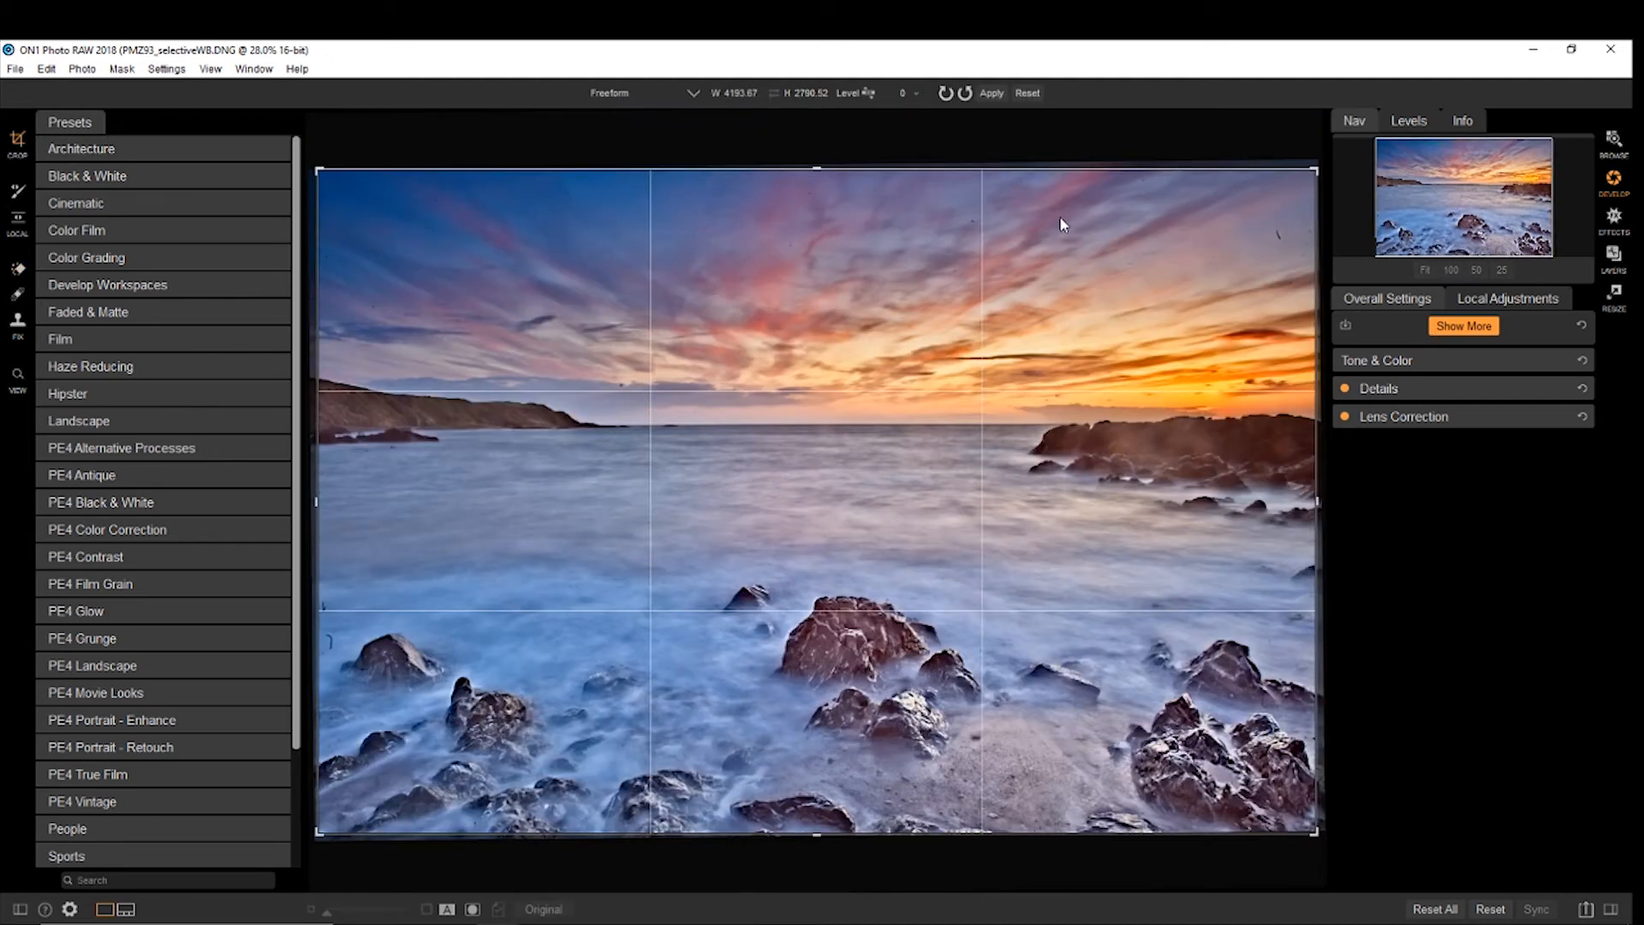
{"action": "left_click", "coordinate": [1378, 360]}
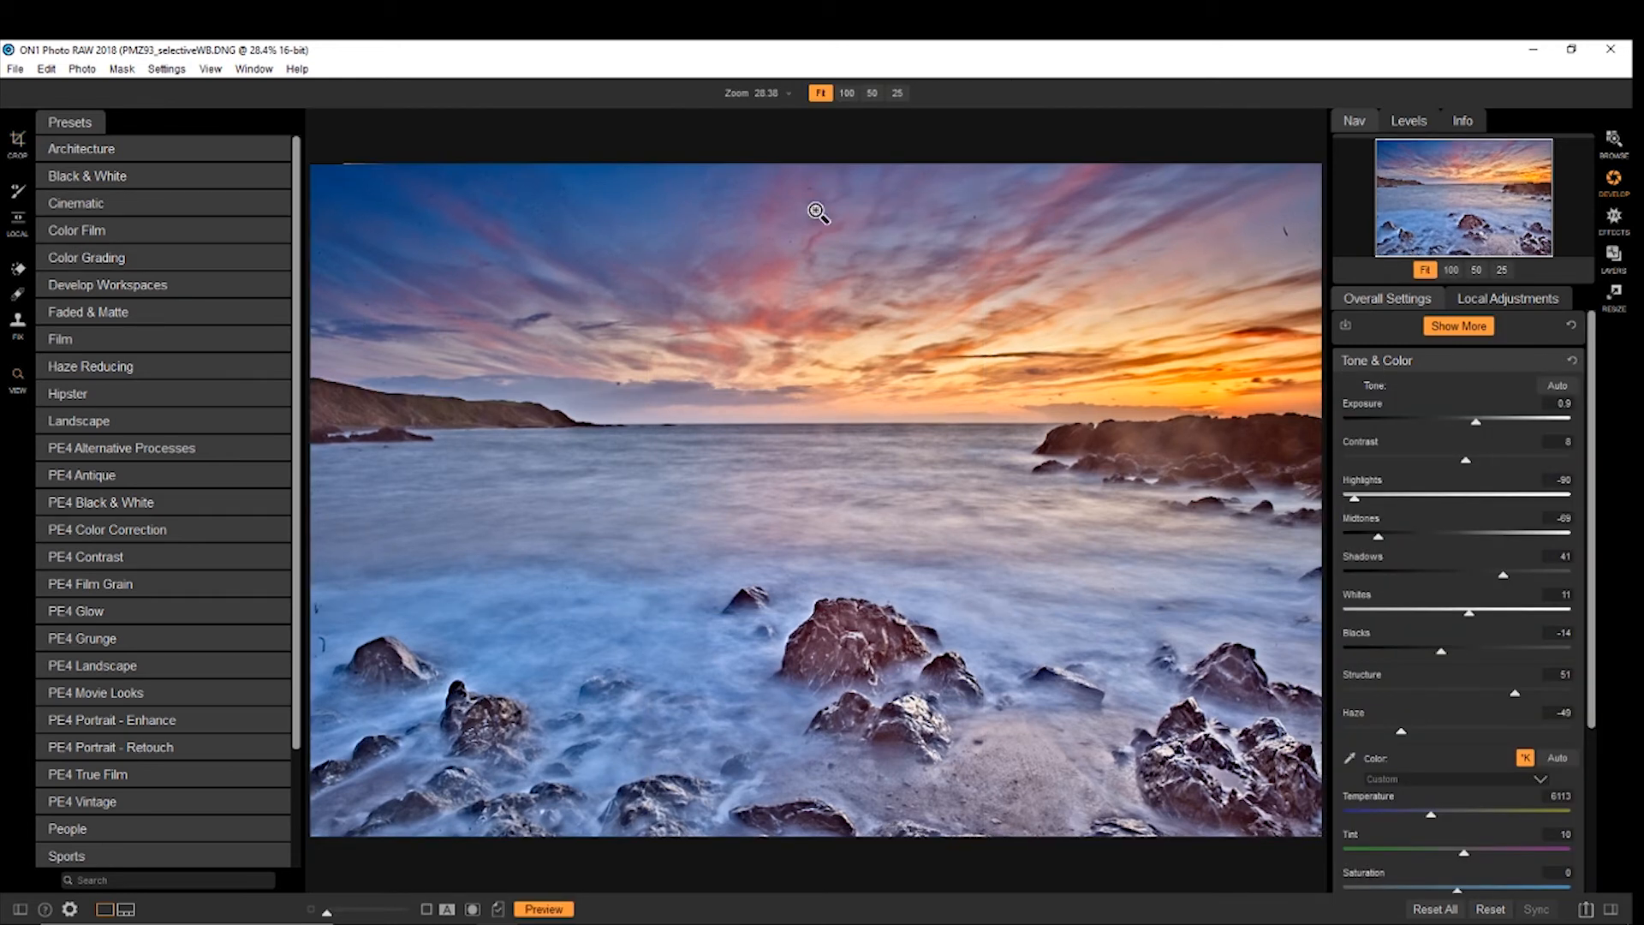
{"action": "mouse_move", "coordinate": [897, 238]}
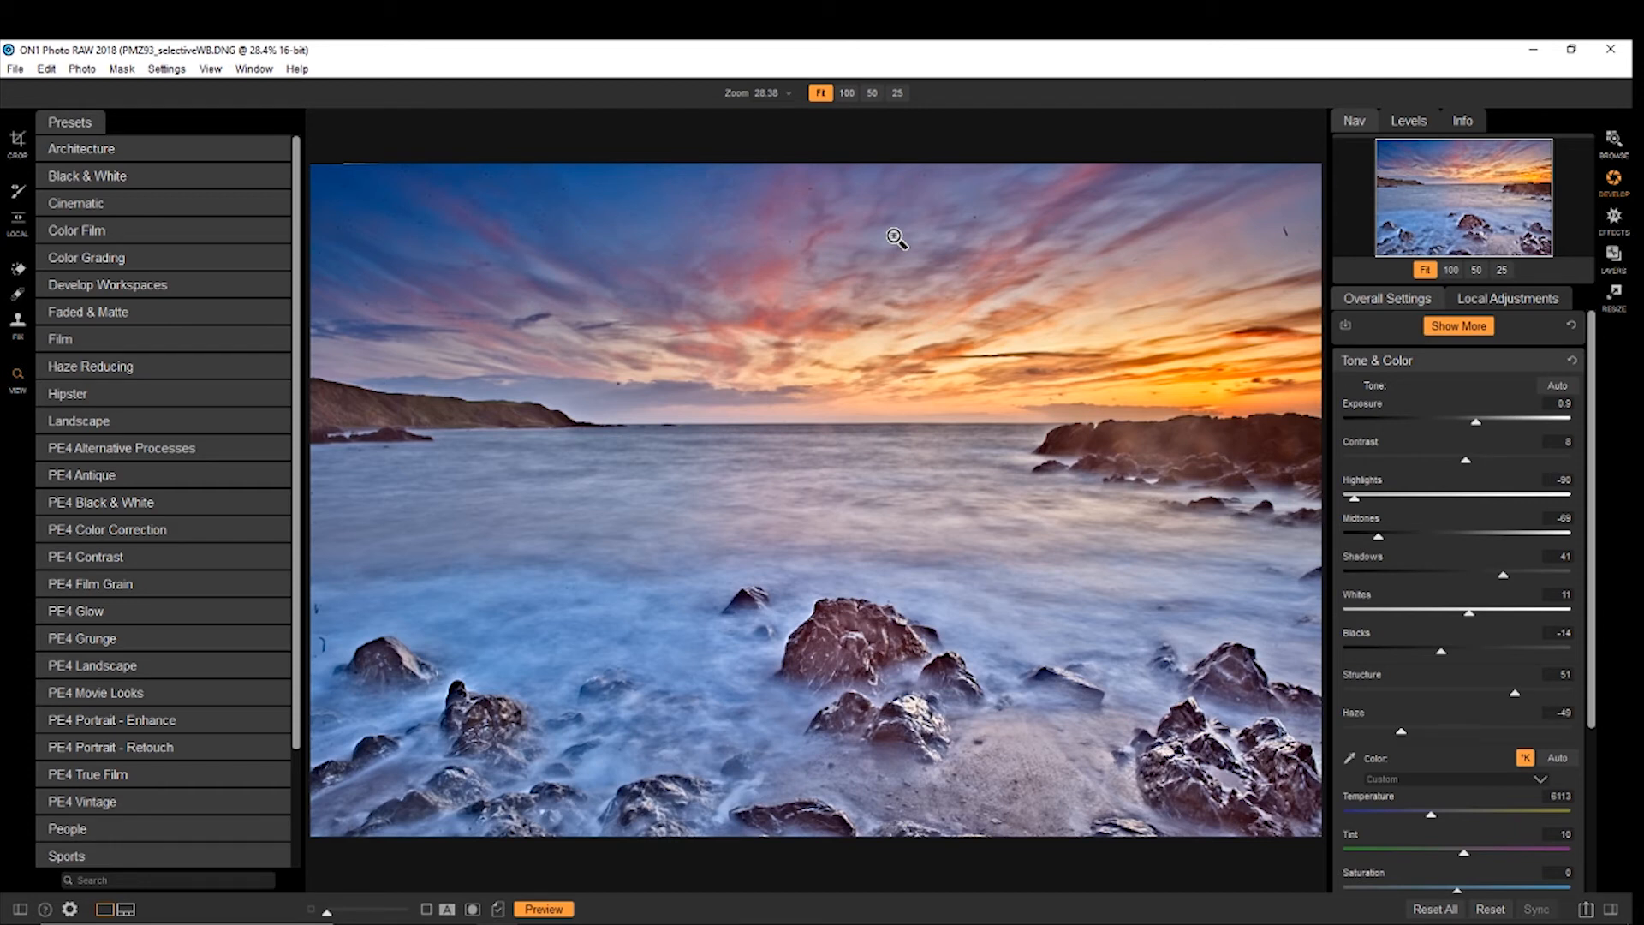
{"action": "mouse_move", "coordinate": [239, 649]}
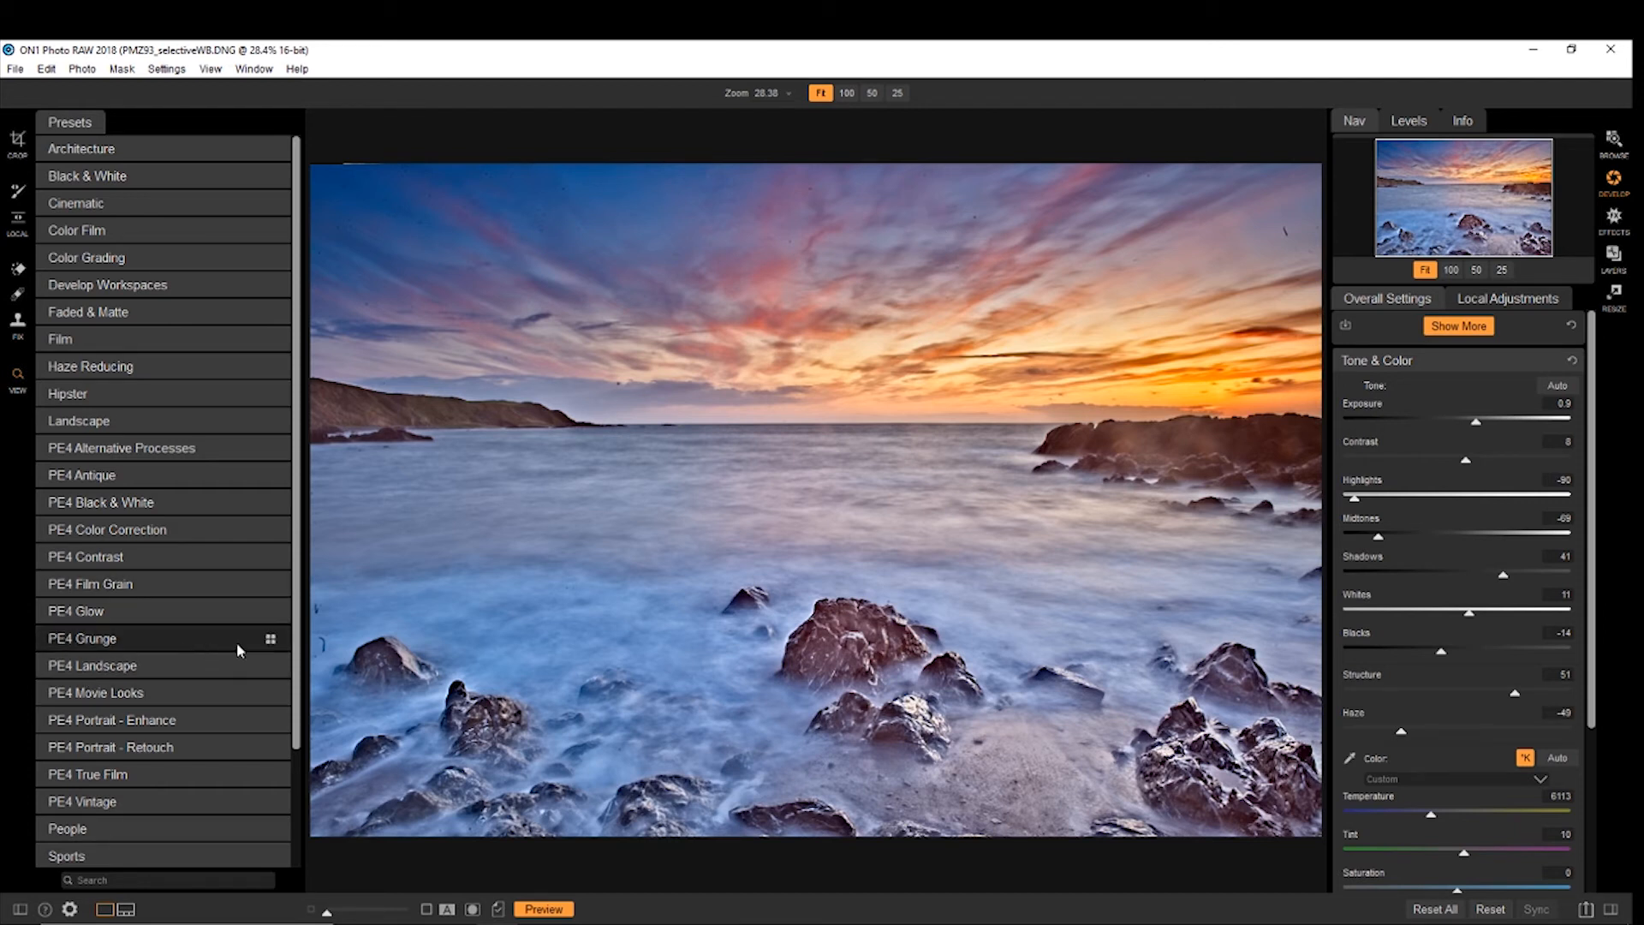
{"action": "mouse_move", "coordinate": [1277, 259]}
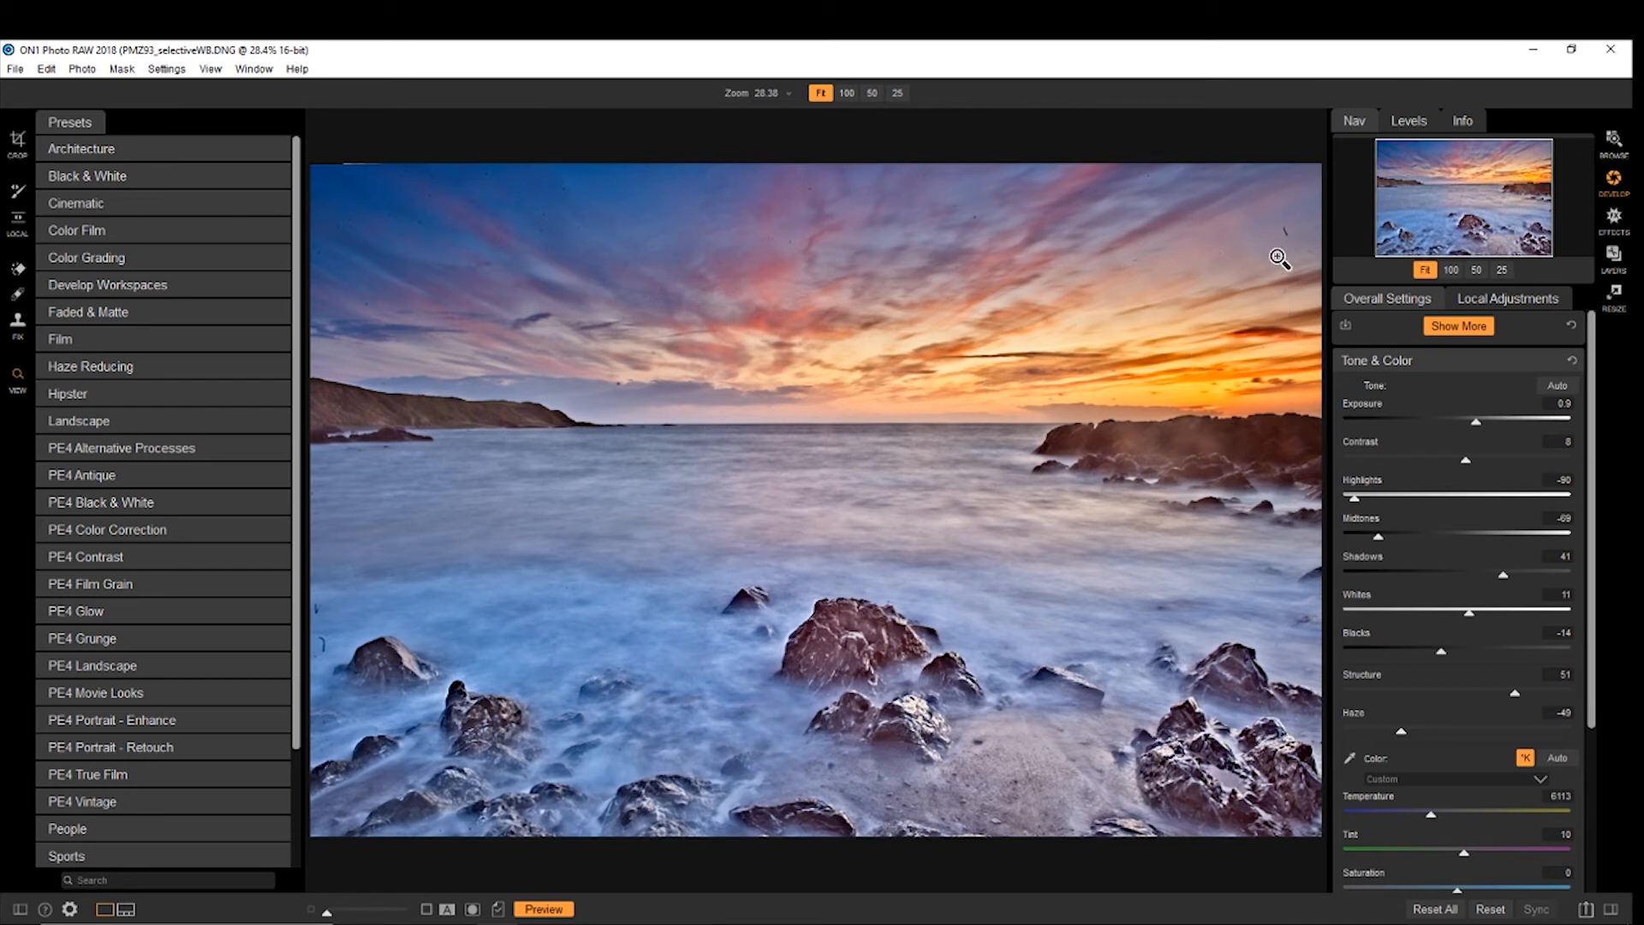
{"action": "mouse_move", "coordinate": [630, 391]}
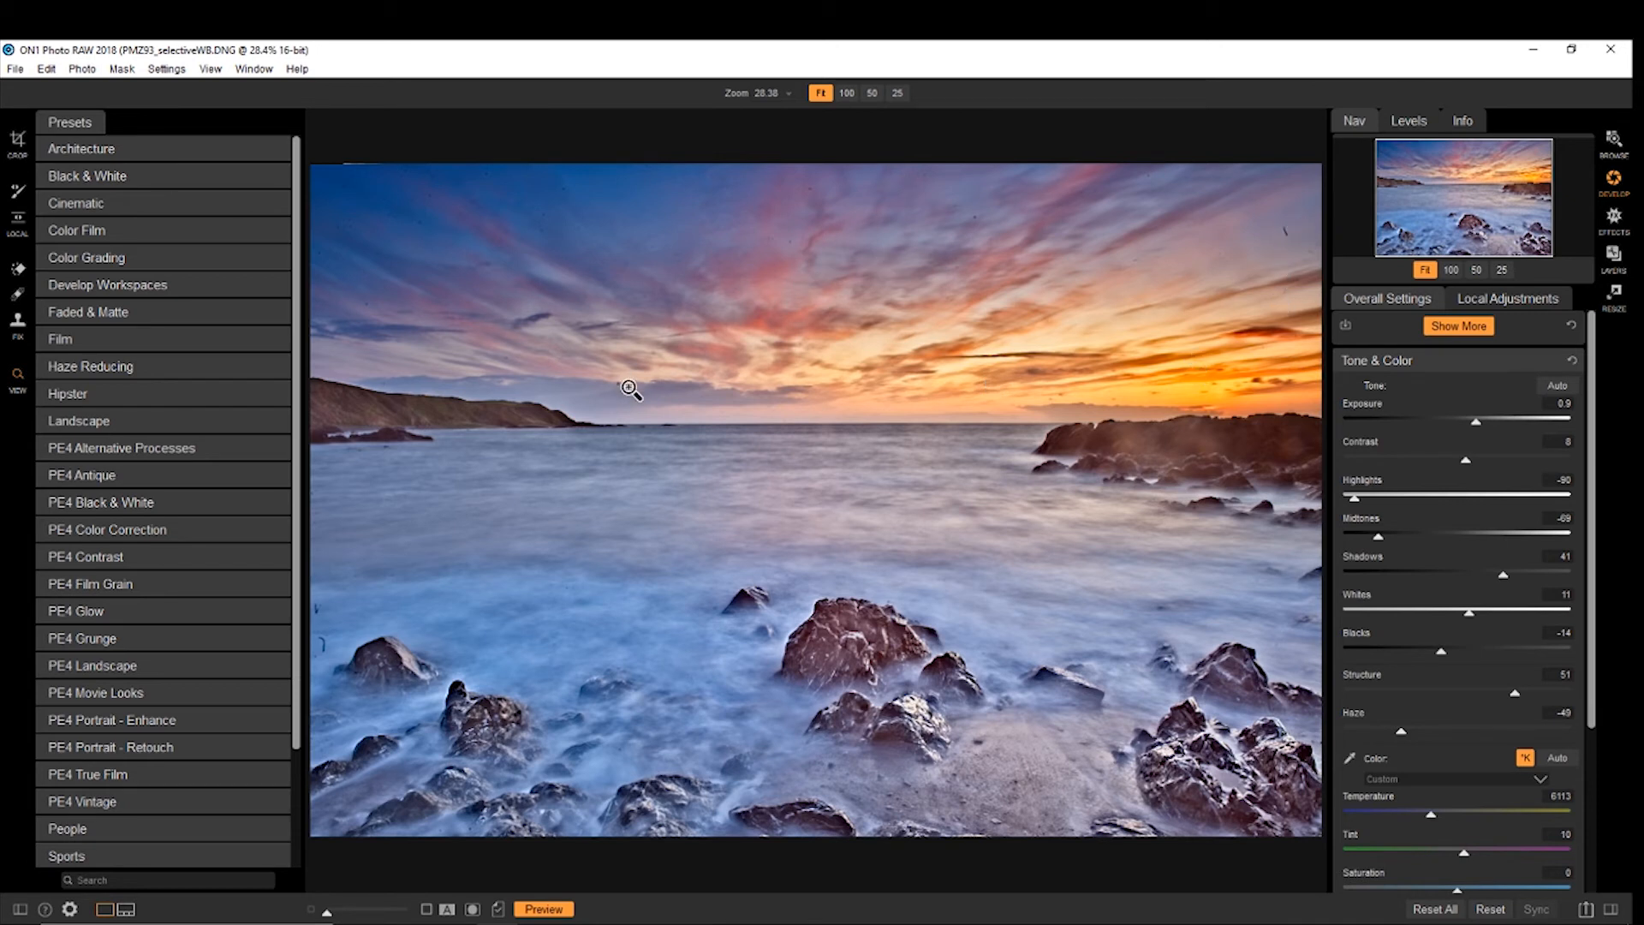
{"action": "mouse_move", "coordinate": [1024, 515]}
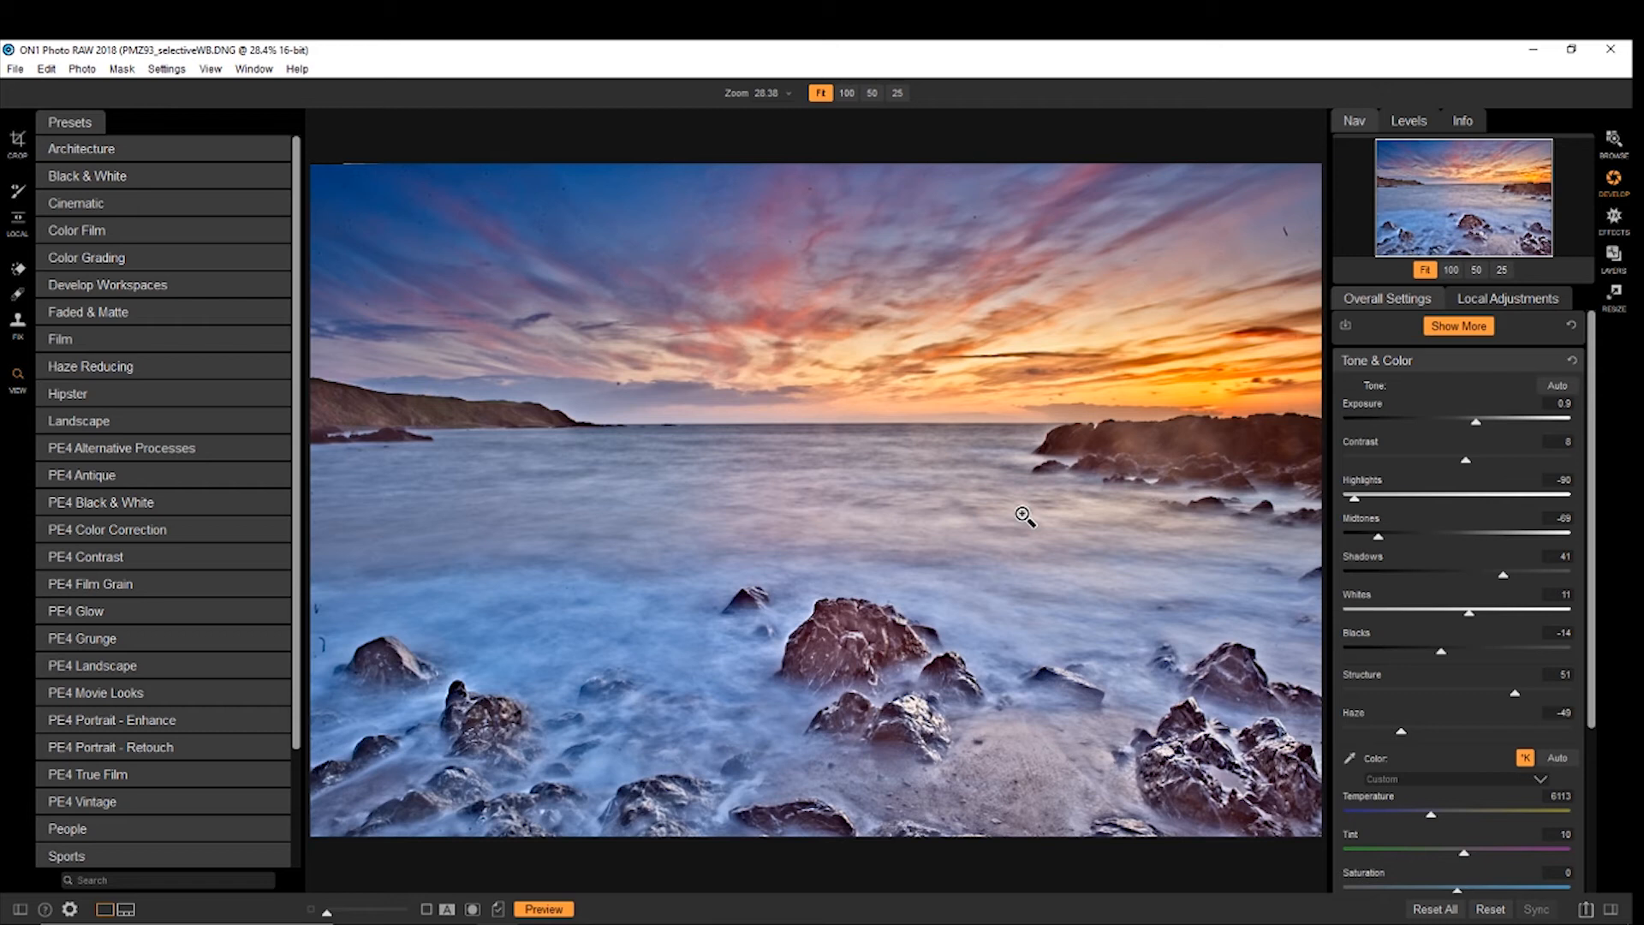
{"action": "mouse_move", "coordinate": [1313, 340]}
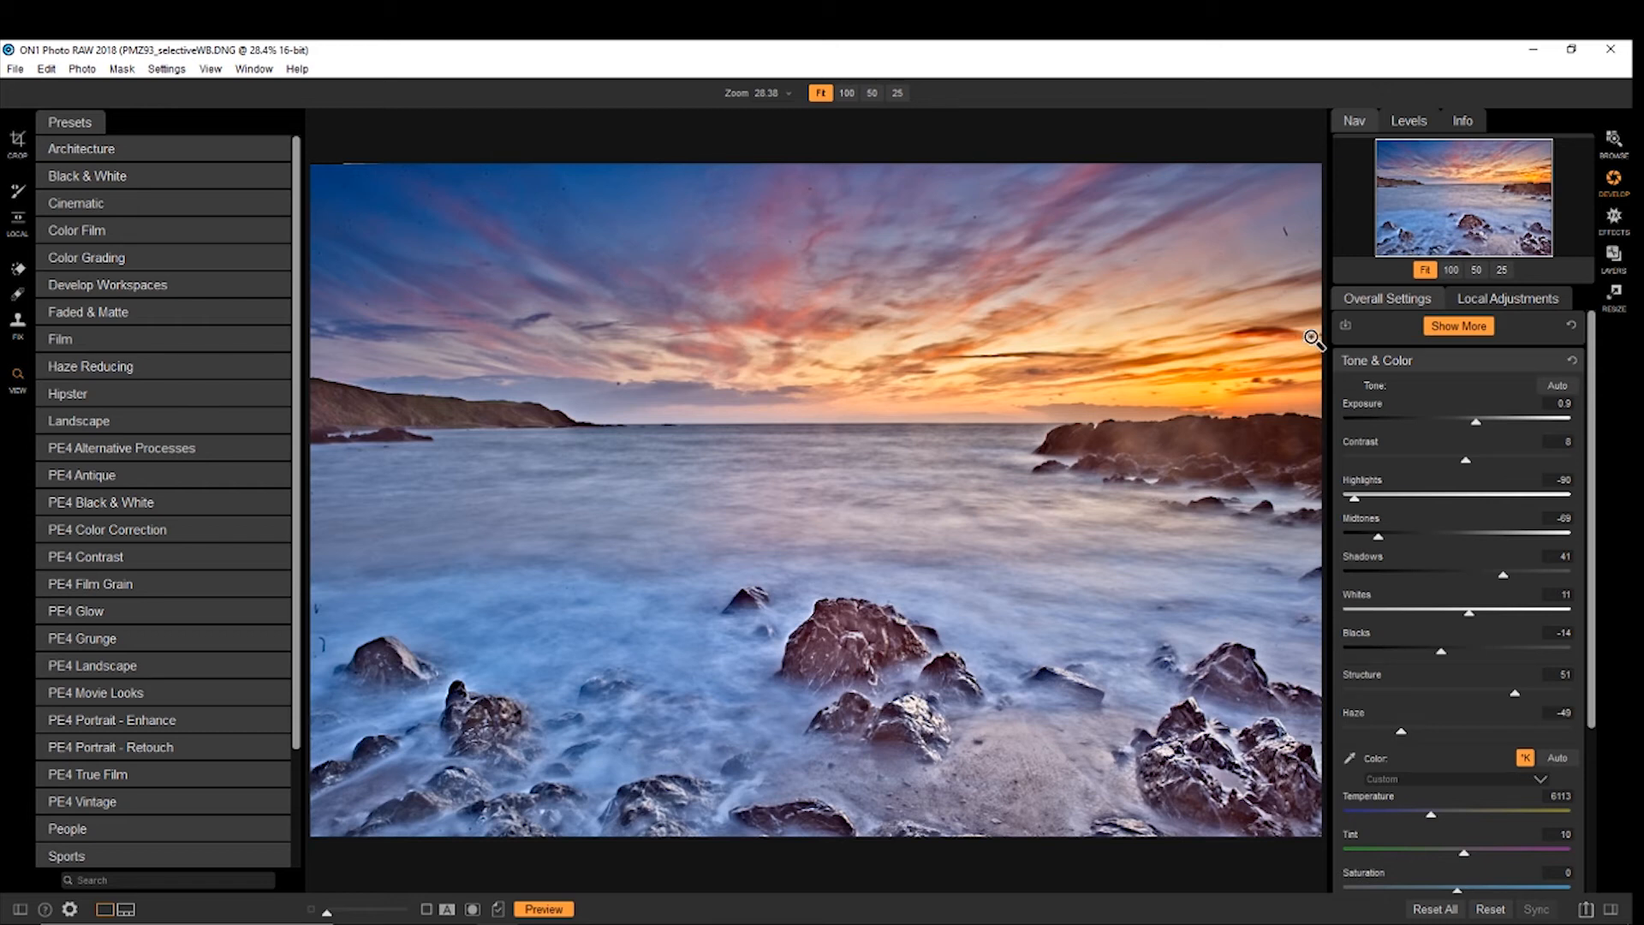
{"action": "mouse_move", "coordinate": [1615, 137]}
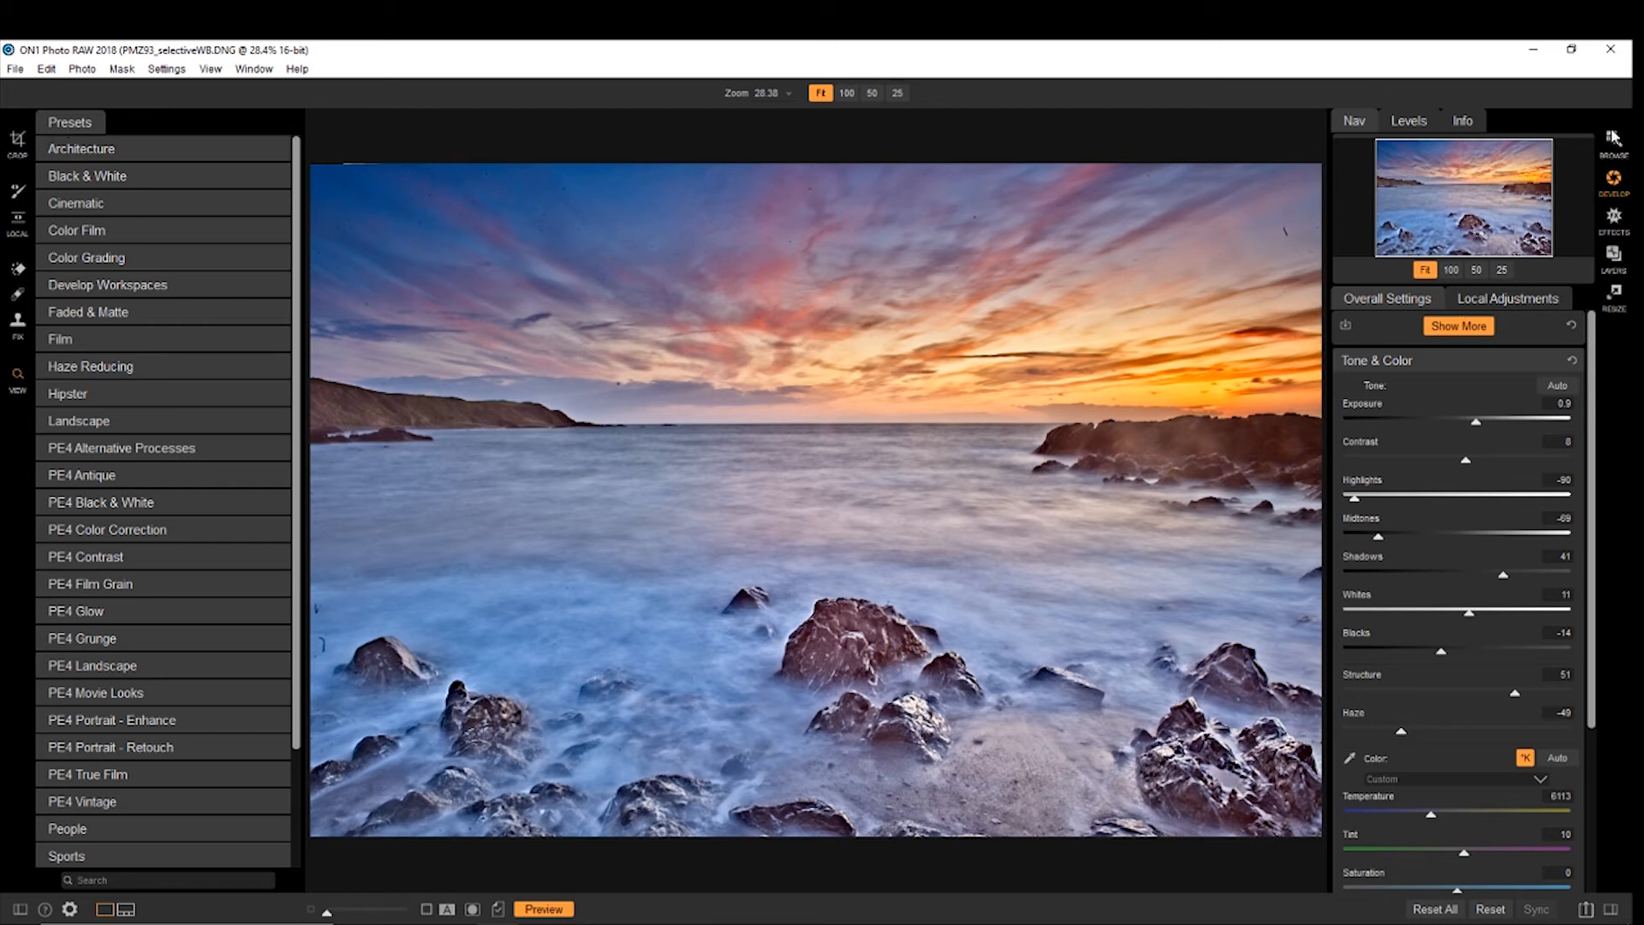
Step: Enter the Effects module, browse the Presets and Filters lists, and open the filter choices
{"action": "left_click", "coordinate": [1615, 217]}
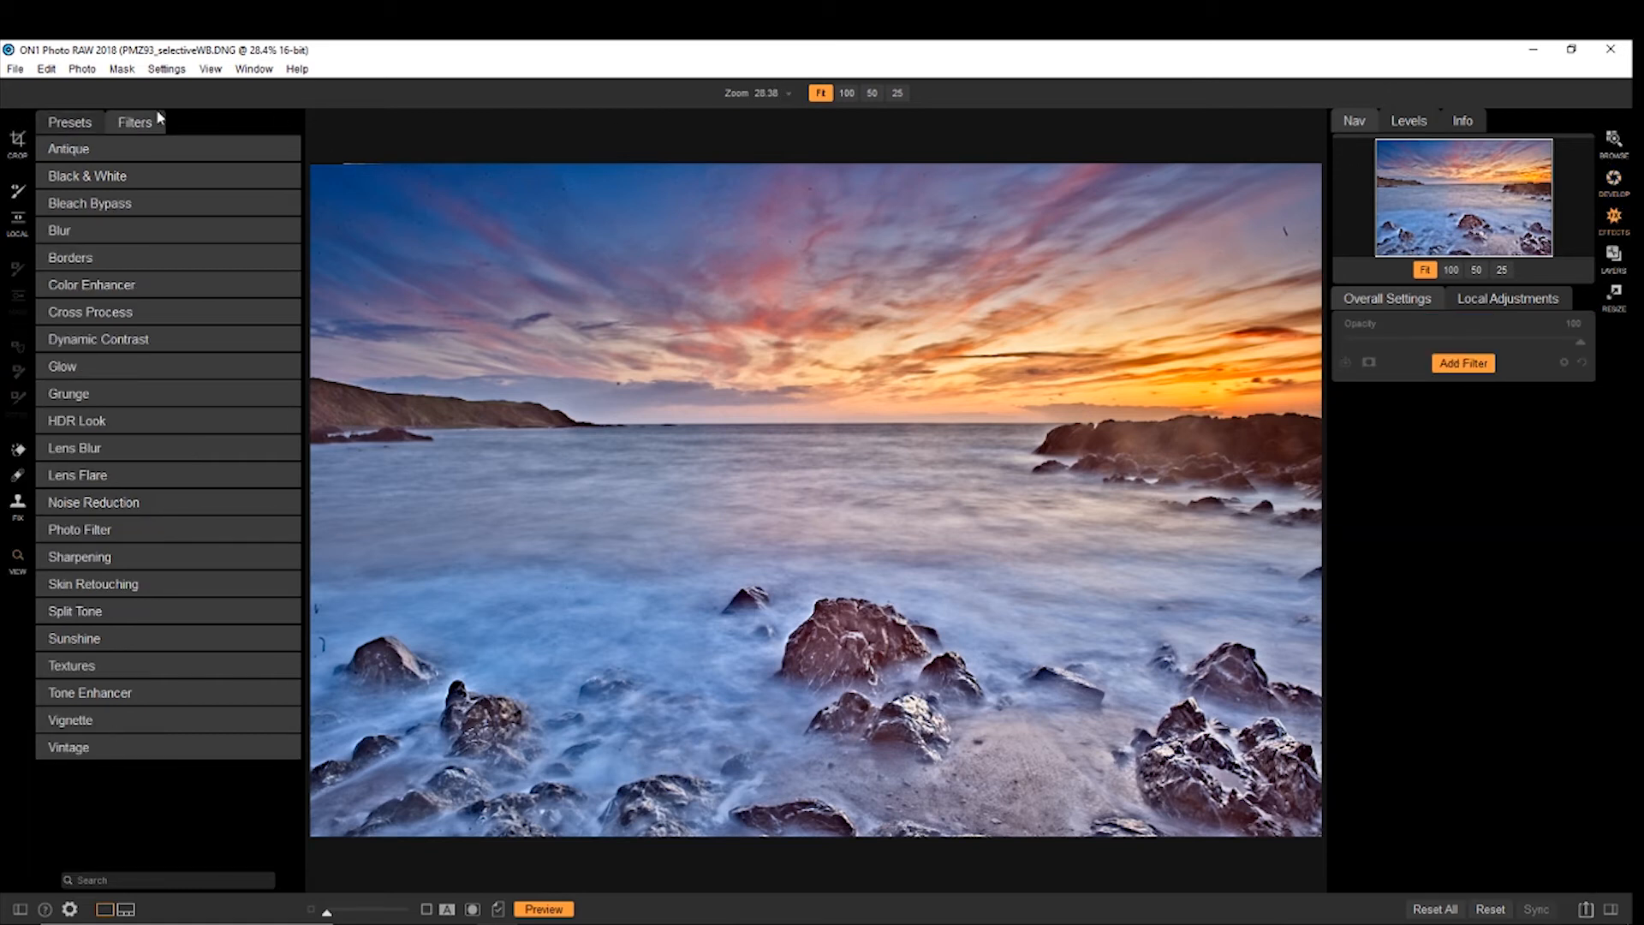
{"action": "mouse_move", "coordinate": [87, 174]}
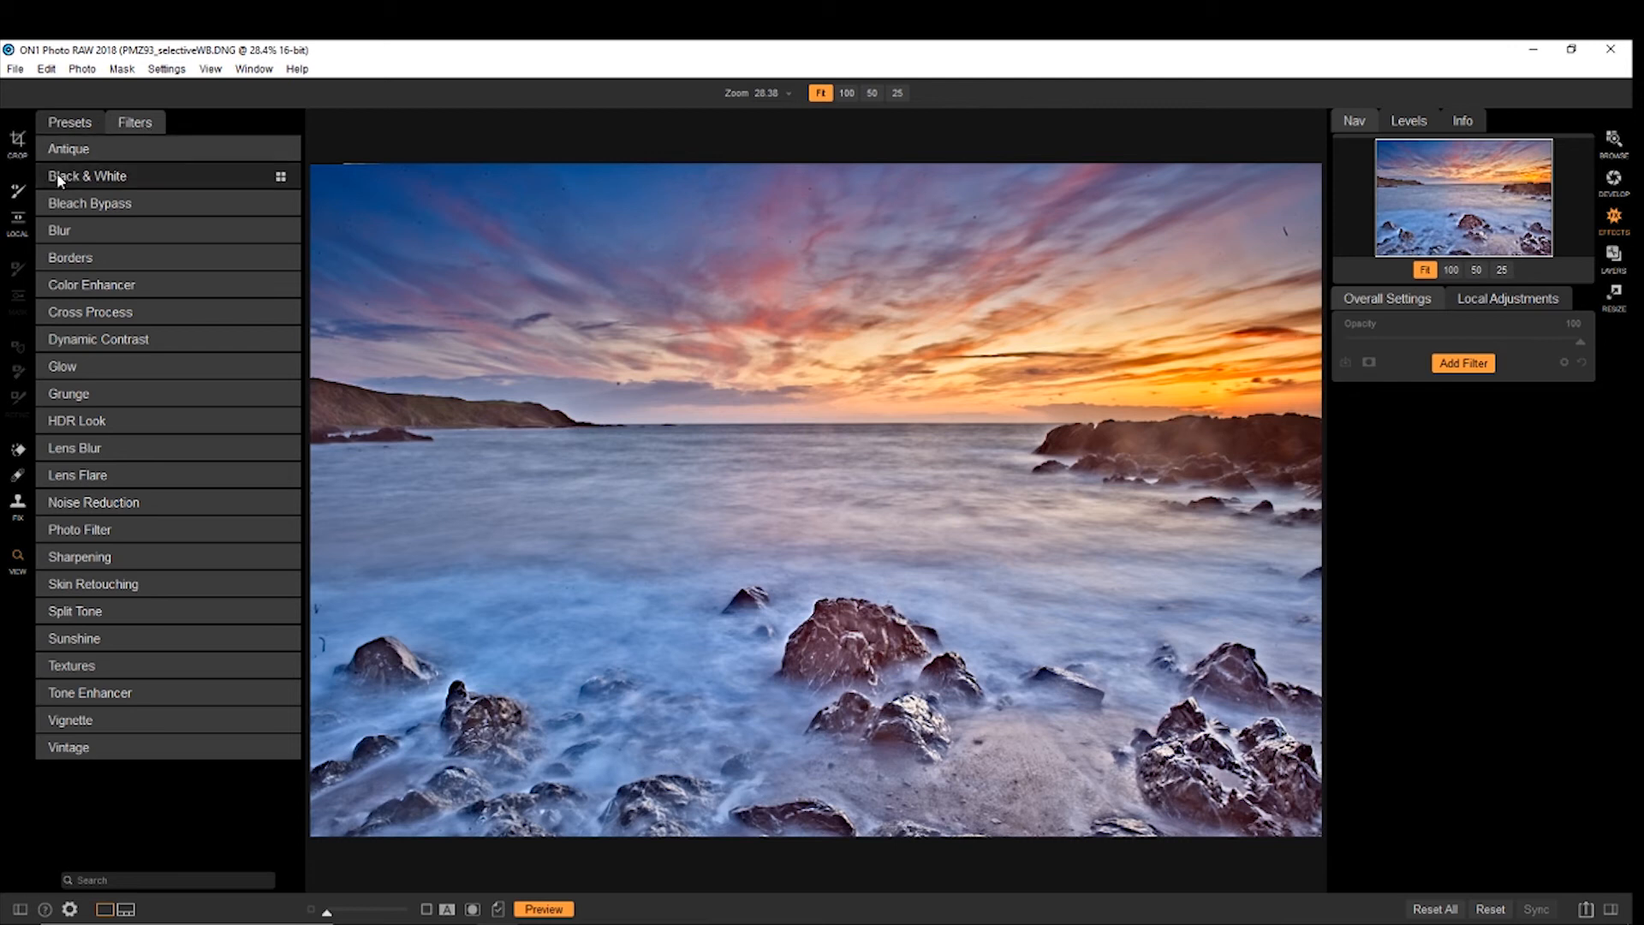
{"action": "left_click", "coordinate": [69, 122]}
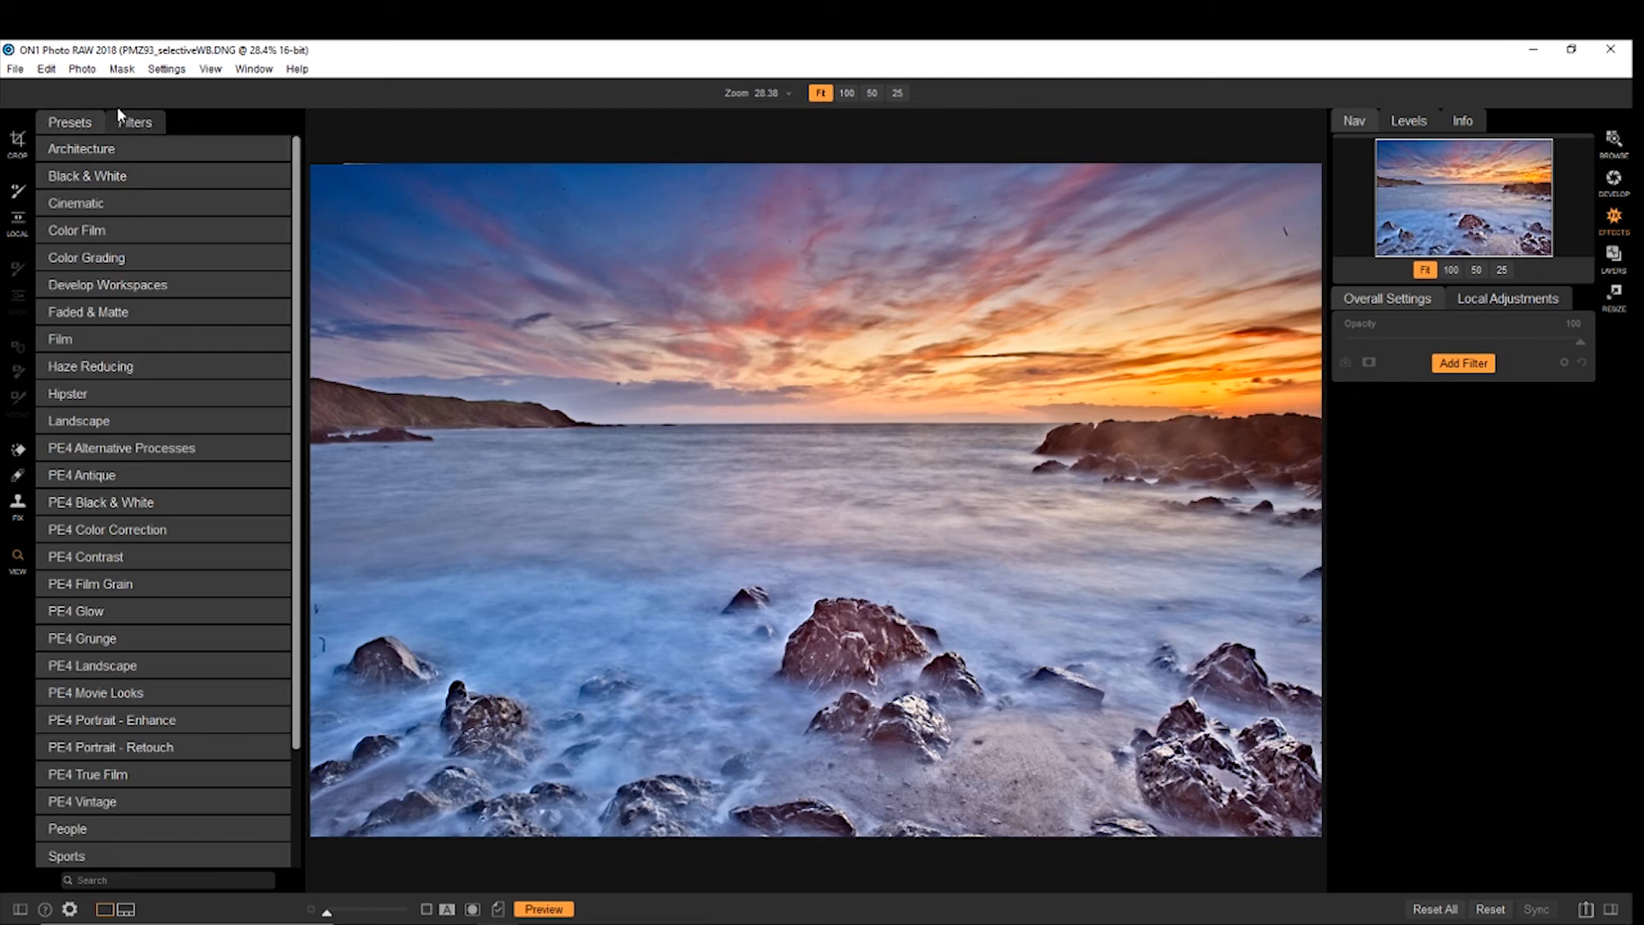
{"action": "left_click", "coordinate": [134, 122]}
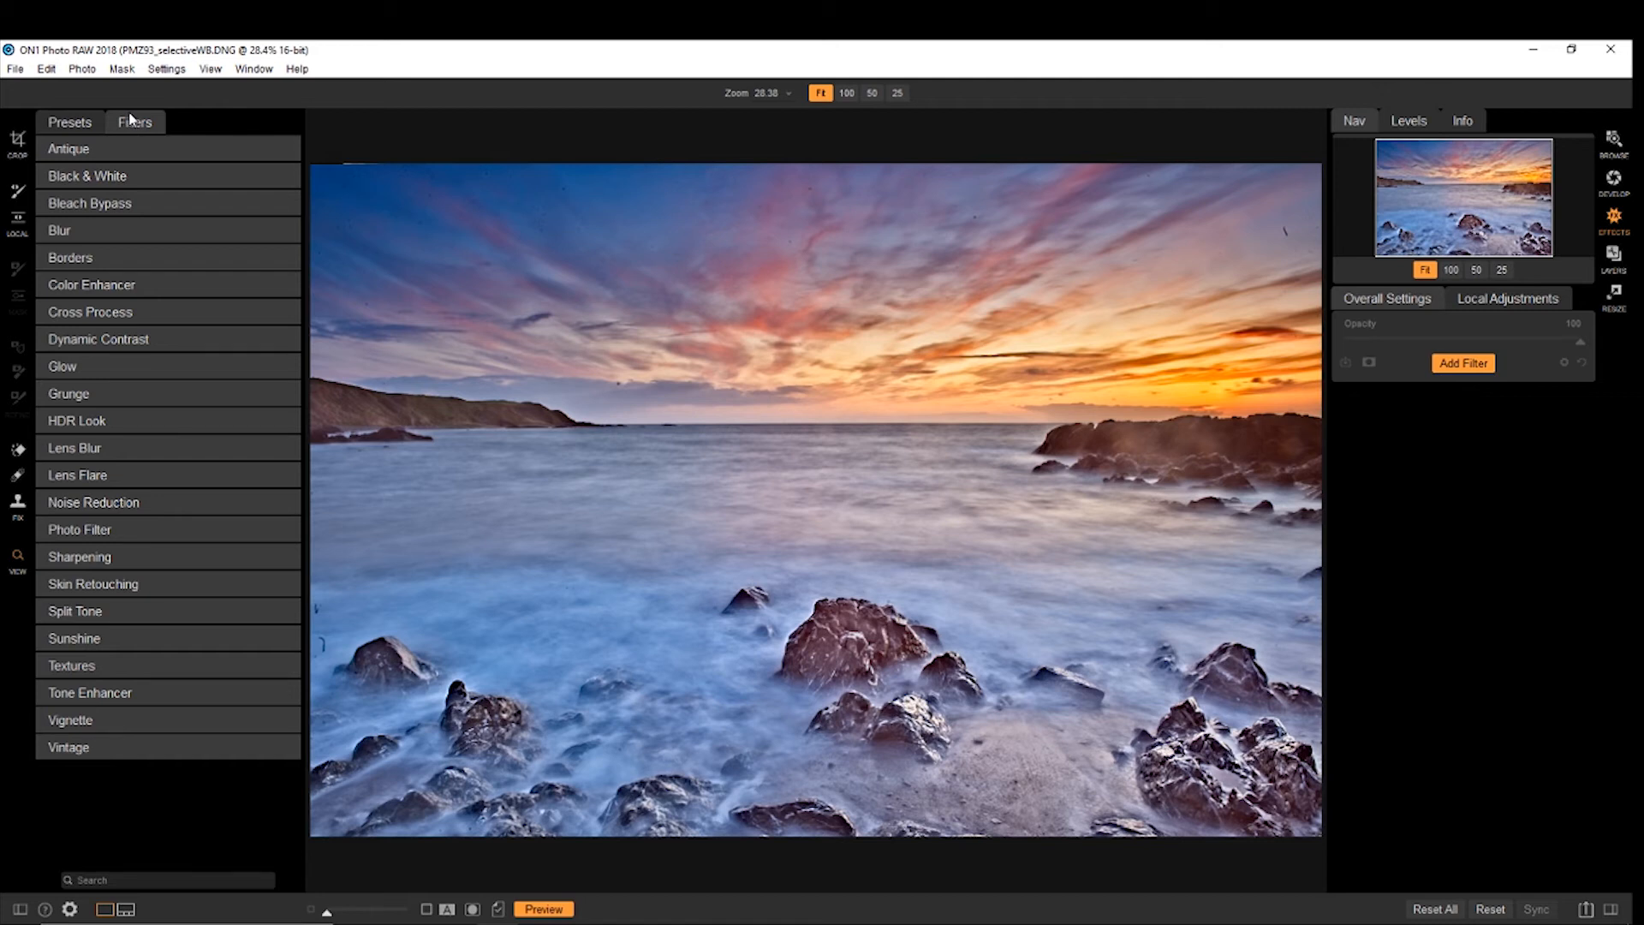
{"action": "mouse_move", "coordinate": [1617, 229]}
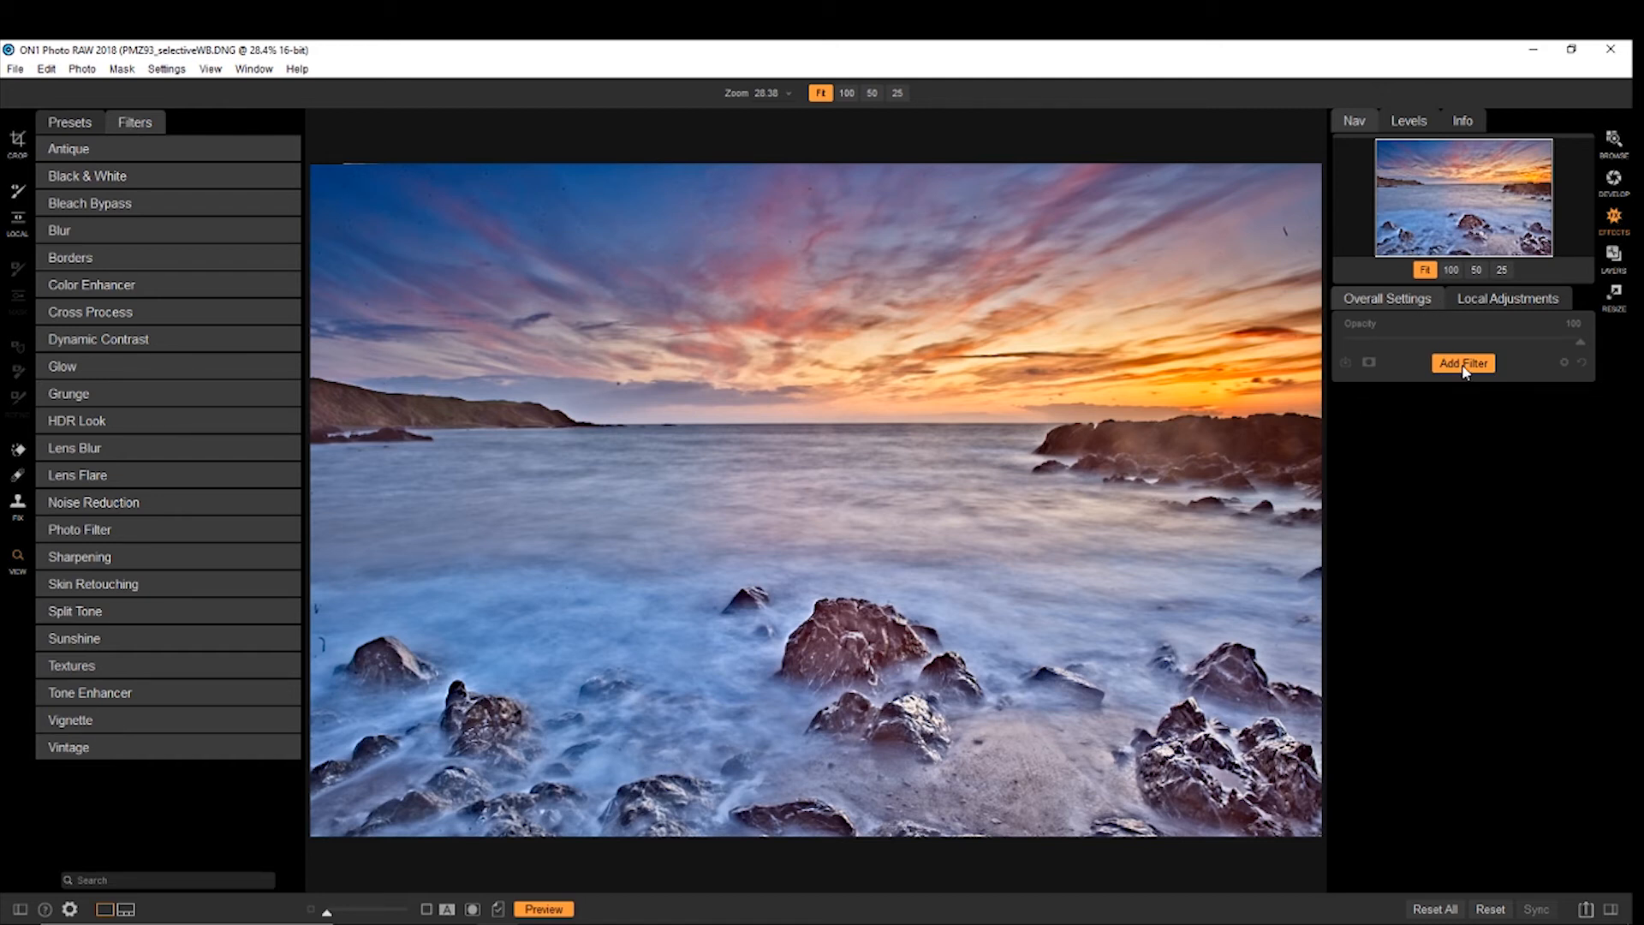
{"action": "left_click", "coordinate": [1461, 363]}
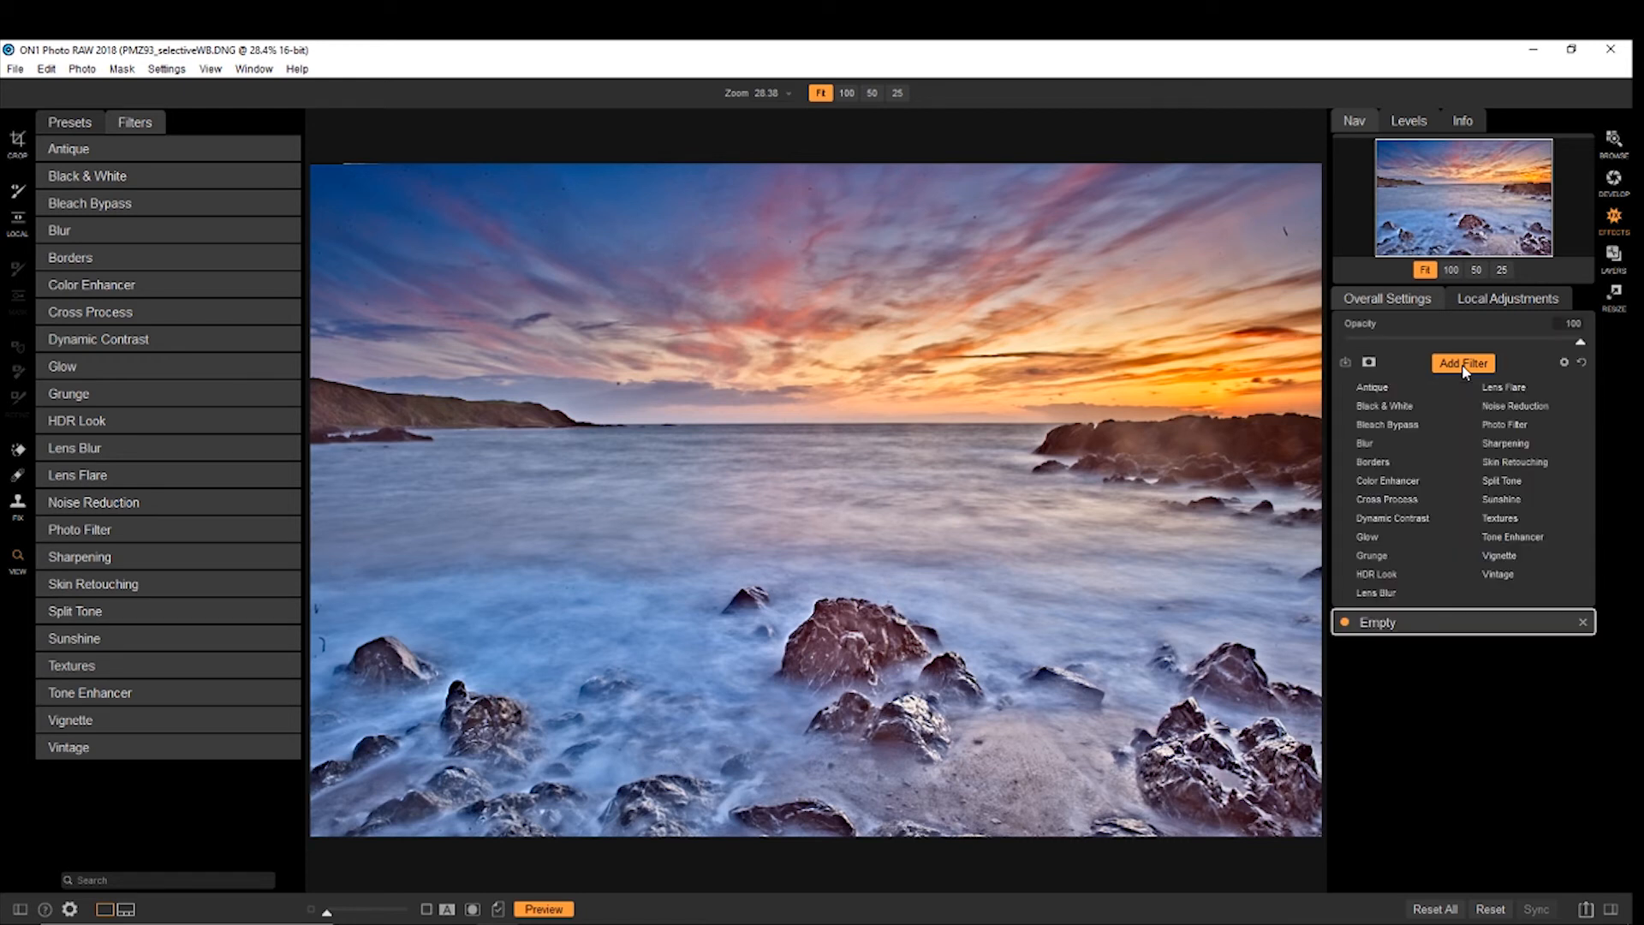
{"action": "mouse_move", "coordinate": [1374, 462]}
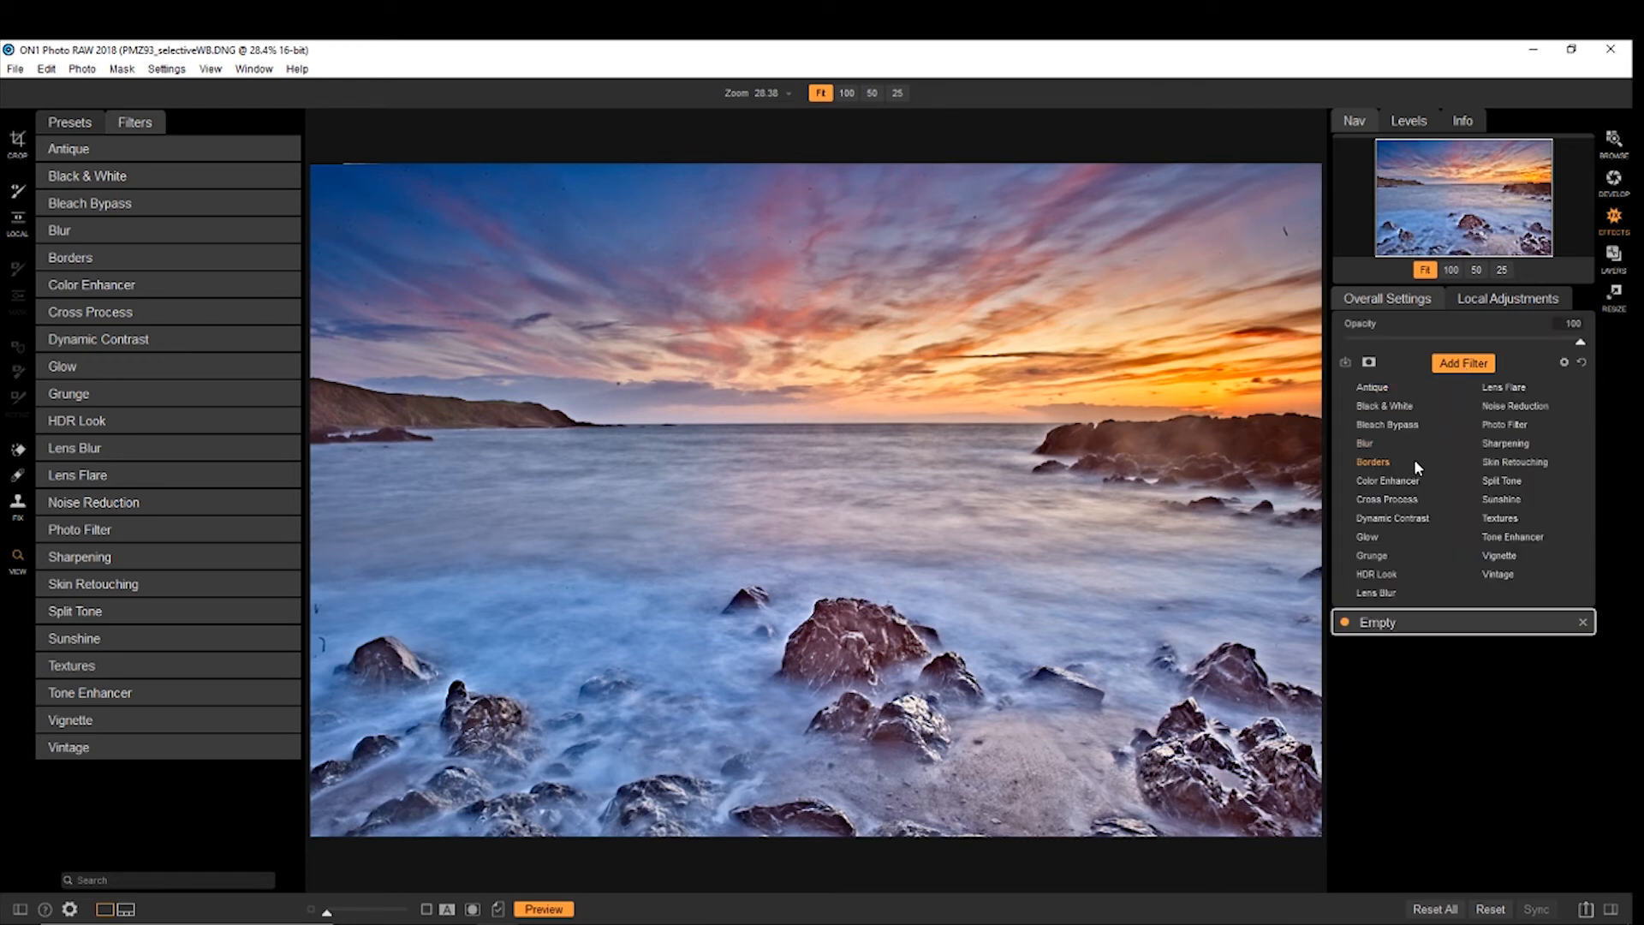
{"action": "mouse_move", "coordinate": [1505, 443]}
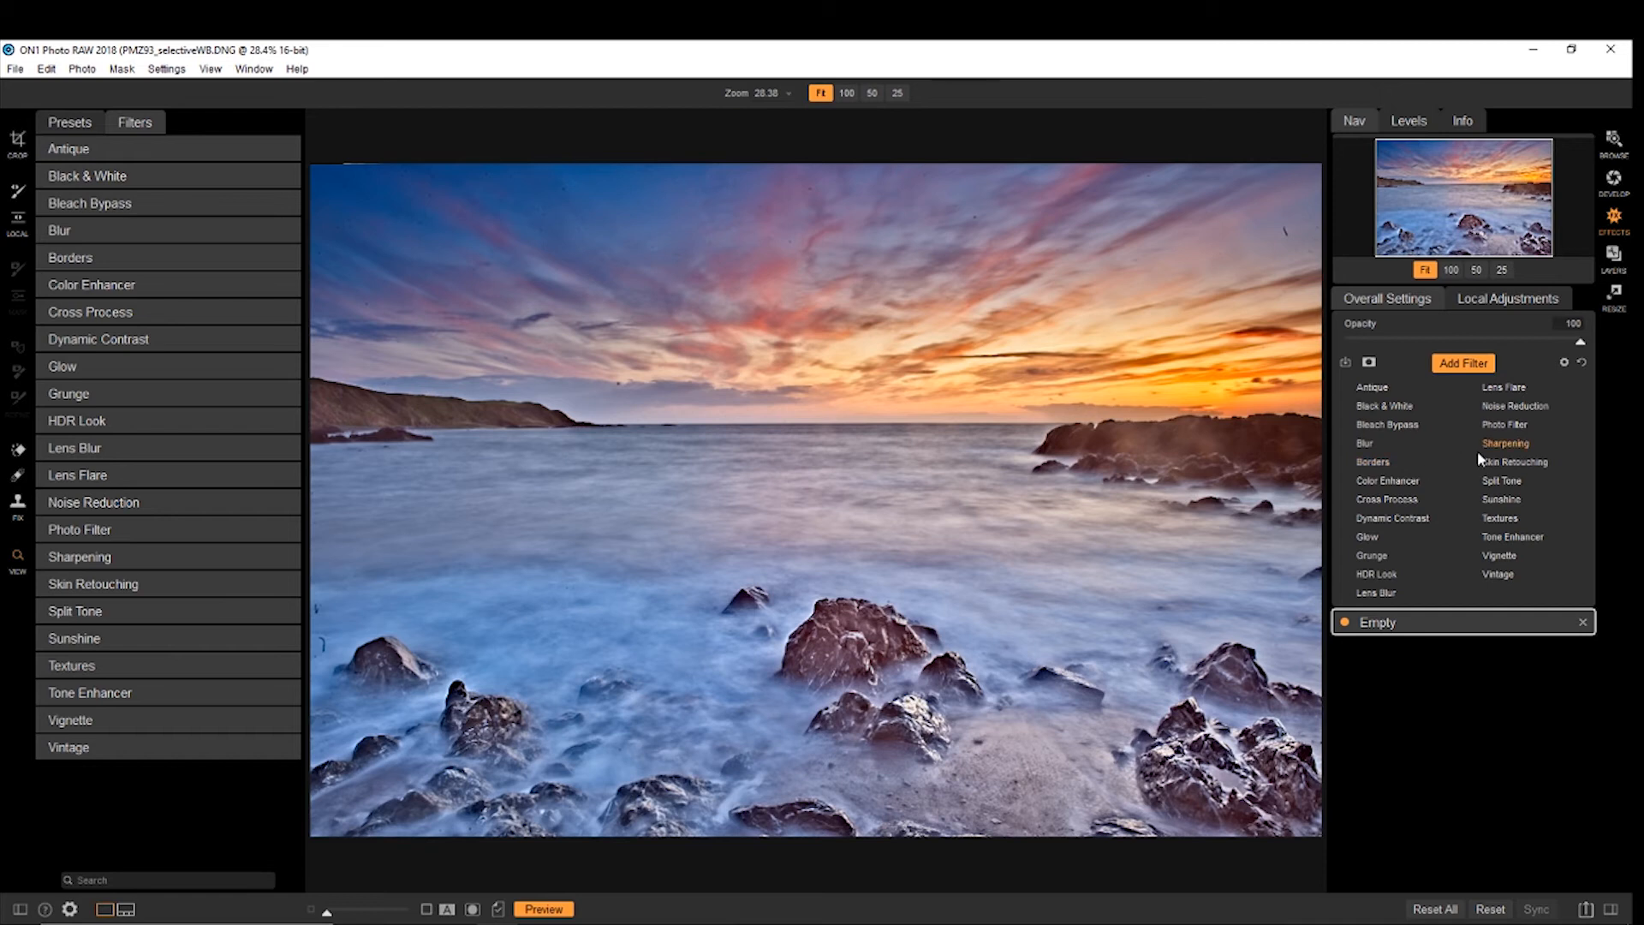
Step: Switch to Local Adjustments and add a new adjustment layer
{"action": "left_click", "coordinate": [1508, 298]}
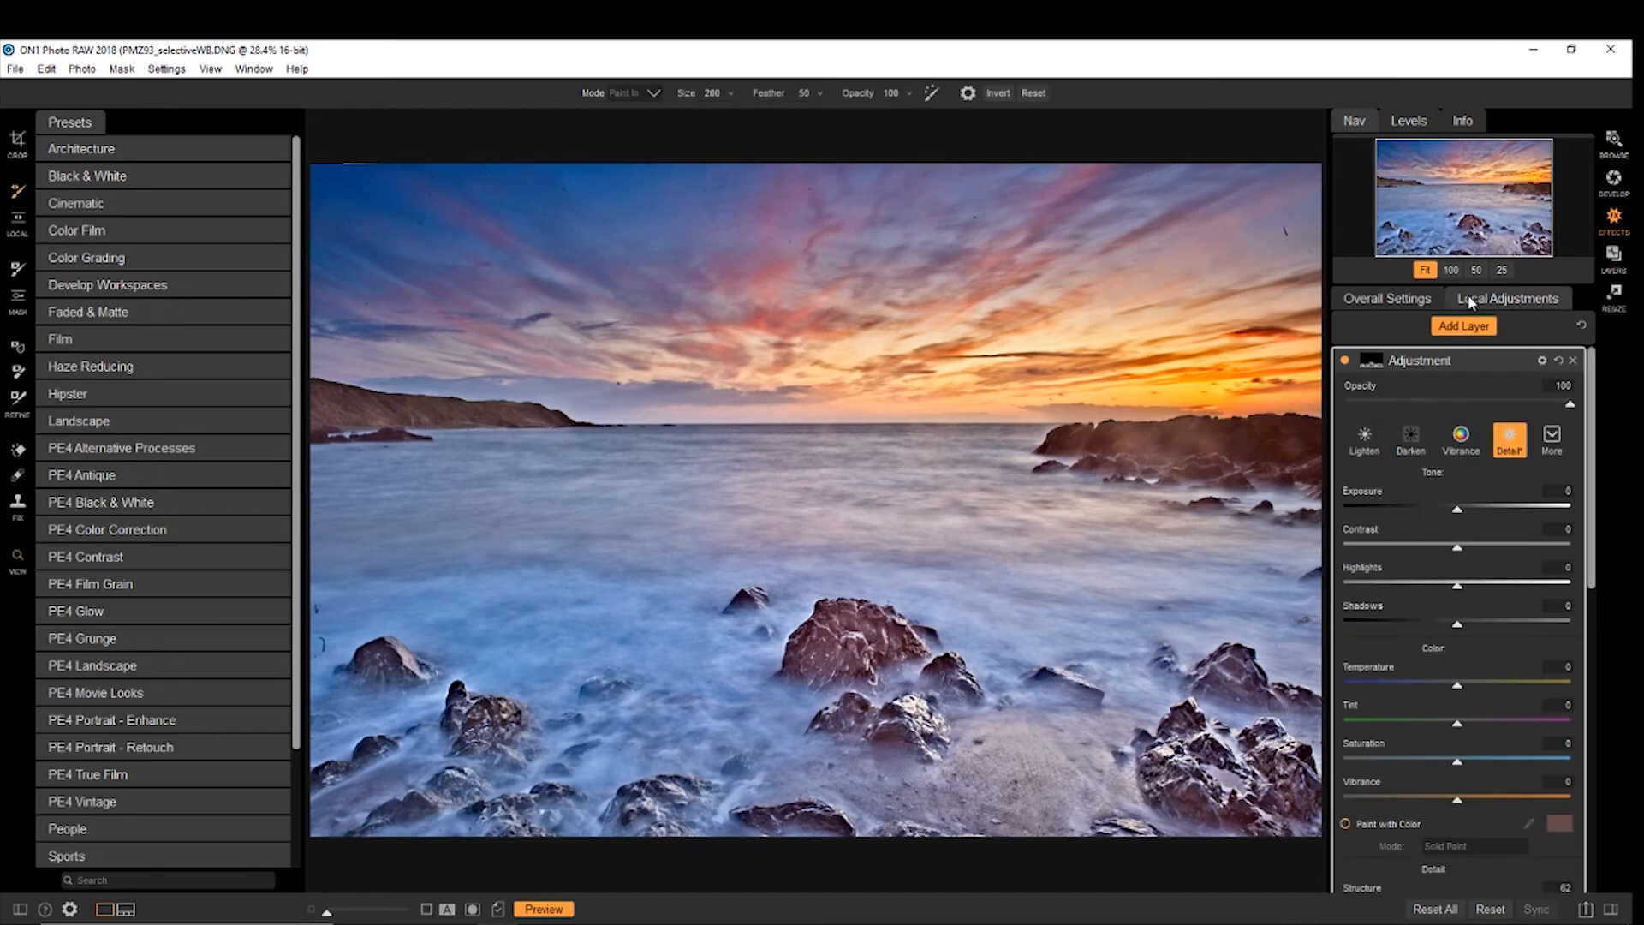
{"action": "mouse_move", "coordinate": [1494, 330]}
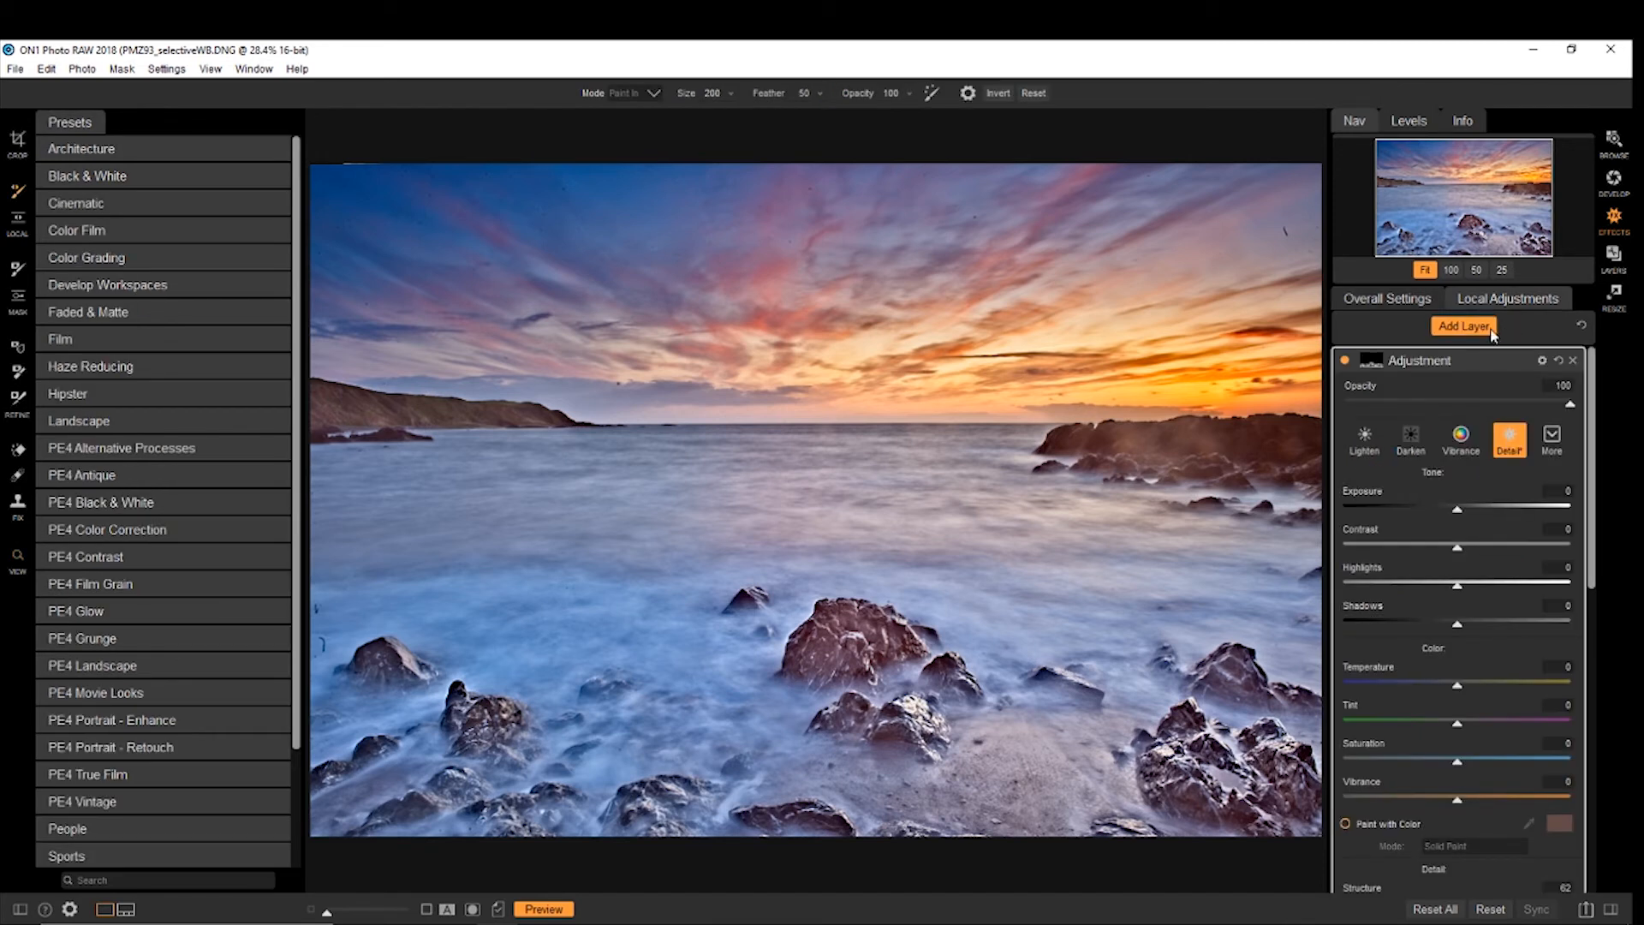
{"action": "left_click", "coordinate": [1508, 433]}
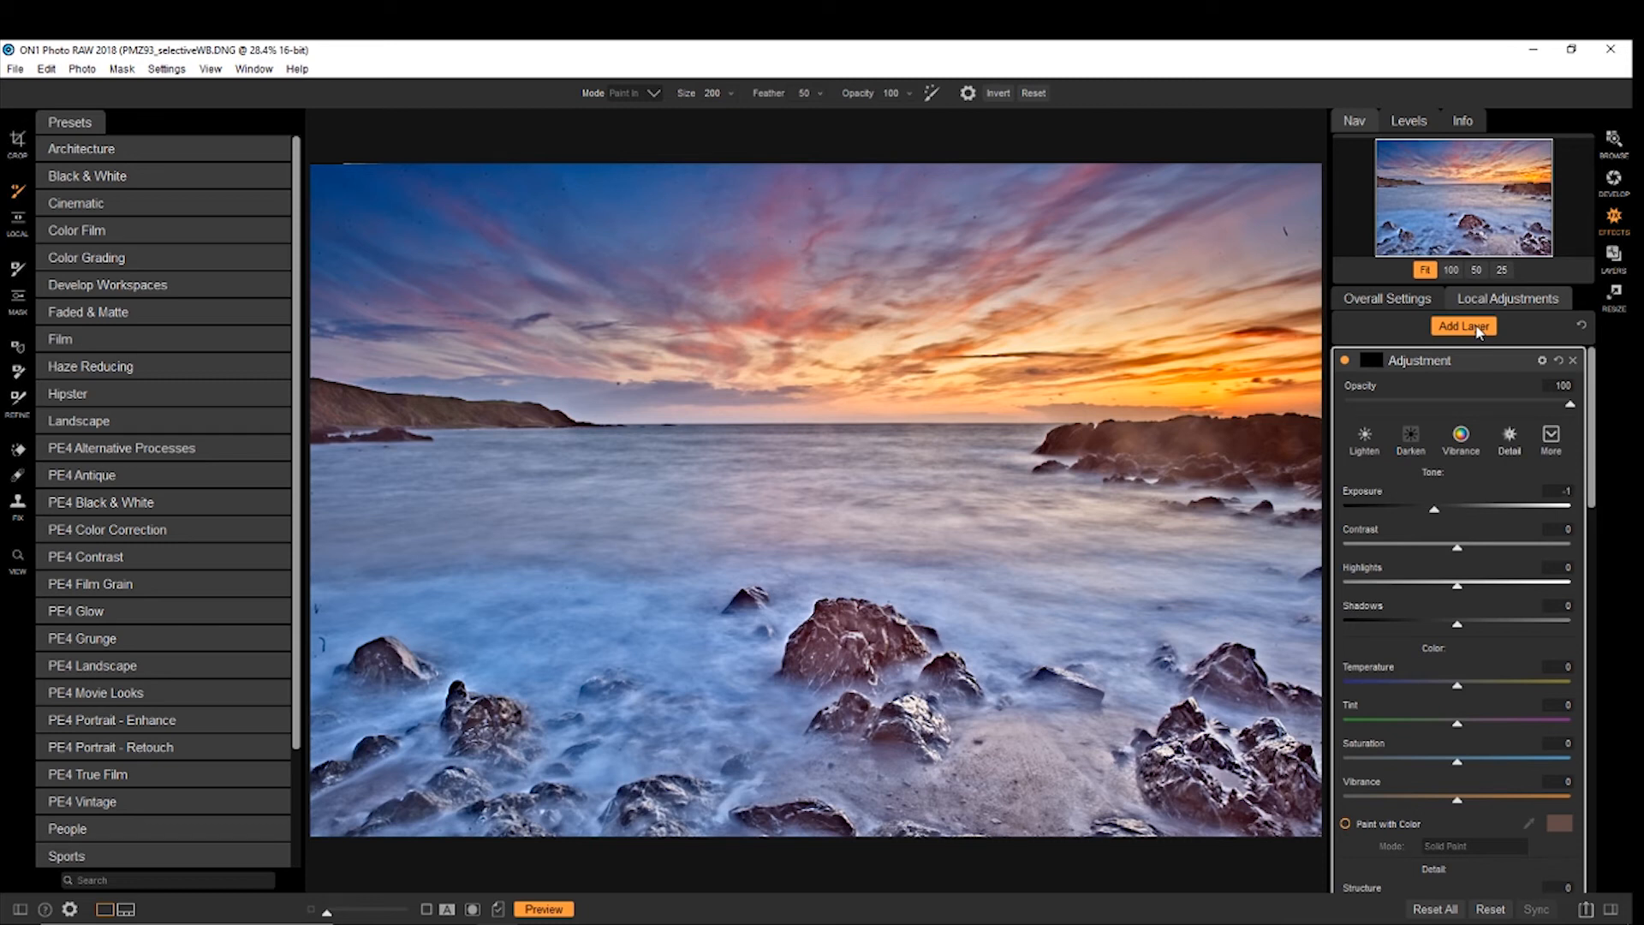
{"action": "mouse_move", "coordinate": [1483, 389]}
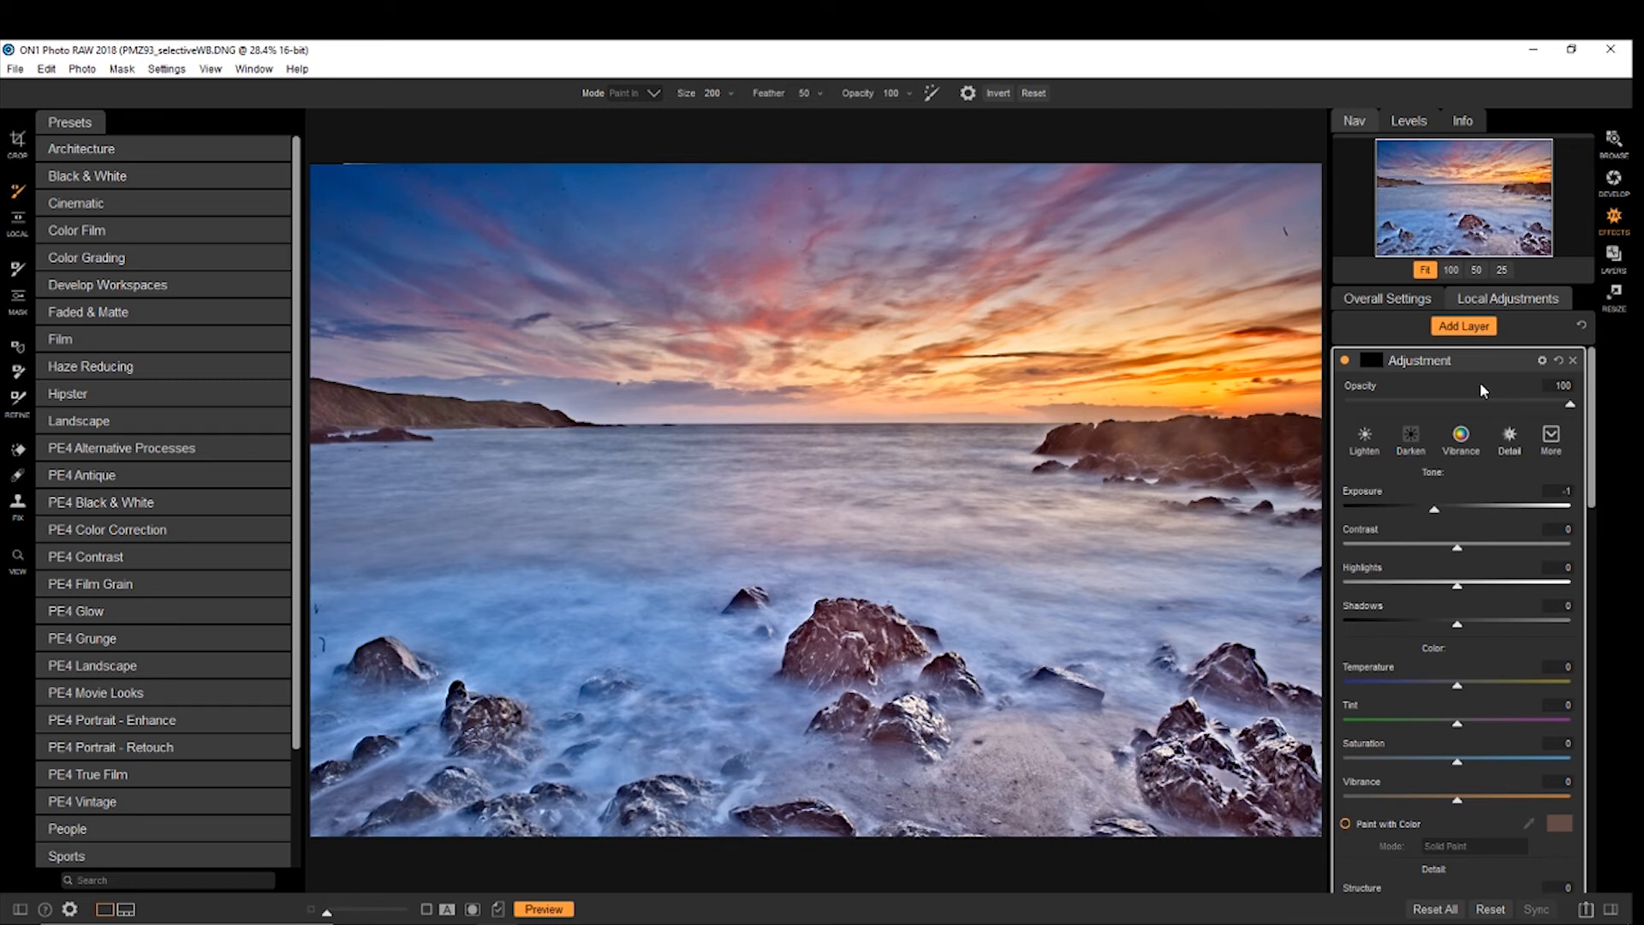
{"action": "mouse_move", "coordinate": [1480, 387]}
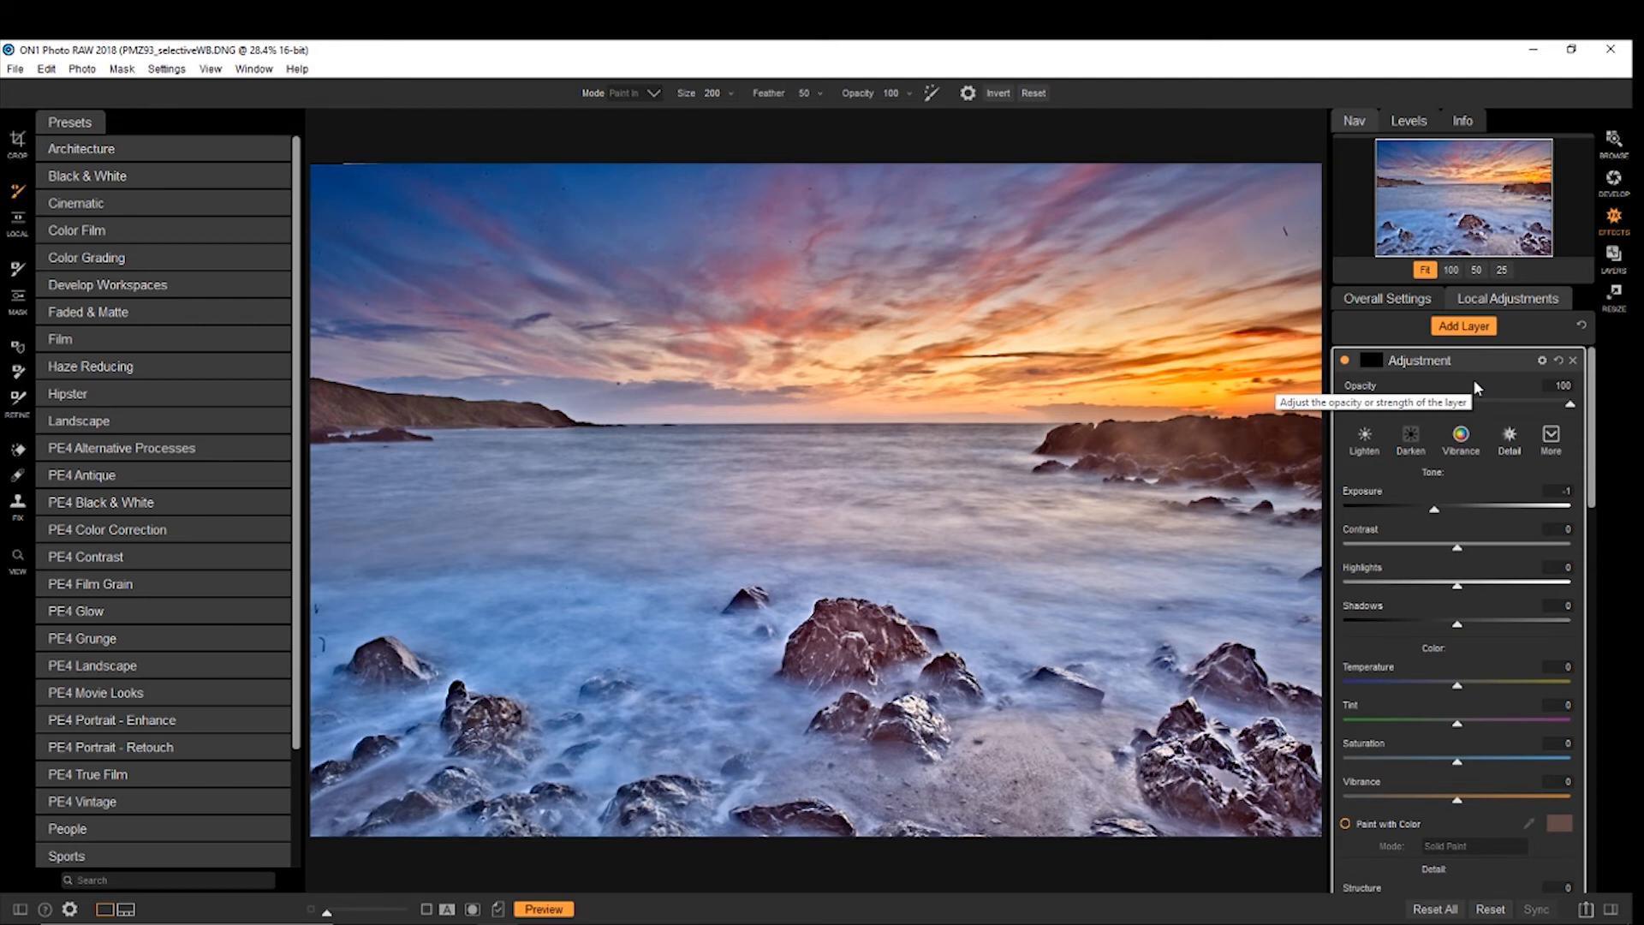
{"action": "mouse_move", "coordinate": [99, 175]}
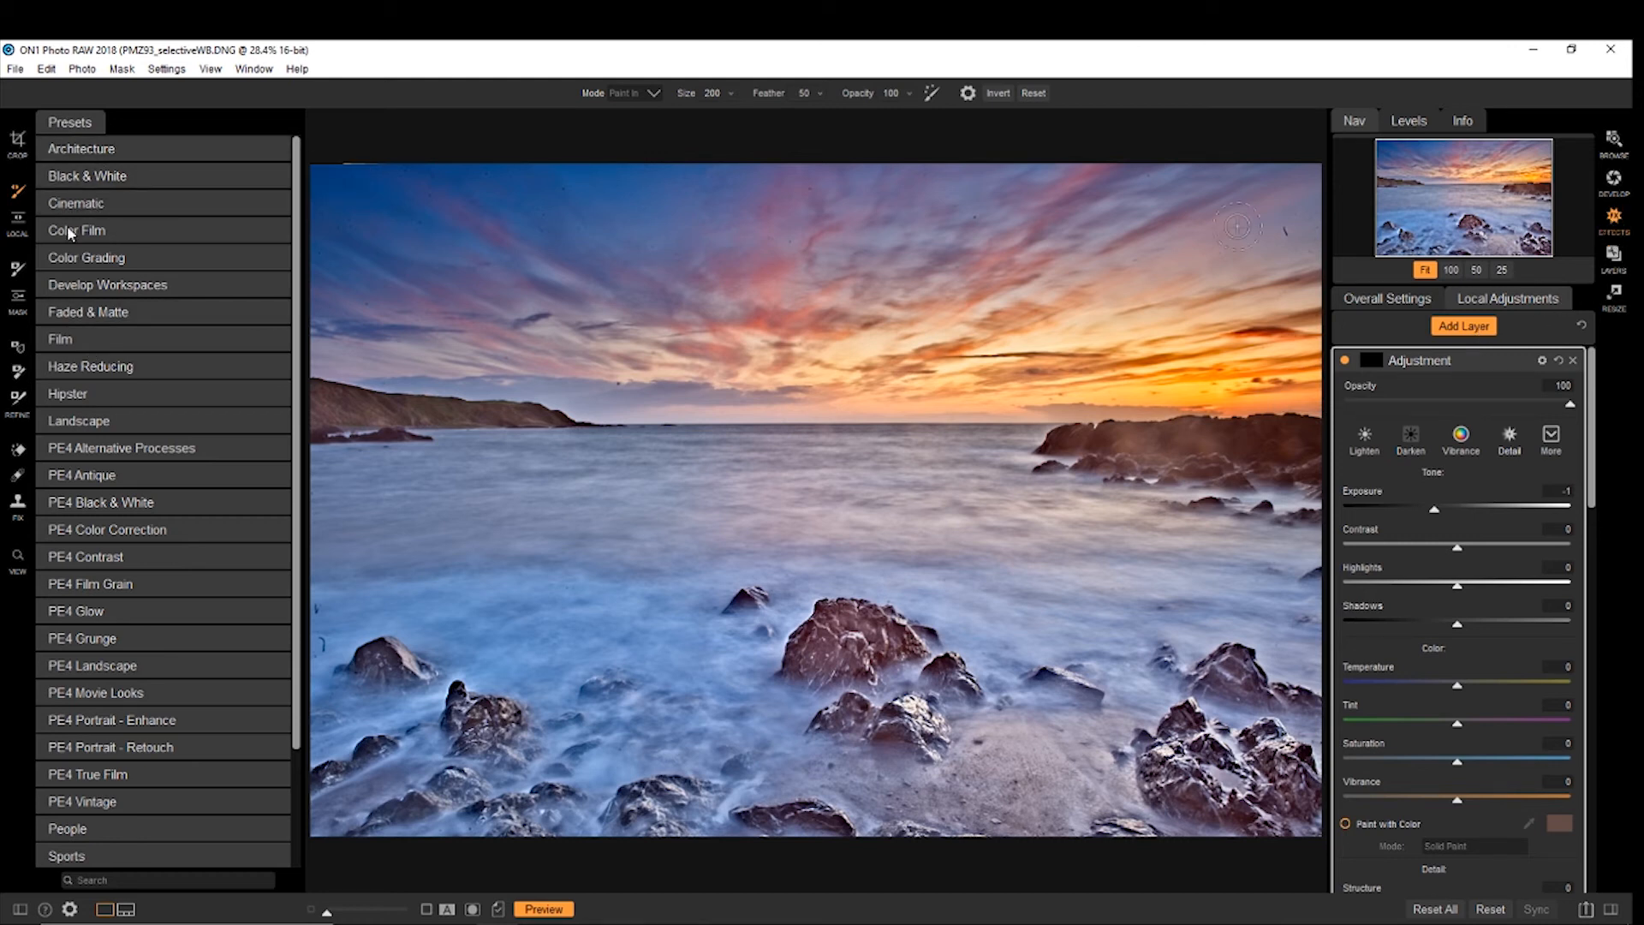
{"action": "mouse_move", "coordinate": [1134, 201]}
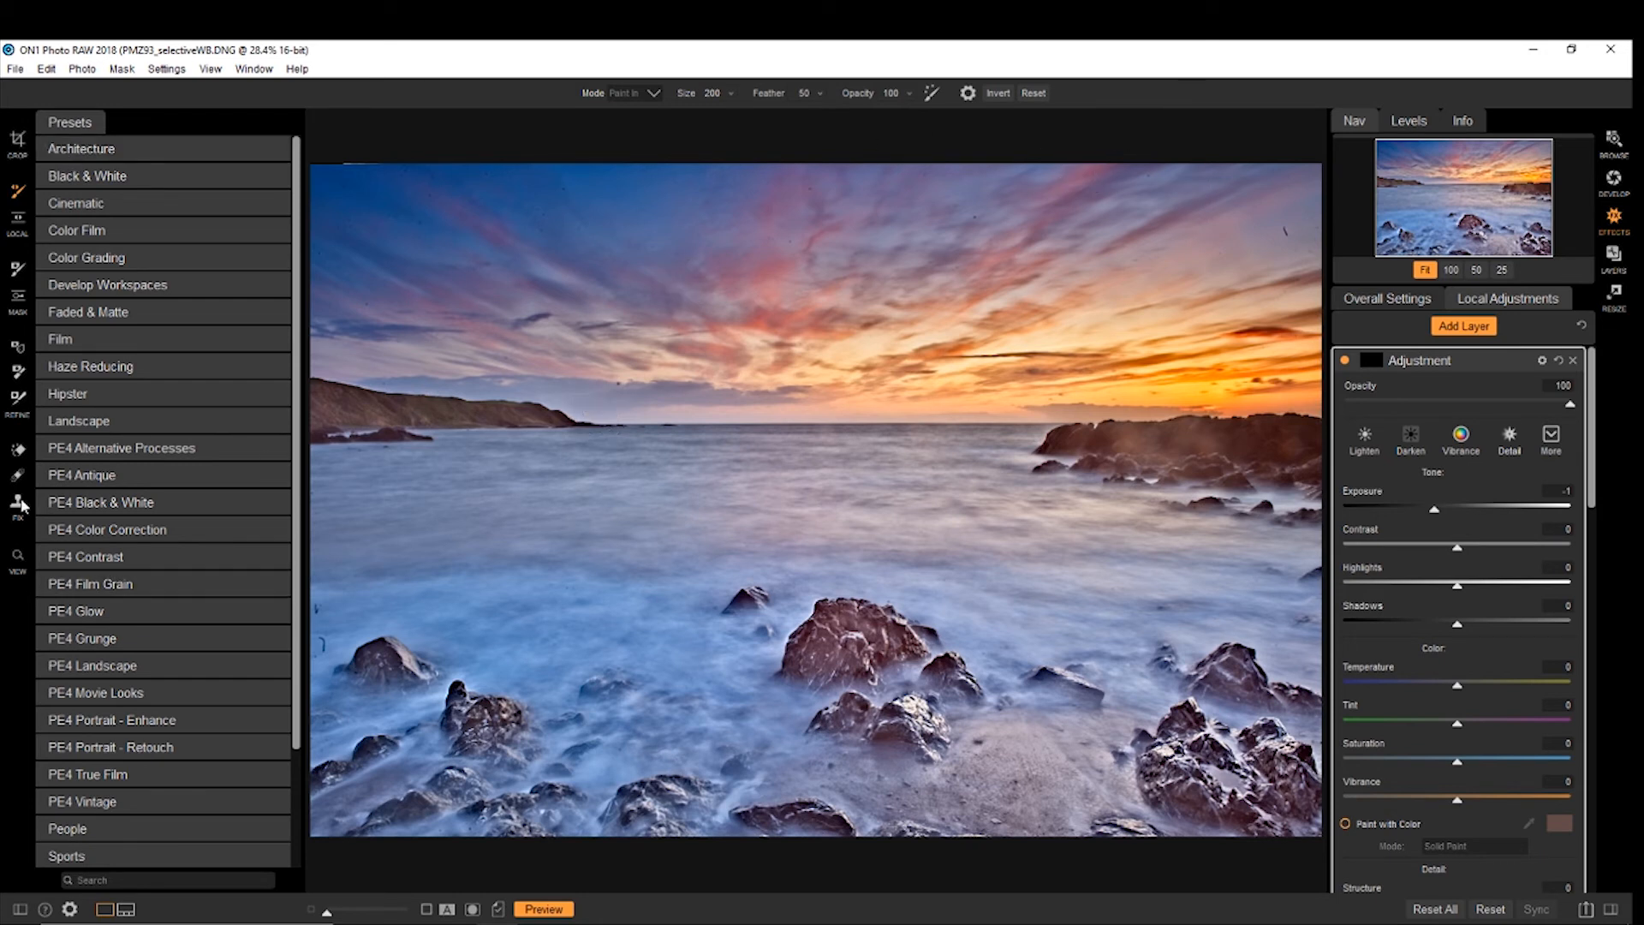
{"action": "mouse_move", "coordinate": [1166, 427]}
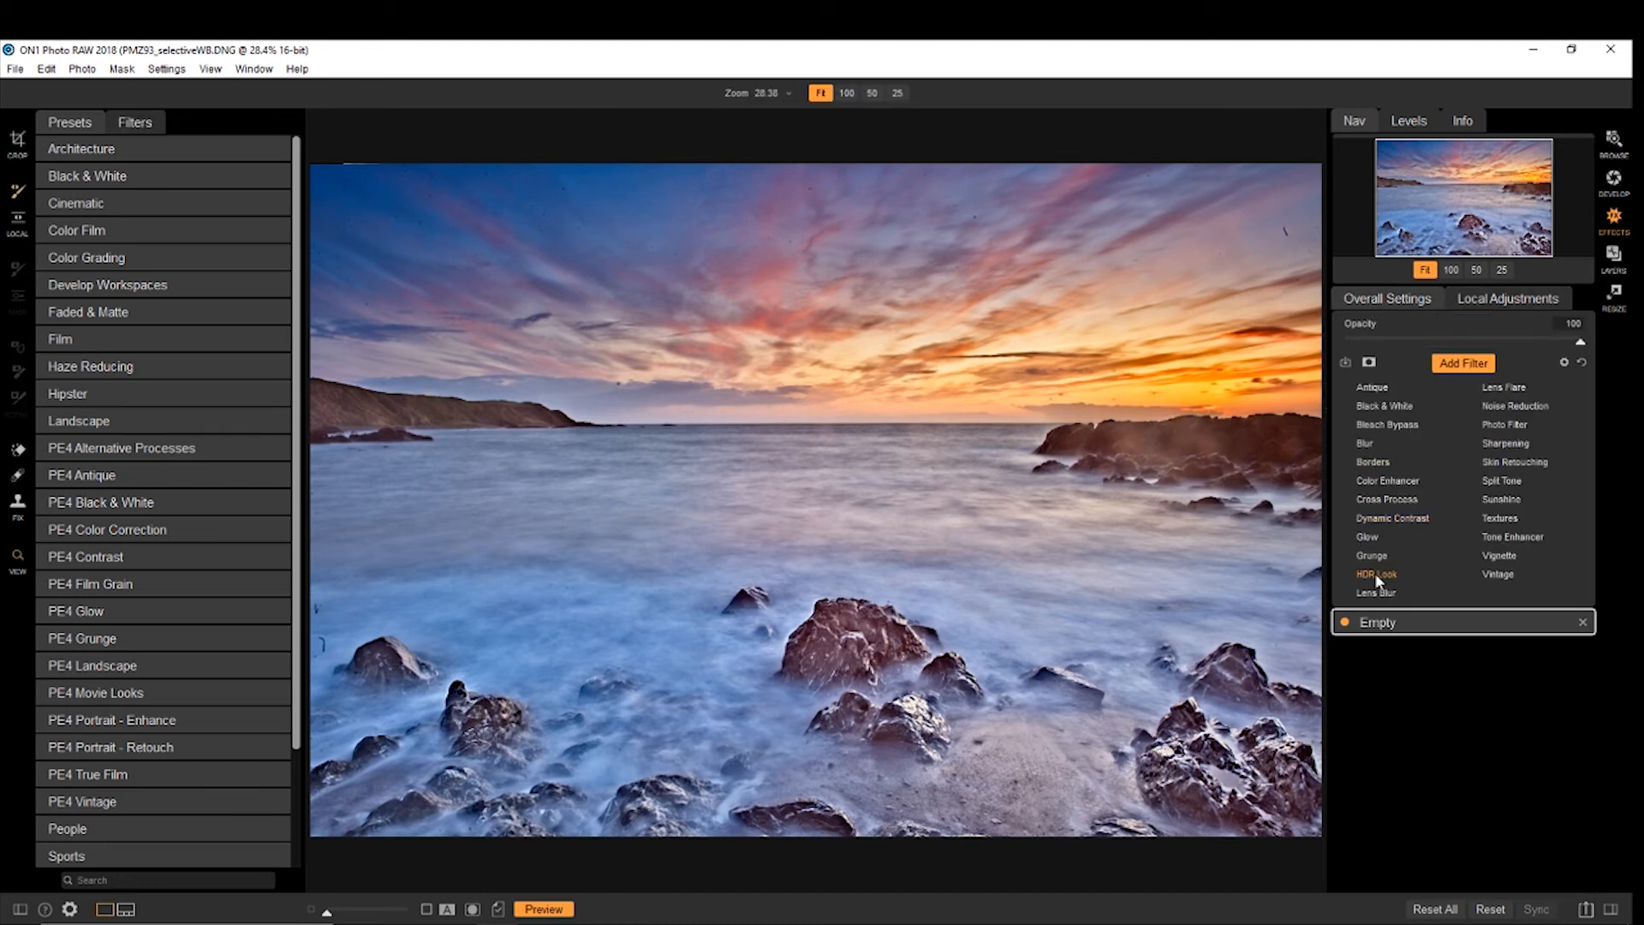
Step: Try an HDR Look filter in Surreal and Glow Natural styles, then remove it
{"action": "left_click", "coordinate": [1374, 573]}
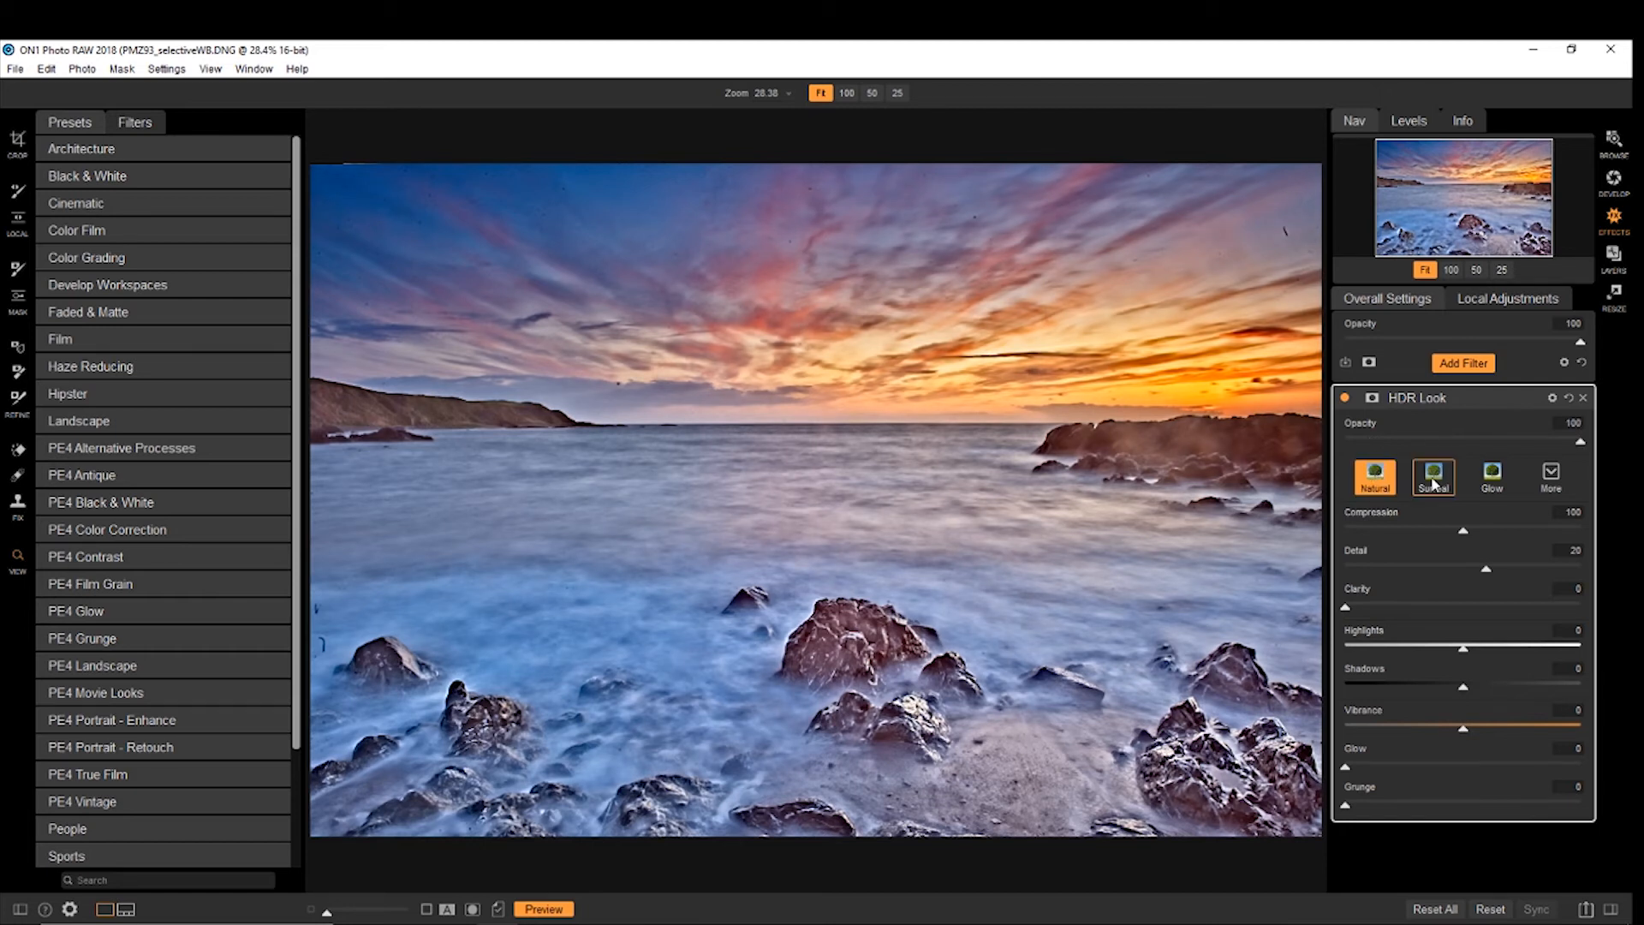
{"action": "left_click", "coordinate": [1491, 476]}
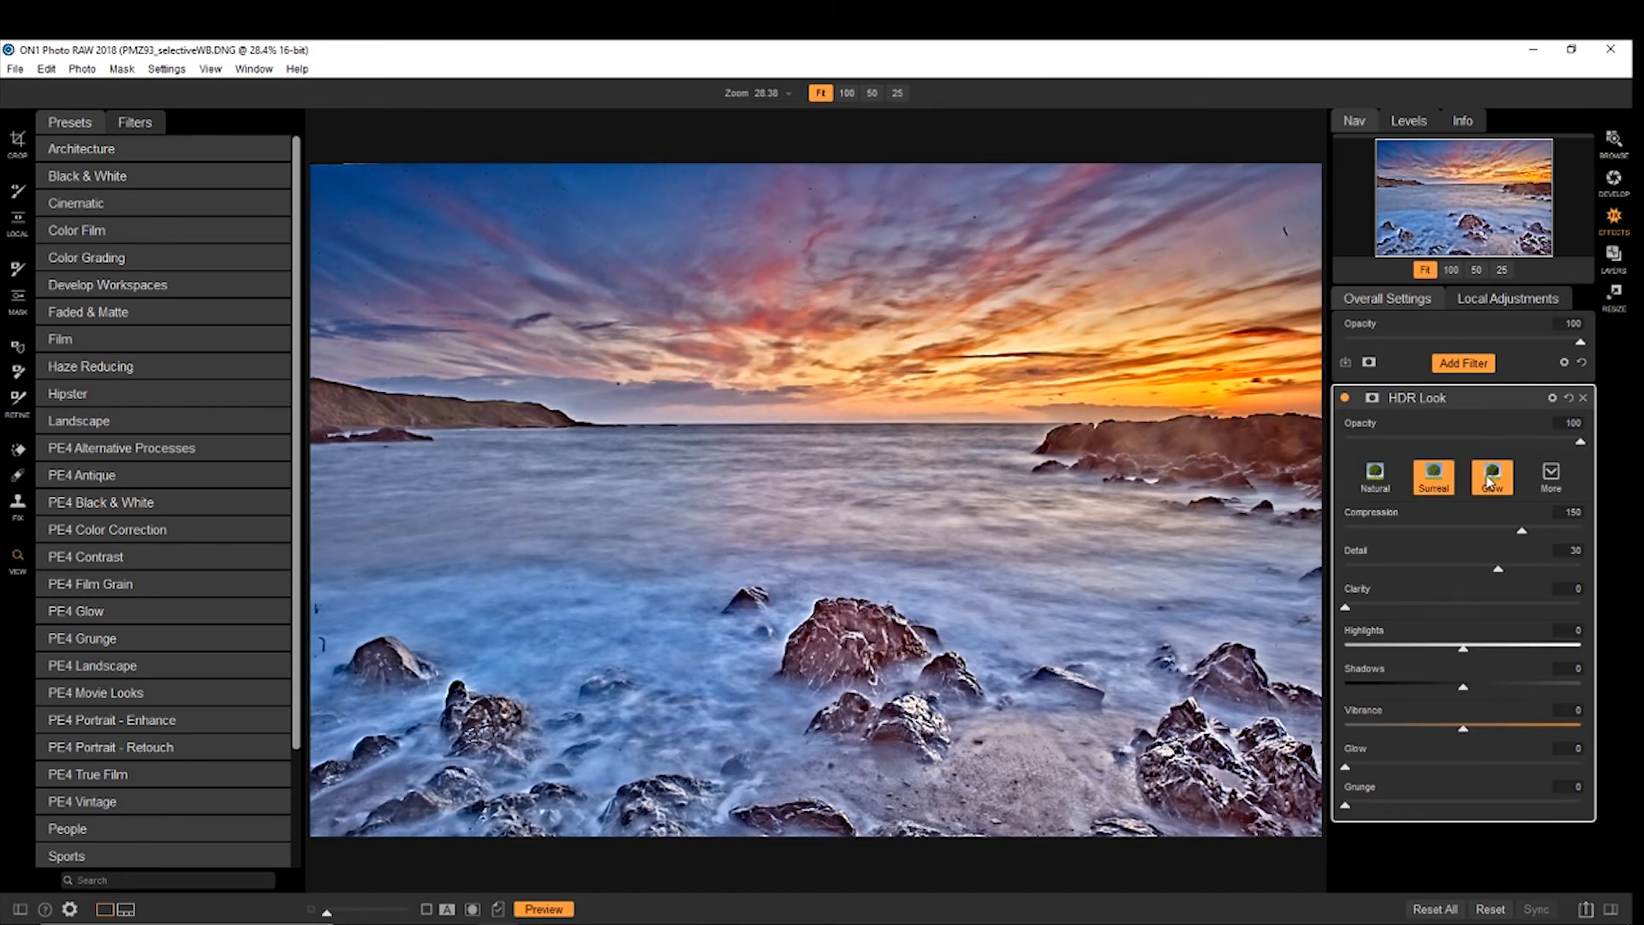
{"action": "left_click", "coordinate": [1491, 477]}
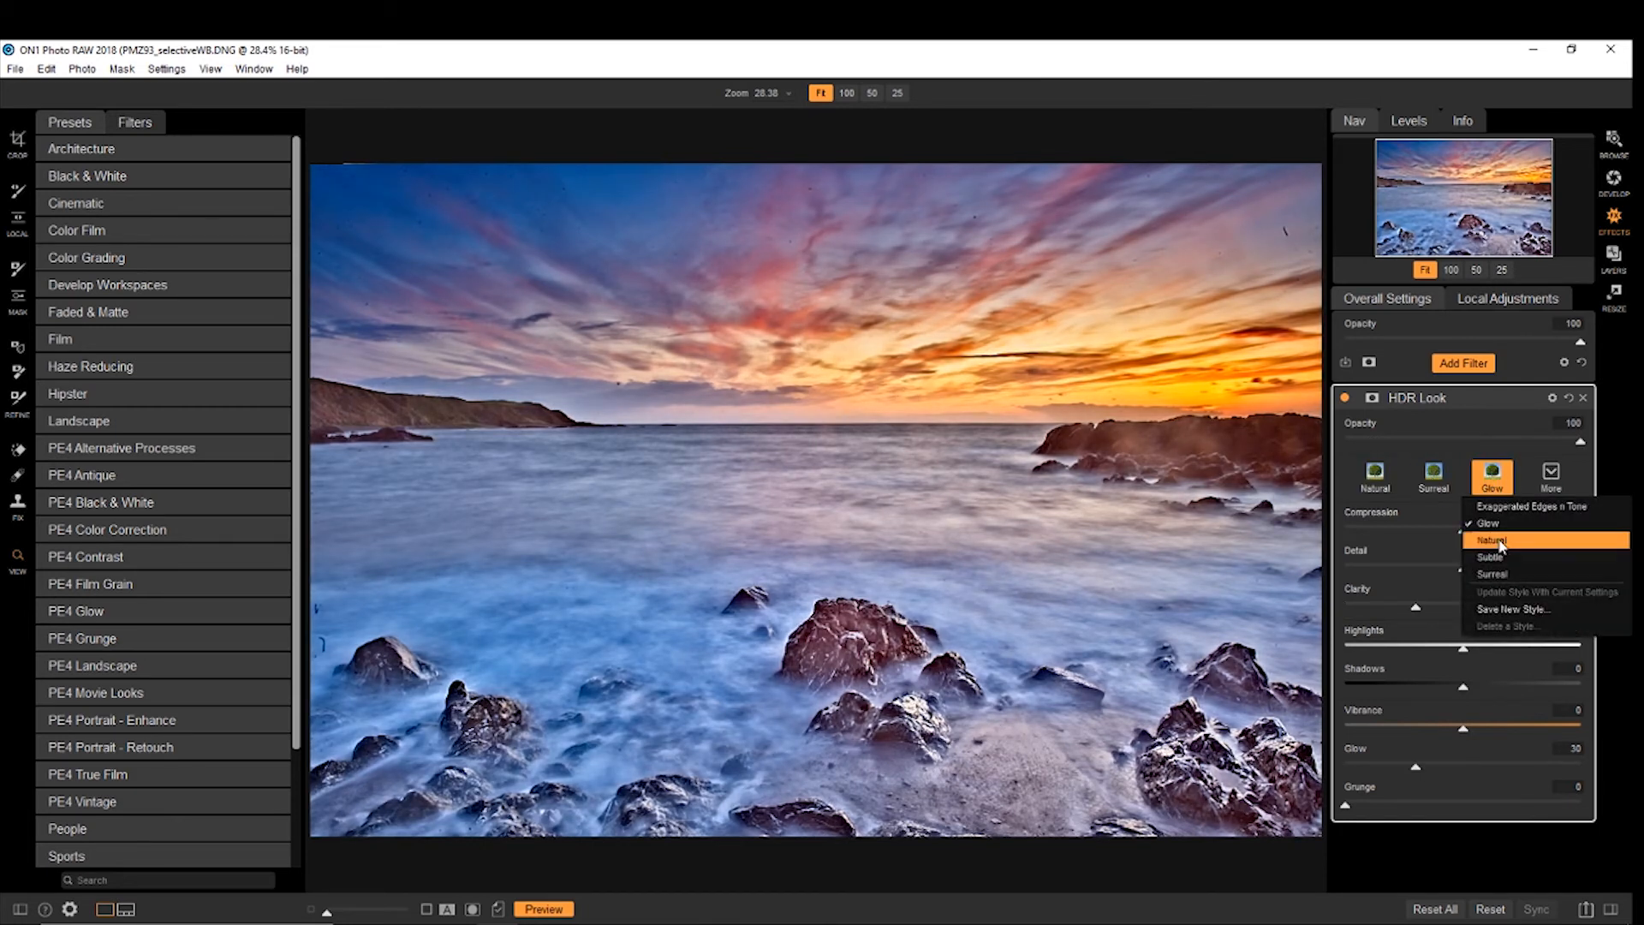
{"action": "left_click", "coordinate": [1492, 540]}
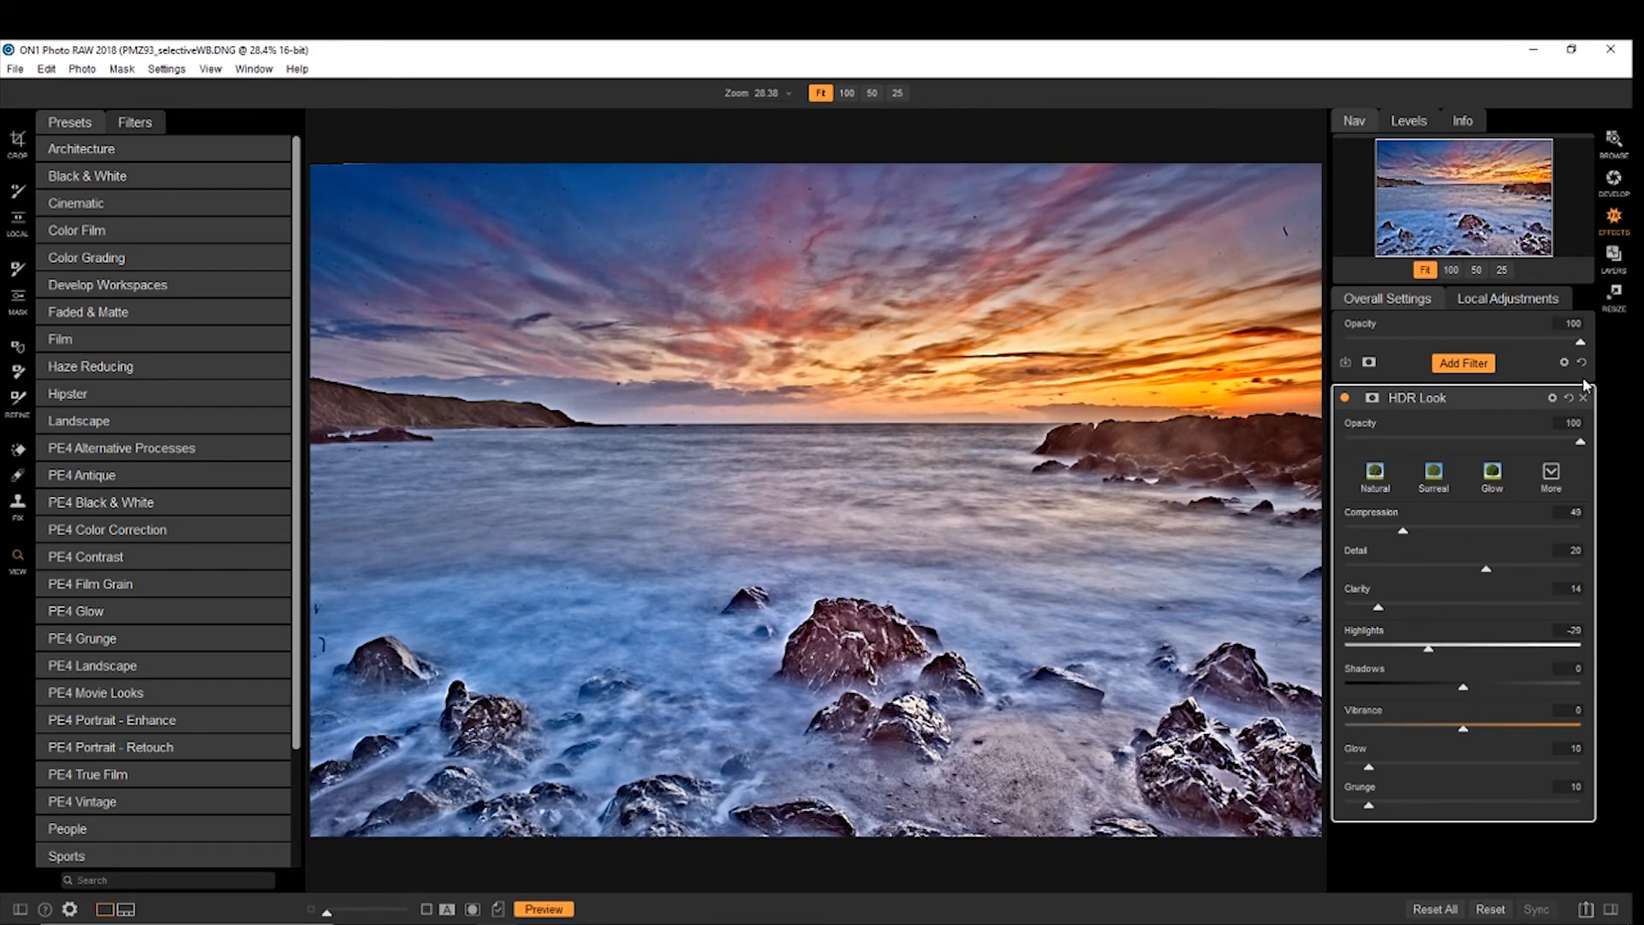
{"action": "left_click", "coordinate": [1462, 363]}
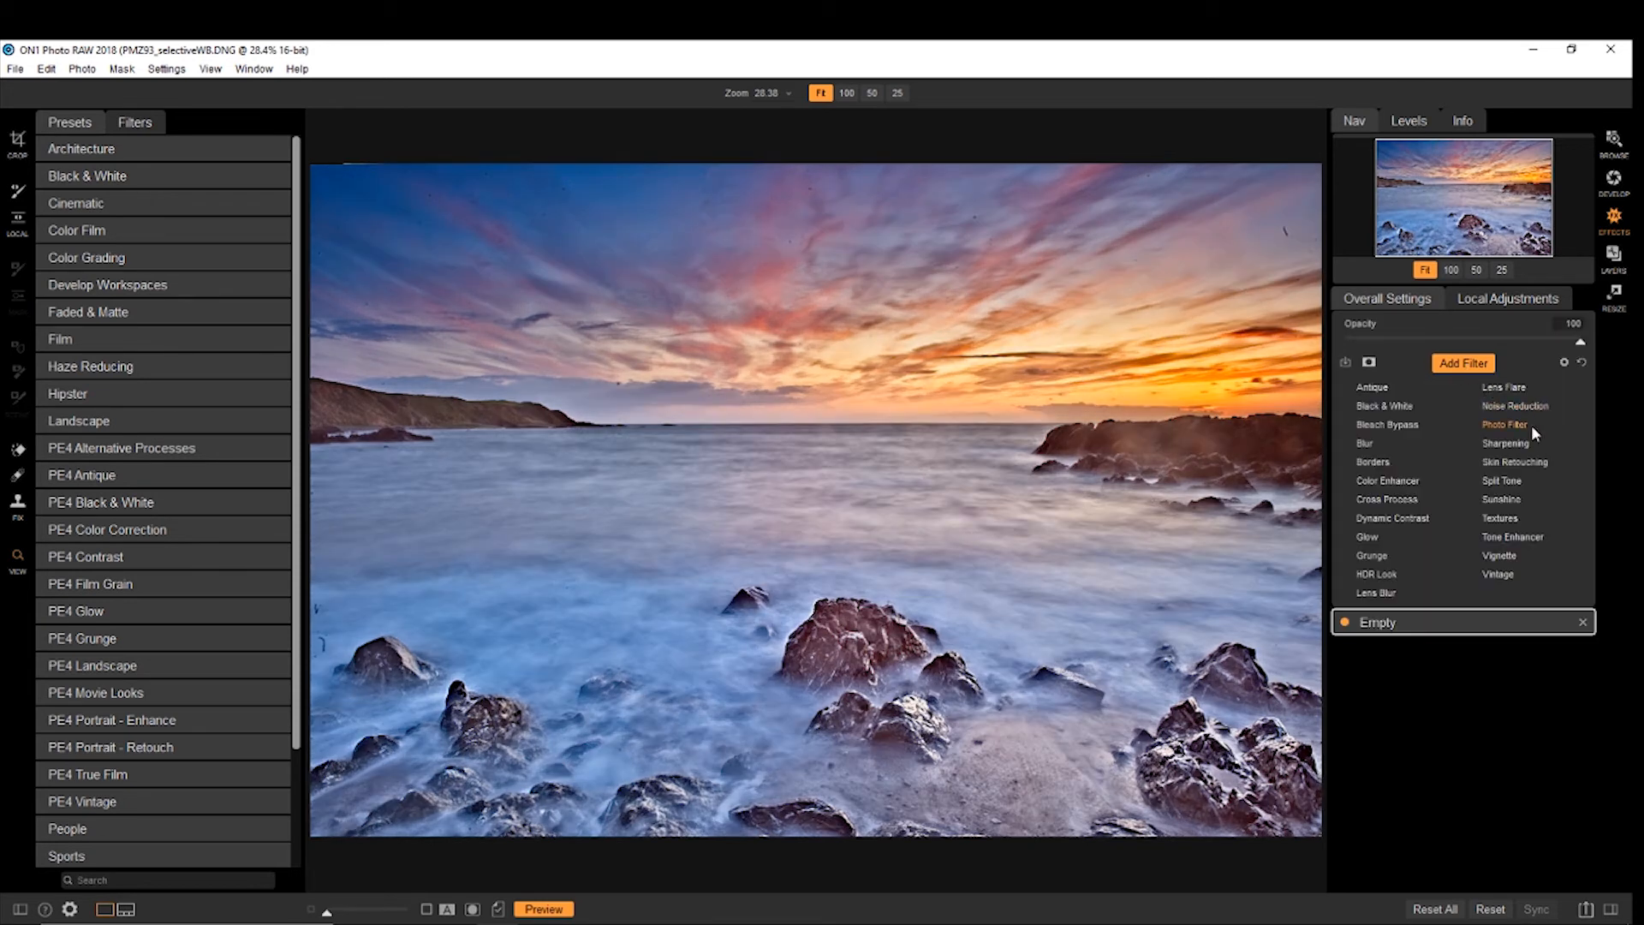
{"action": "mouse_move", "coordinate": [1501, 481]}
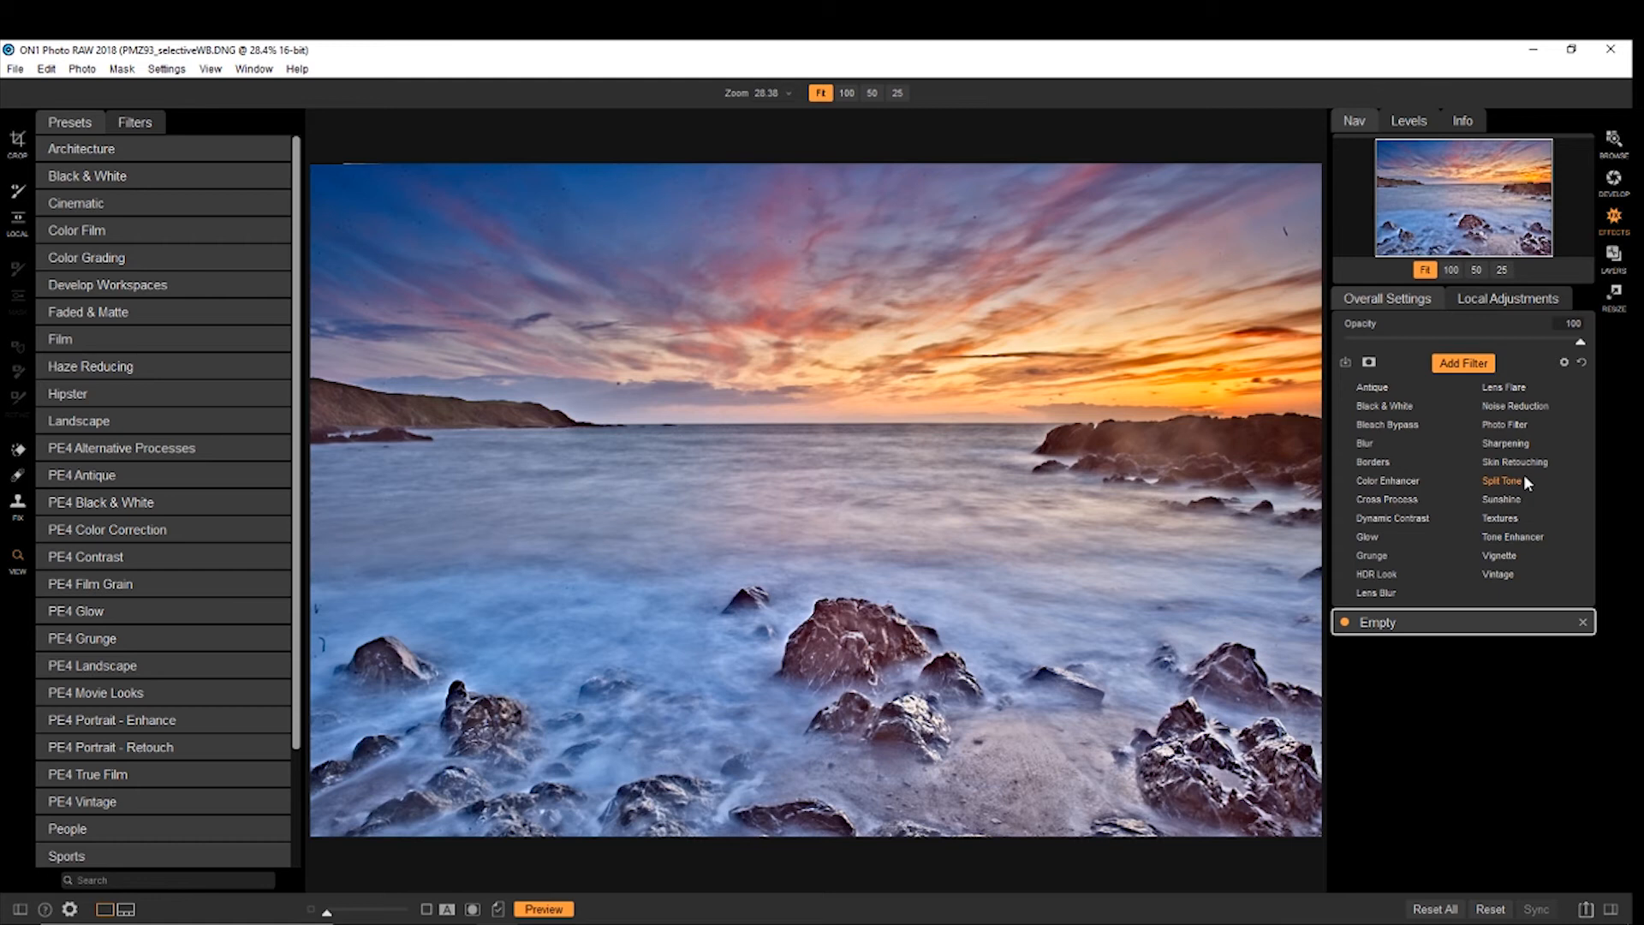
{"action": "mouse_move", "coordinate": [1415, 527]}
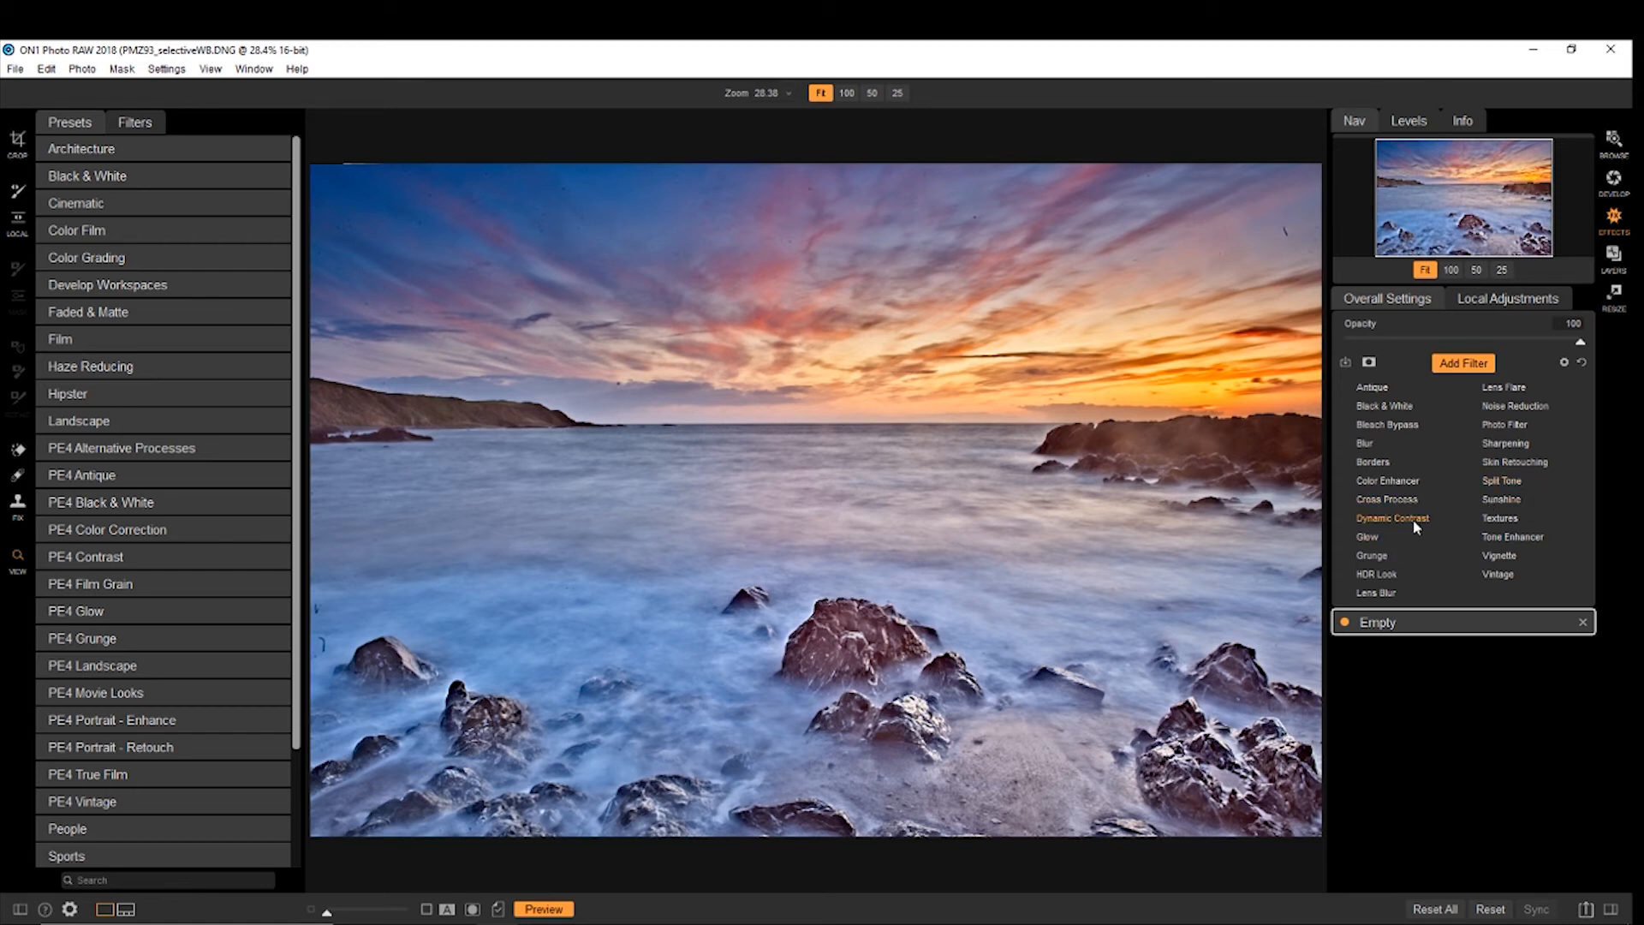
Step: Add a Dynamic Contrast filter and bring up the filter choices again
{"action": "left_click", "coordinate": [1392, 517]}
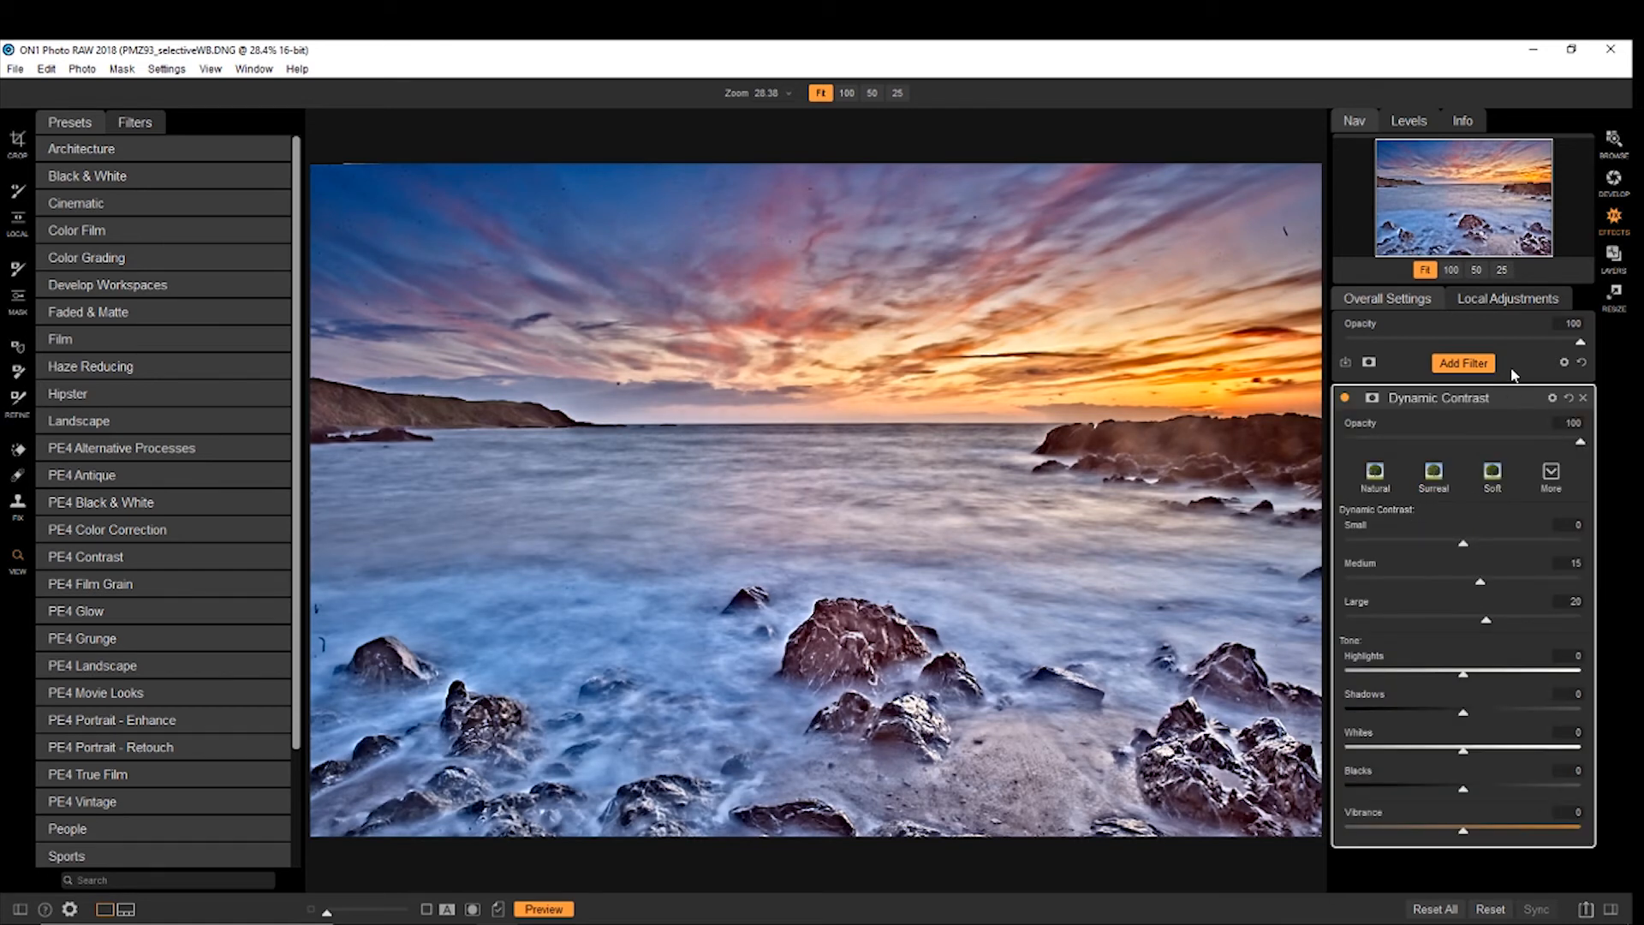
{"action": "left_click", "coordinate": [1461, 363]}
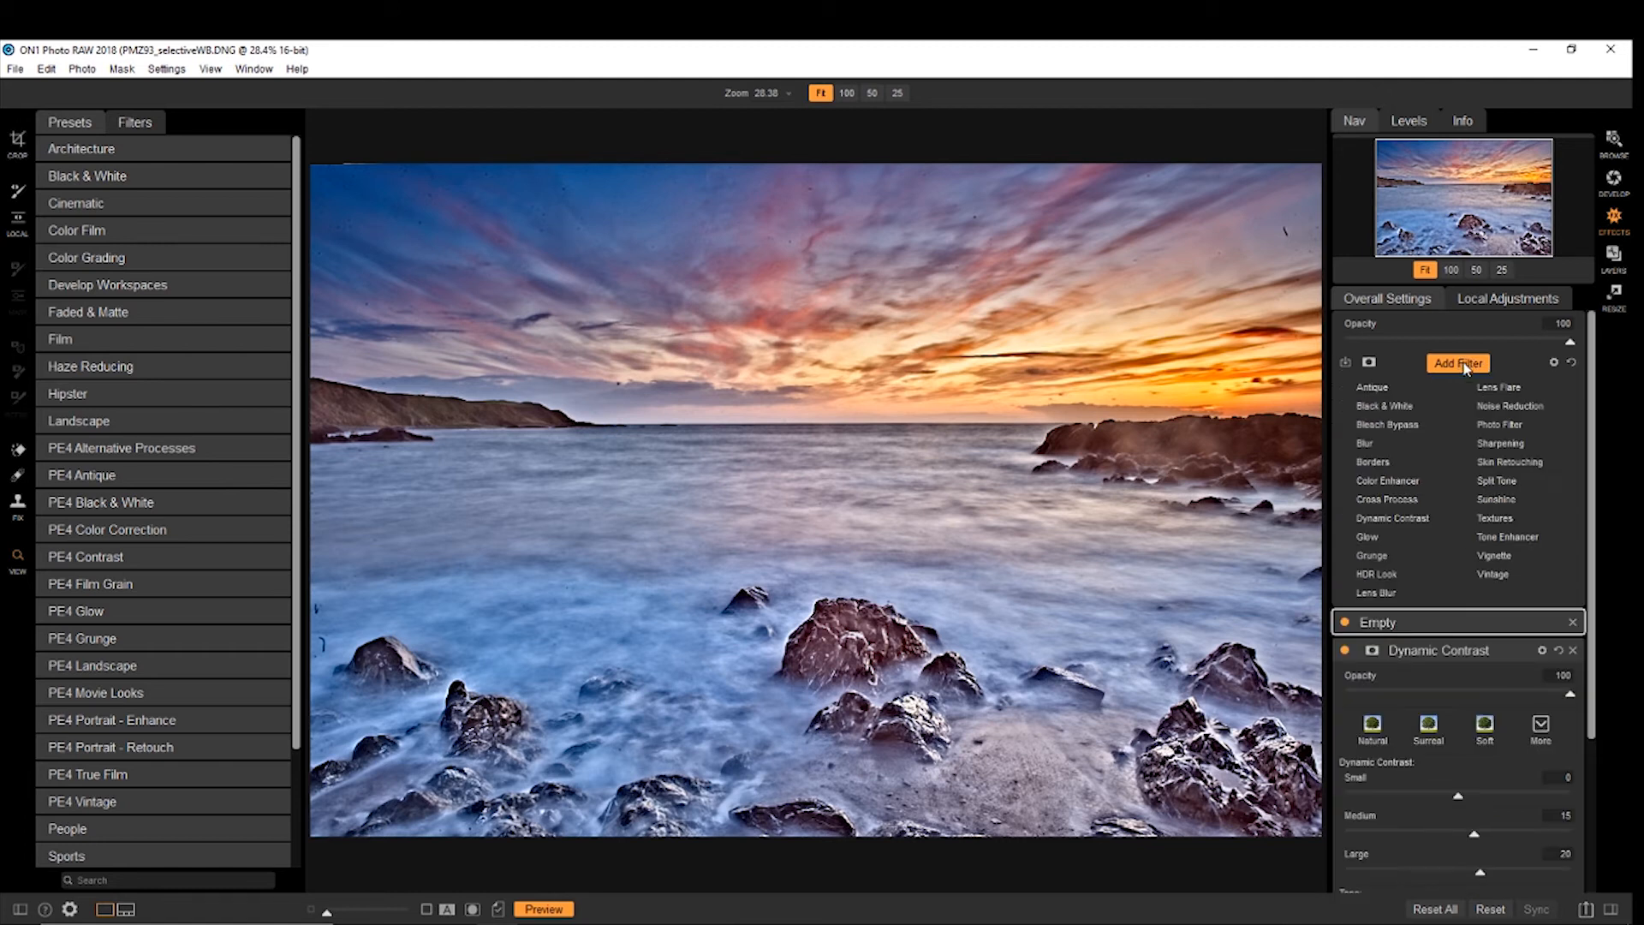
{"action": "mouse_move", "coordinate": [1393, 454]}
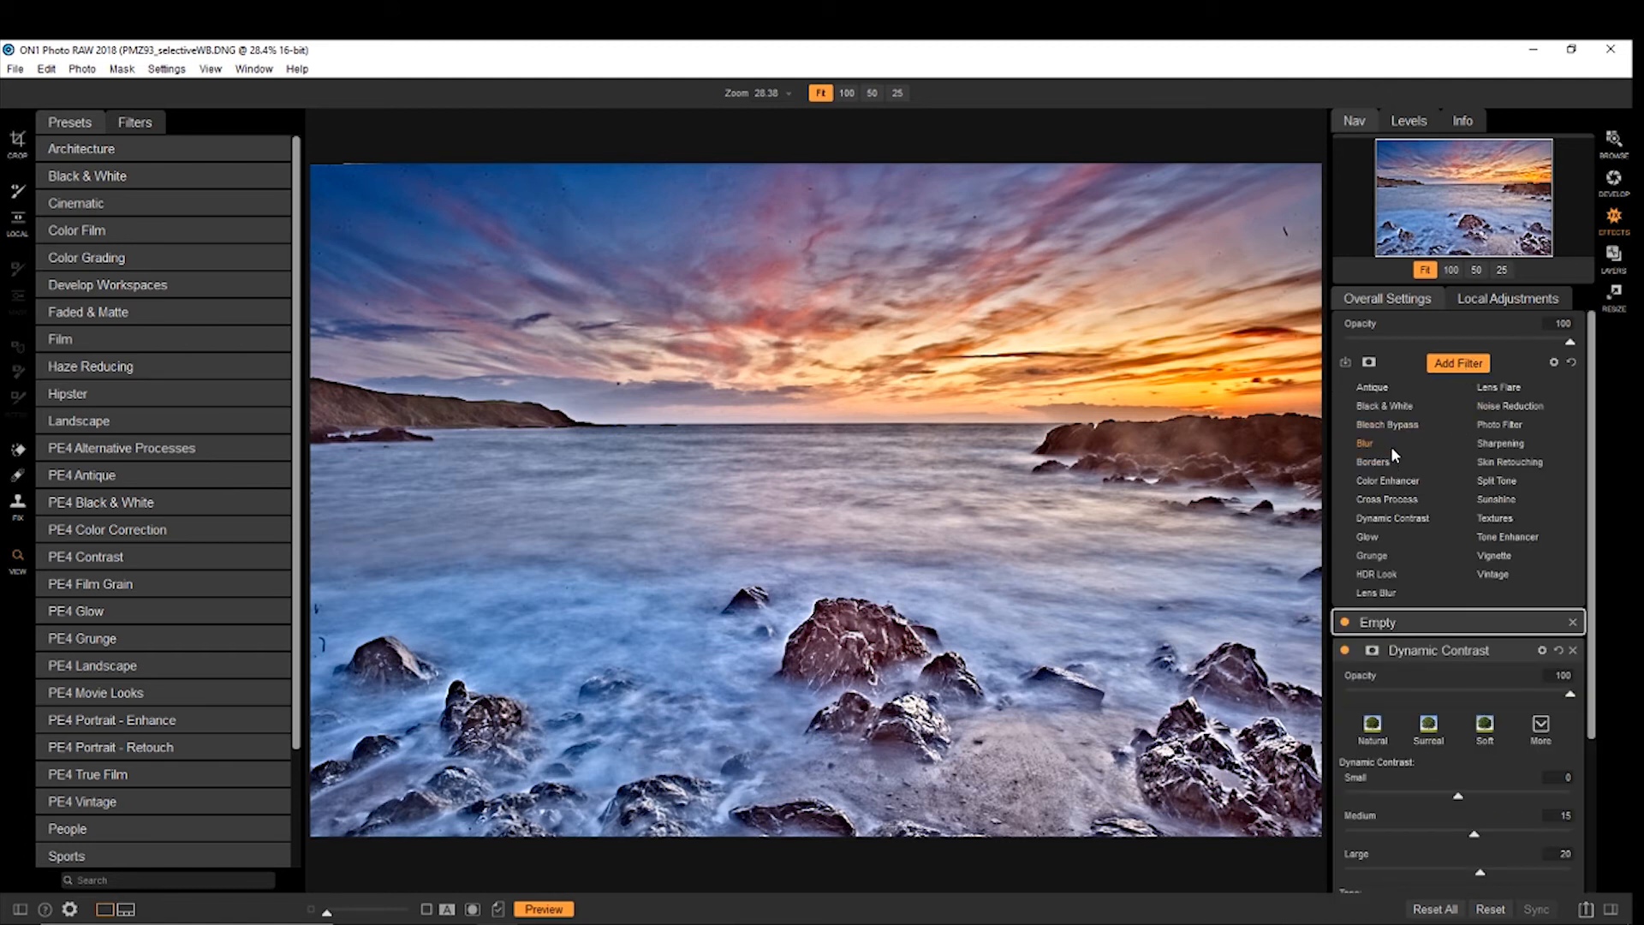
{"action": "mouse_move", "coordinate": [1508, 406]}
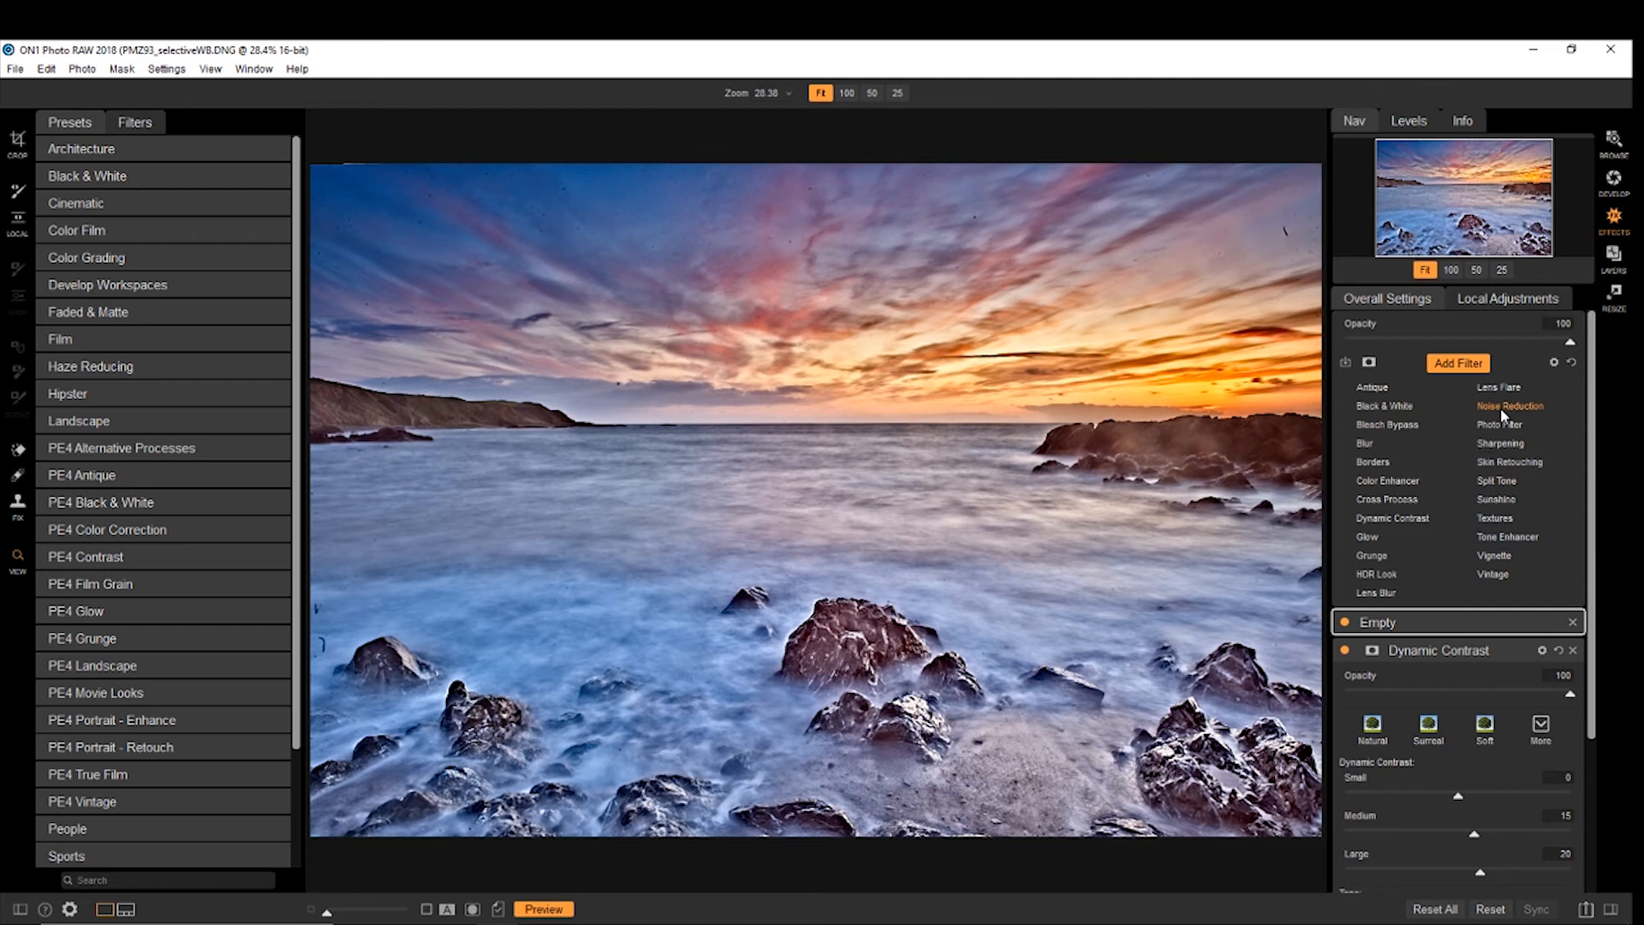
Step: Add a Noise Reduction filter with luminance strength raised to 70
{"action": "left_click", "coordinate": [1510, 406]}
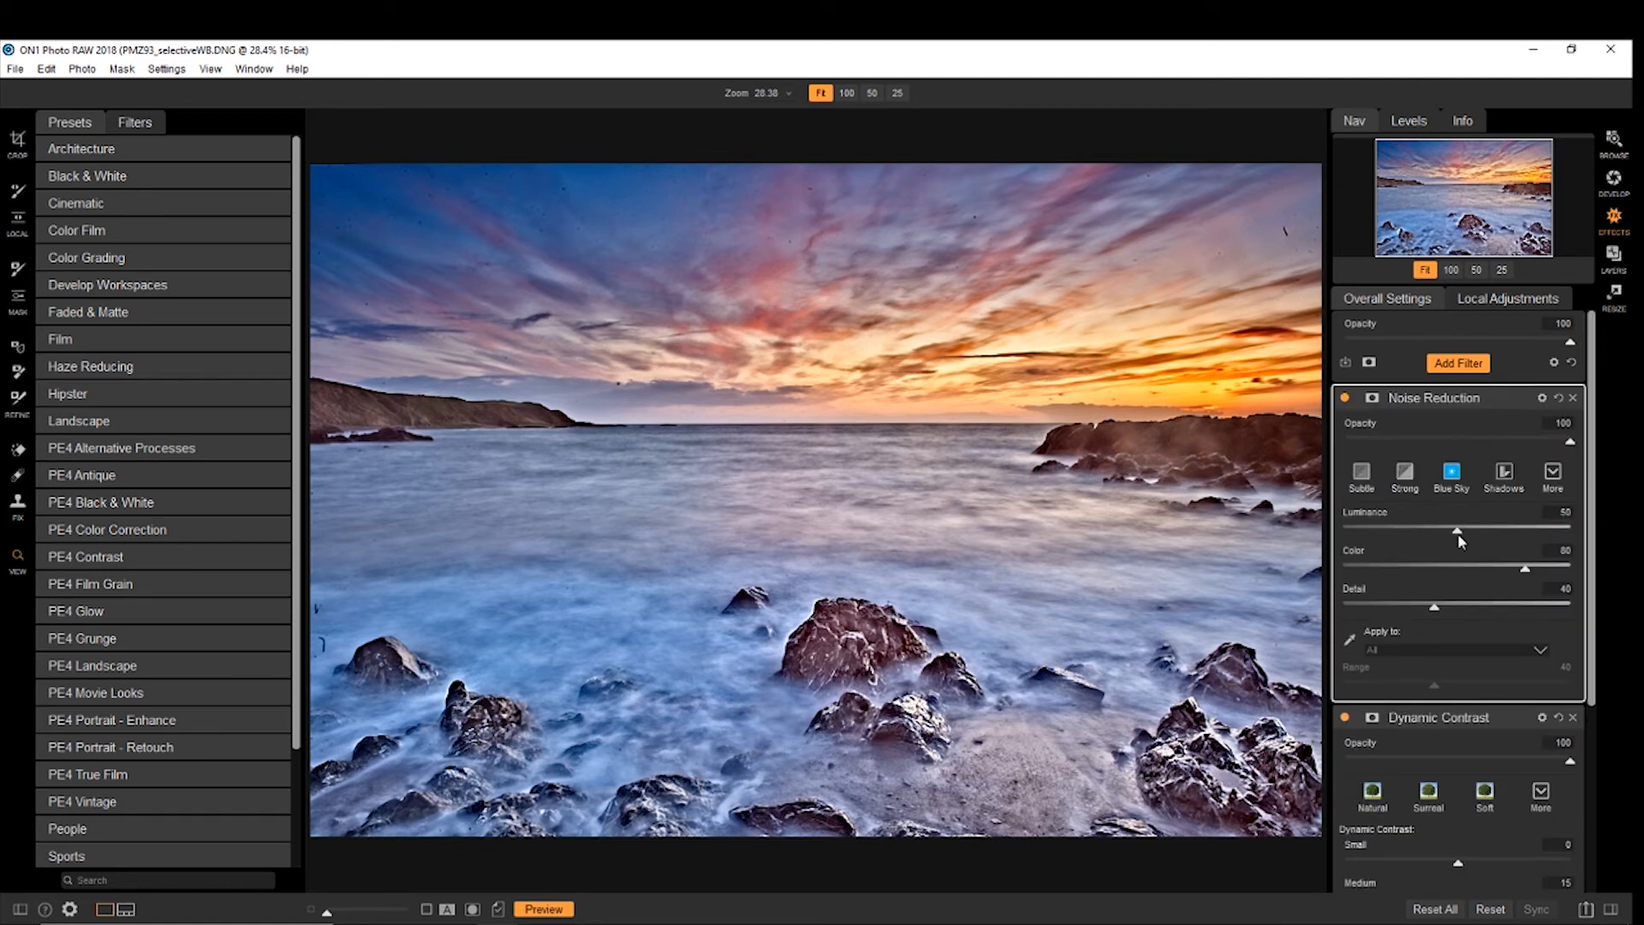
{"action": "left_click", "coordinate": [1456, 364]}
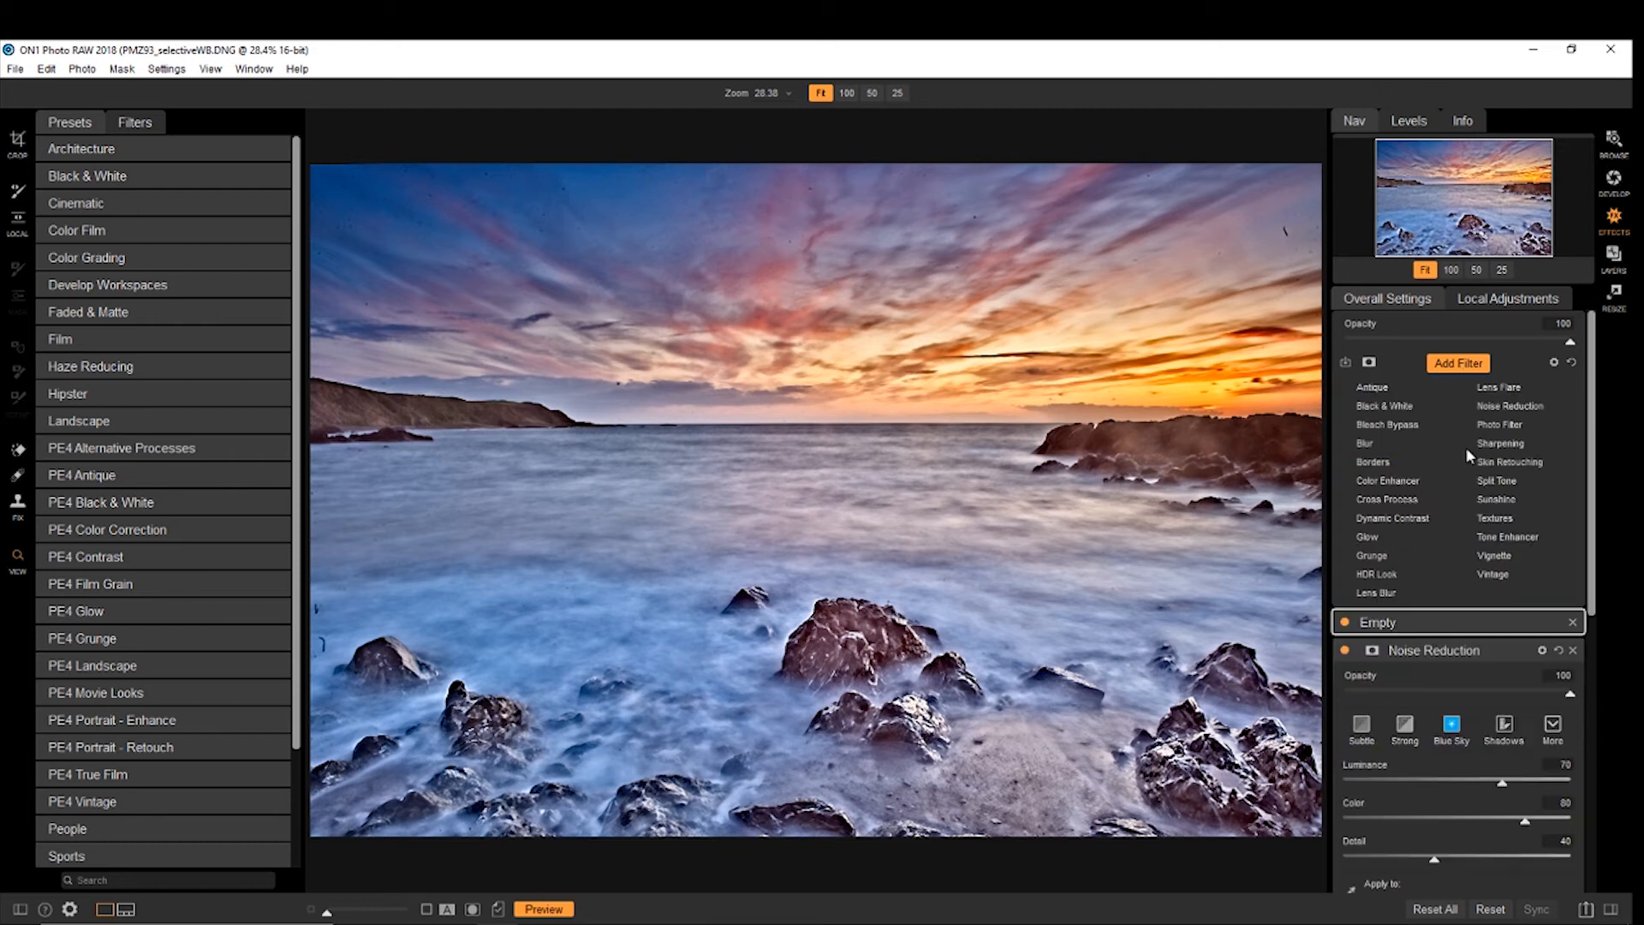
{"action": "mouse_move", "coordinate": [1377, 593]}
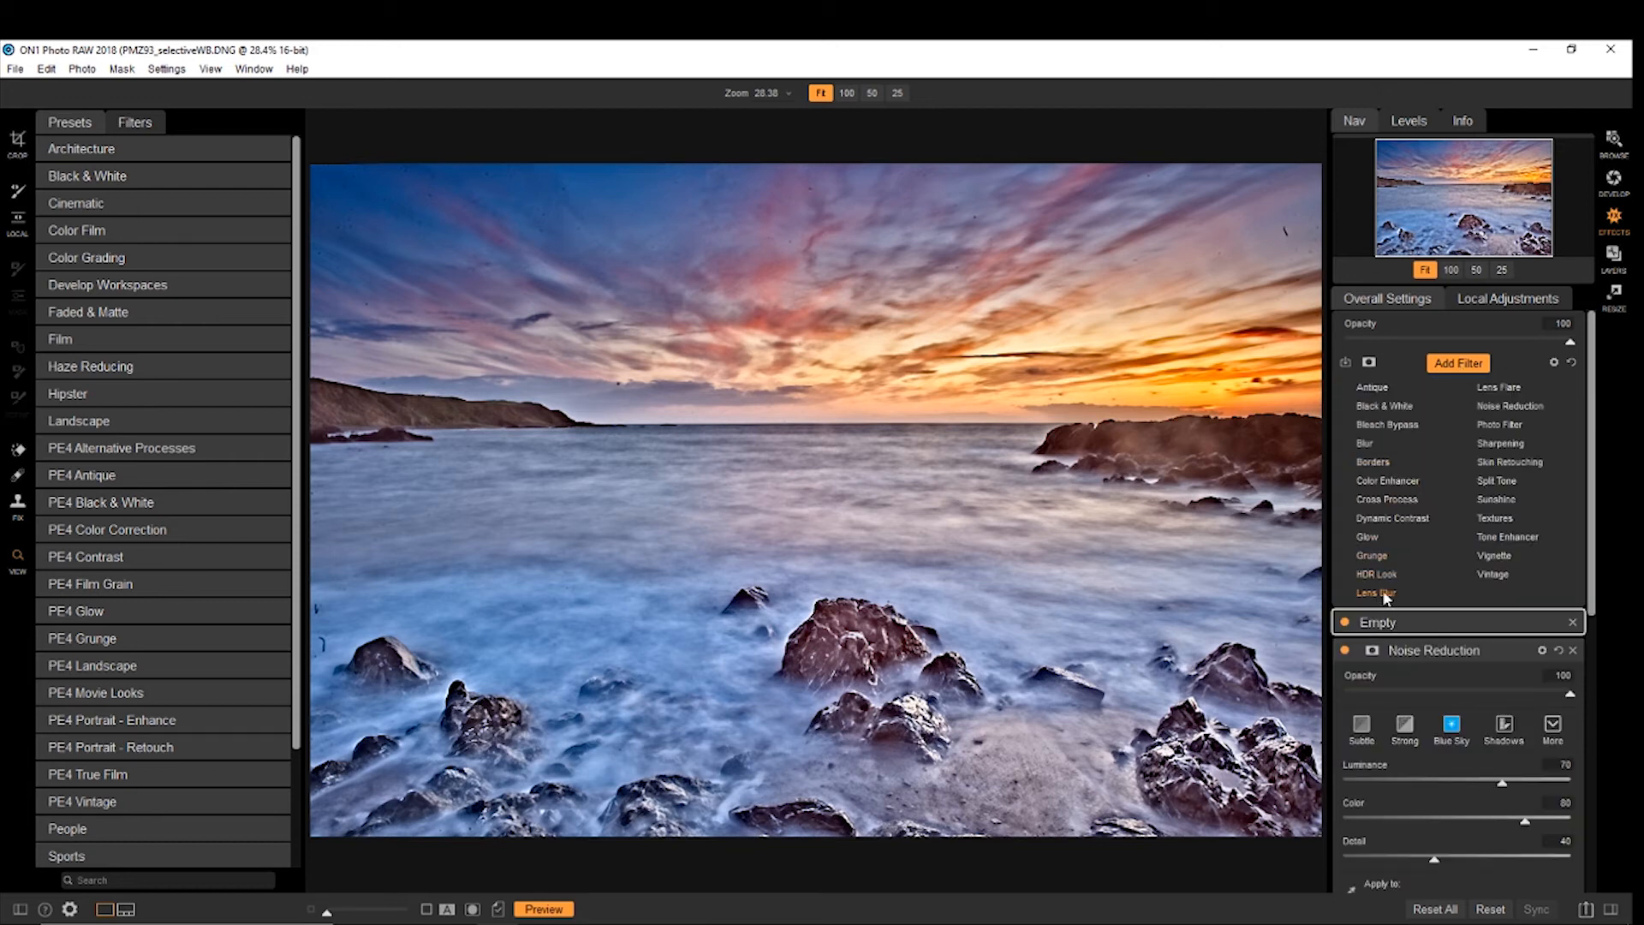
{"action": "mouse_move", "coordinate": [1387, 480]}
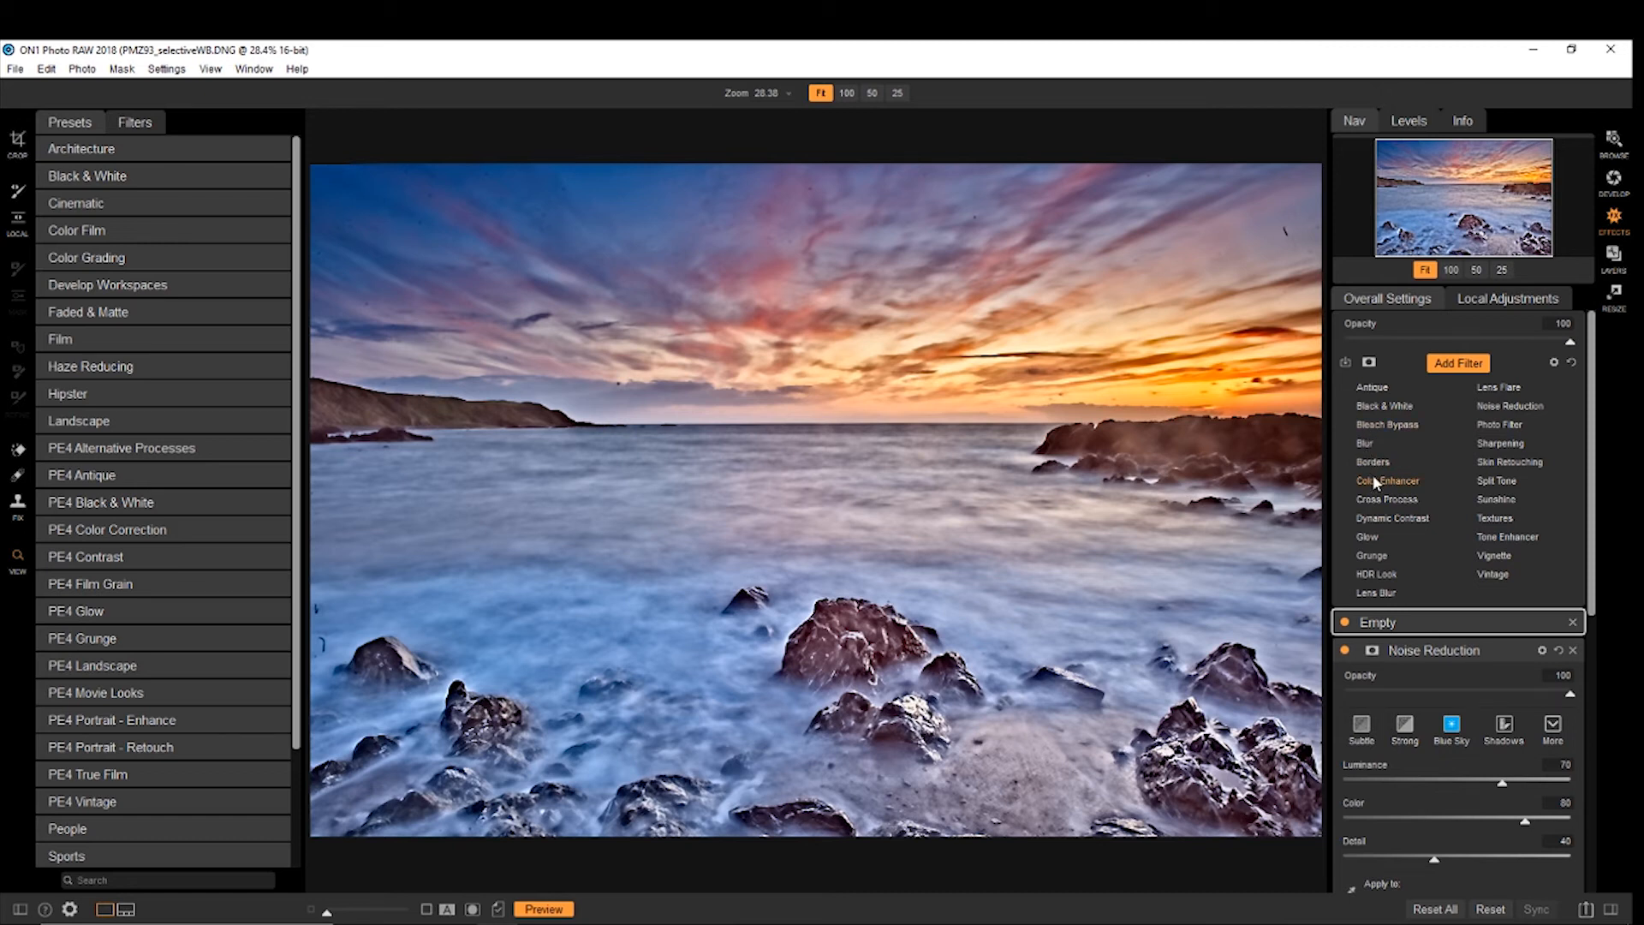
Step: Add a Color Enhancer filter and try its Desert and Sky presets
{"action": "left_click", "coordinate": [1387, 480]}
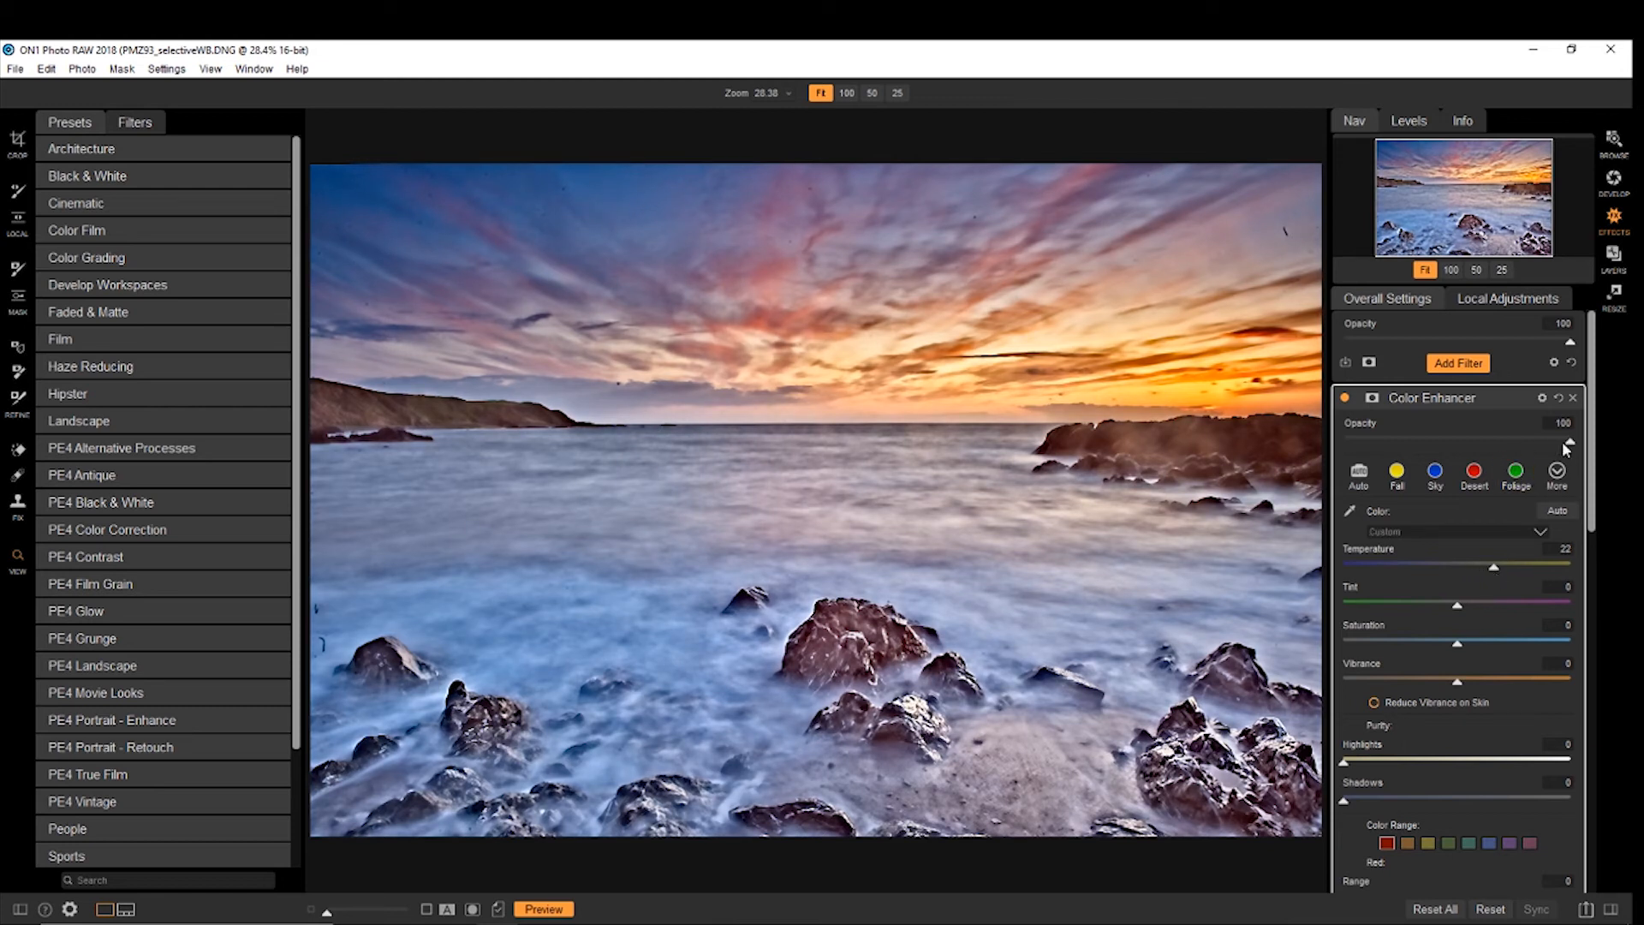
{"action": "left_click", "coordinate": [1434, 473]}
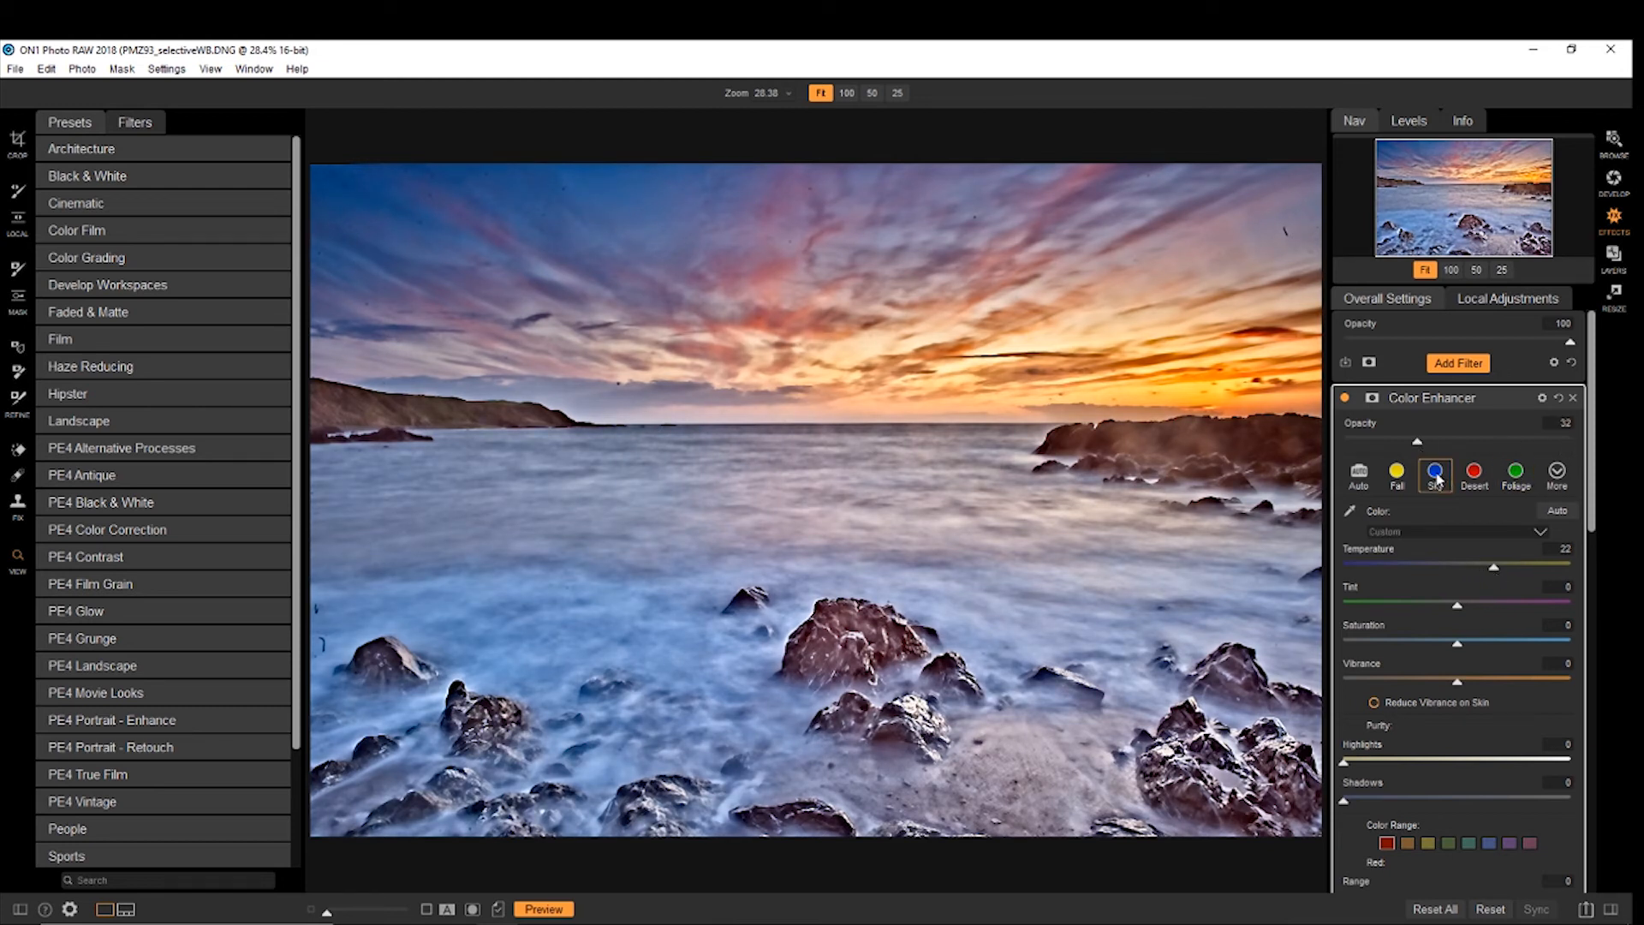
{"action": "left_click", "coordinate": [1473, 473]}
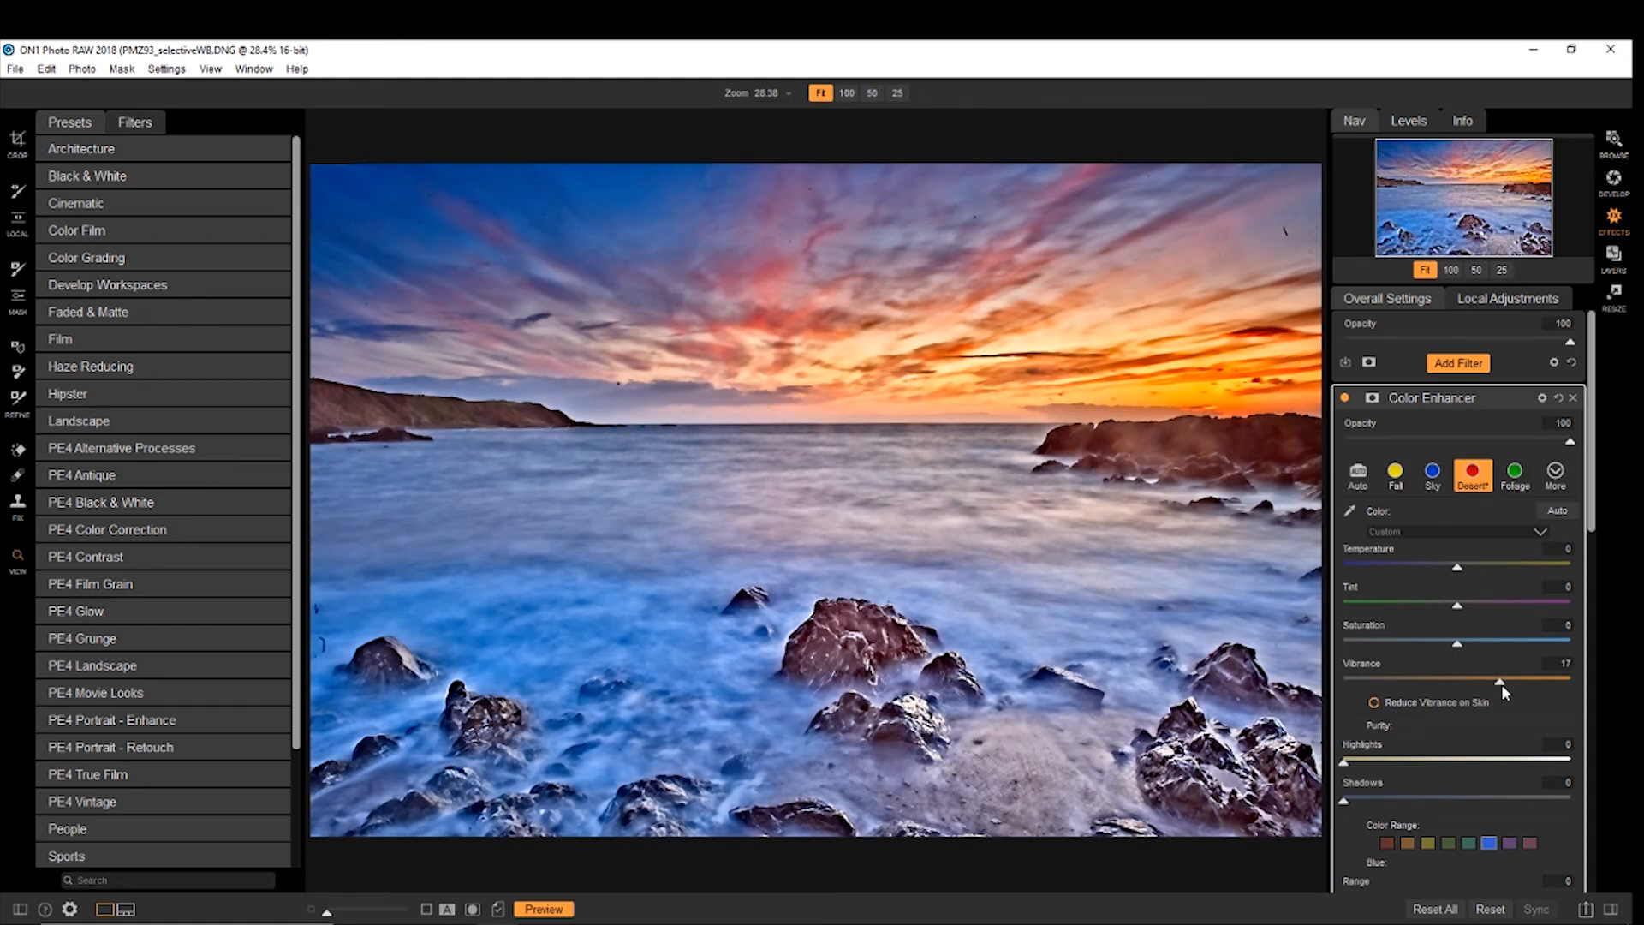
{"action": "mouse_move", "coordinate": [1569, 398]}
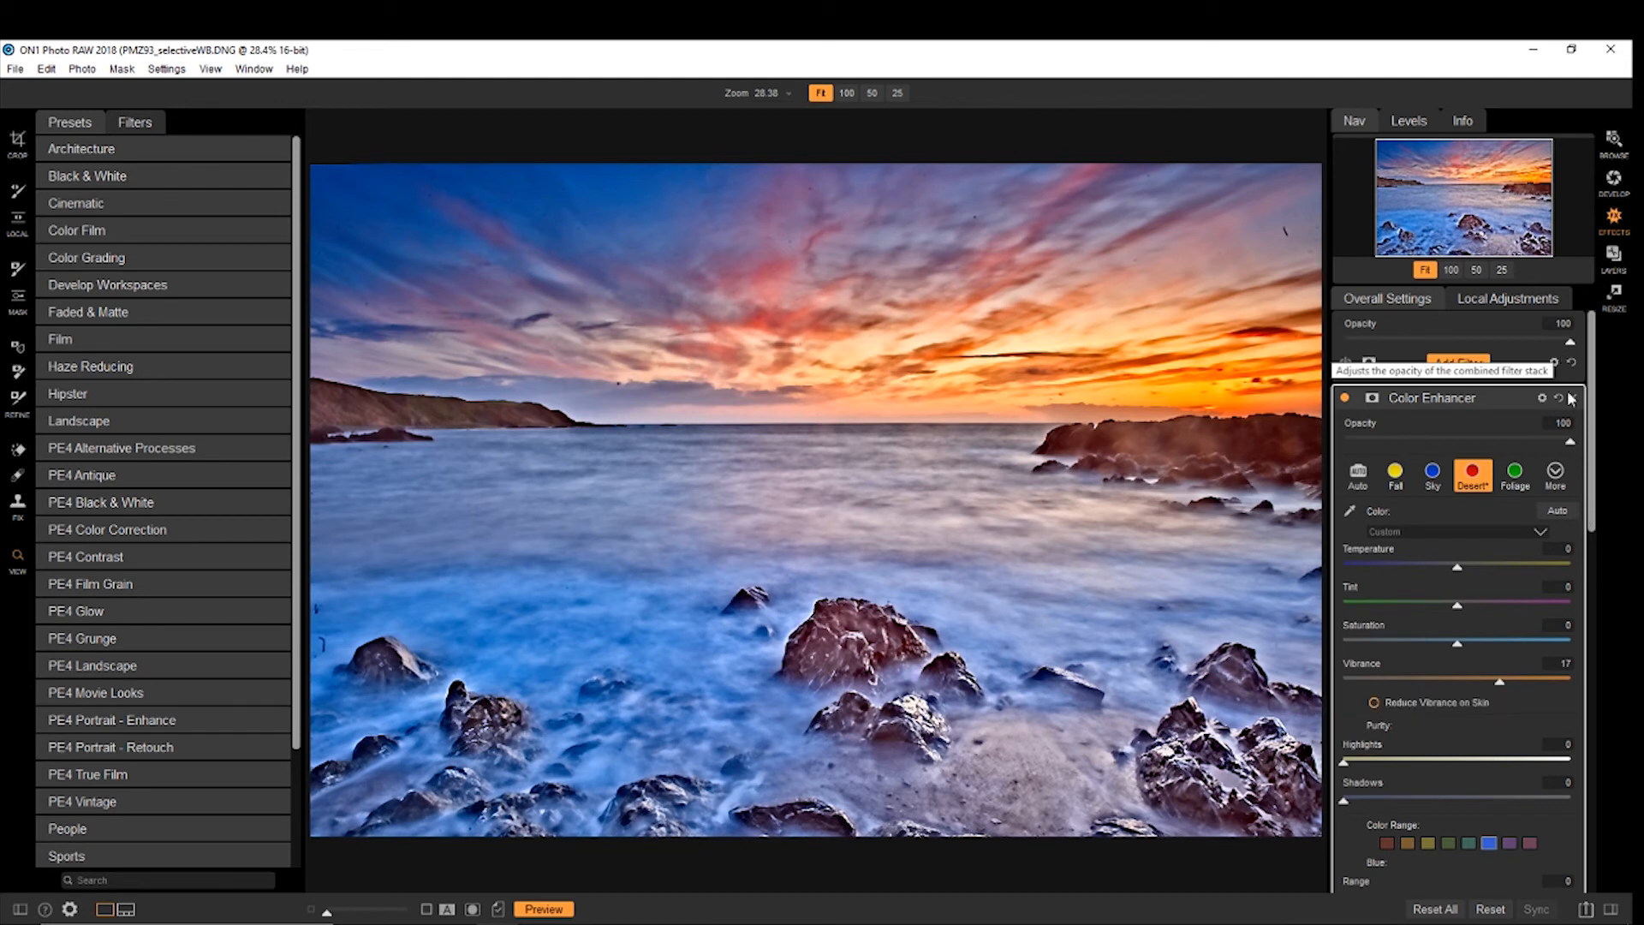
{"action": "mouse_move", "coordinate": [1371, 401]}
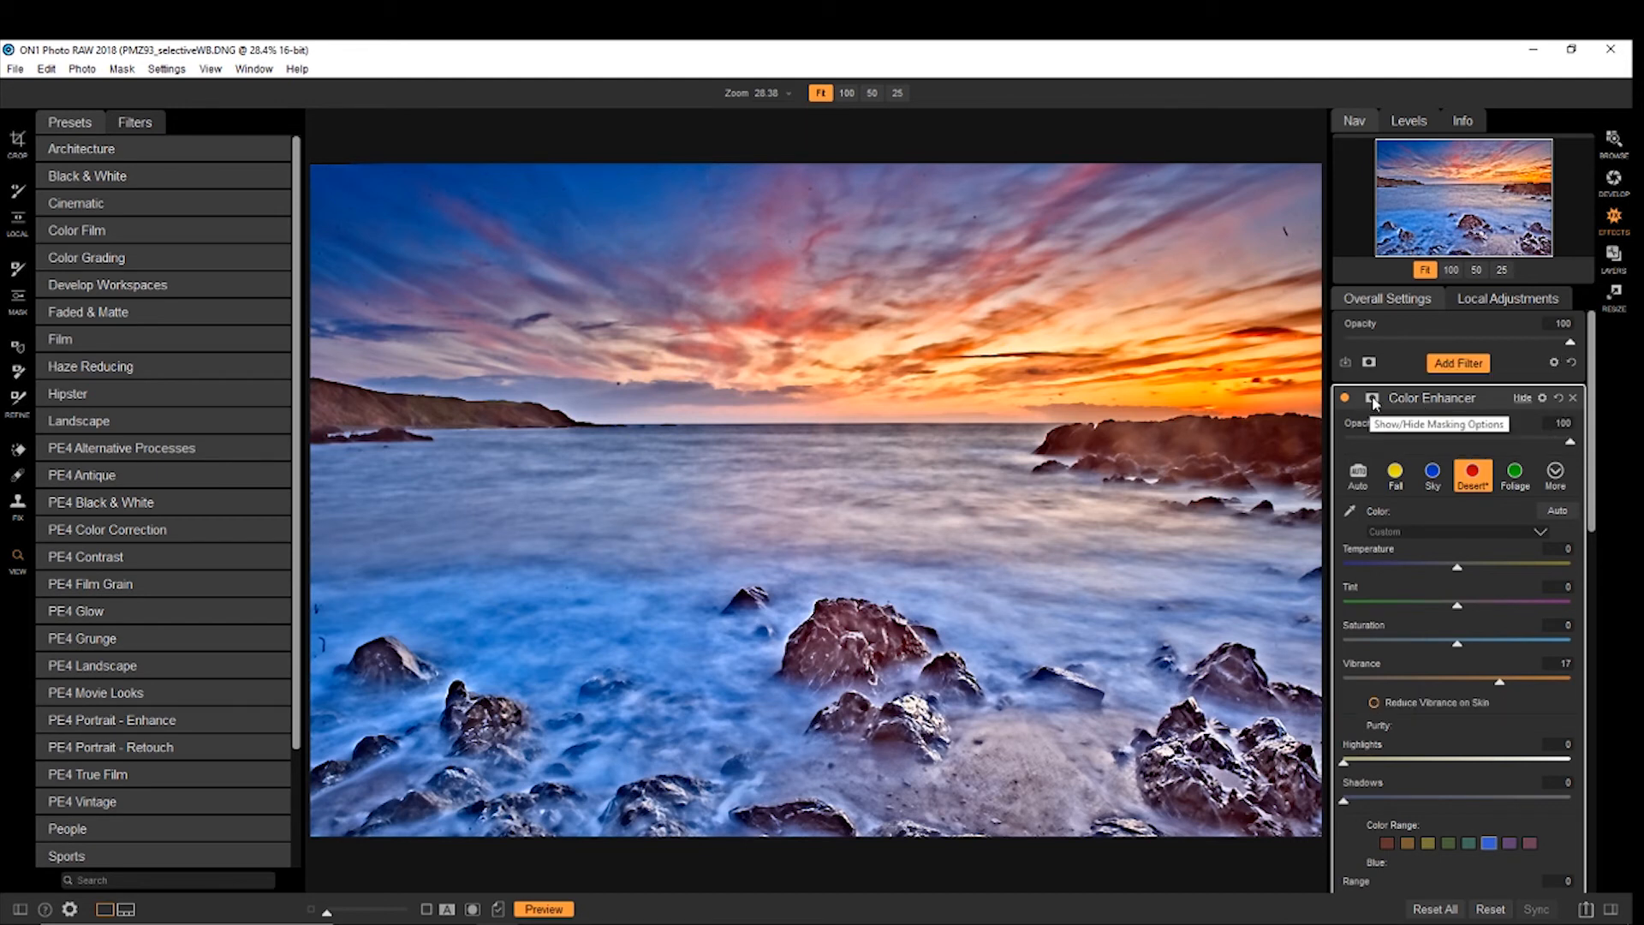
Step: Show the Color Enhancer's masking options and scroll down toward Dynamic Contrast
{"action": "left_click", "coordinate": [1372, 401]}
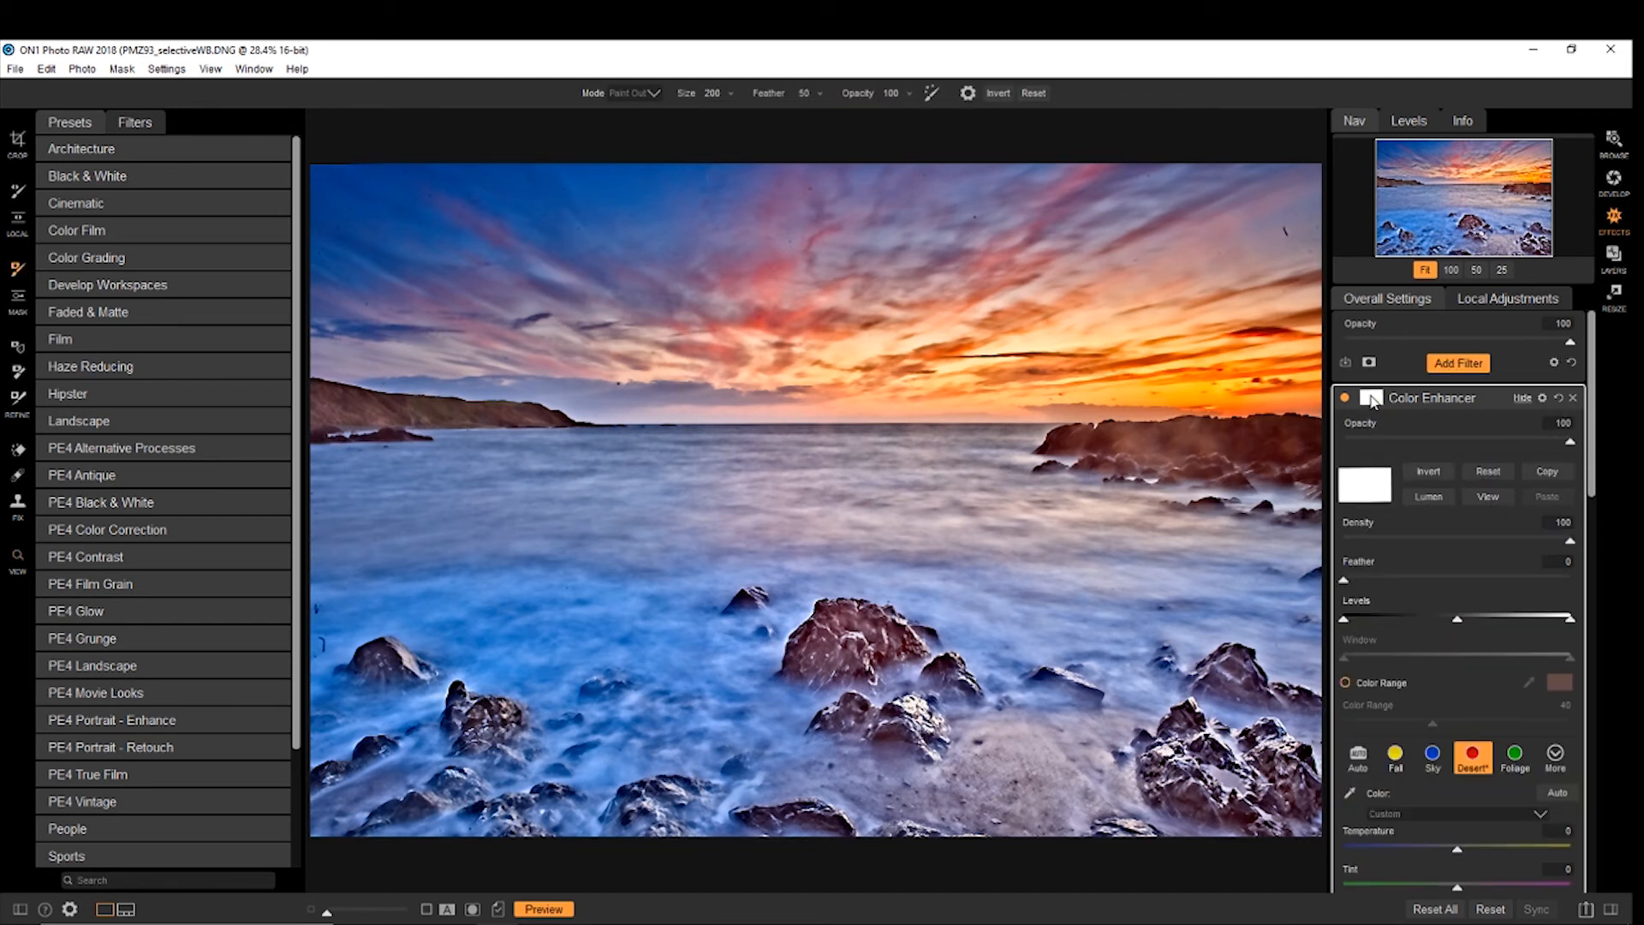
{"action": "scroll", "scroll_direction": "down", "scroll_amount": 3}
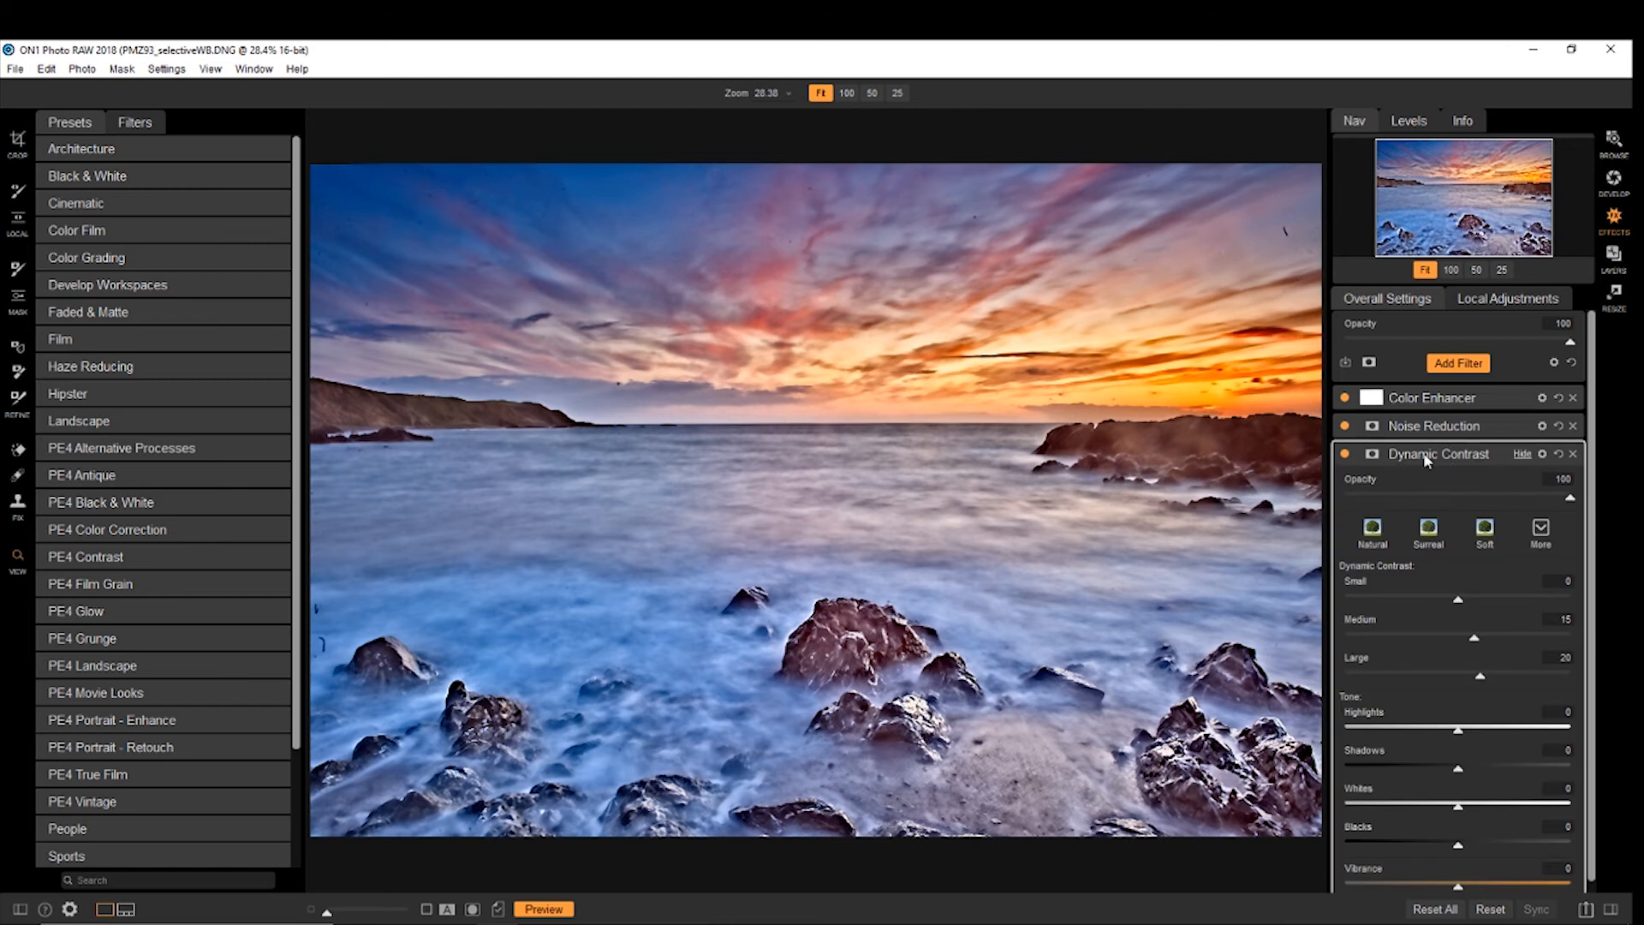
Step: Collapse Dynamic Contrast and lower the Noise Reduction filter's opacity to 57
{"action": "left_click", "coordinate": [1521, 453]}
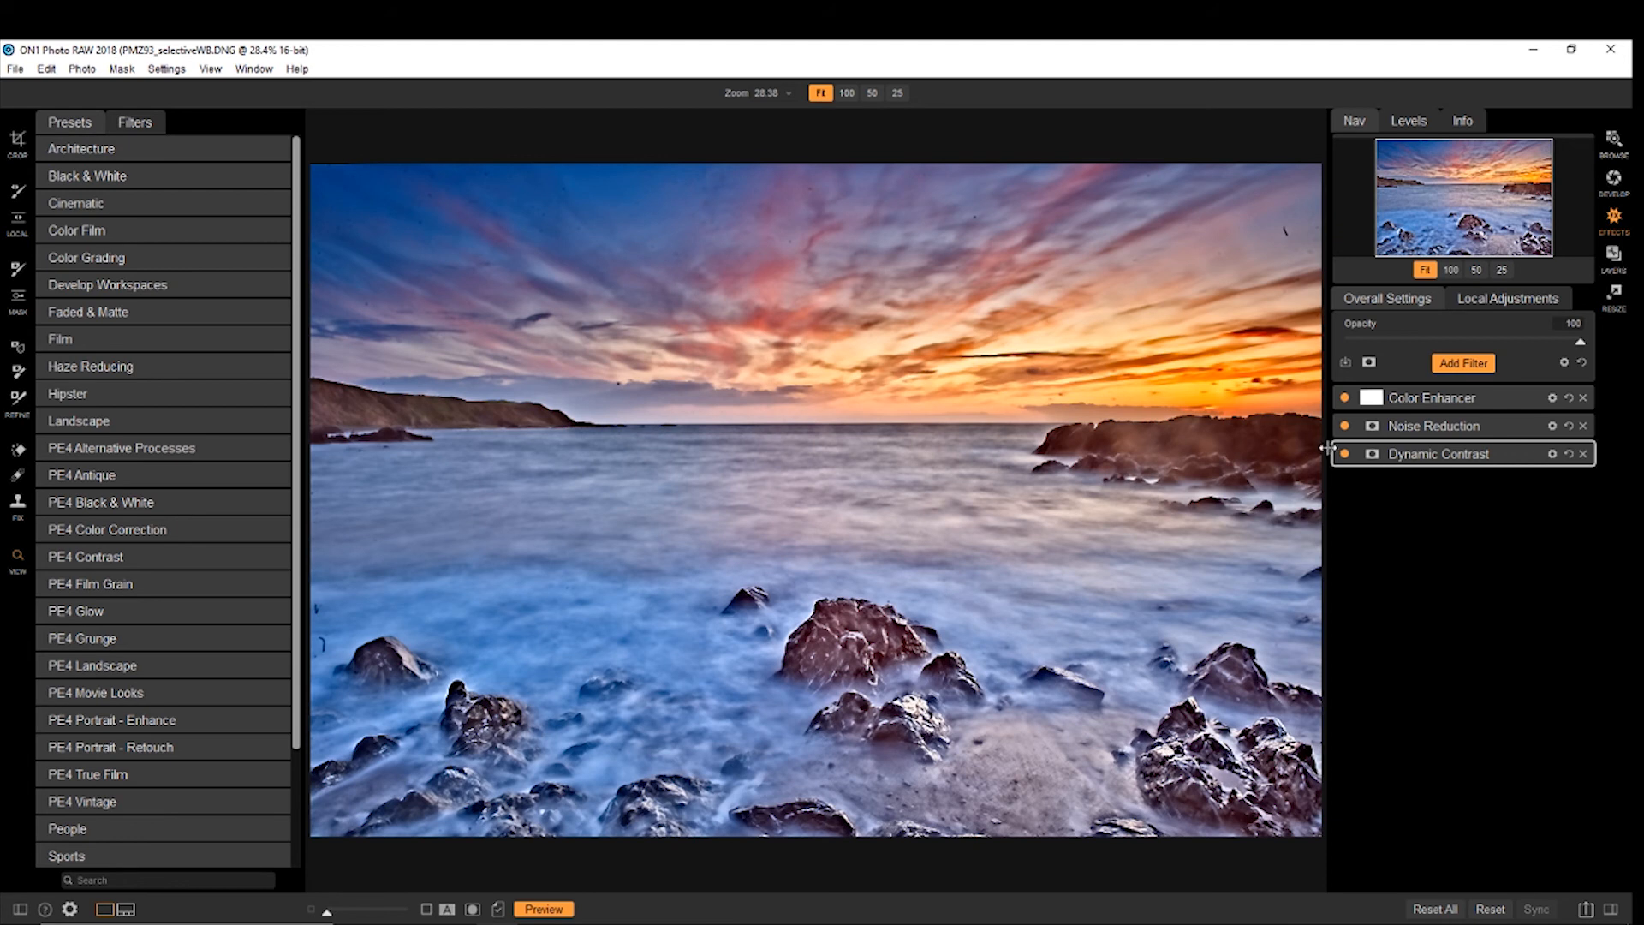
{"action": "left_click", "coordinate": [1346, 454]}
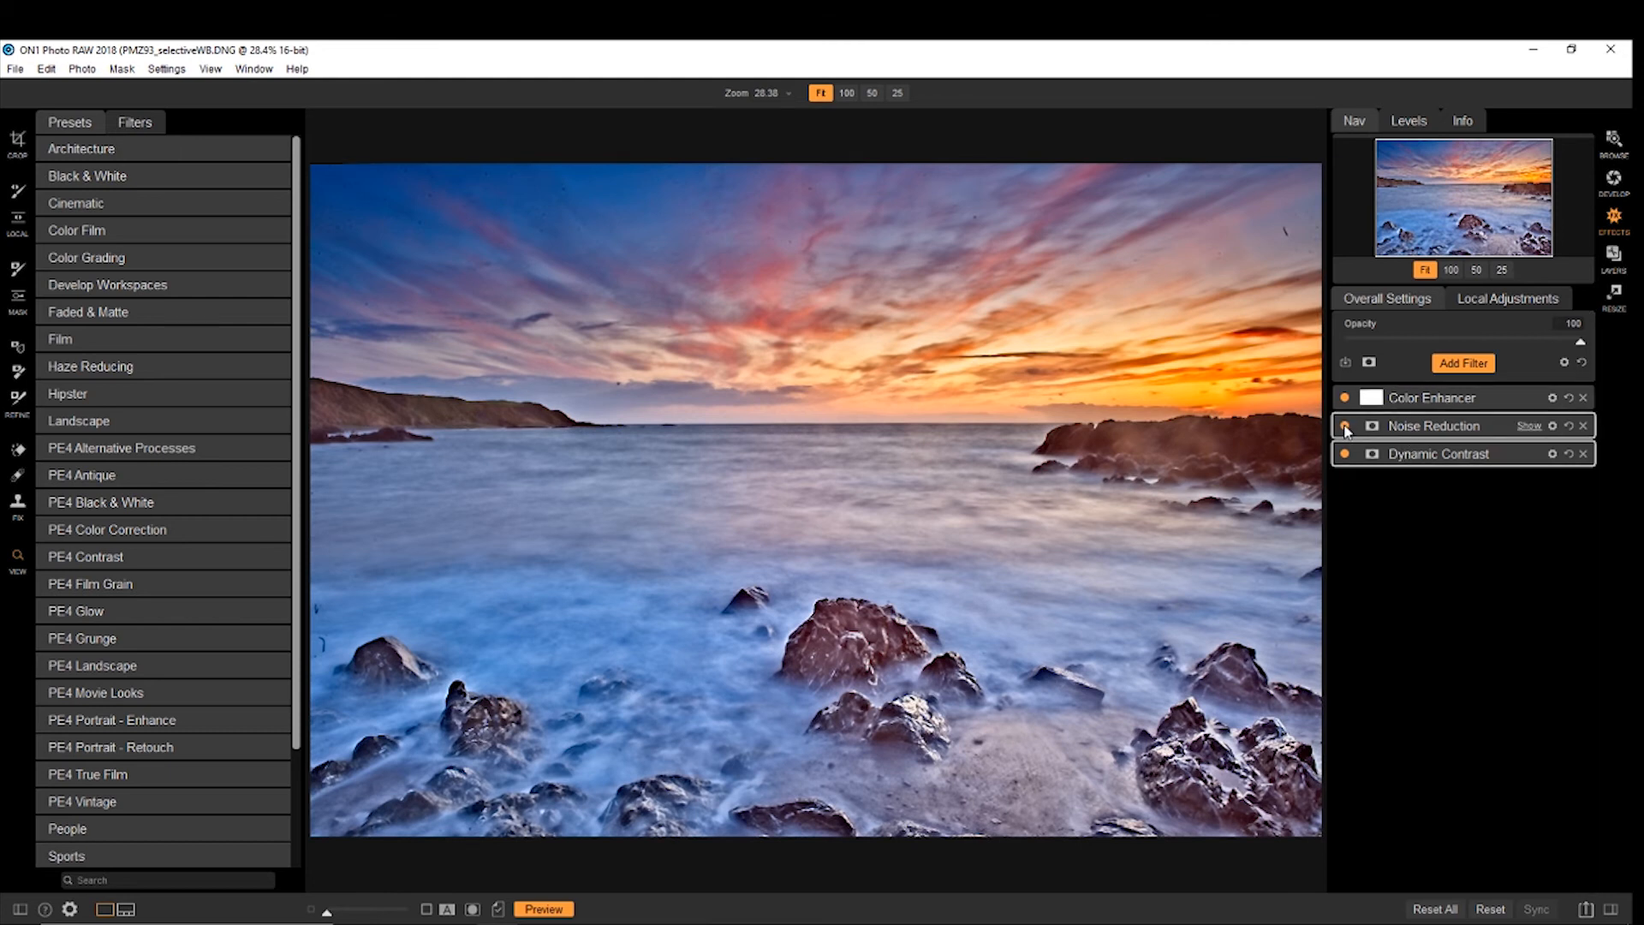
{"action": "left_click", "coordinate": [1346, 425]}
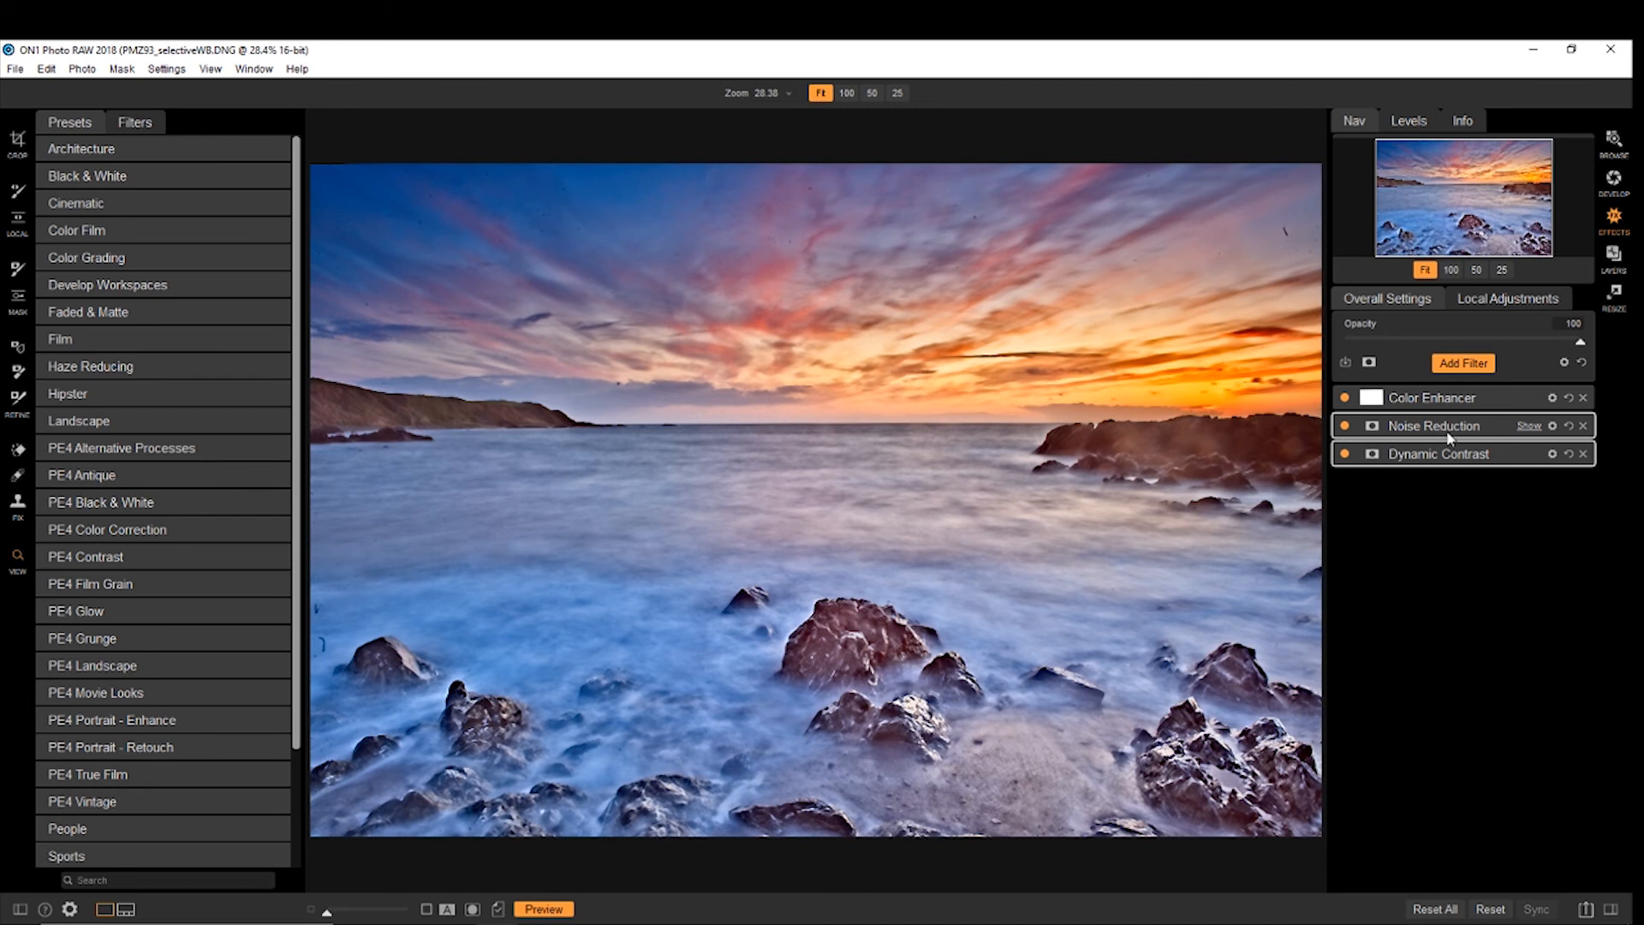
{"action": "left_click", "coordinate": [1433, 424]}
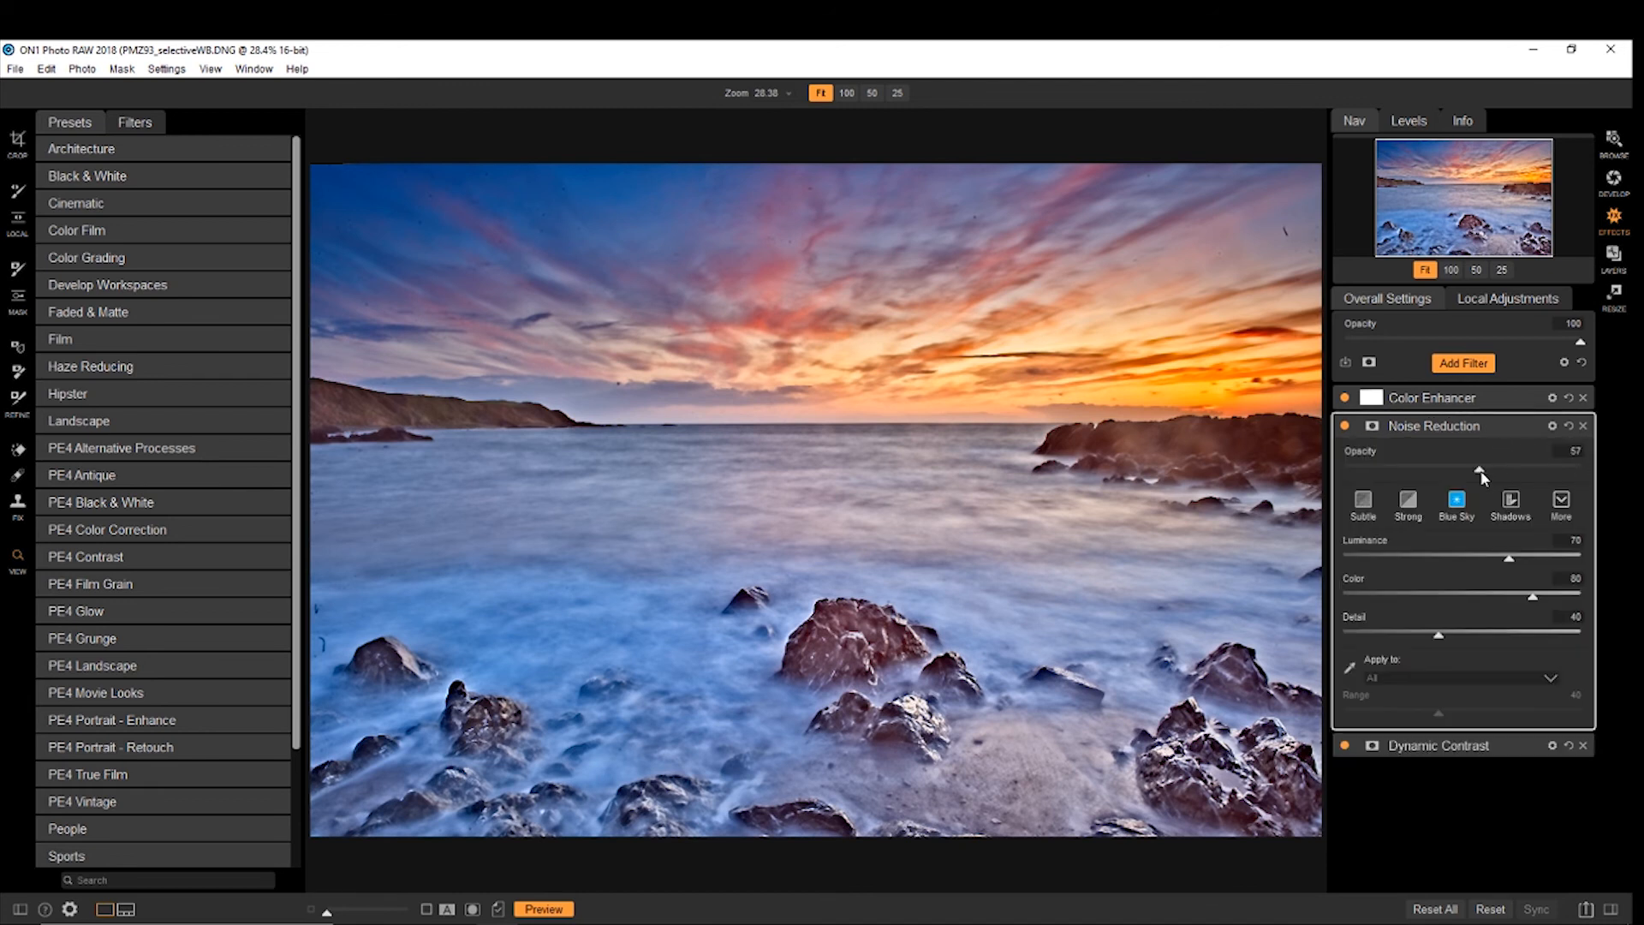
{"action": "left_click", "coordinate": [1362, 504]}
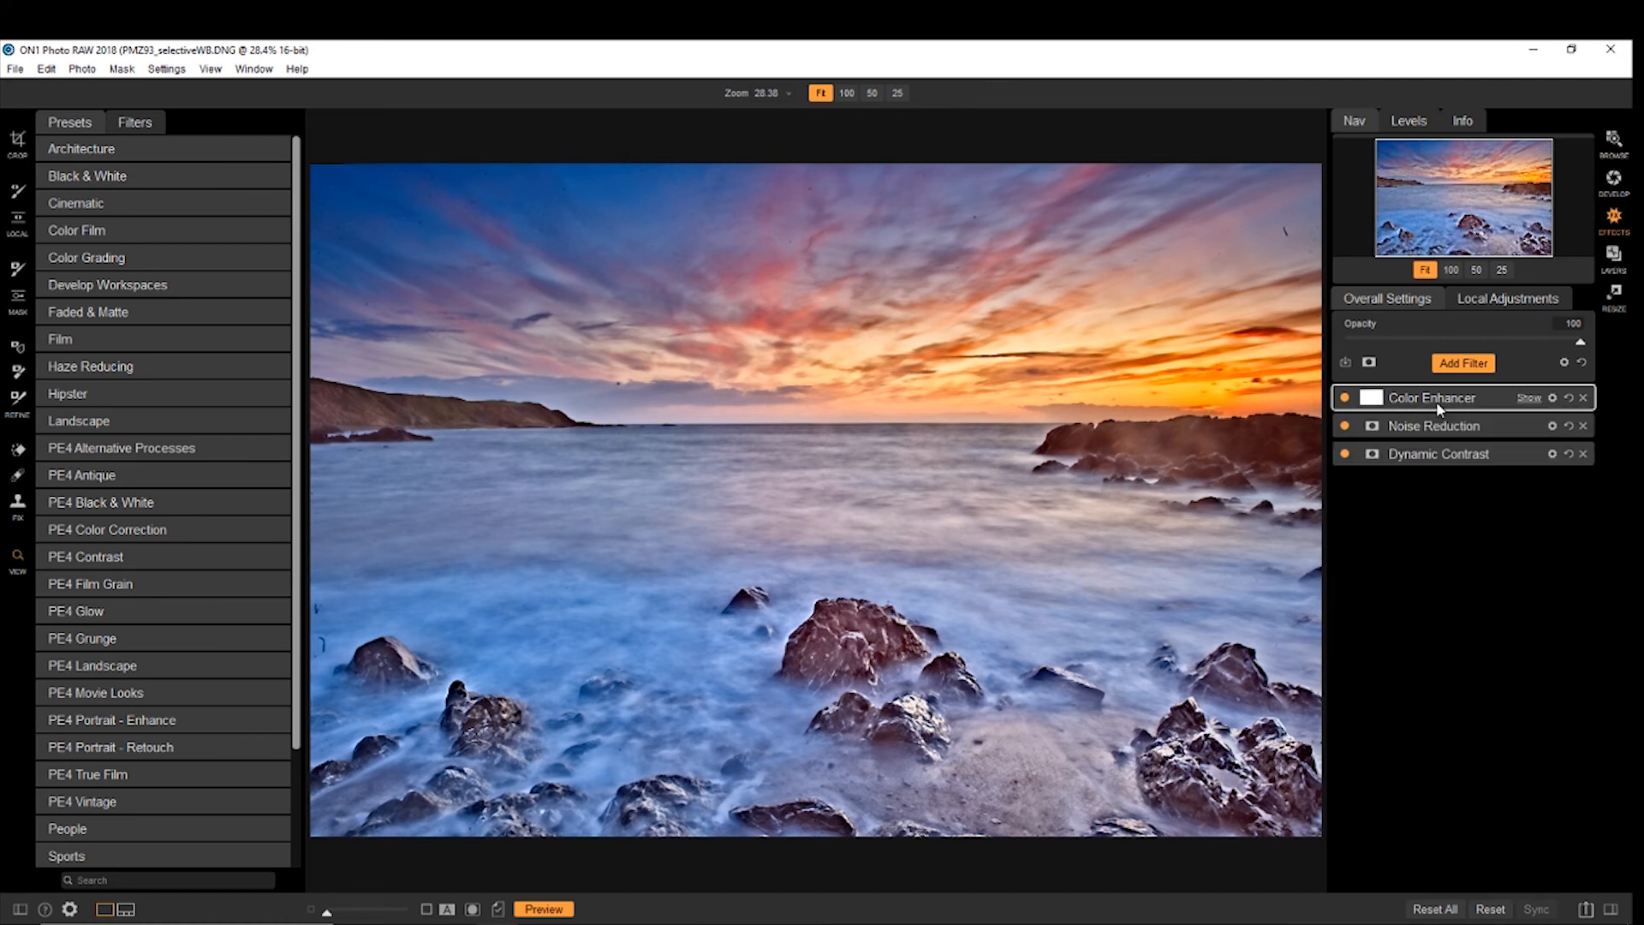
{"action": "left_click", "coordinate": [1508, 298]}
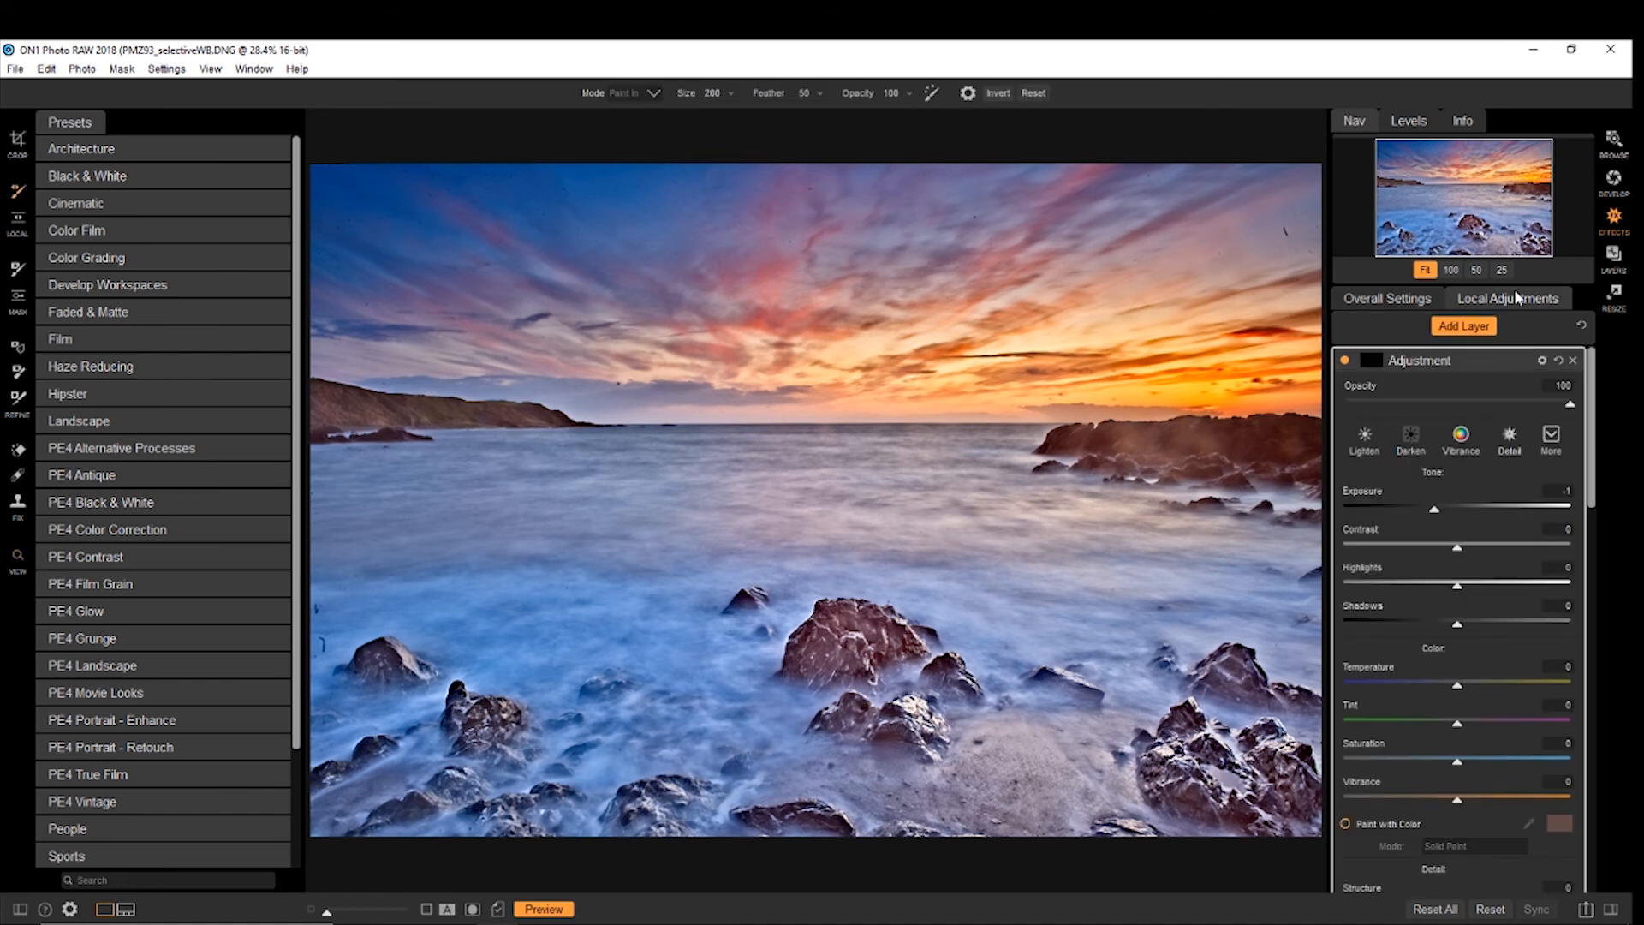
{"action": "mouse_move", "coordinate": [61, 346]}
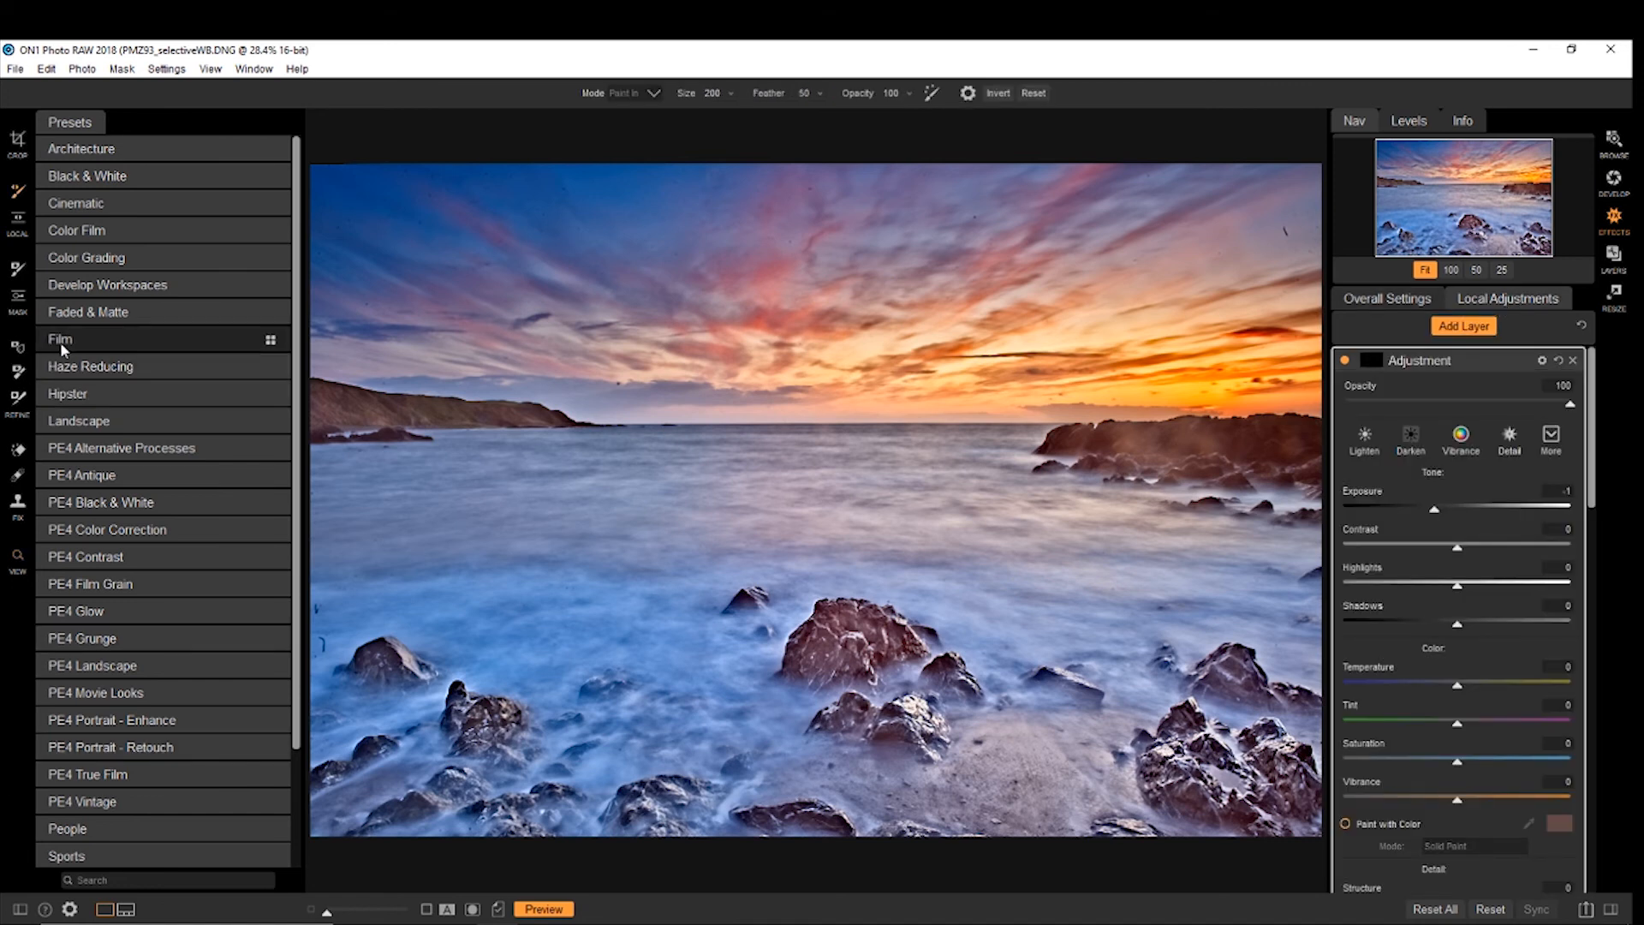
{"action": "mouse_move", "coordinate": [100, 673]}
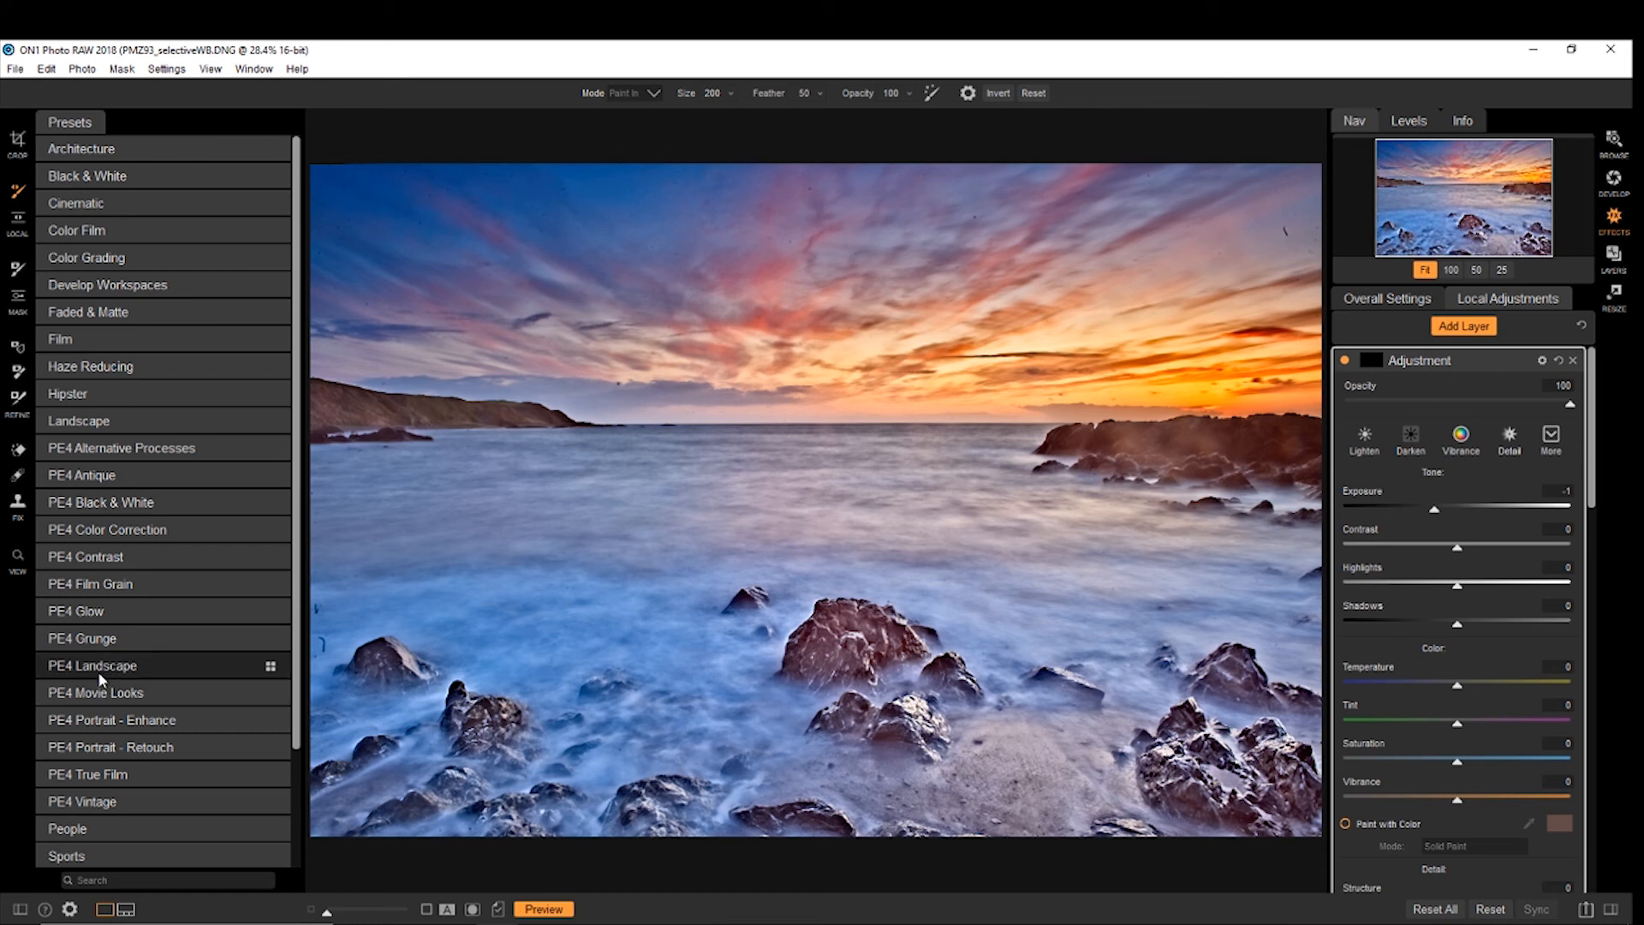
Step: Apply the Golden Hour Enhancer preset from the PE4 Landscape category
{"action": "left_click", "coordinate": [92, 665]}
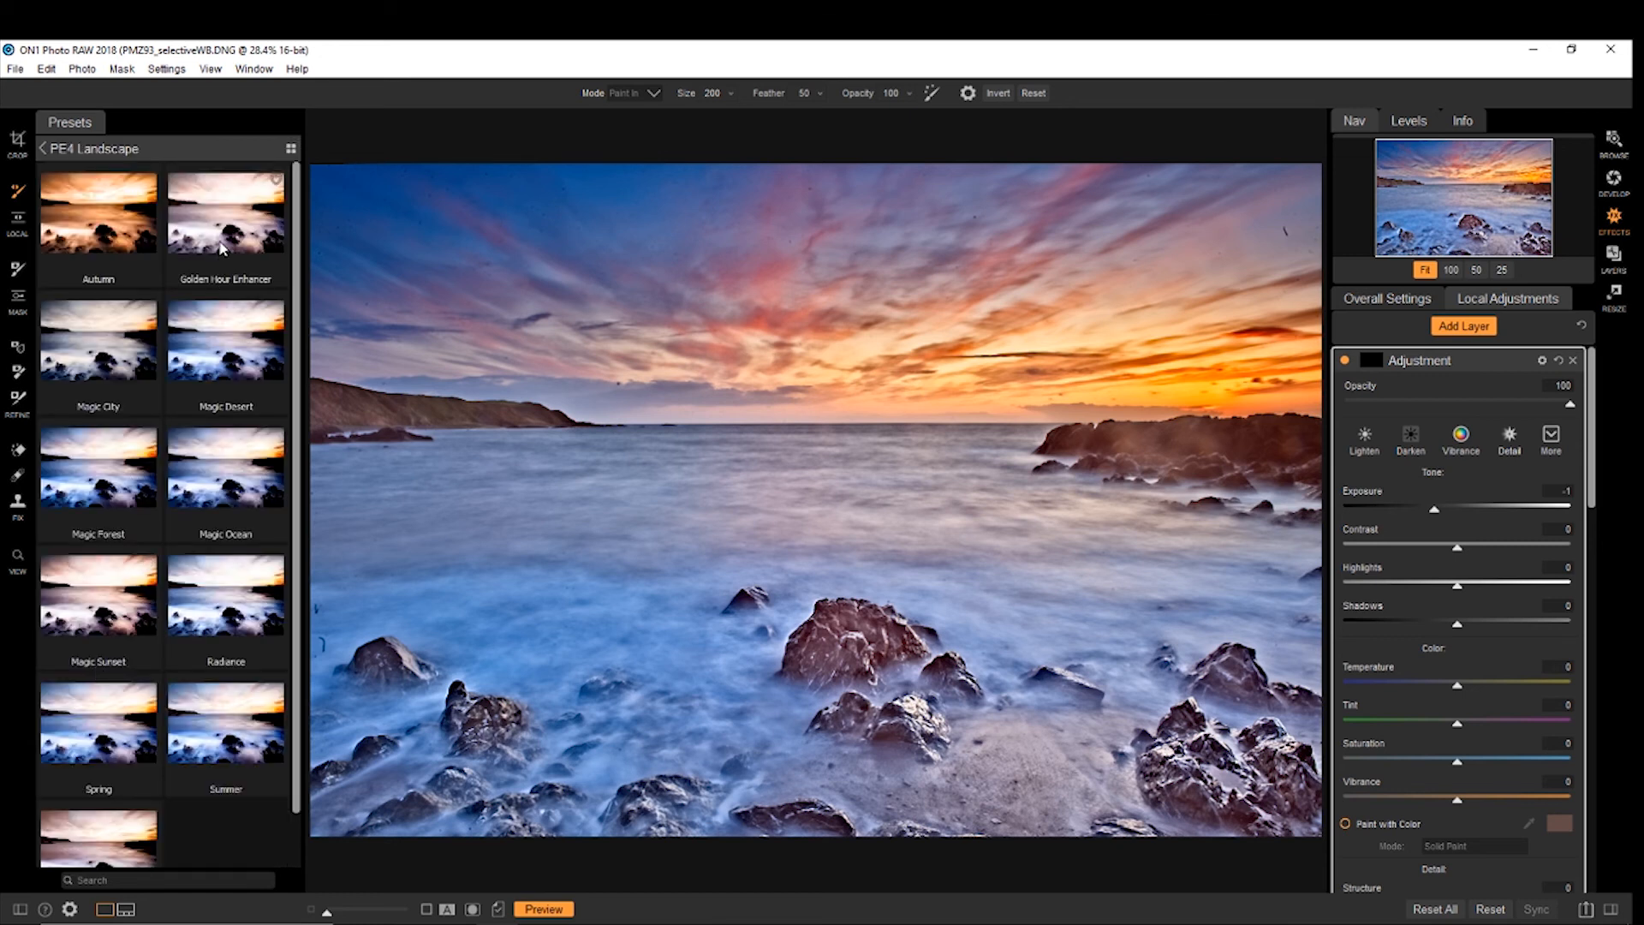
{"action": "left_click", "coordinate": [225, 213]}
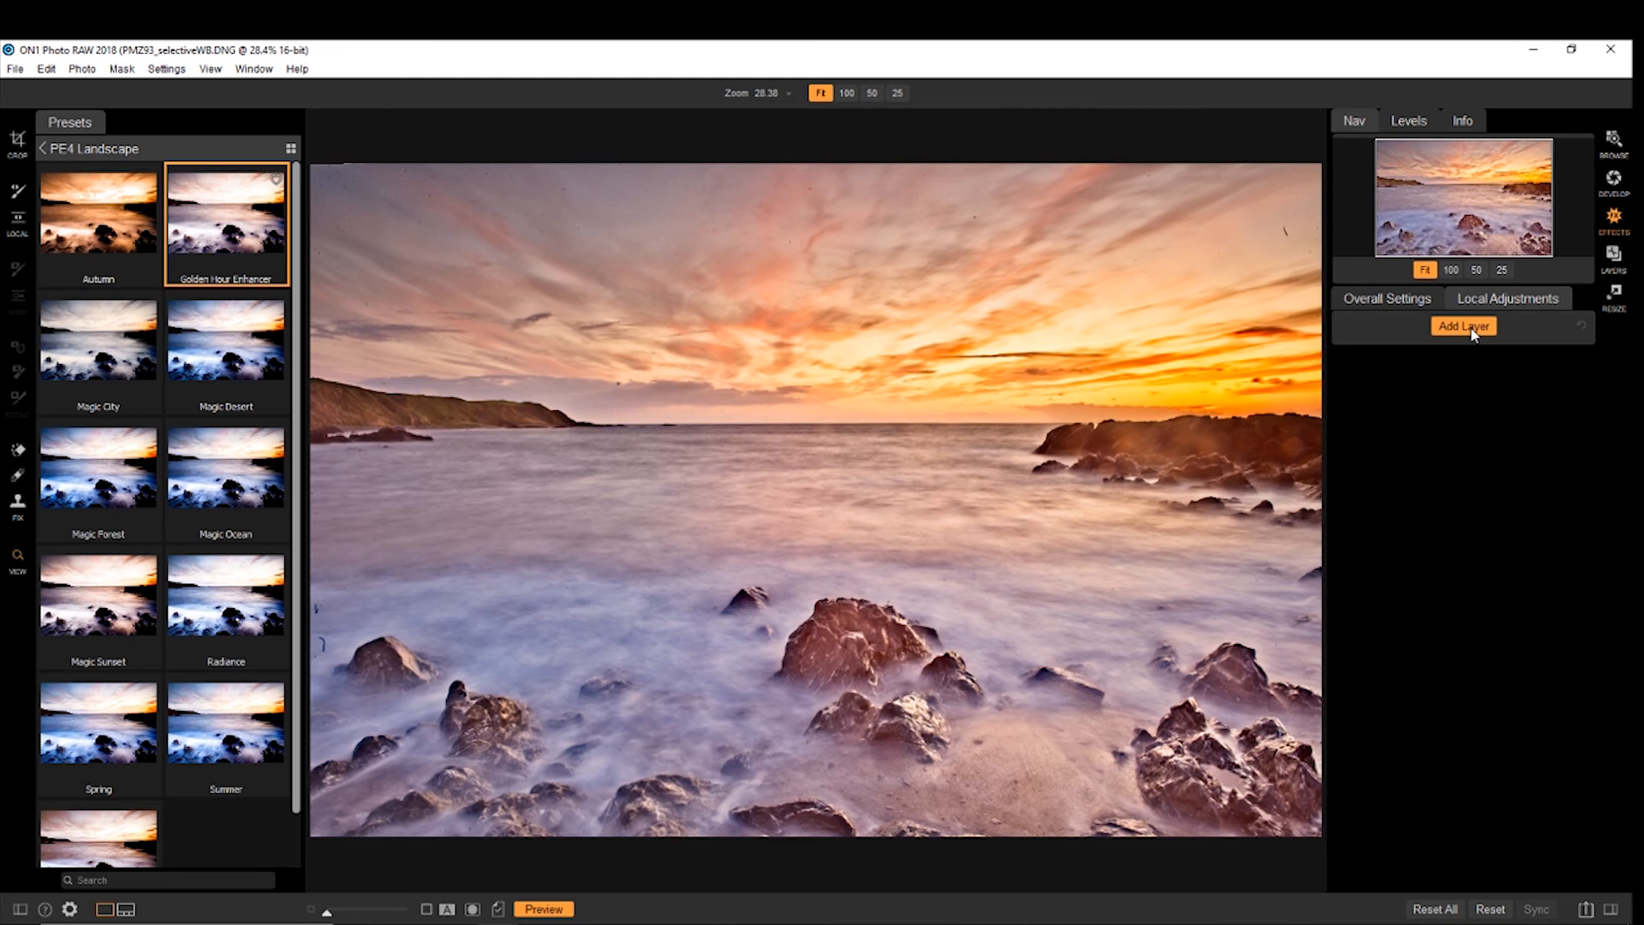
{"action": "mouse_move", "coordinate": [20, 142]}
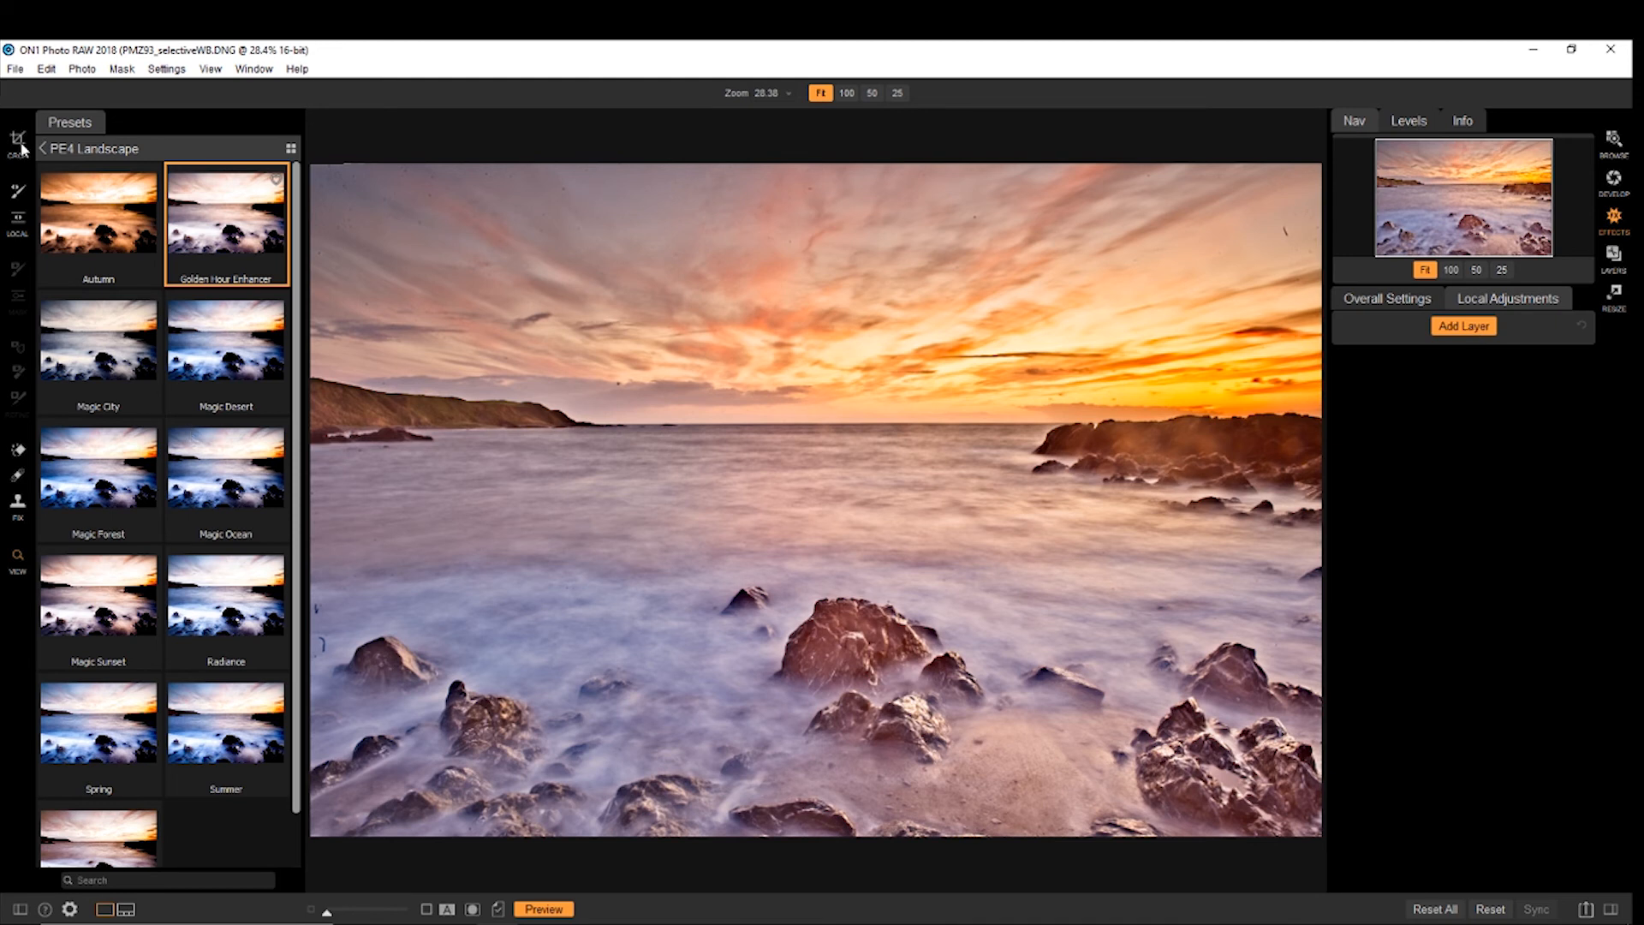
Step: Add a new local adjustment layer at -1 exposure for brushing over the sky
{"action": "left_click", "coordinate": [1461, 326]}
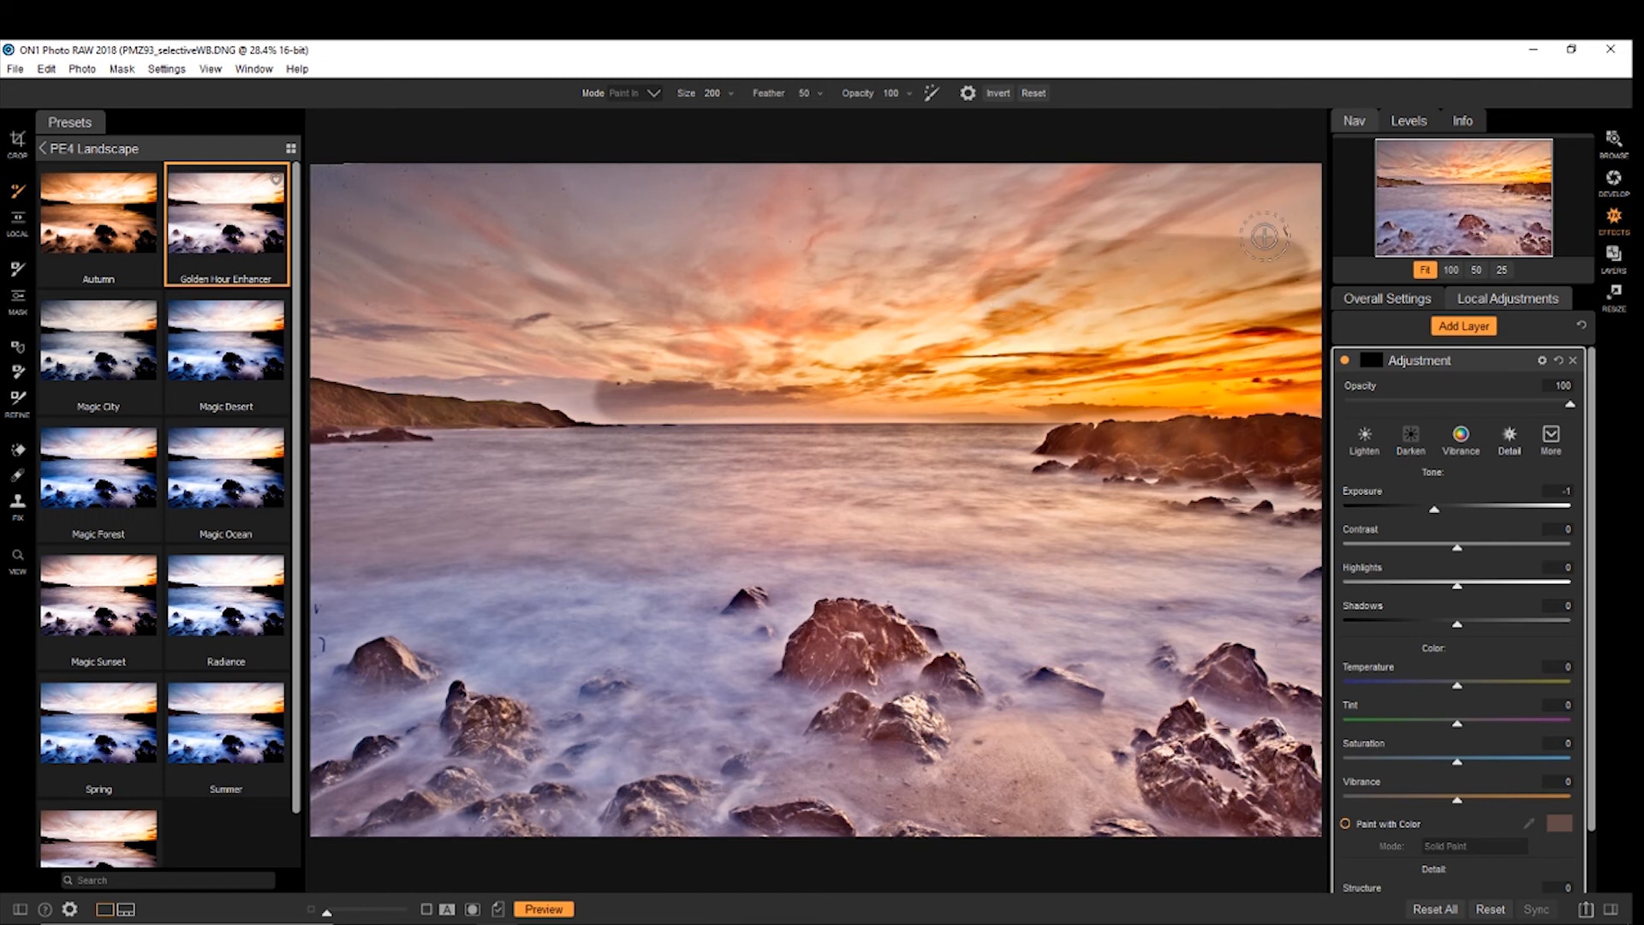
{"action": "mouse_move", "coordinate": [1001, 181]}
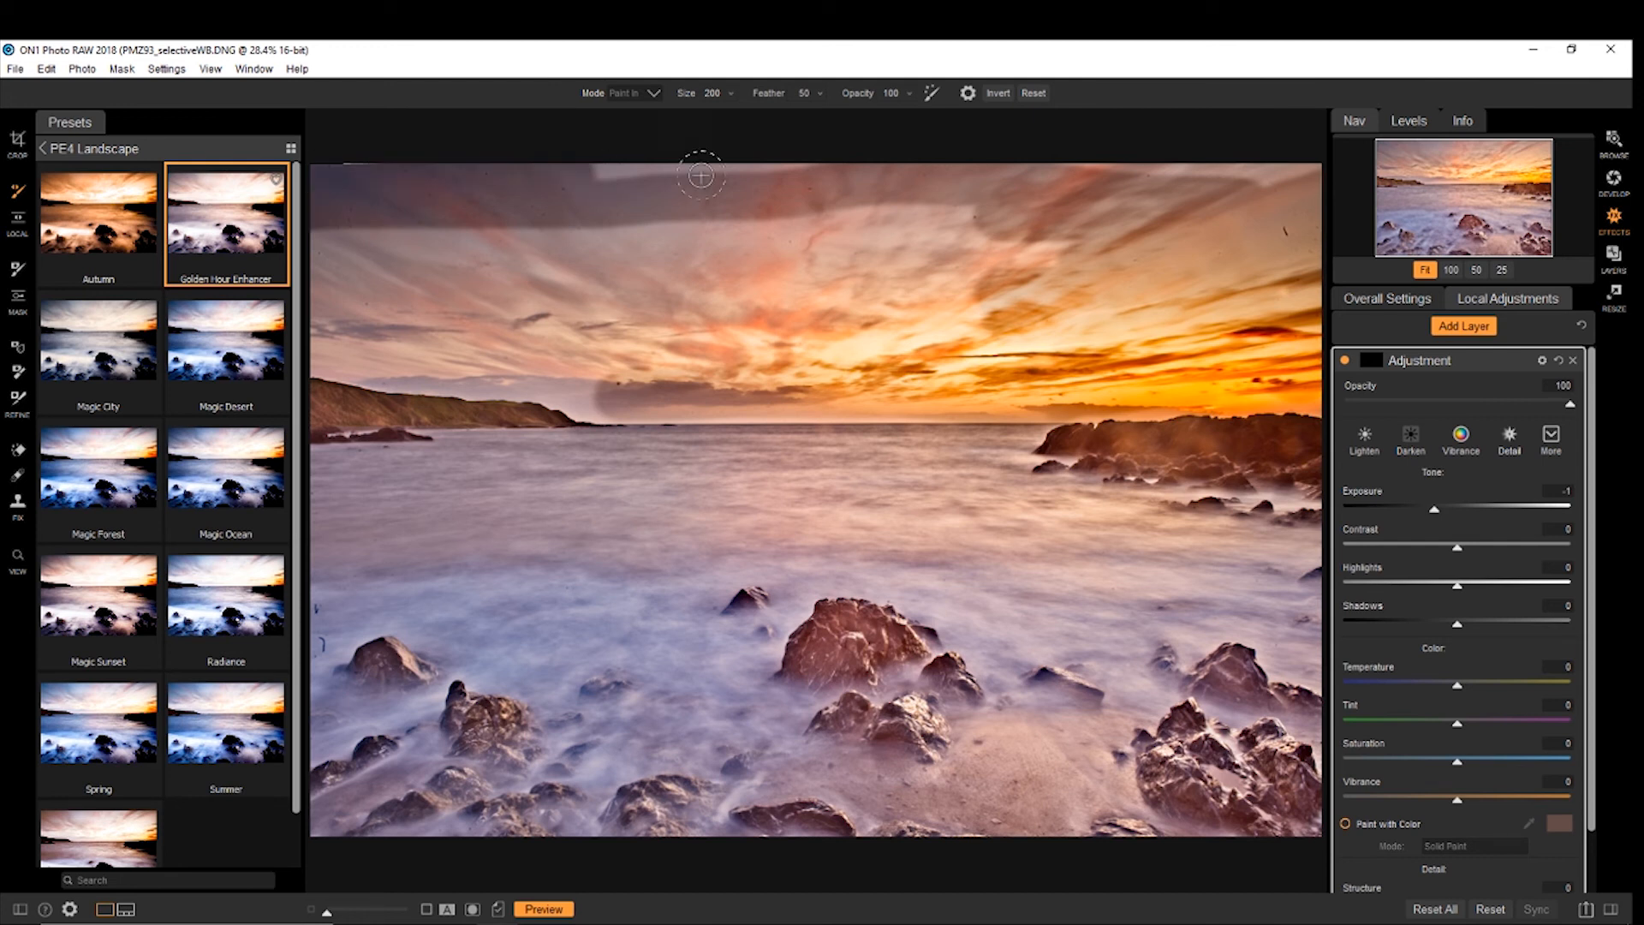
{"action": "mouse_move", "coordinate": [920, 361]}
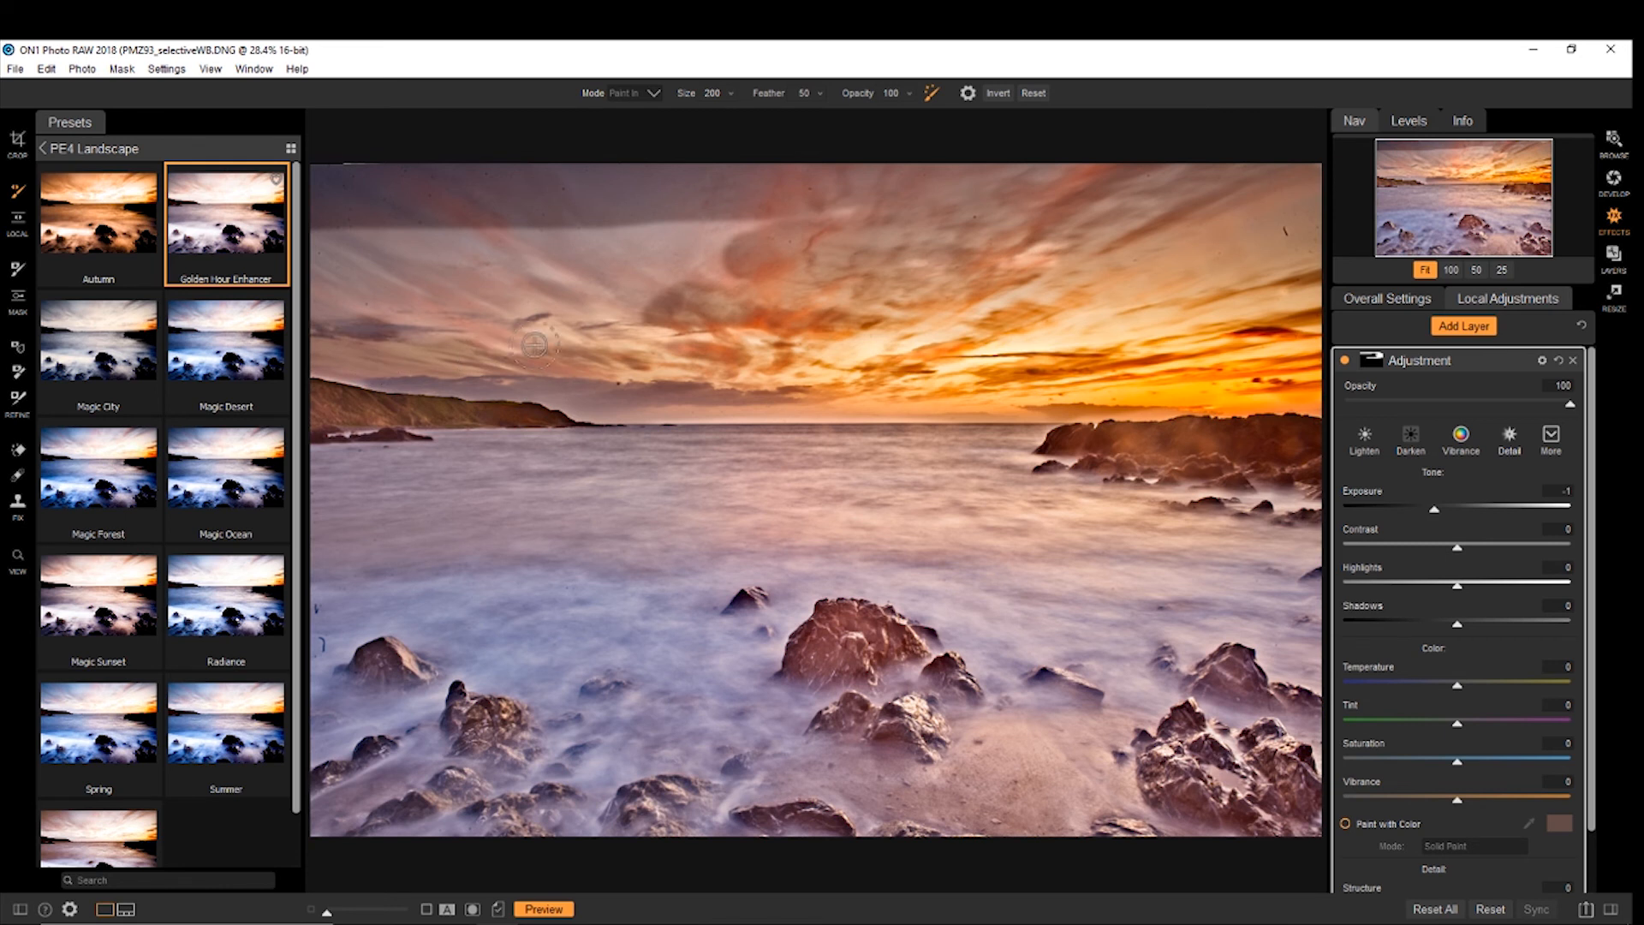
{"action": "mouse_move", "coordinate": [748, 337]}
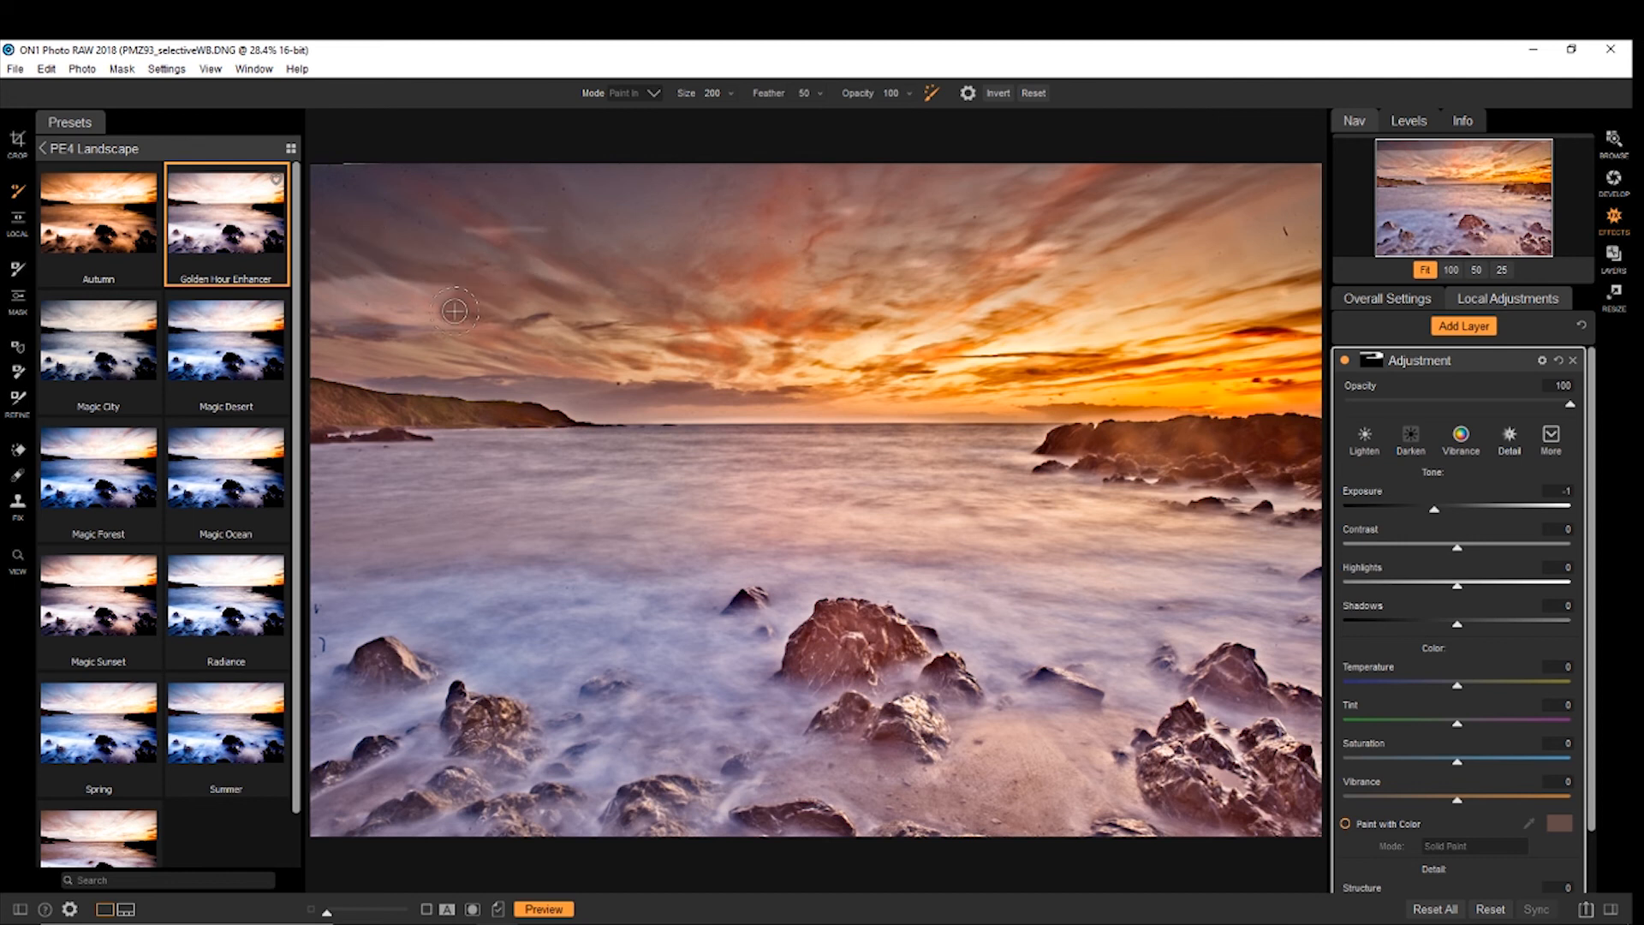
{"action": "mouse_move", "coordinate": [791, 322]}
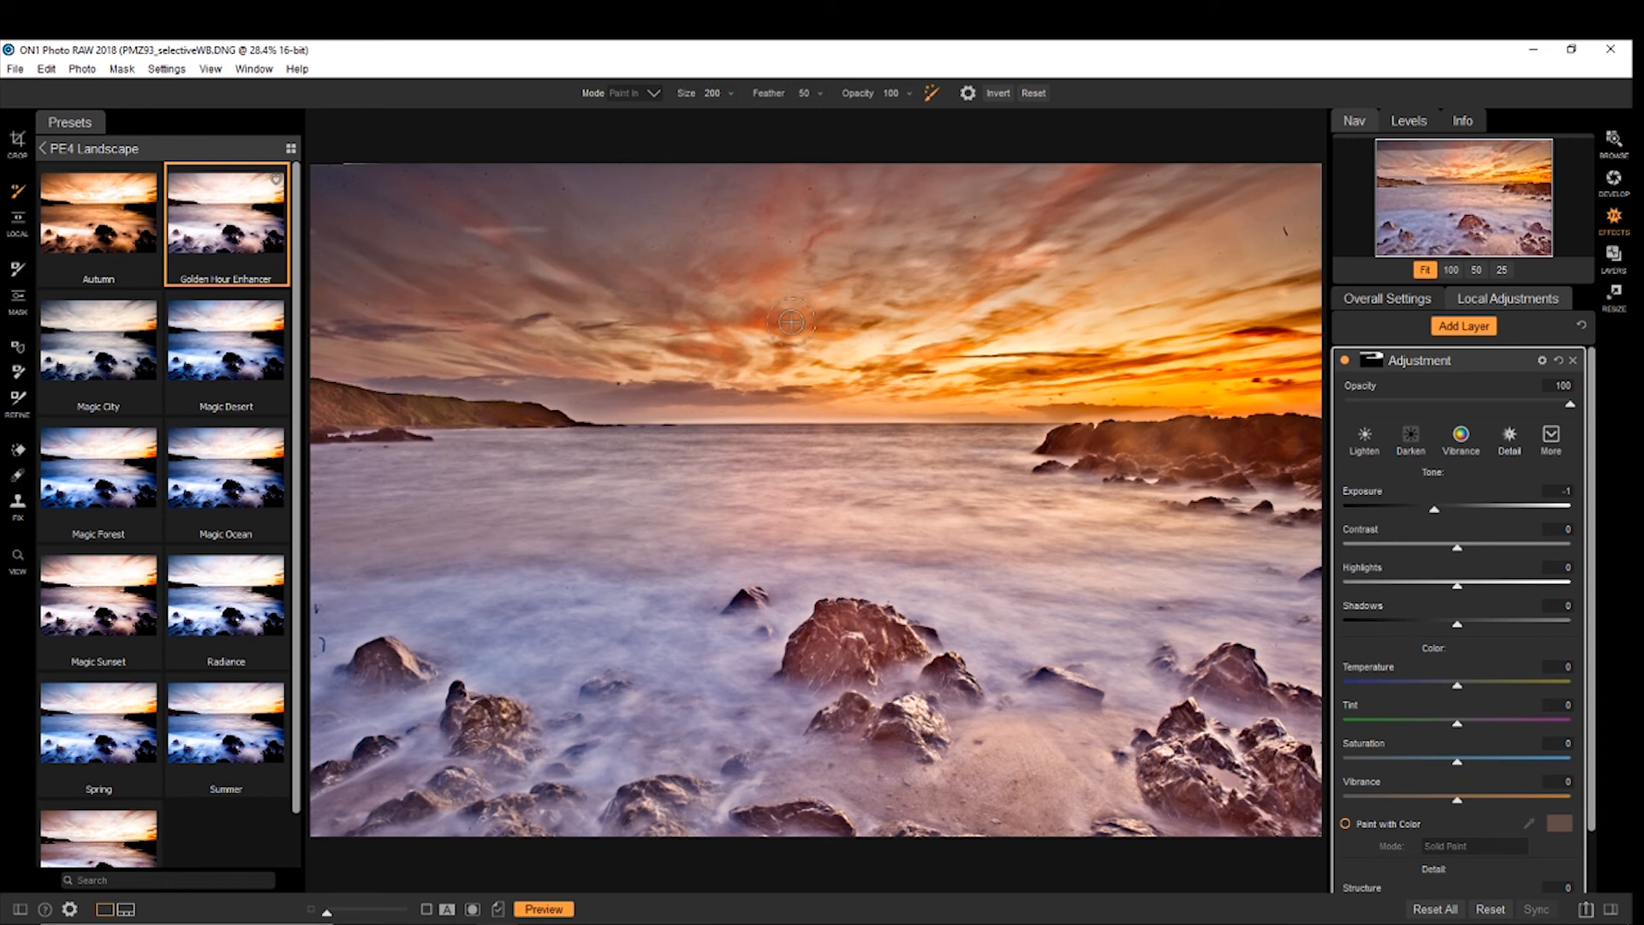
{"action": "mouse_move", "coordinate": [692, 326]}
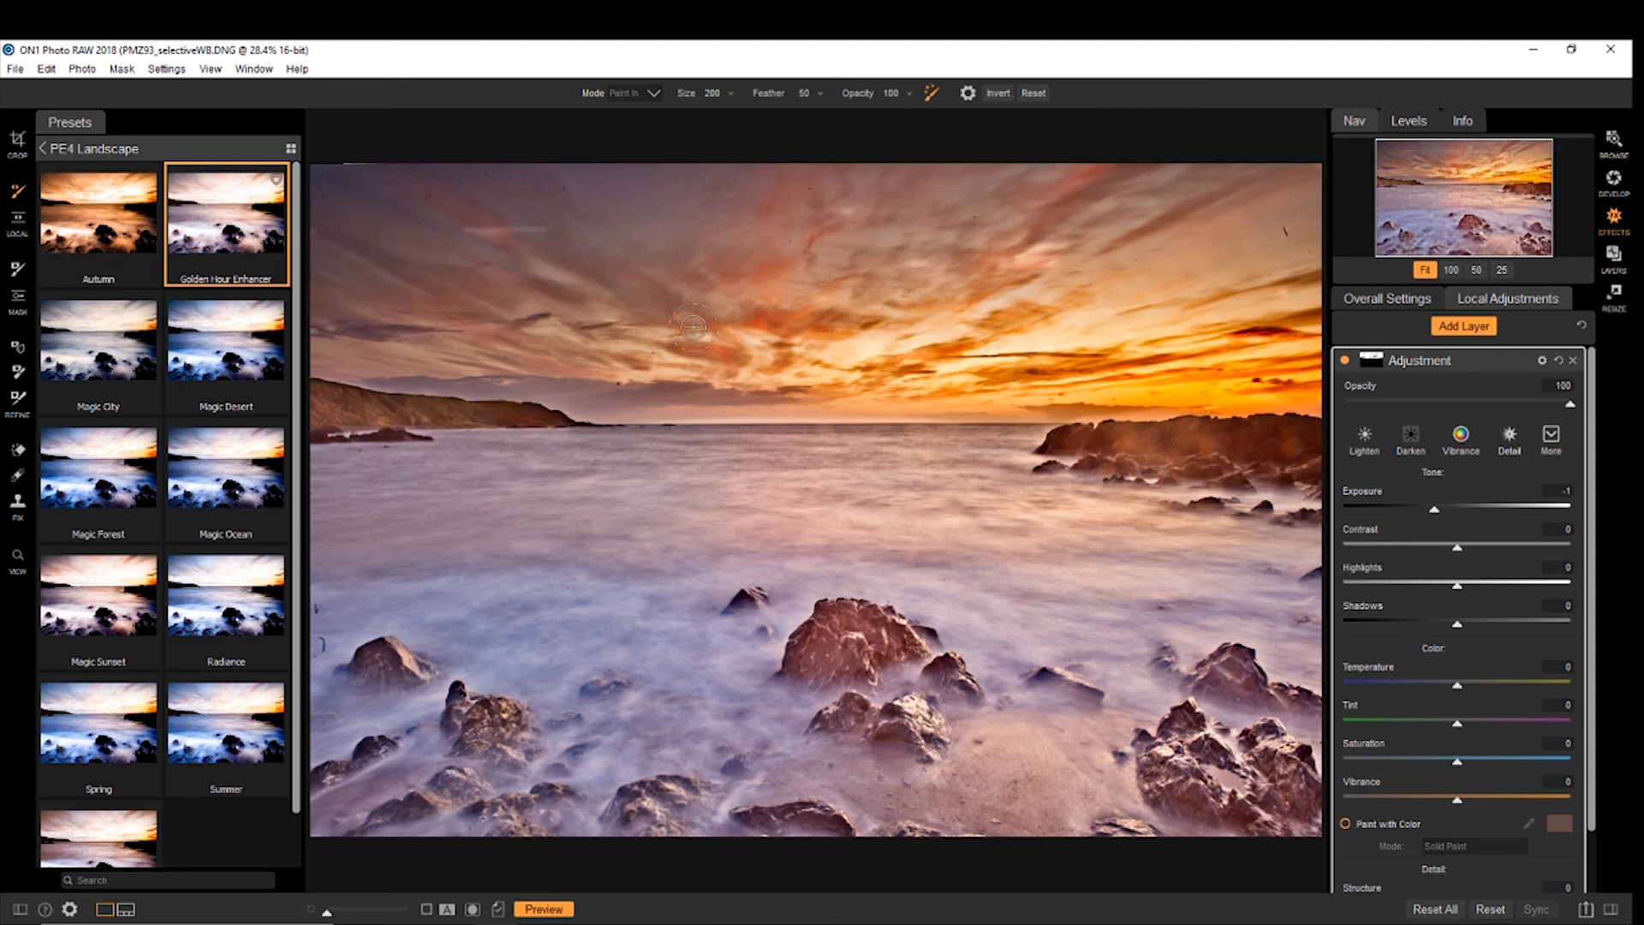
{"action": "mouse_move", "coordinate": [823, 307]}
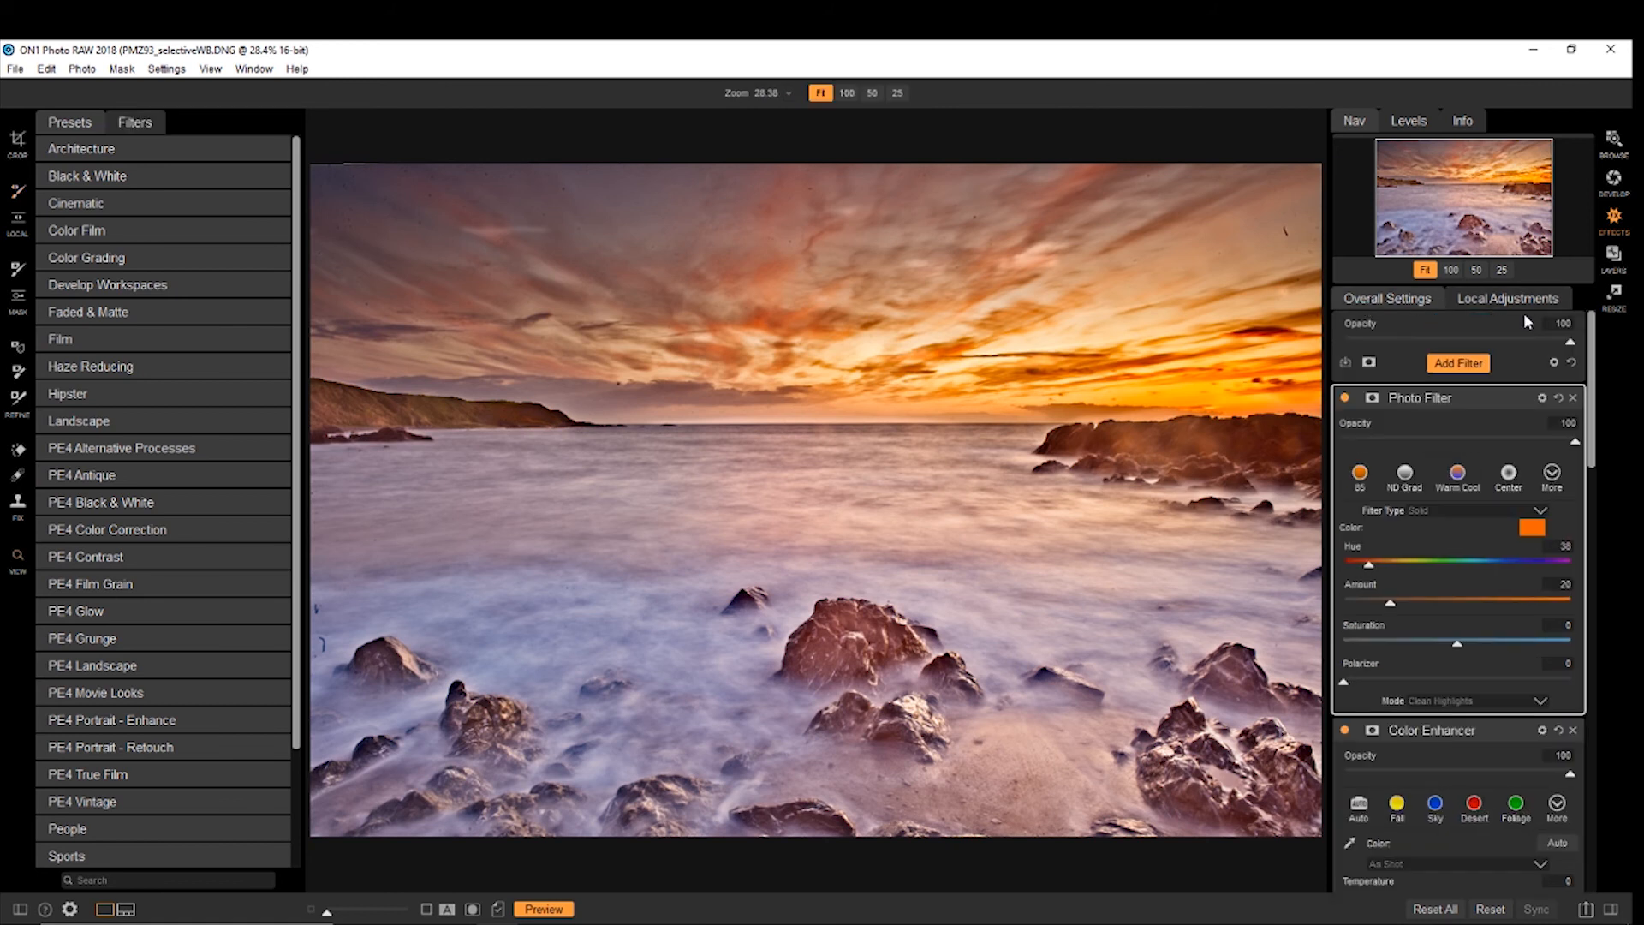
{"action": "mouse_move", "coordinate": [1496, 406]}
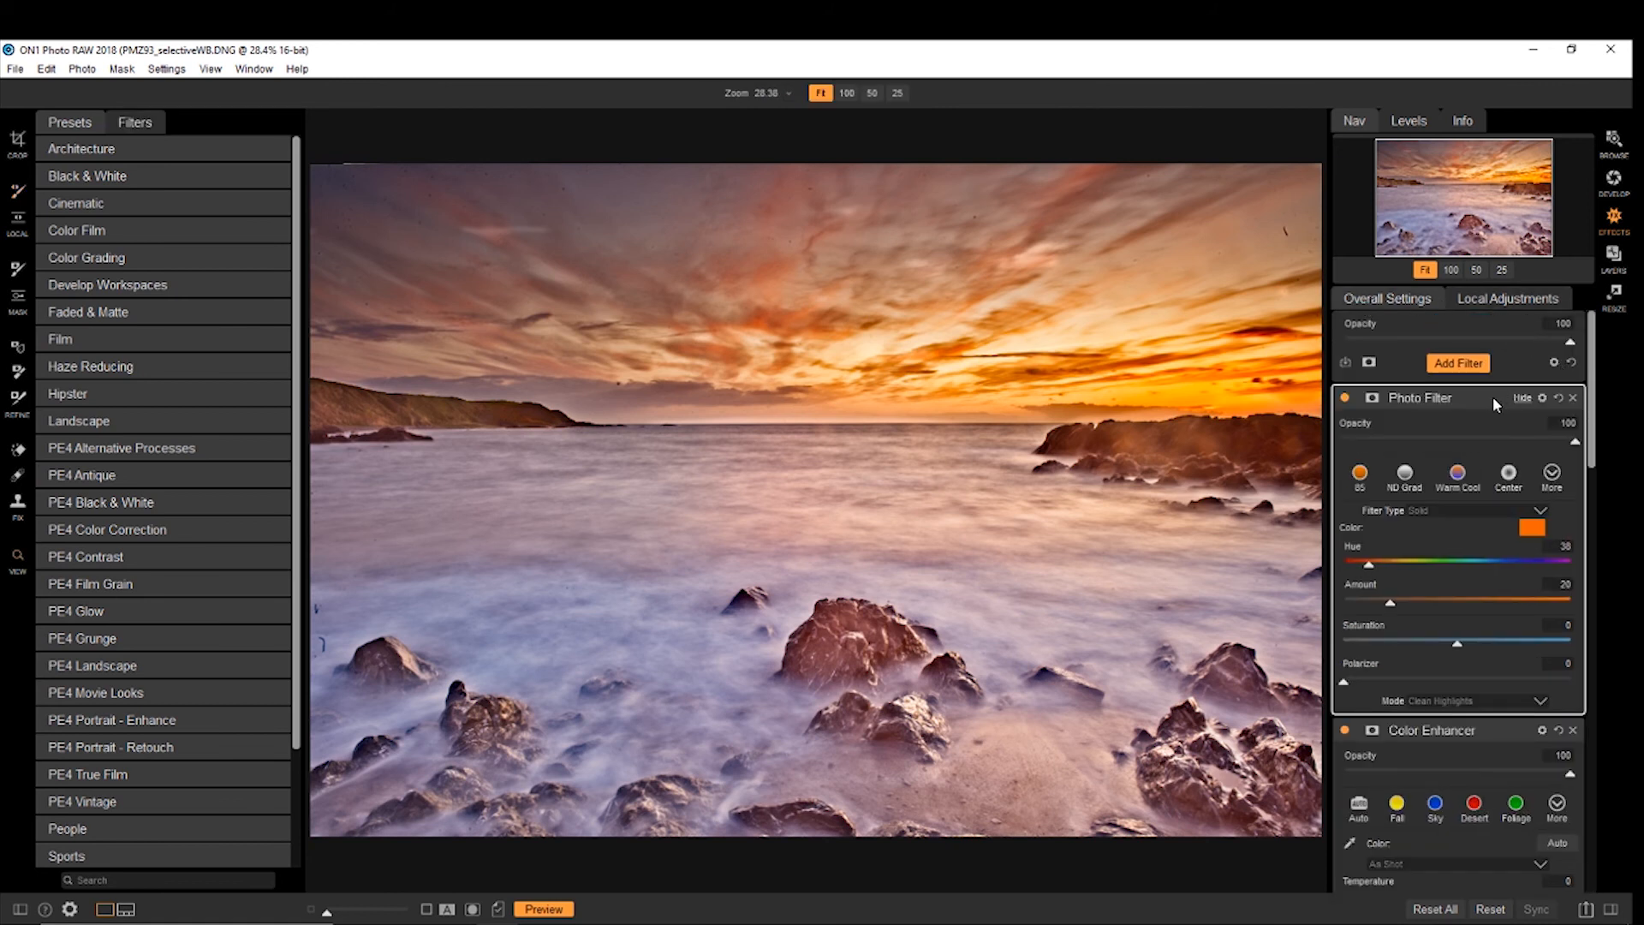
Step: Collapse Photo Filter and Color Enhancer, then scroll Develop's adjustments down to Vignette
{"action": "left_click", "coordinate": [1522, 397]}
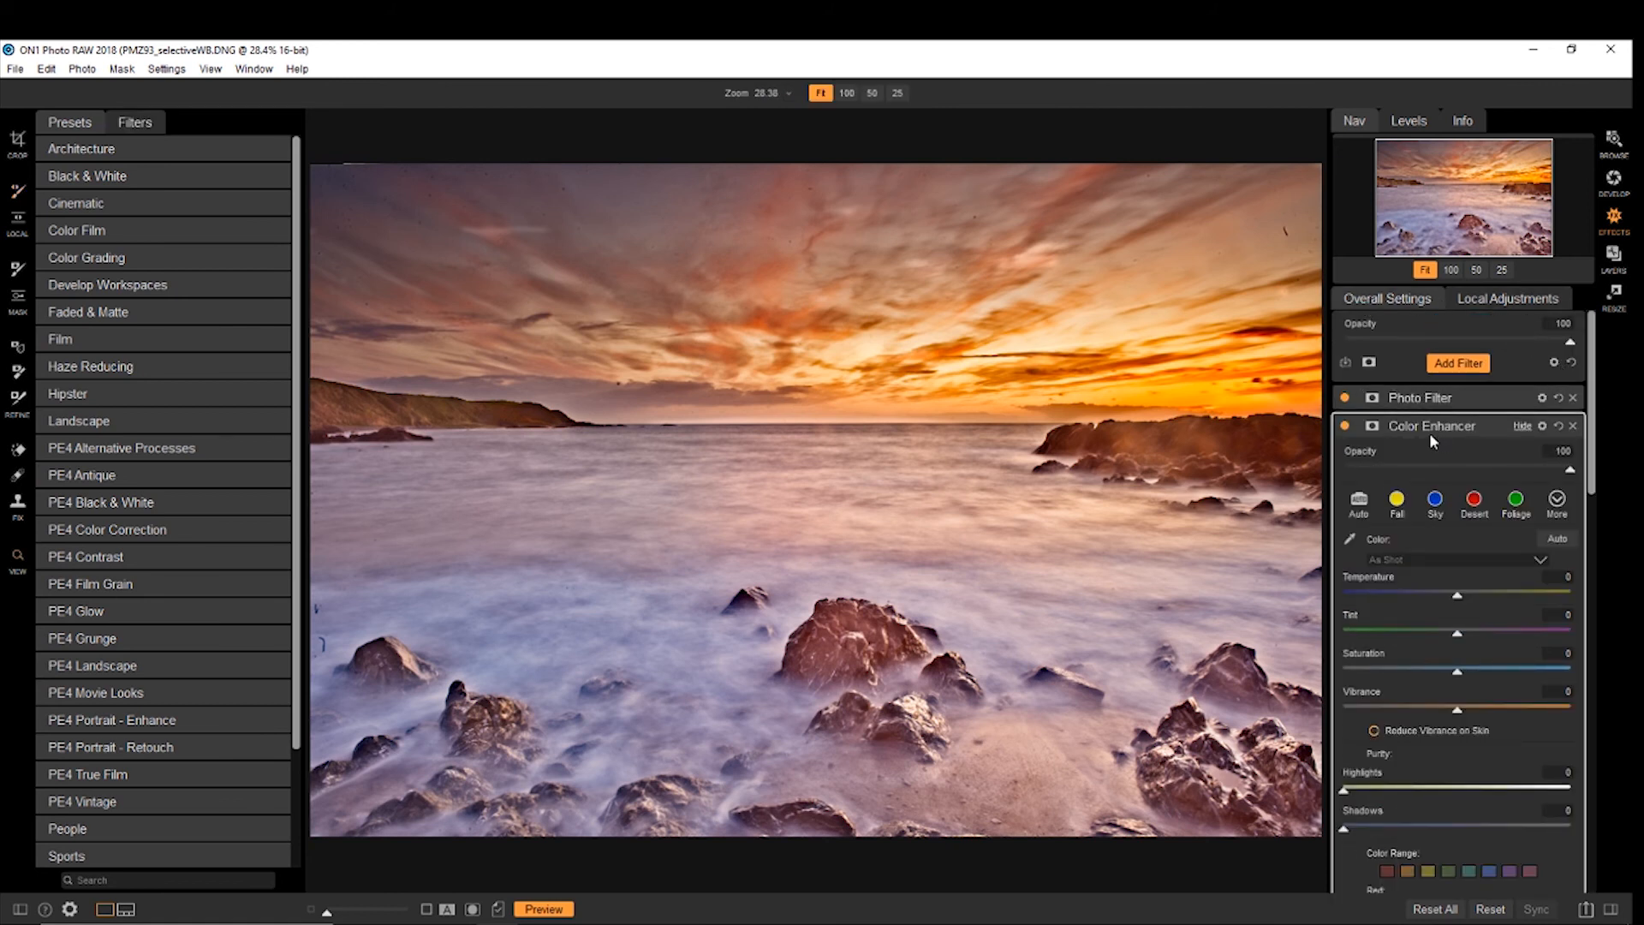
{"action": "left_click", "coordinate": [1457, 362]}
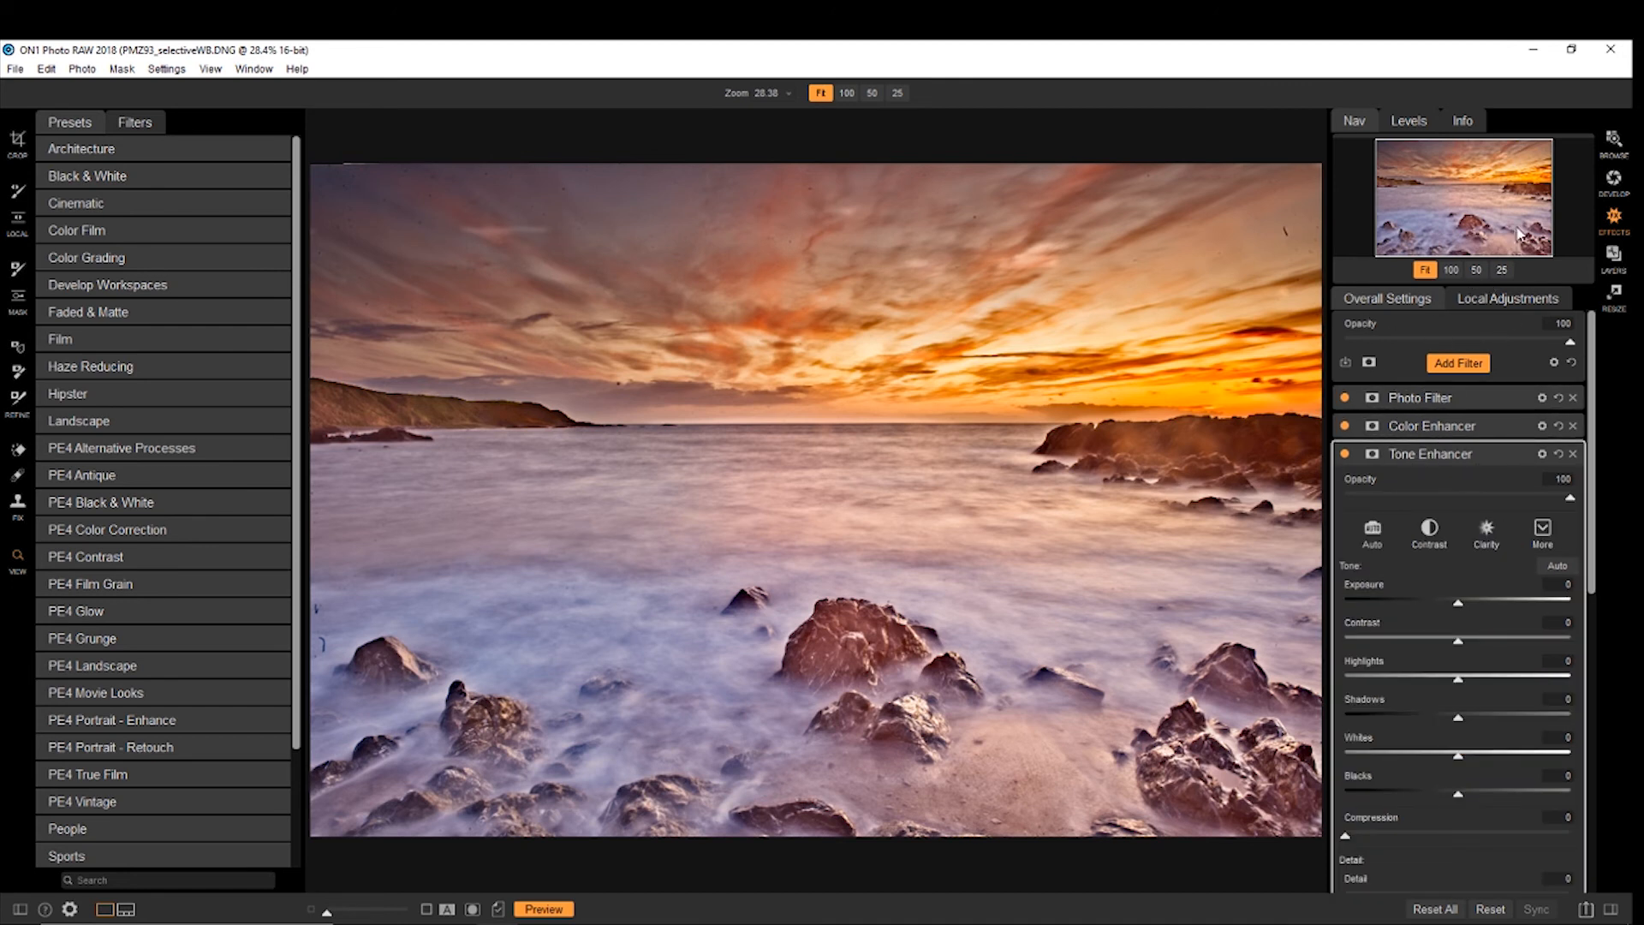
{"action": "left_click", "coordinate": [1614, 178]}
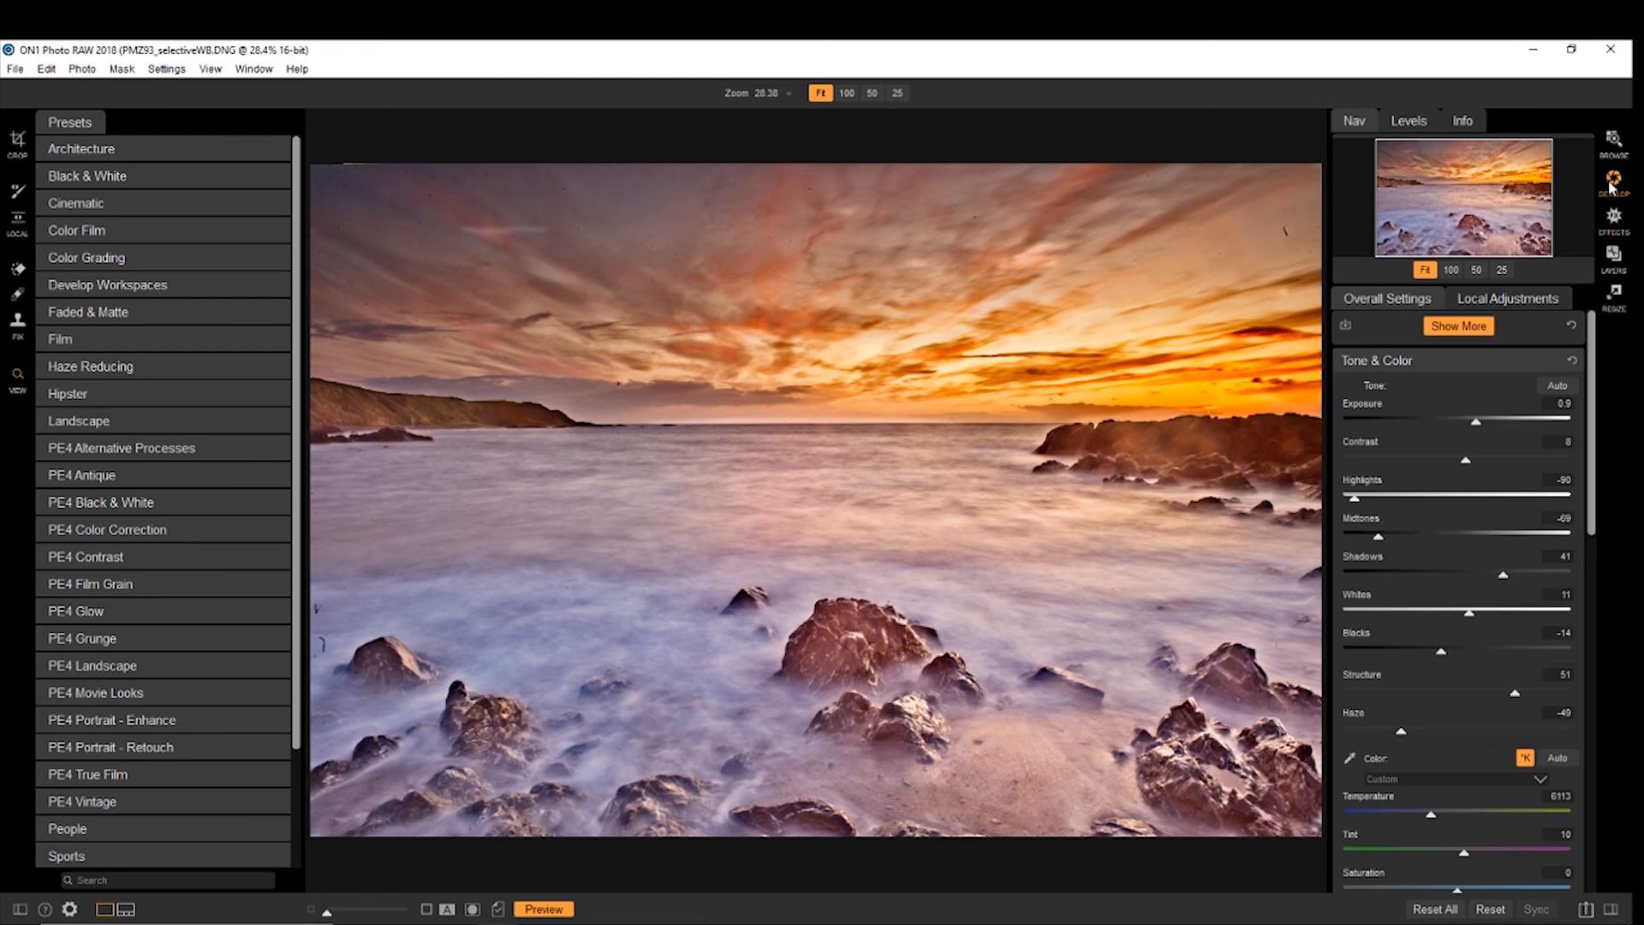
{"action": "left_click", "coordinate": [1457, 326]}
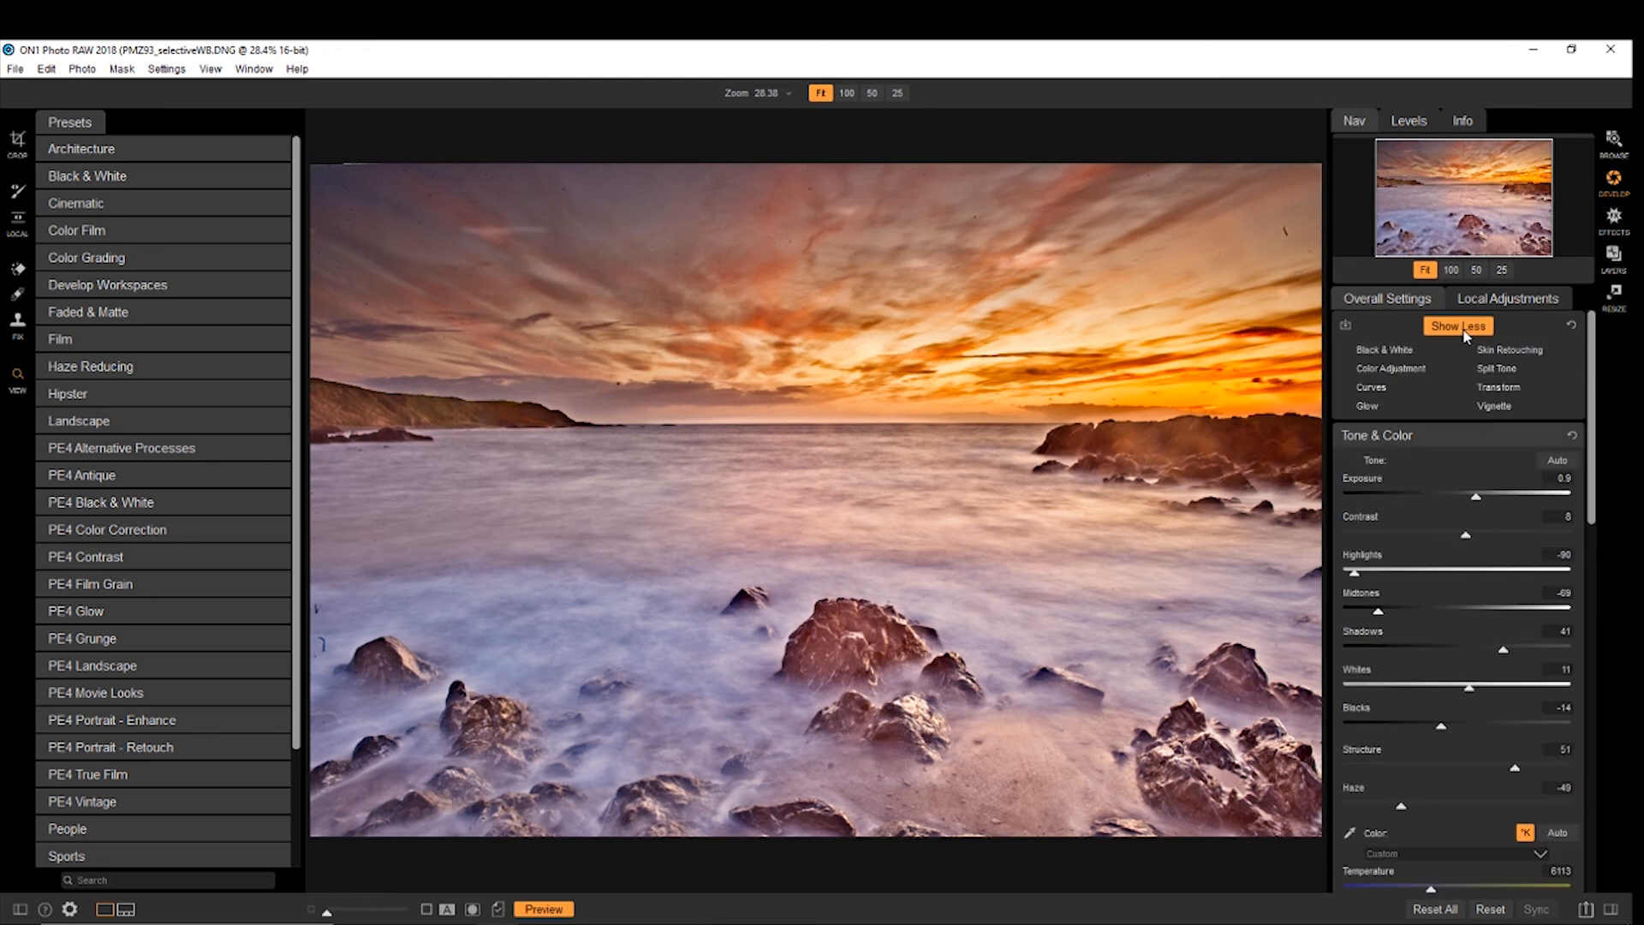
{"action": "left_click", "coordinate": [1457, 327]}
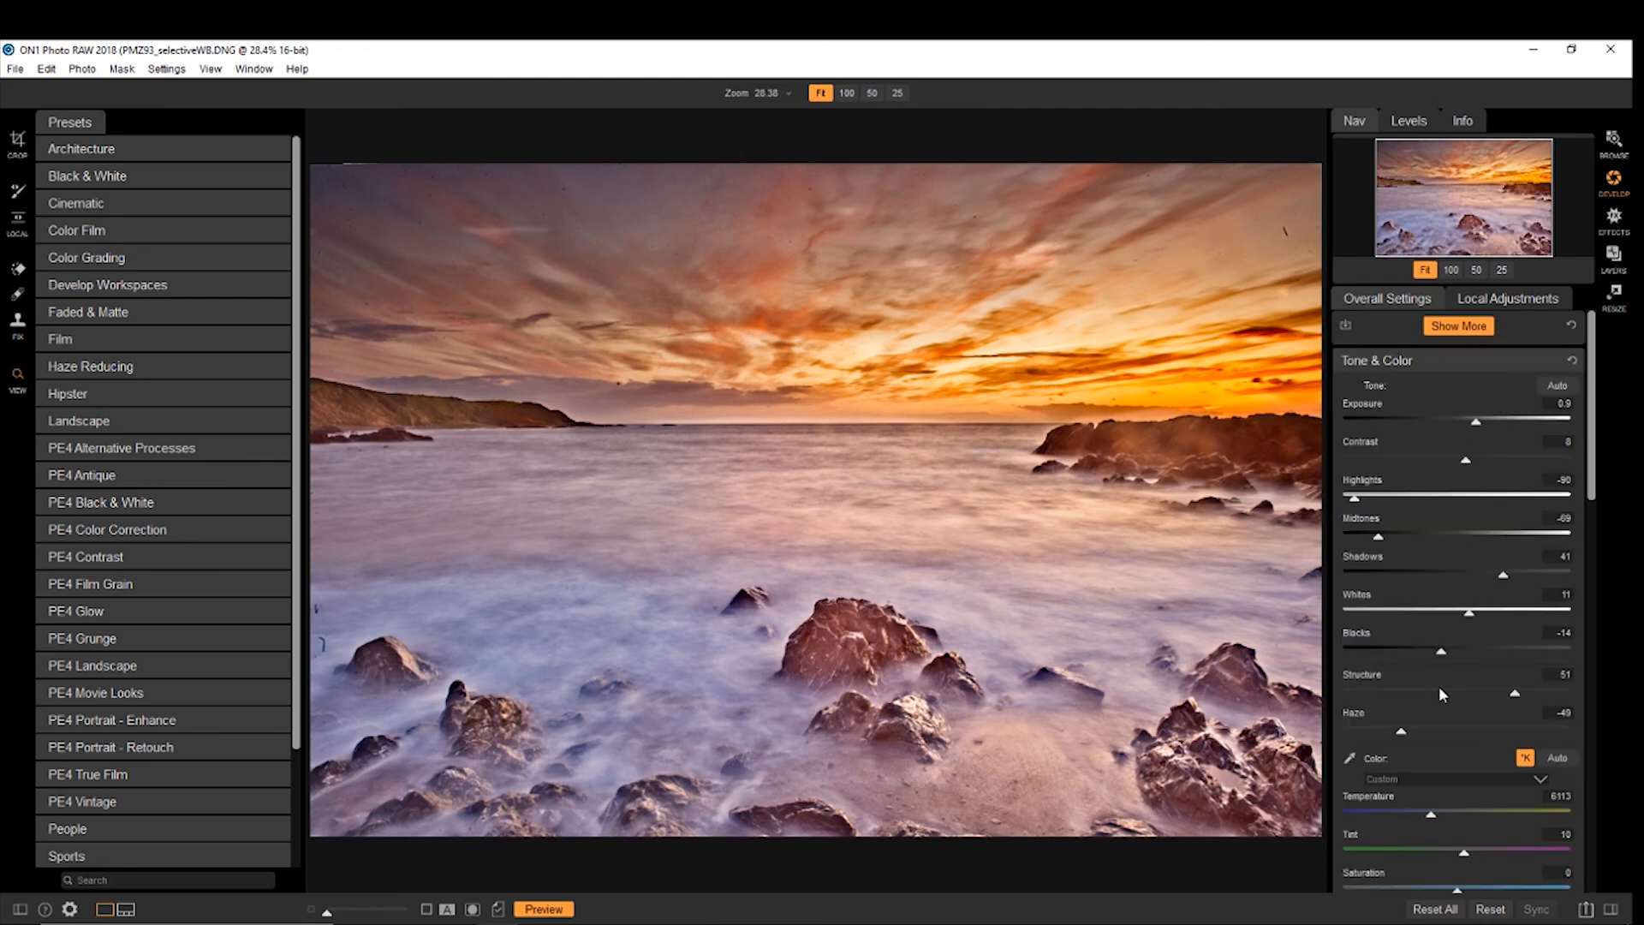
{"action": "scroll", "scroll_direction": "down", "scroll_amount": 3}
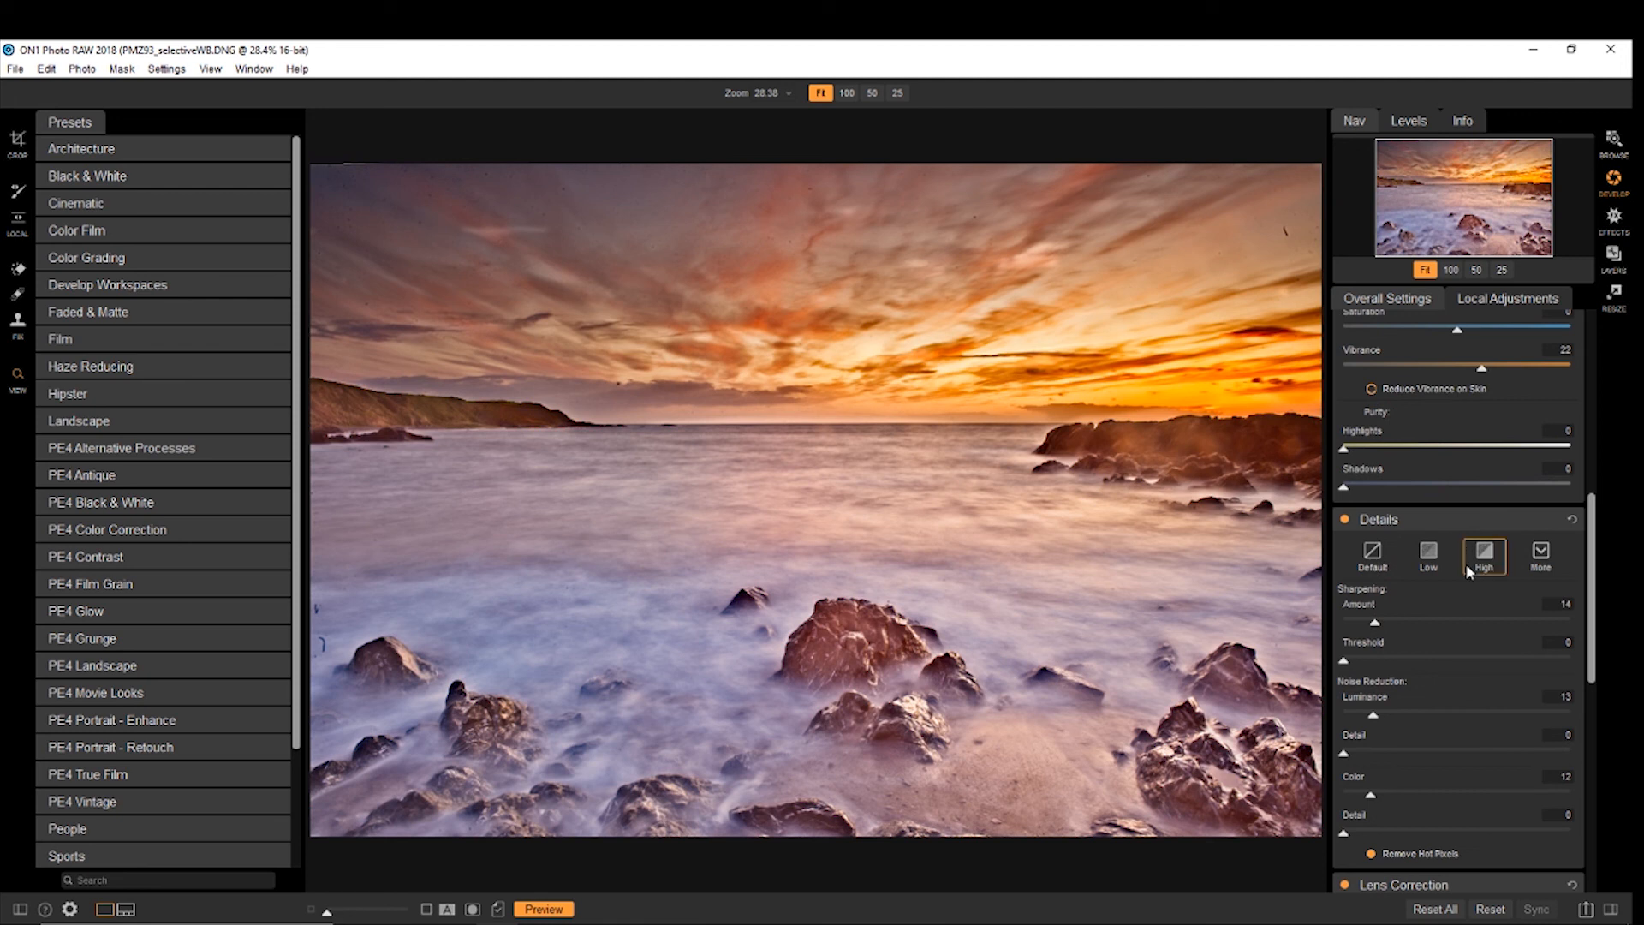
{"action": "scroll", "scroll_direction": "down", "scroll_amount": 3}
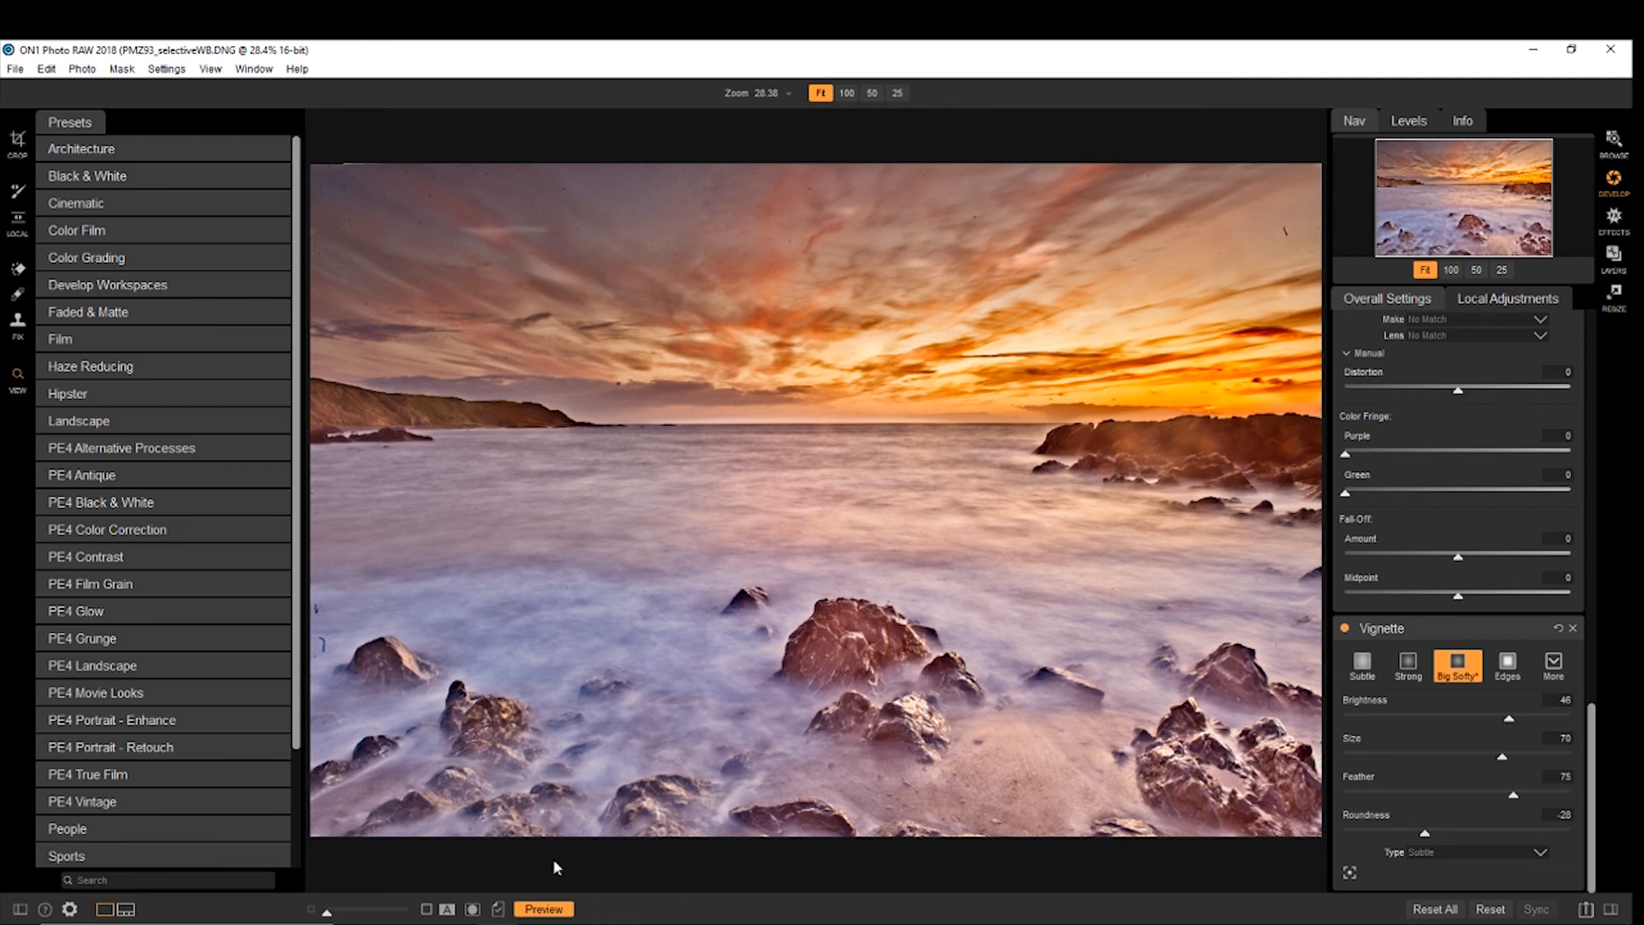
Step: Toggle Preview to compare the vignetted seascape against the original
{"action": "left_click", "coordinate": [543, 909]}
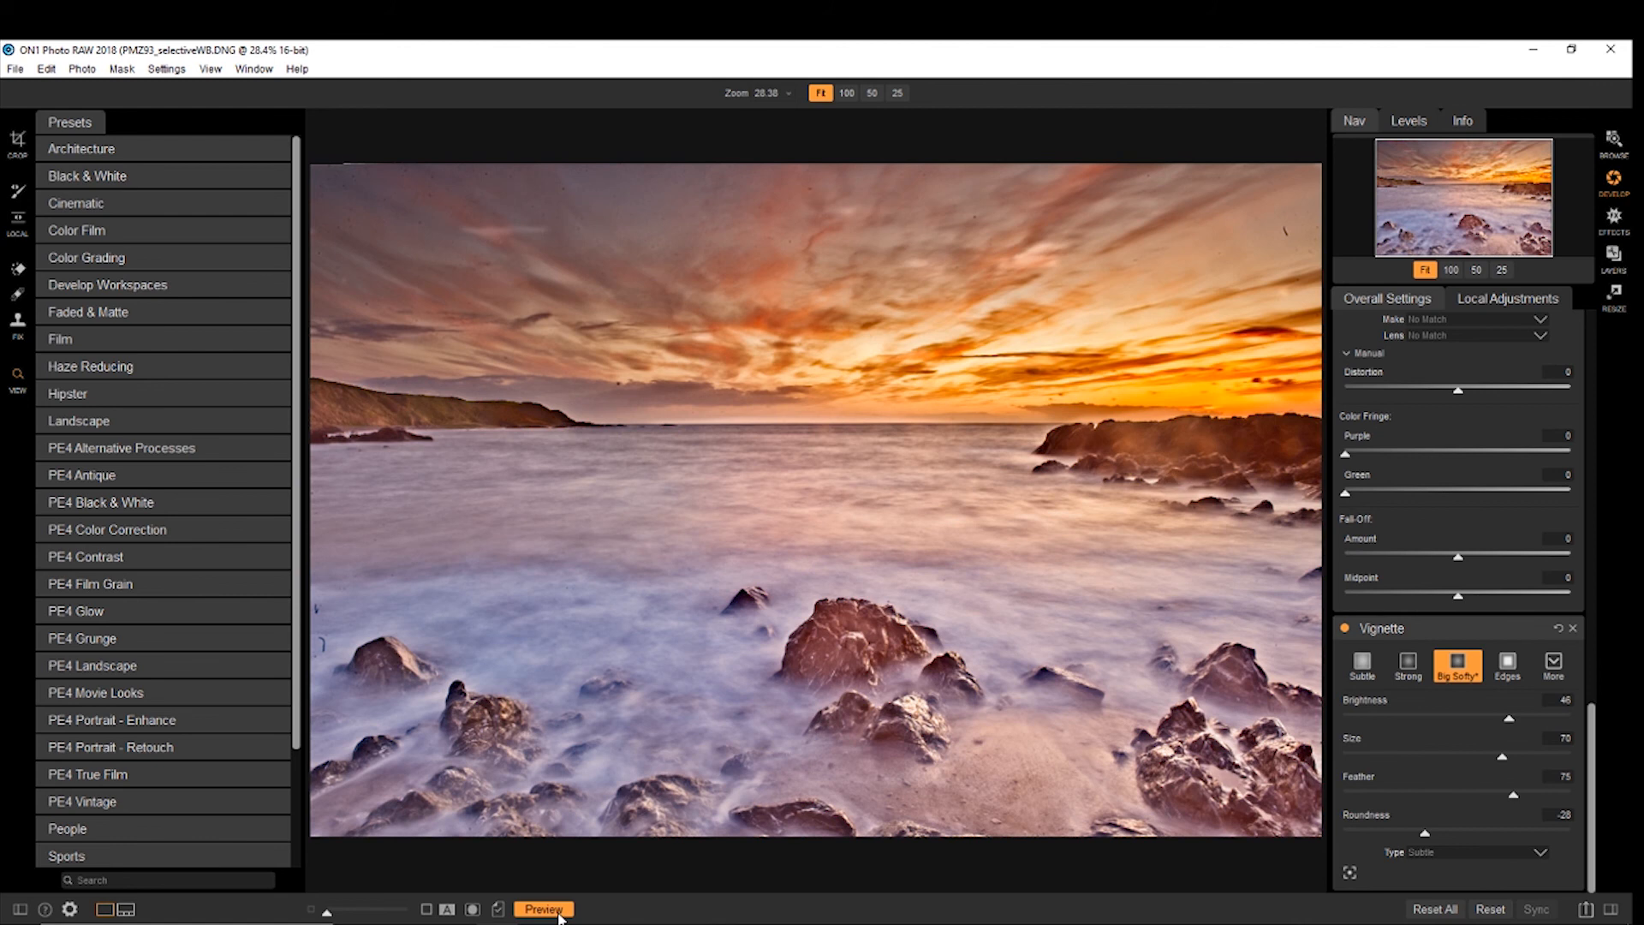
{"action": "left_click", "coordinate": [543, 909]}
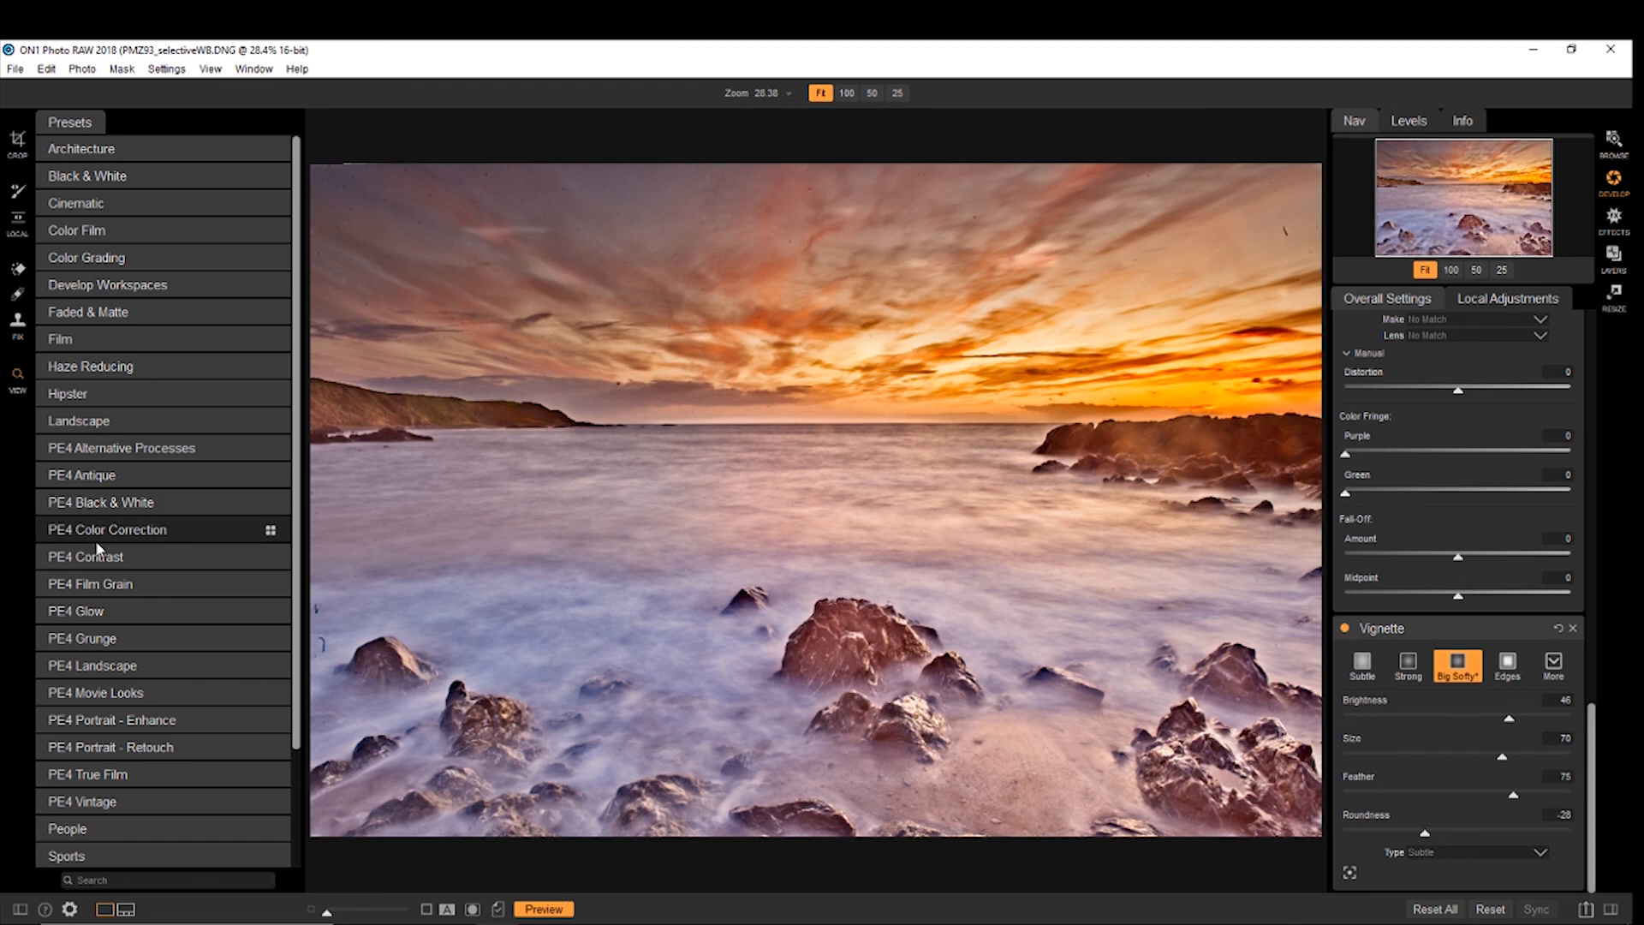
{"action": "mouse_move", "coordinate": [1633, 397]}
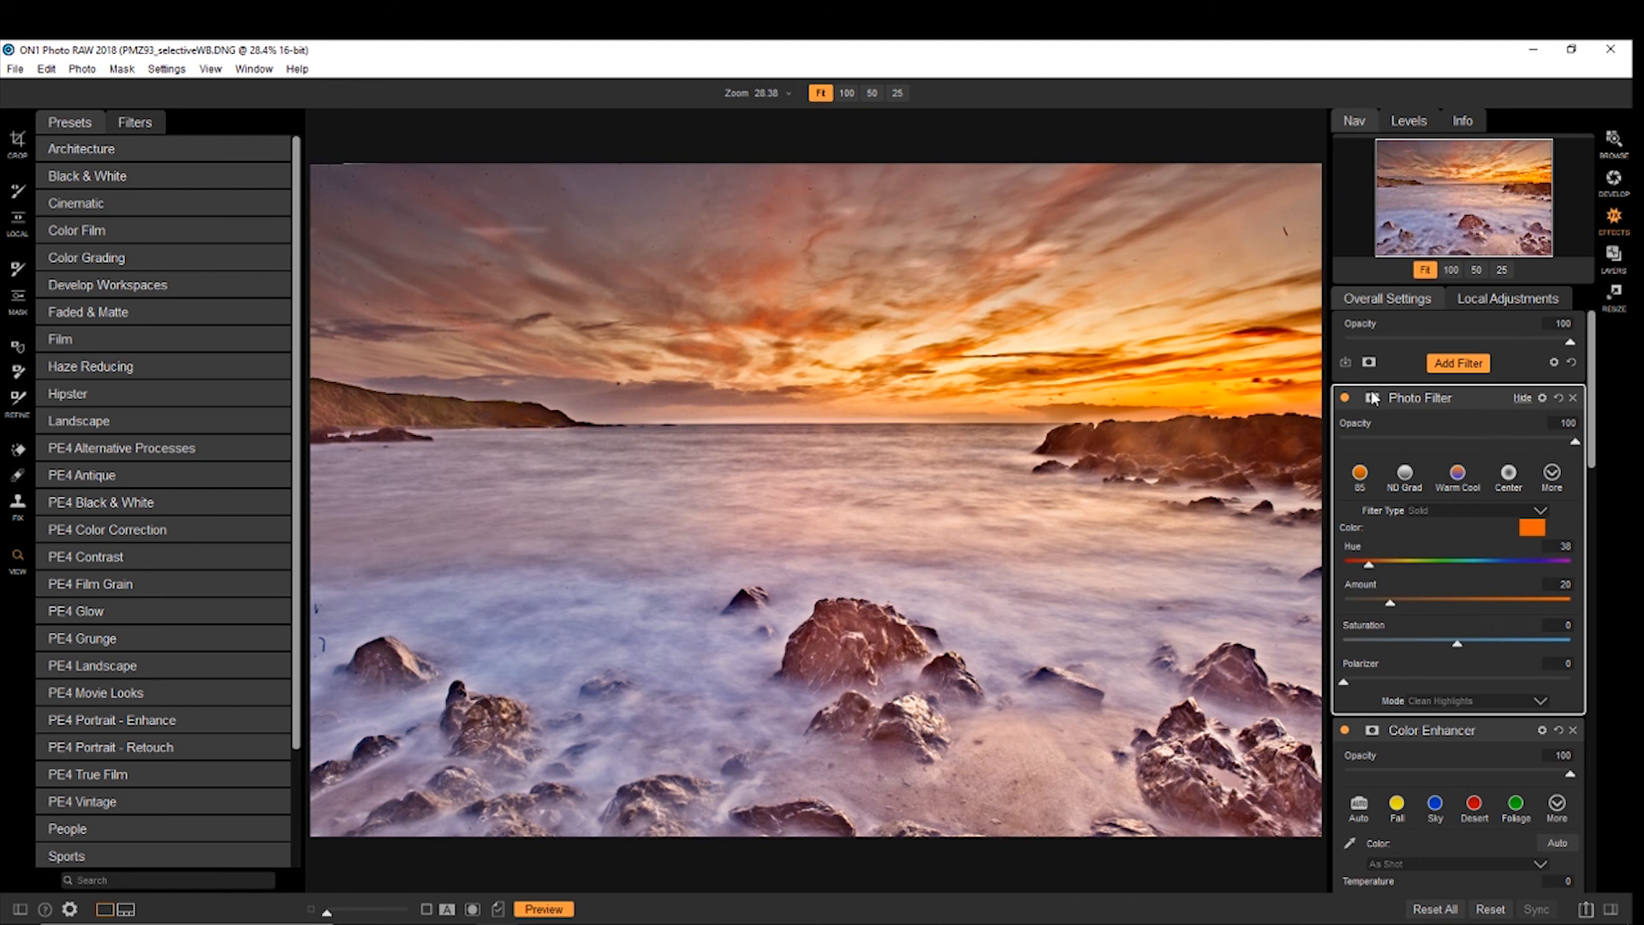
Step: Try ND Grad and Warm Cool, then set Photo Filter to Center at 41 opacity
{"action": "left_click", "coordinate": [1344, 398]}
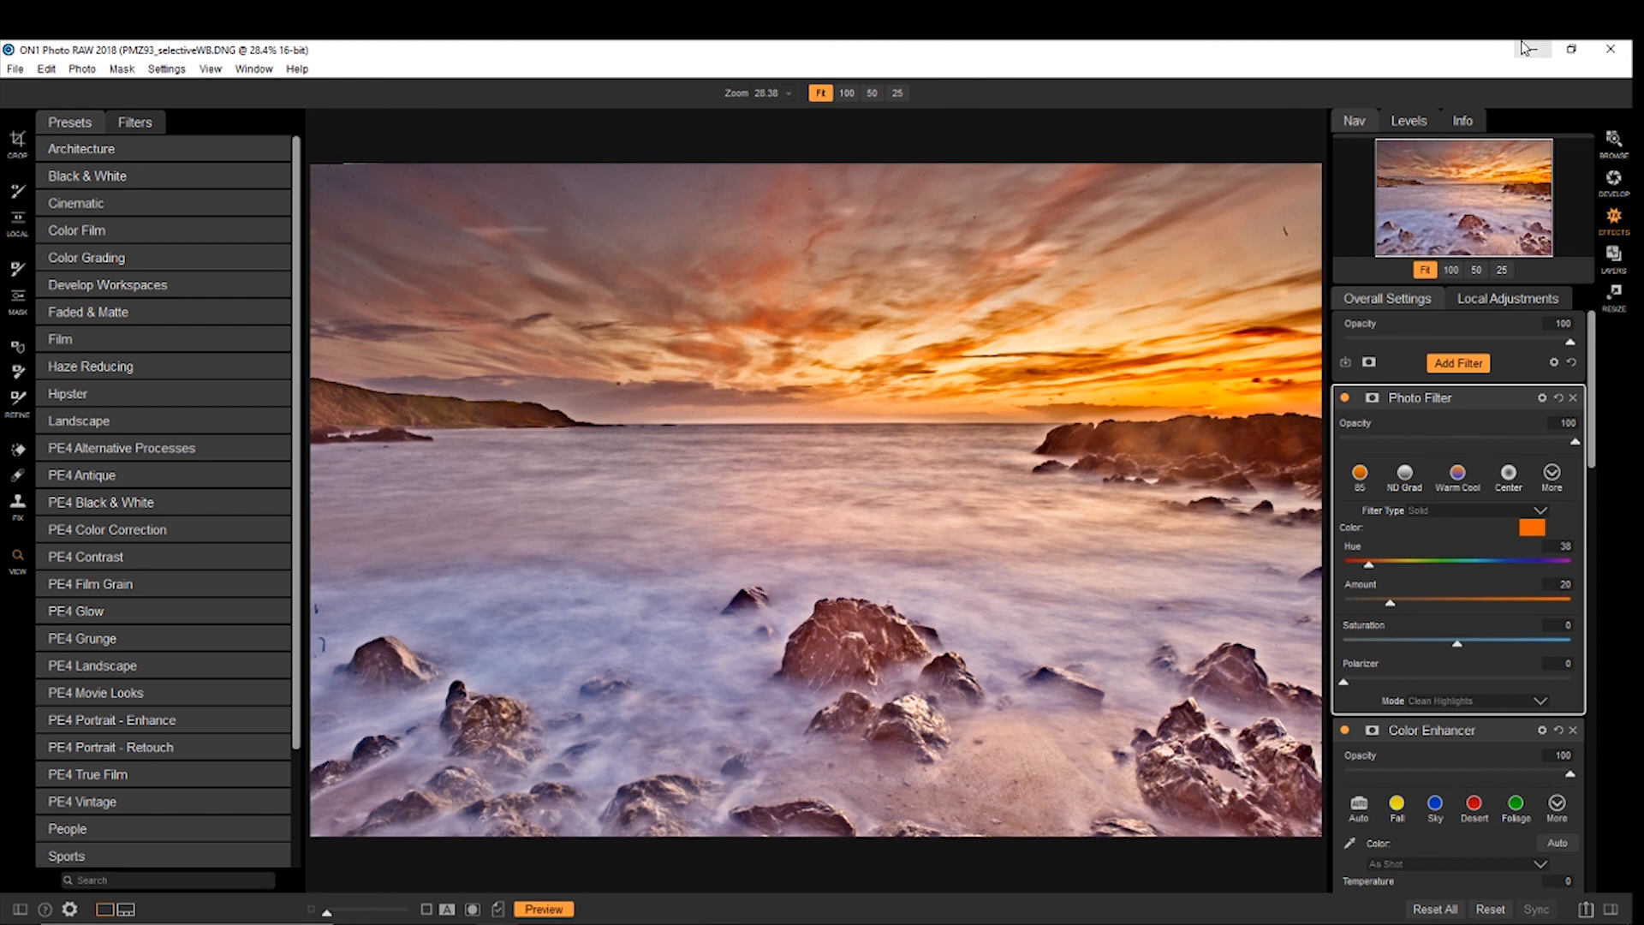
{"action": "mouse_move", "coordinate": [1374, 683]}
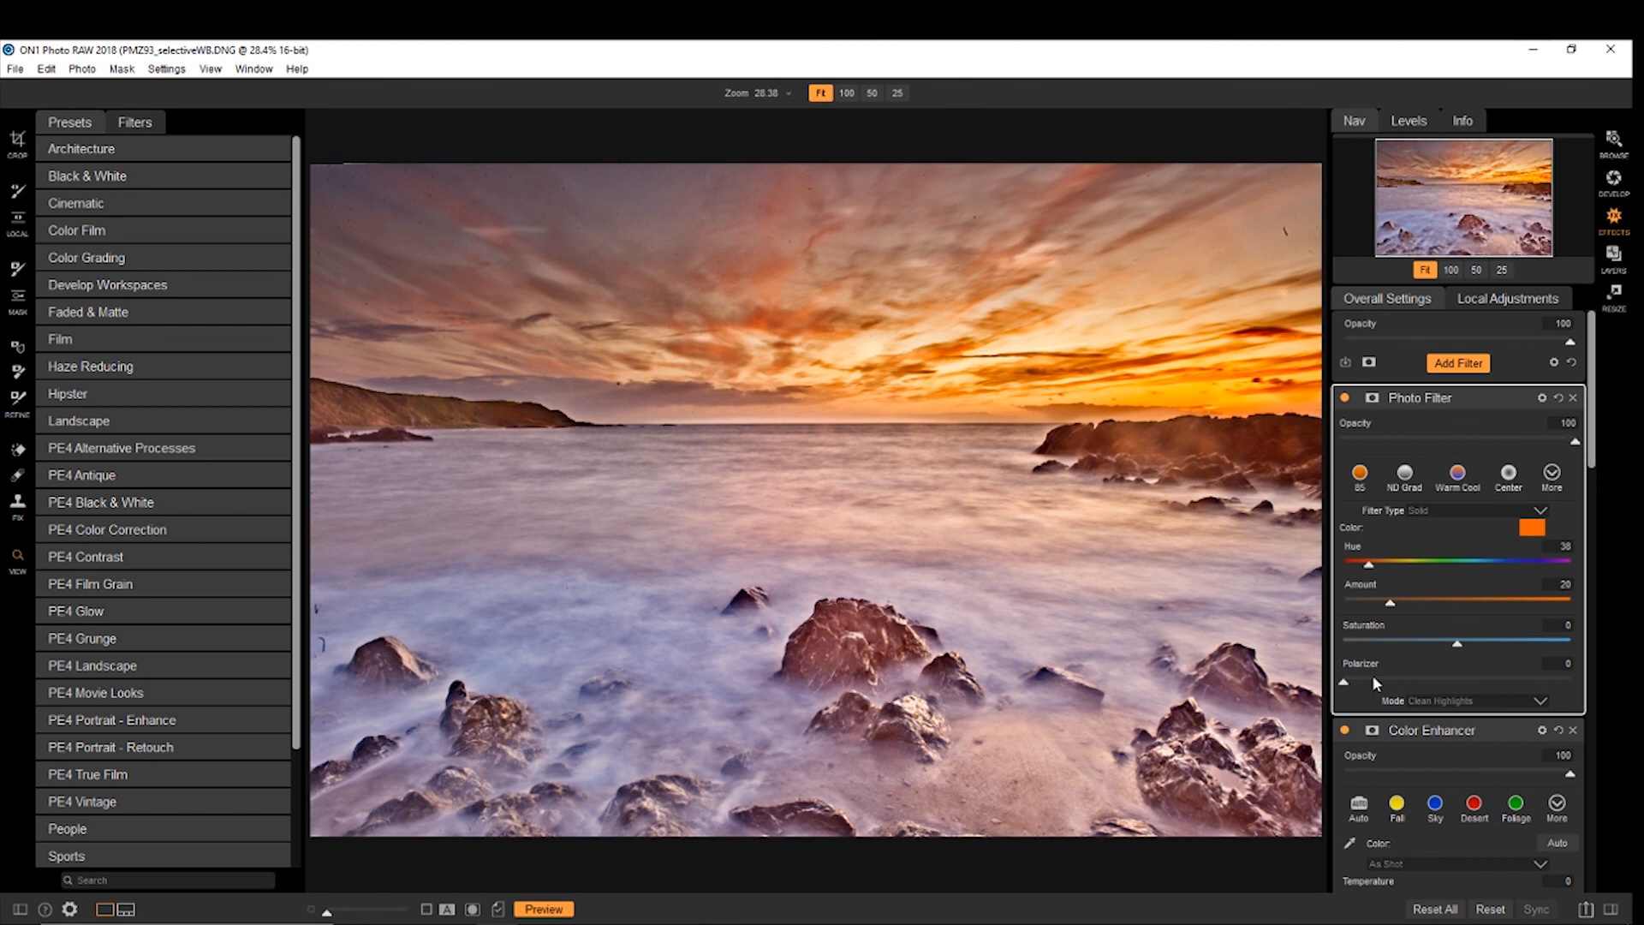
{"action": "left_click", "coordinate": [1403, 473]}
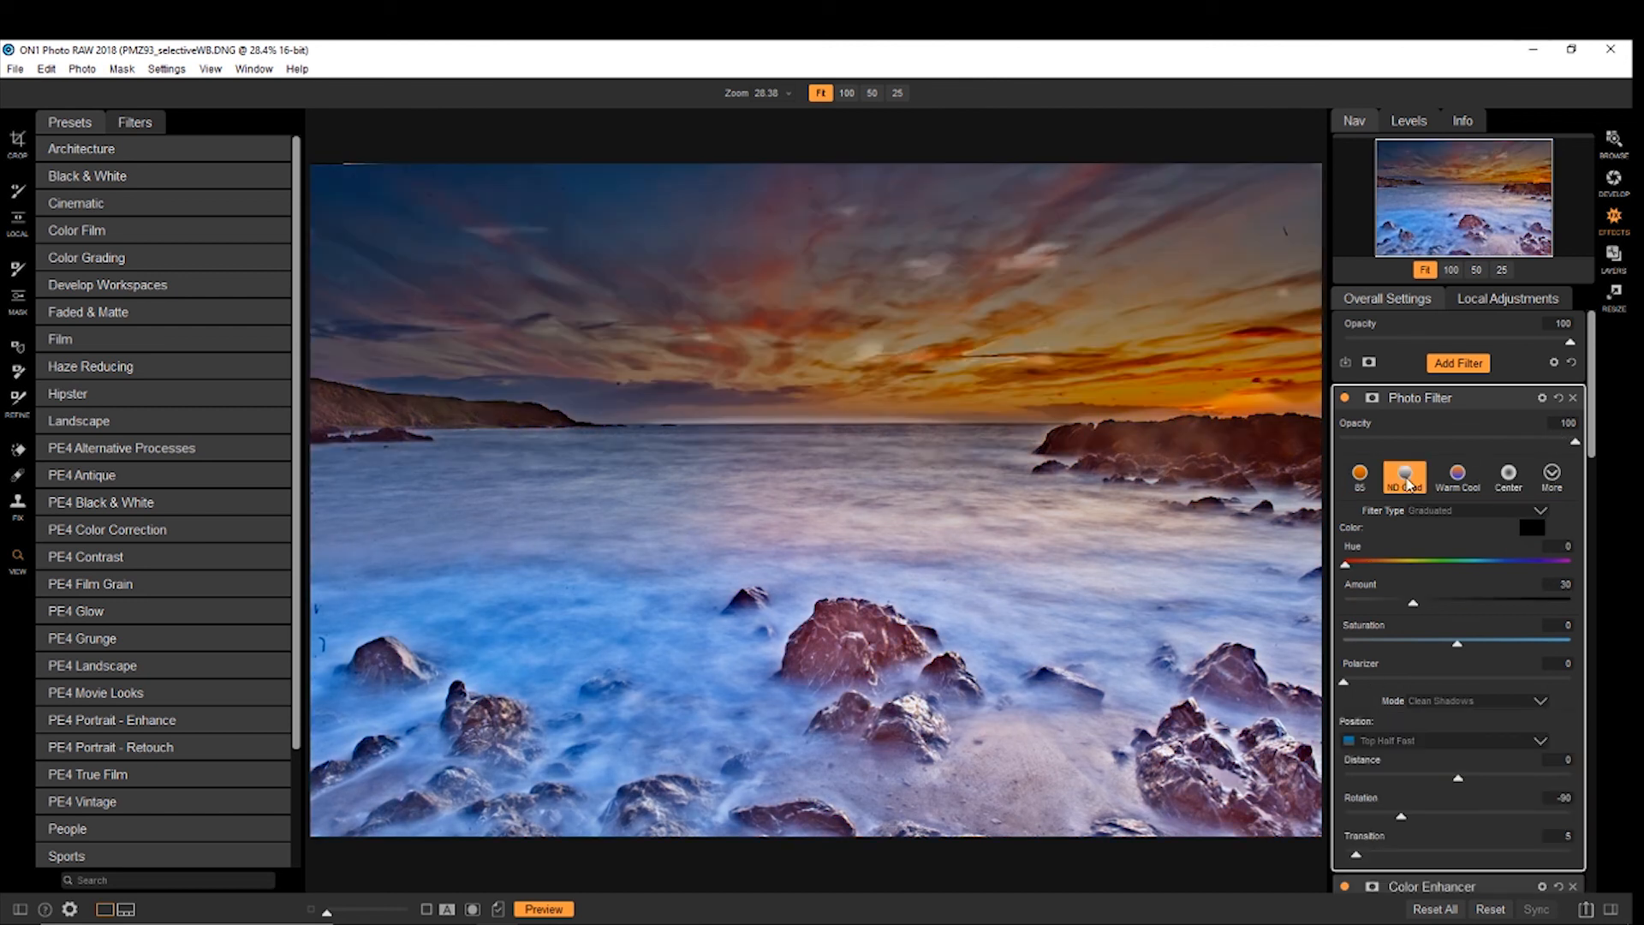
{"action": "left_click", "coordinate": [1456, 475]}
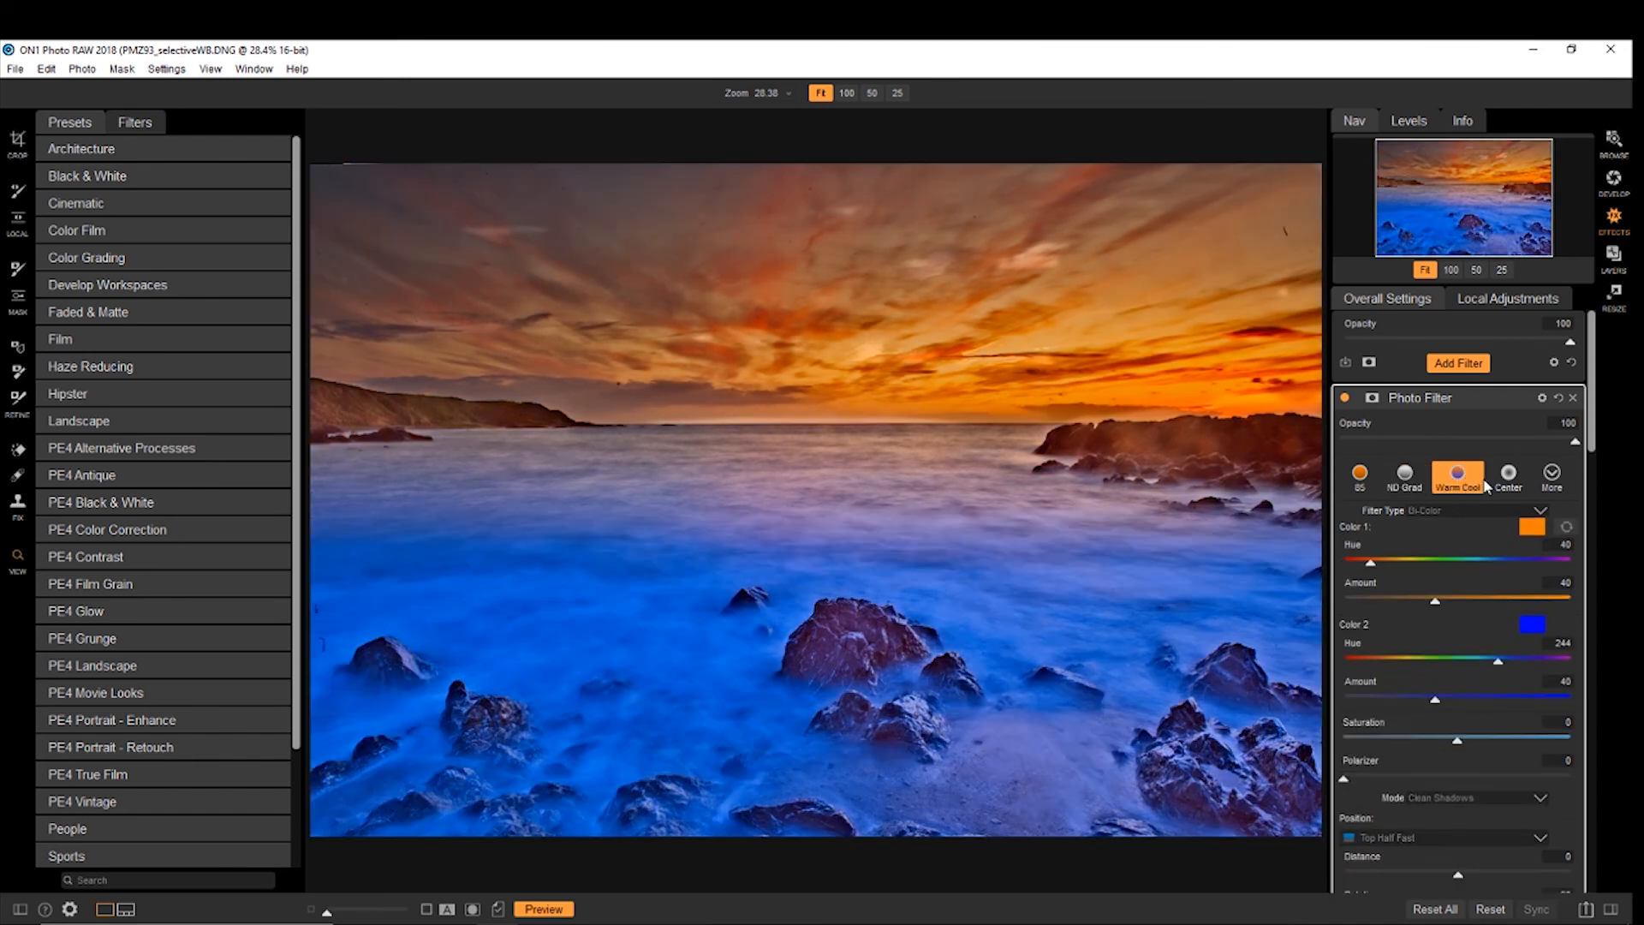
{"action": "left_click", "coordinate": [1508, 473]}
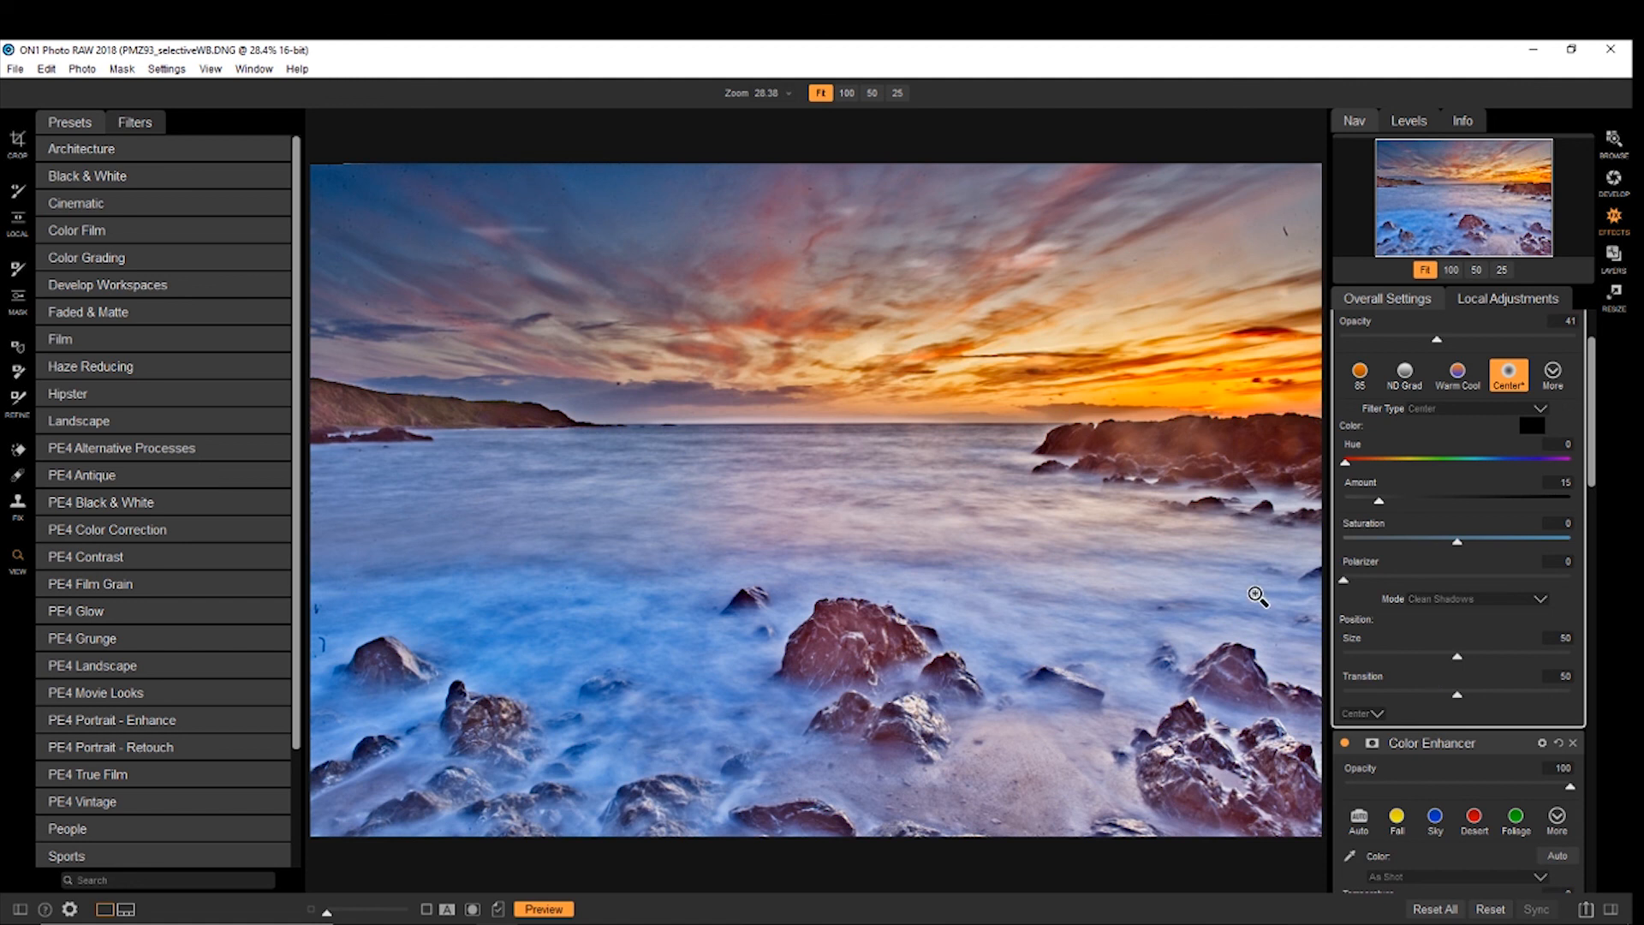
{"action": "mouse_move", "coordinate": [1478, 500]}
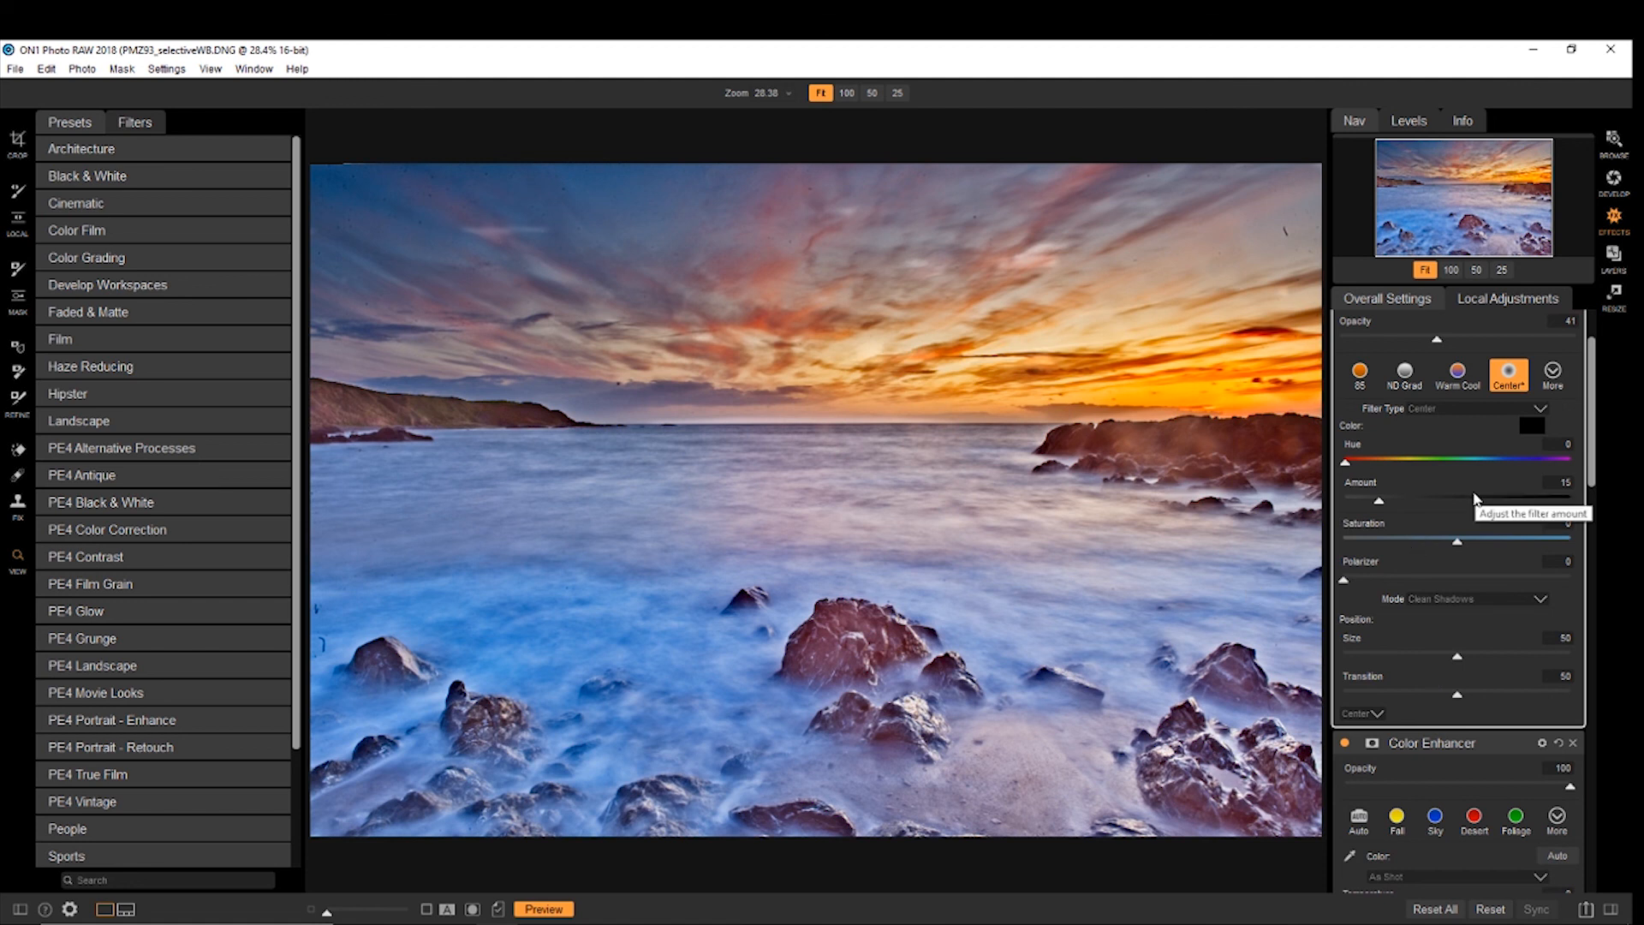
{"action": "mouse_move", "coordinate": [566, 714]}
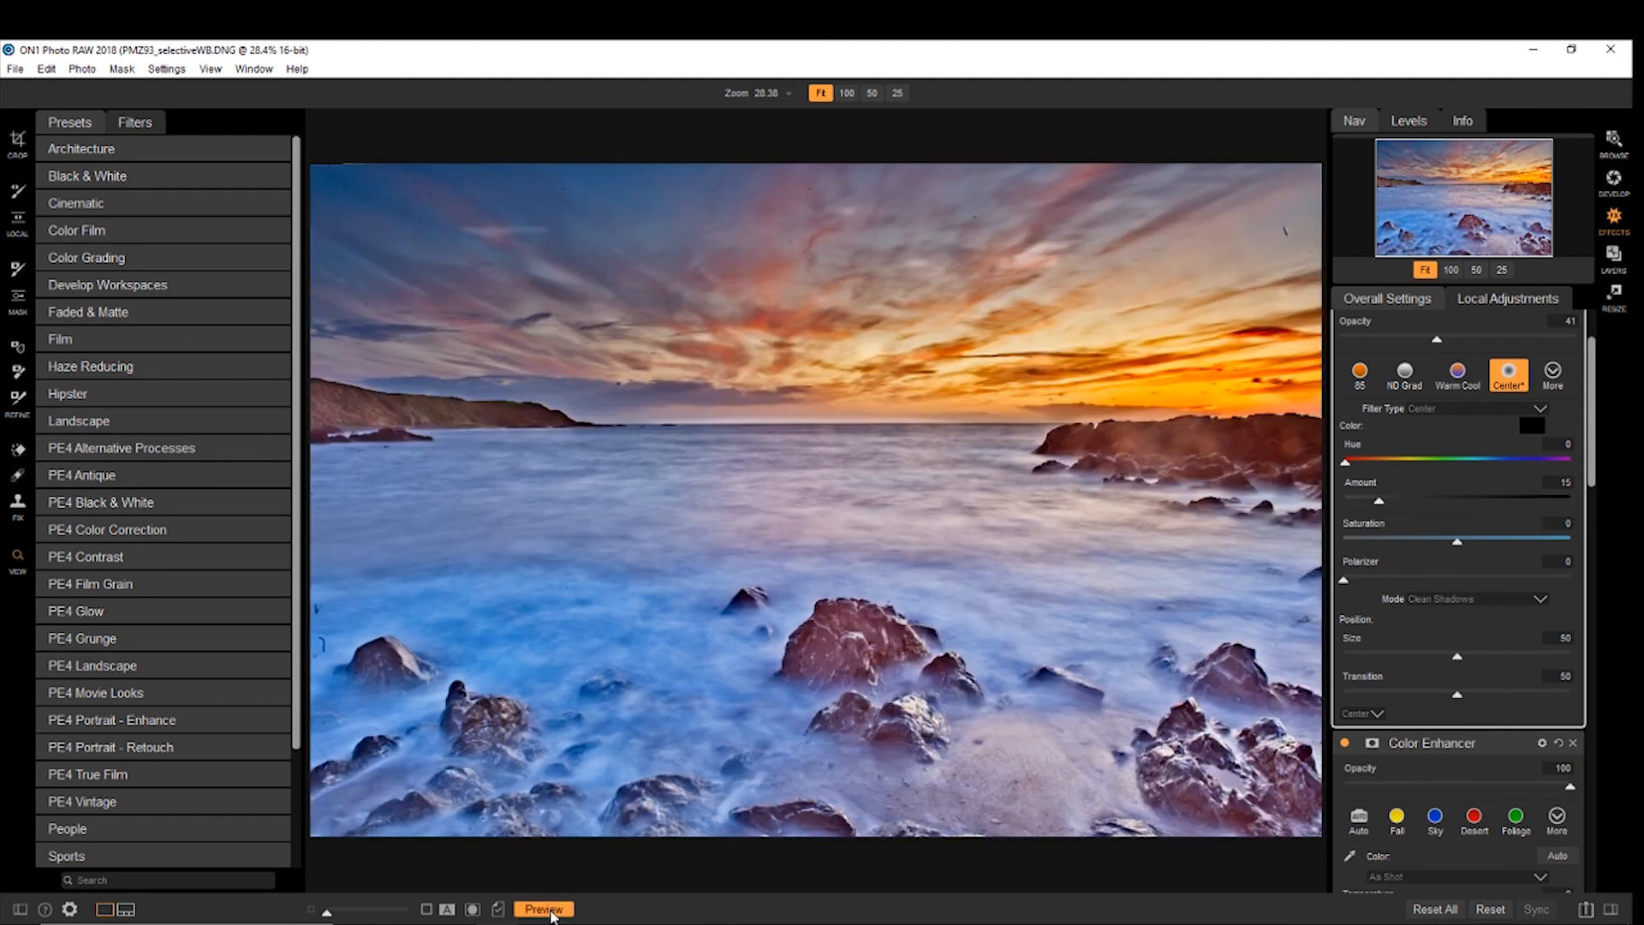
{"action": "left_click", "coordinate": [543, 910]}
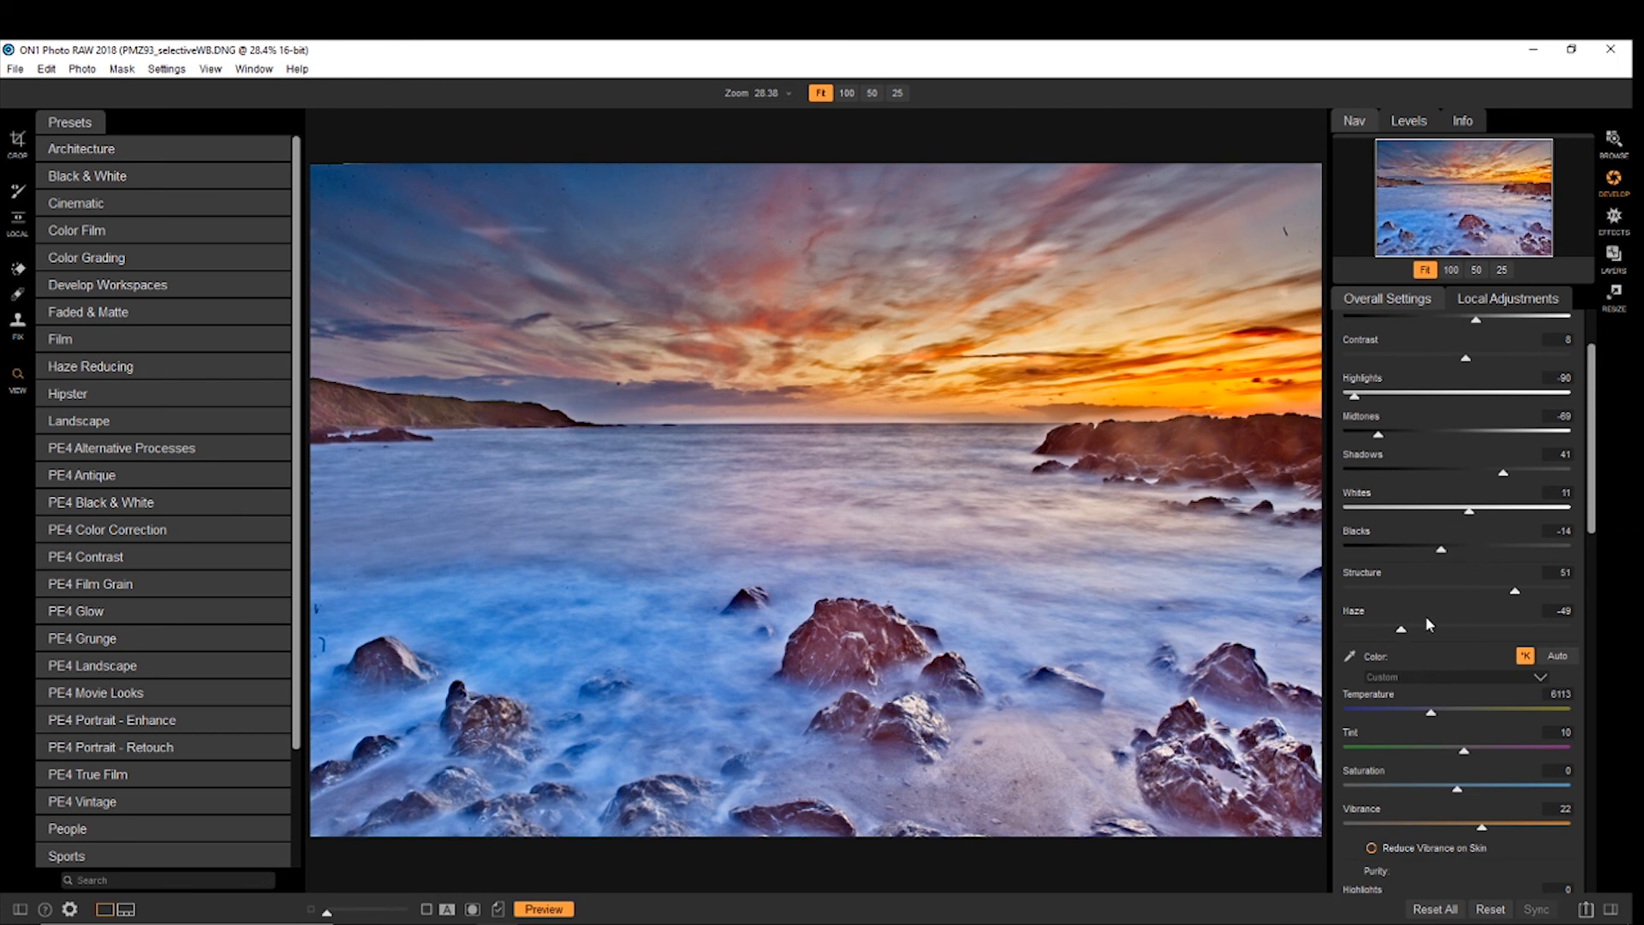
Step: Scroll to Tone & Color to set saturation -20 and vibrance 34
{"action": "scroll", "scroll_direction": "down", "scroll_amount": 3}
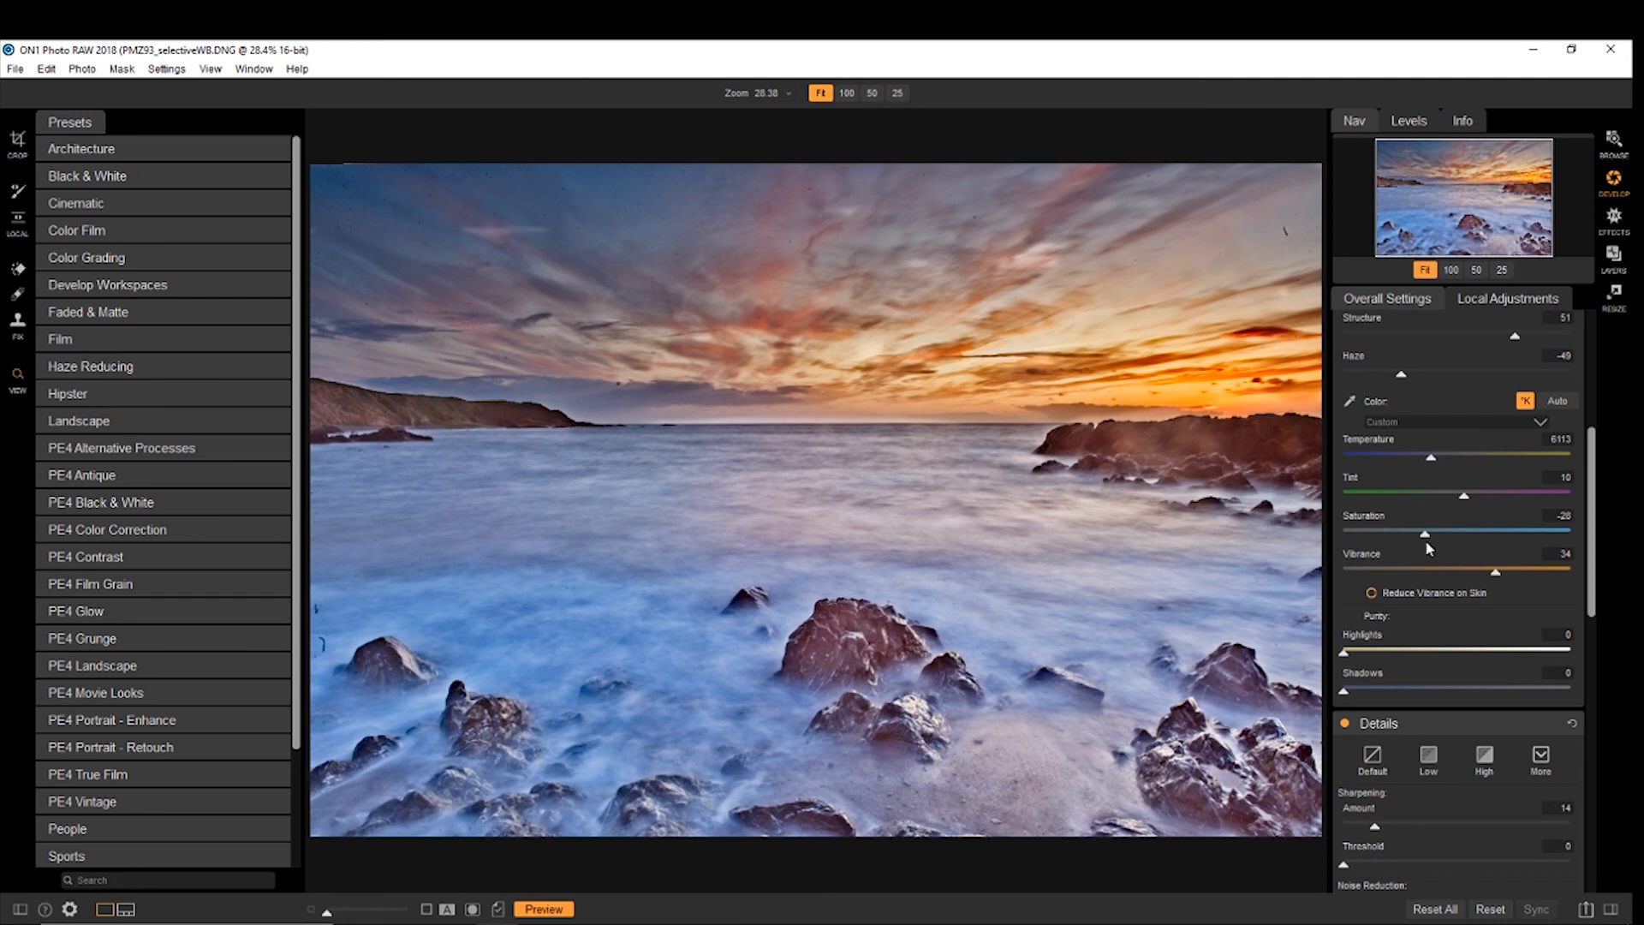
{"action": "mouse_move", "coordinate": [1553, 513]}
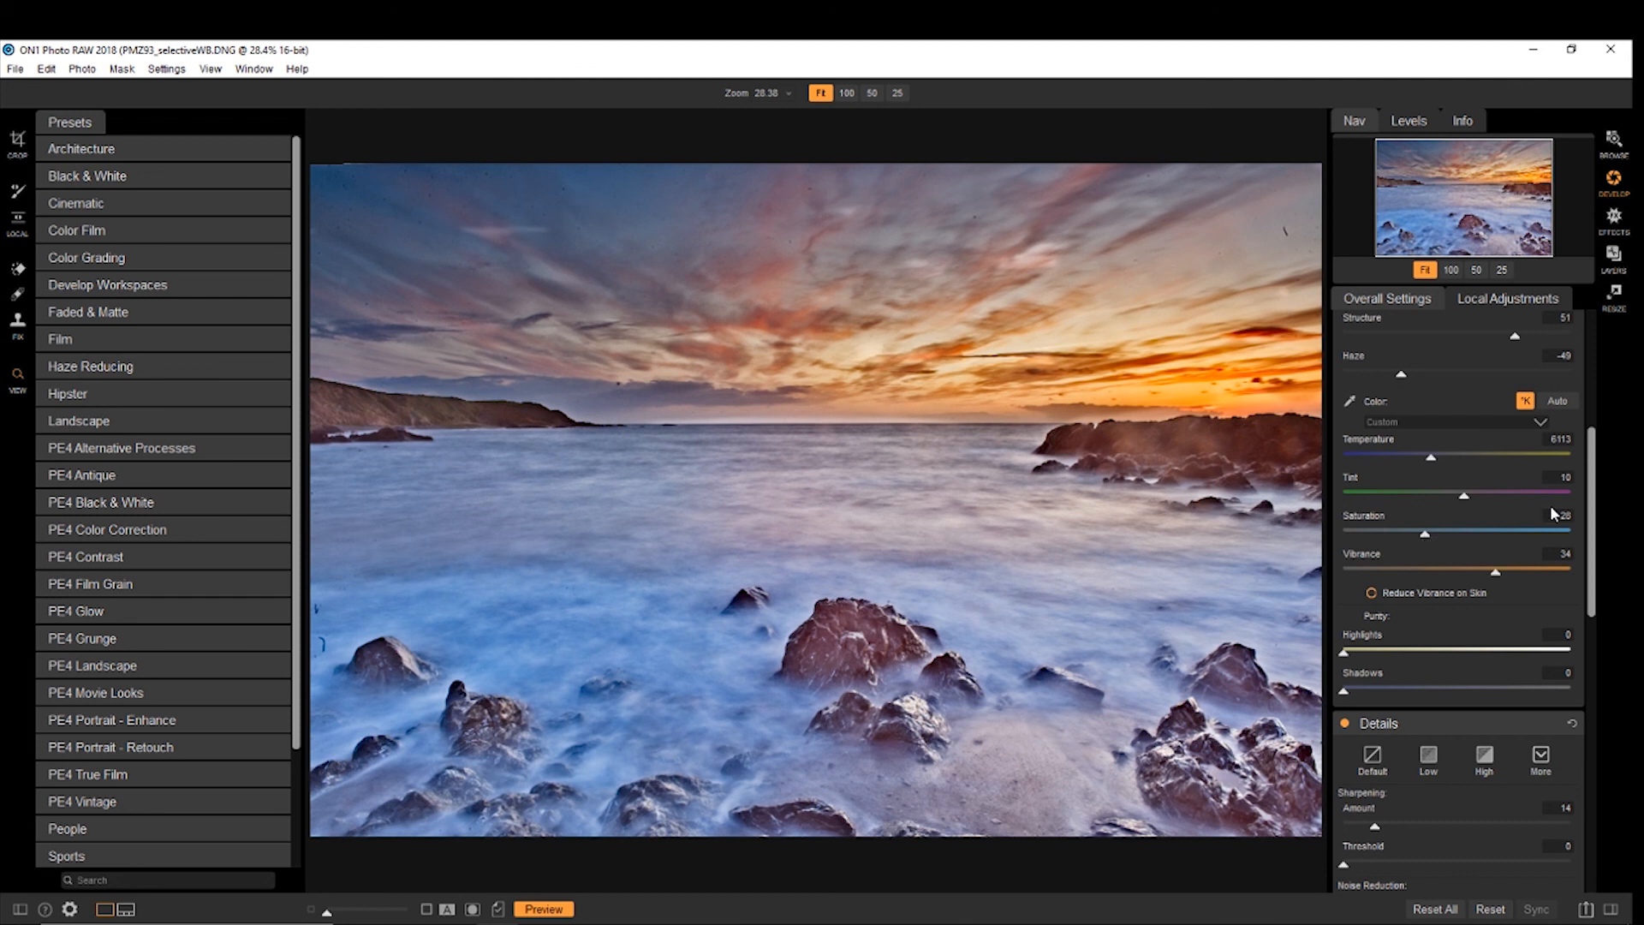
{"action": "mouse_move", "coordinate": [1541, 505]}
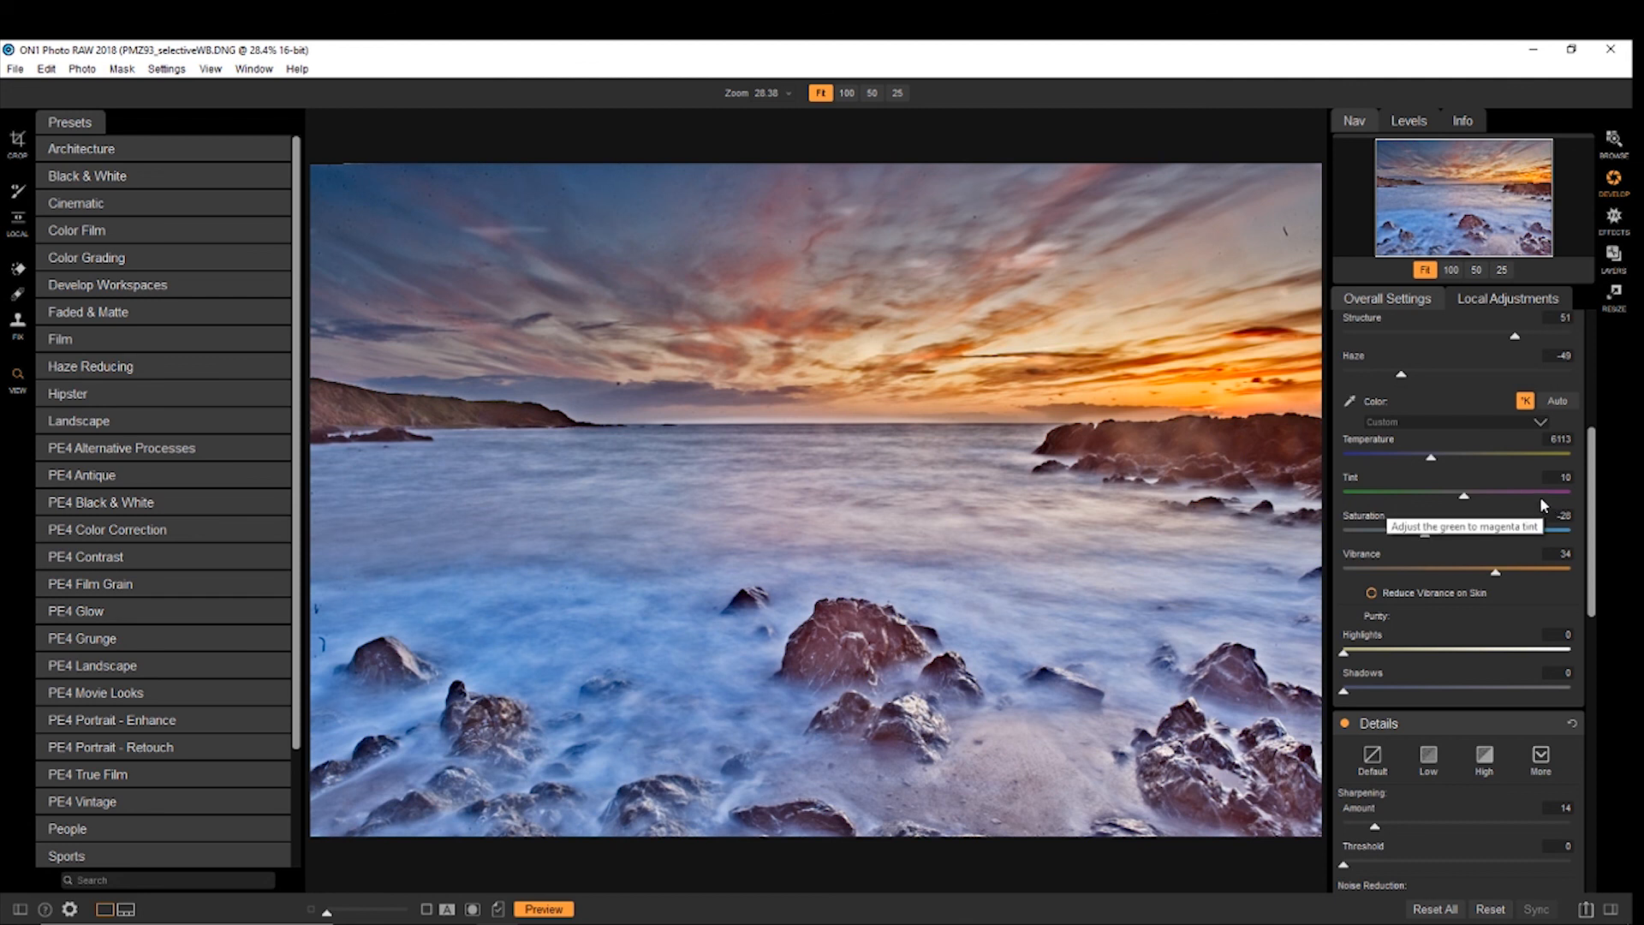
{"action": "mouse_move", "coordinate": [1522, 495]}
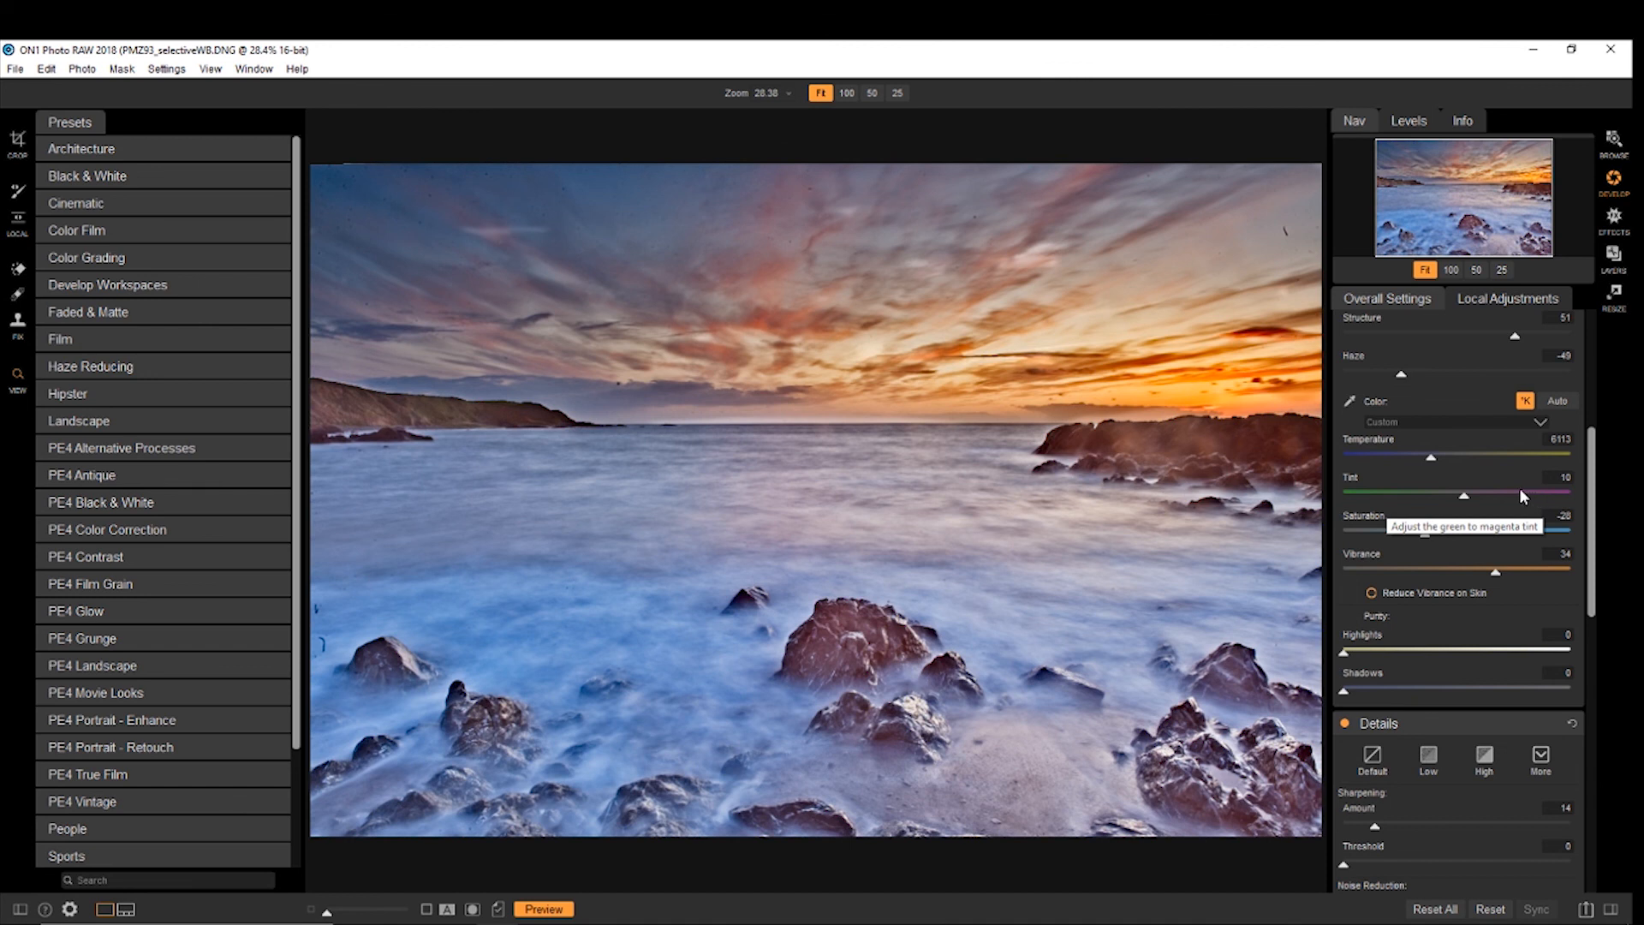
{"action": "mouse_move", "coordinate": [1479, 427]}
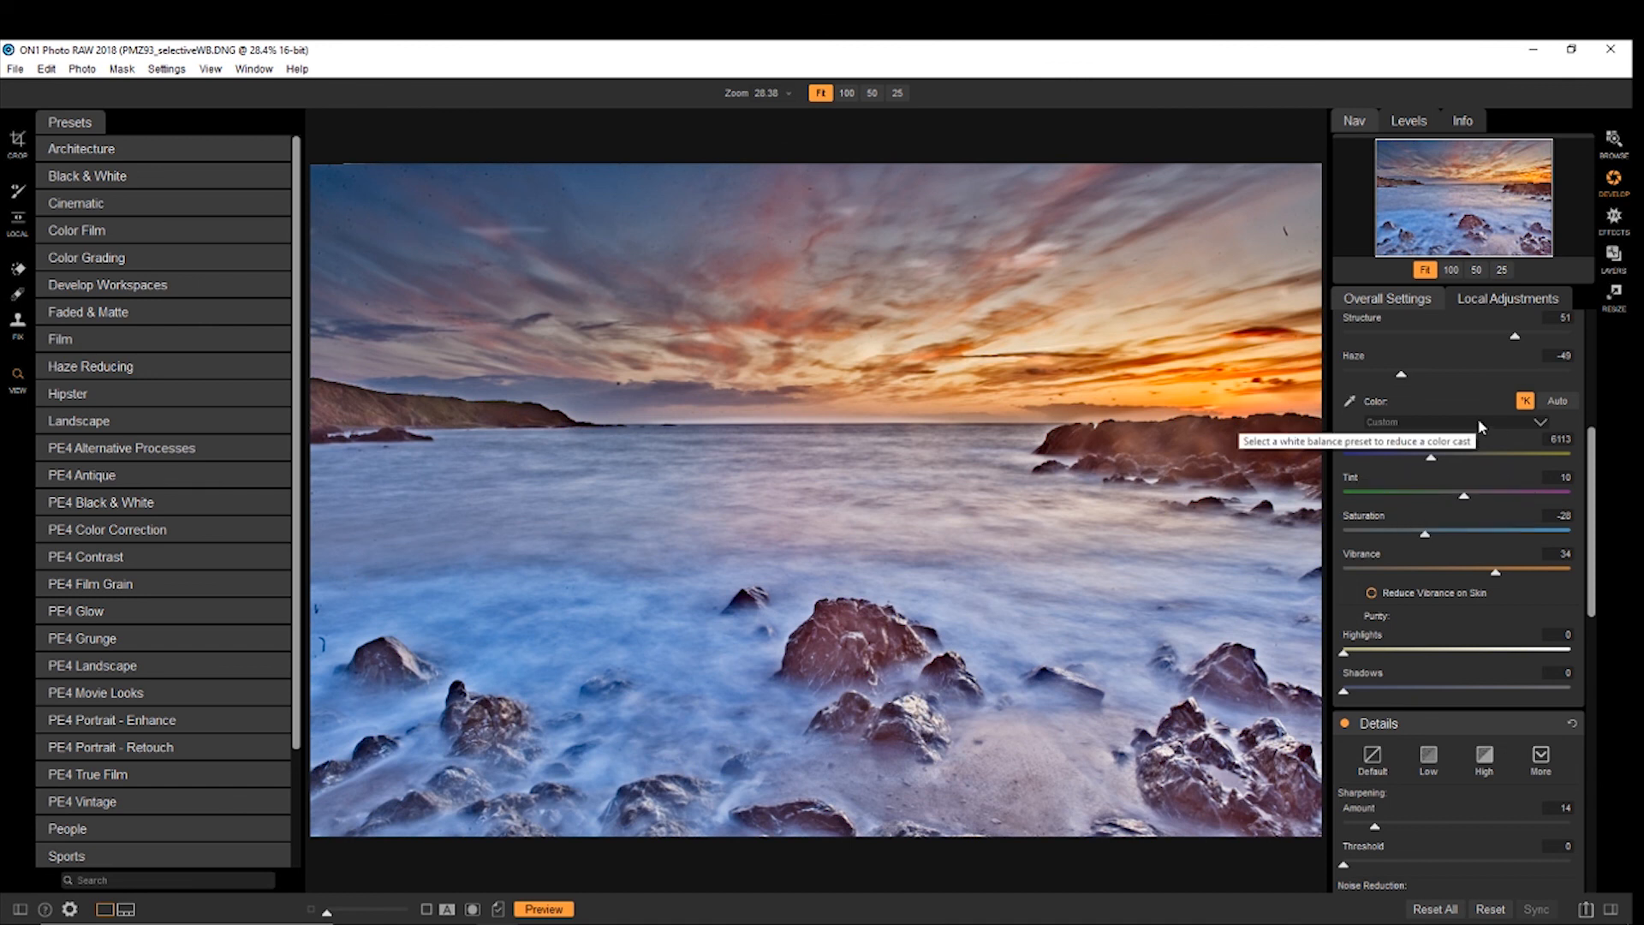
{"action": "mouse_move", "coordinate": [1533, 310]}
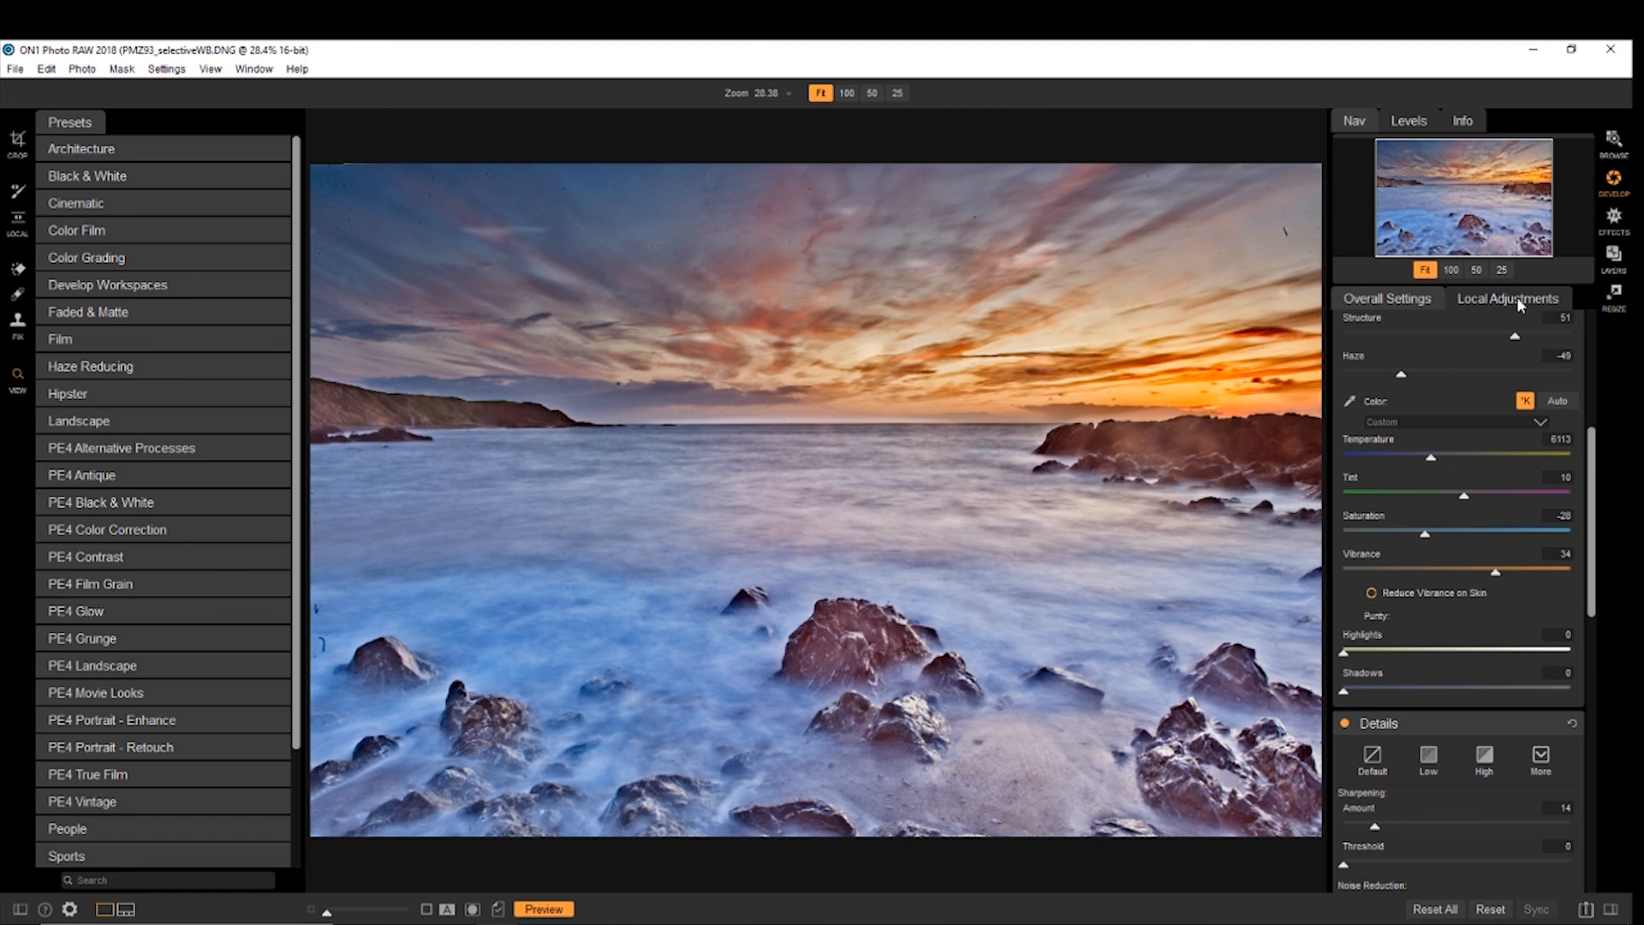
{"action": "mouse_move", "coordinate": [1514, 294]}
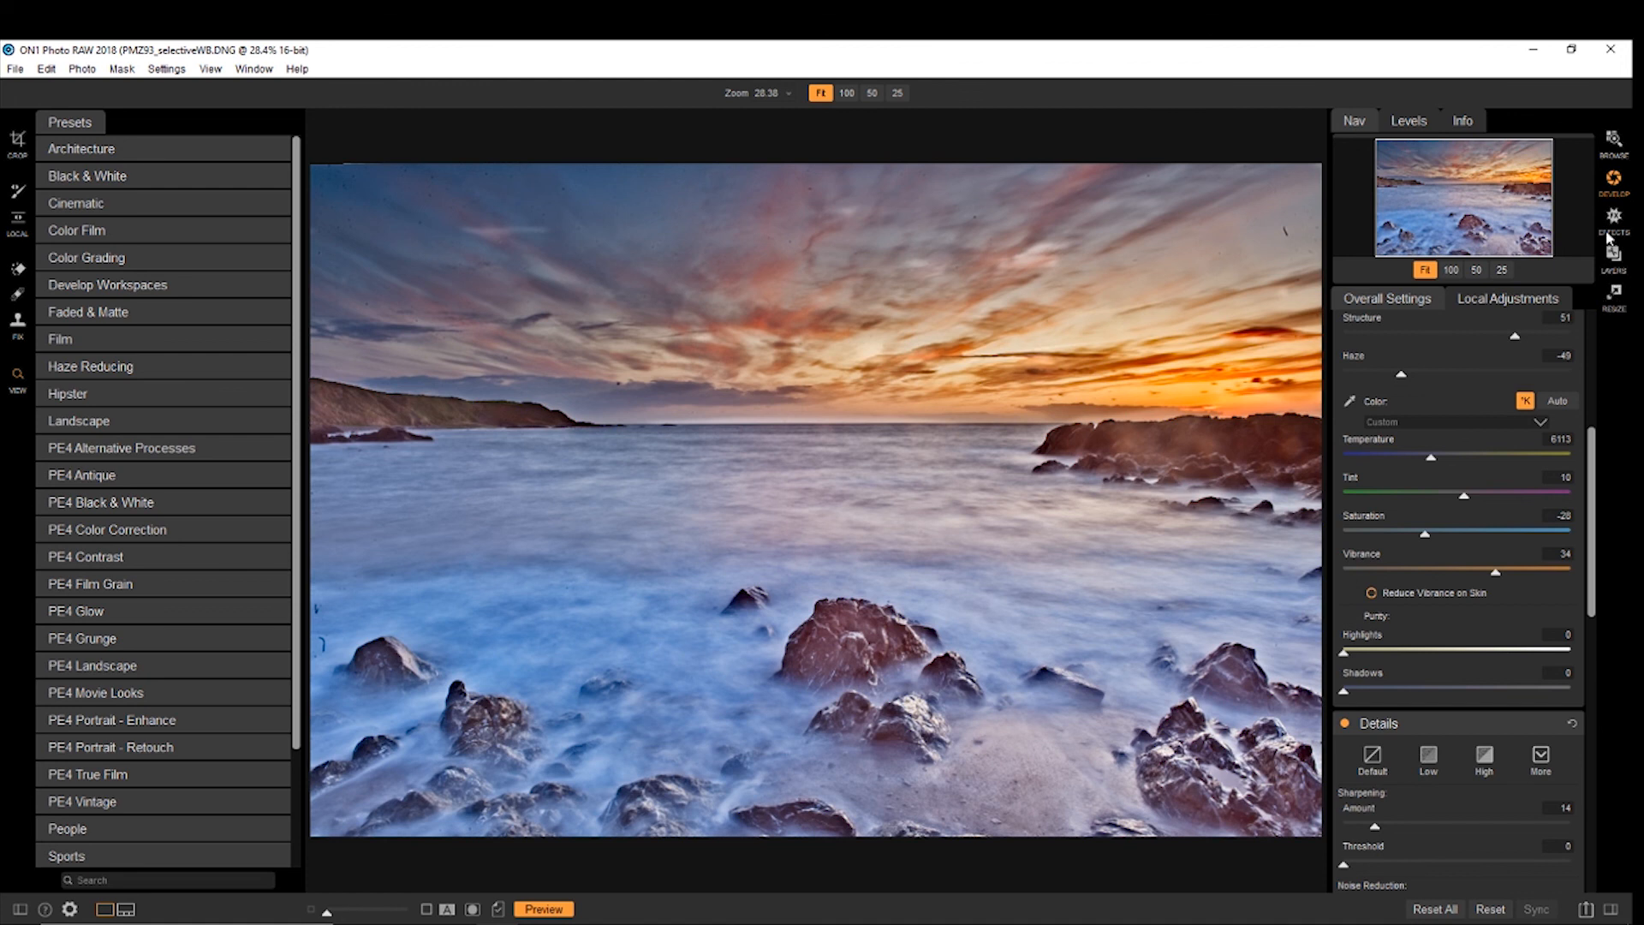
{"action": "mouse_move", "coordinate": [11, 277]}
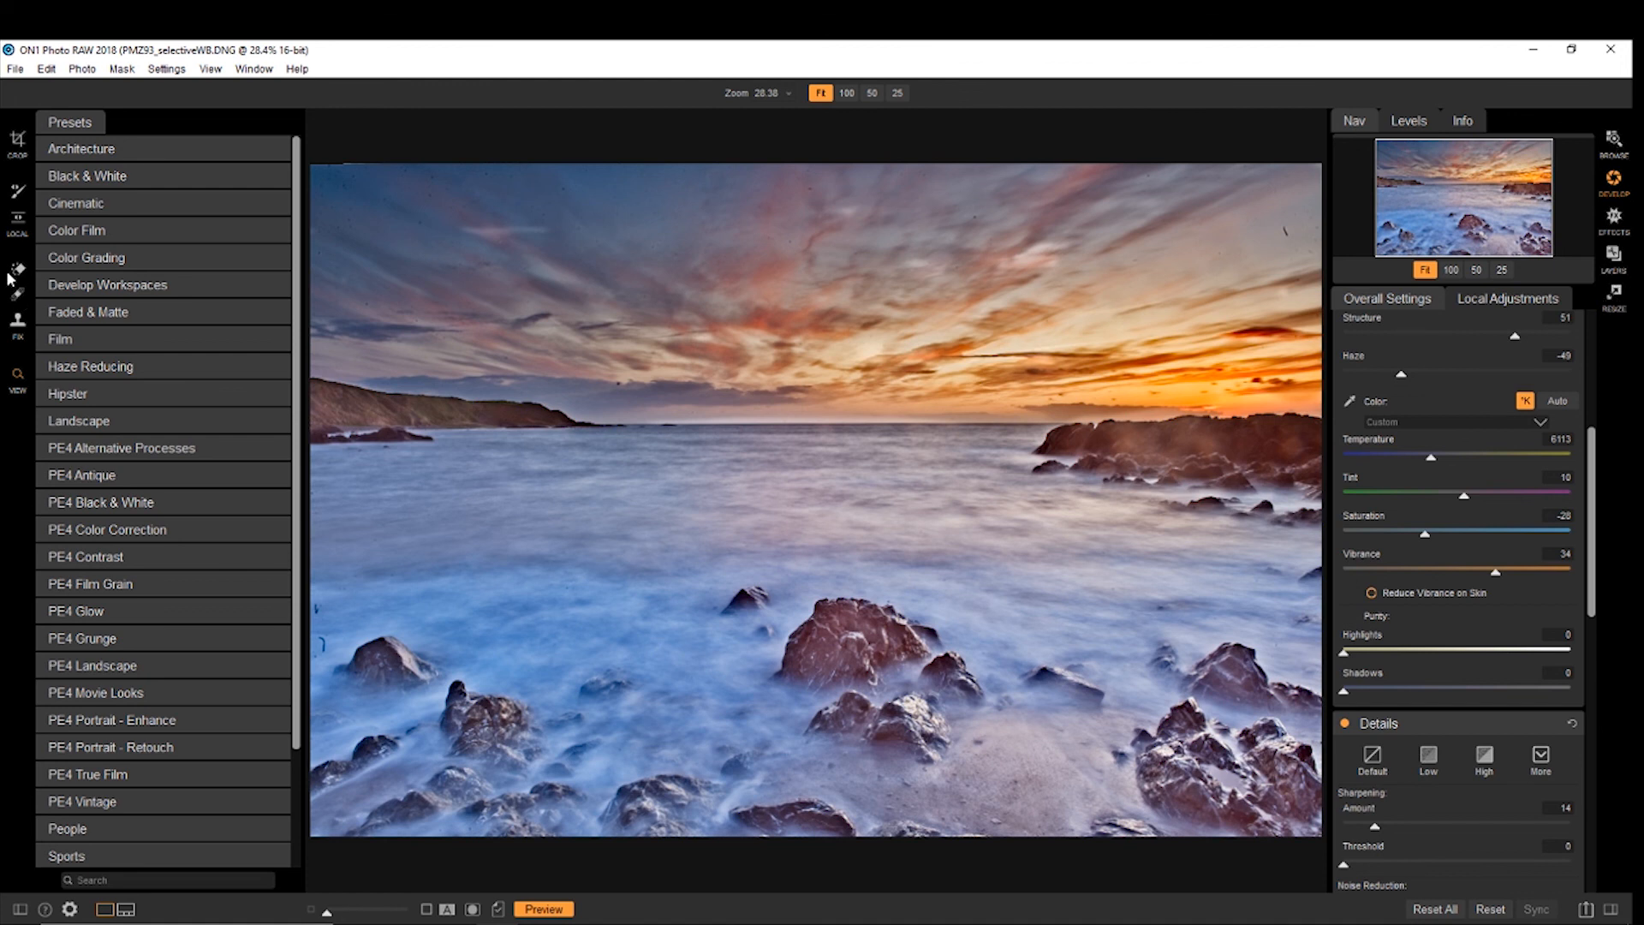
Step: Scroll through the Presets list, then turn Preview off to show the original
{"action": "scroll", "scroll_direction": "down", "scroll_amount": 3}
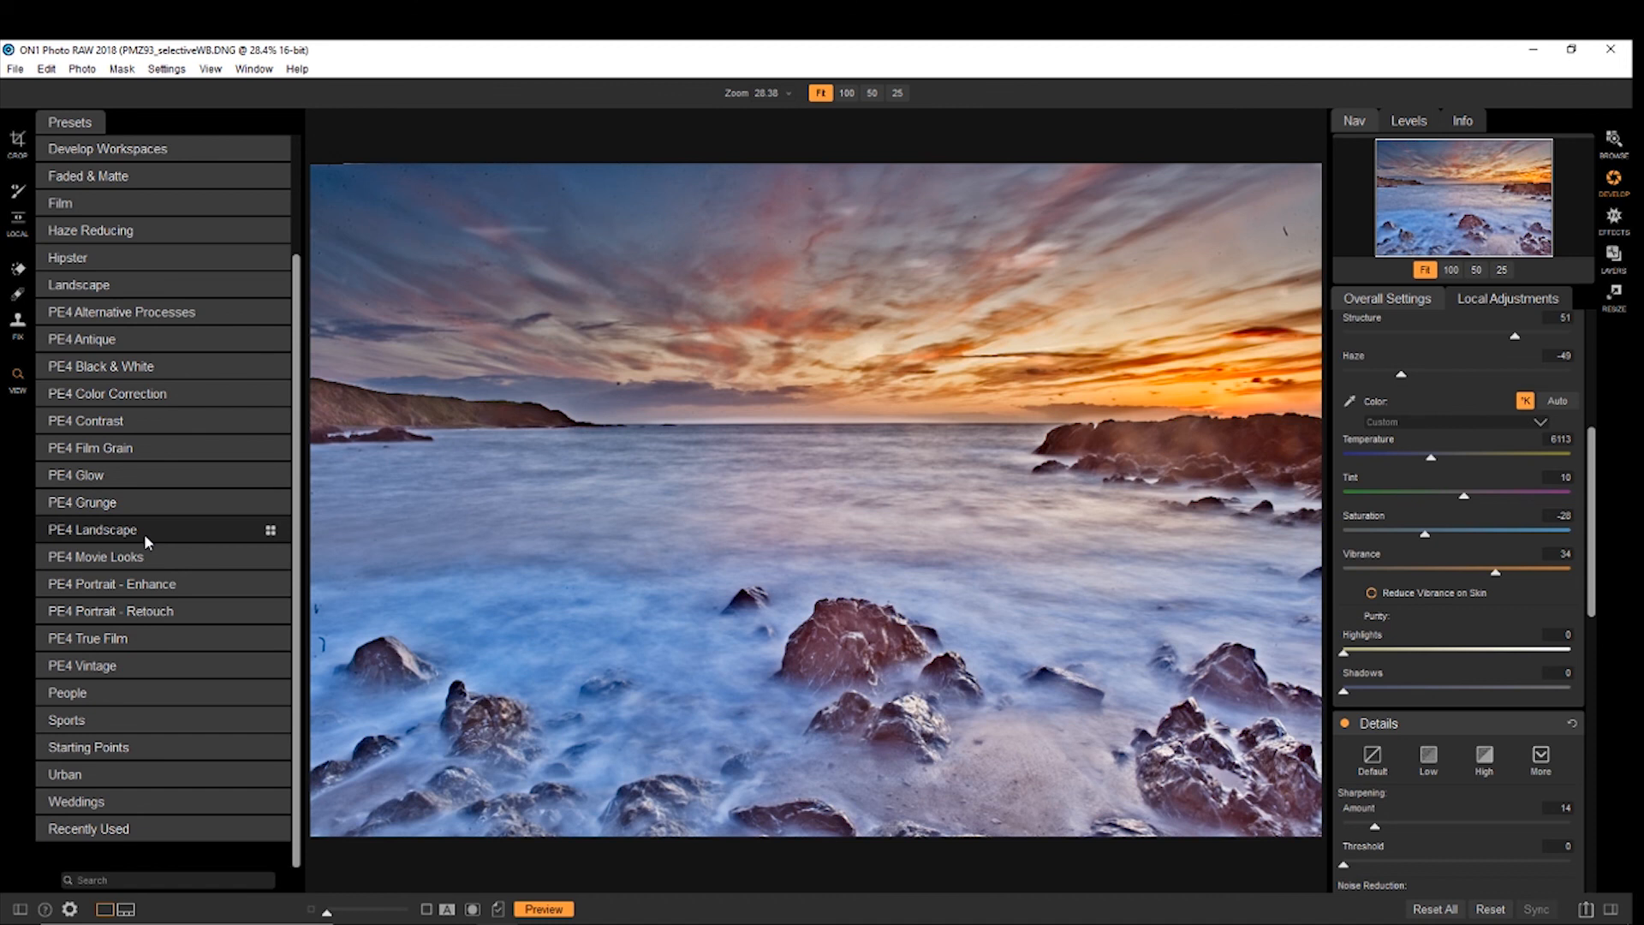
{"action": "mouse_move", "coordinate": [255, 504]}
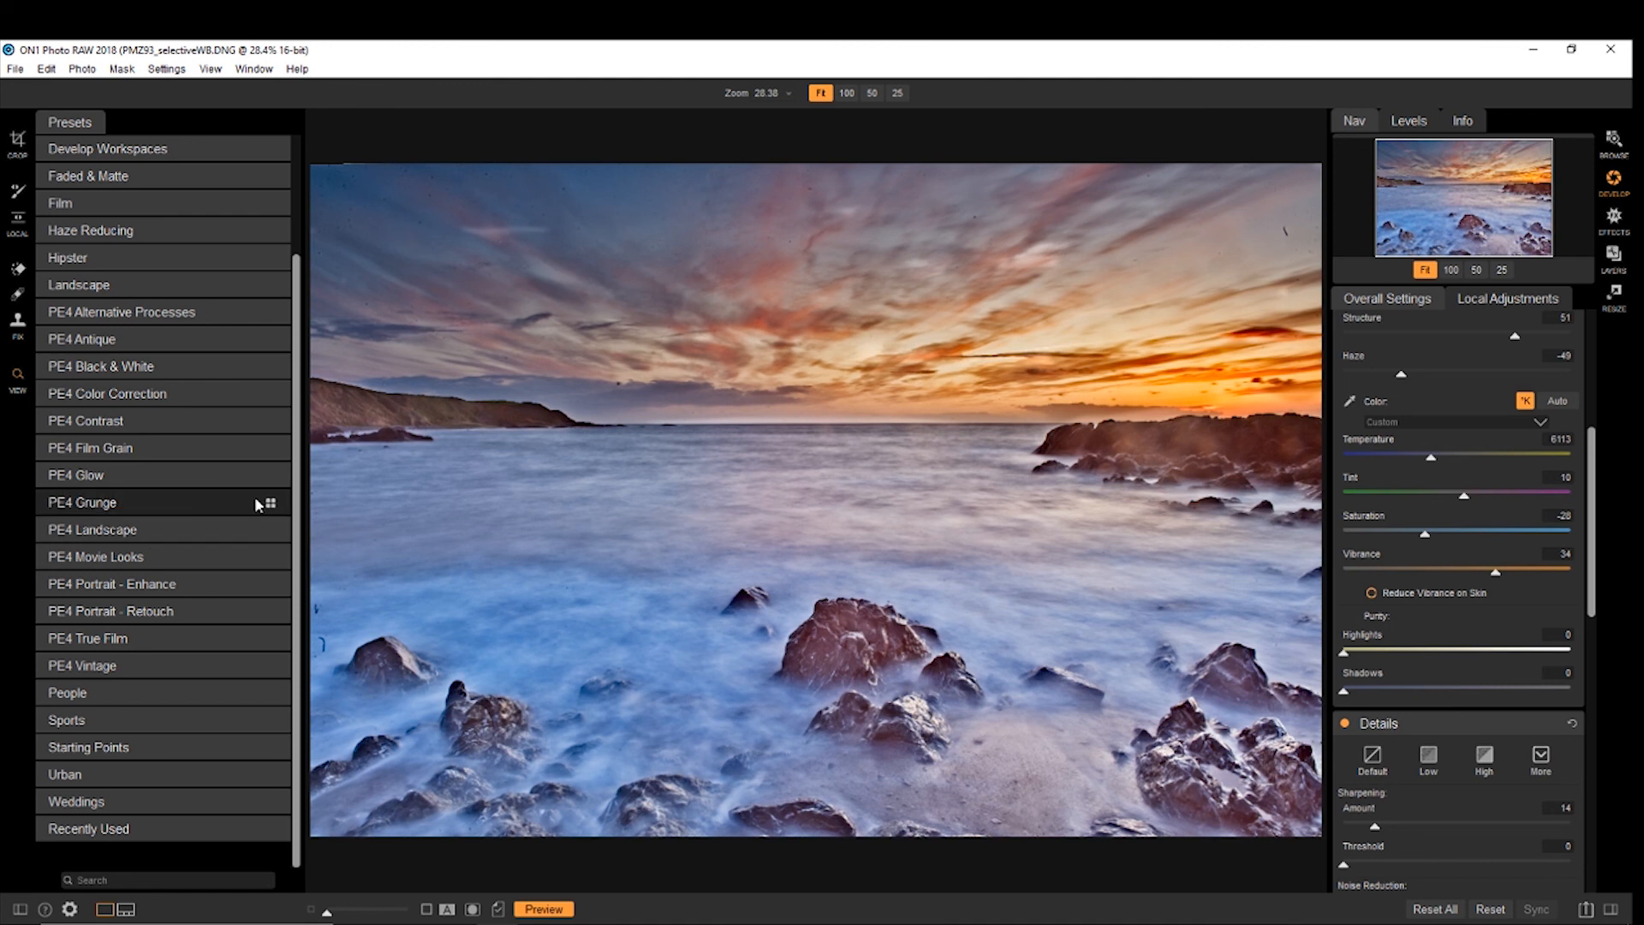
{"action": "scroll", "scroll_direction": "up", "scroll_amount": 3}
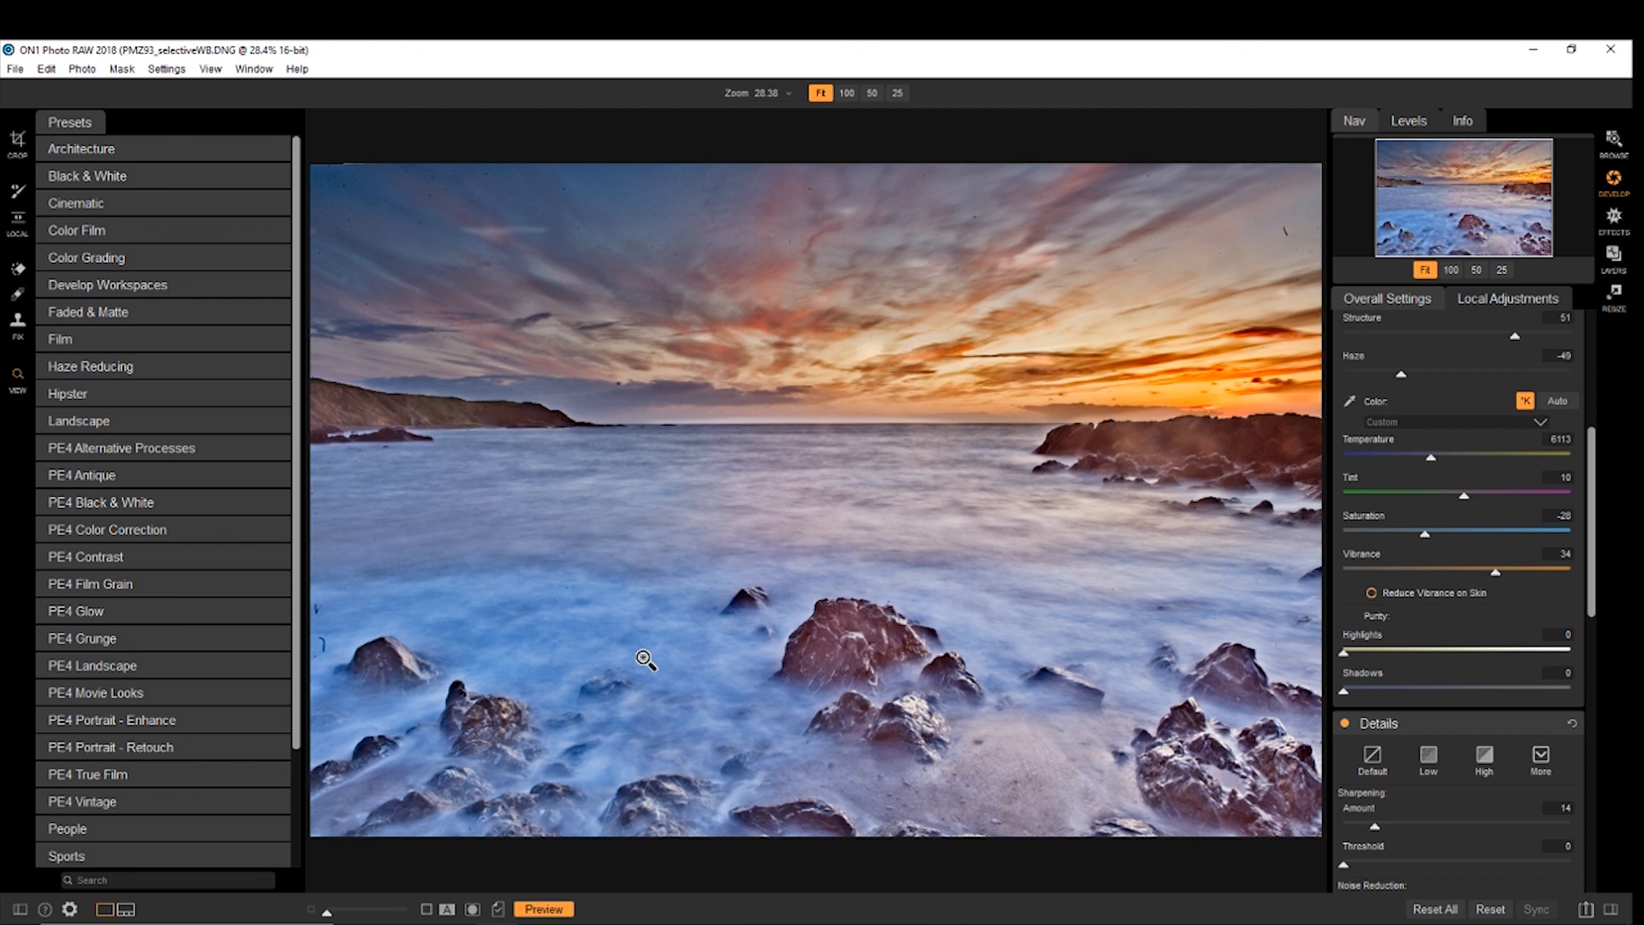
{"action": "mouse_move", "coordinate": [529, 919]}
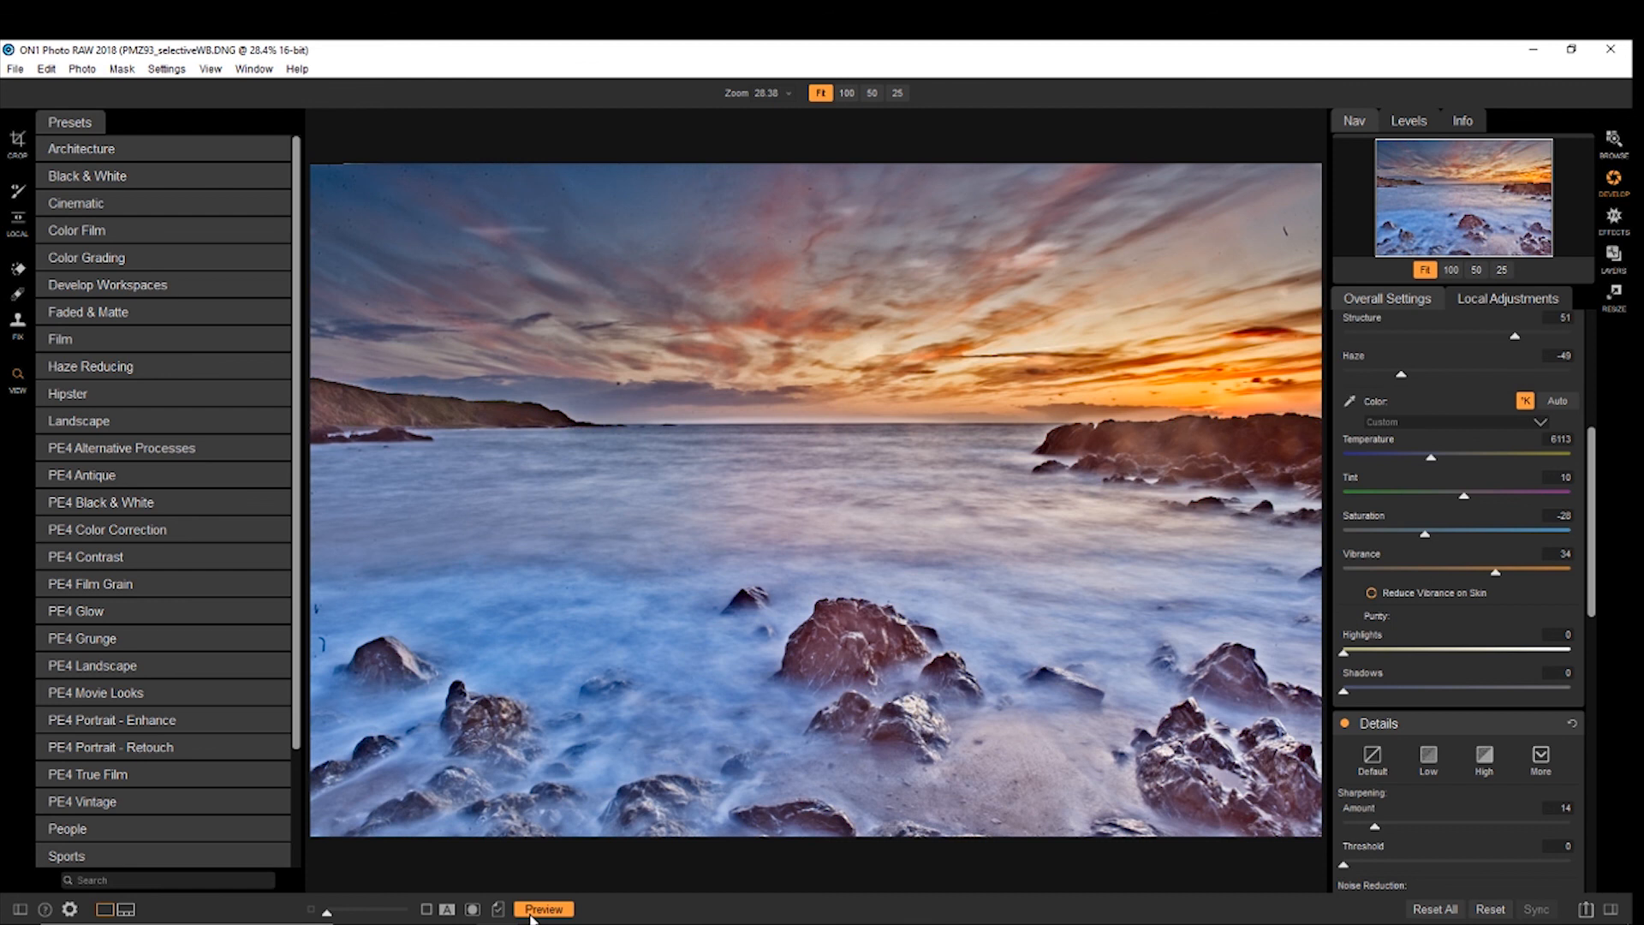
{"action": "left_click", "coordinate": [543, 909]}
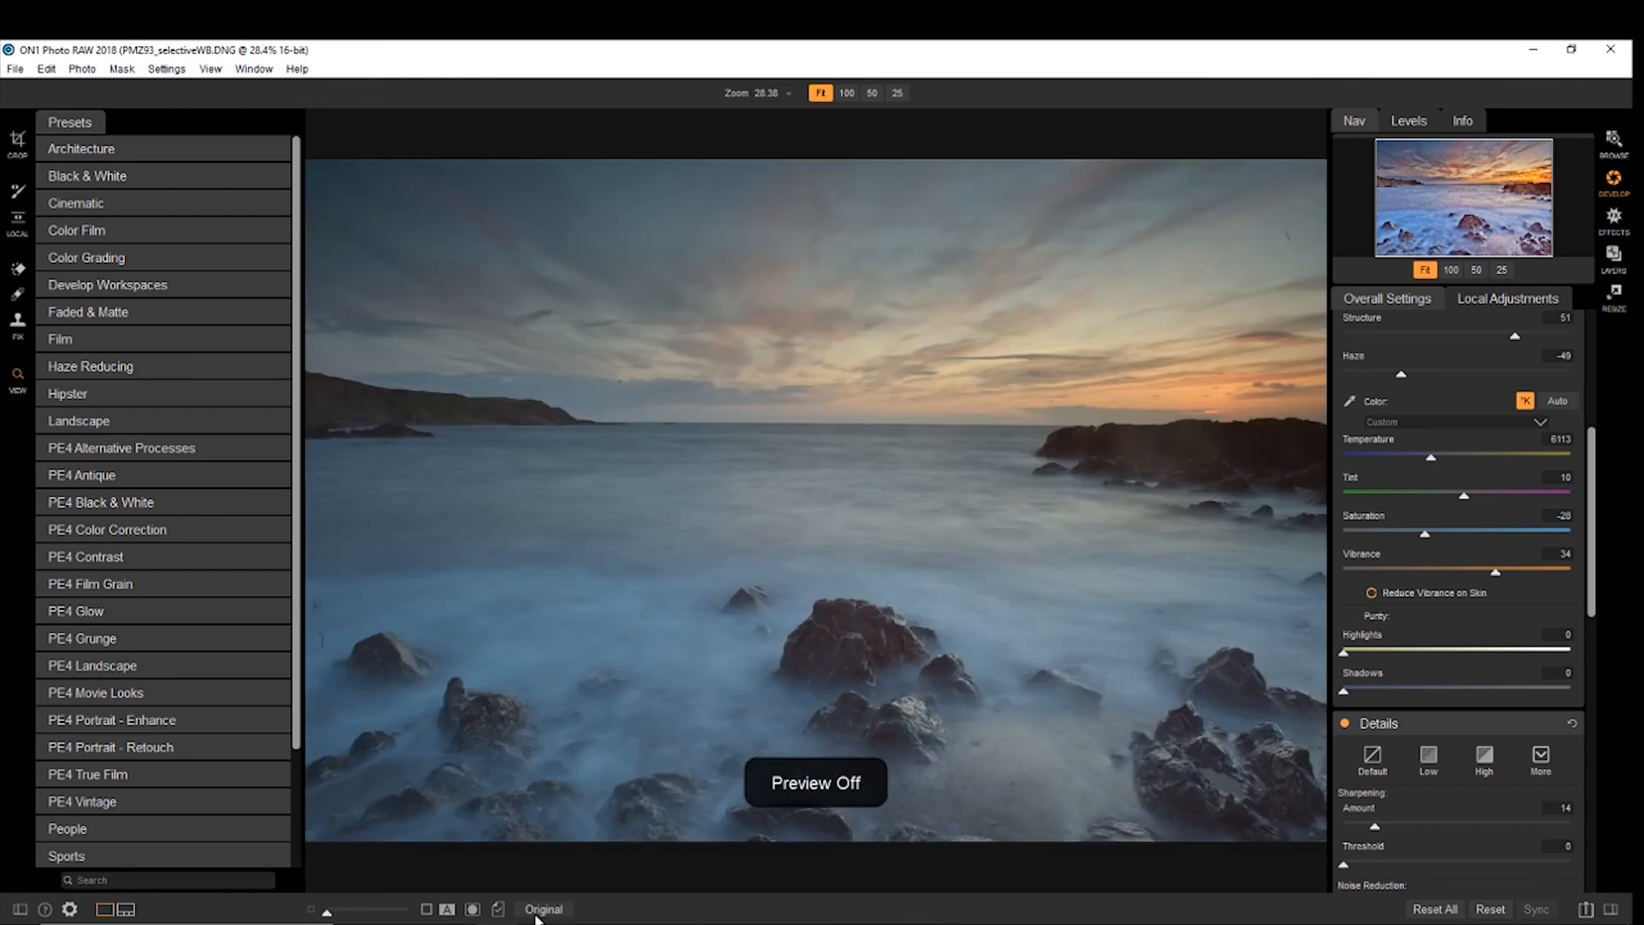